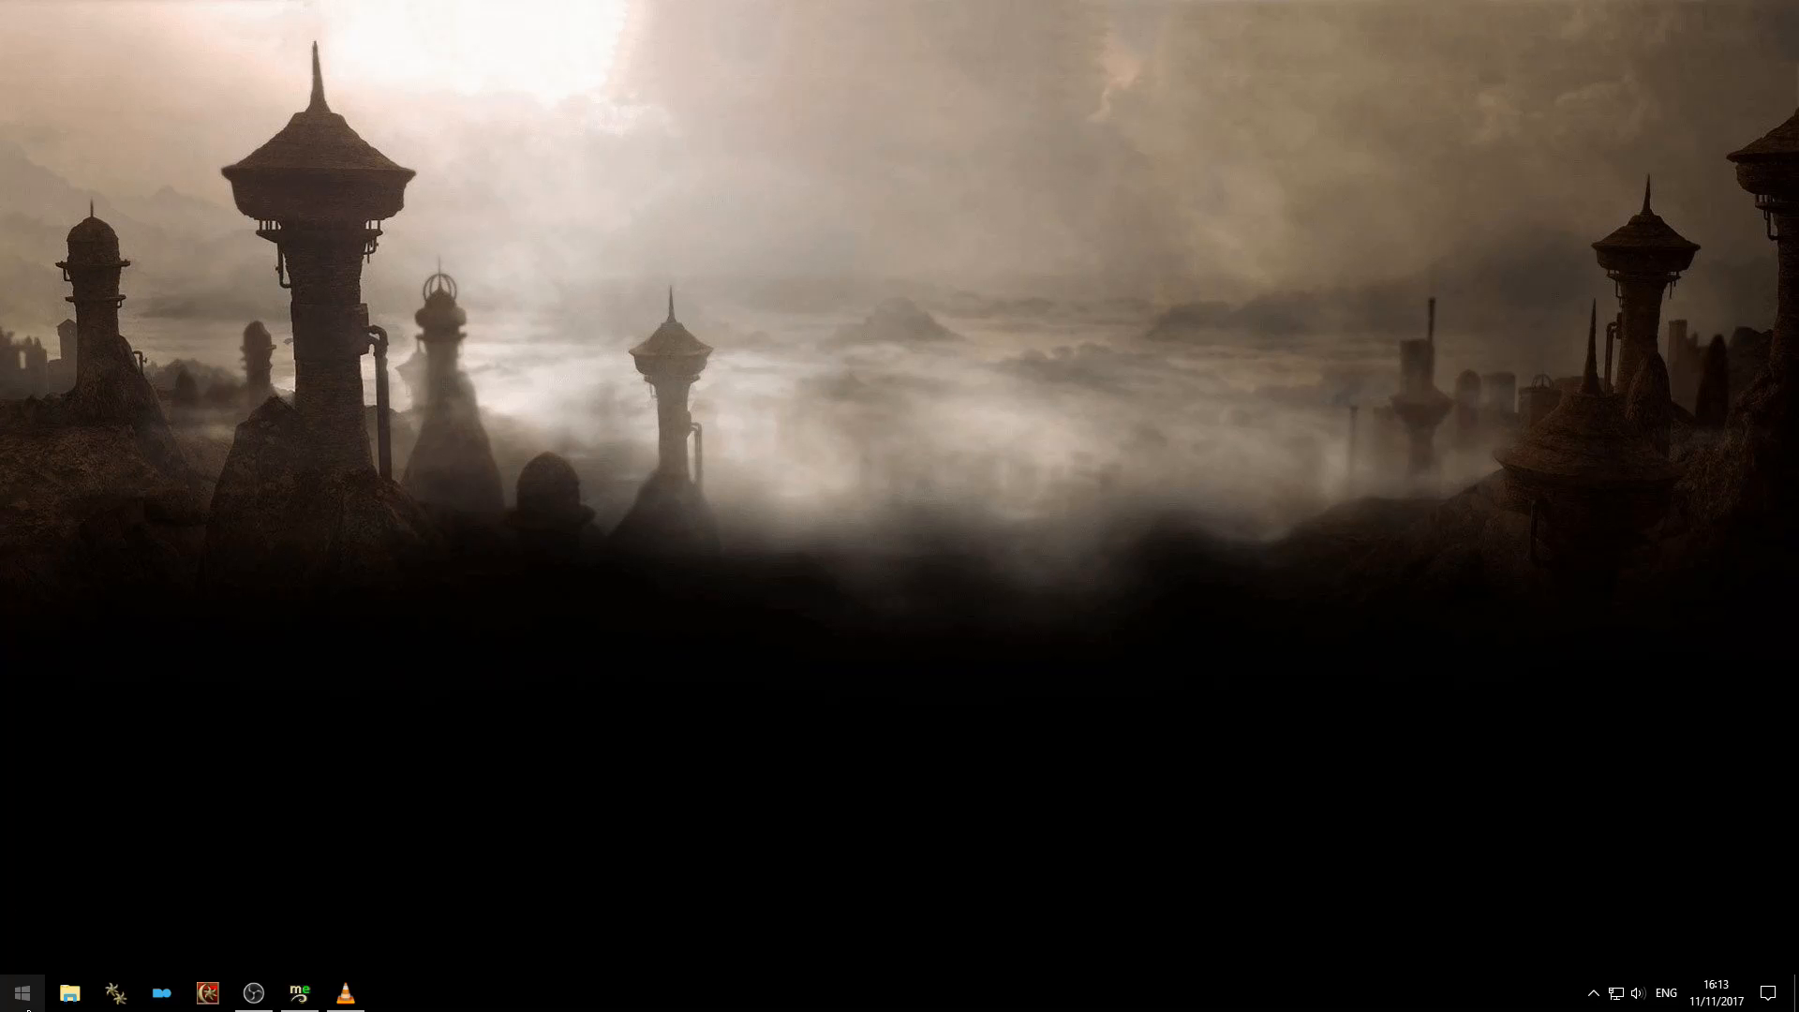
Launch TES Construction Set from the Windows Start menu
click(21, 992)
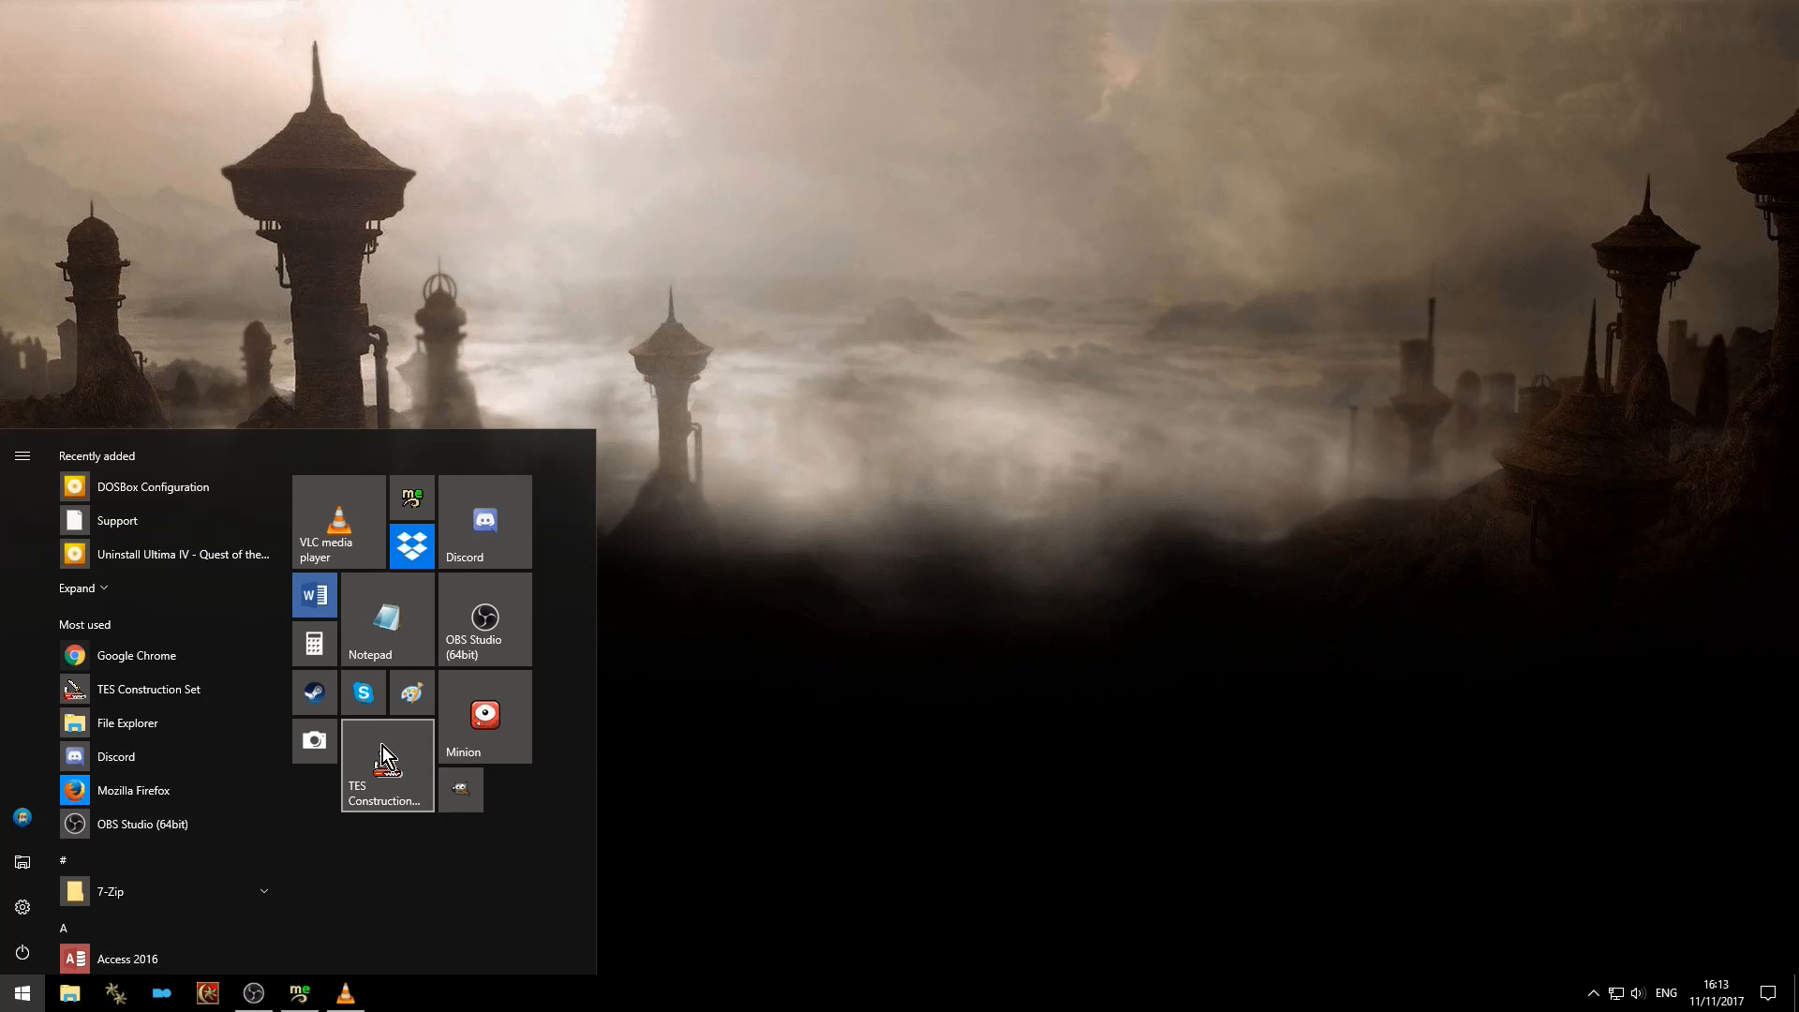
click(387, 766)
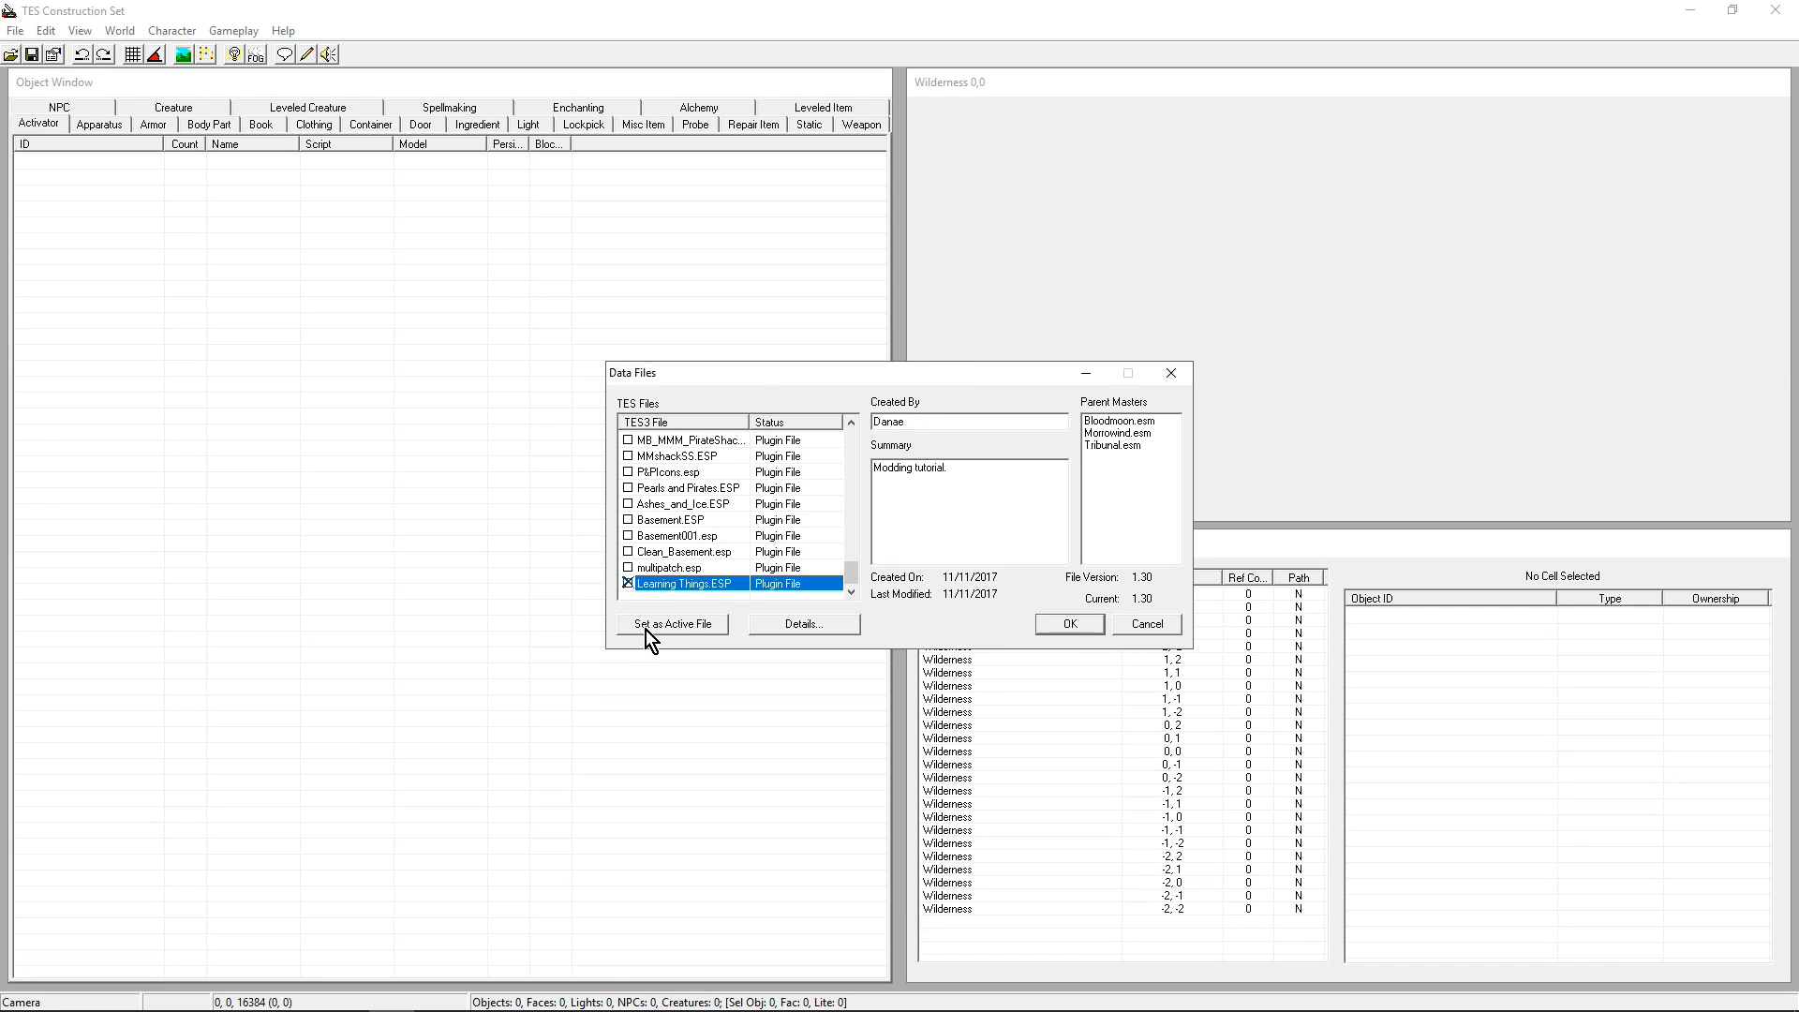
Make Learning Things.ESP the active file and skip all loading warnings
click(1066, 623)
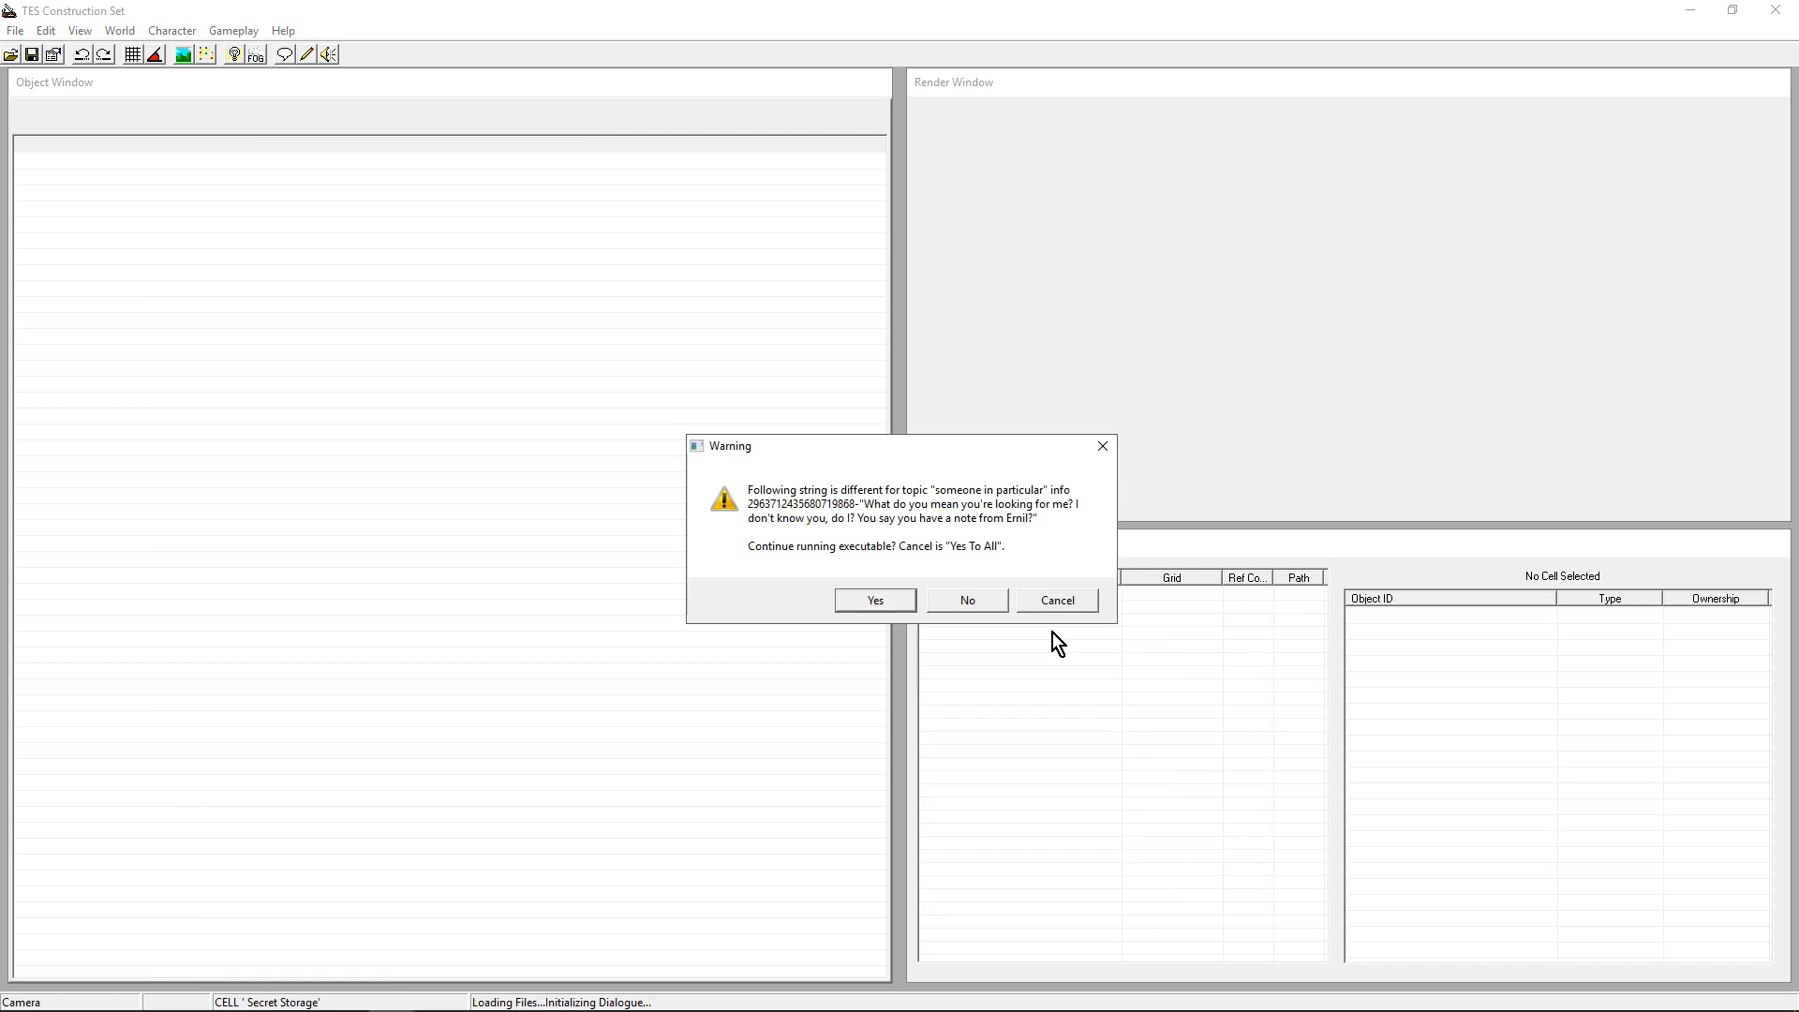
click(873, 600)
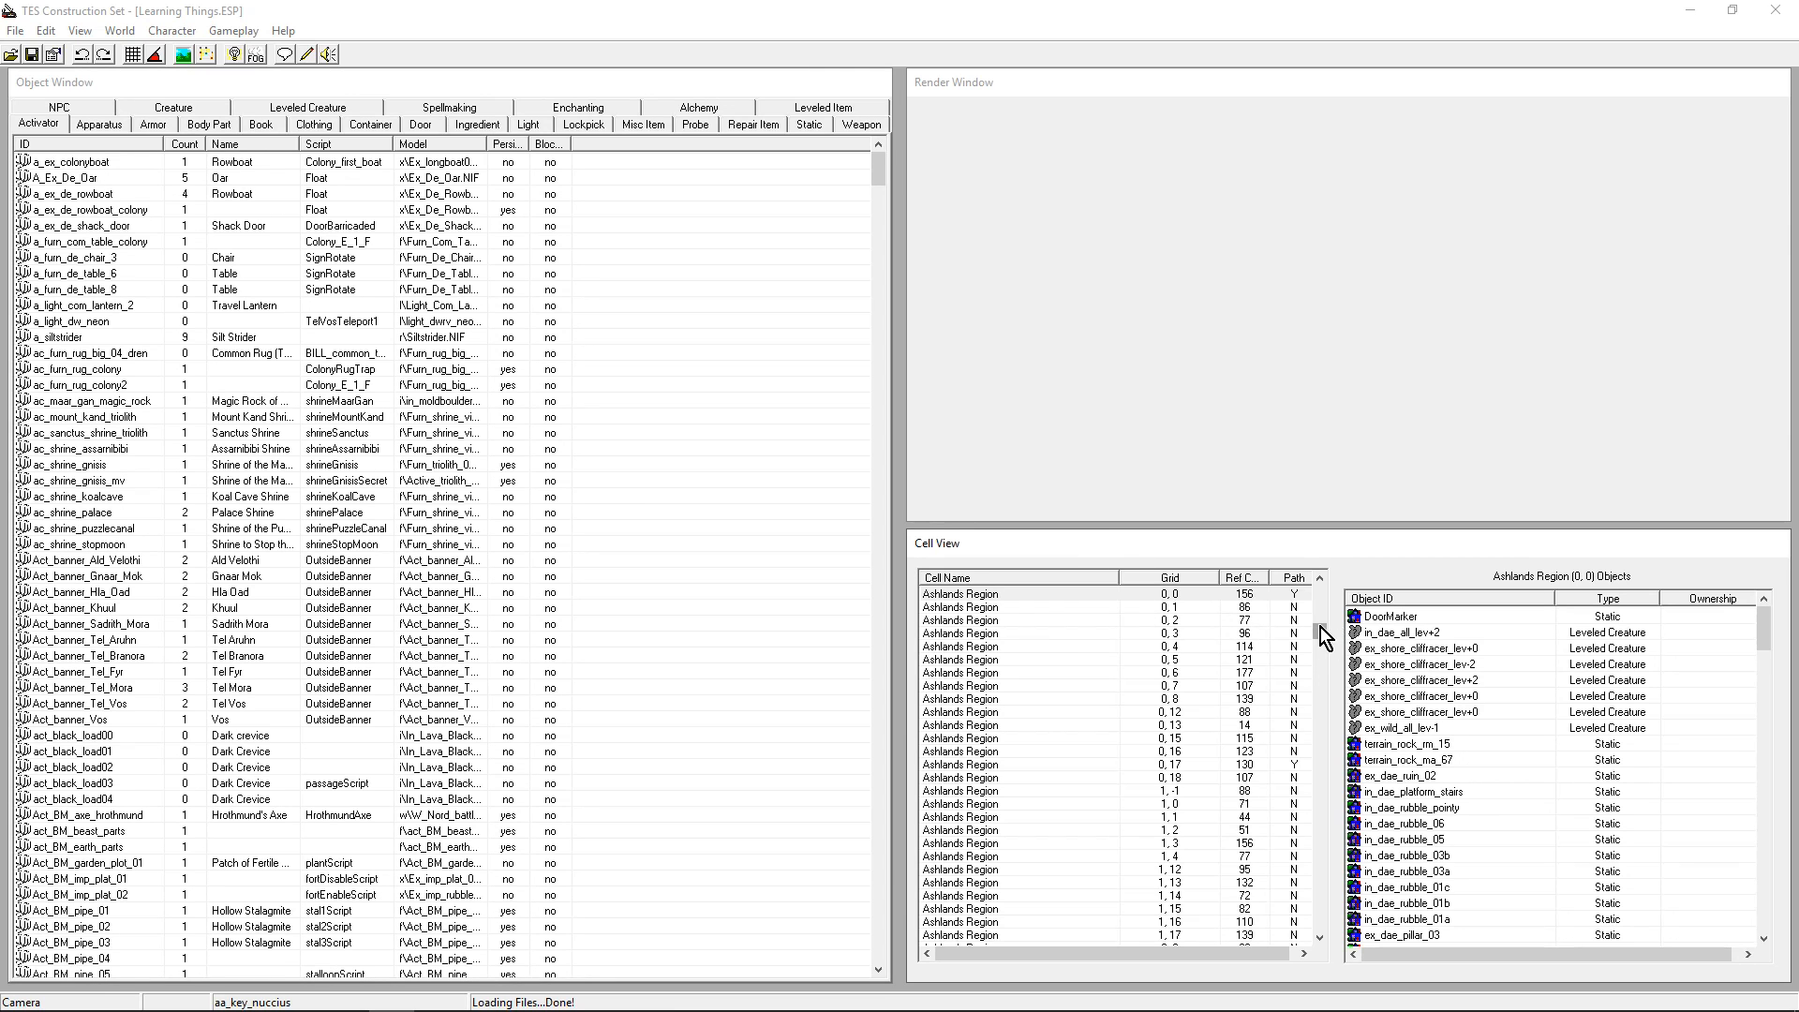
Sort the Cell View list and load the Secret Storage interior cell
click(962, 577)
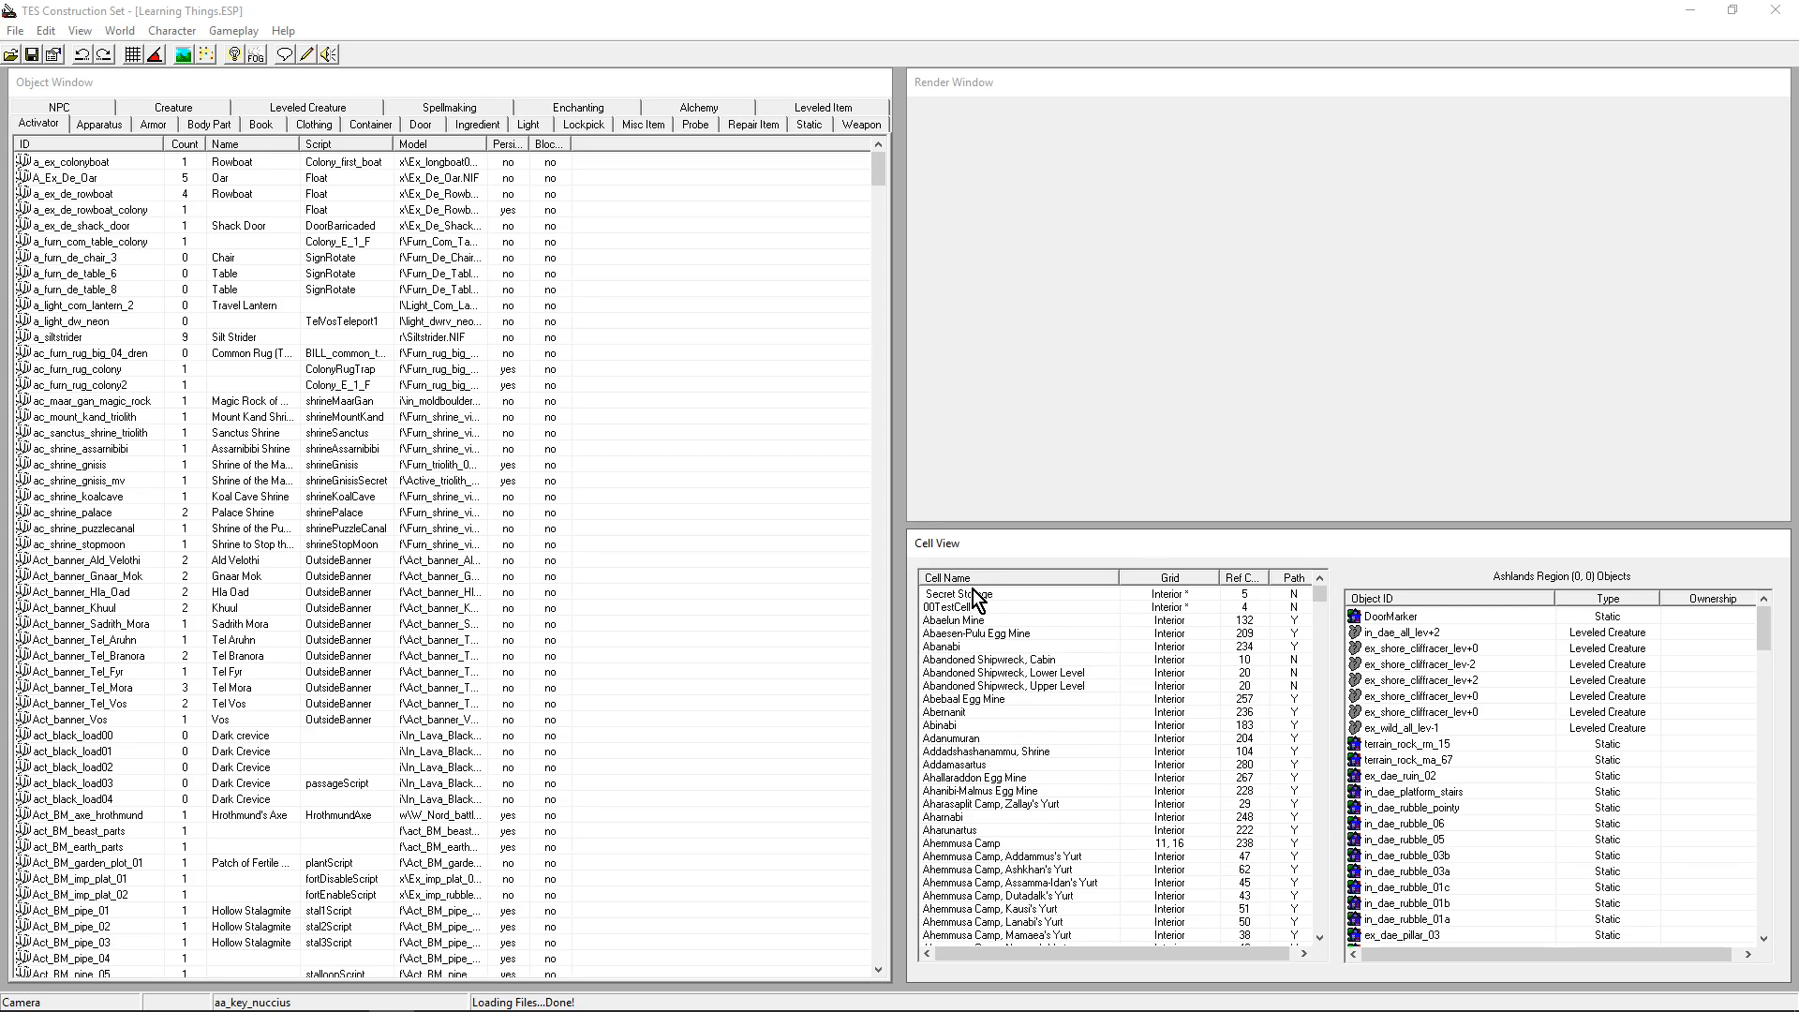
click(957, 592)
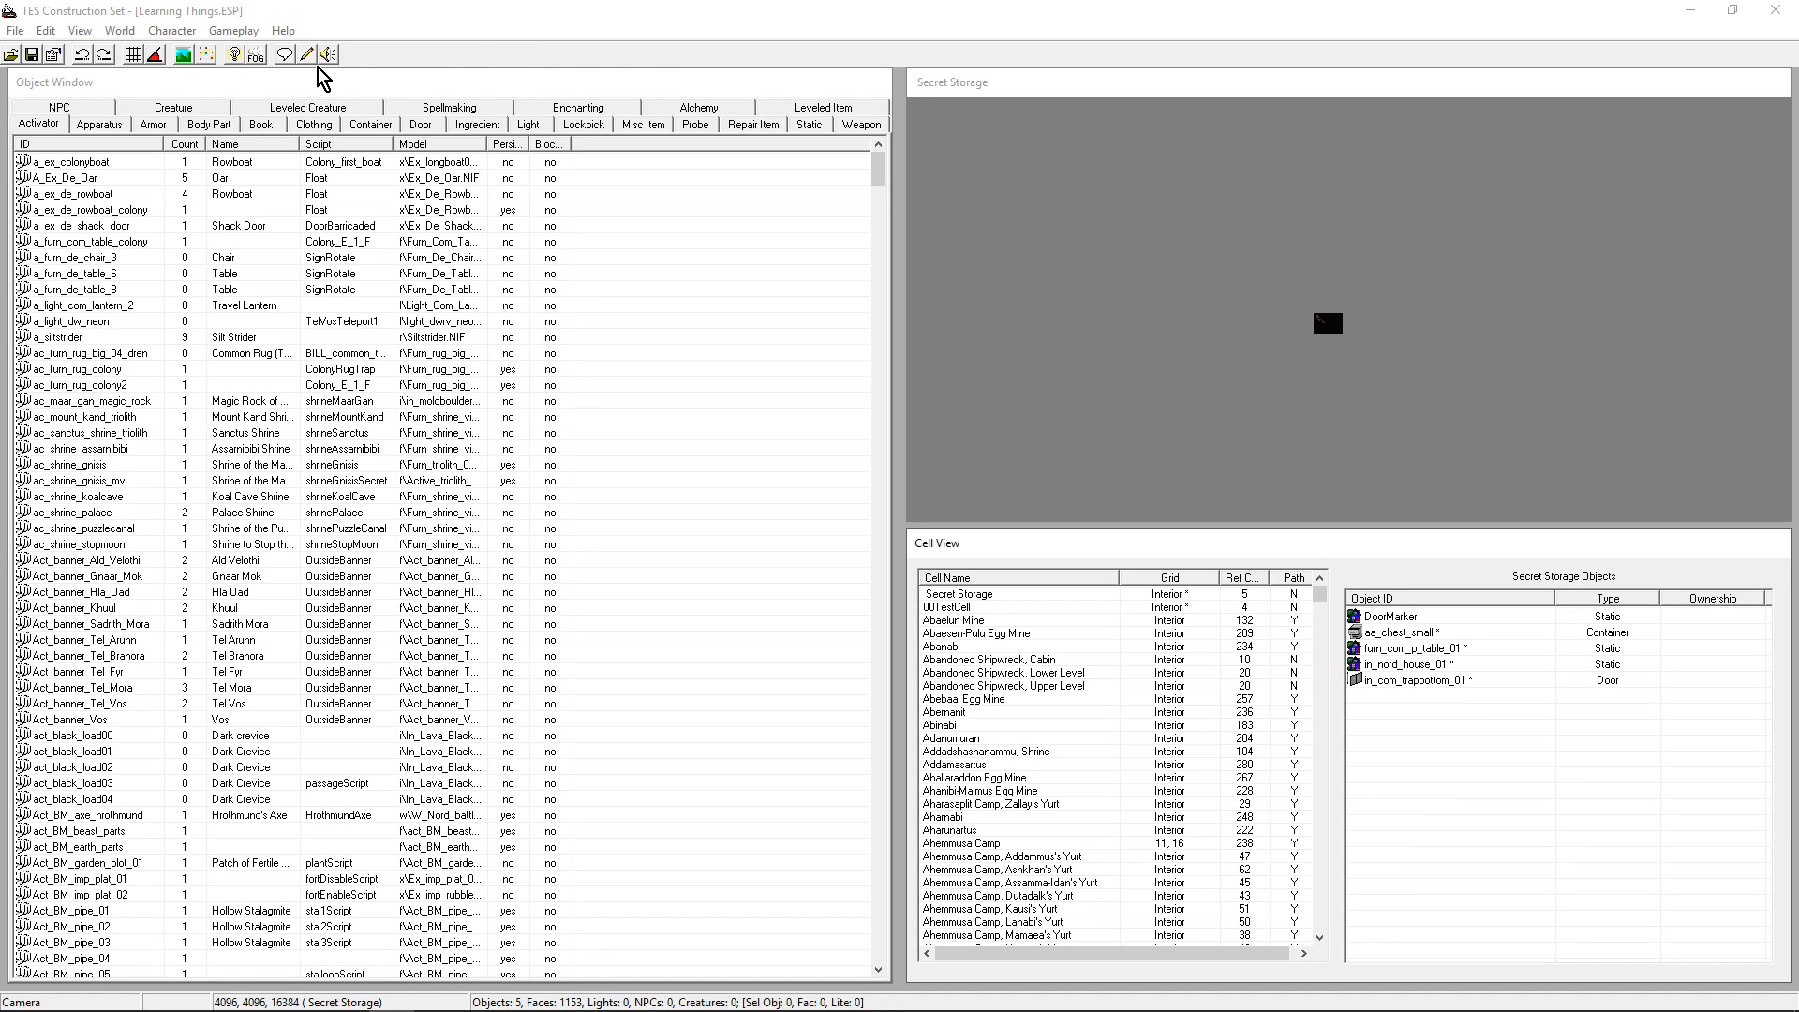
mouse_move(1331, 322)
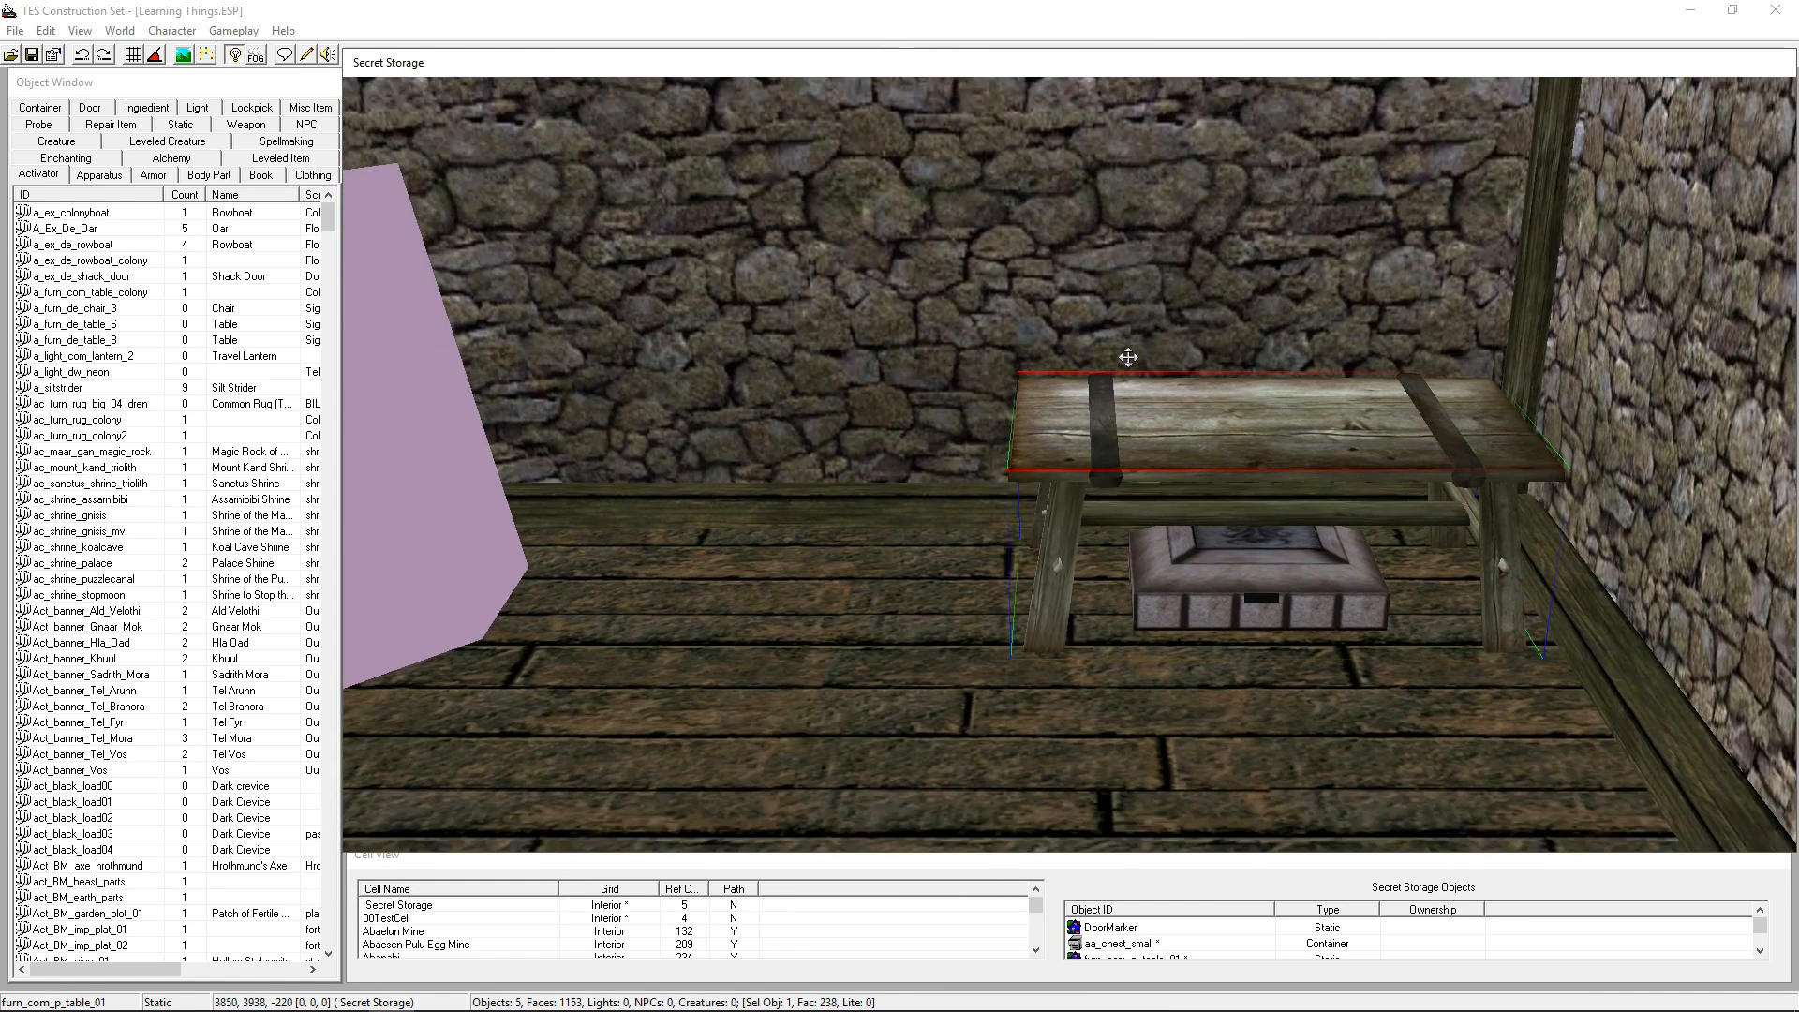
Select the table and the chest beneath it and duplicate both via Edit > Duplicate
click(1250, 597)
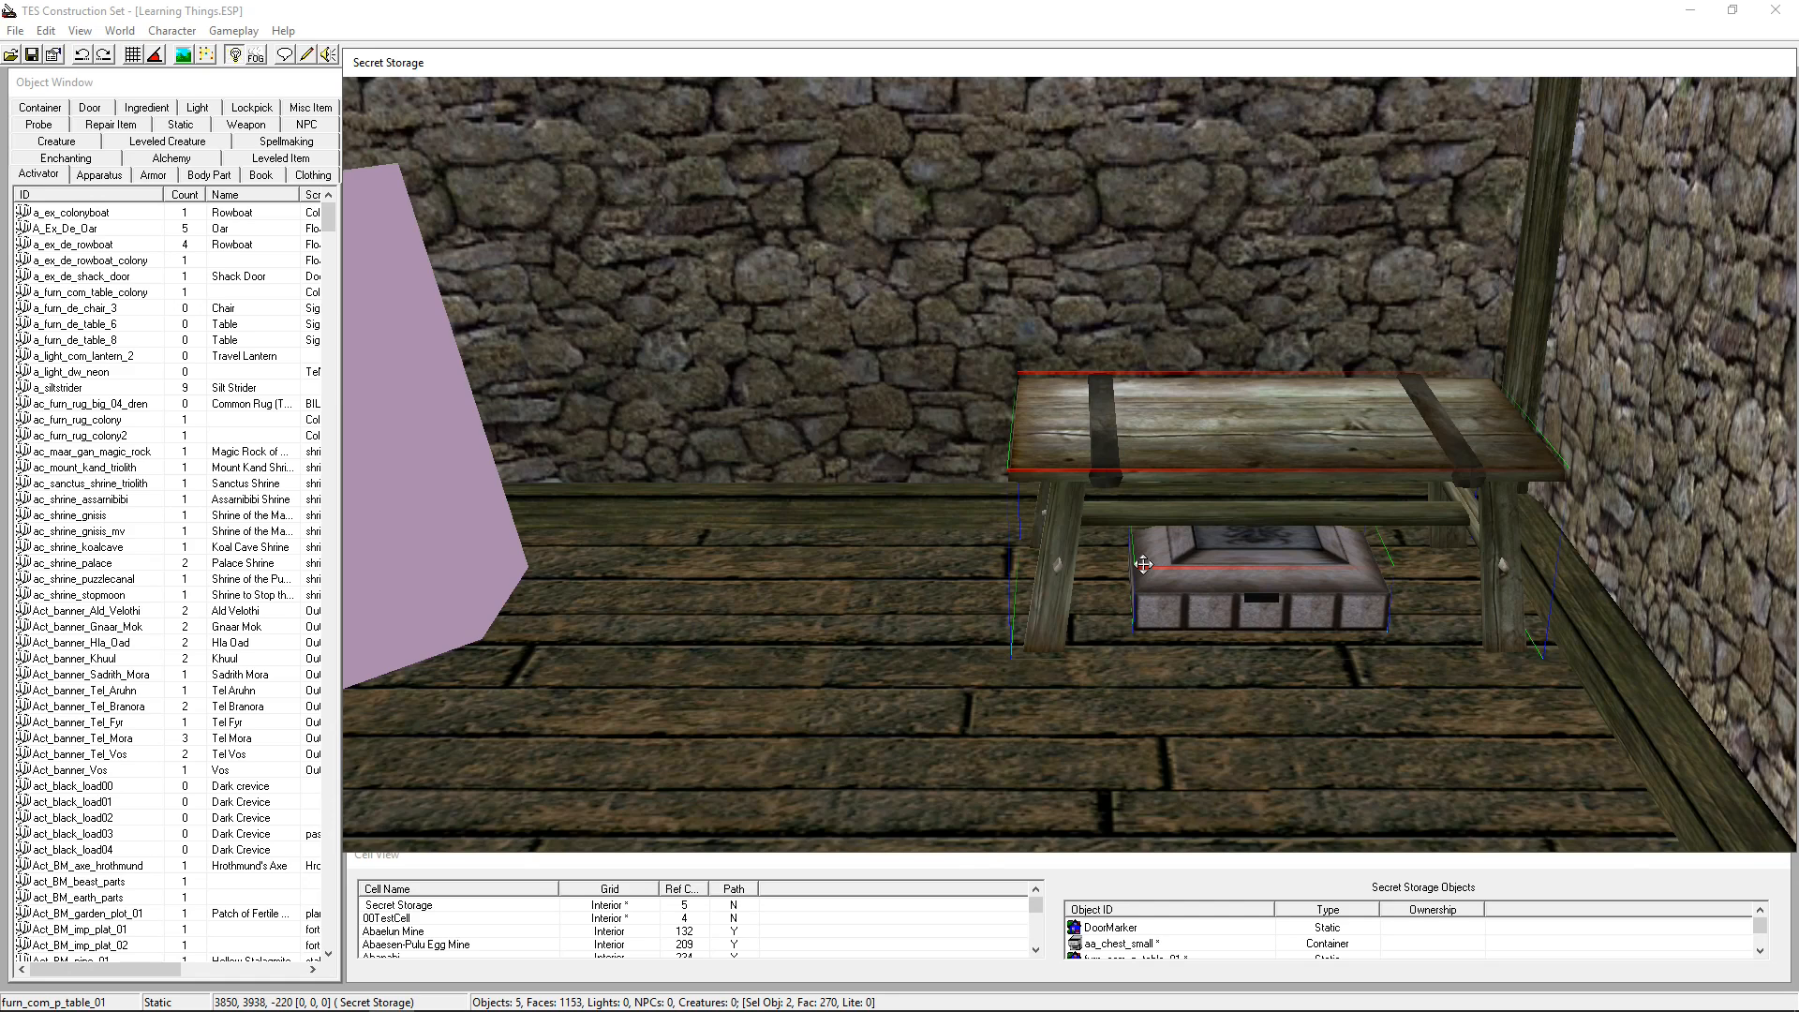
mouse_move(44, 37)
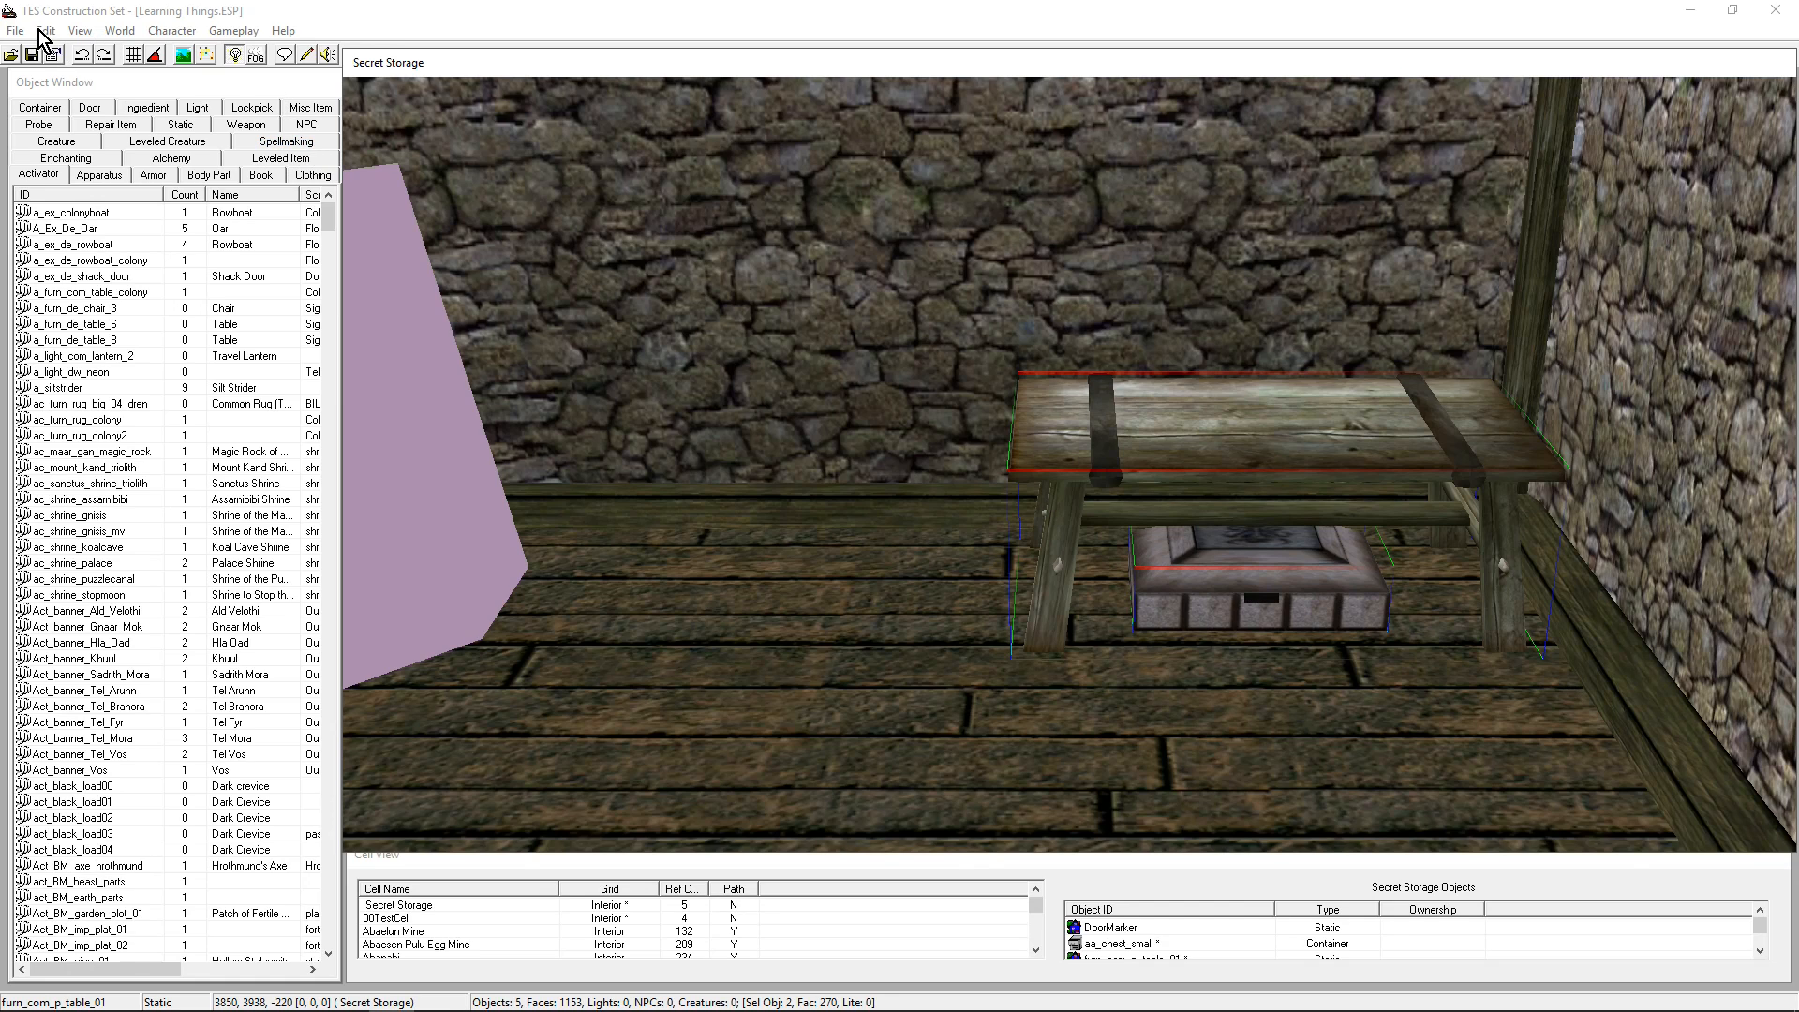
mouse_move(1109, 439)
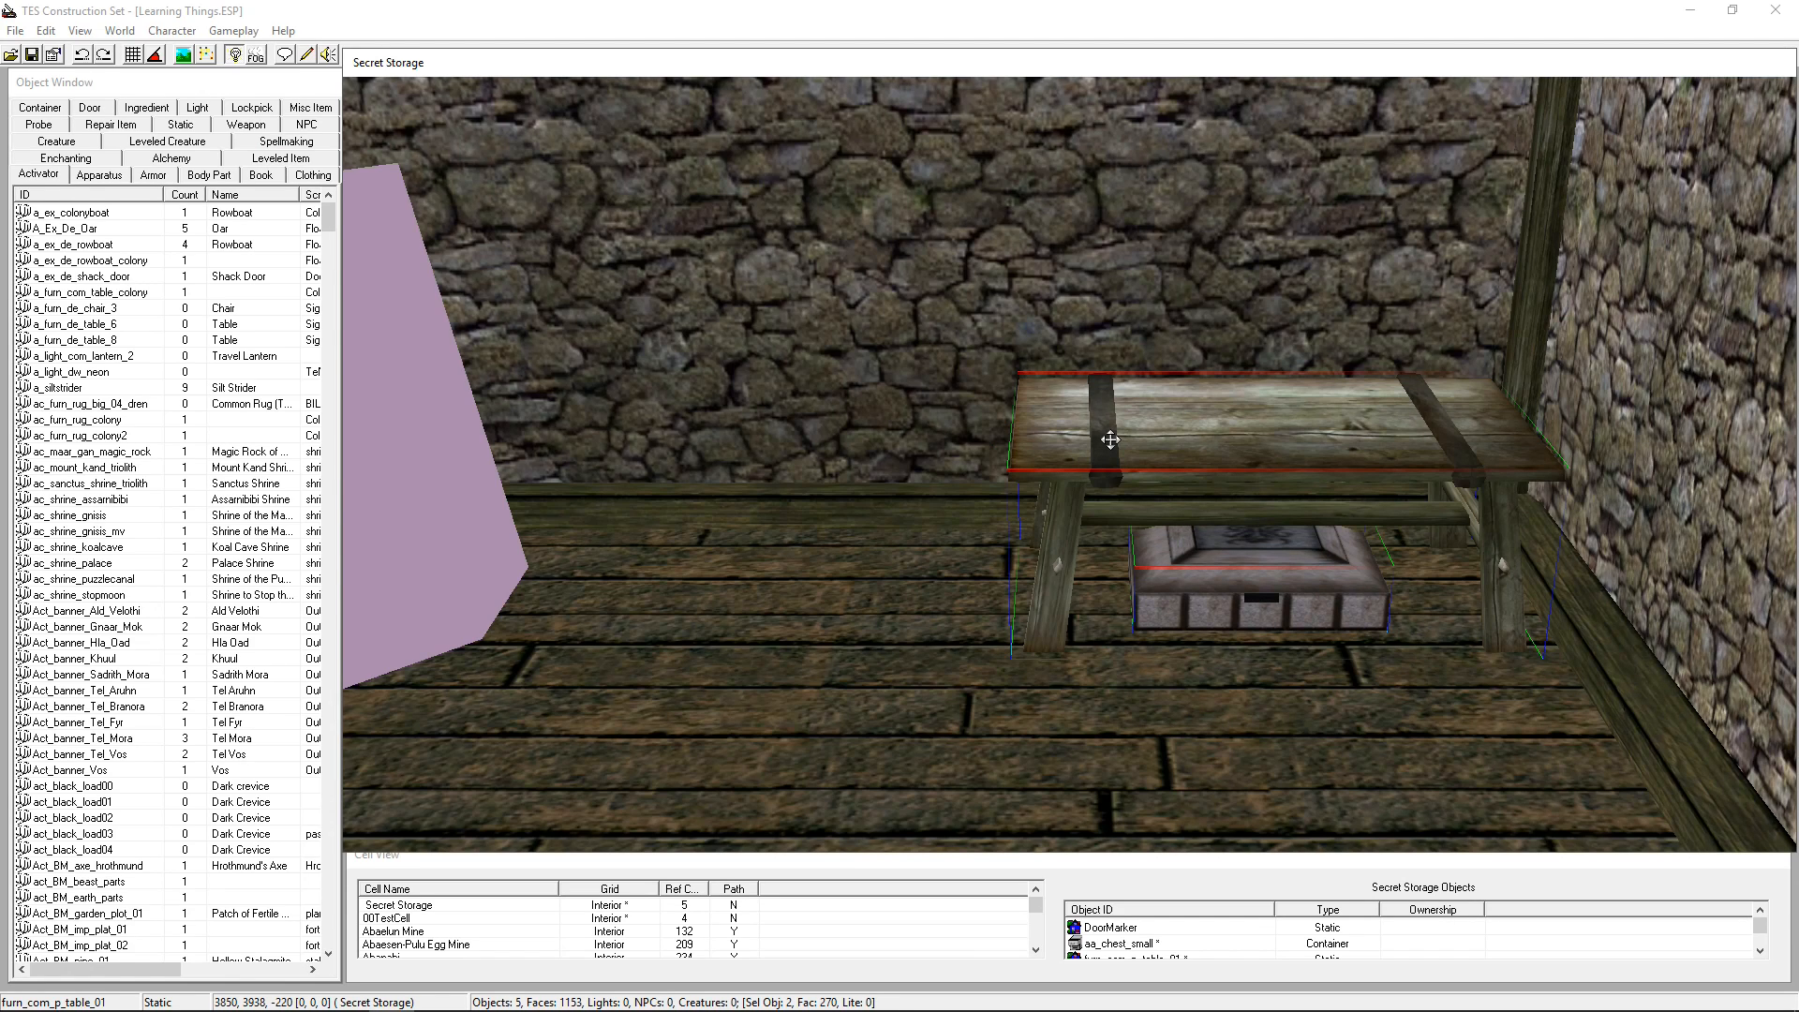
mouse_move(58, 44)
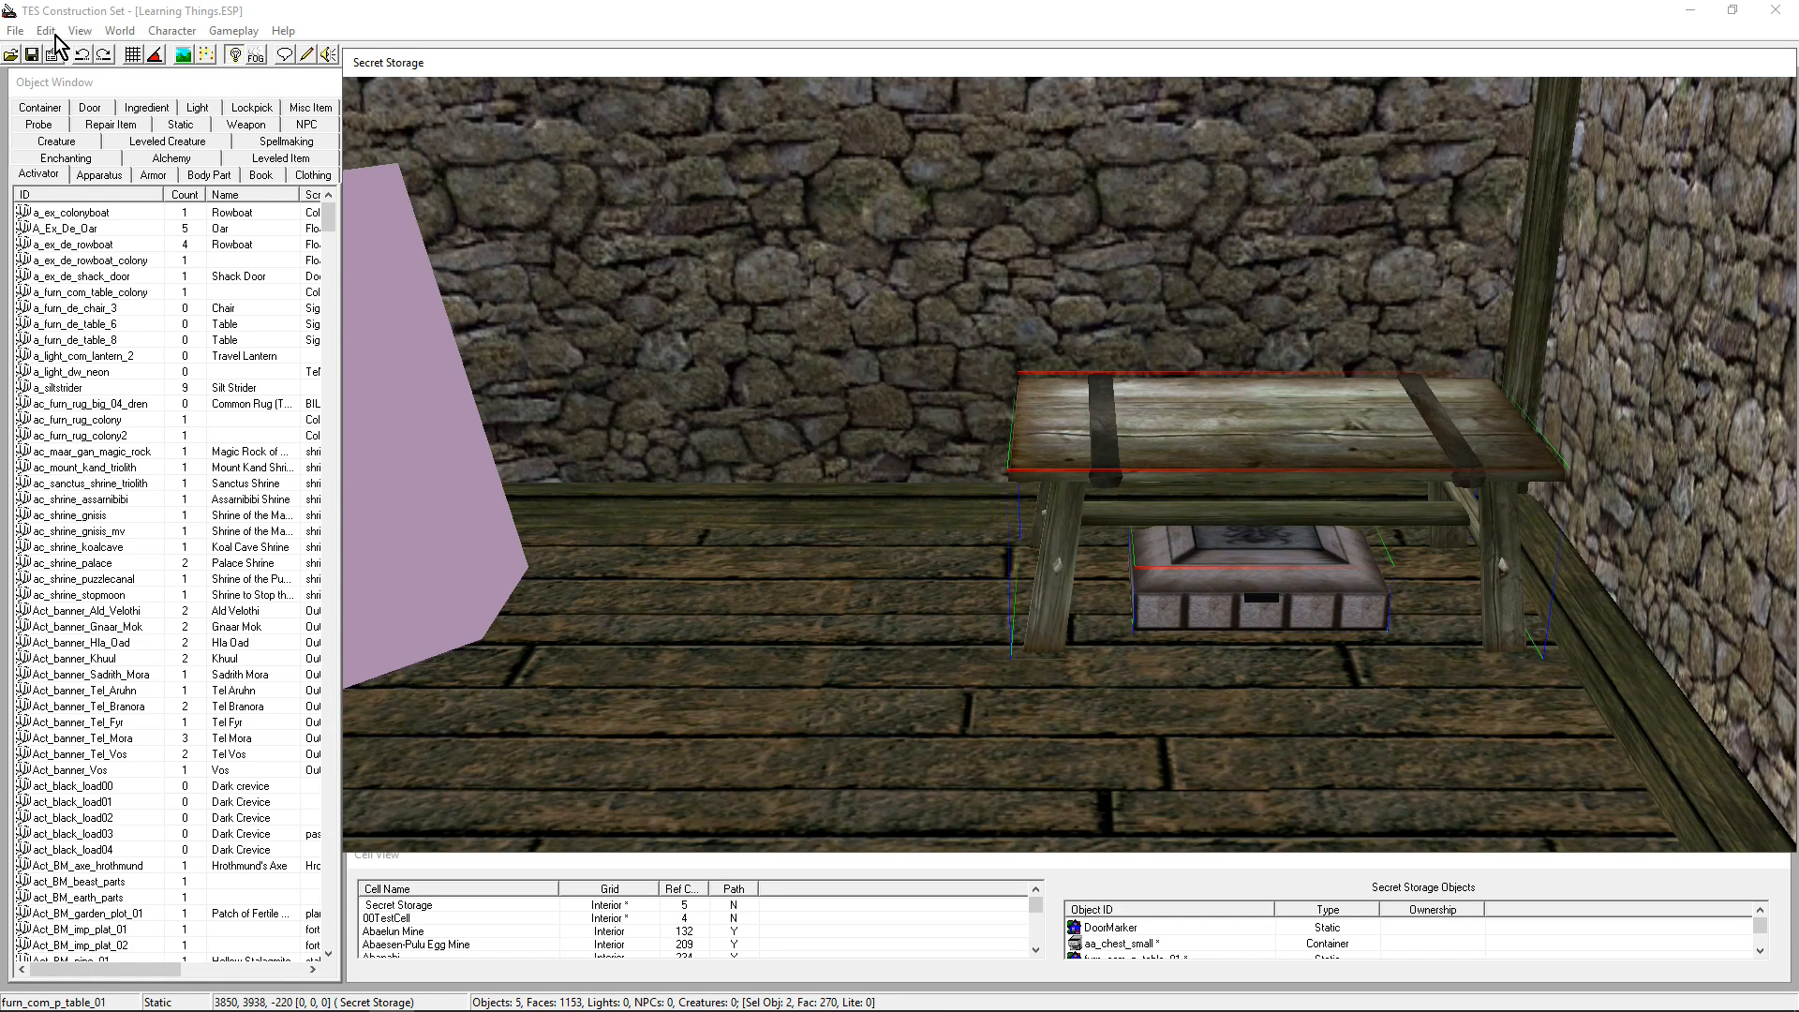
click(46, 30)
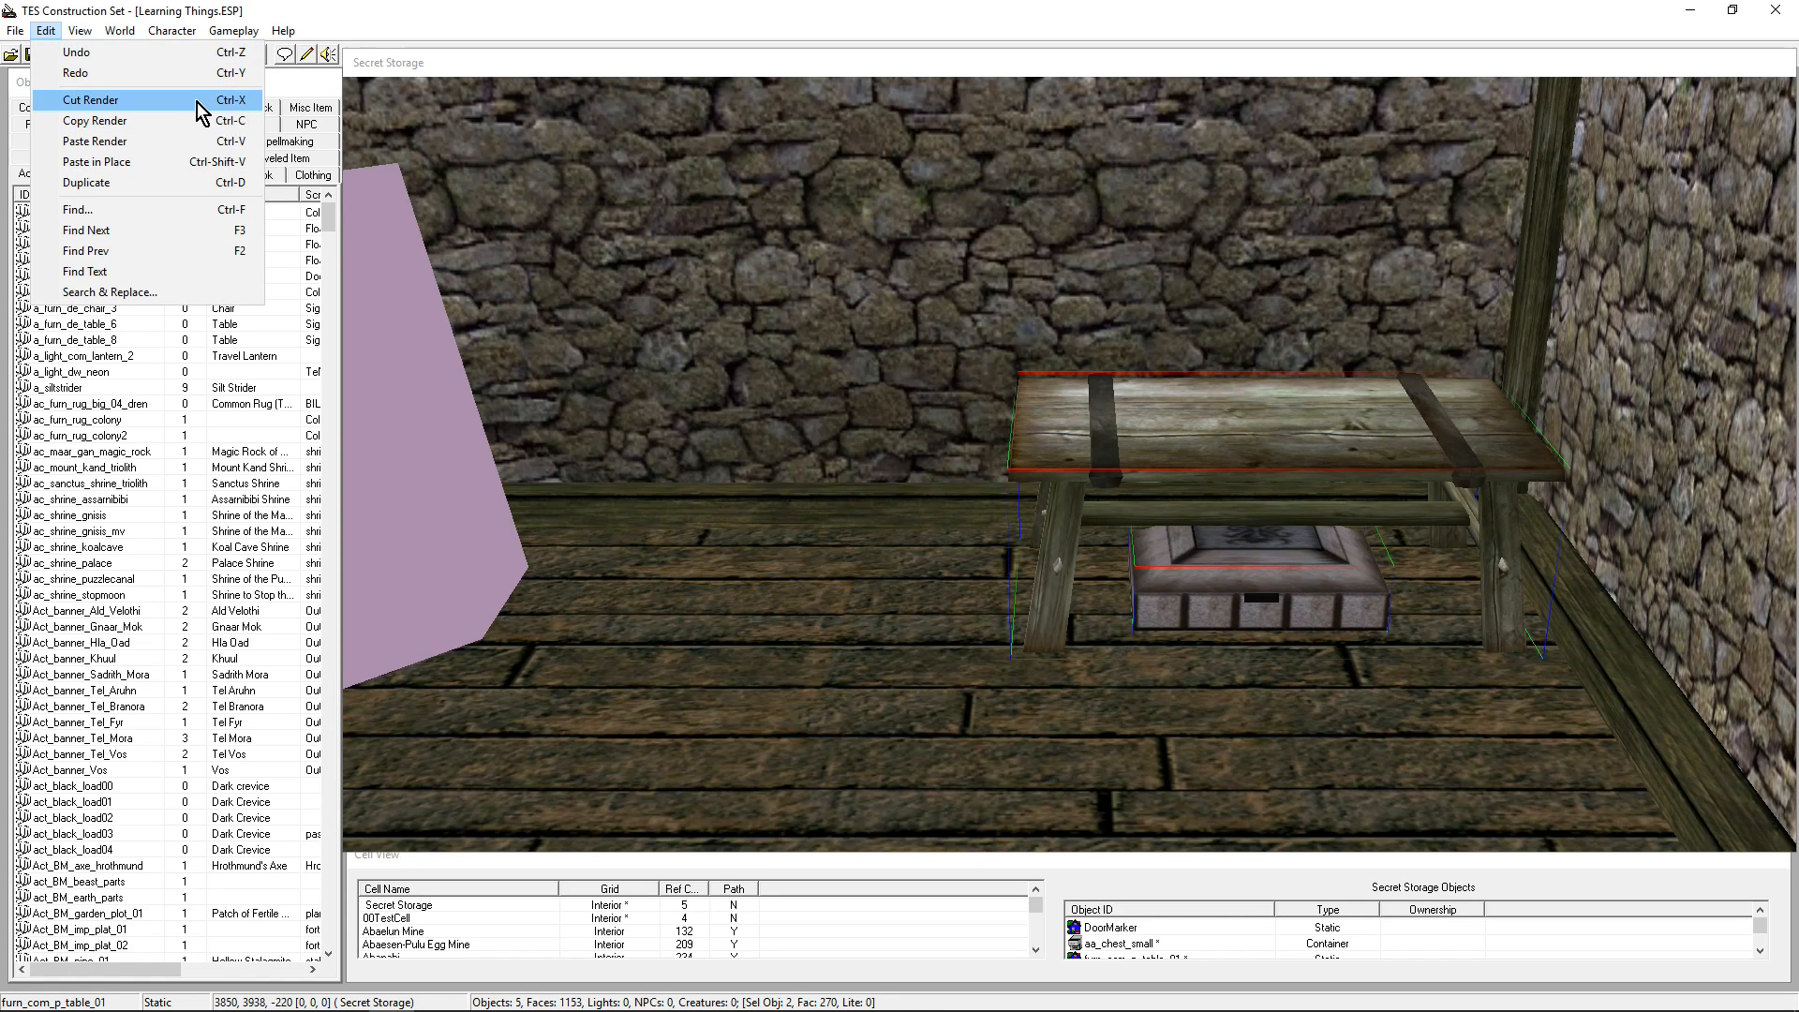
mouse_move(200, 142)
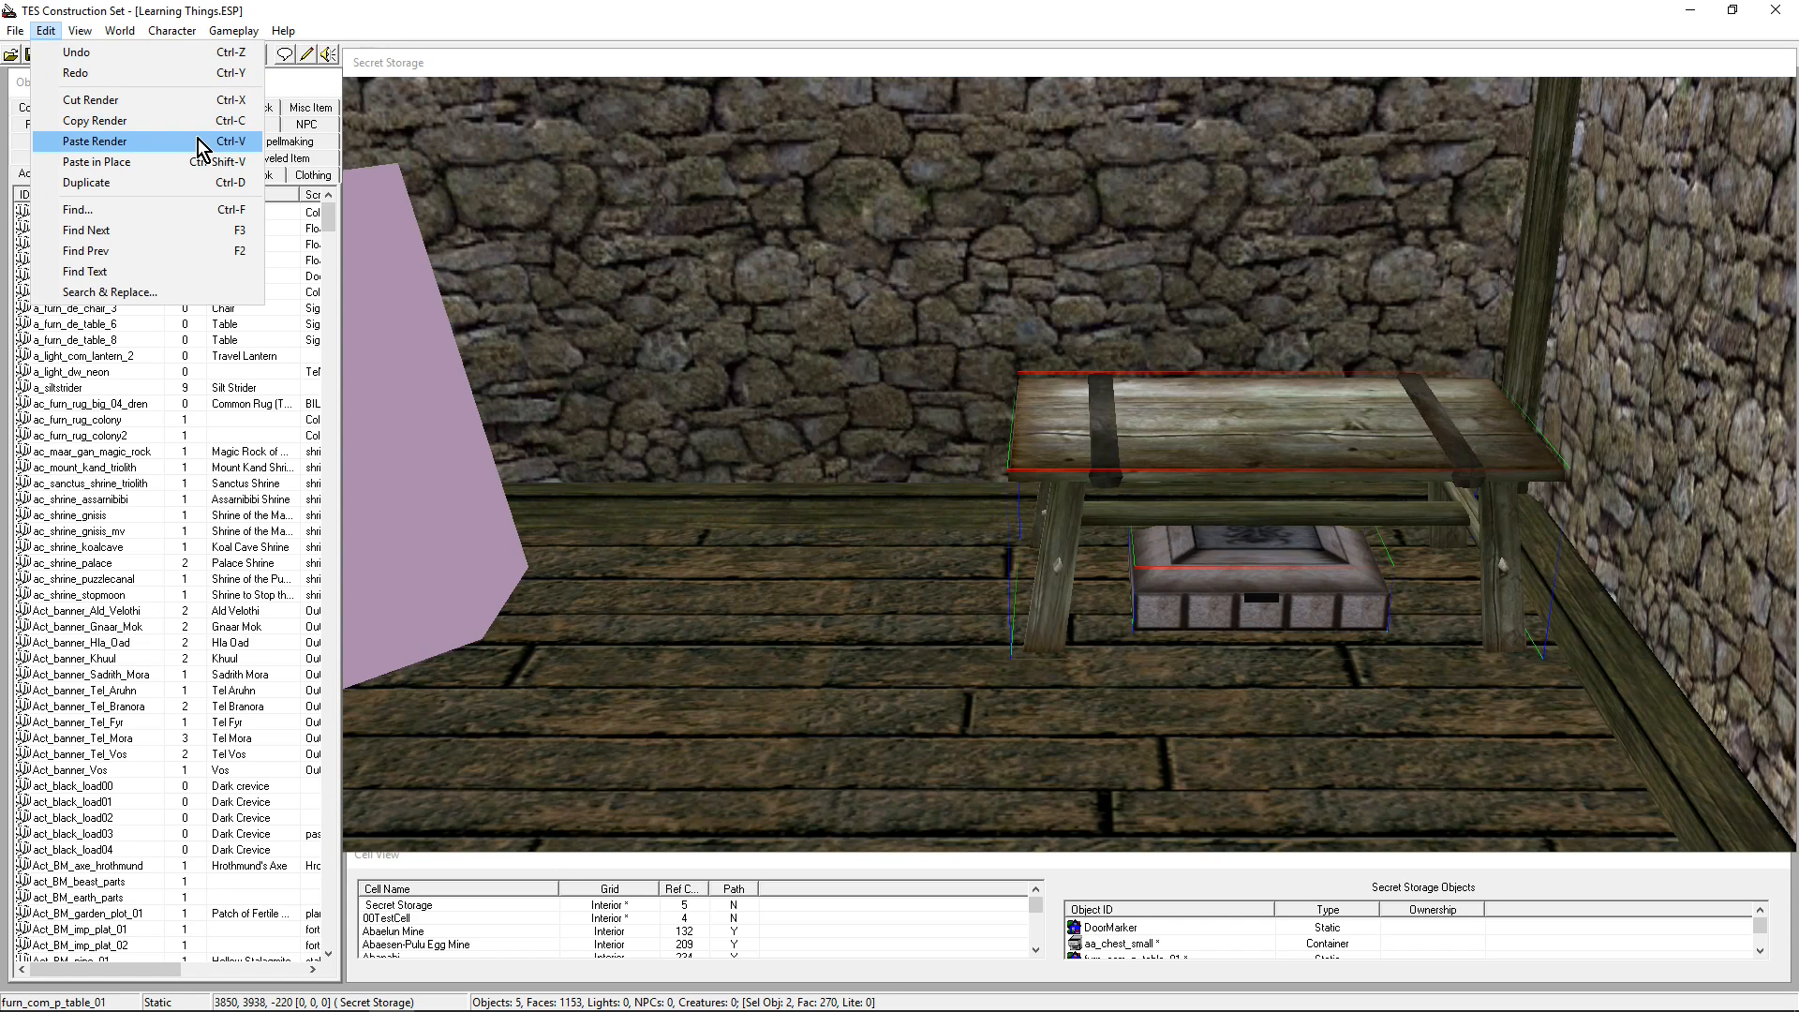
mouse_move(188, 183)
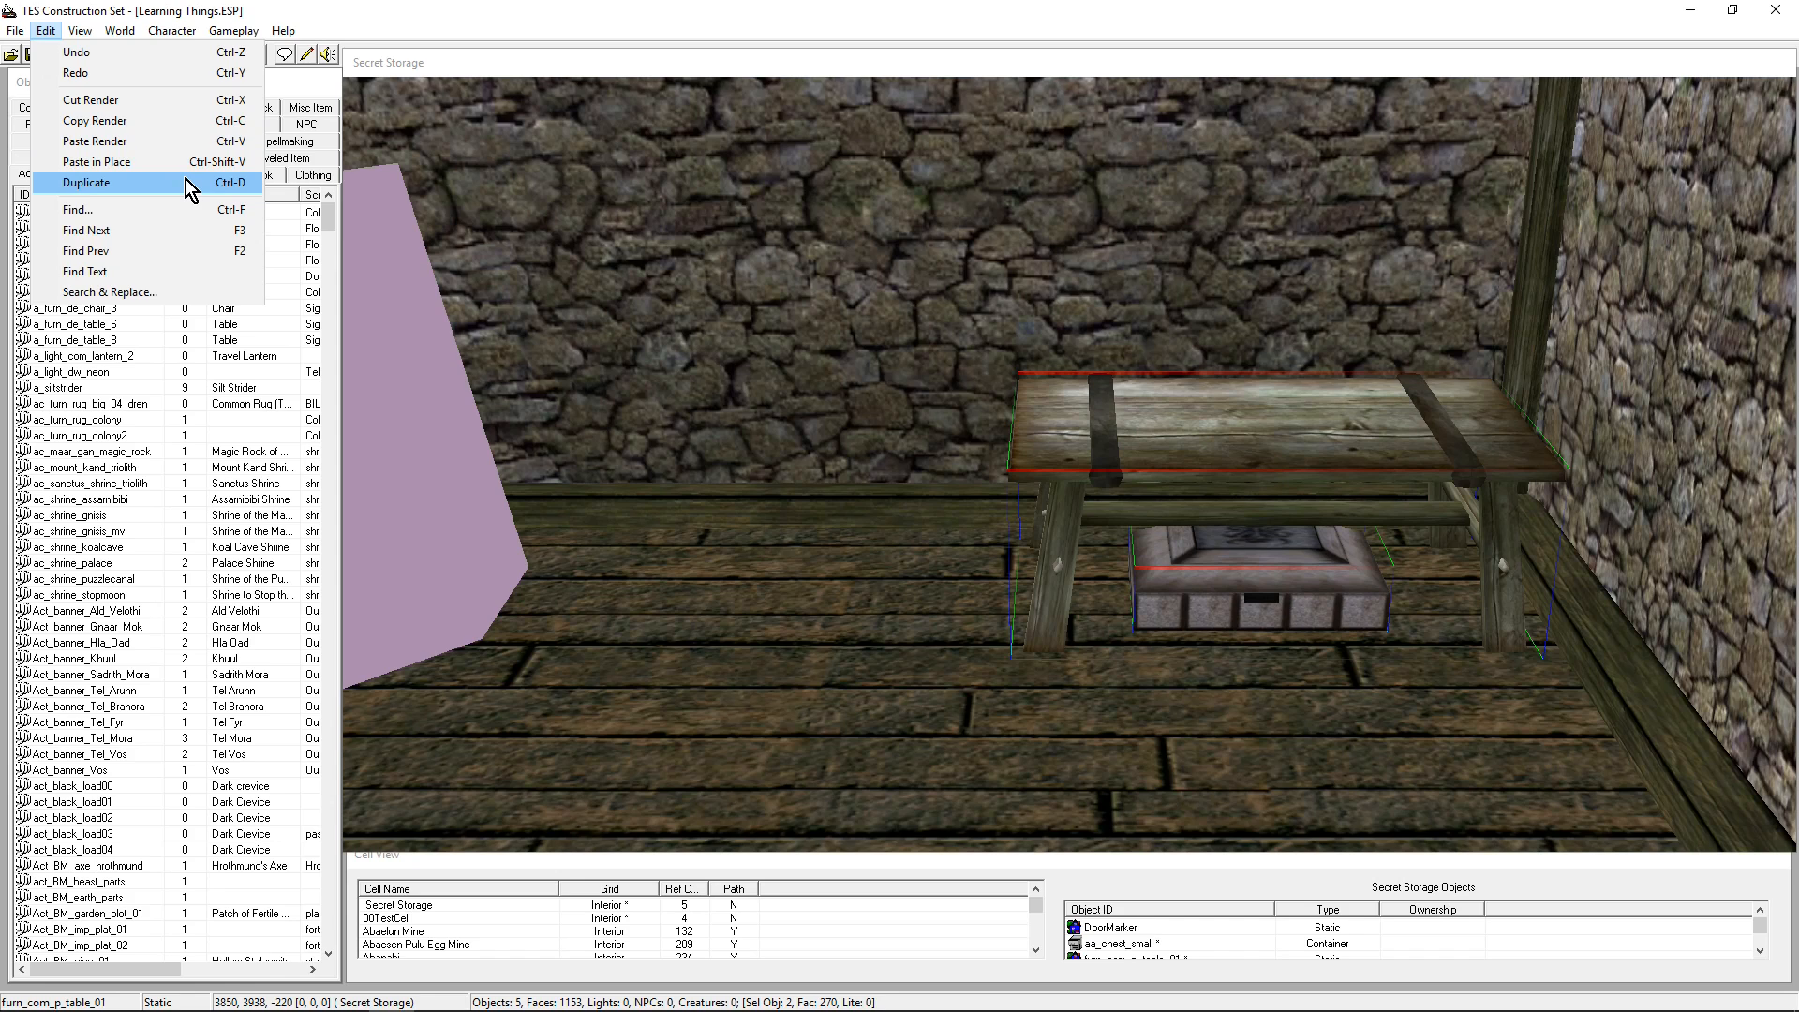
click(87, 183)
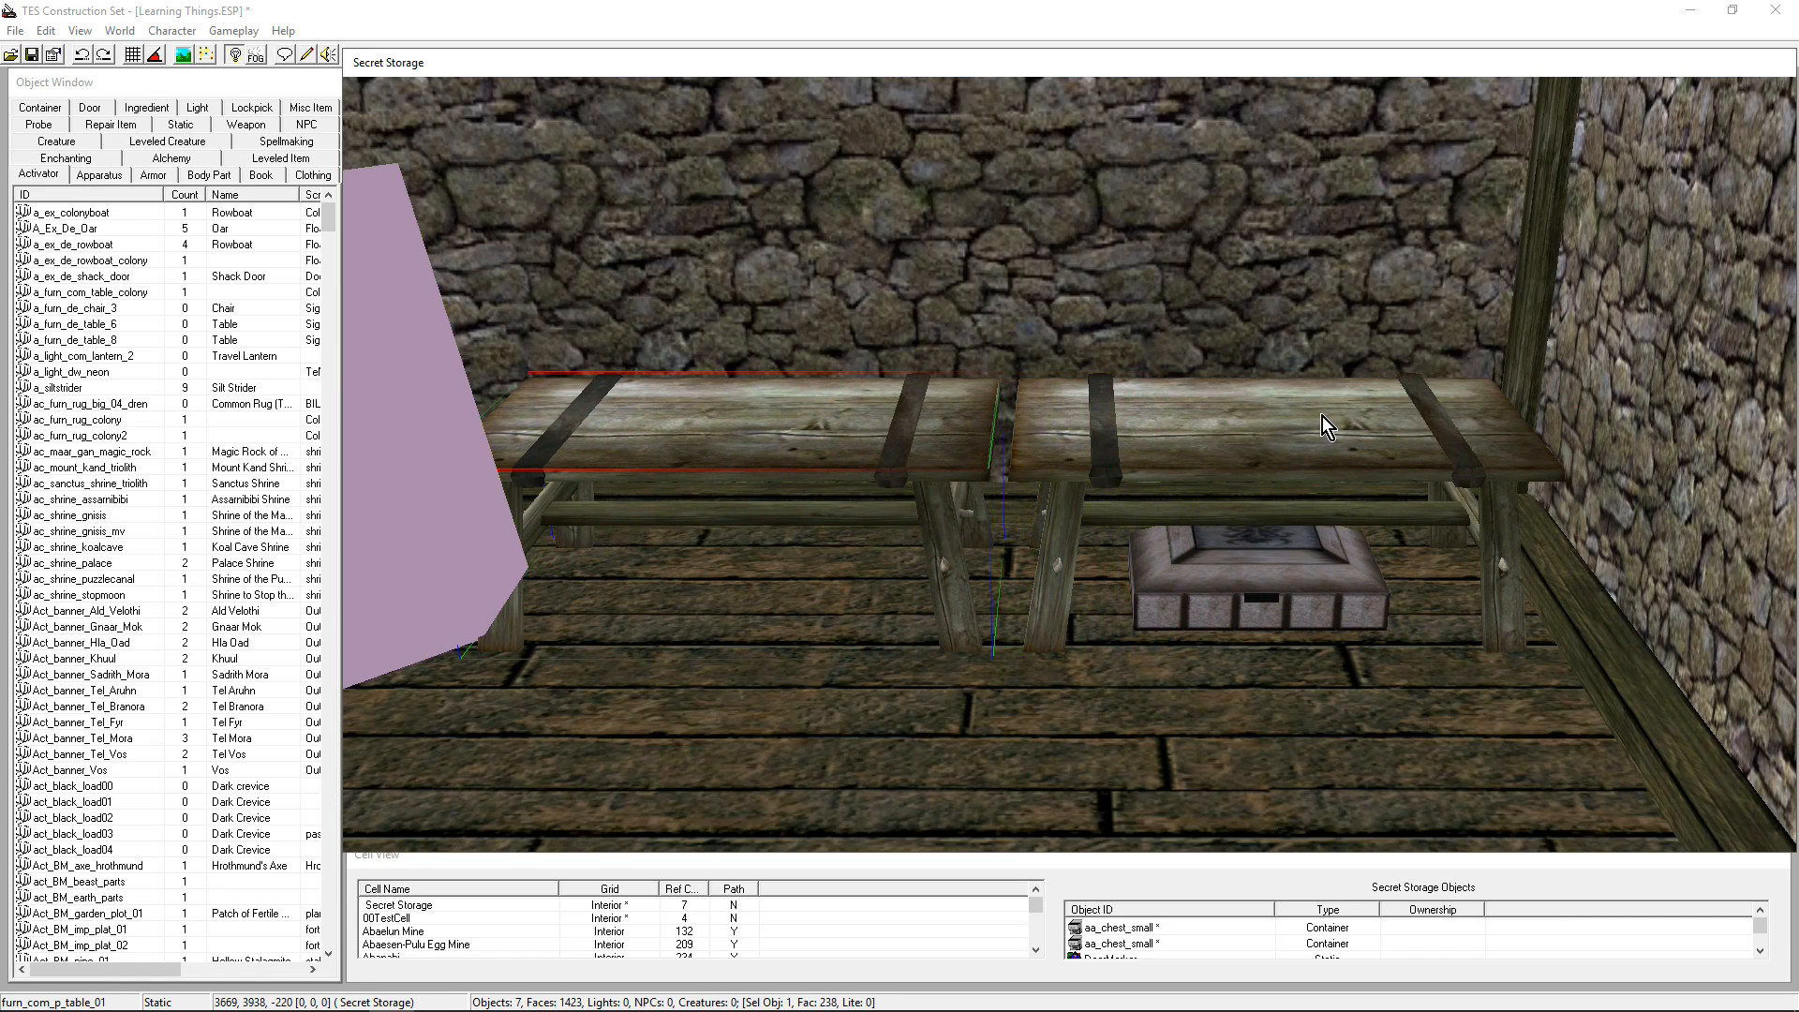
Select the copied chest together with both tables
click(1232, 573)
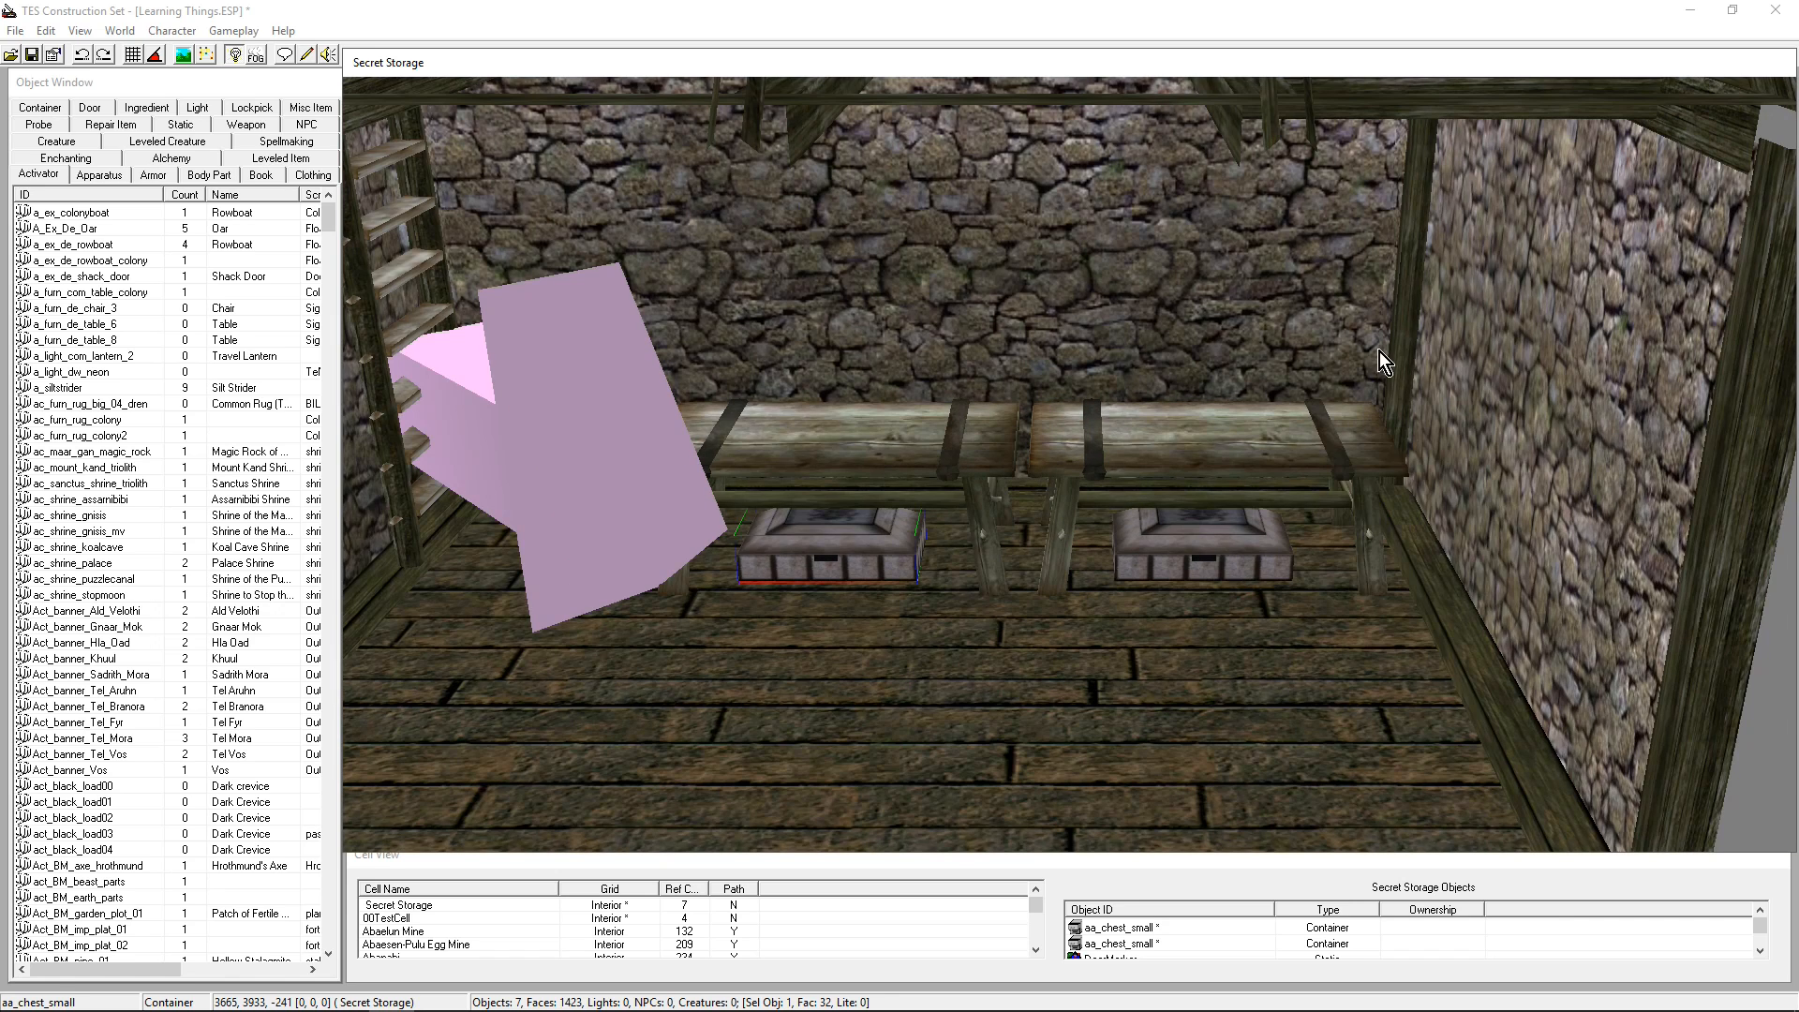
click(648, 608)
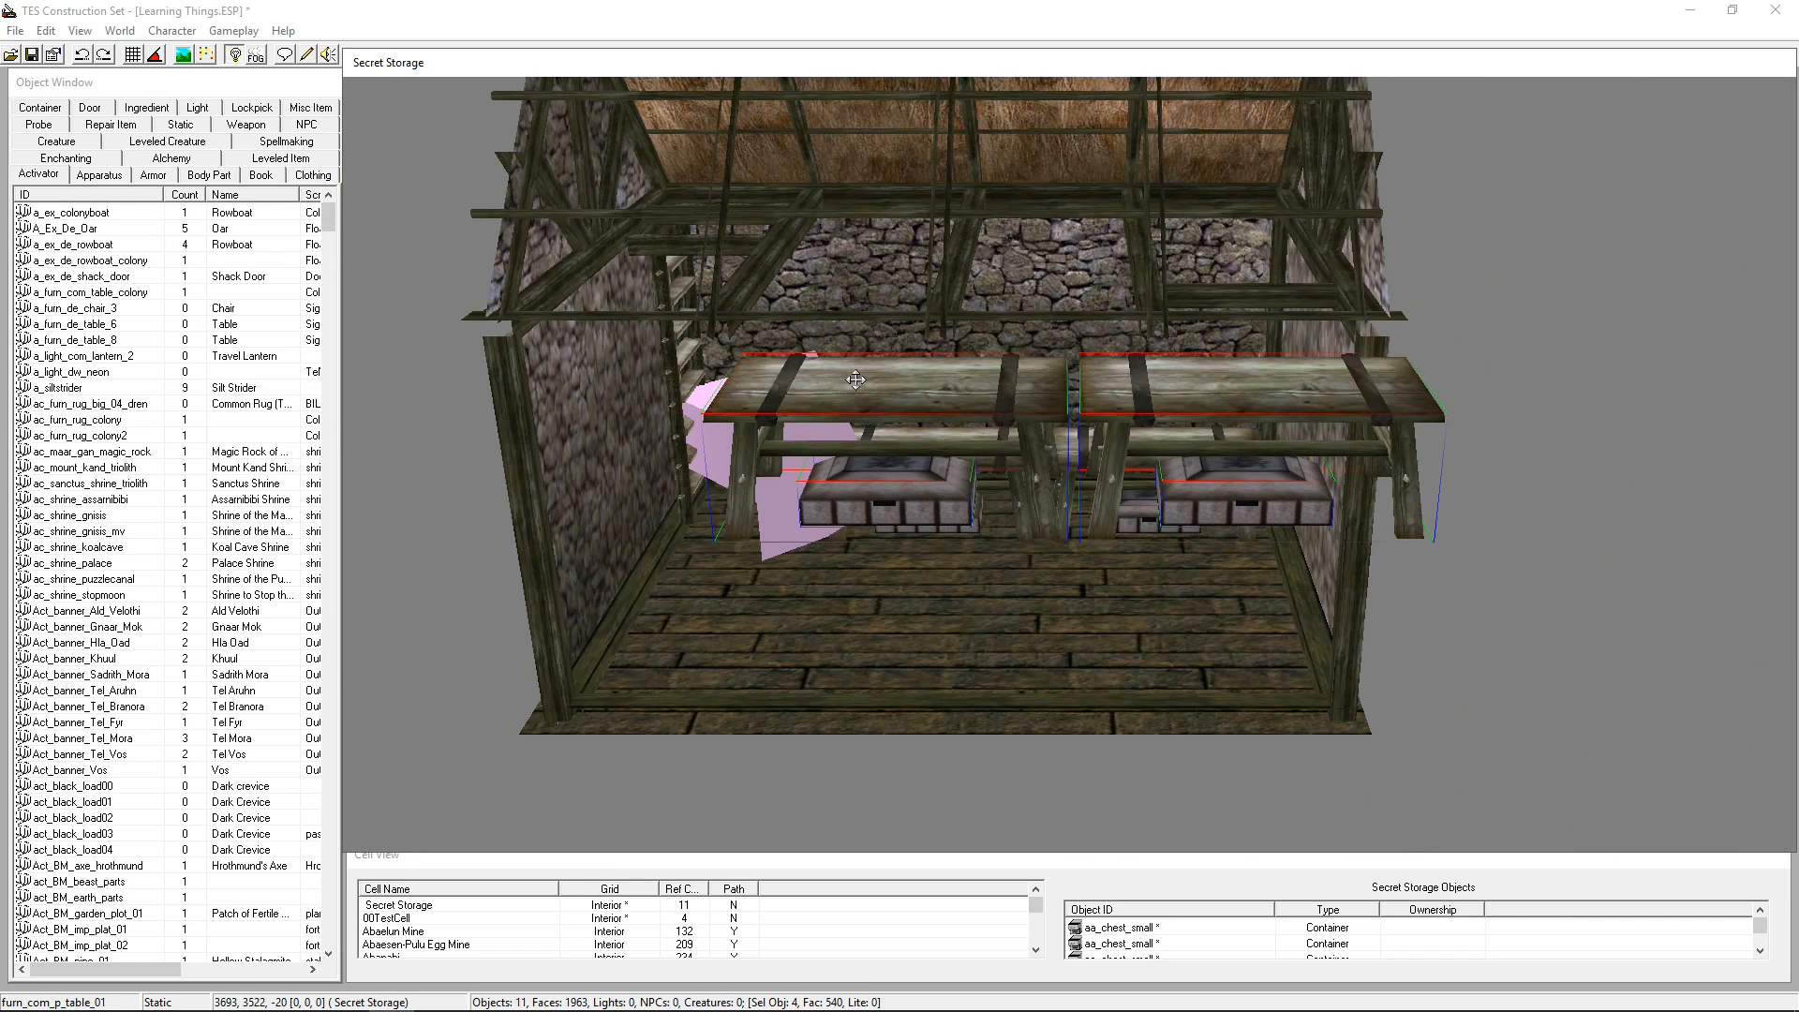
mouse_move(780, 410)
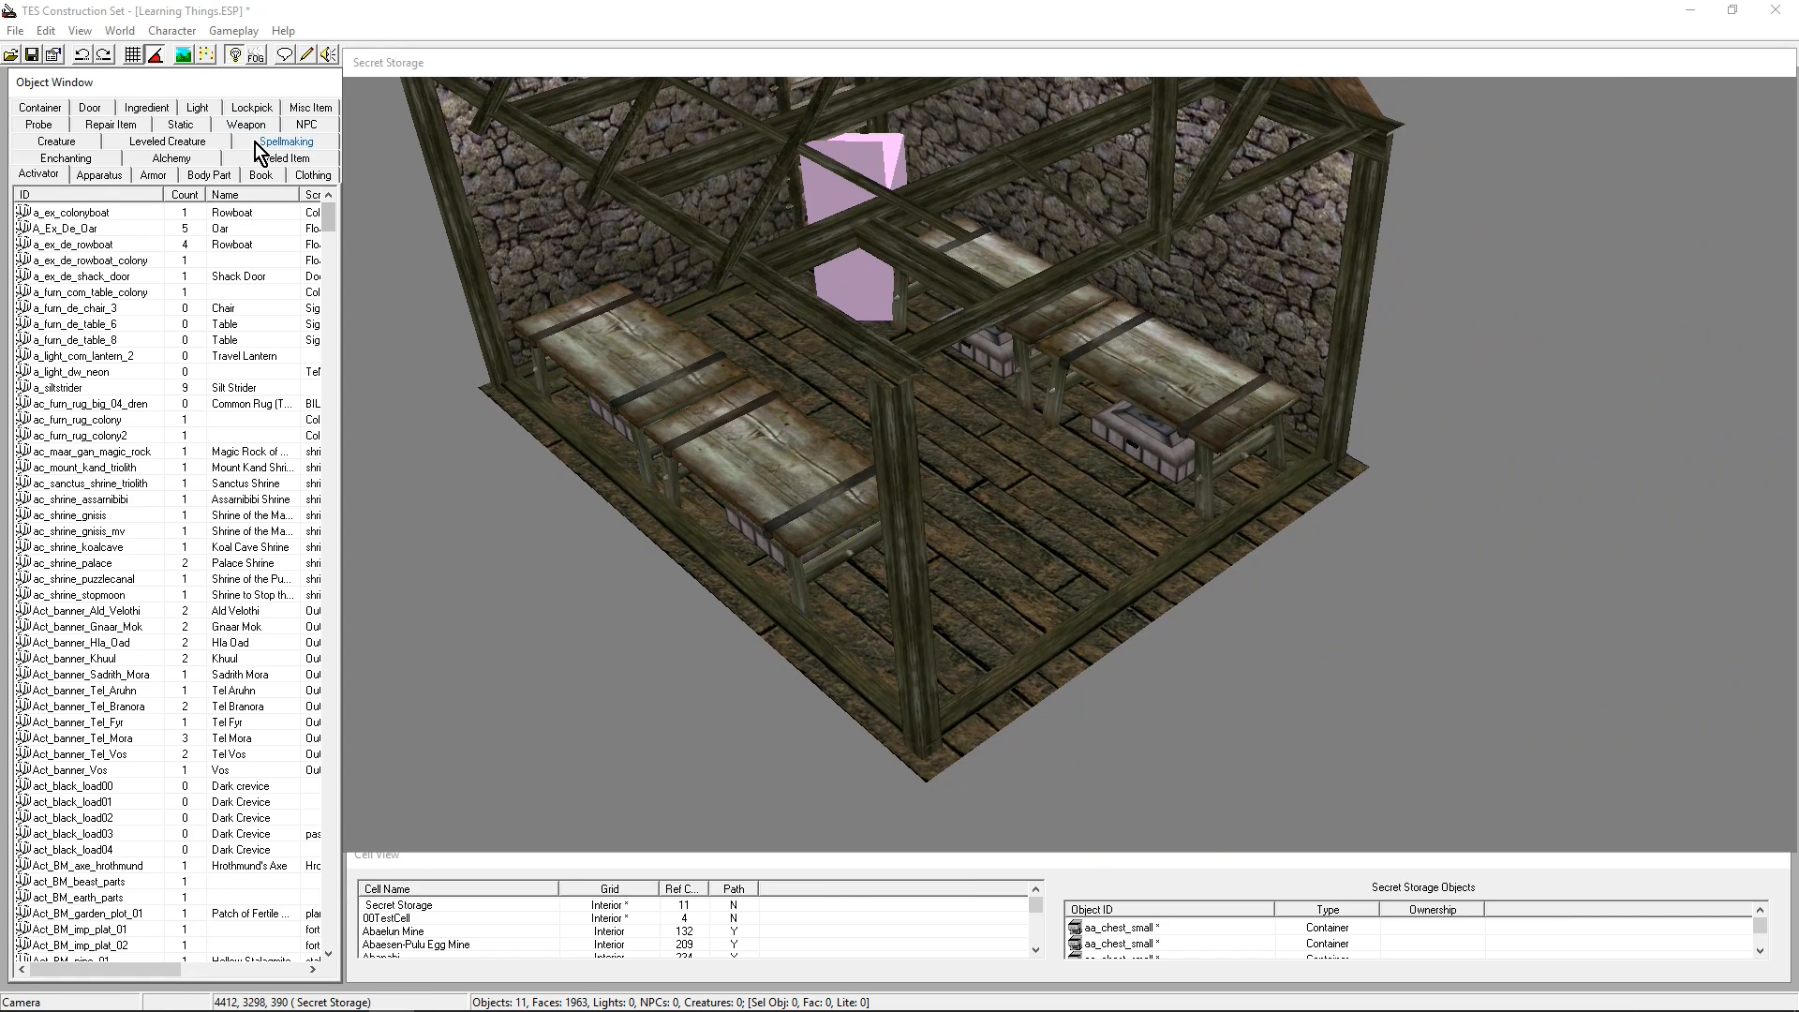
Create a new NPC record with ID aa_newNPC and the name Dude
click(306, 173)
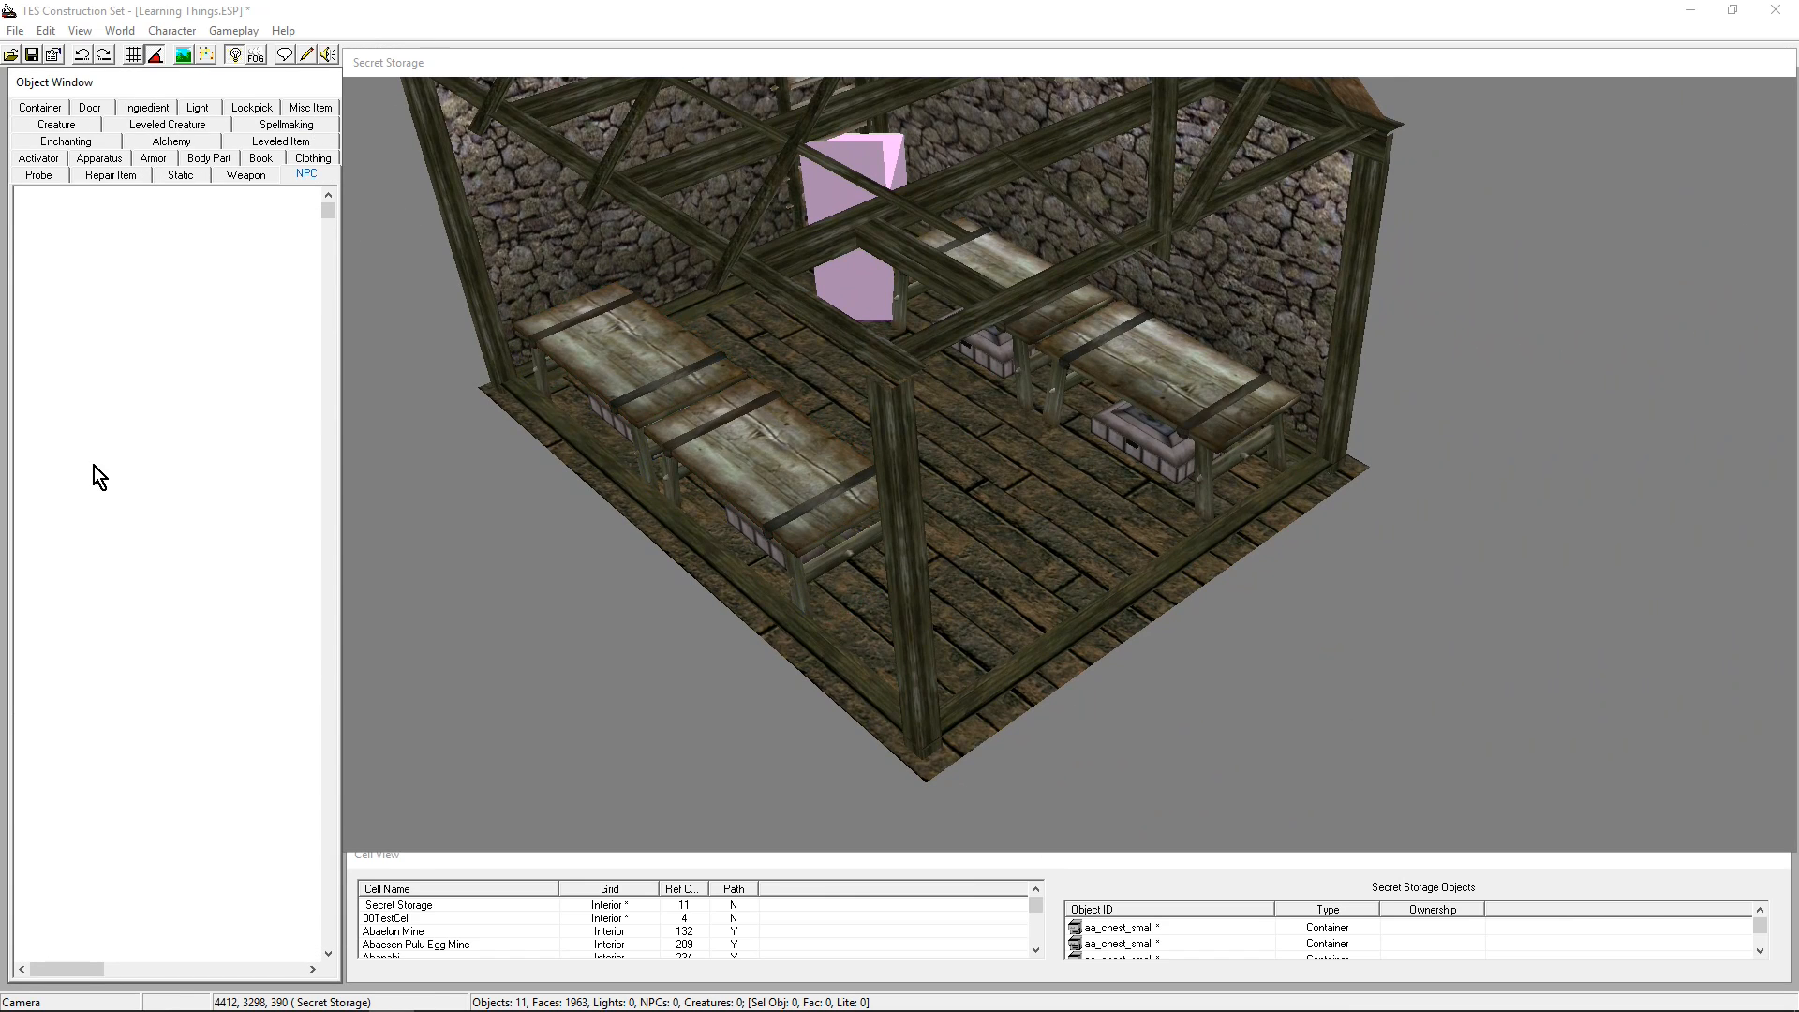
right_click(56, 467)
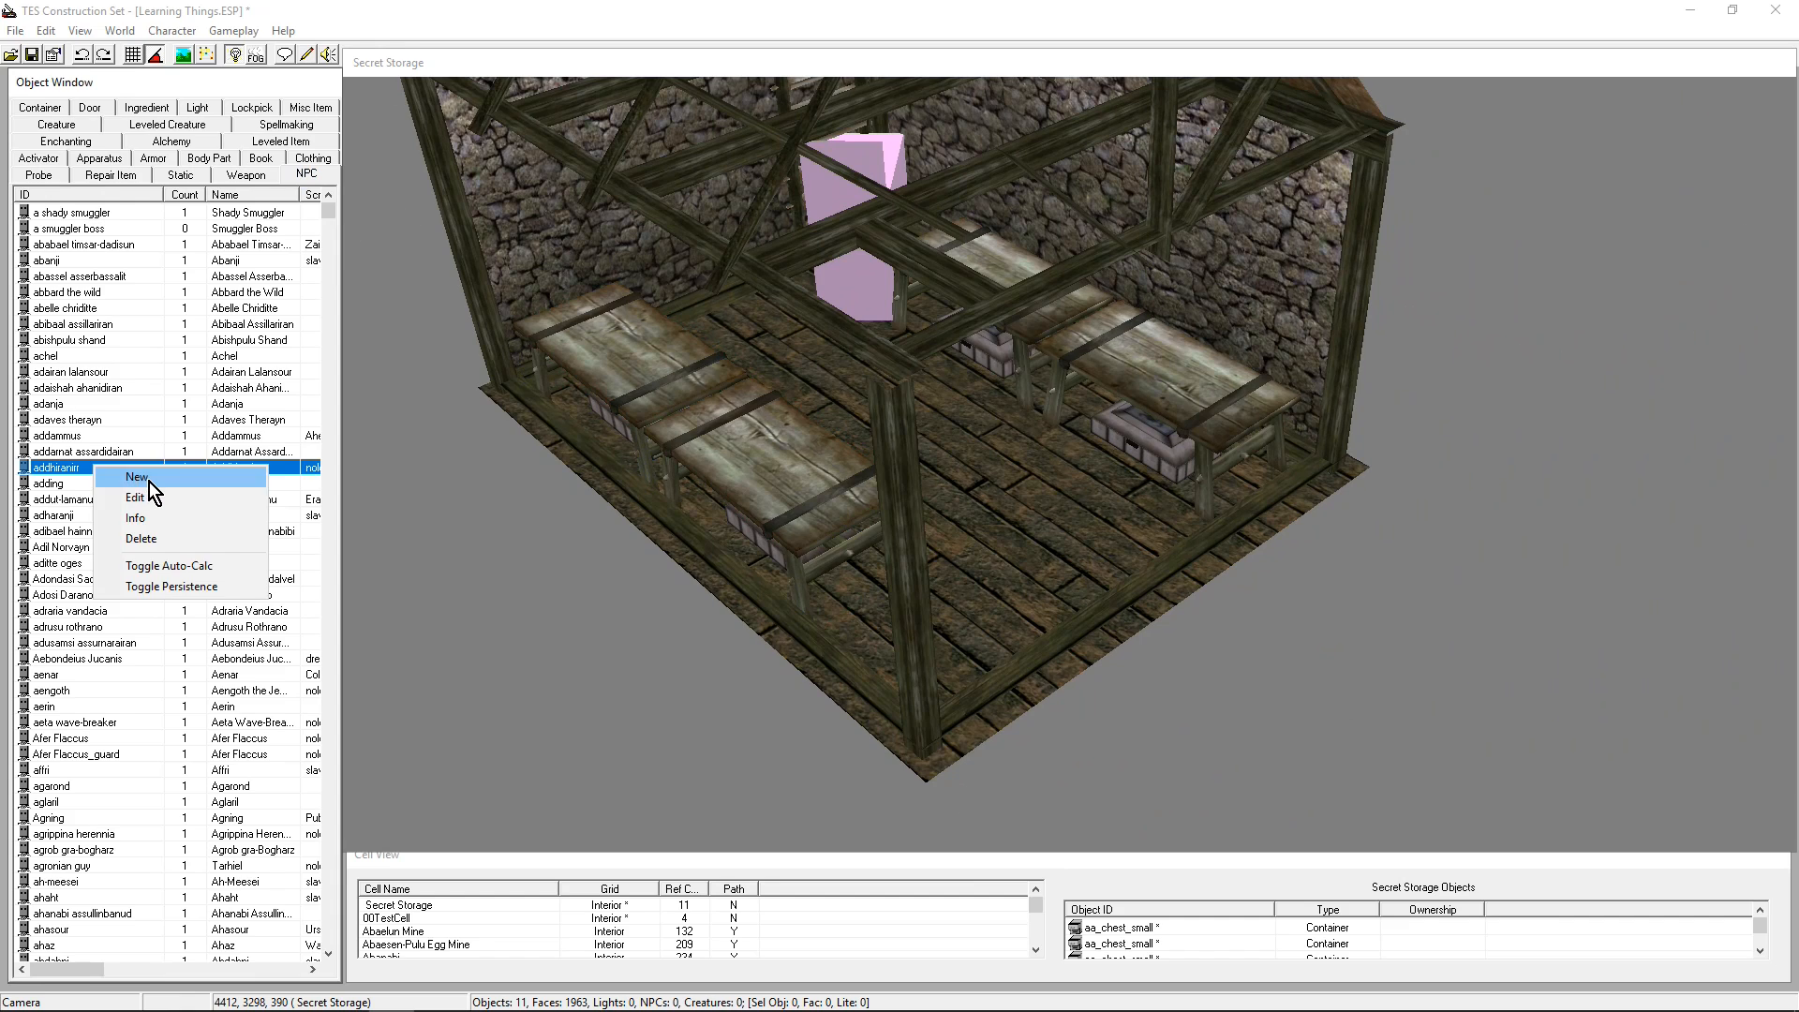
click(135, 476)
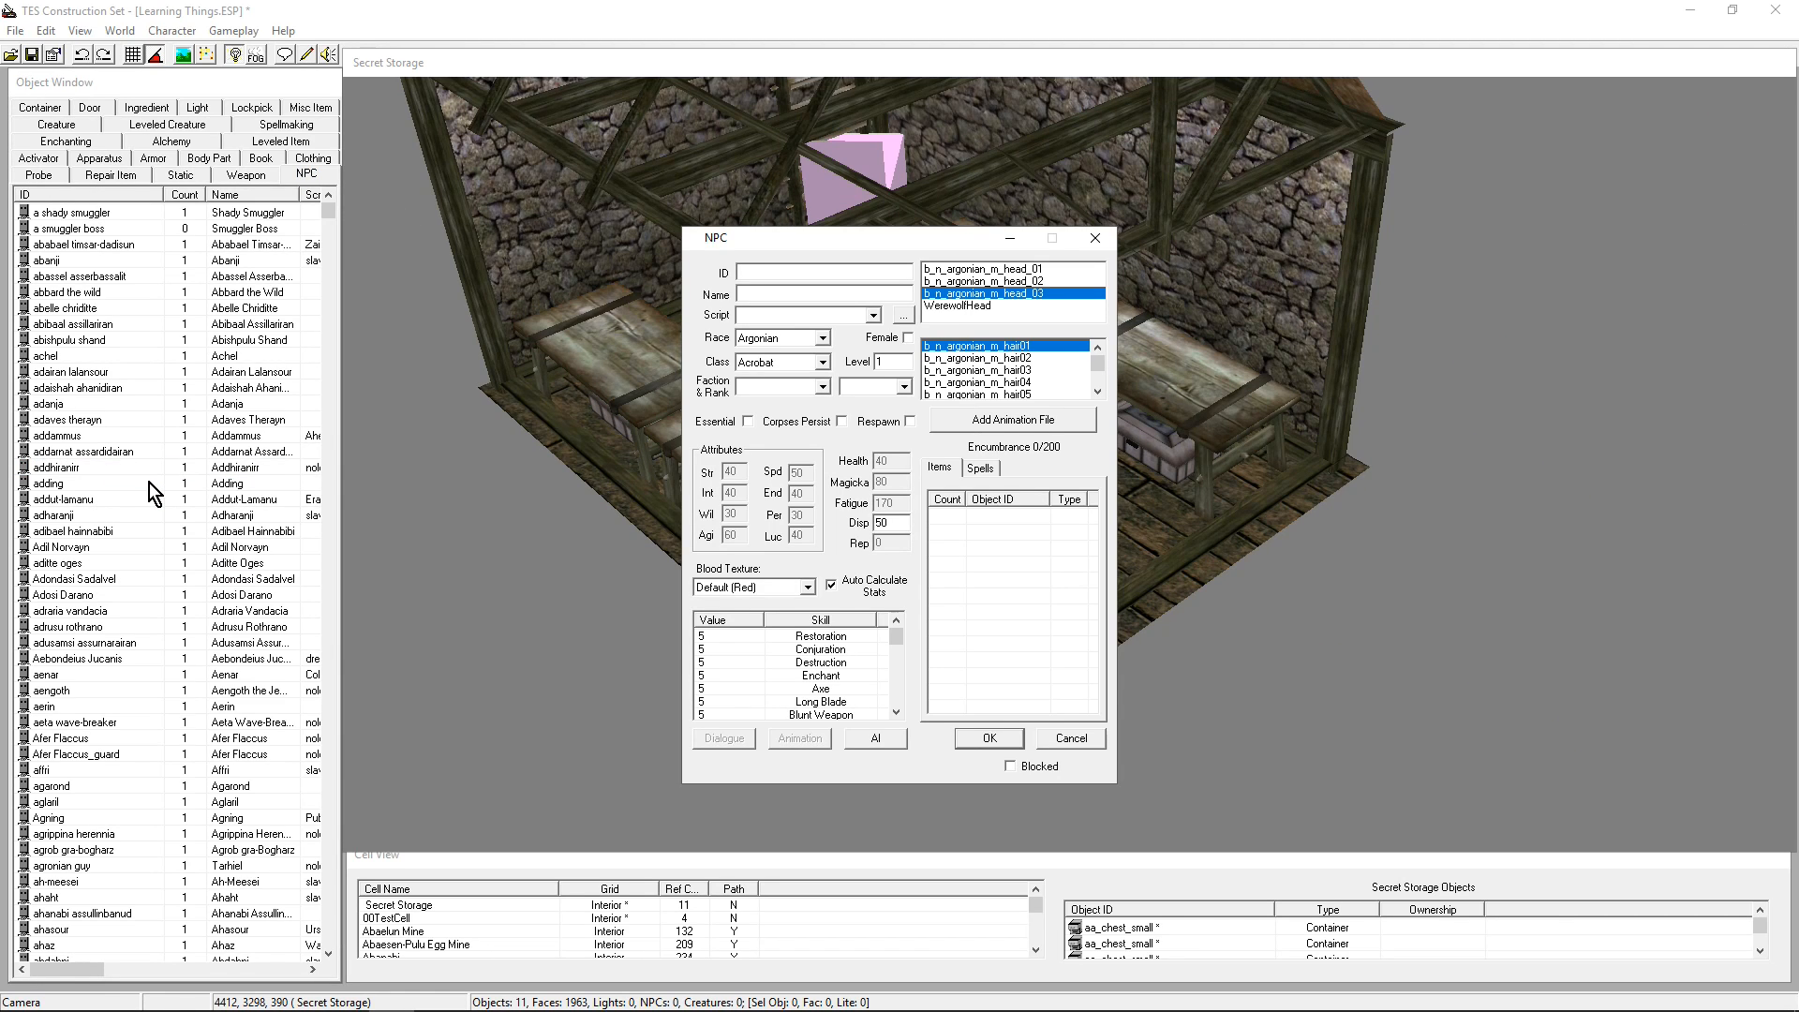
text(aa_newNPC)
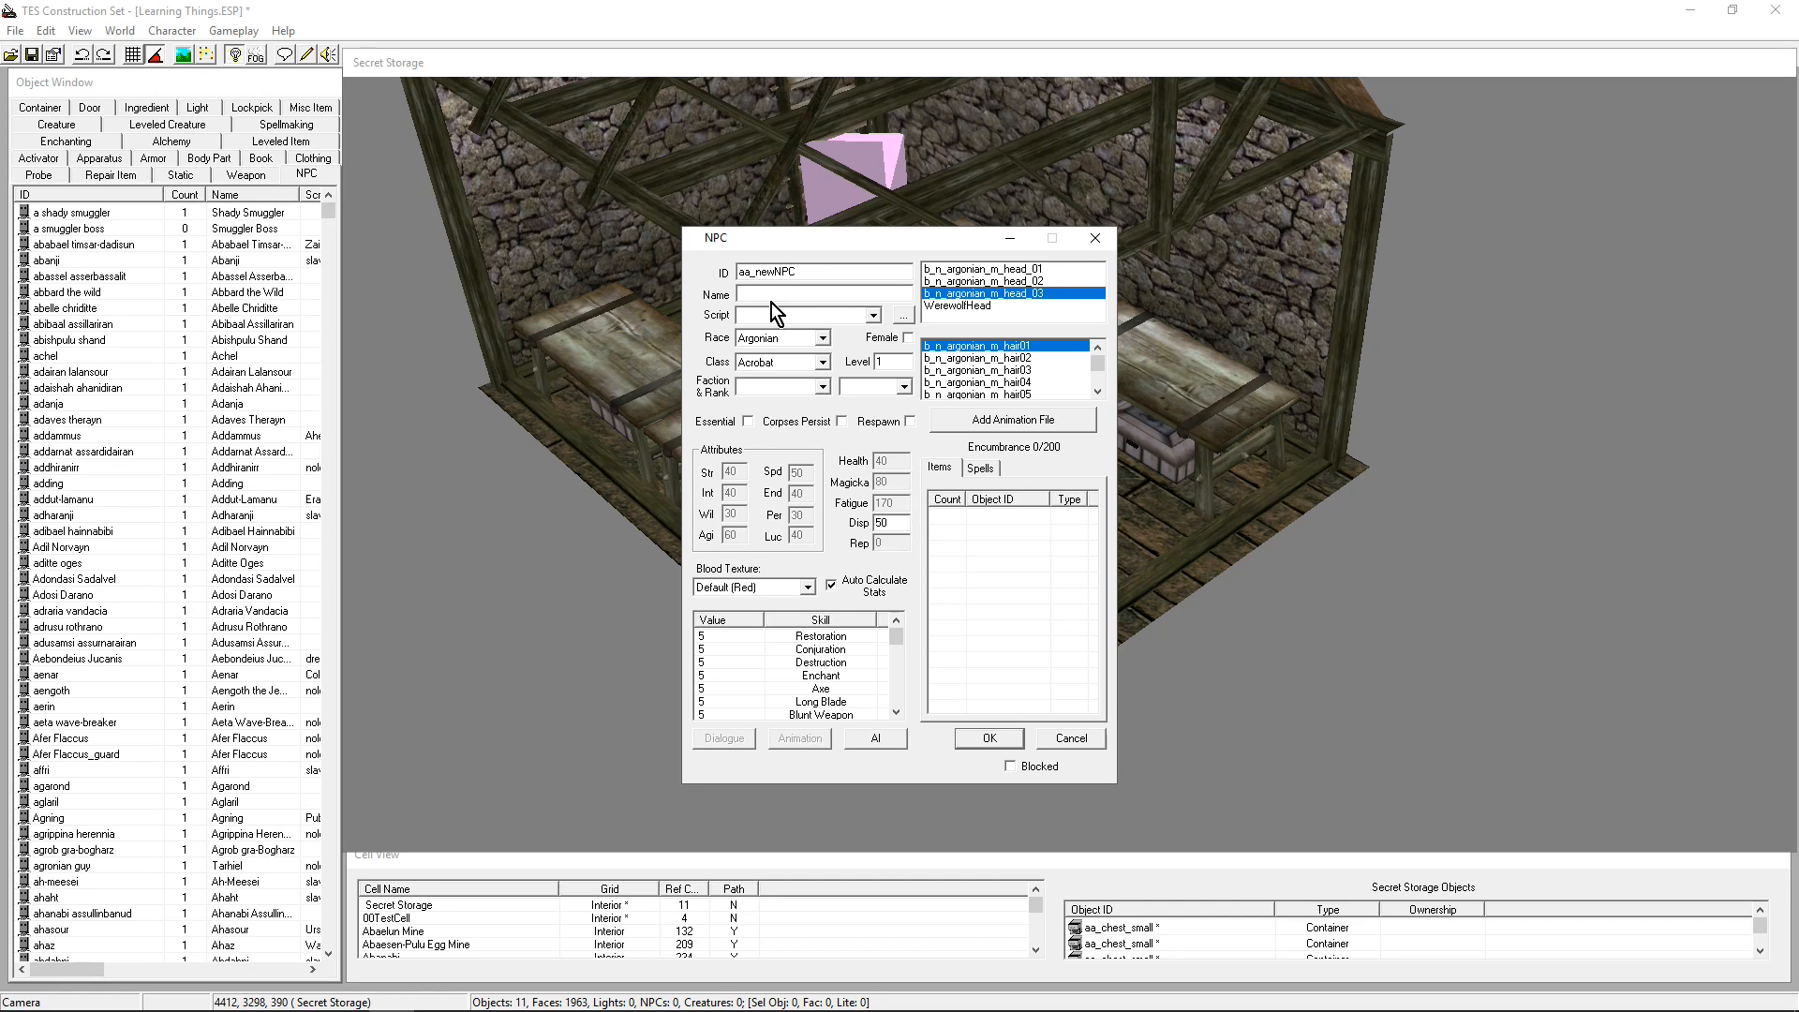
text(Dud)
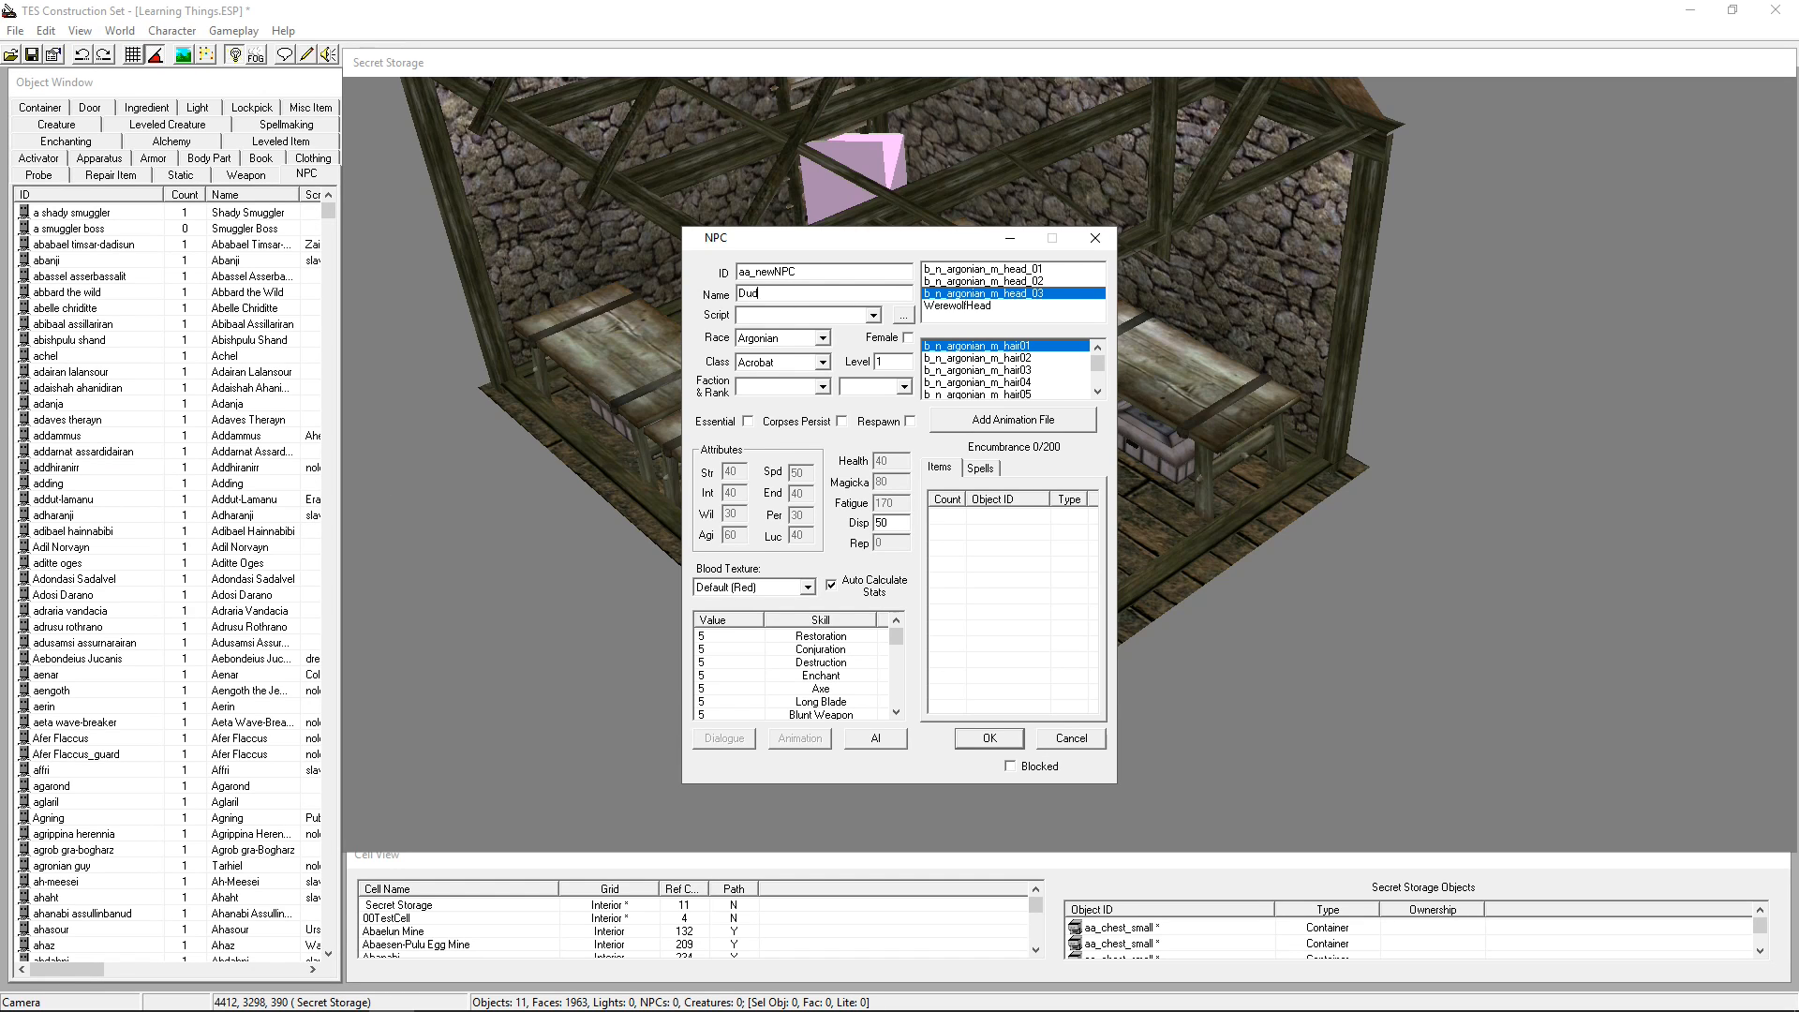
text(e)
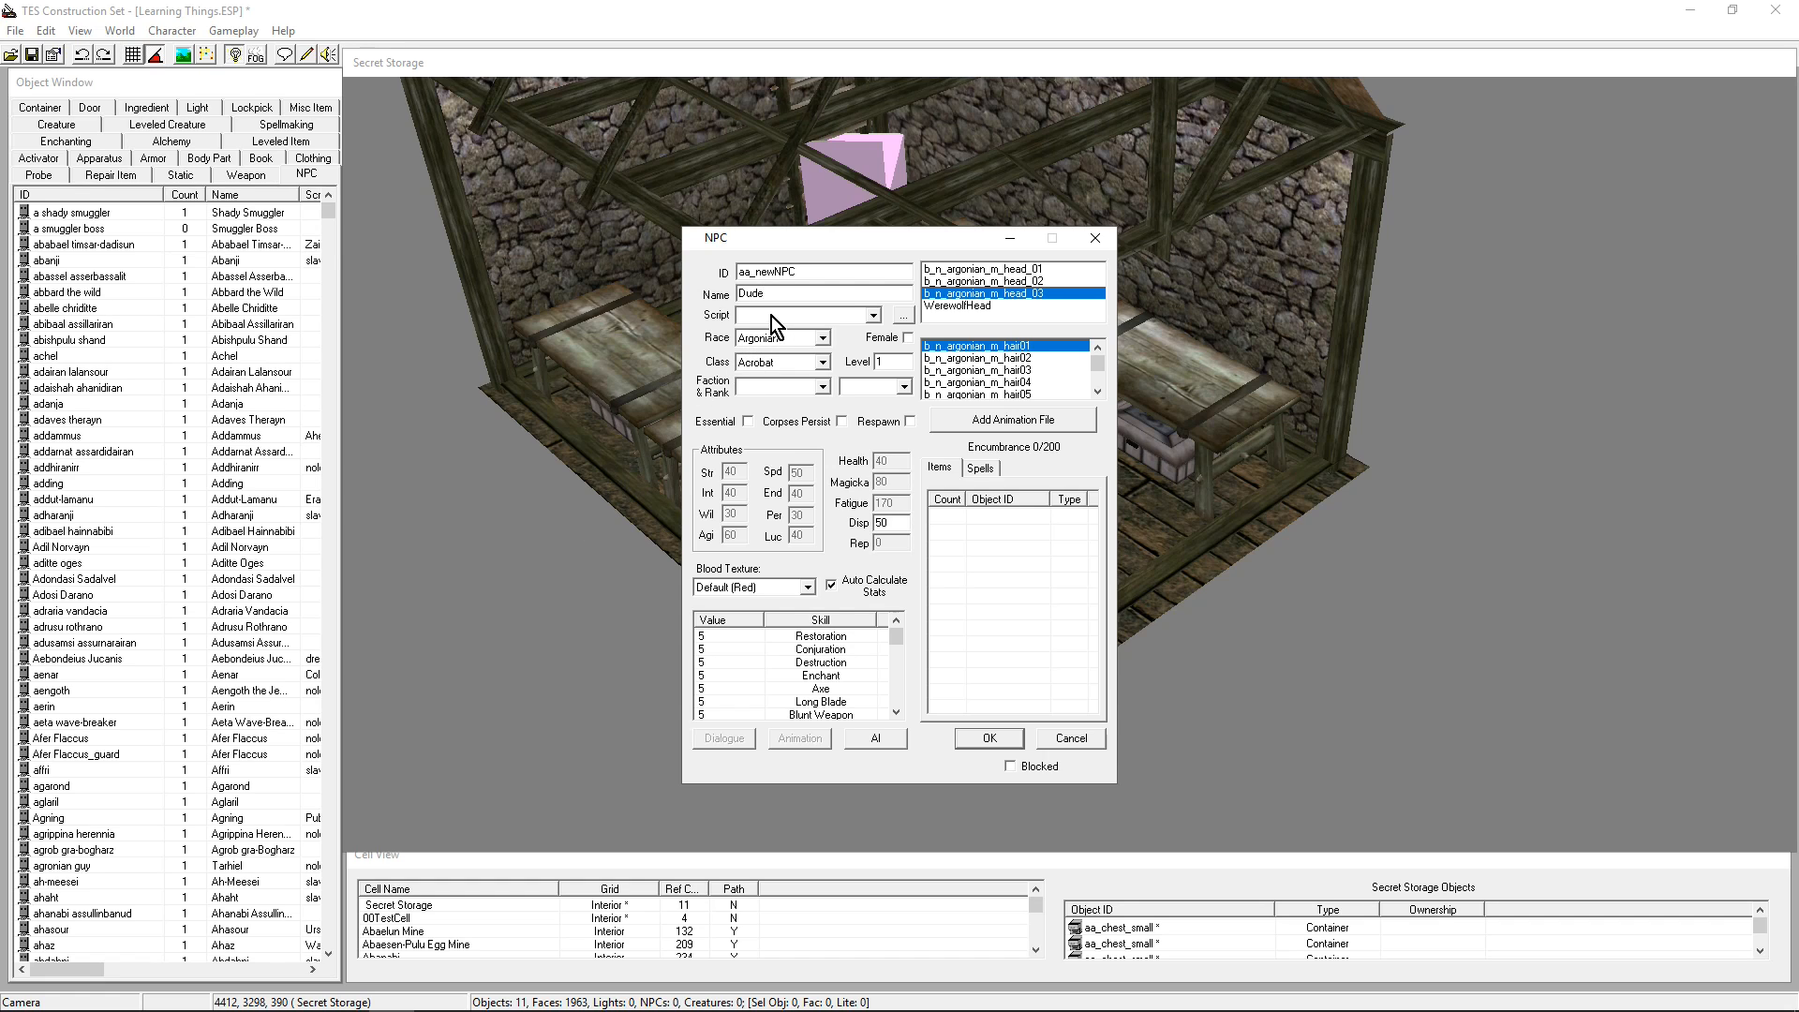
click(803, 315)
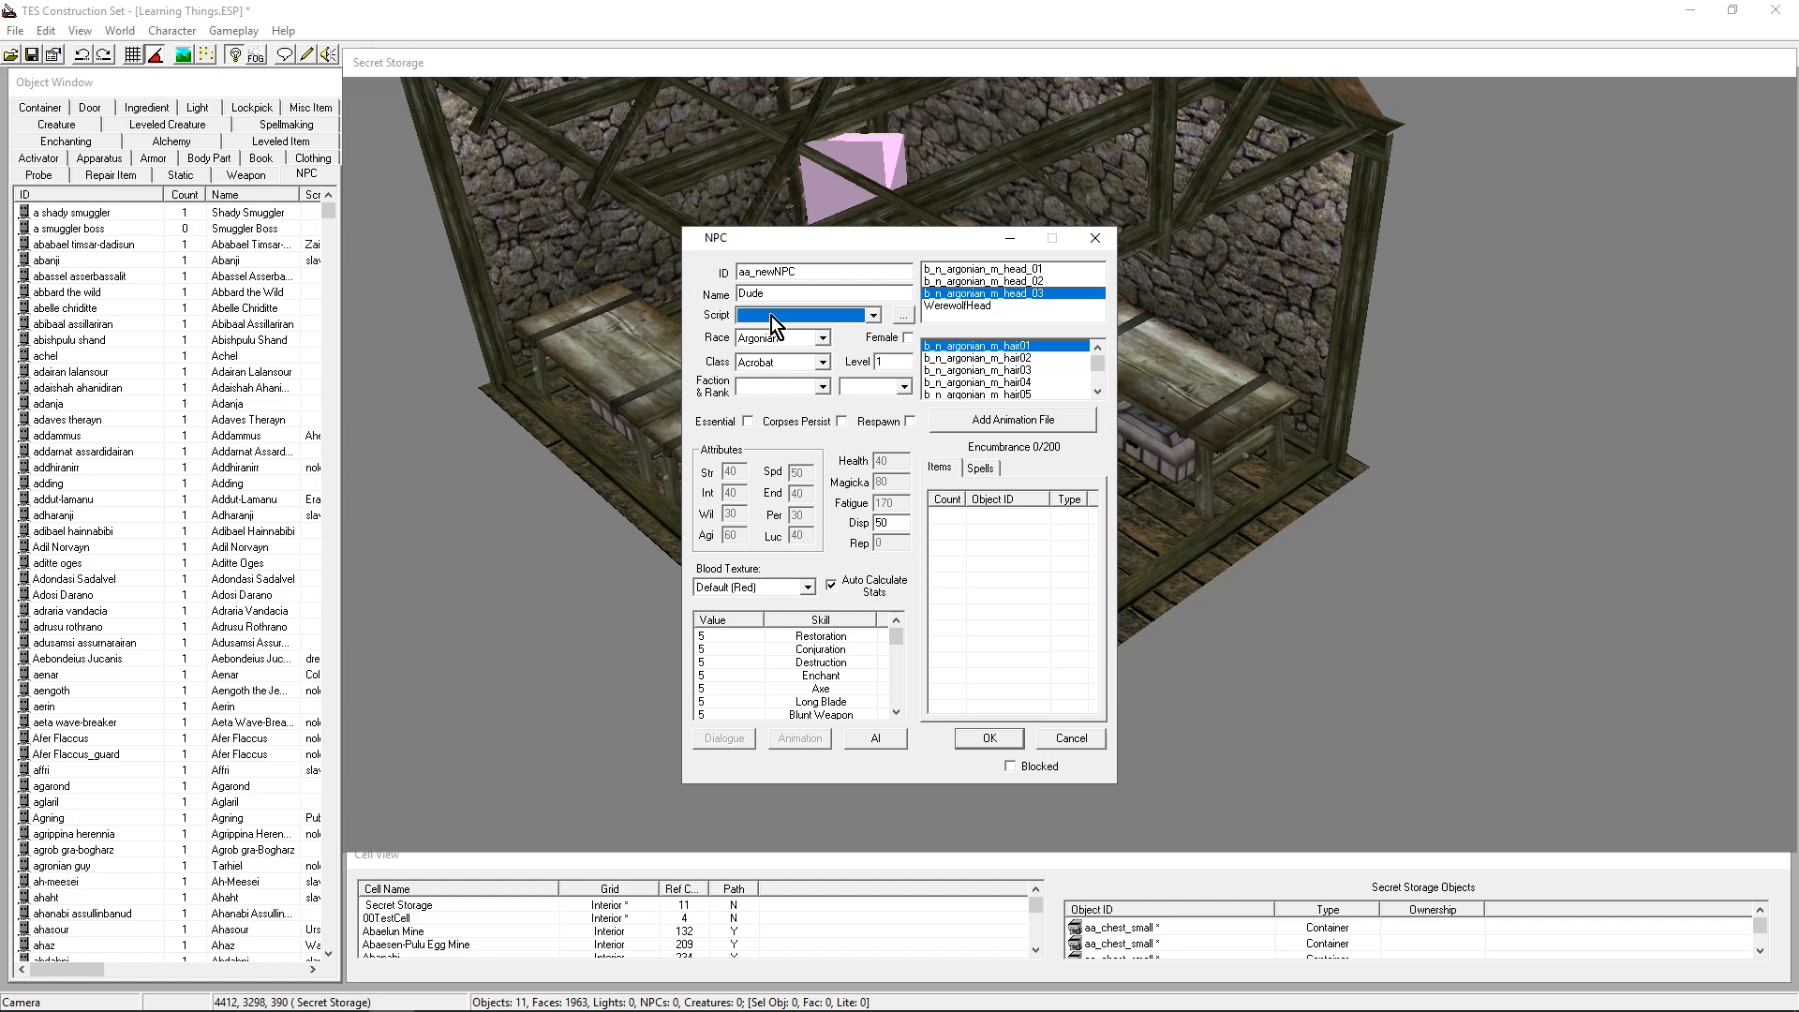
mouse_move(777, 353)
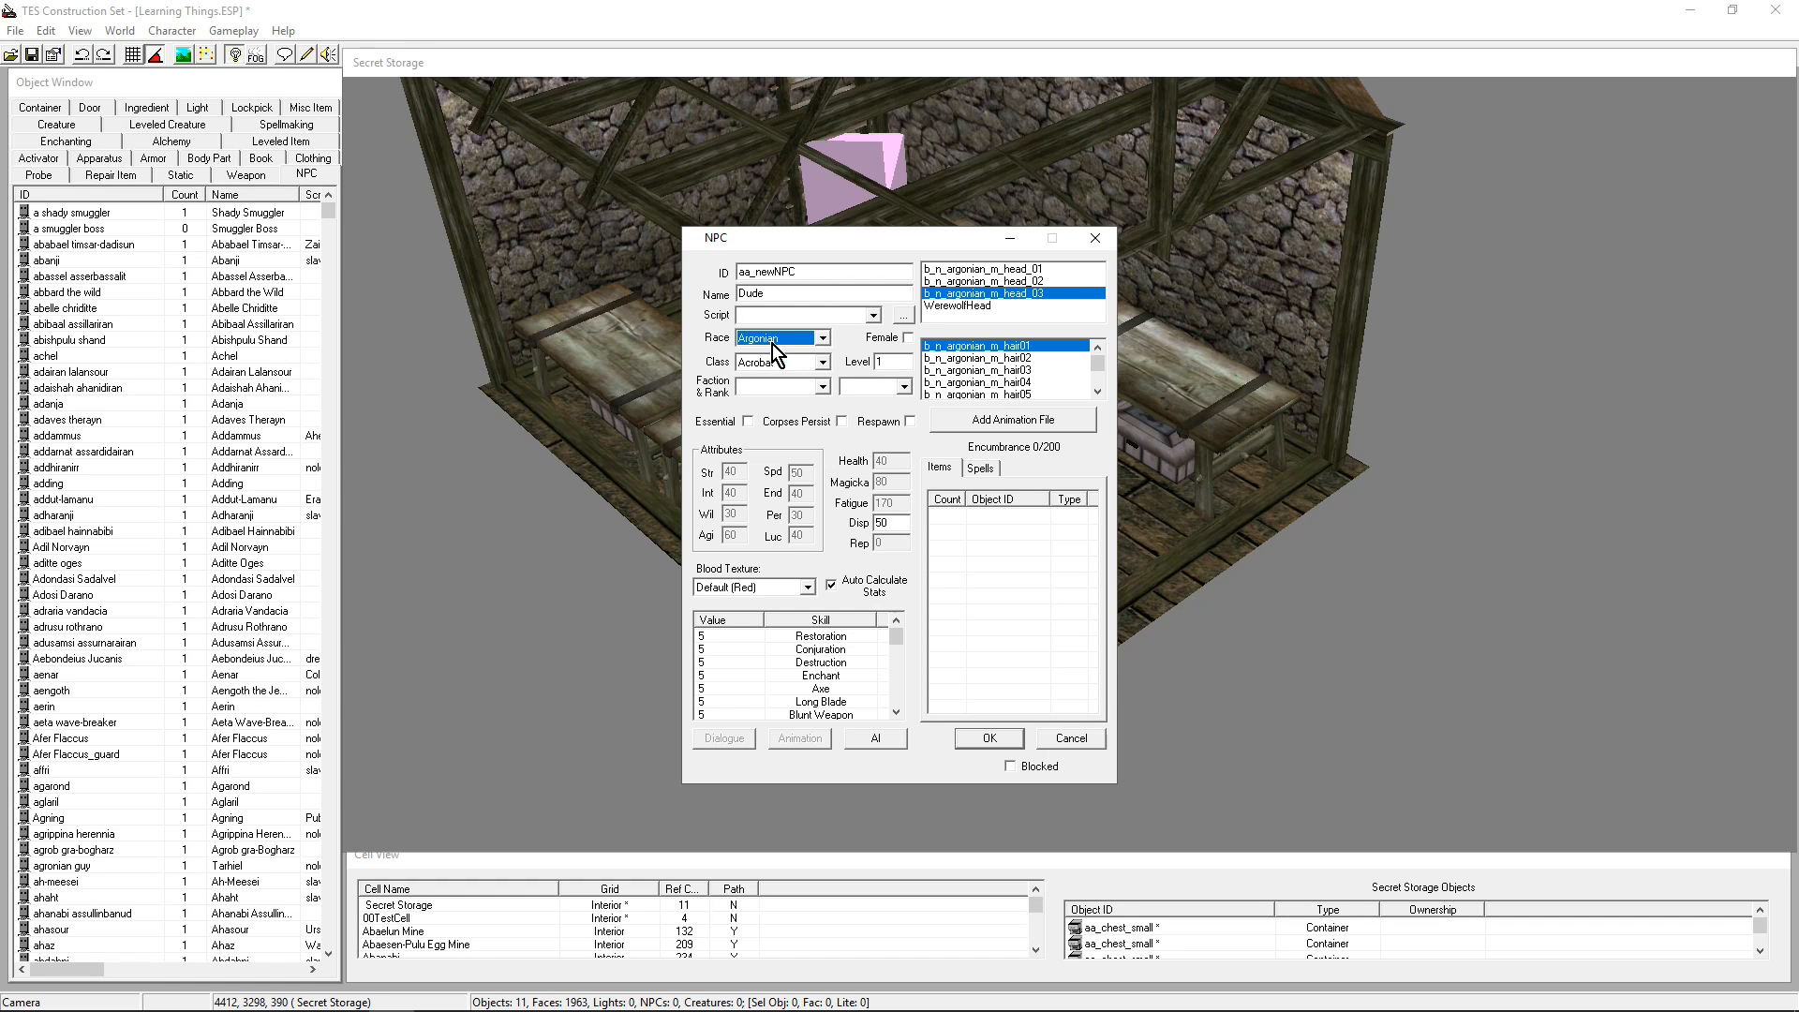
Choose Dude's race, give him the WerewolfHead head, and begin editing his level
click(818, 362)
text(5)
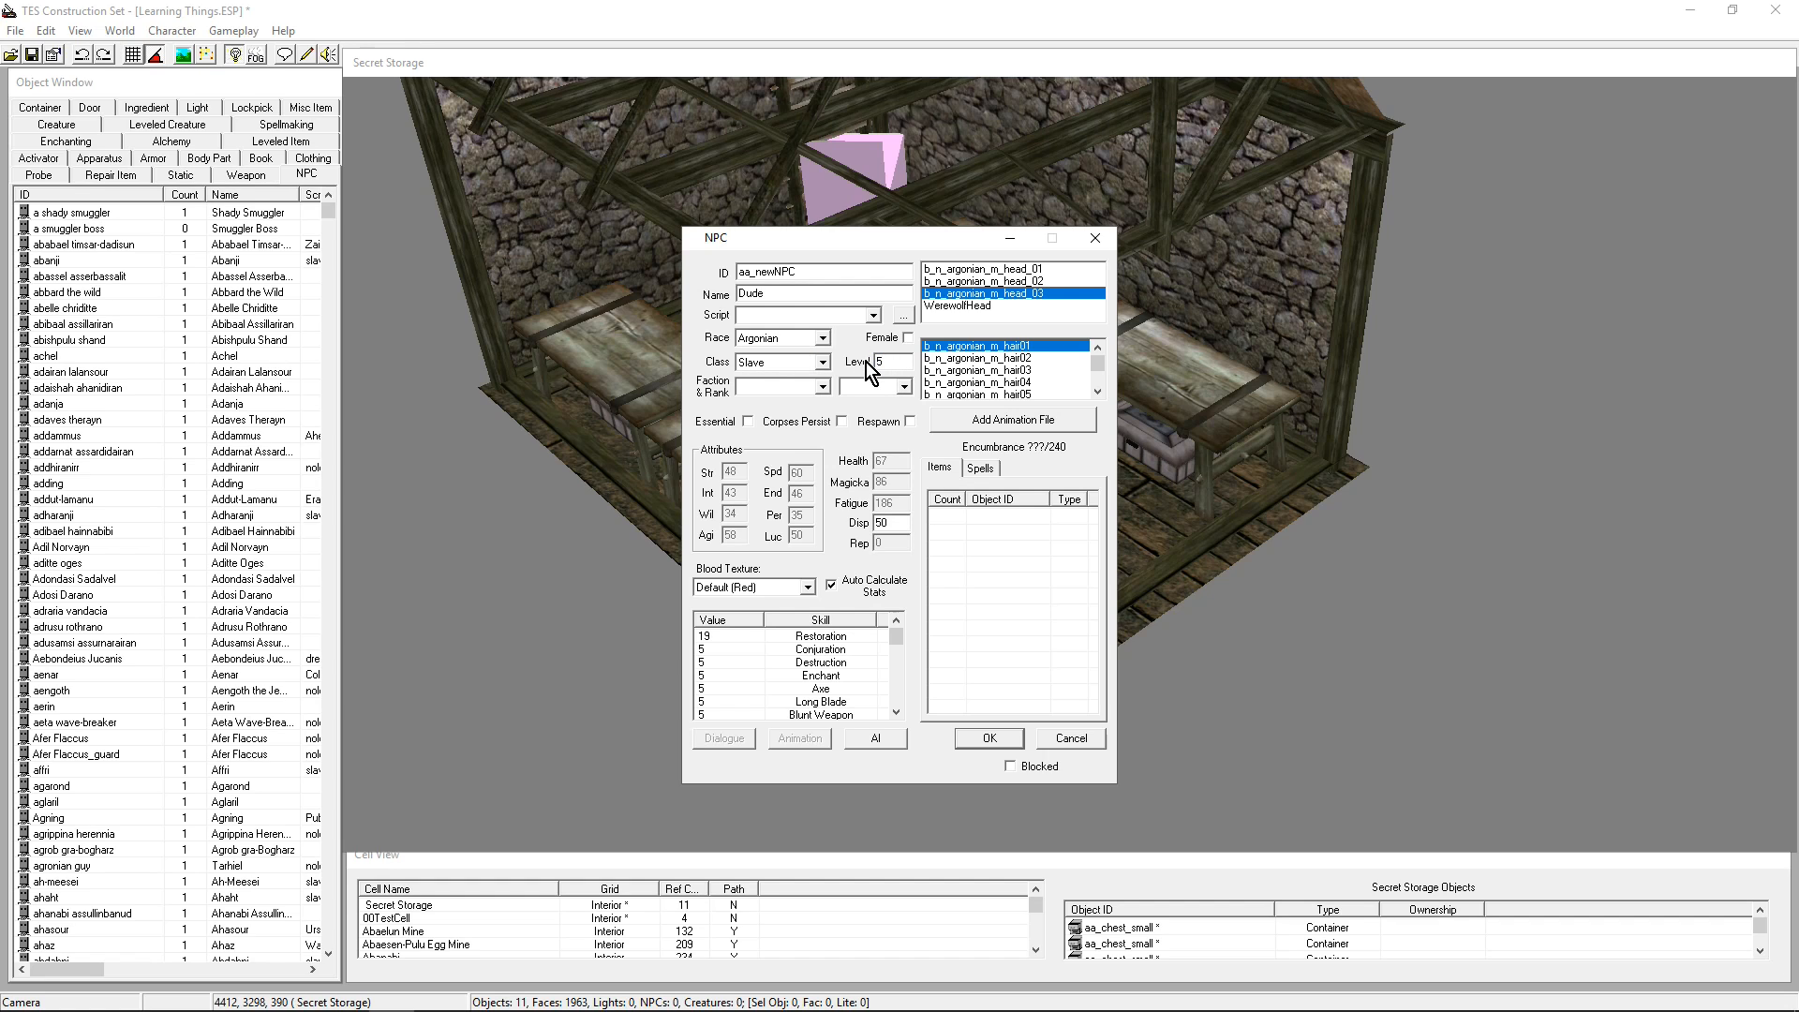
mouse_move(912, 352)
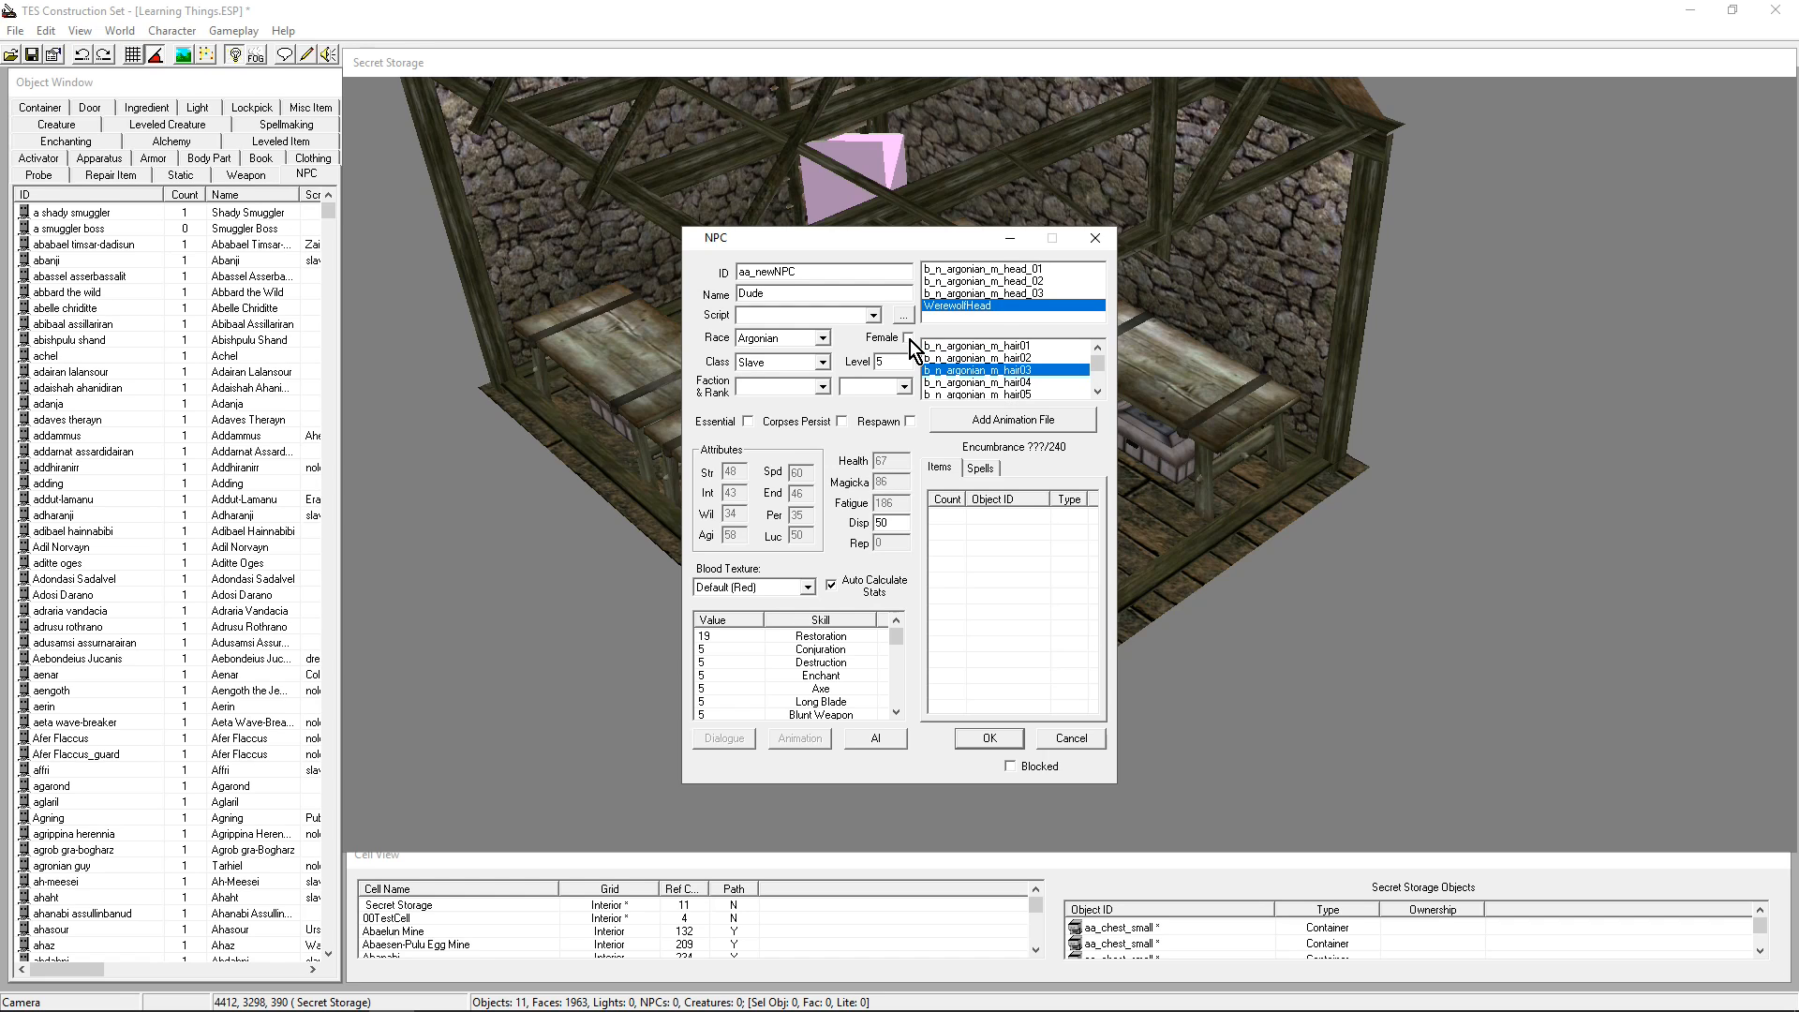
click(1010, 281)
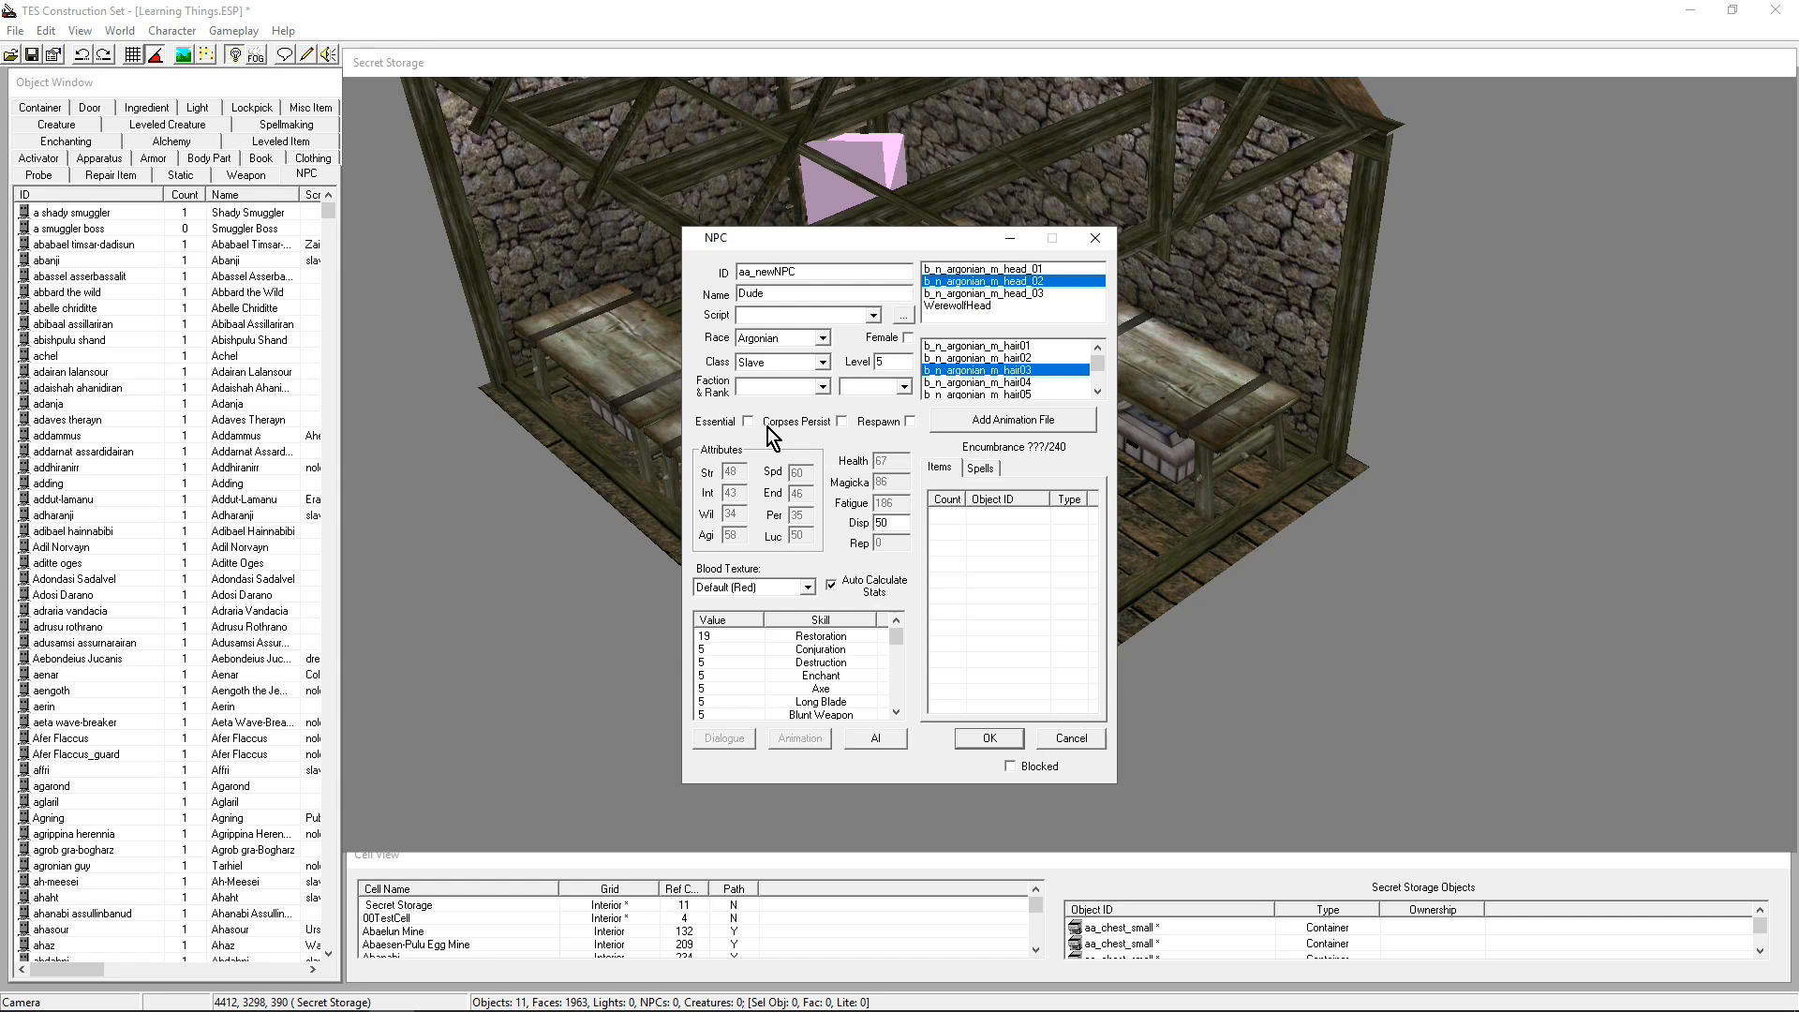
mouse_move(775, 645)
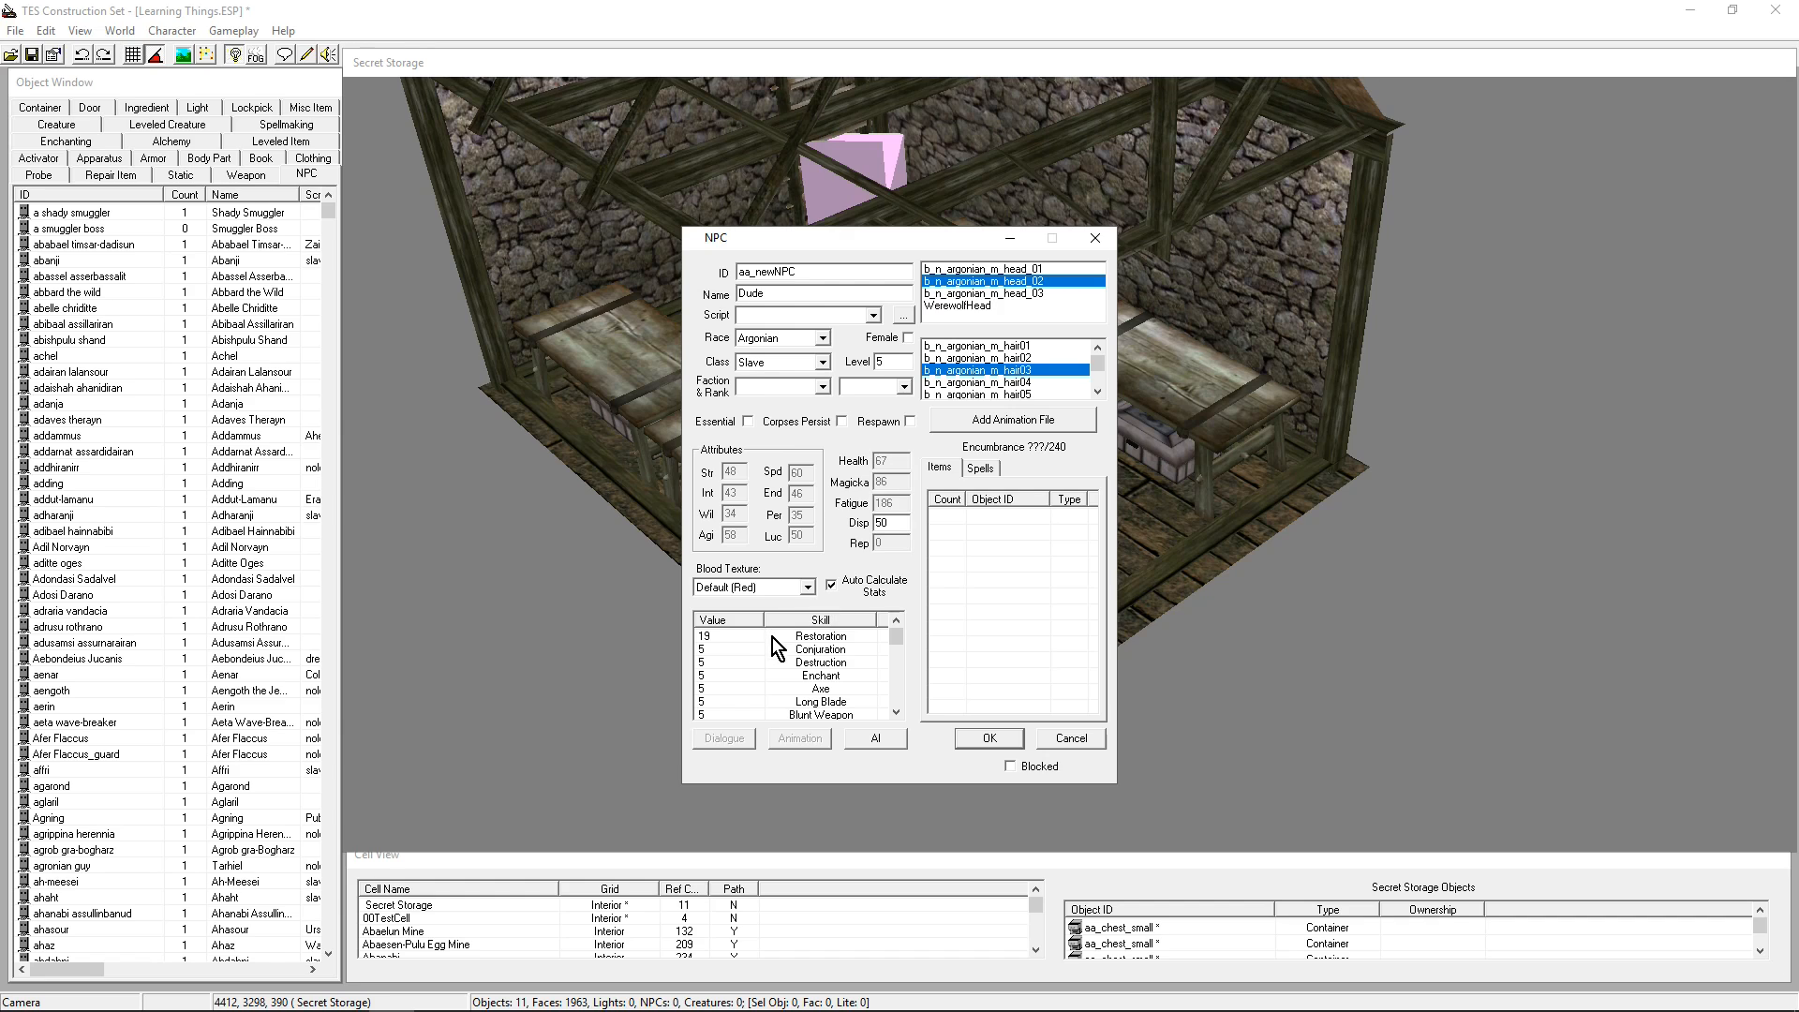
drag(803, 237, 803, 158)
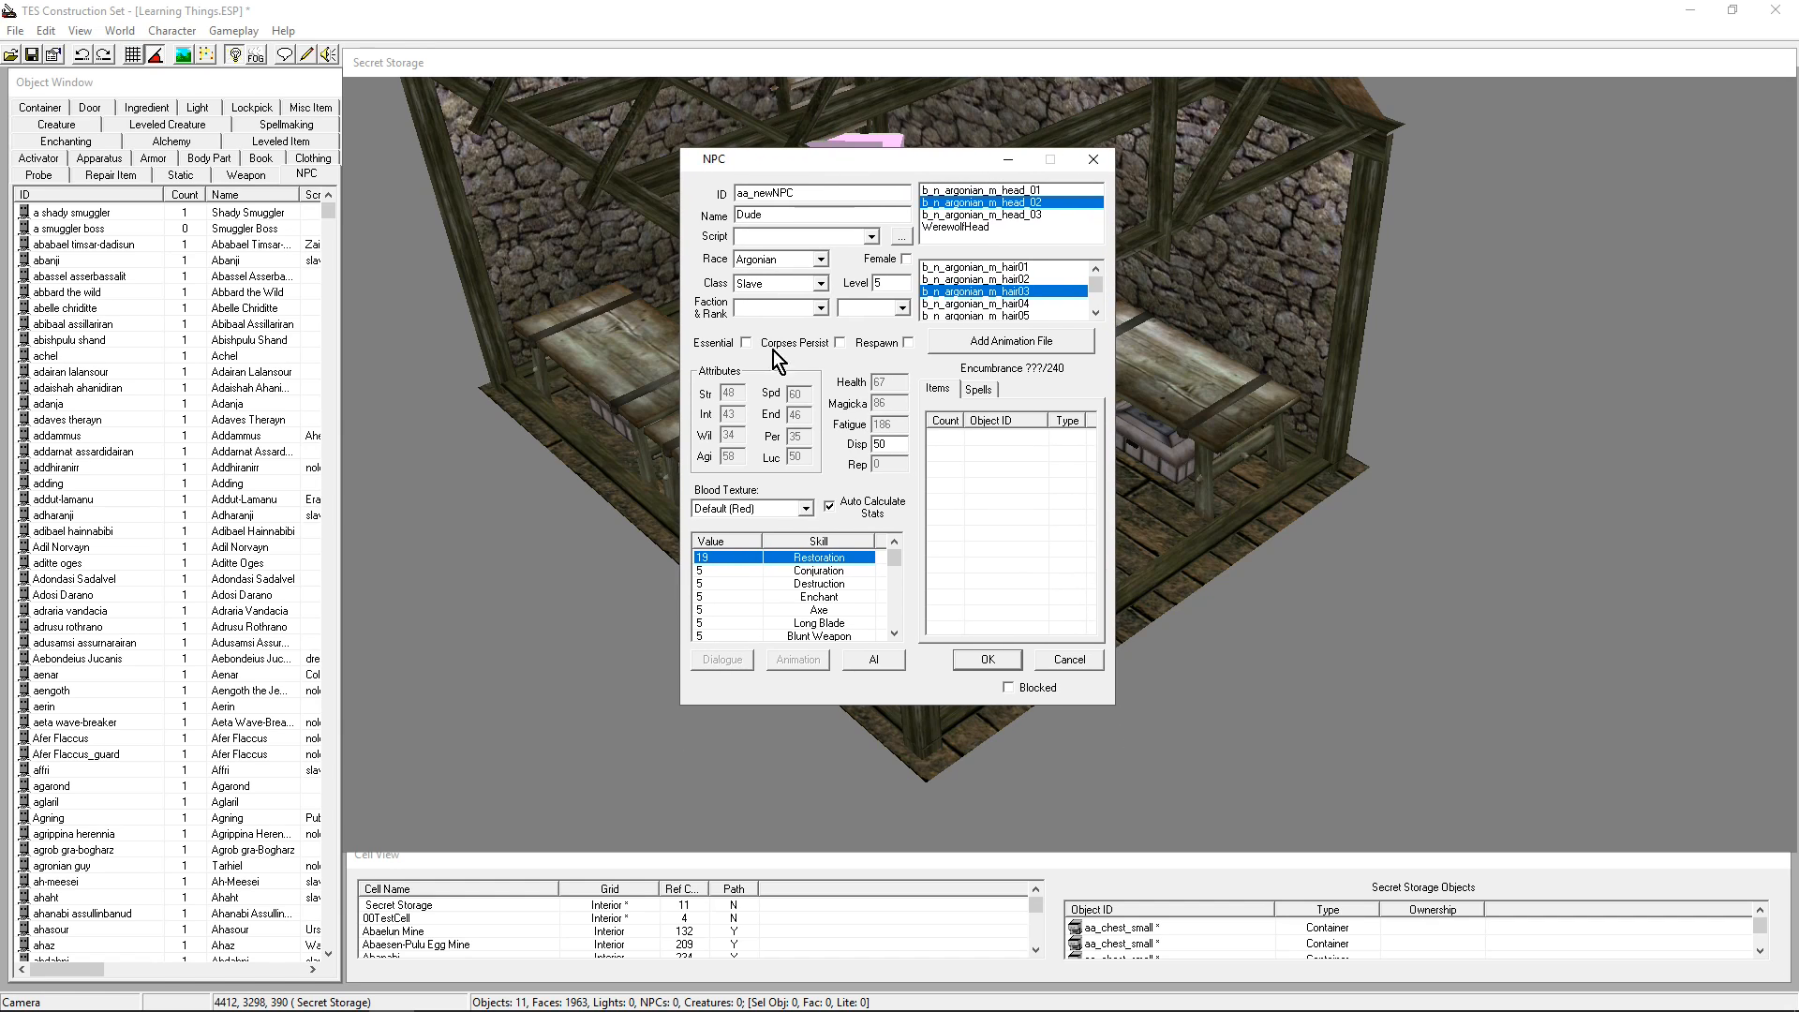
mouse_move(831, 515)
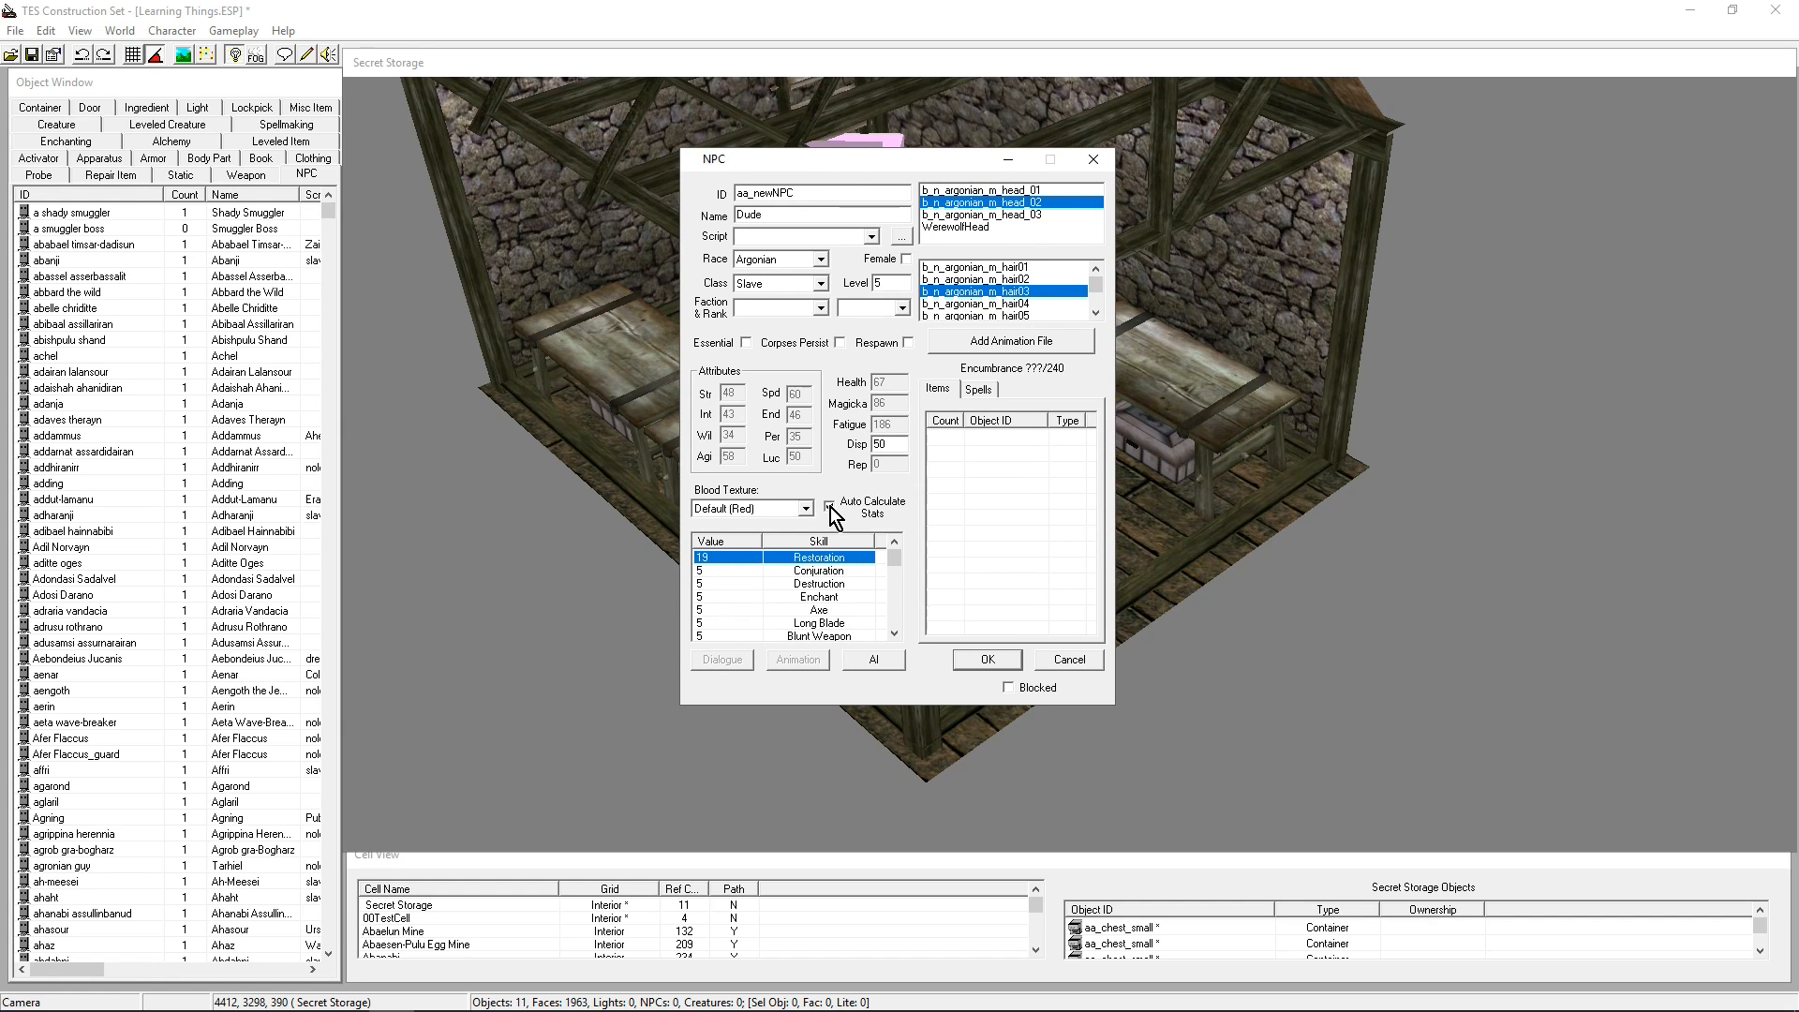
click(1010, 226)
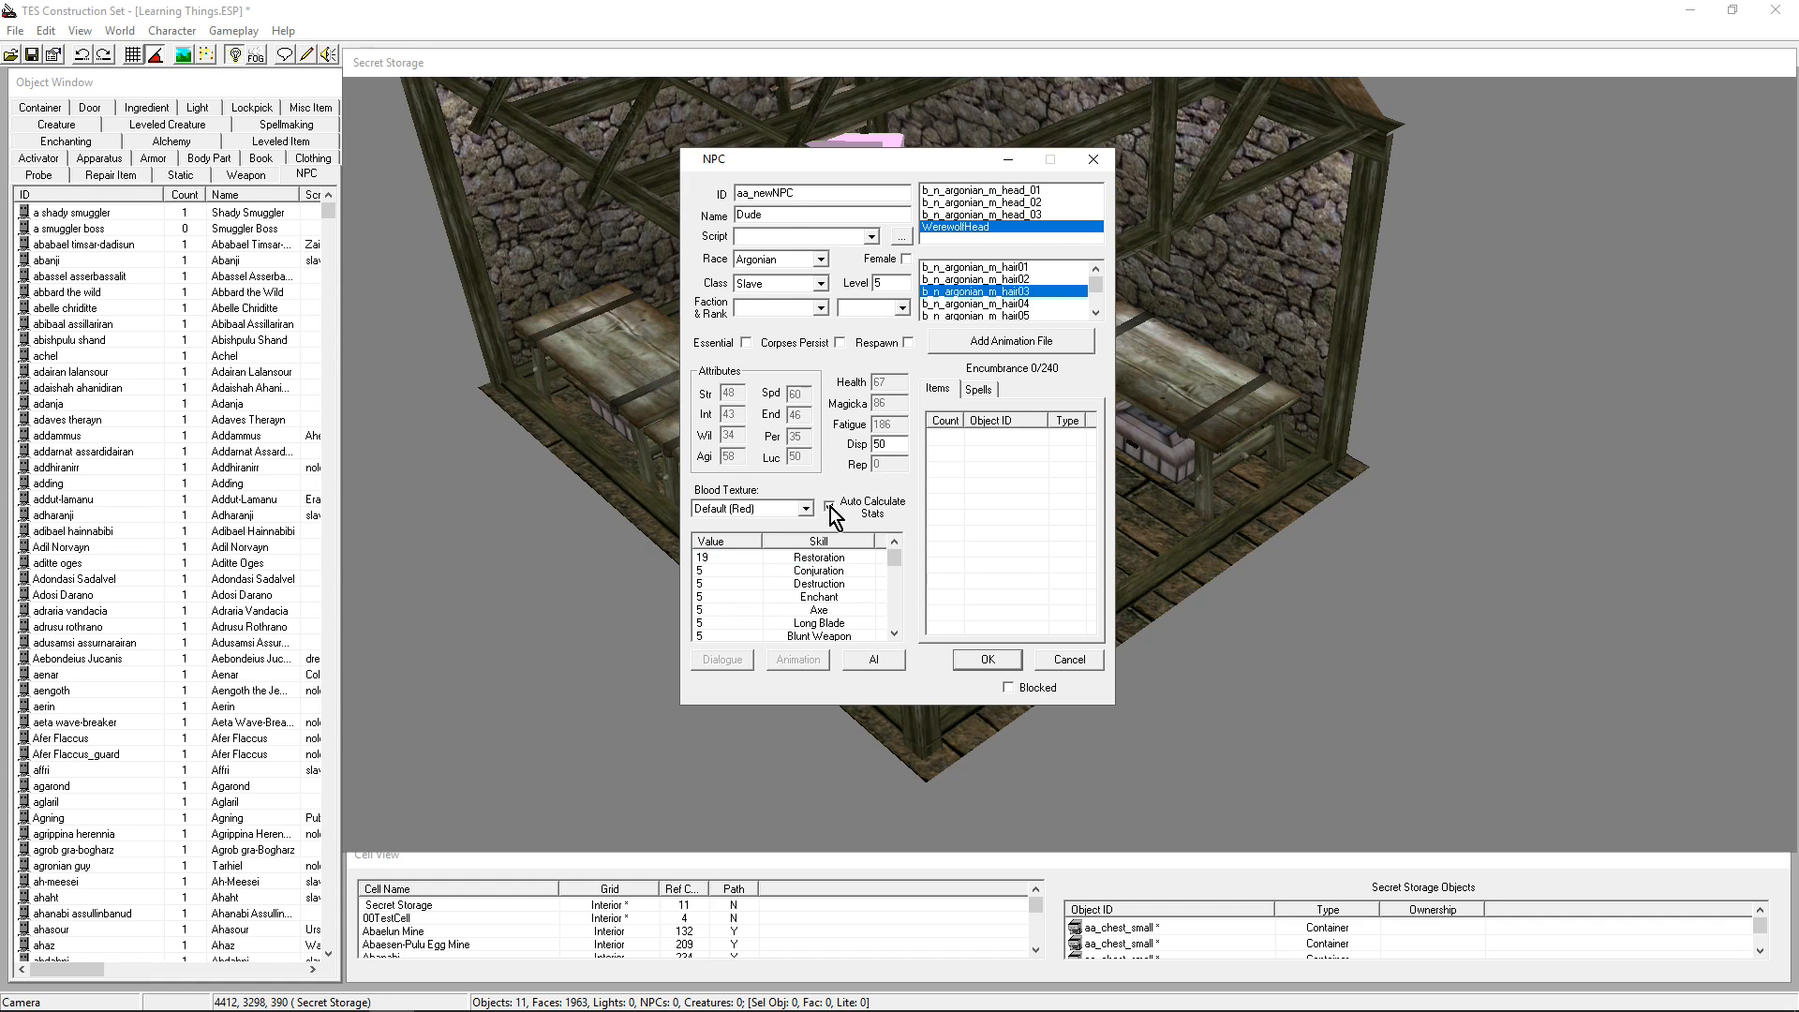
click(831, 502)
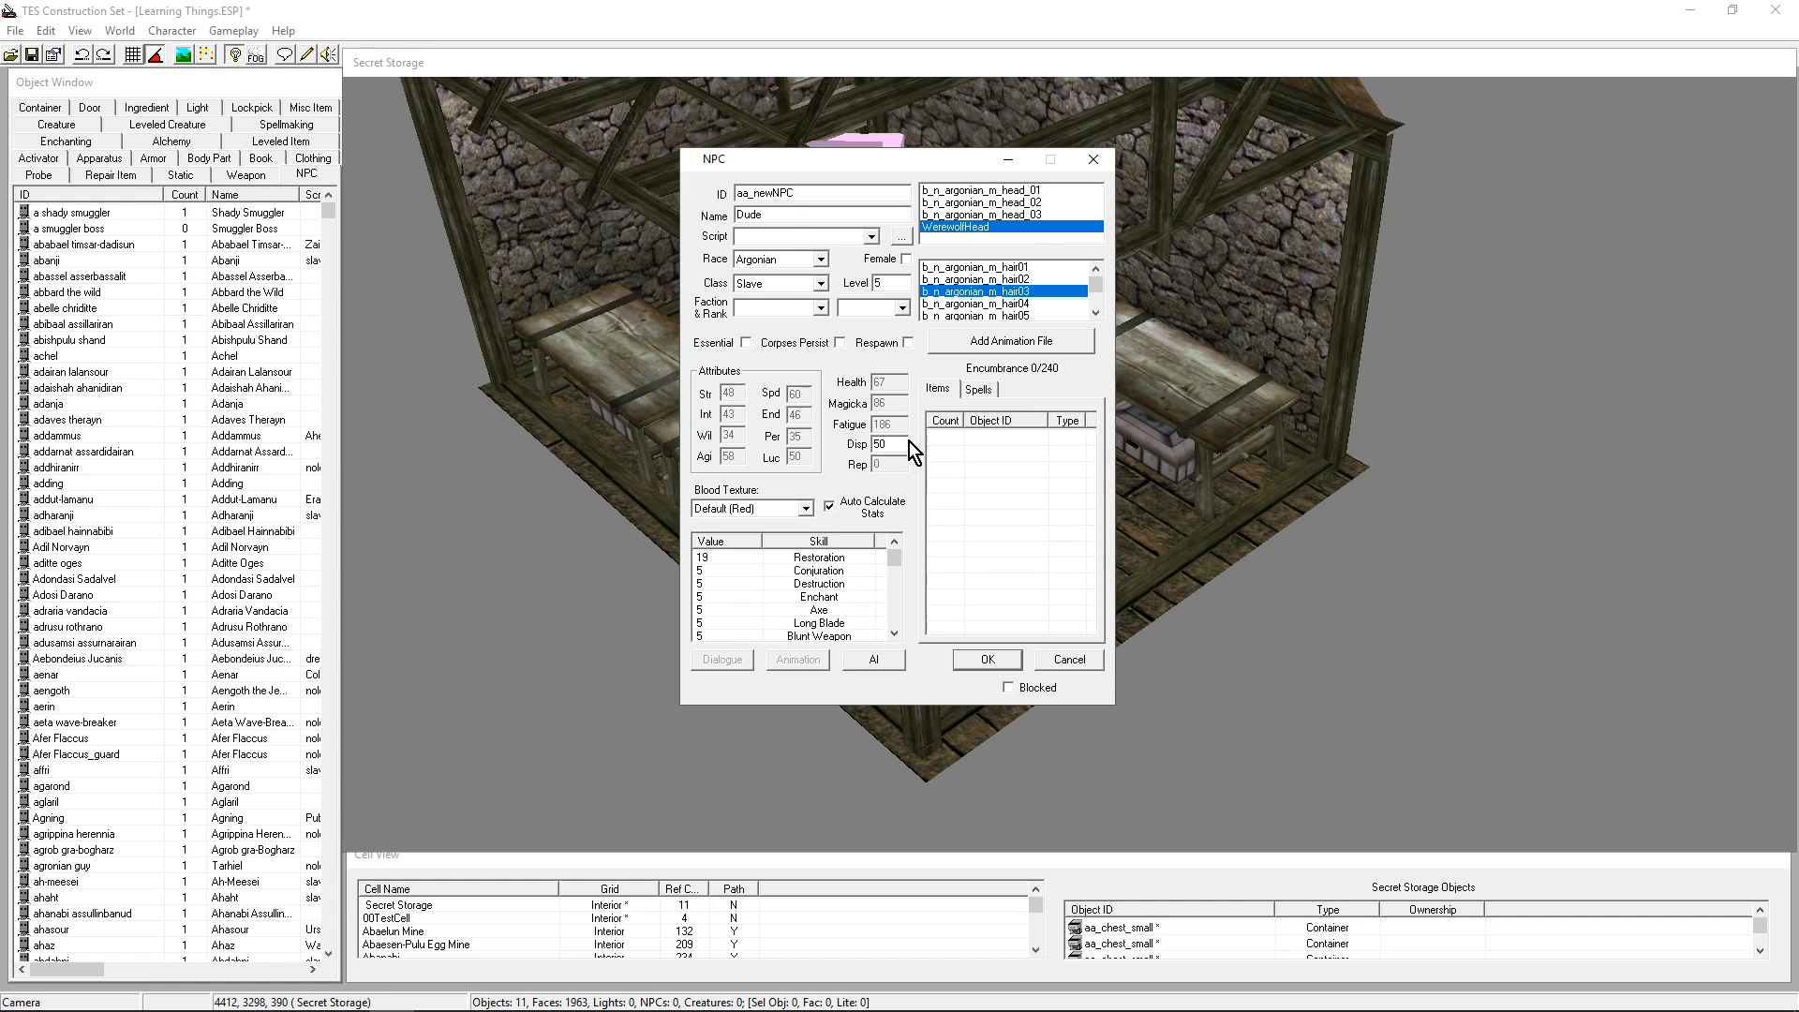
mouse_move(817, 339)
text(0)
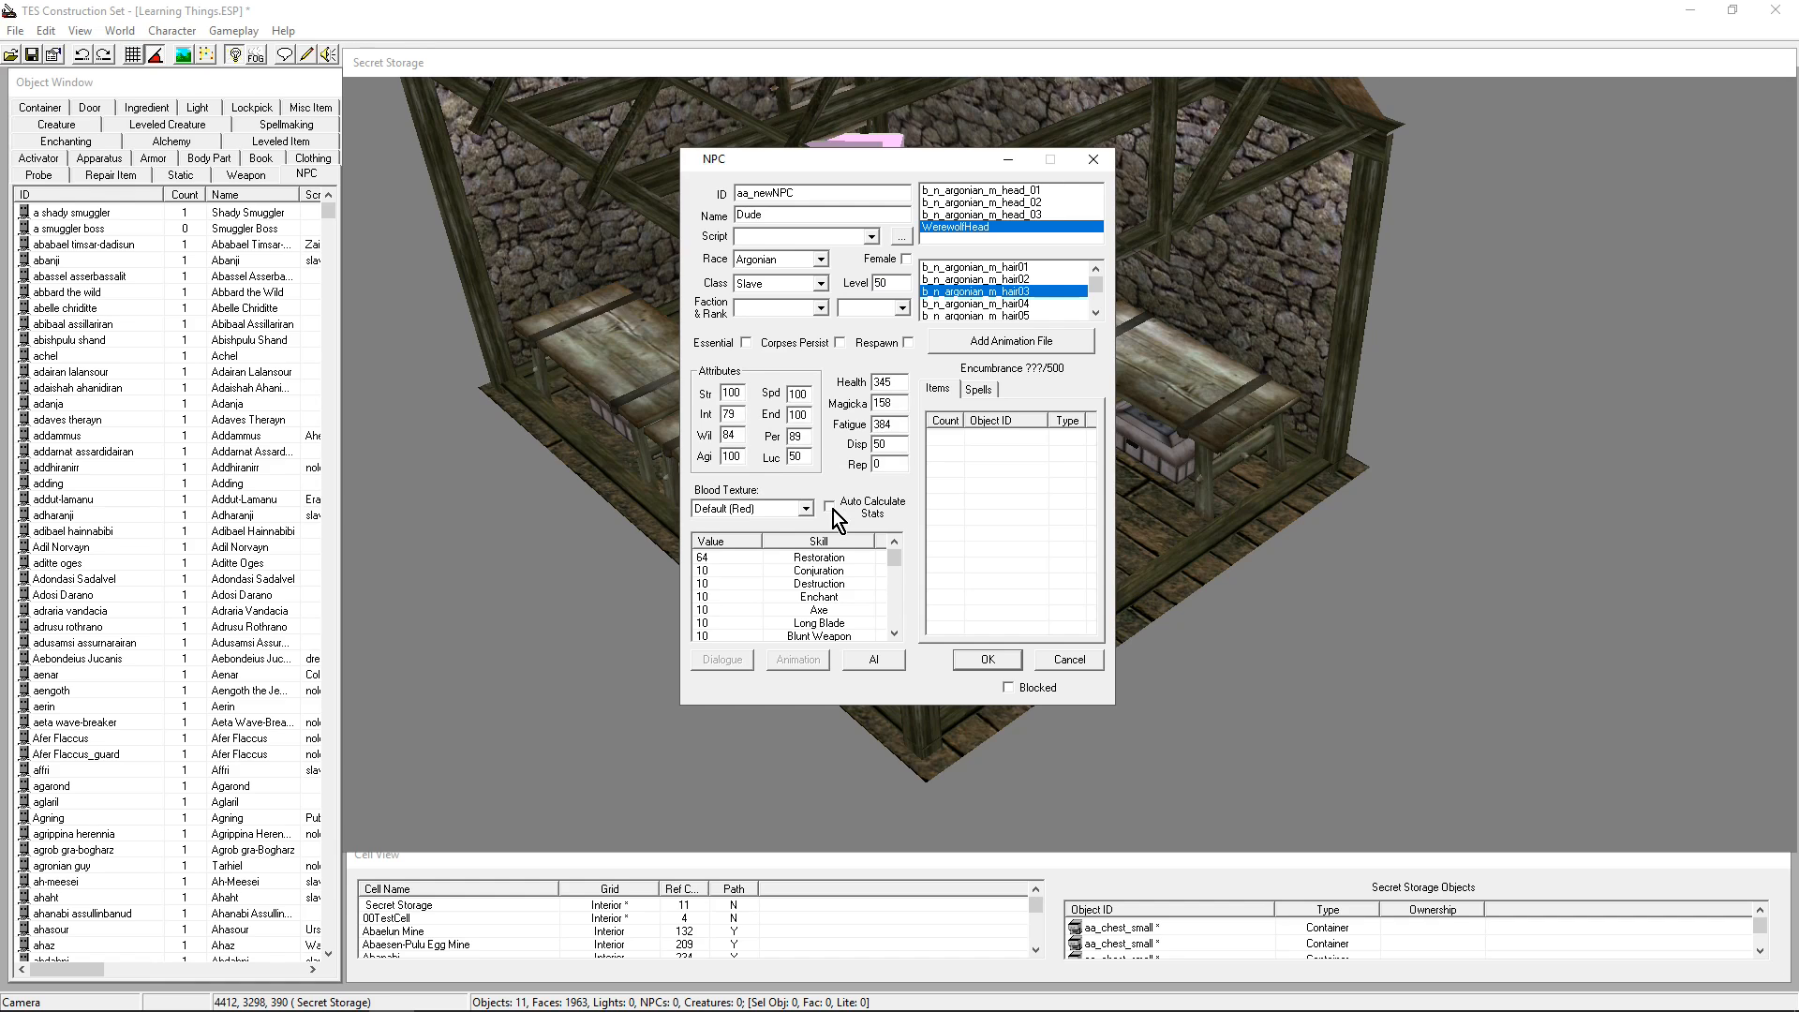
Turn Auto Calculate Stats back on for Dude
click(831, 503)
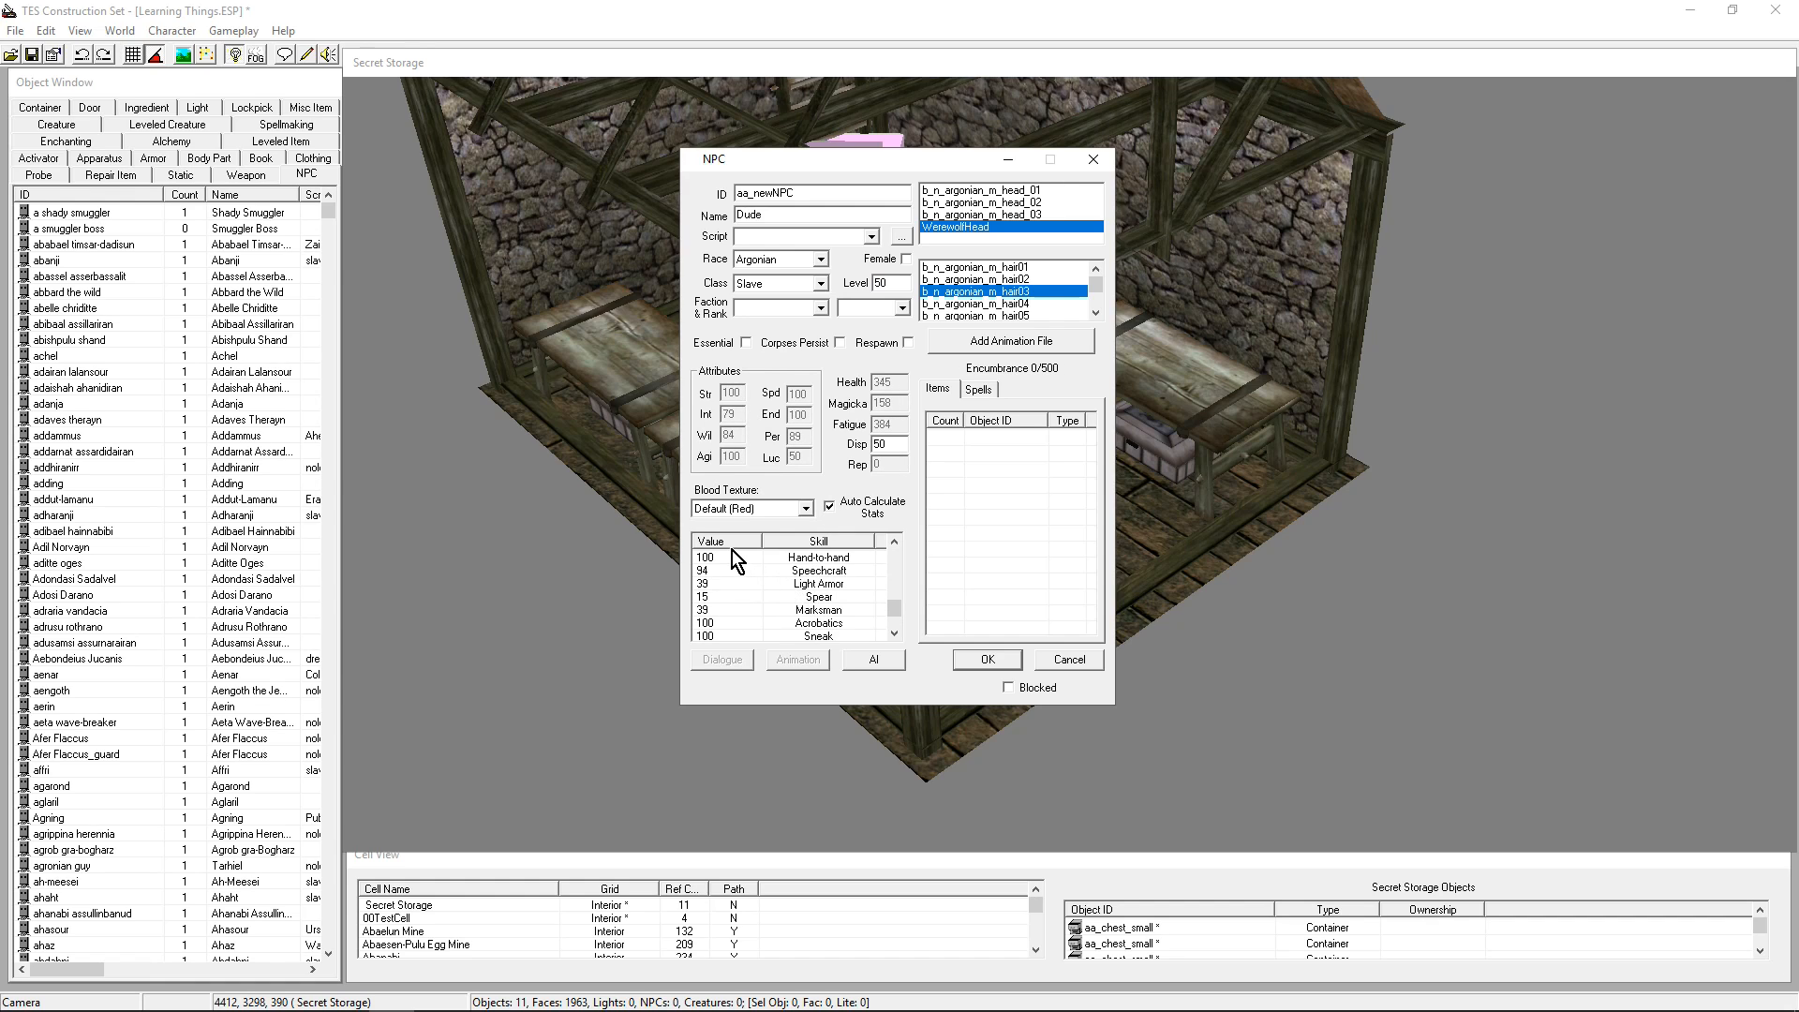
scroll(down, 3)
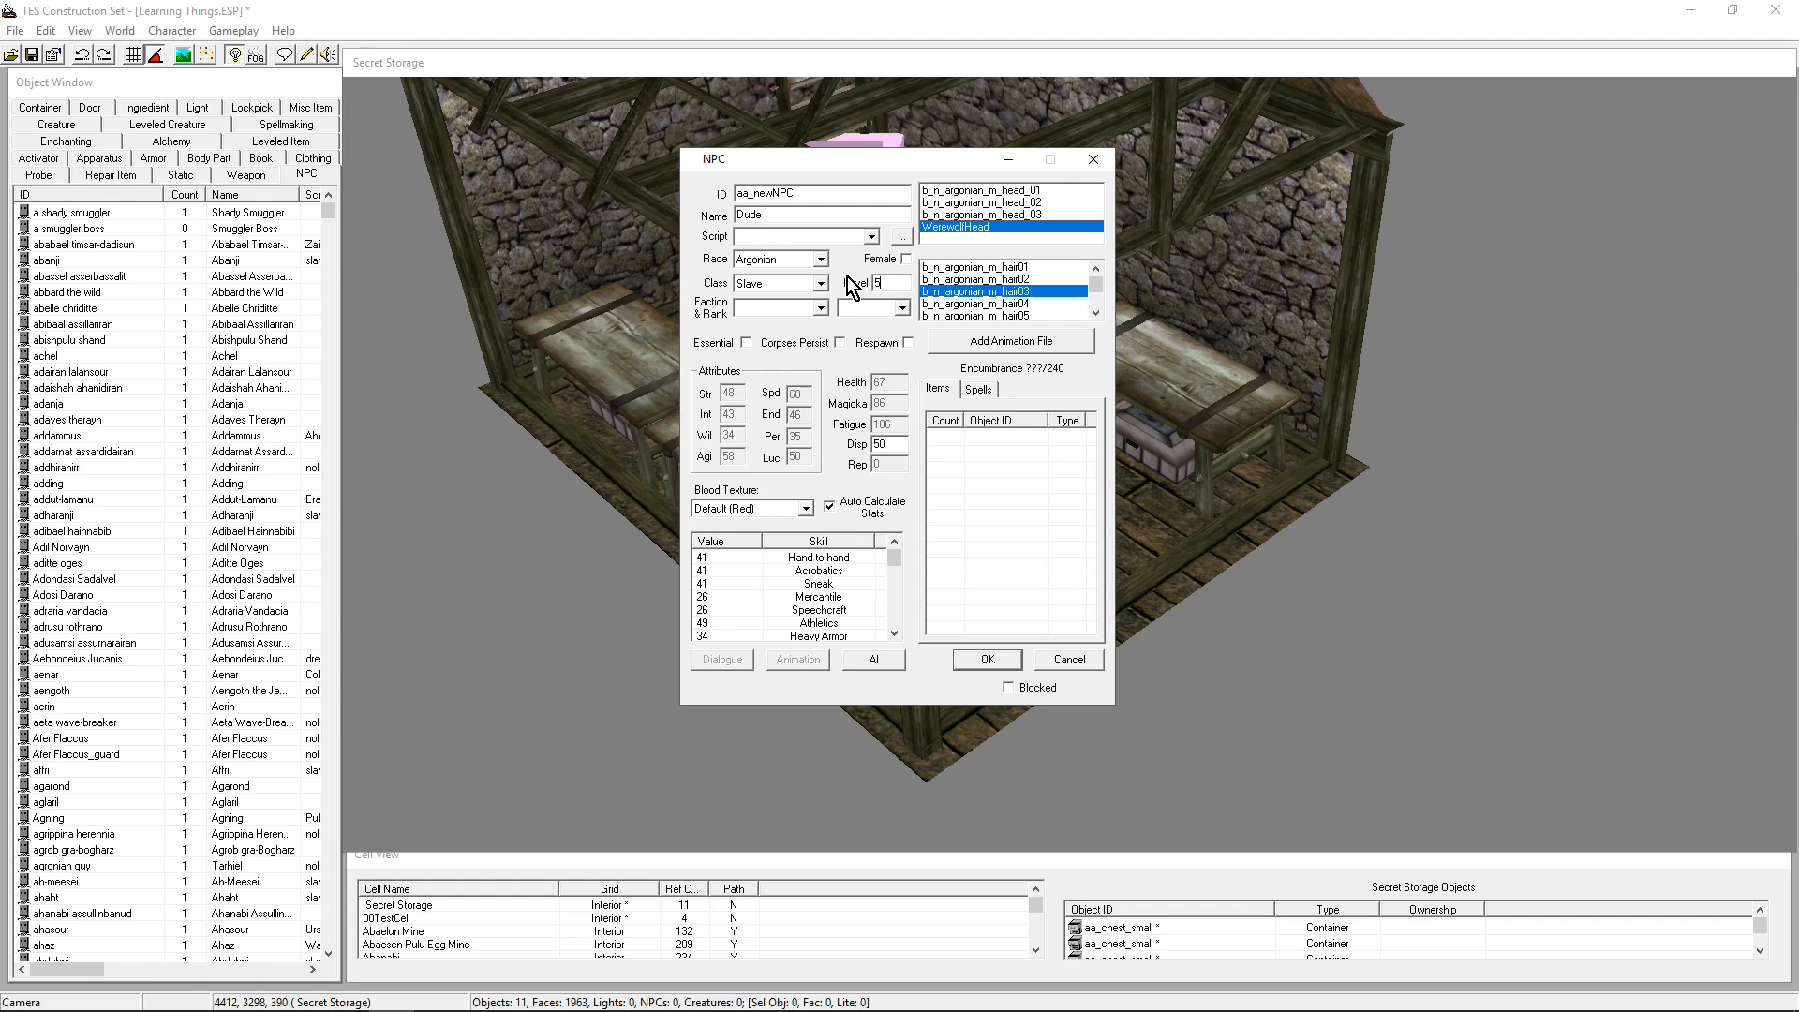
mouse_move(795, 608)
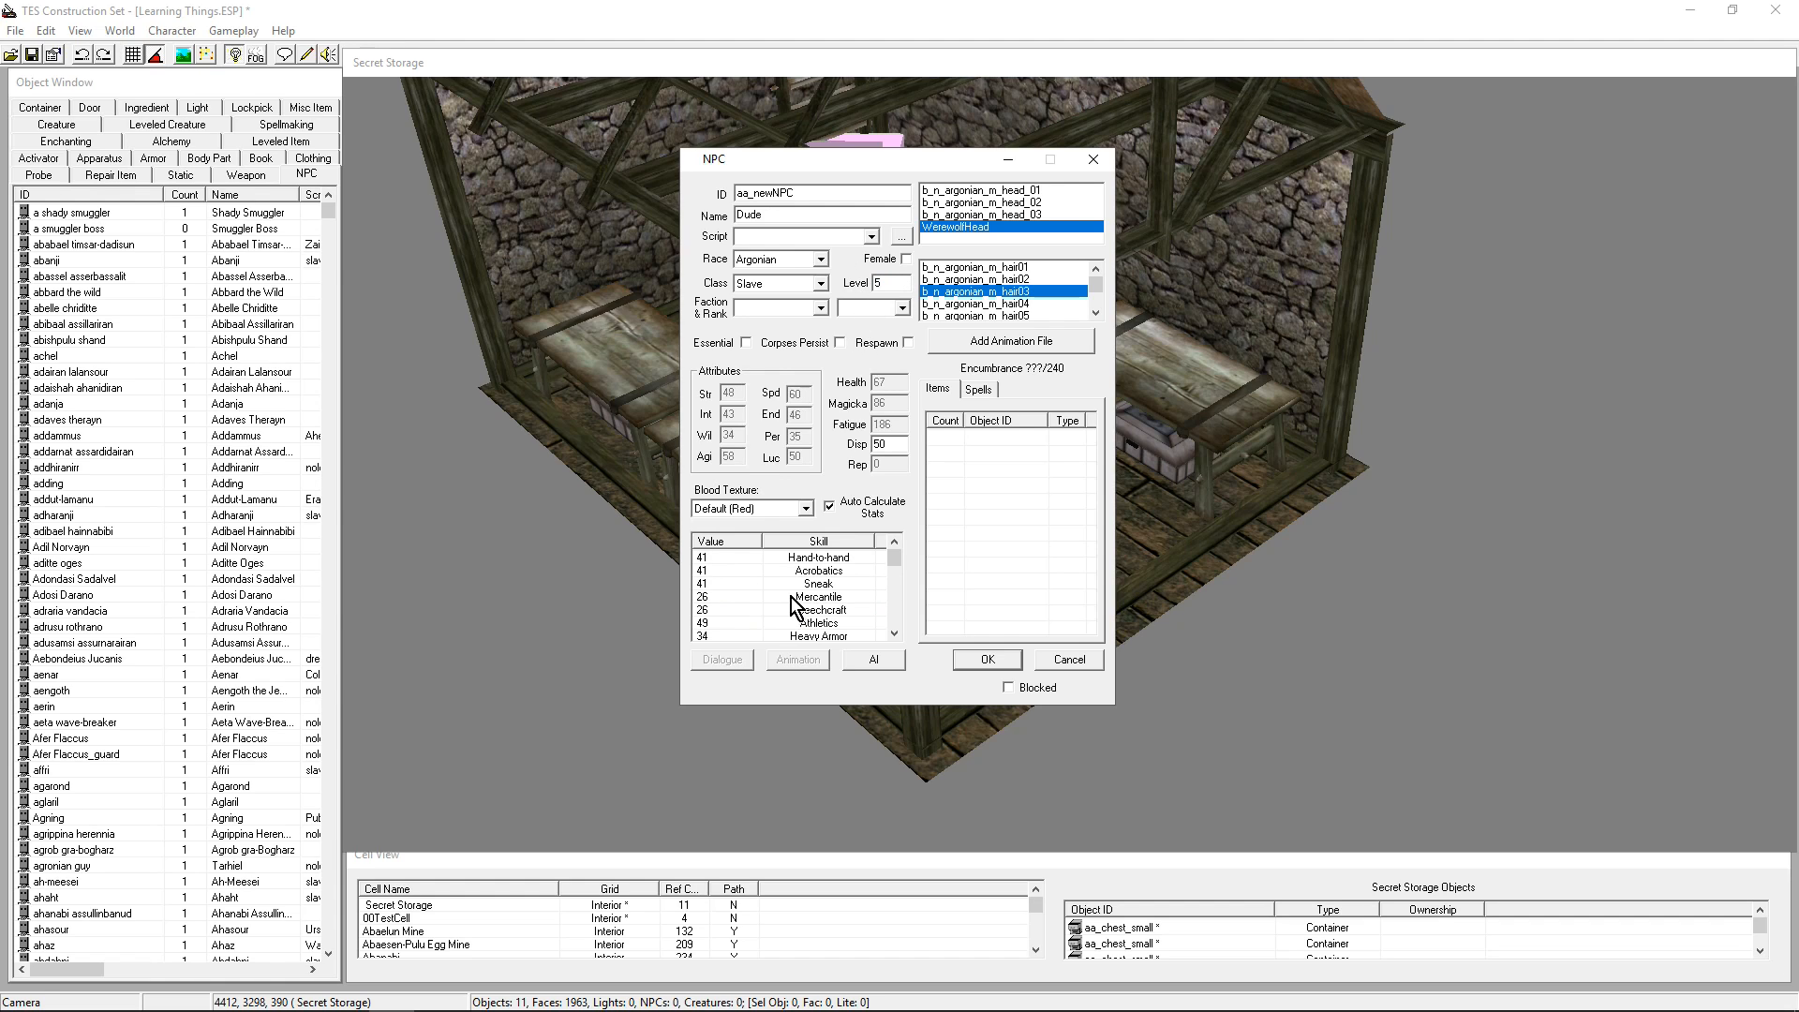
mouse_move(827, 516)
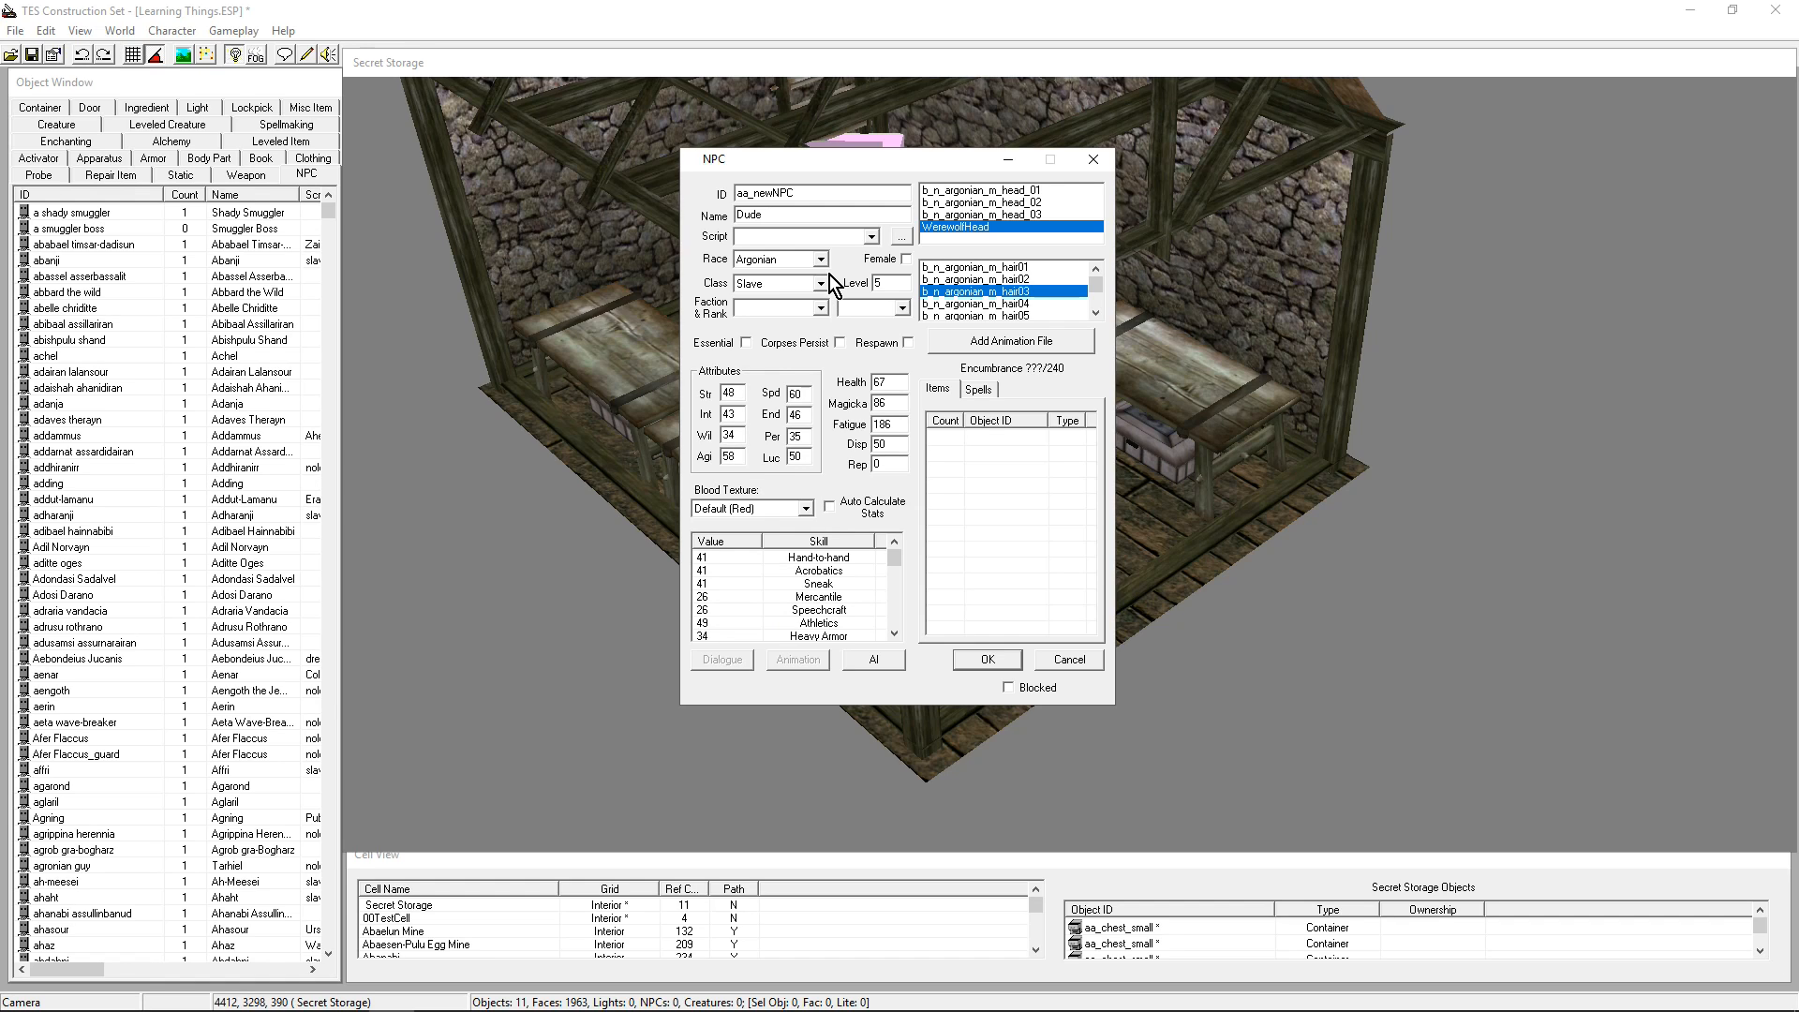
Set Dude's Intelligence to 90, Magicka to 300 and Sneak skill to 60
triple_click(729, 413)
text(90)
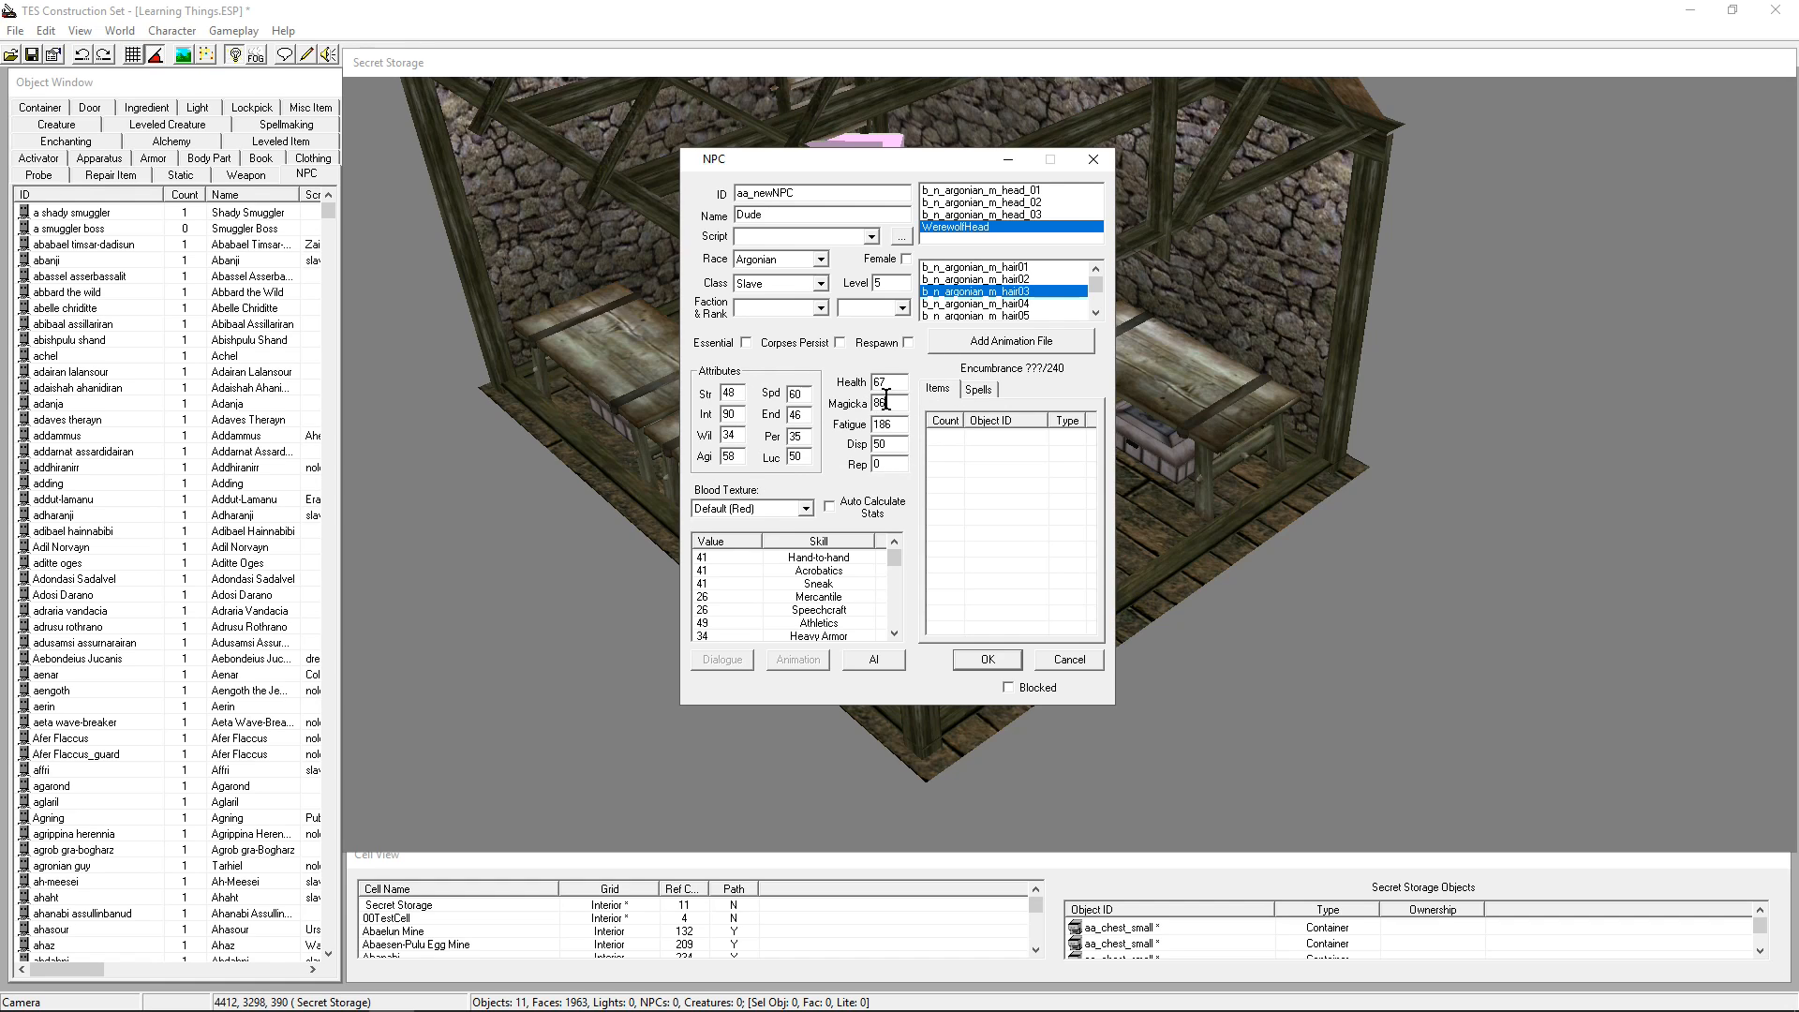
triple_click(881, 403)
text(300)
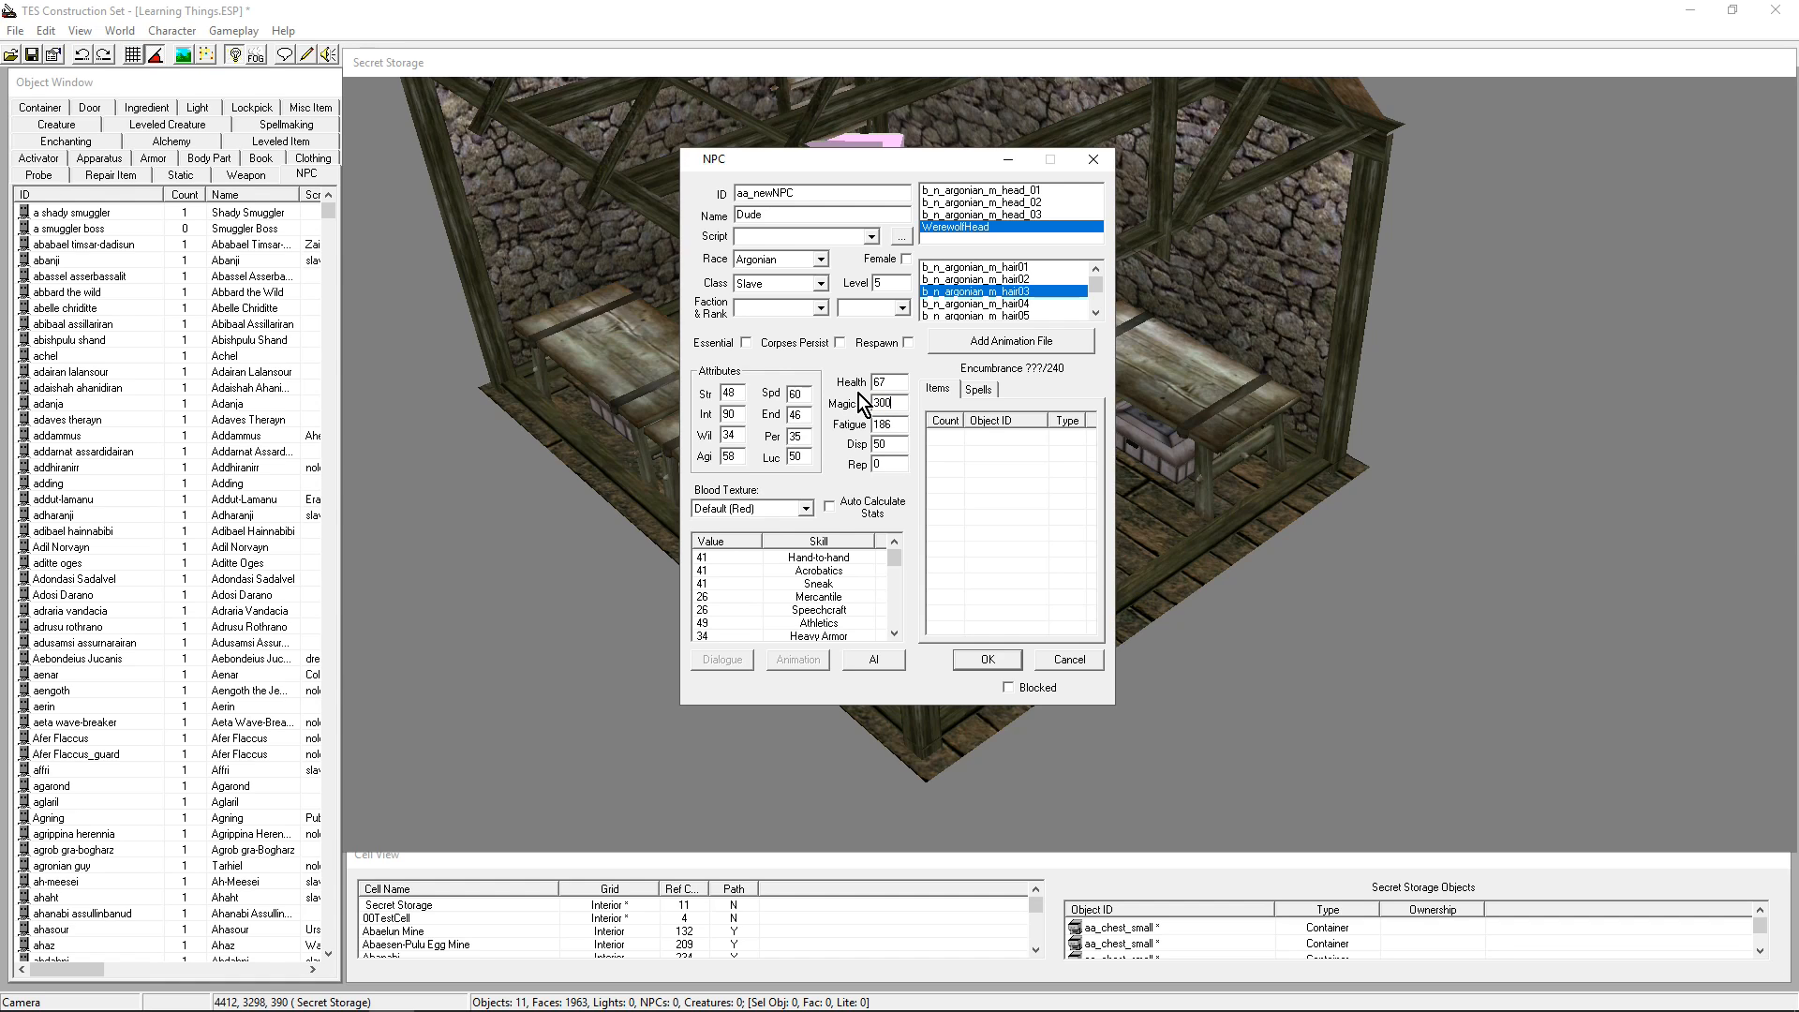
mouse_move(829, 602)
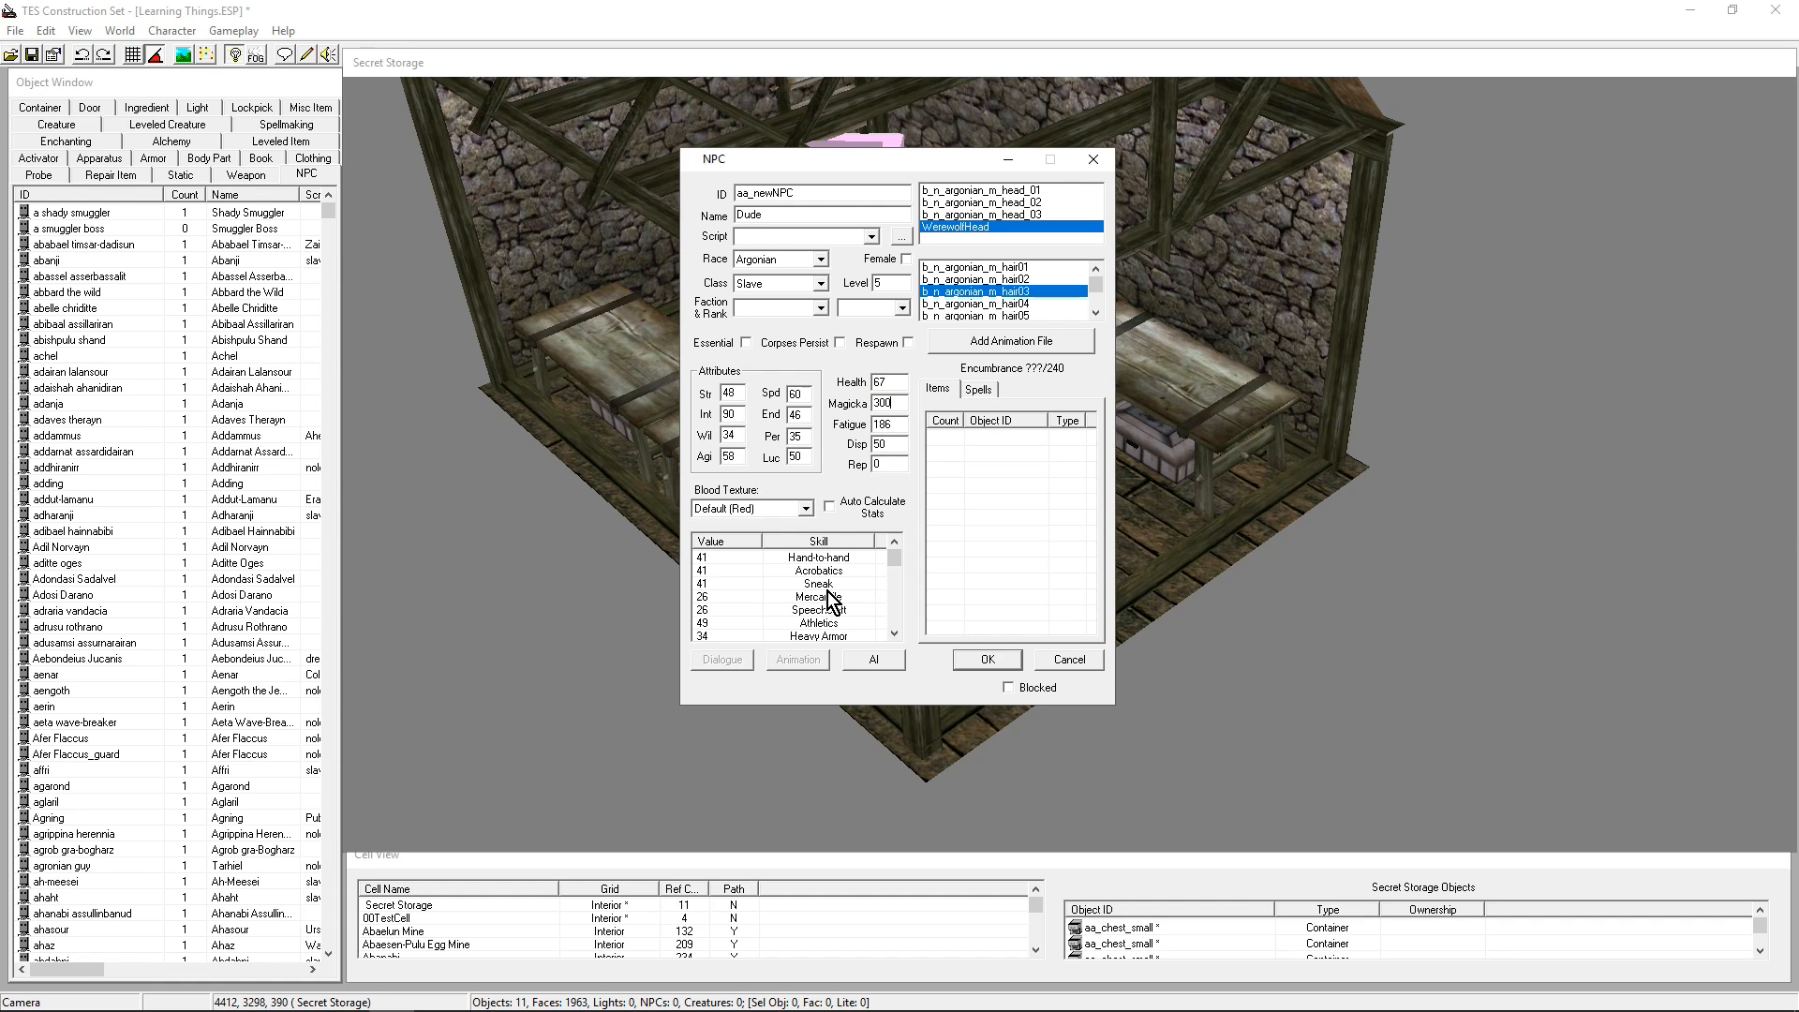
click(817, 596)
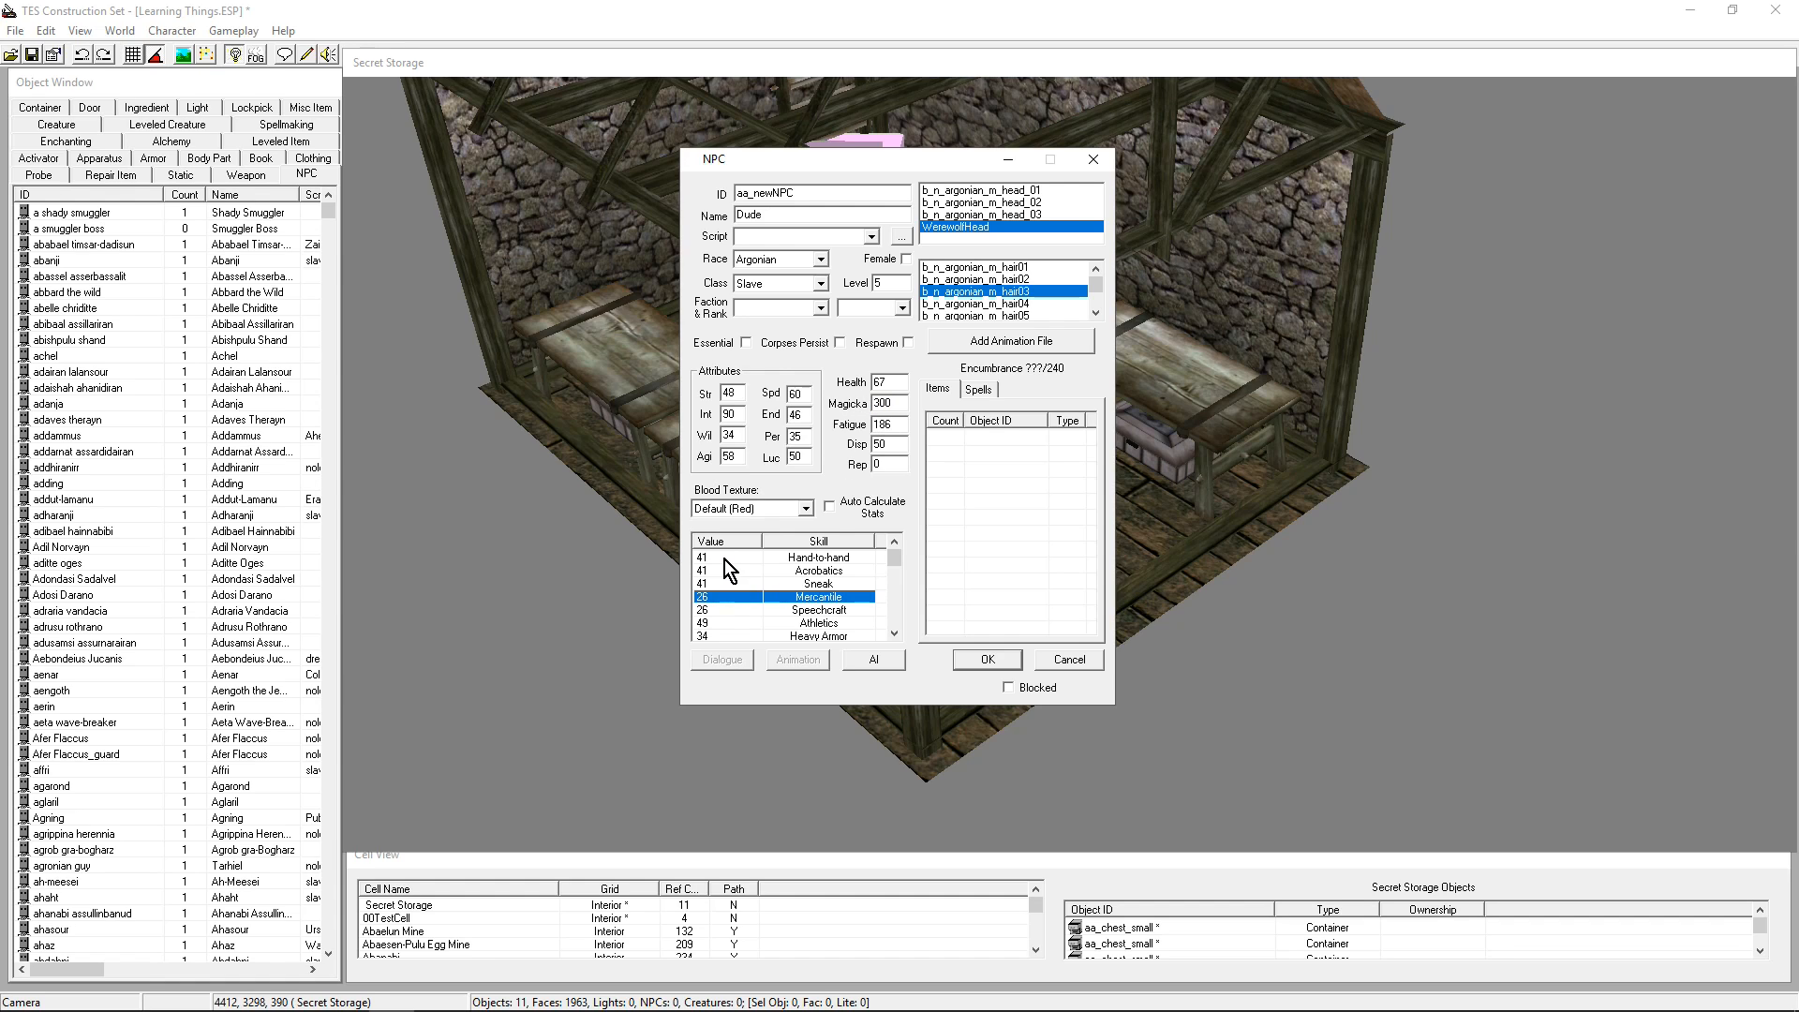
mouse_move(711, 593)
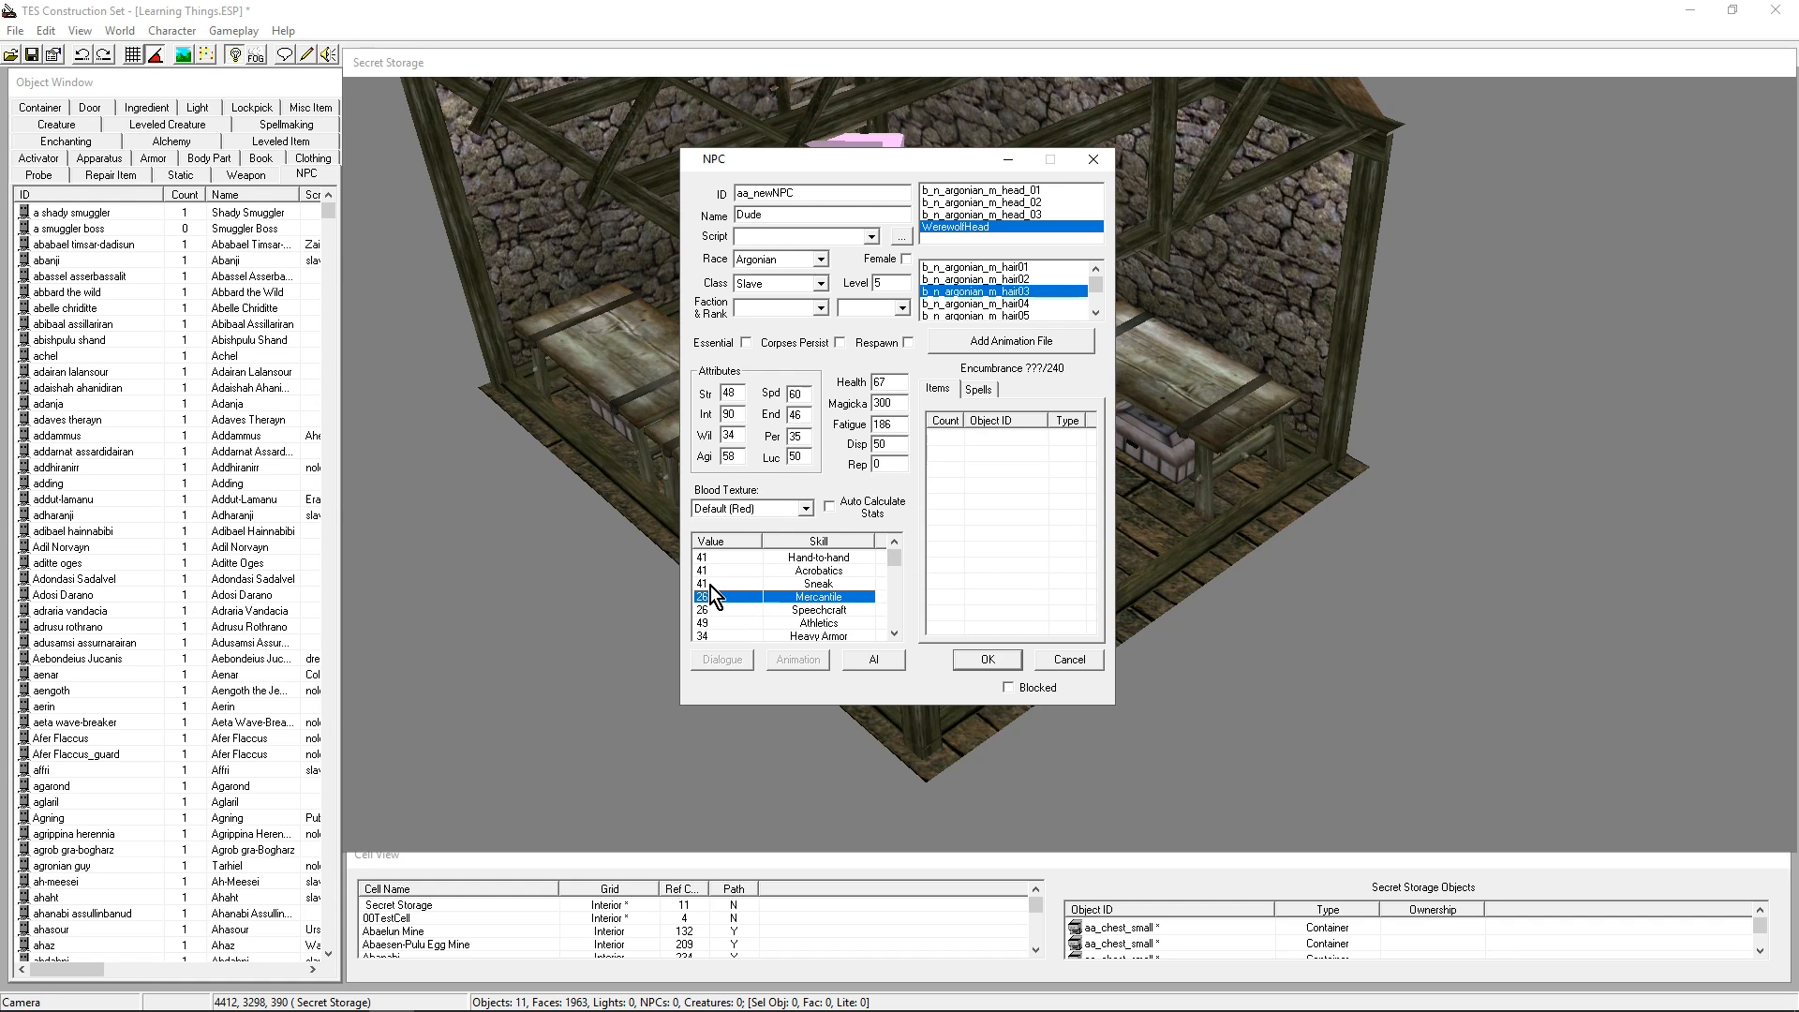
click(746, 583)
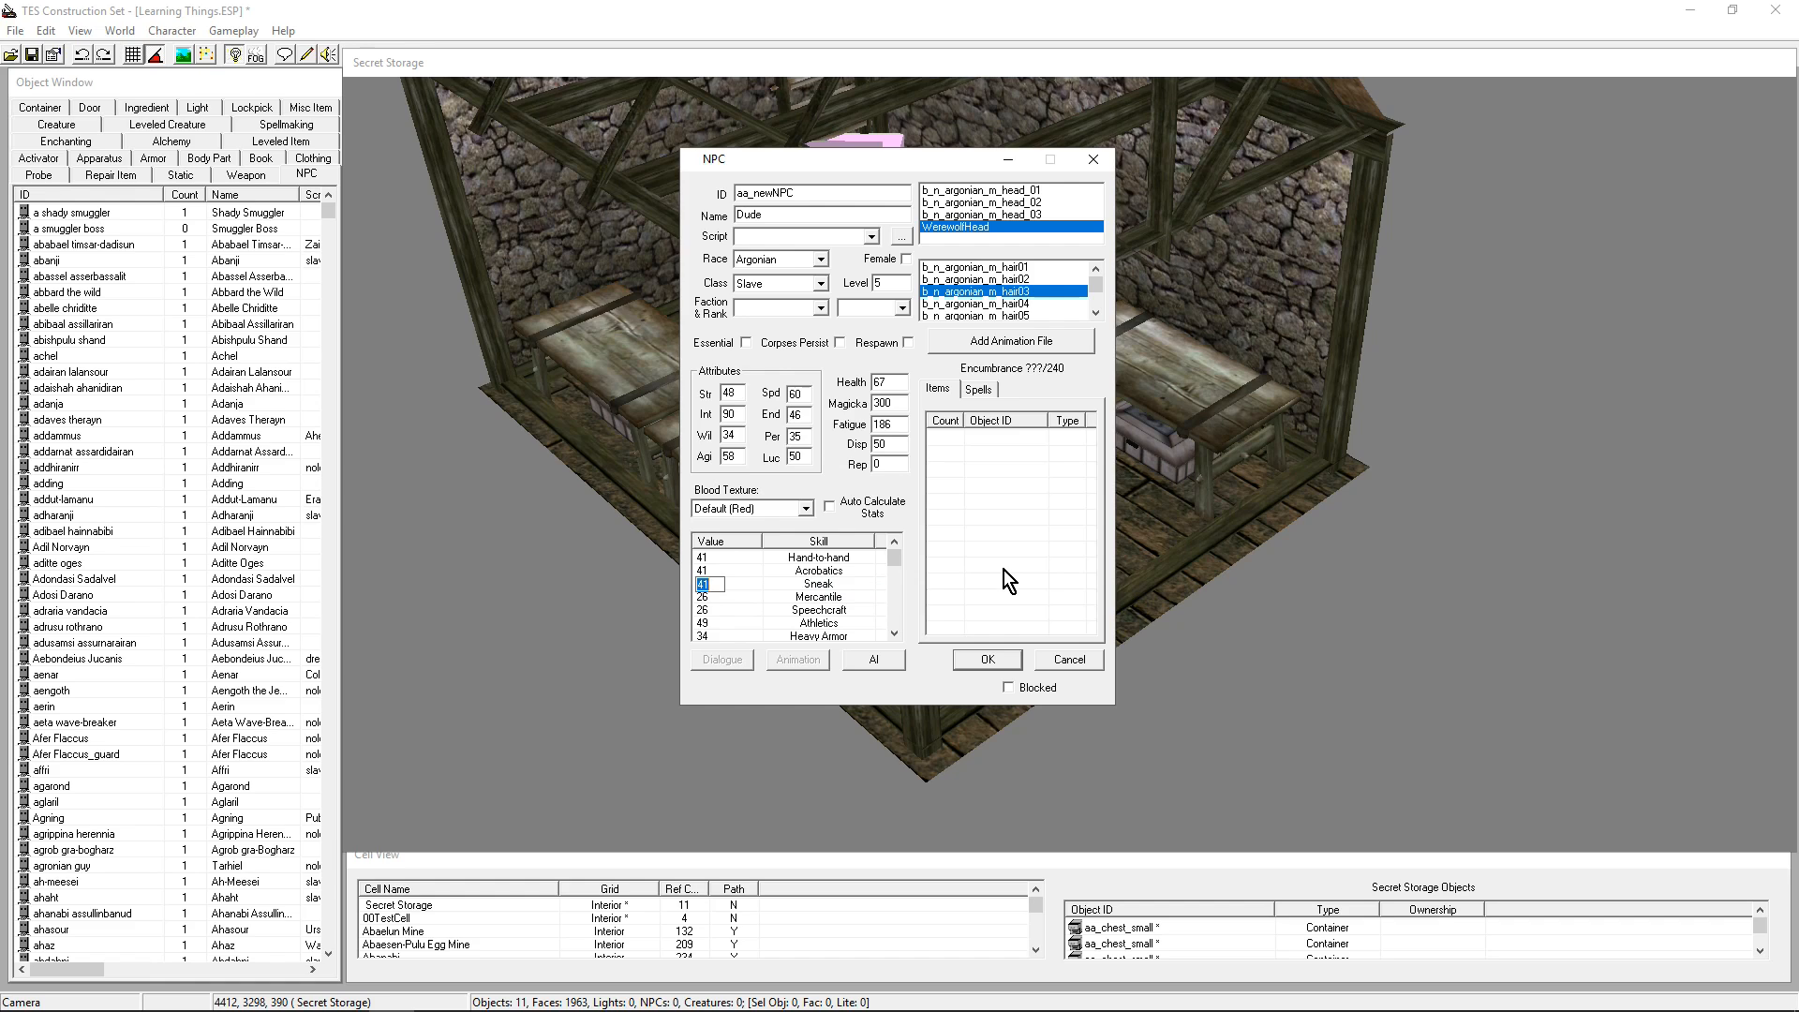
click(816, 595)
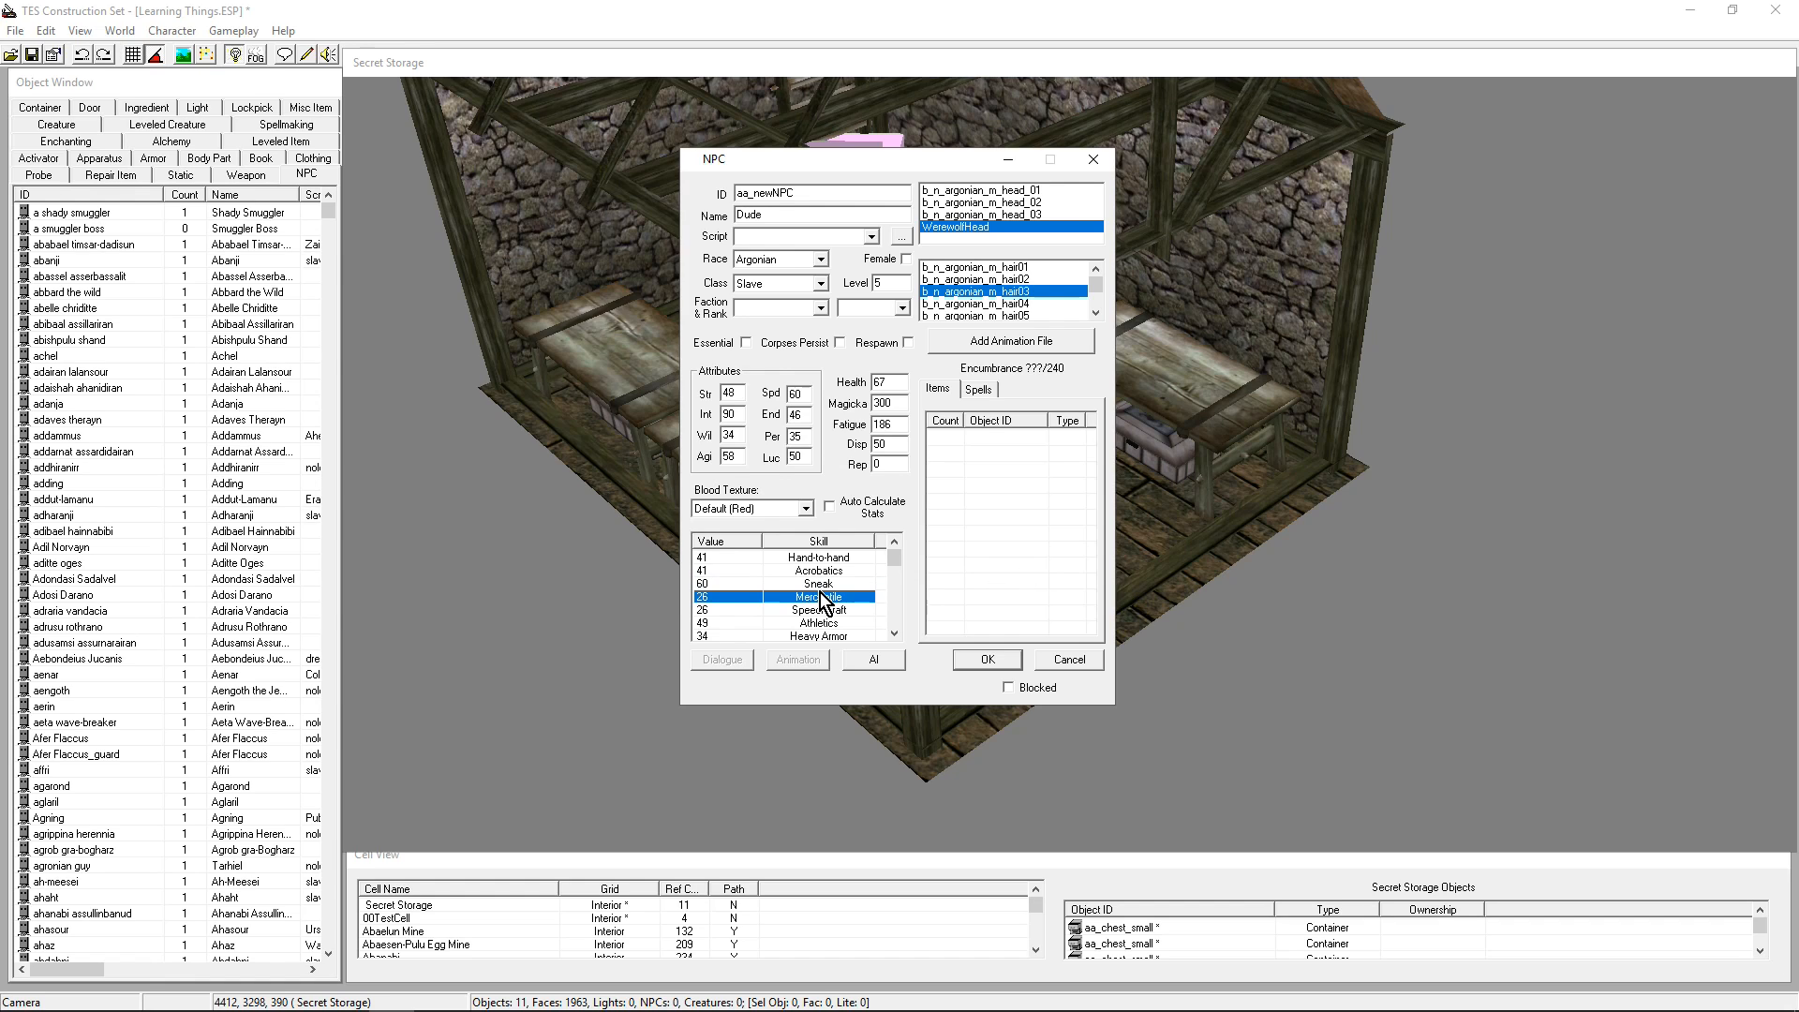
click(816, 582)
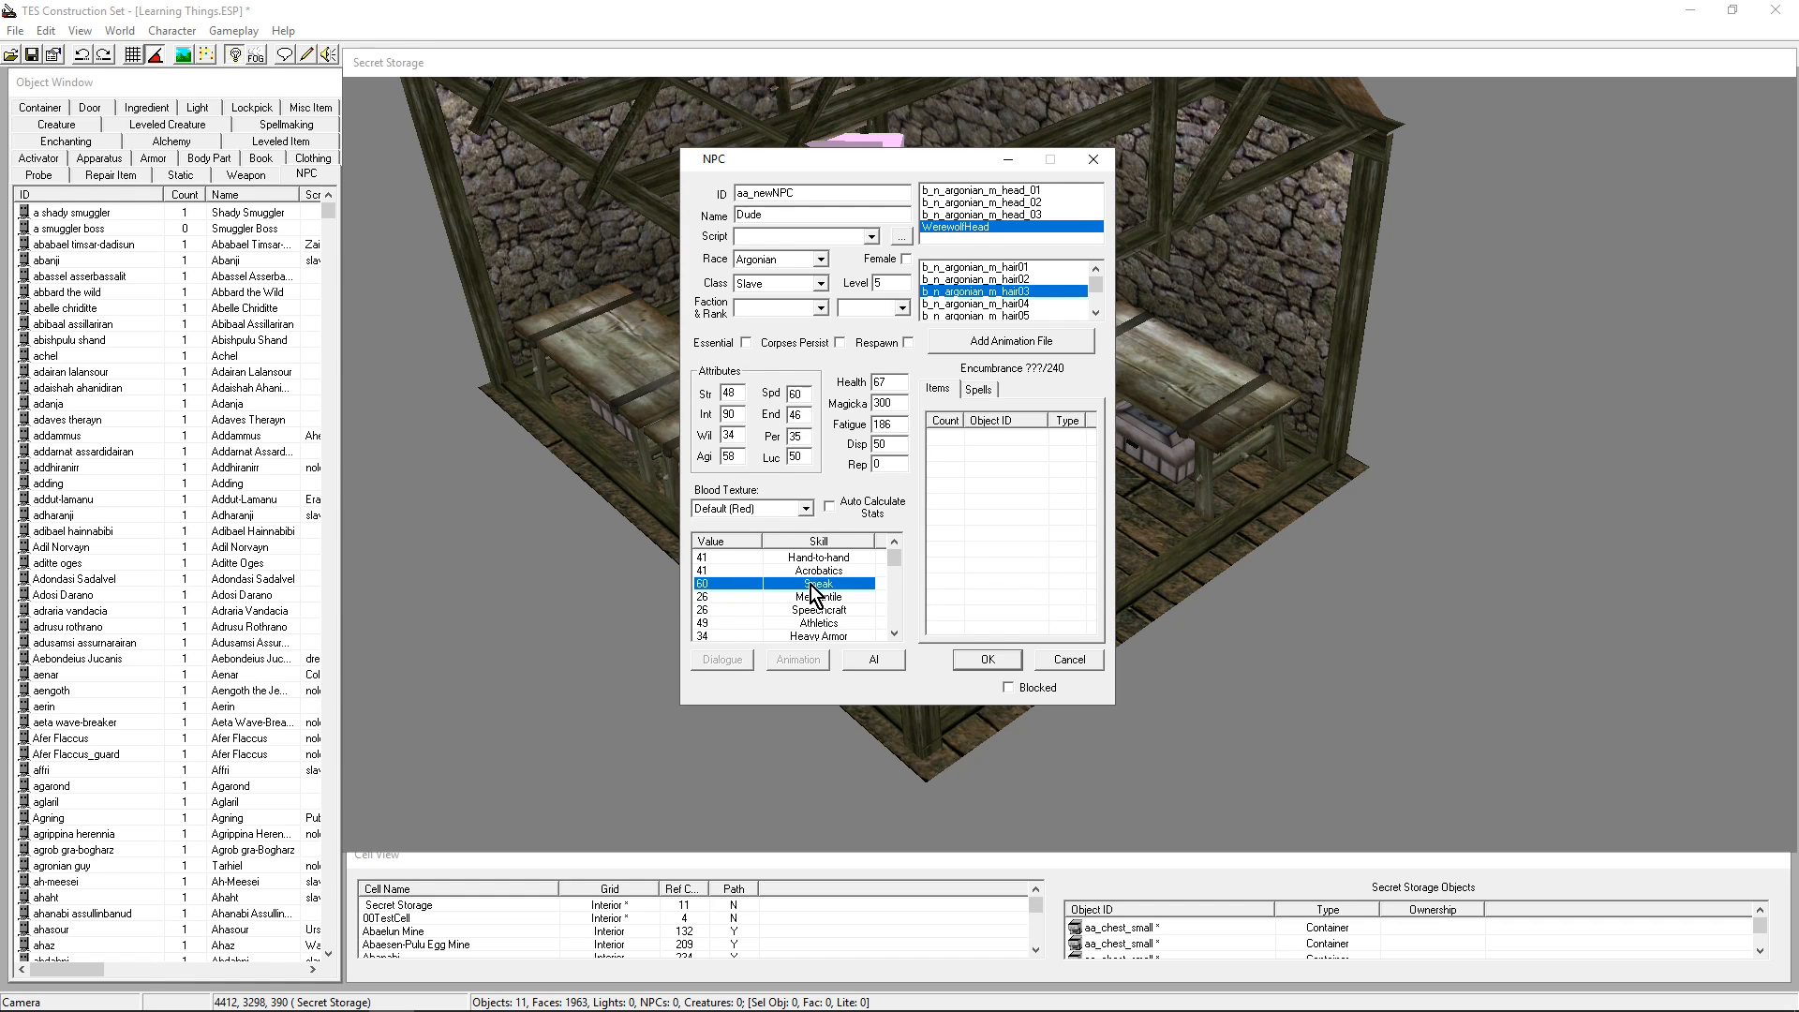
mouse_move(828, 522)
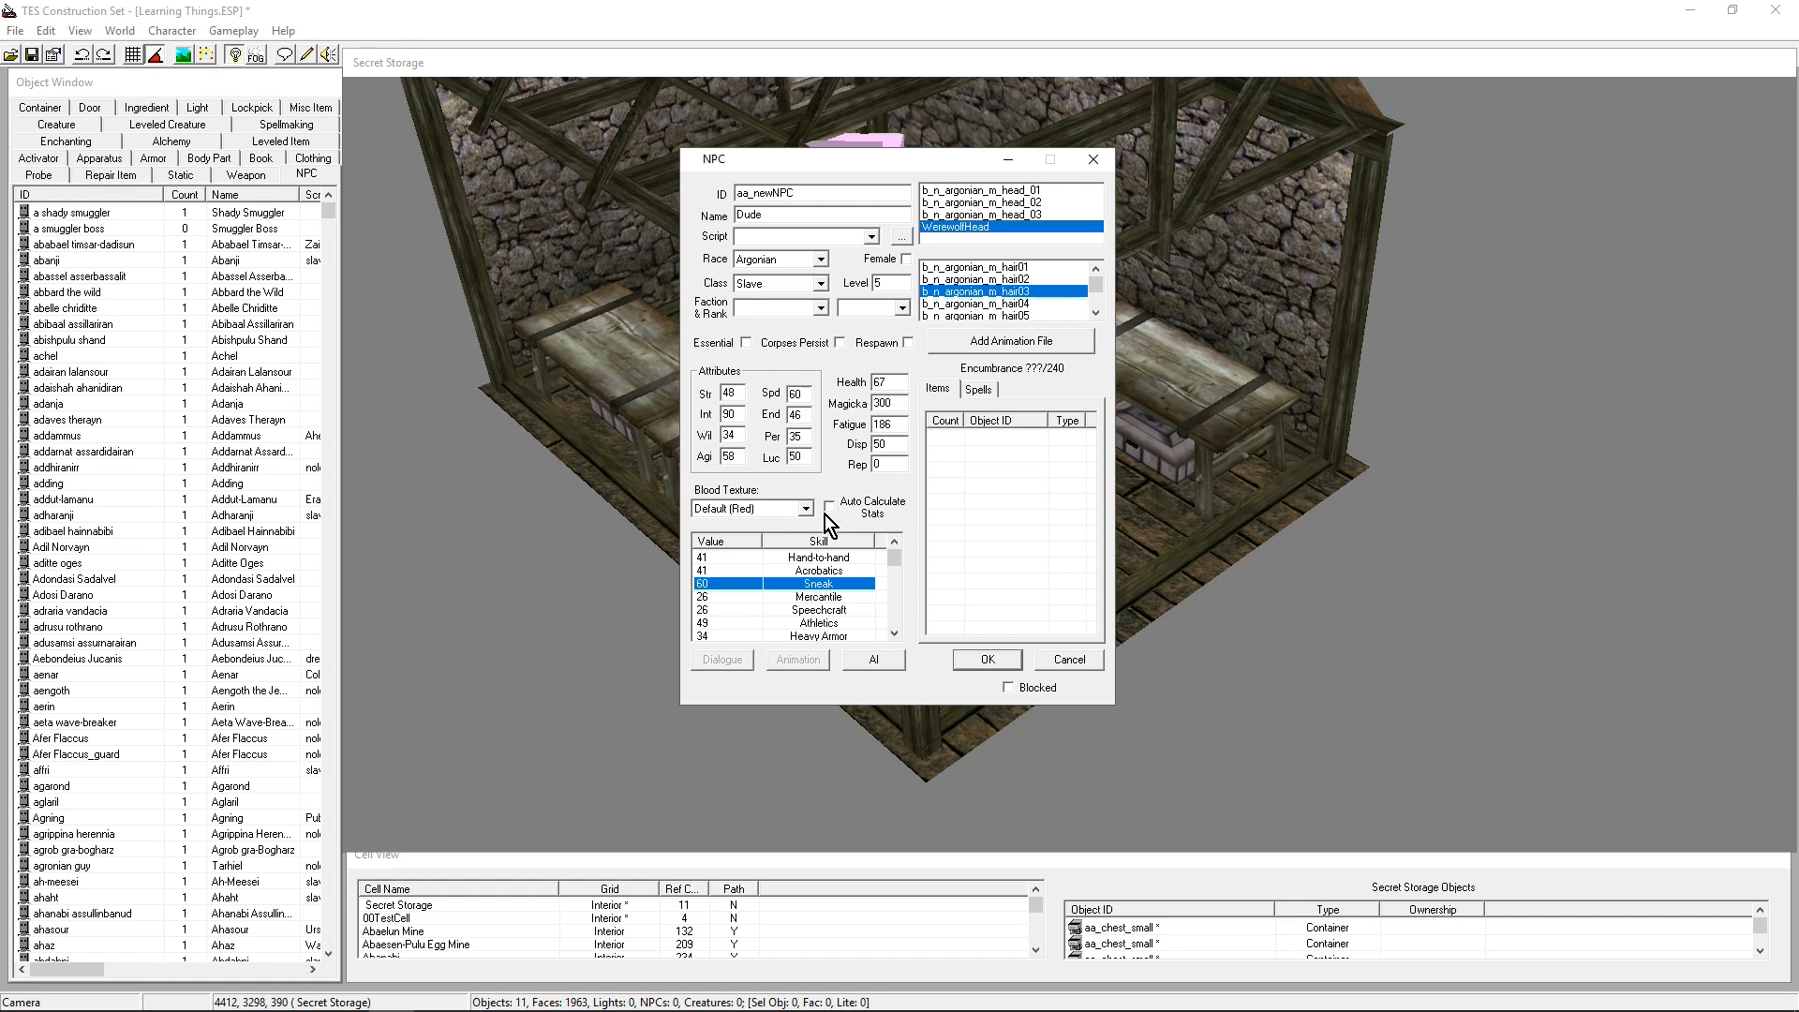
Re-enable Auto Calculate Stats, resetting Intelligence to 43, Magicka to 86 and Sneak to 41
click(829, 502)
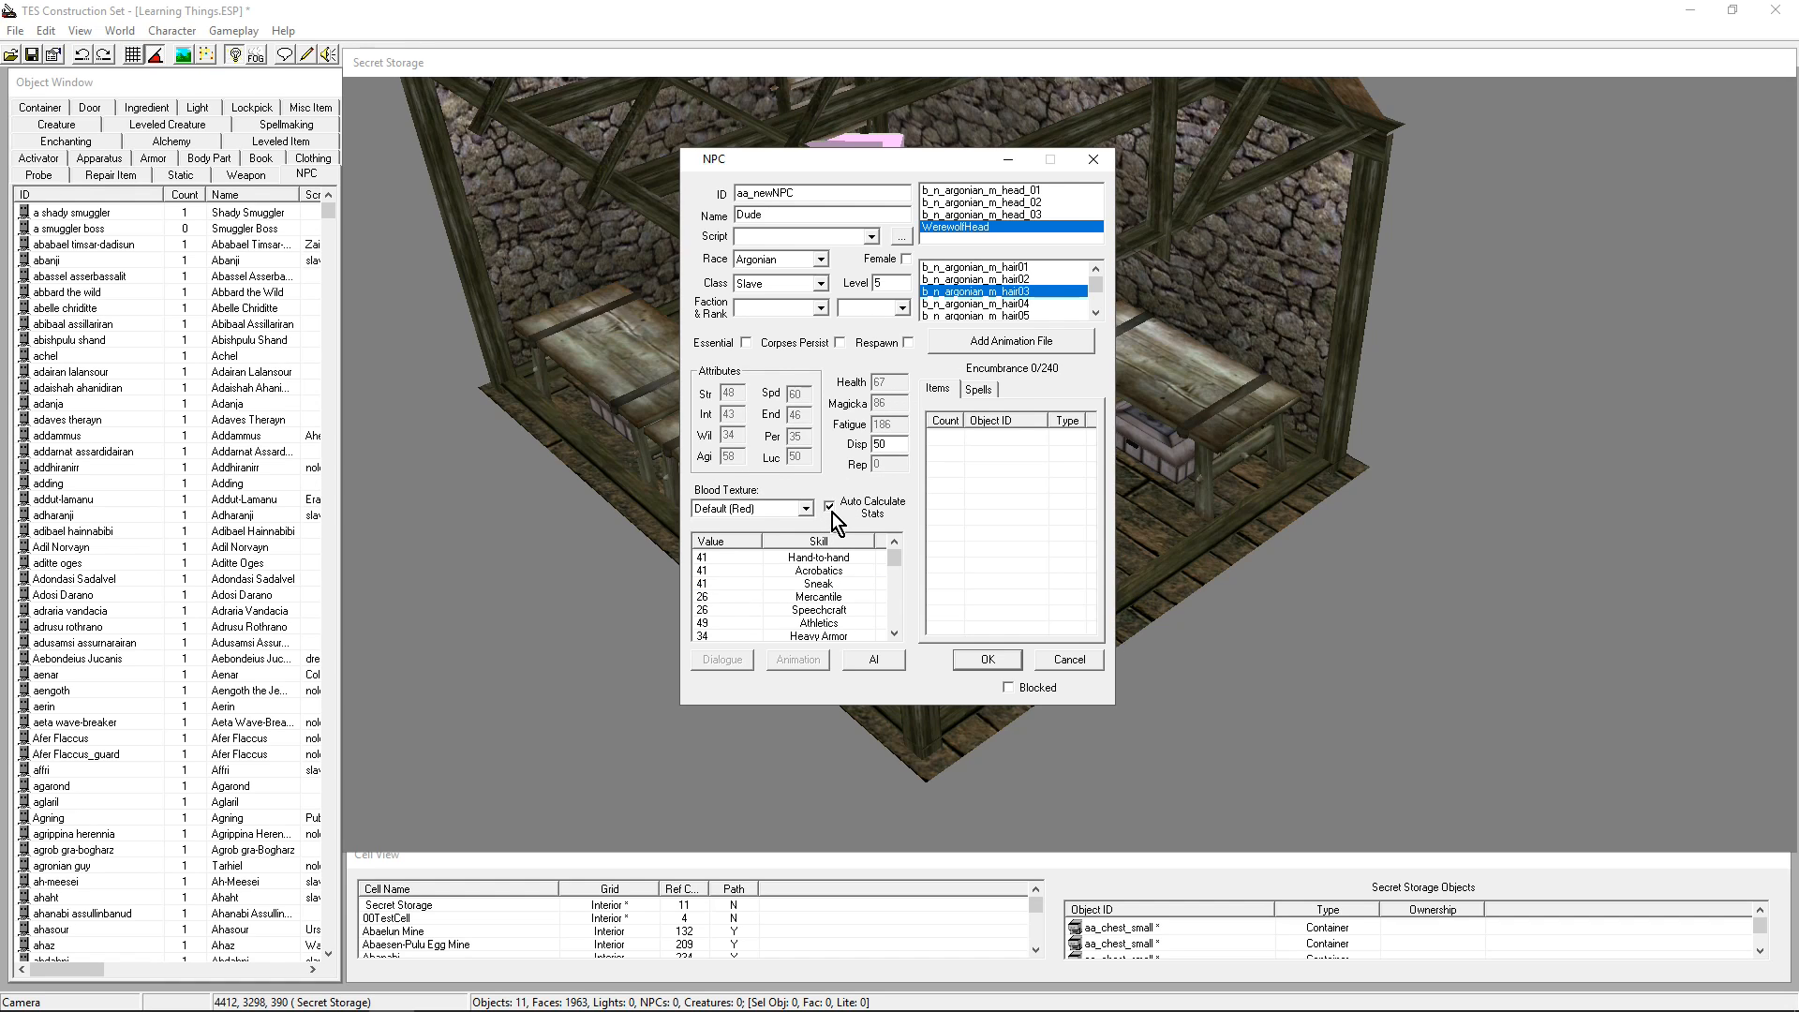
mouse_move(893, 717)
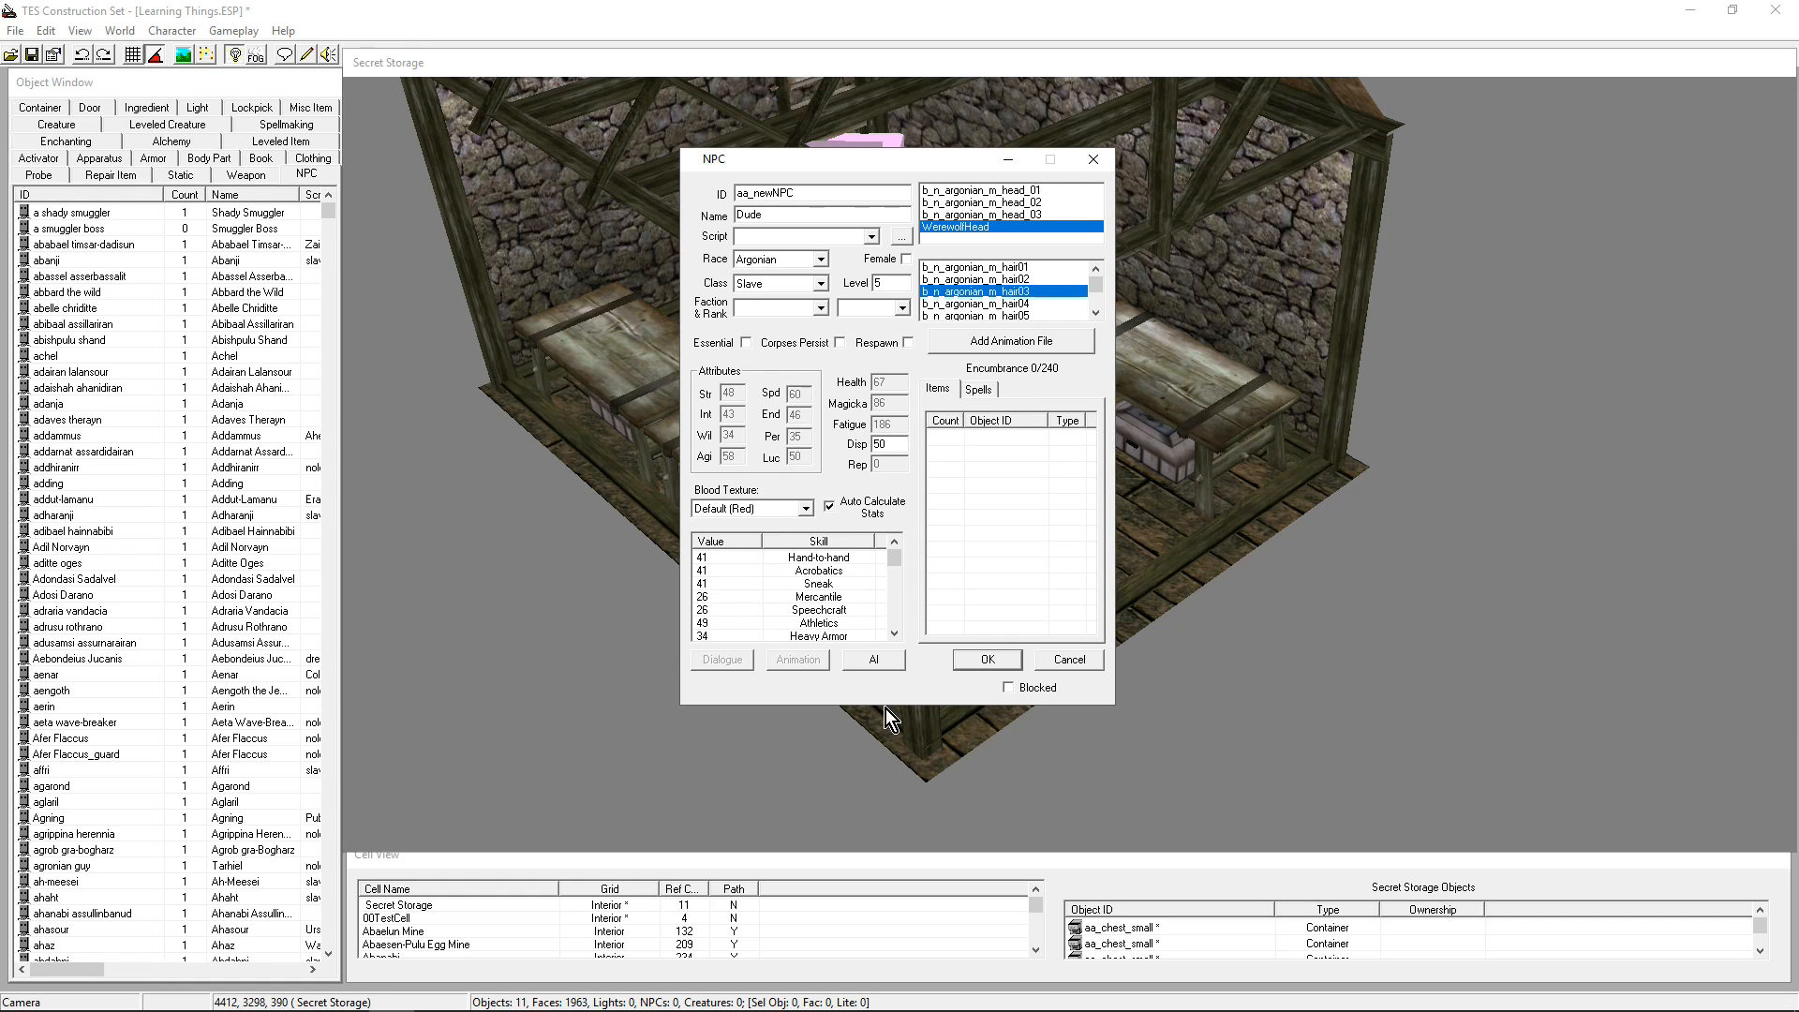
mouse_move(803, 244)
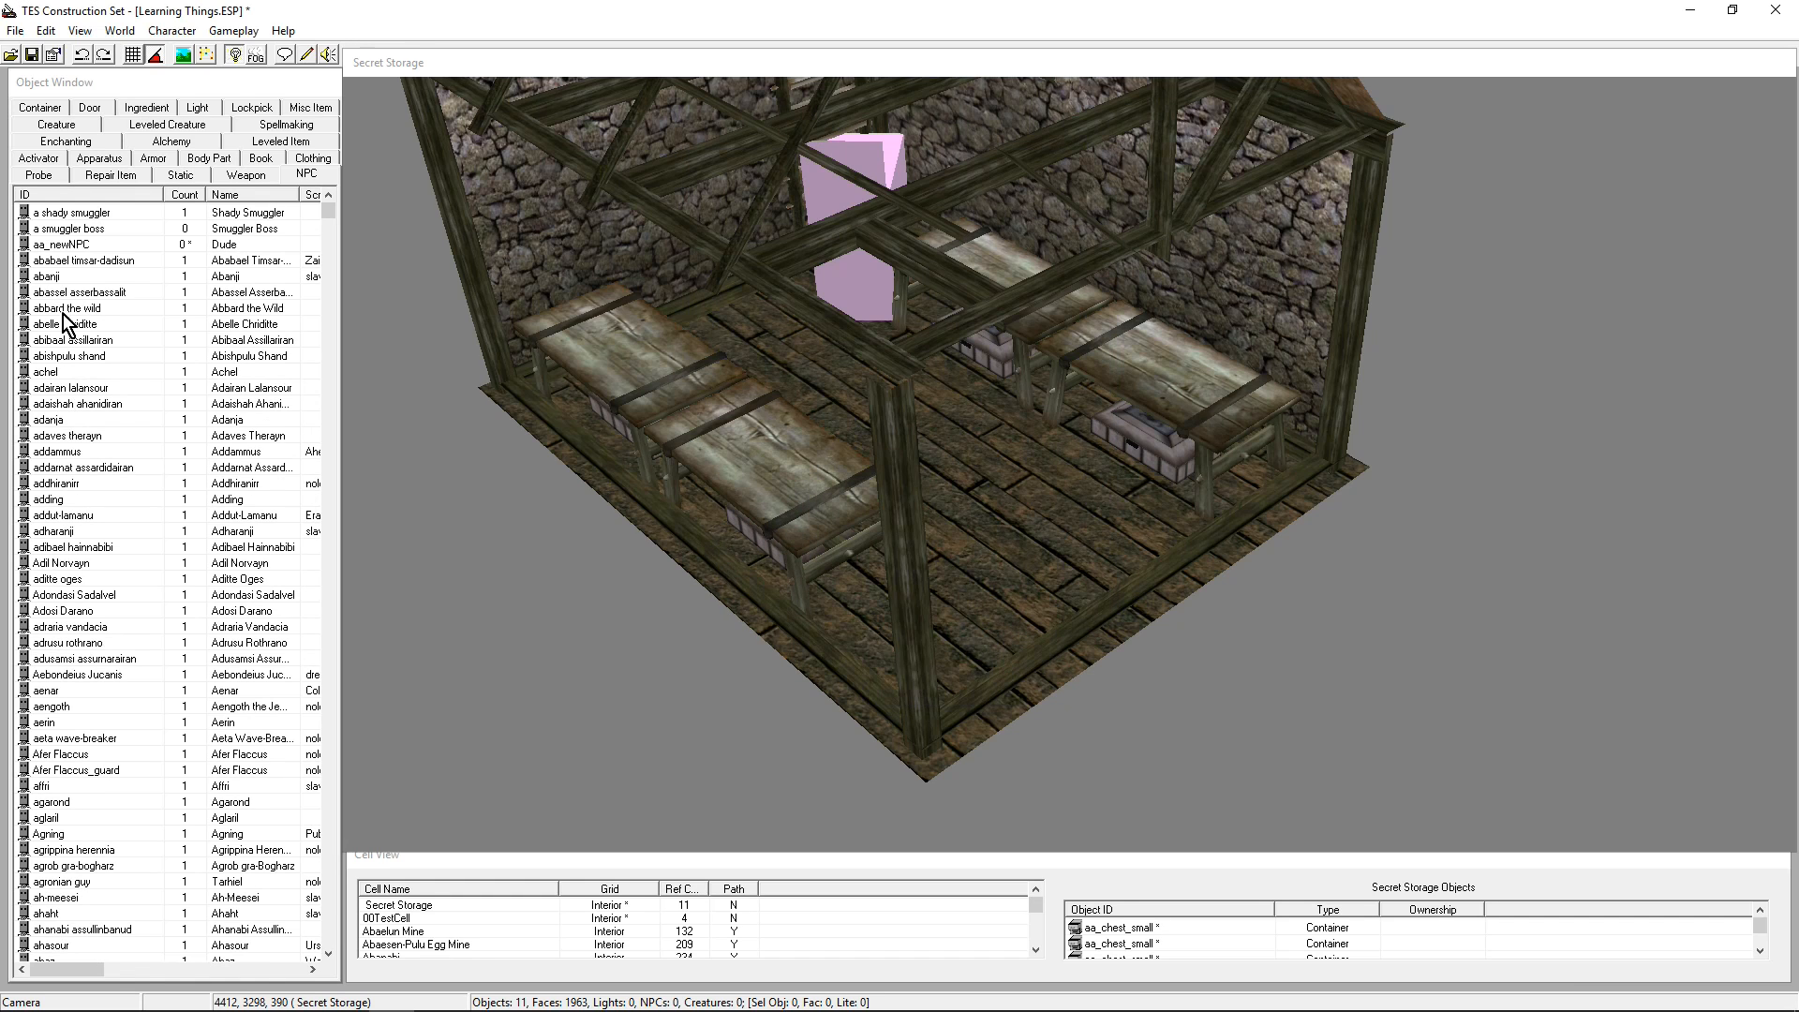
Place Dude, saved as aa_newNPC, inside the Secret Storage room
click(91, 244)
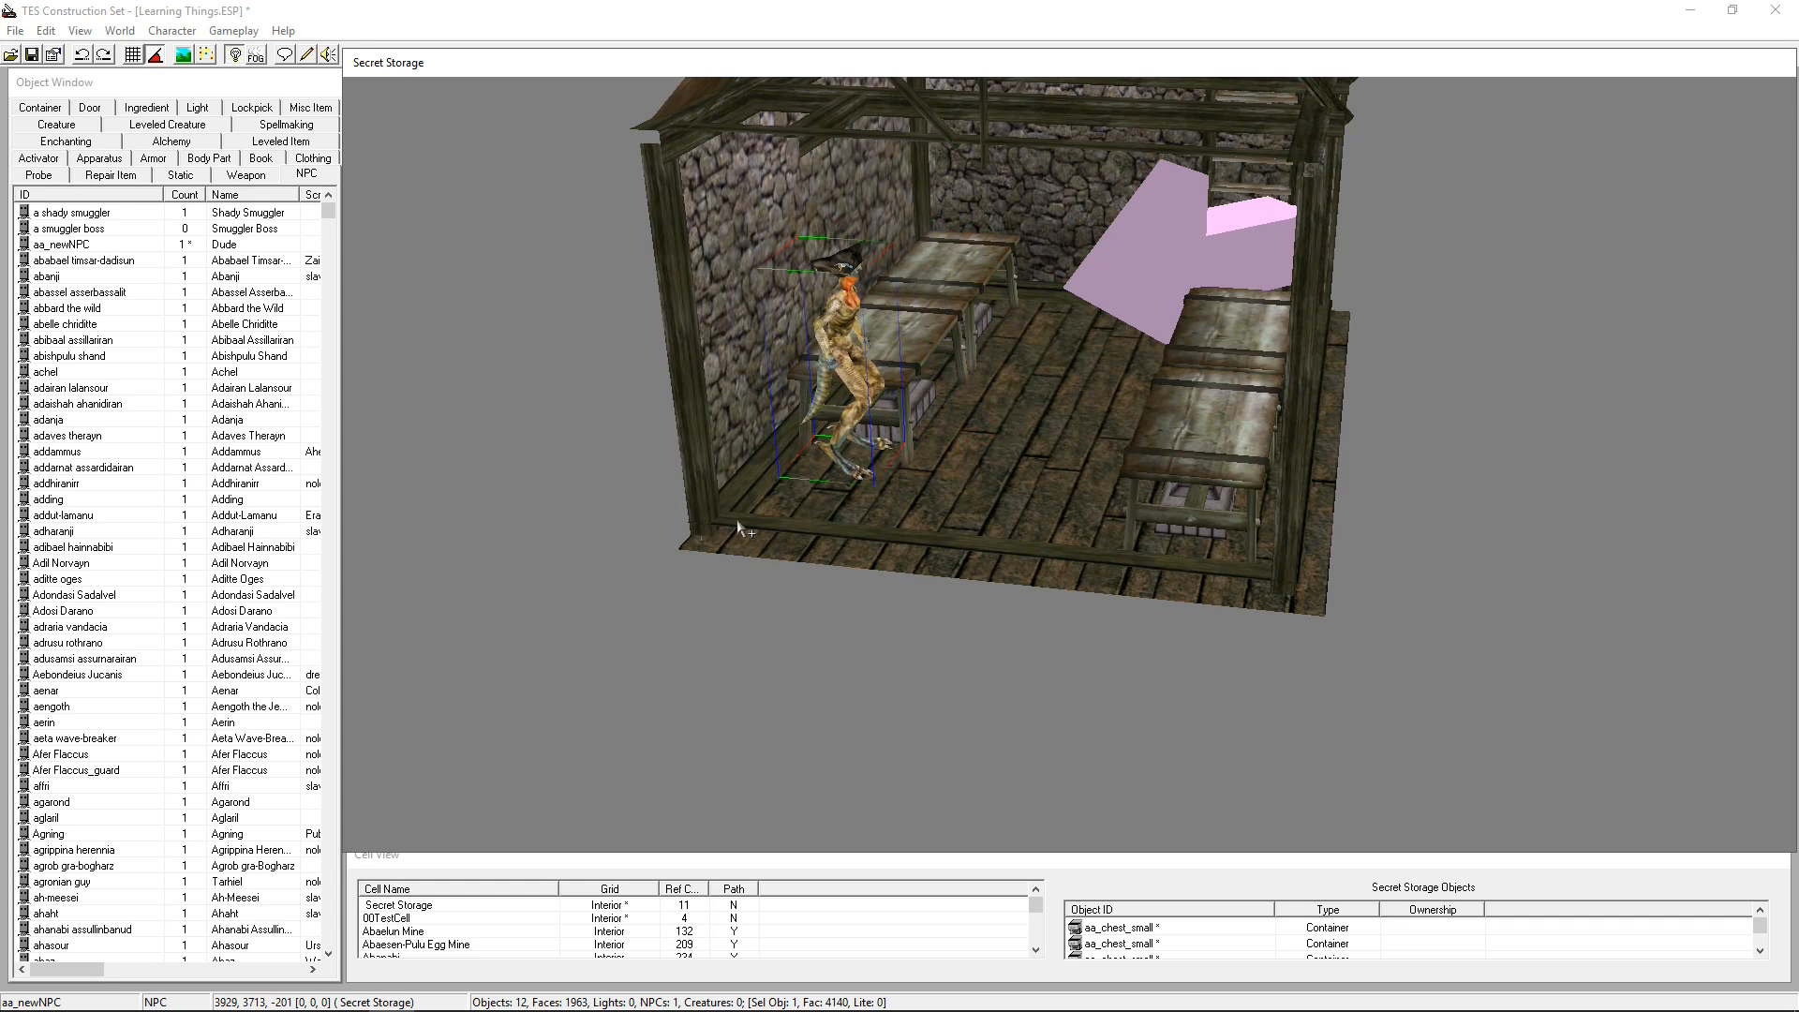
mouse_move(1180, 552)
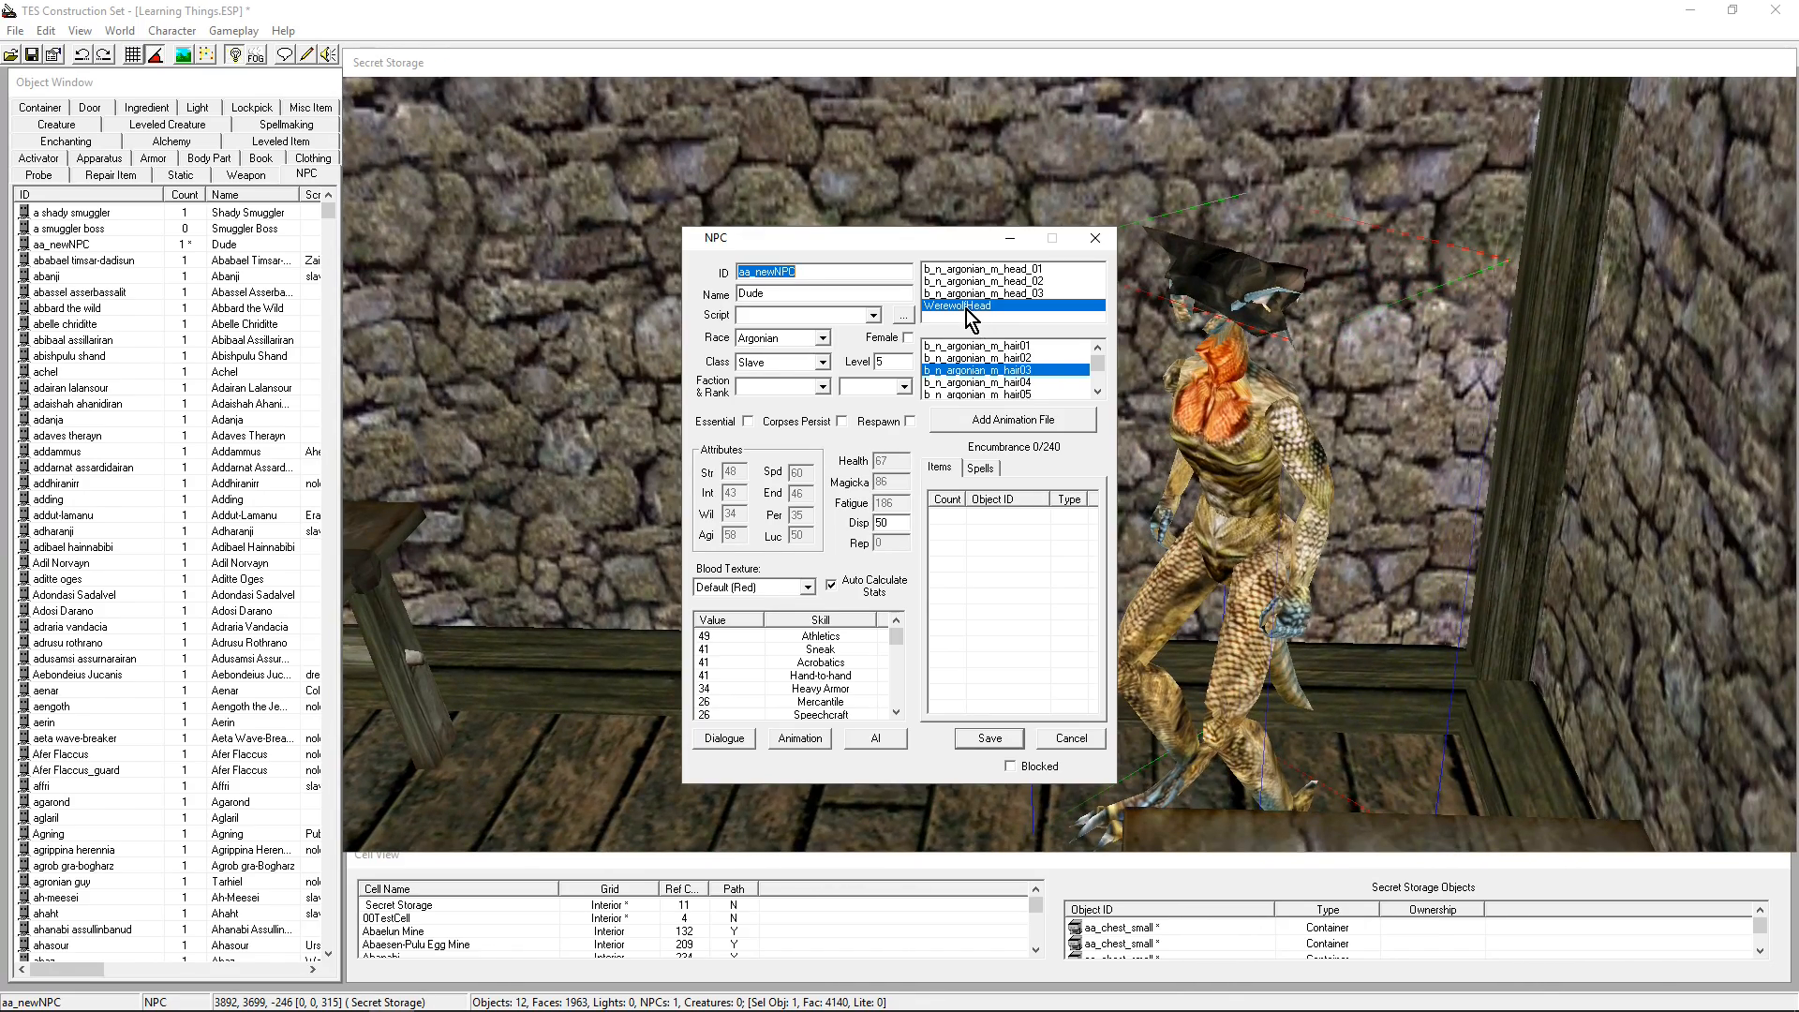
mouse_move(849, 390)
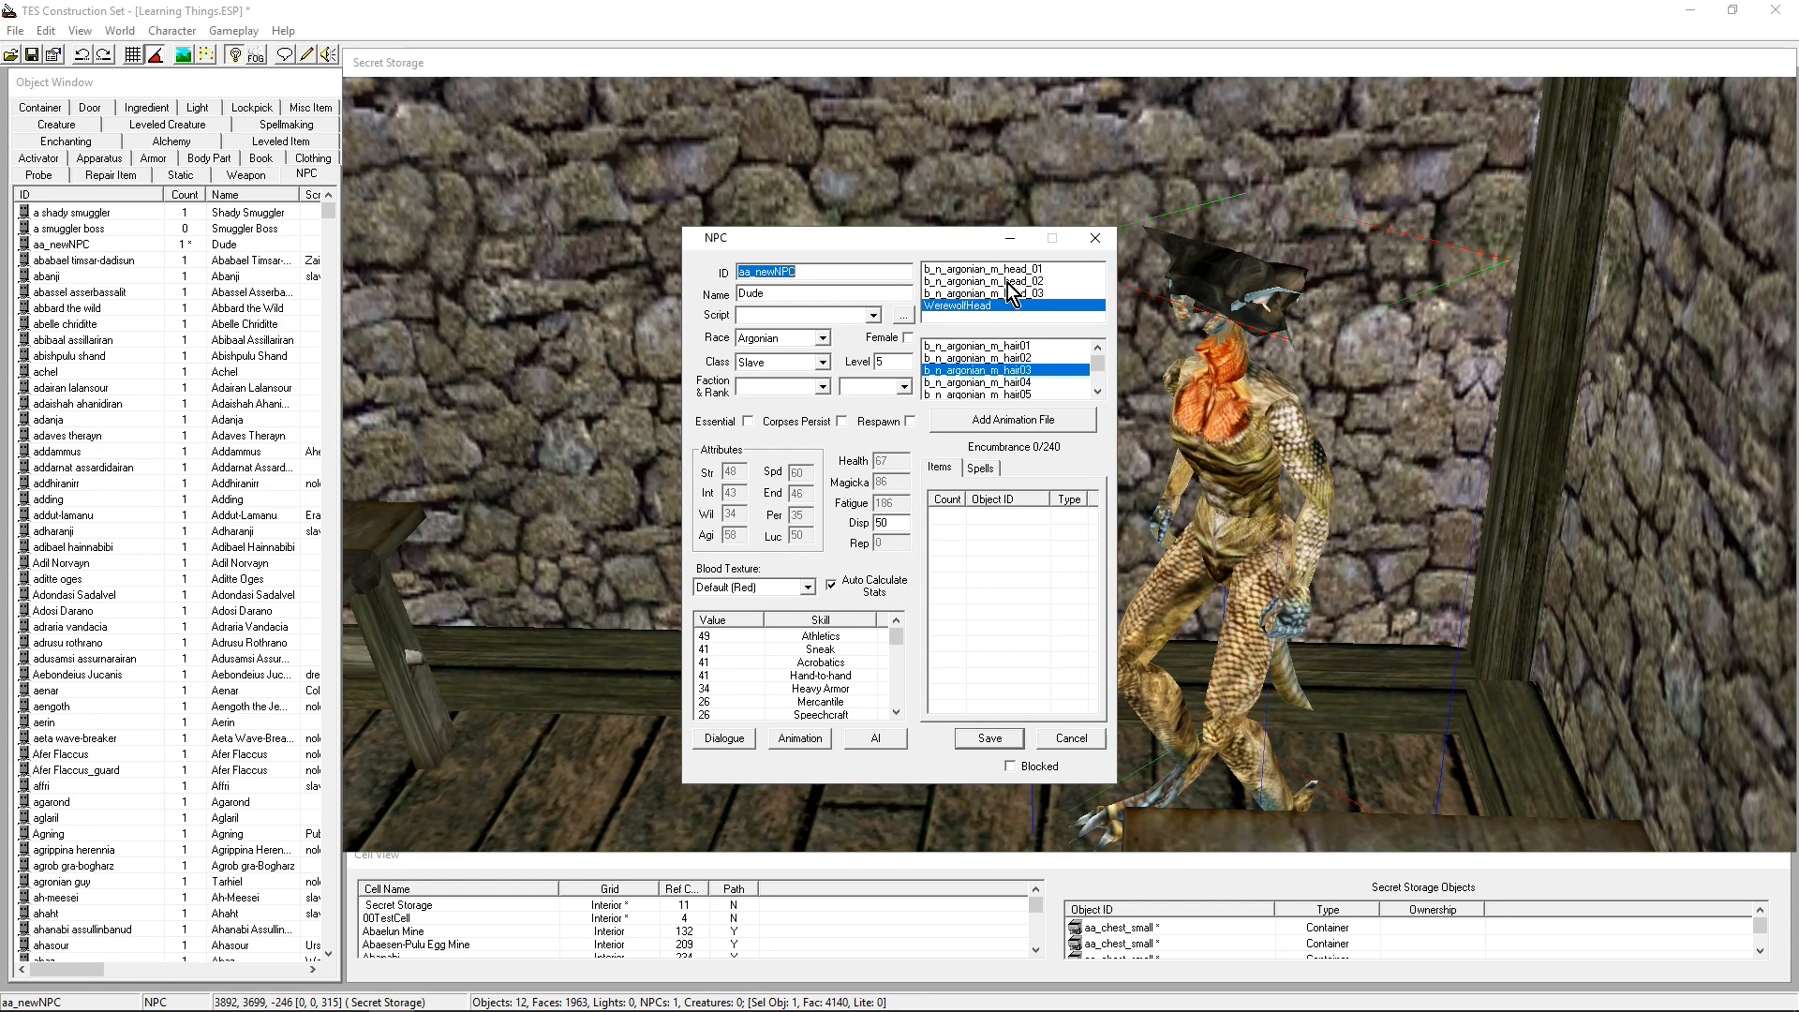
Give Dude the b_n_argonian_m_head_01 head and a different Argonian hairstyle, then save
click(1010, 267)
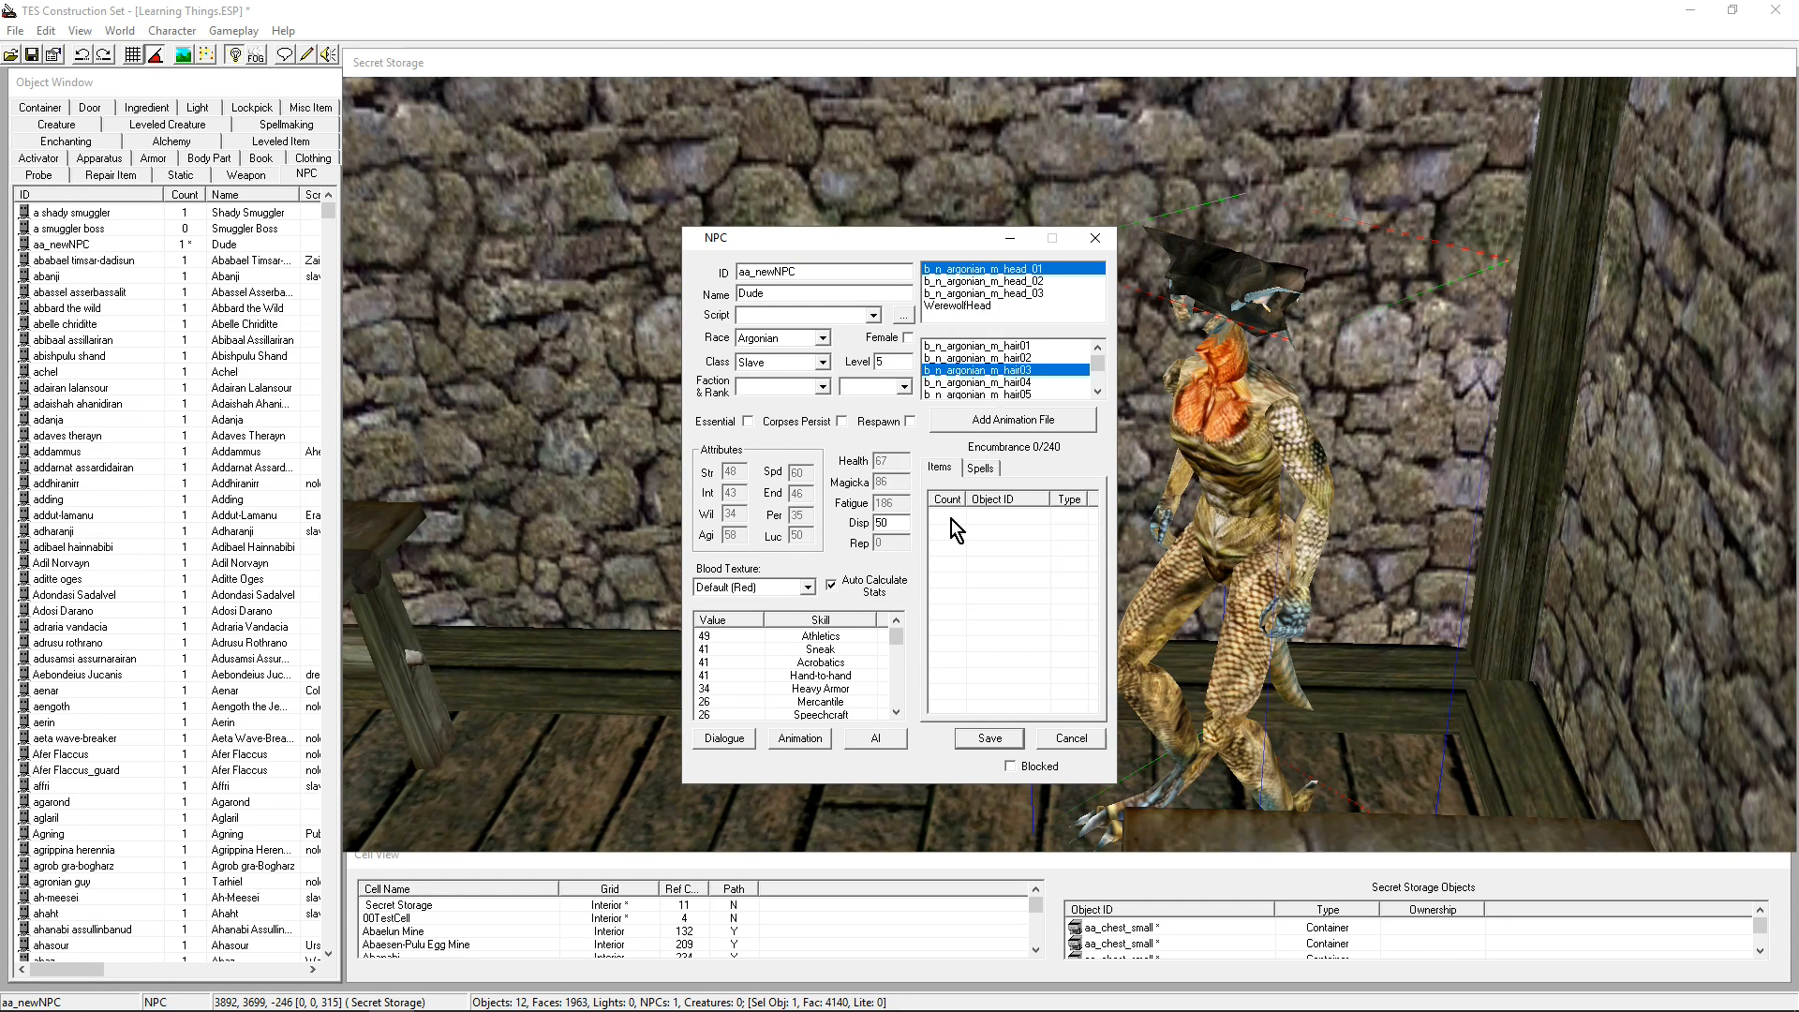
click(1005, 345)
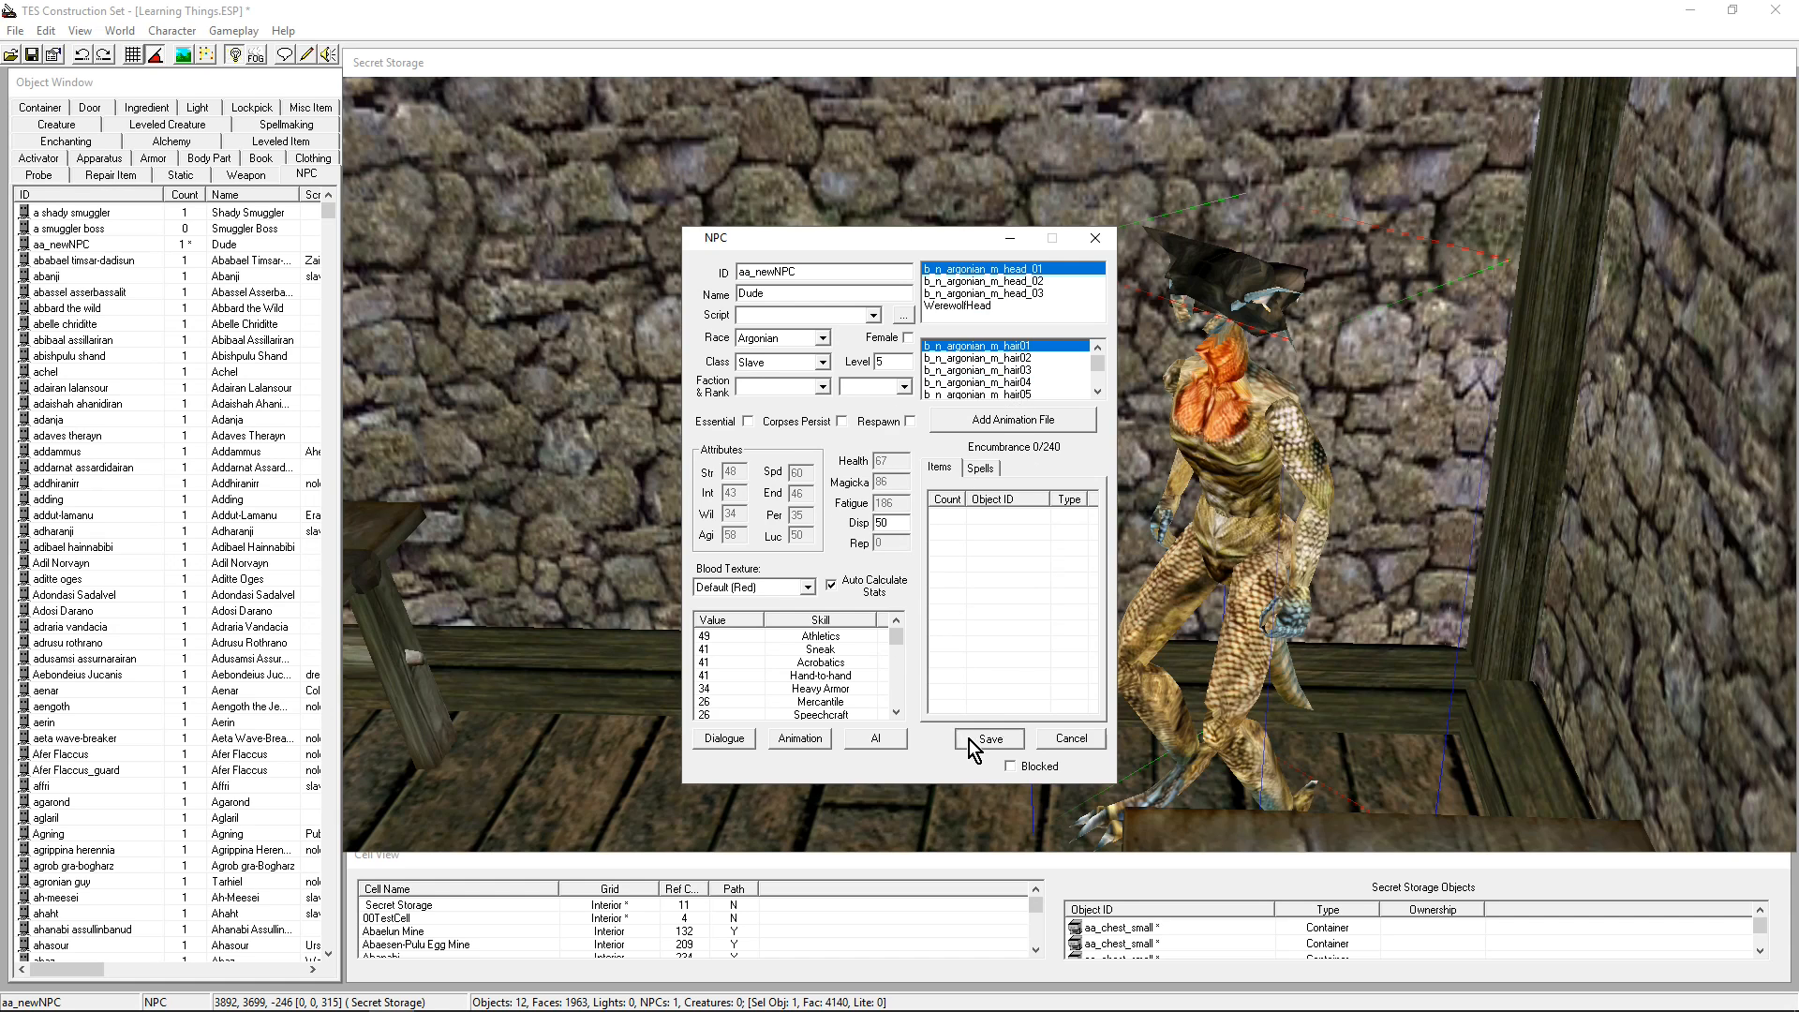
triple_click(817, 271)
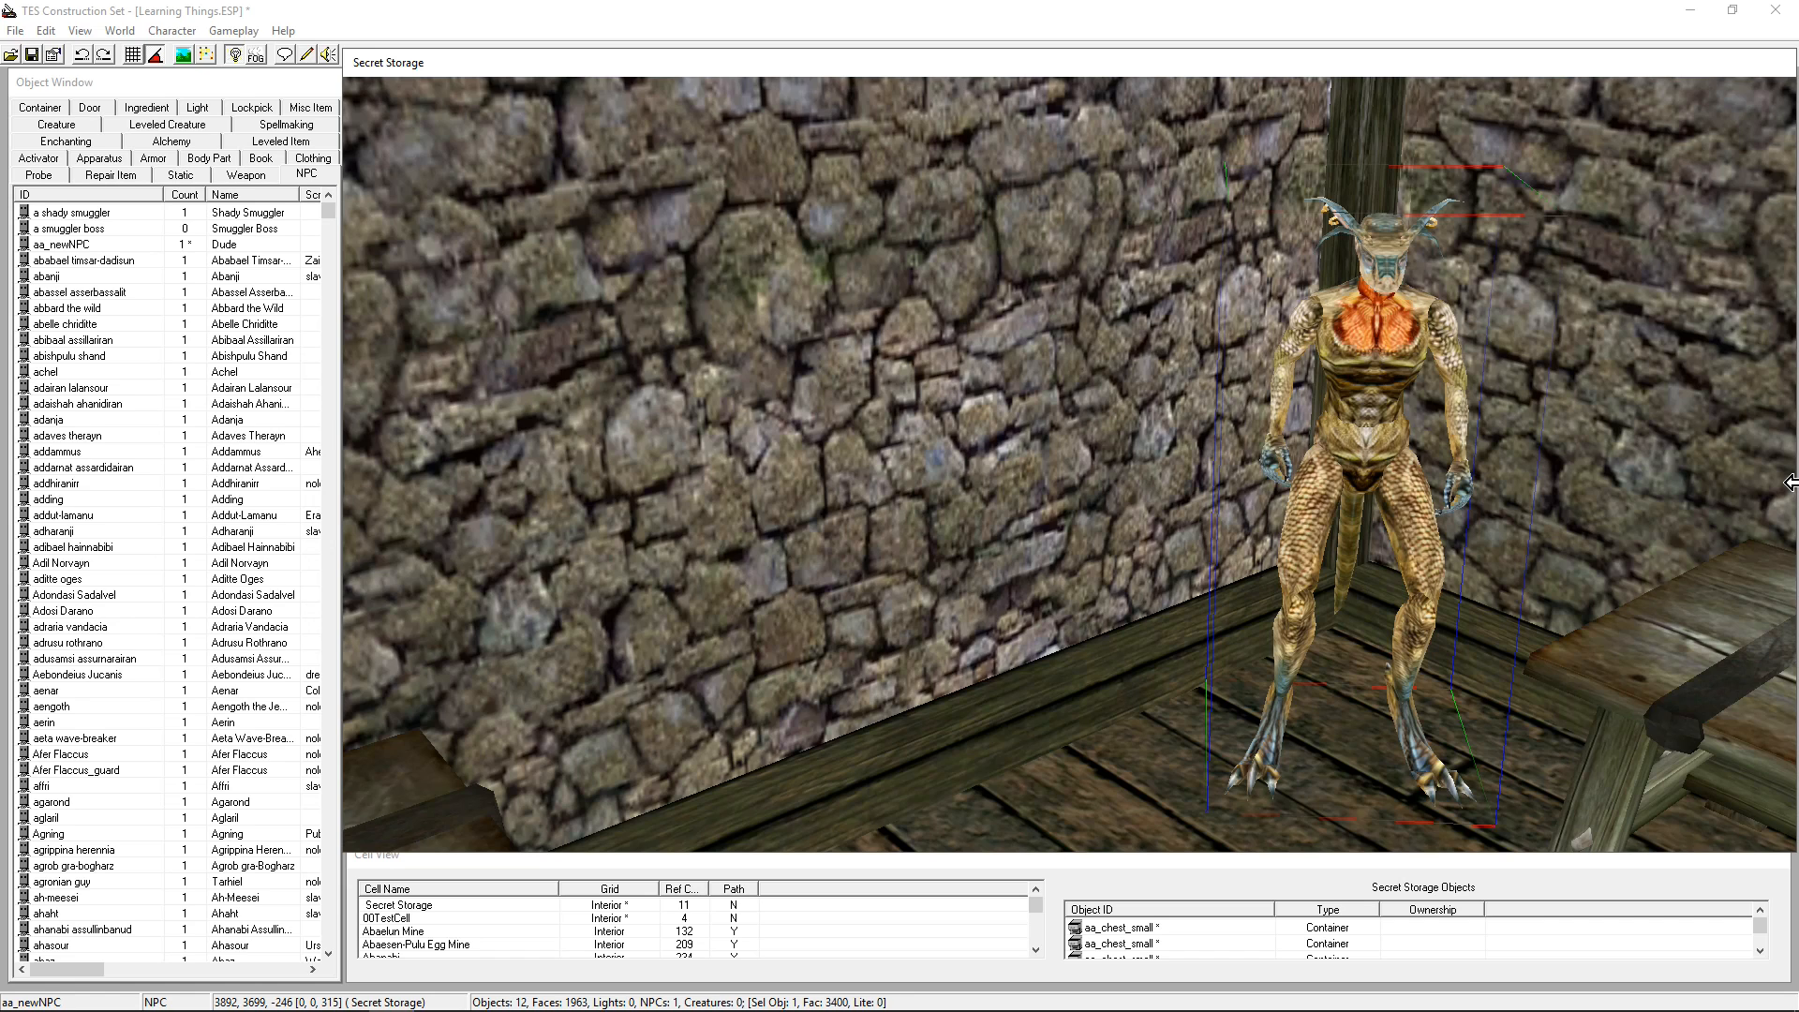
mouse_move(1375, 455)
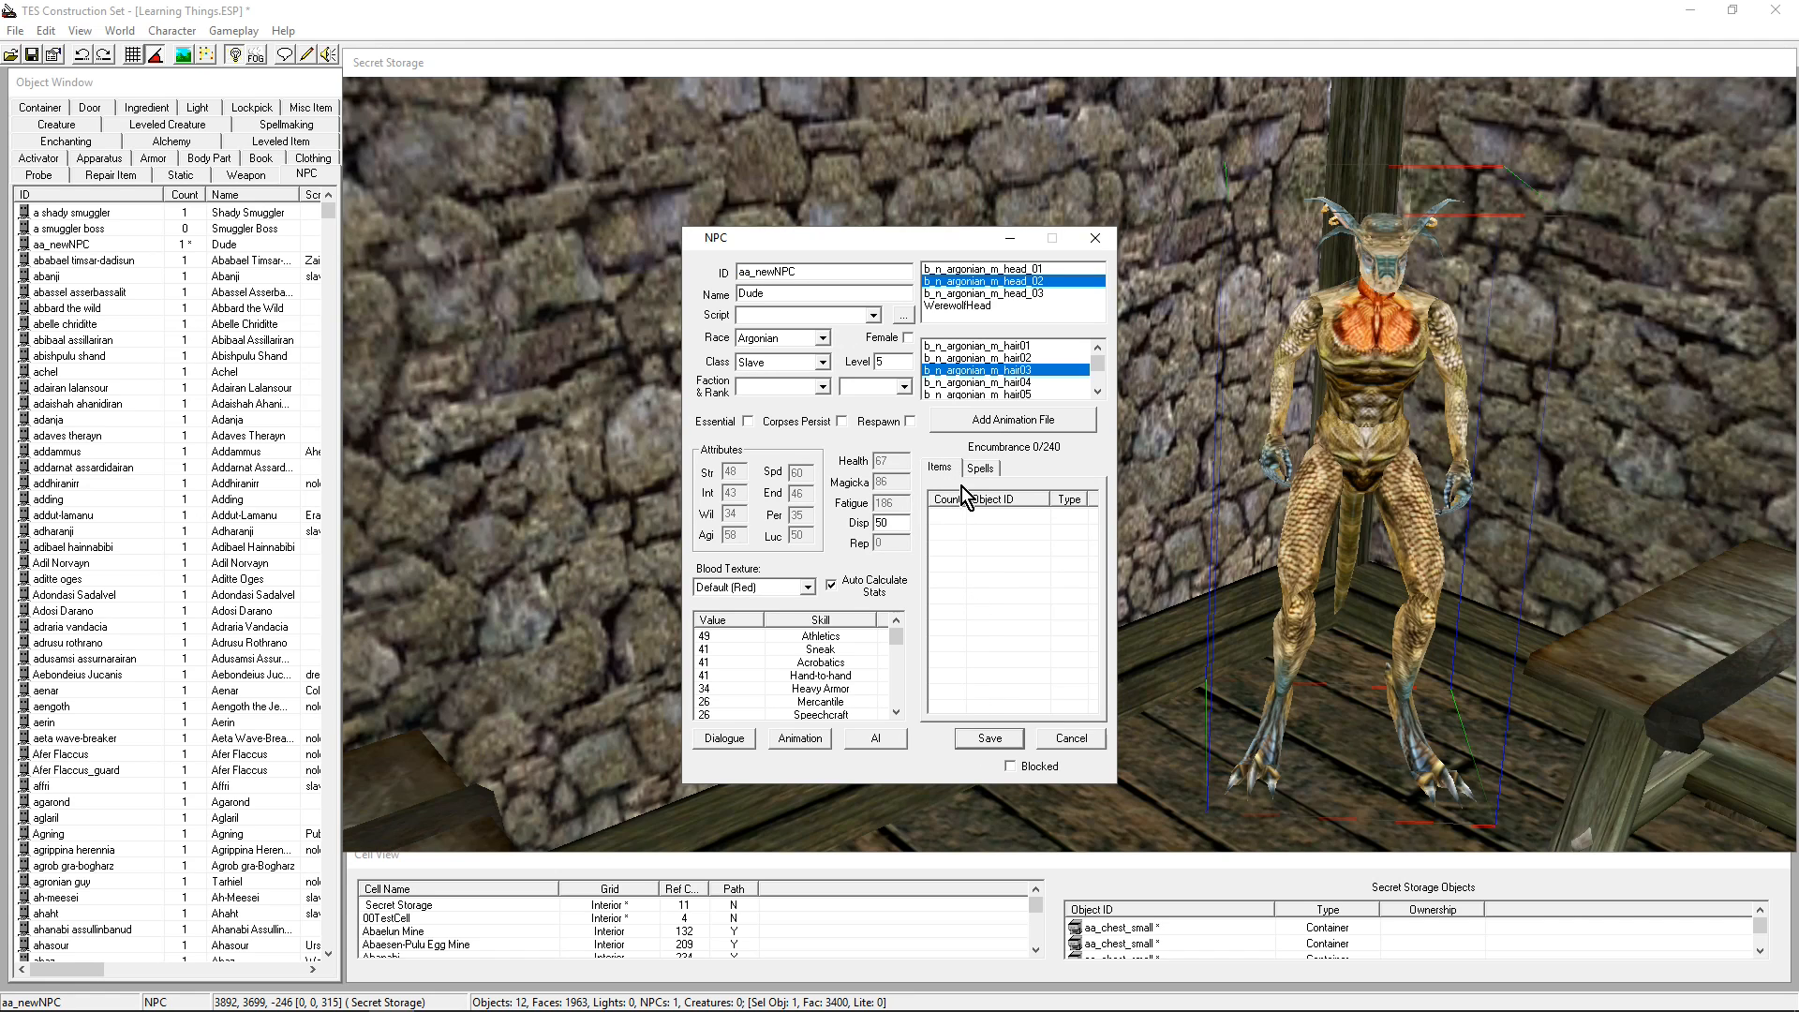
Review Dude's spell list, including his disease-resistance ability
click(978, 467)
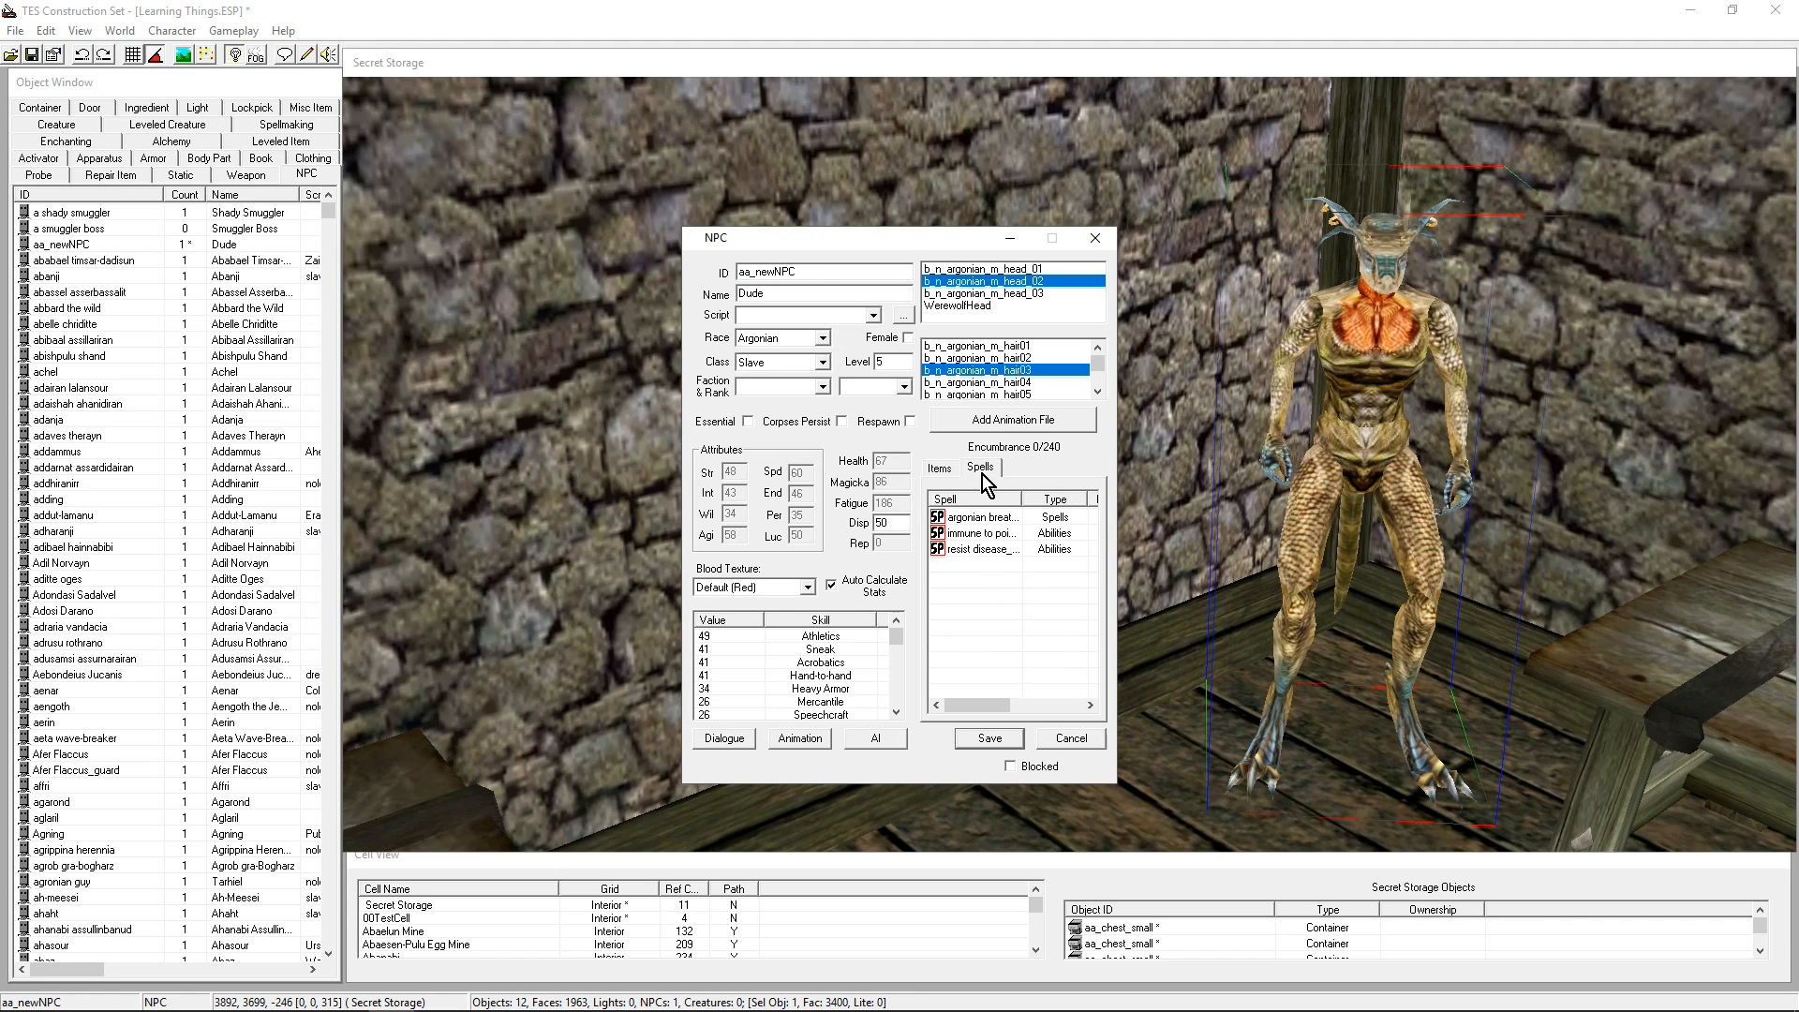
mouse_move(1047, 574)
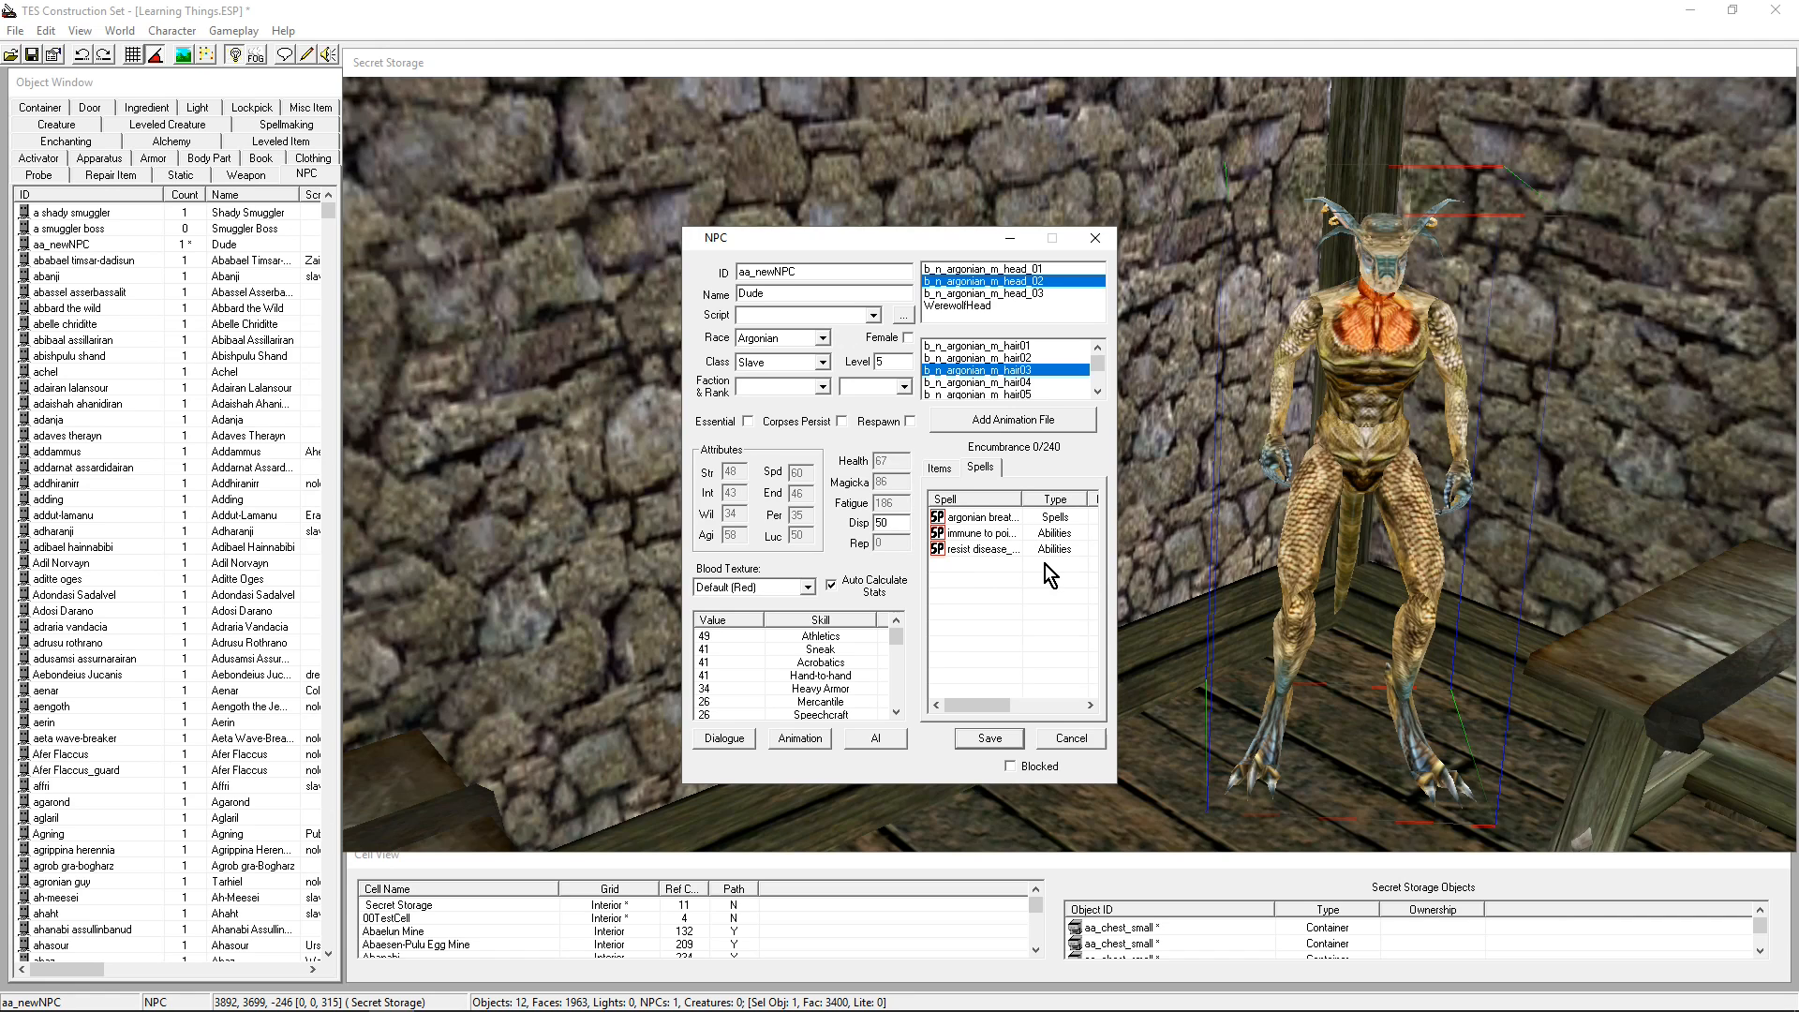
mouse_move(998, 530)
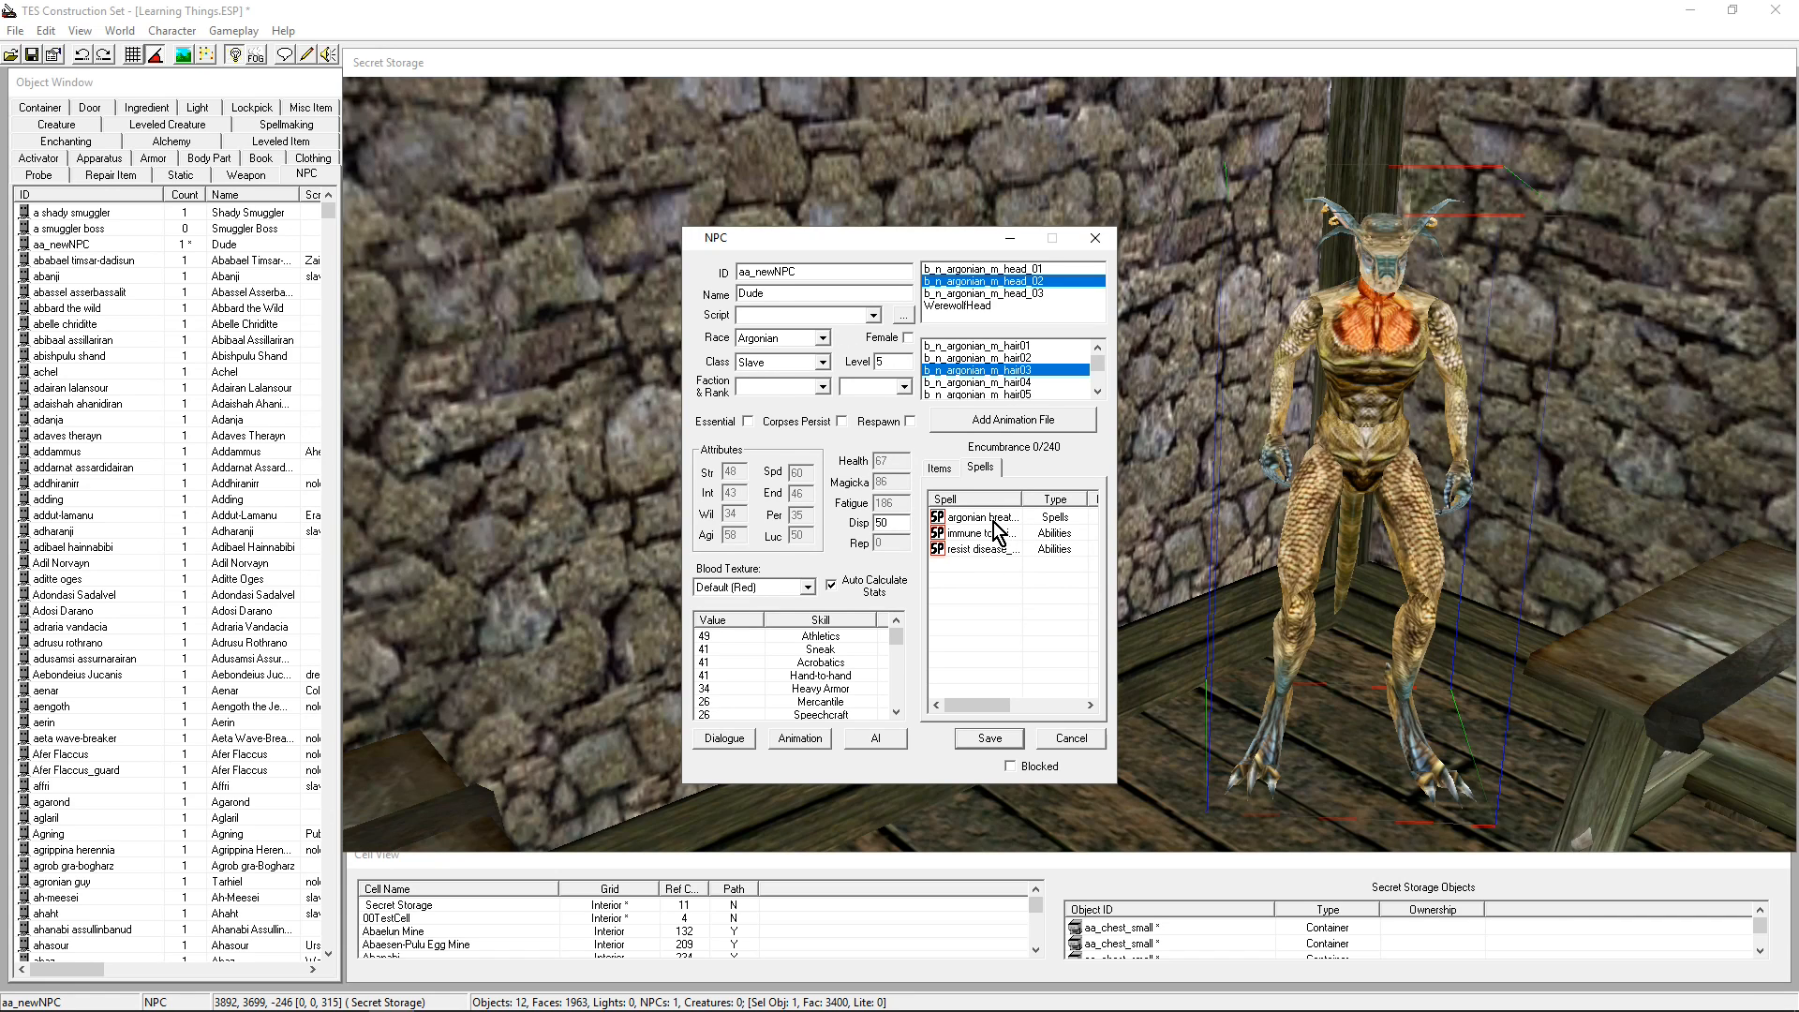
click(987, 516)
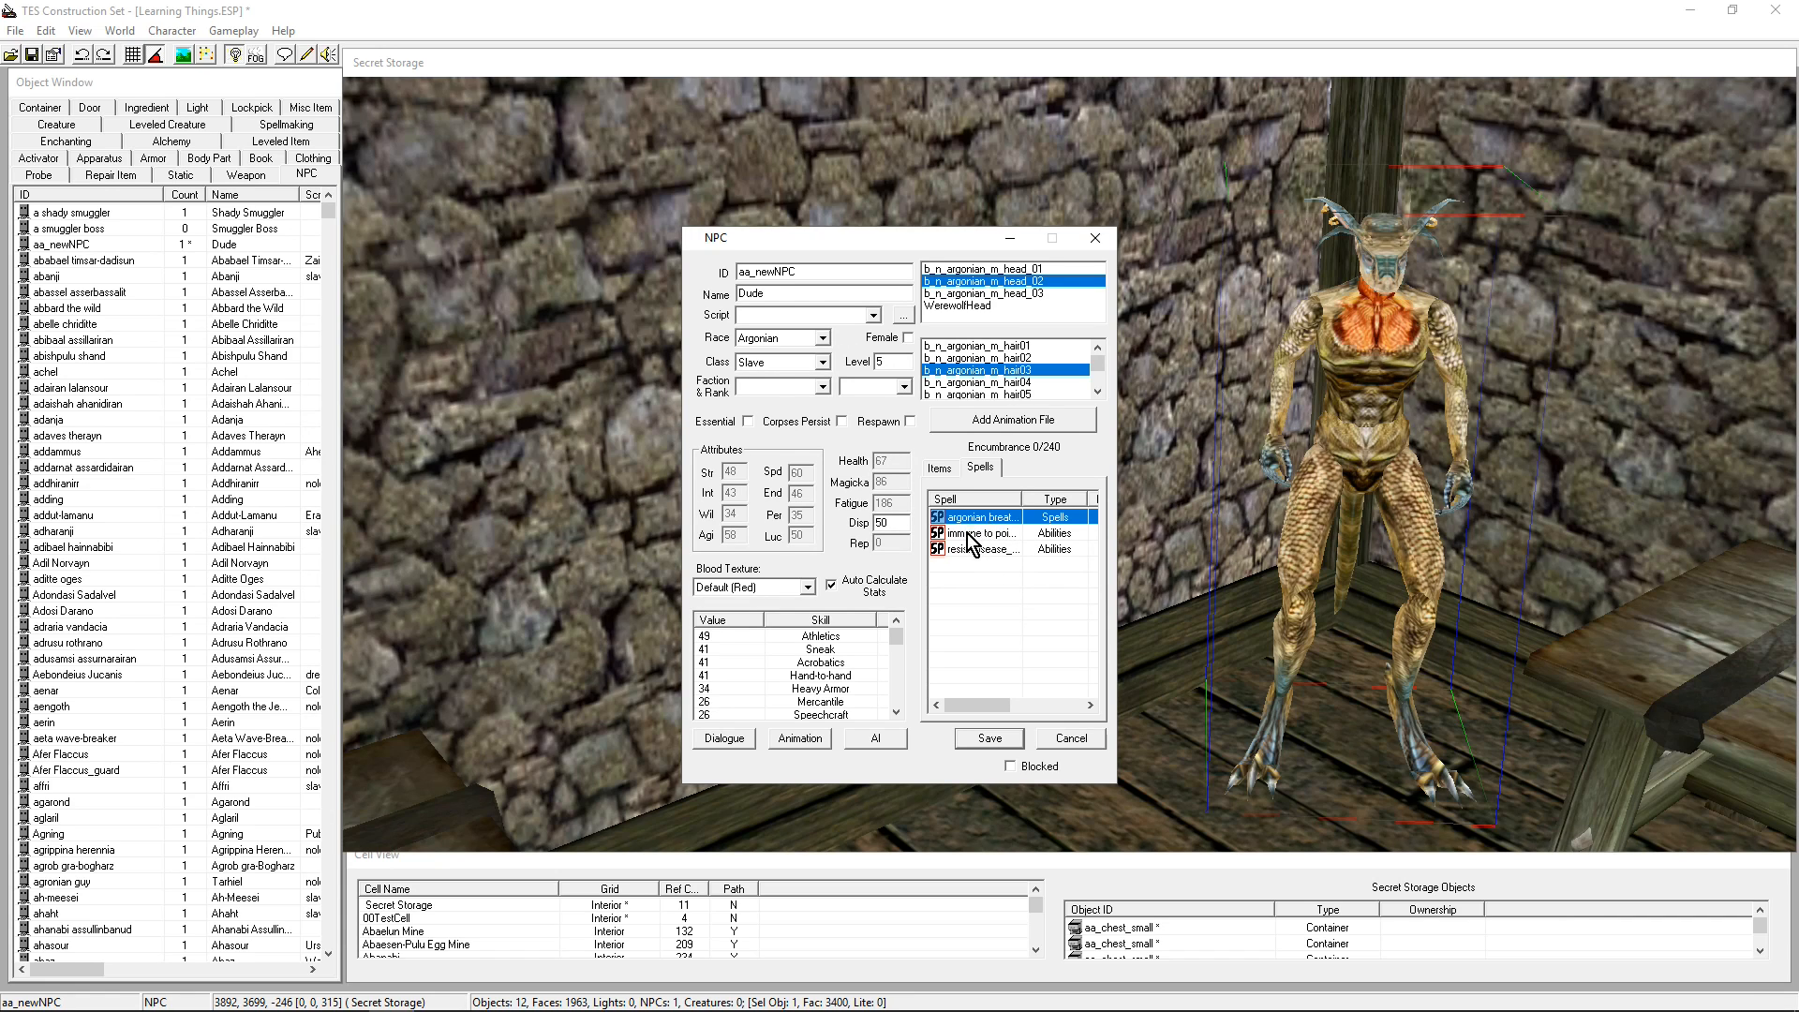
click(981, 548)
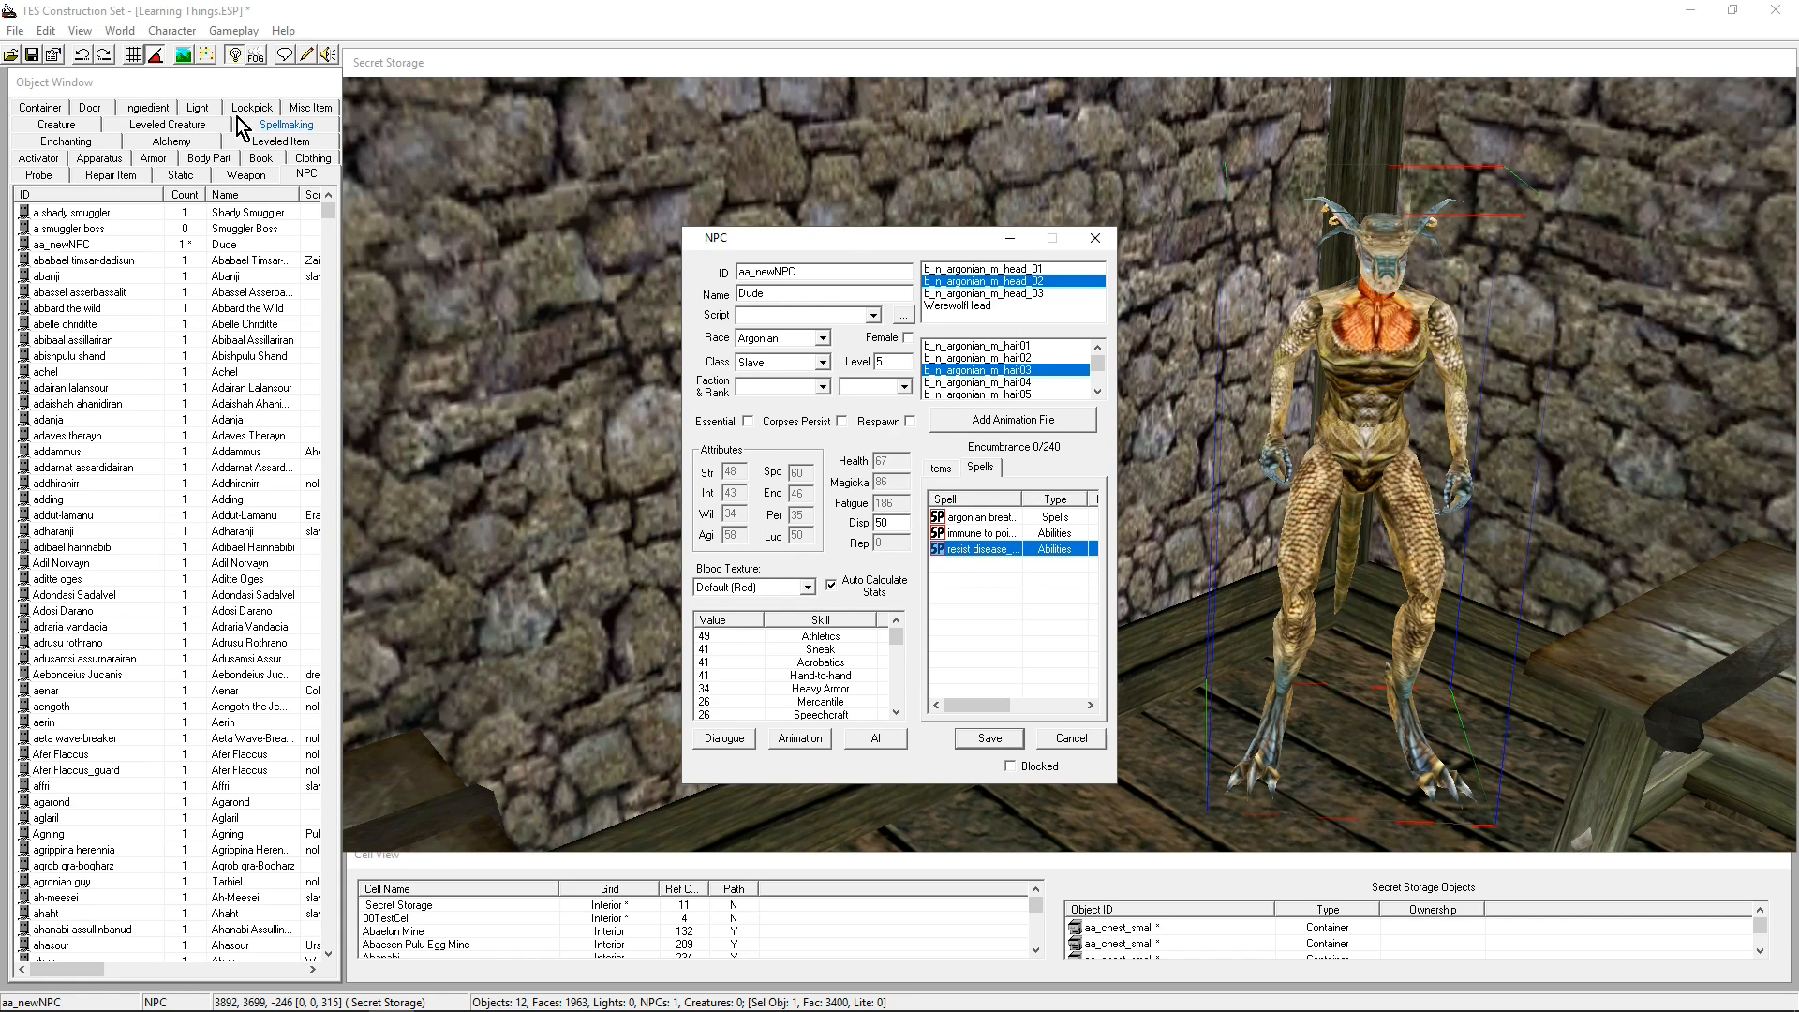
Inspect the Assured Smiting spell in the spell catalogue, then show Dude's Items list
click(286, 125)
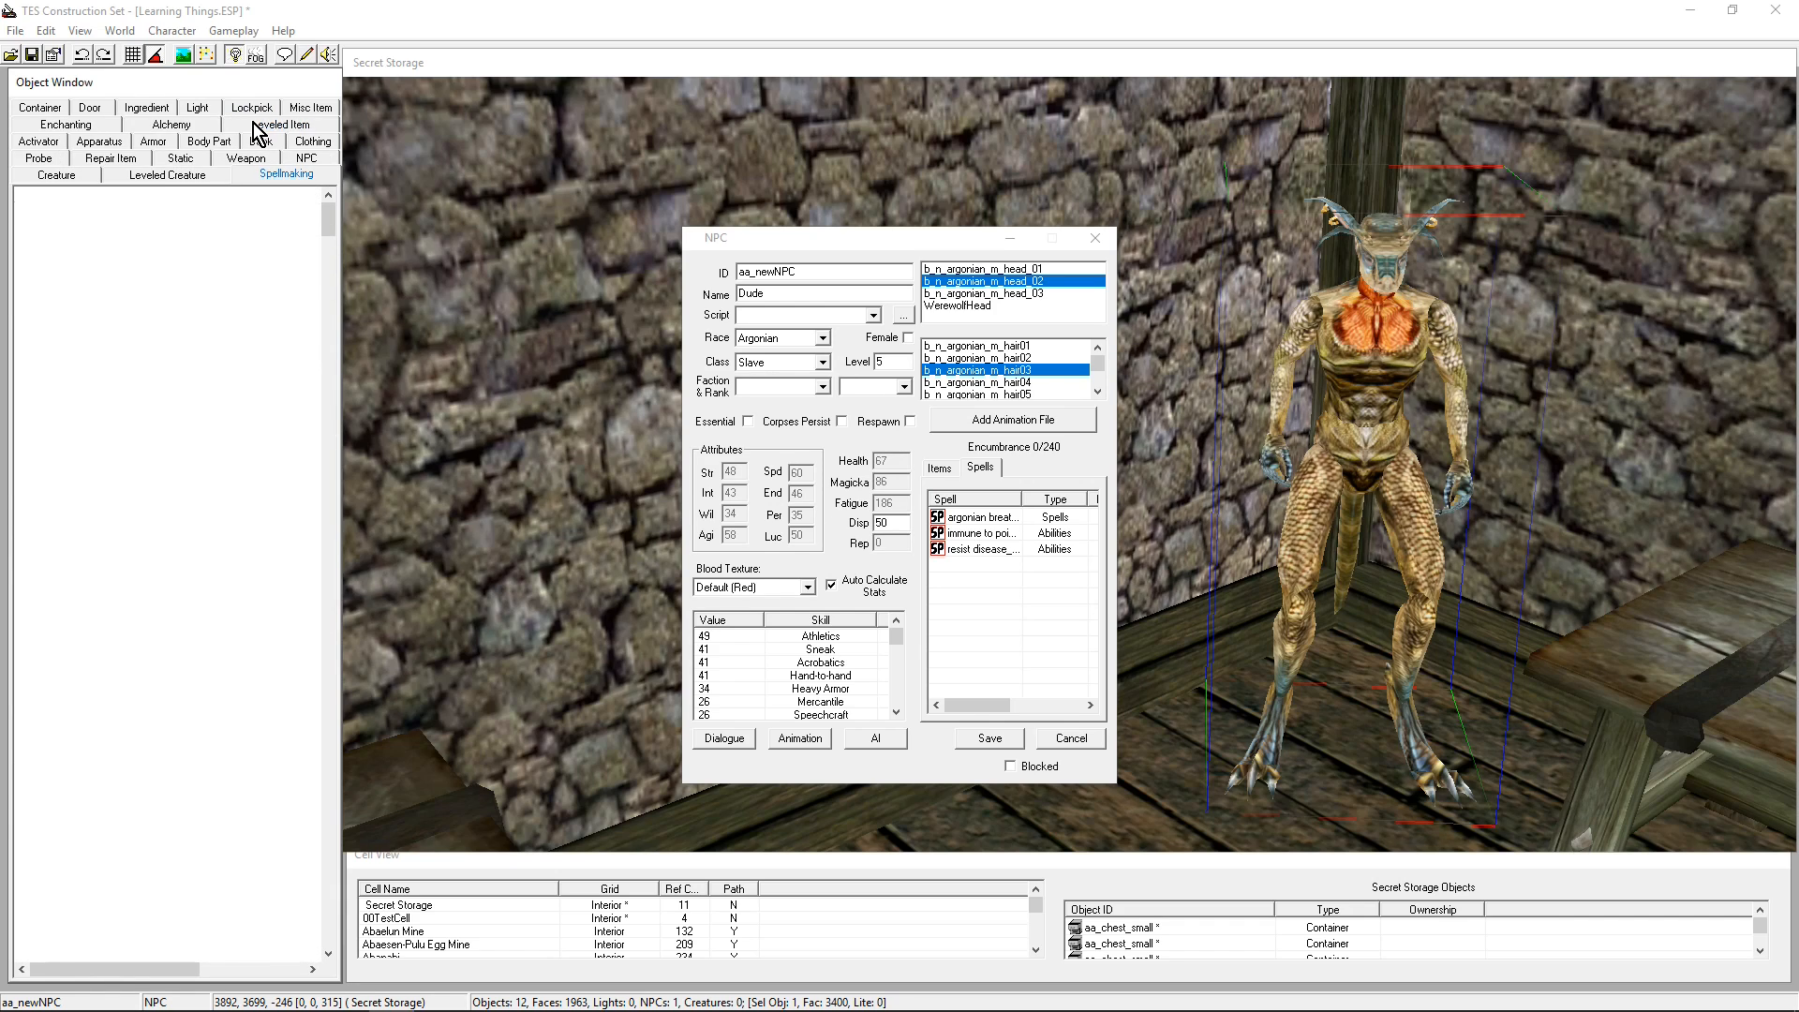
click(285, 174)
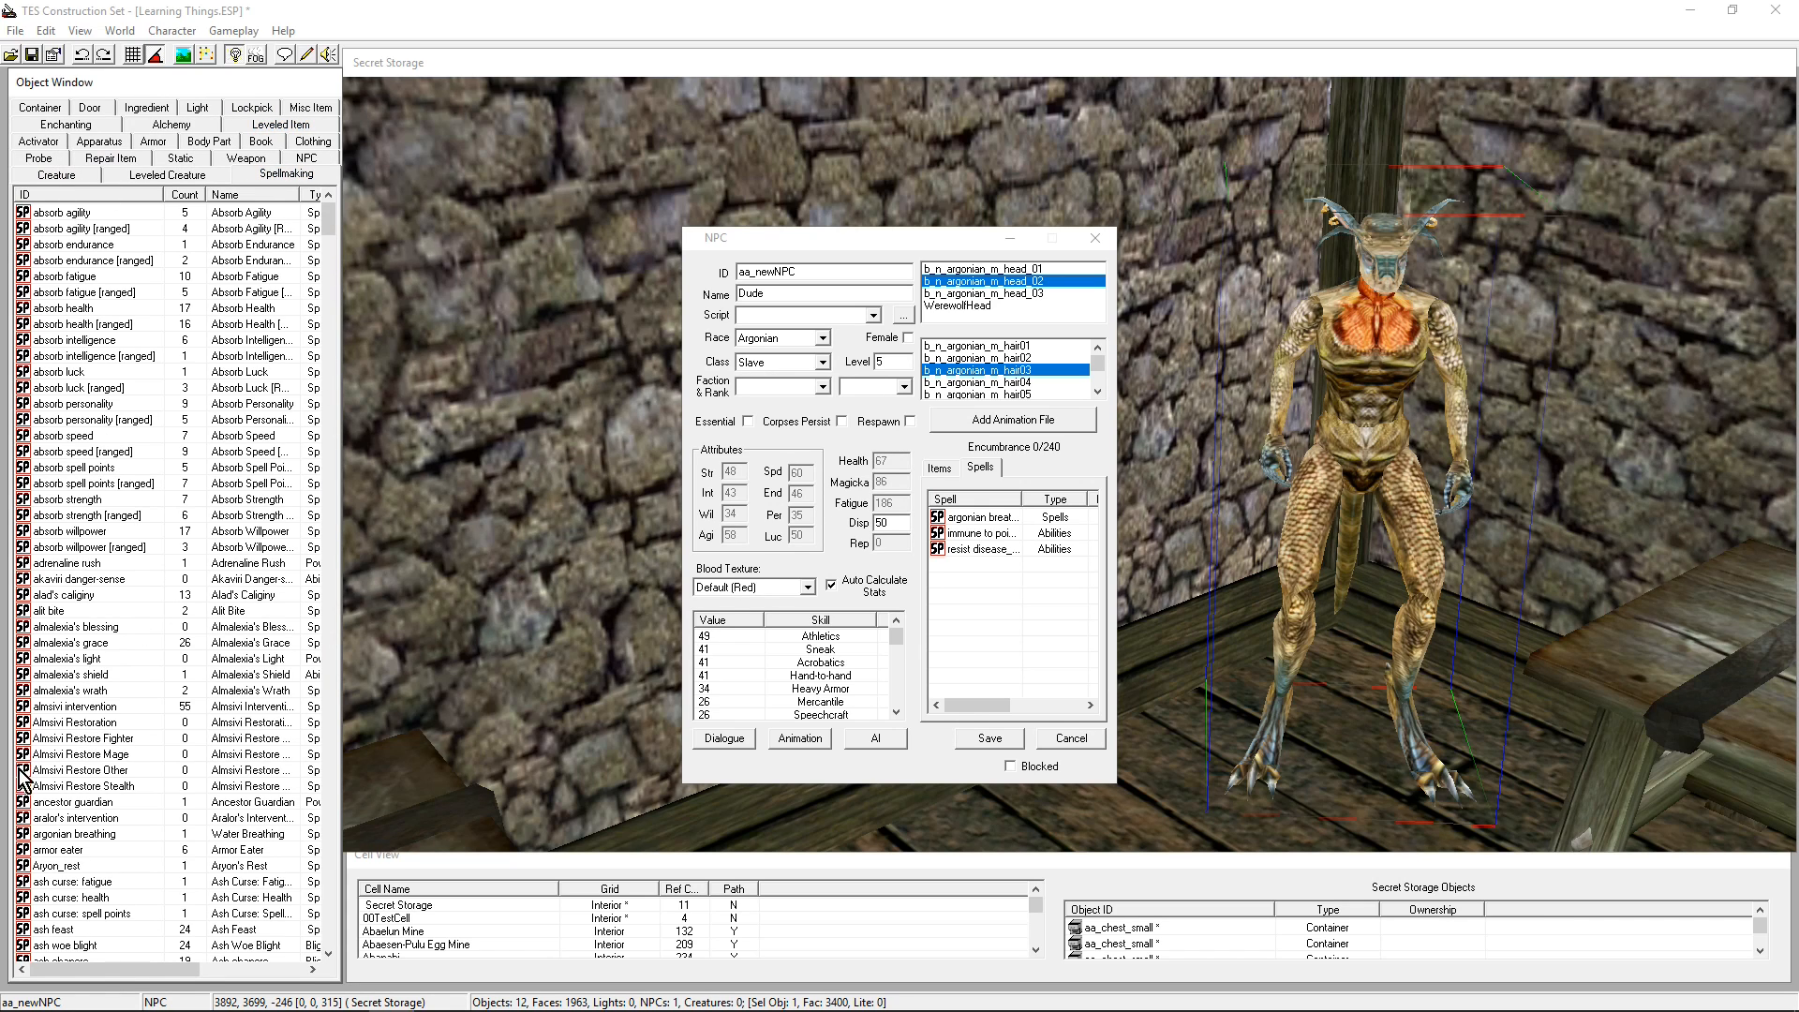
mouse_move(114, 597)
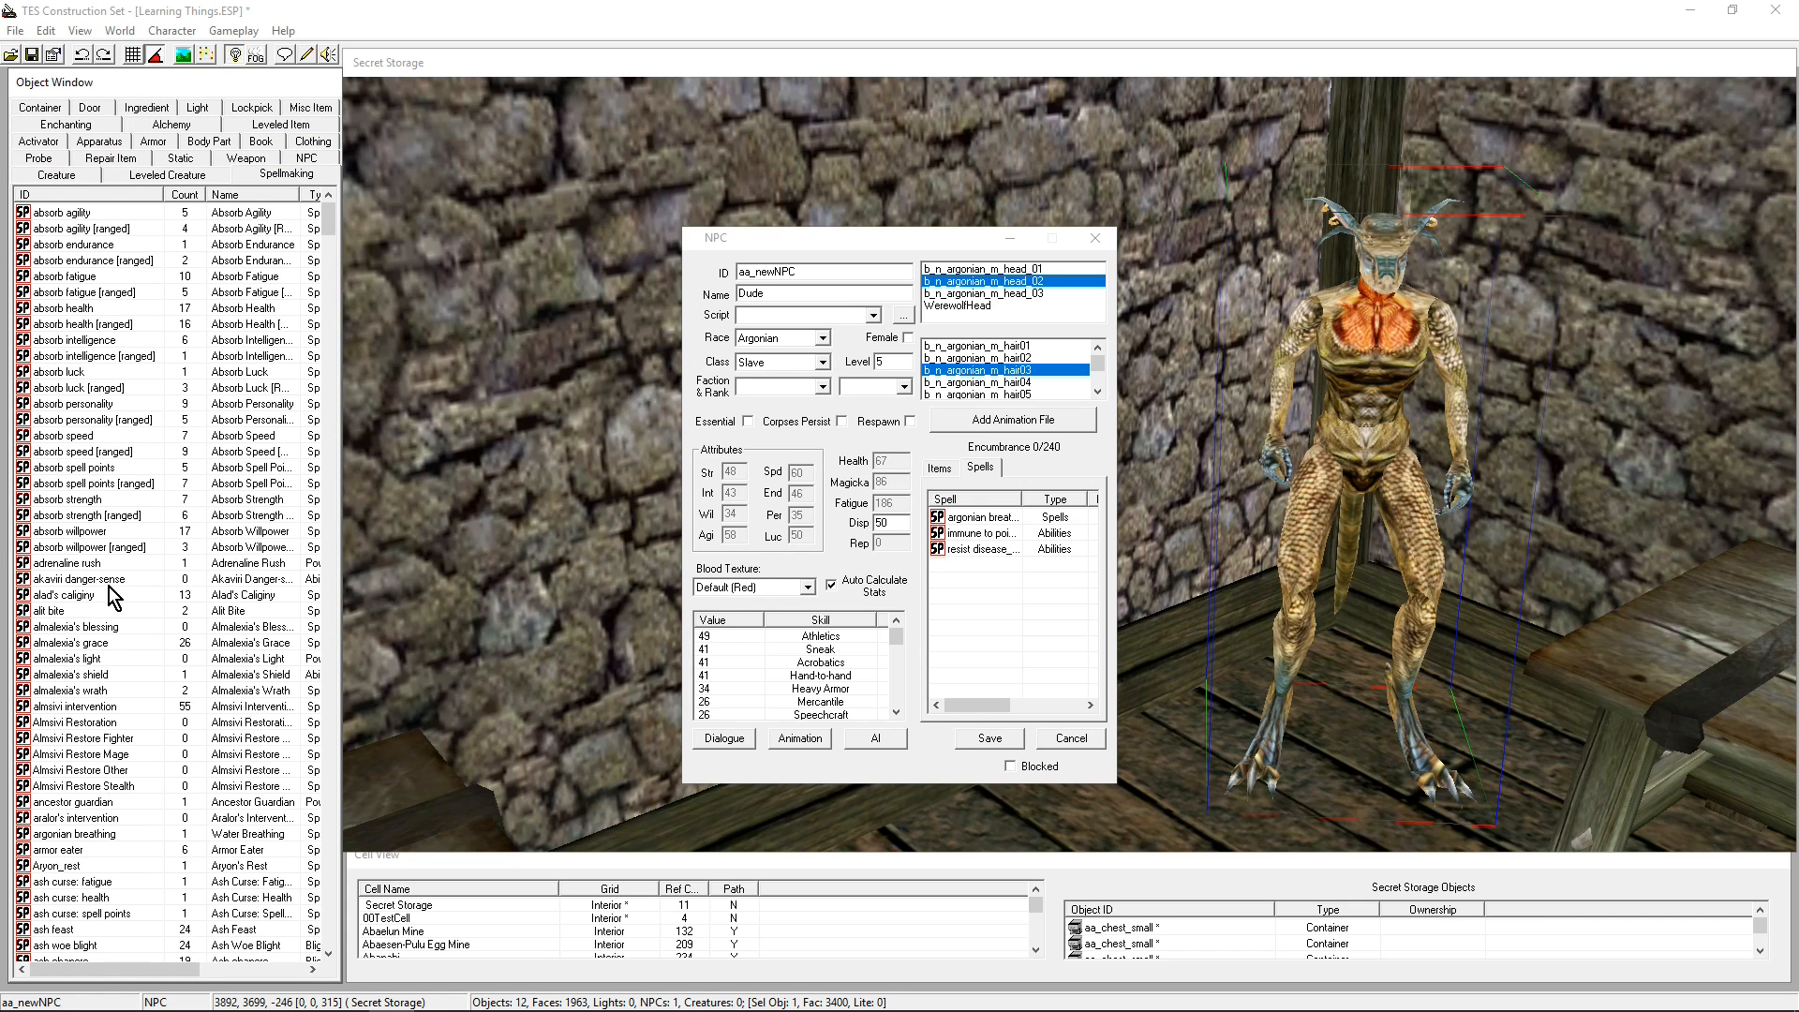
scroll(down, 3)
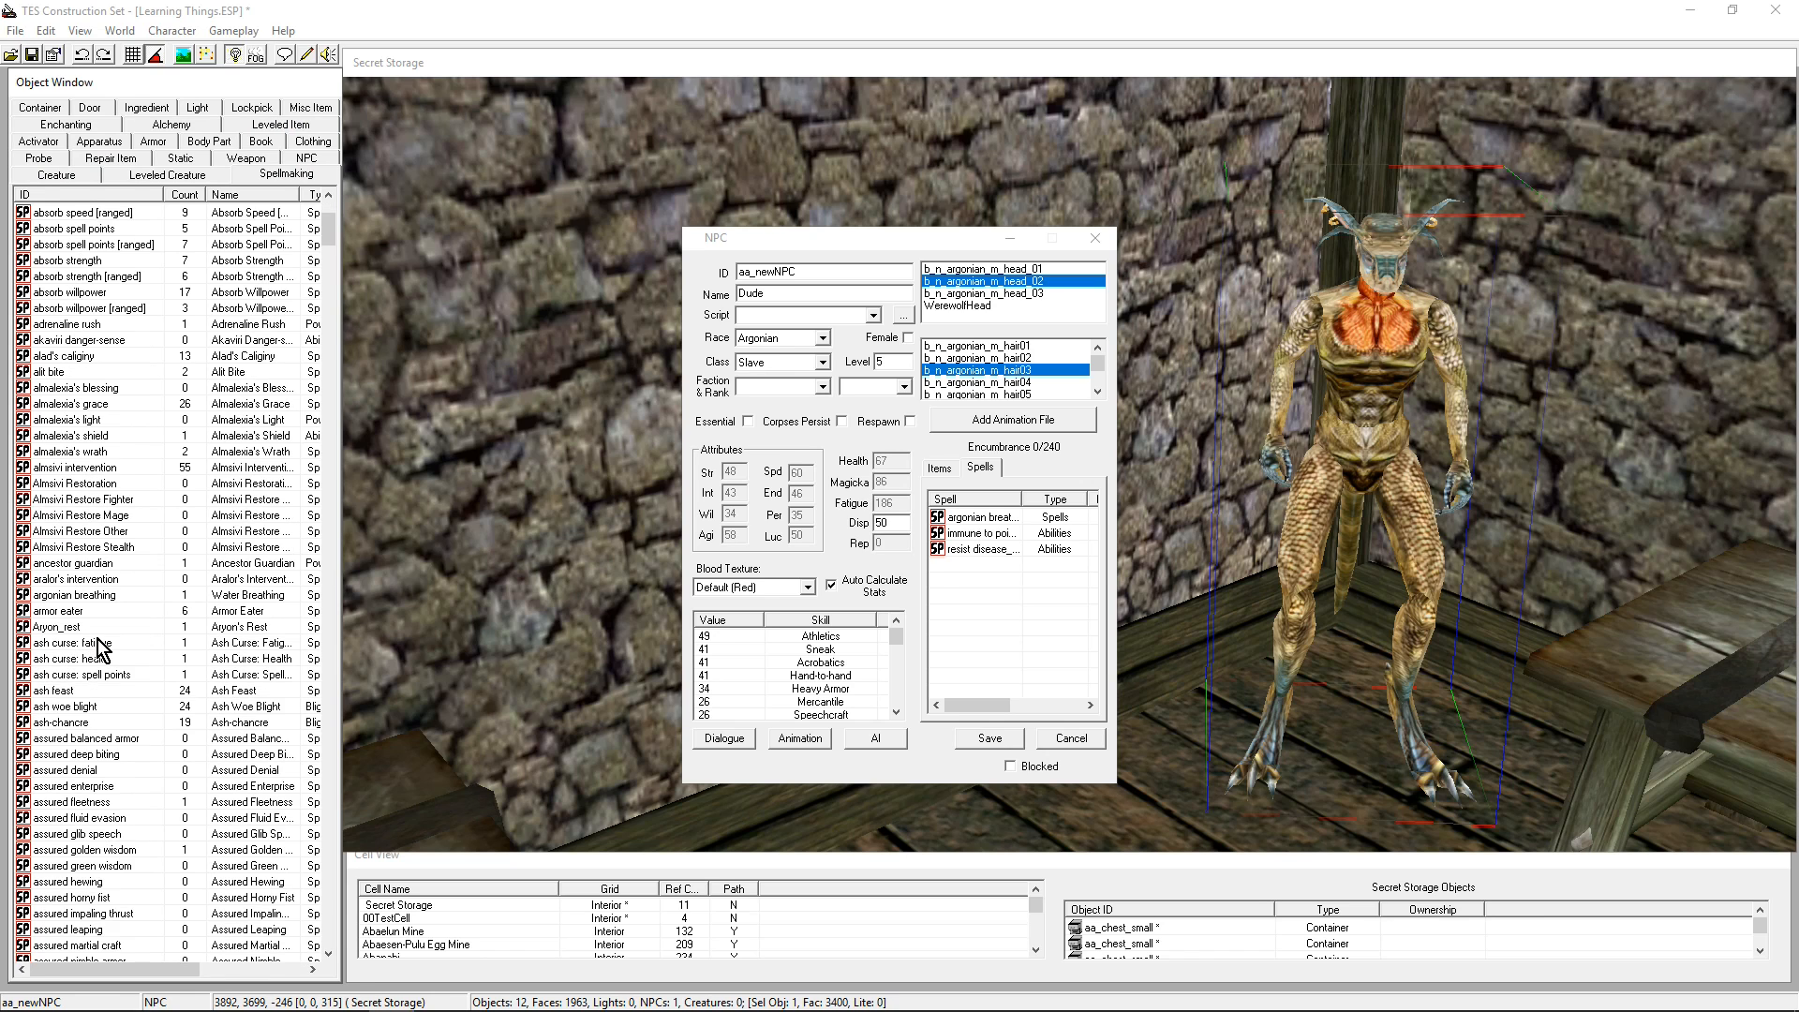
scroll(down, 3)
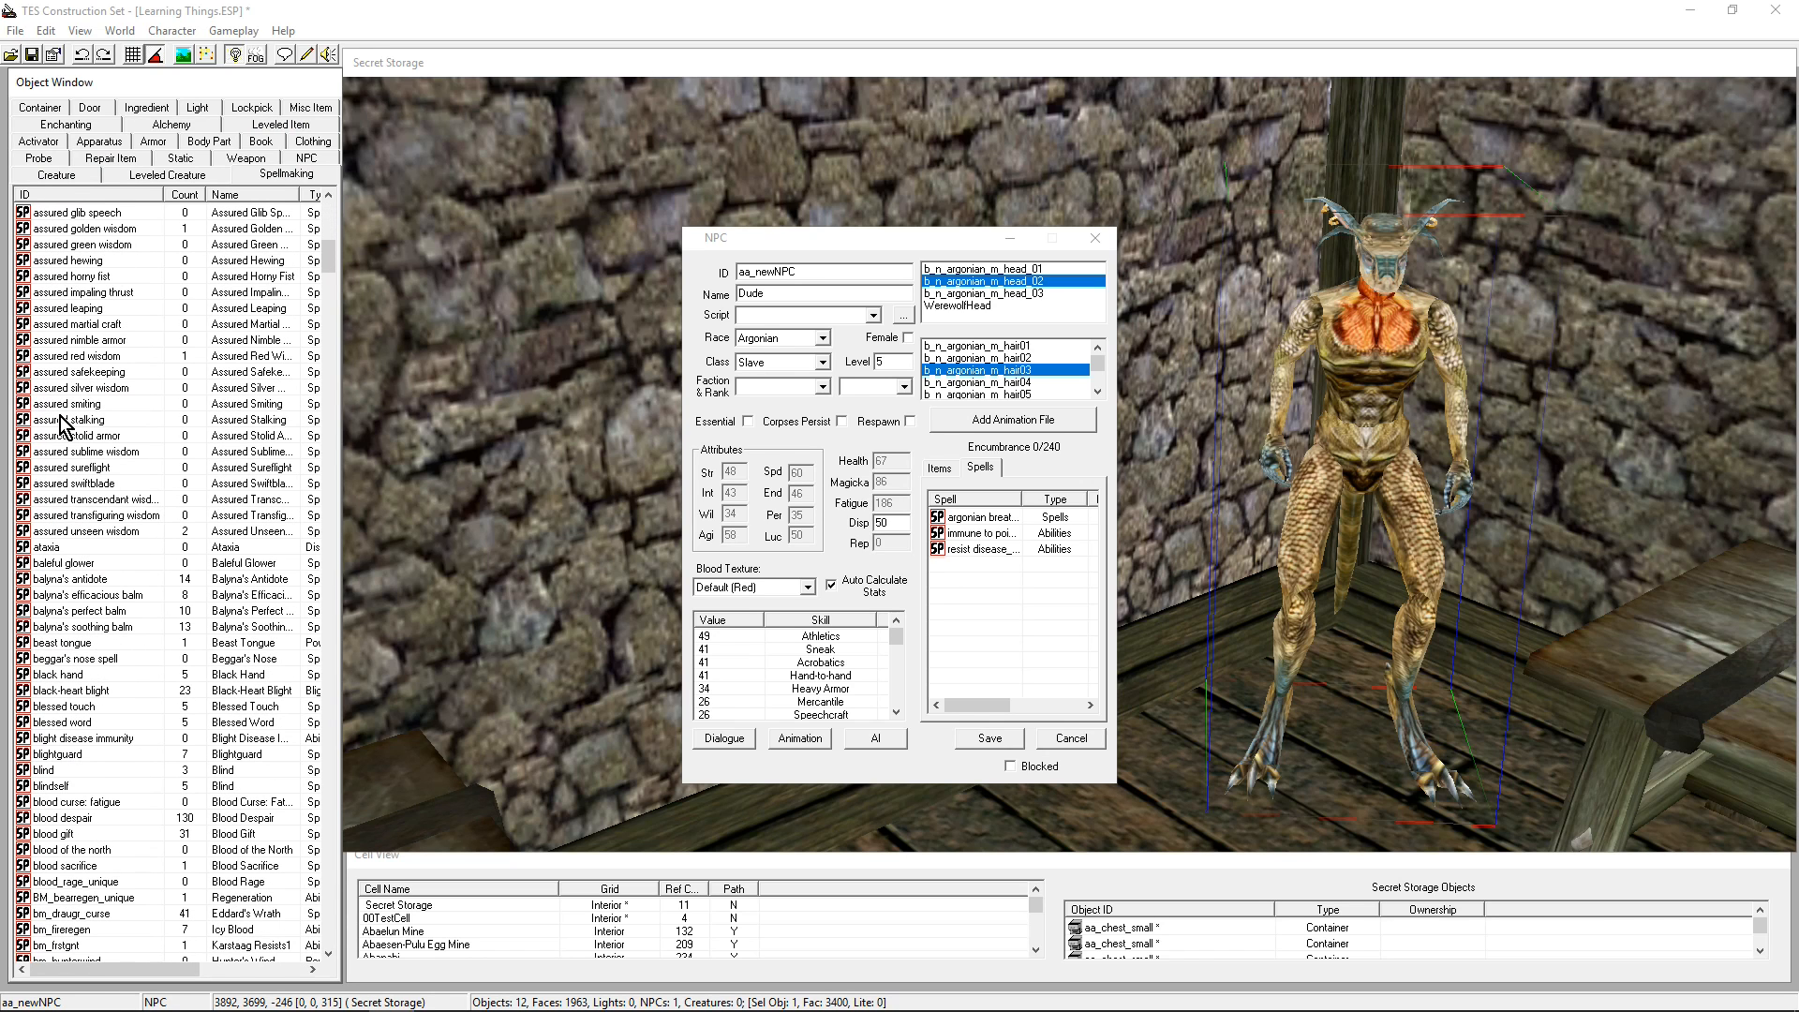
double_click(68, 403)
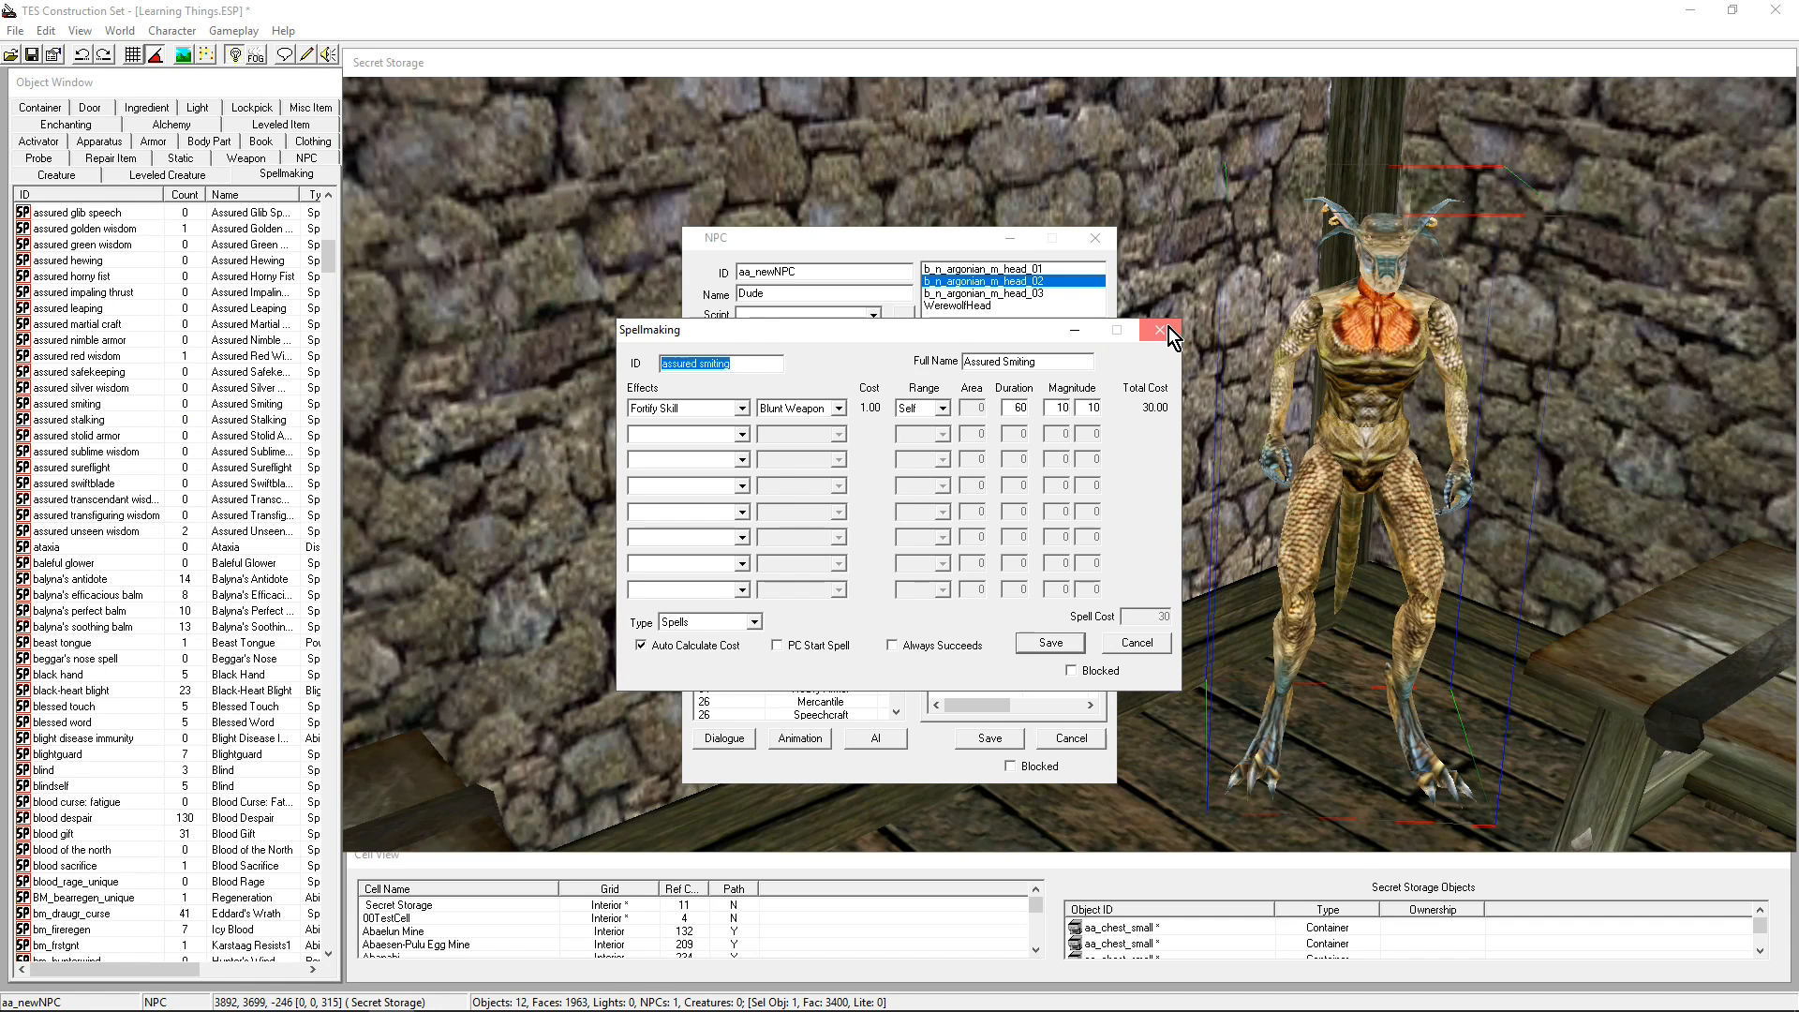
click(1160, 331)
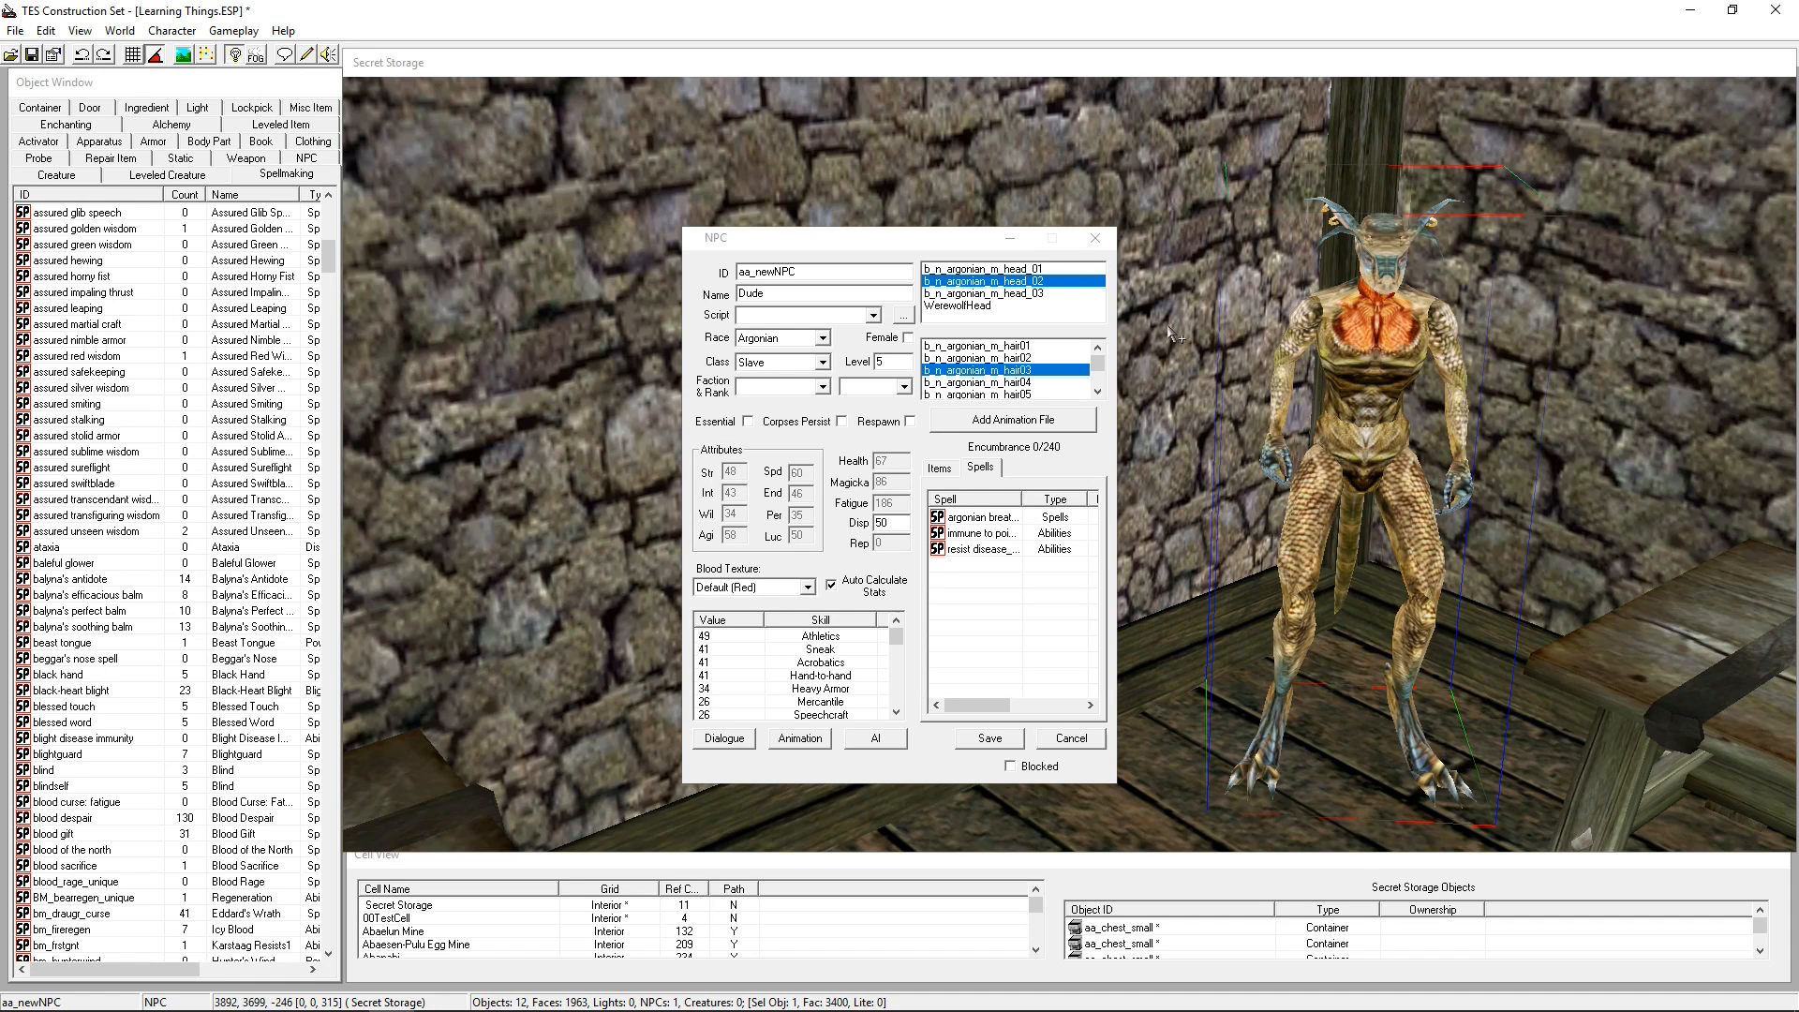
click(939, 467)
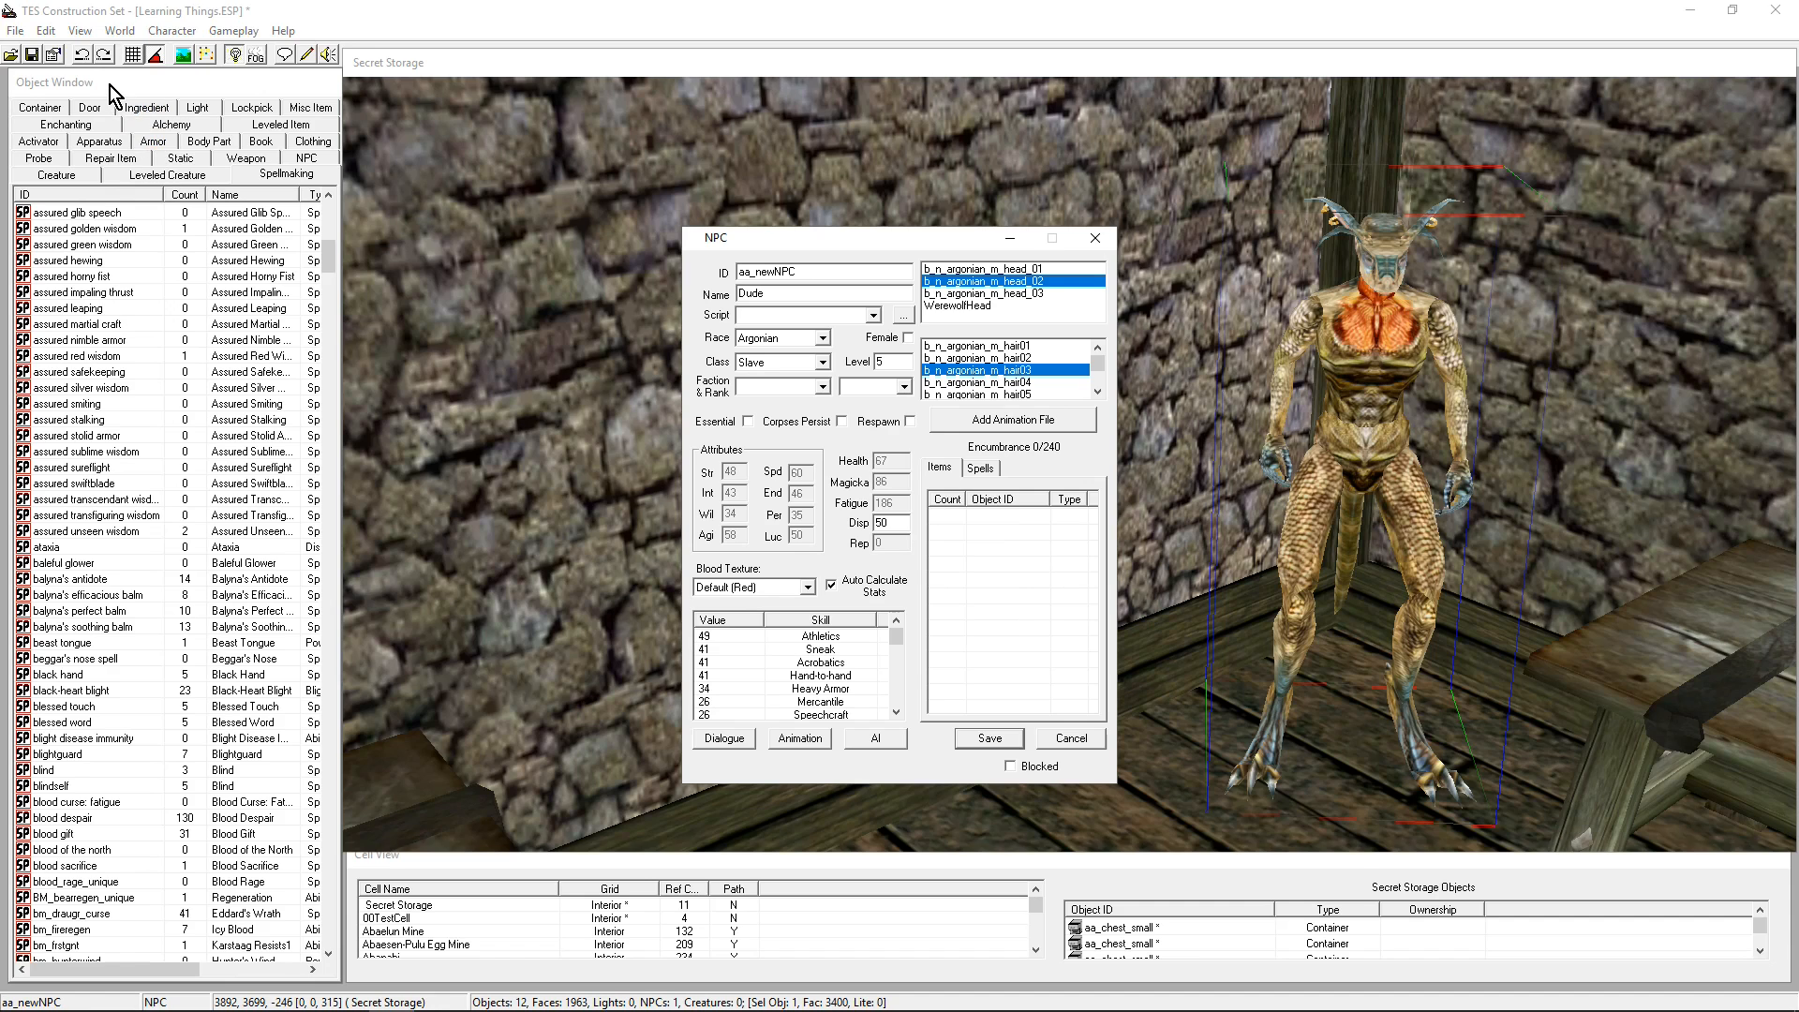
Find common_pants_01 in the Clothing list and add it to Dude's Items
click(68, 403)
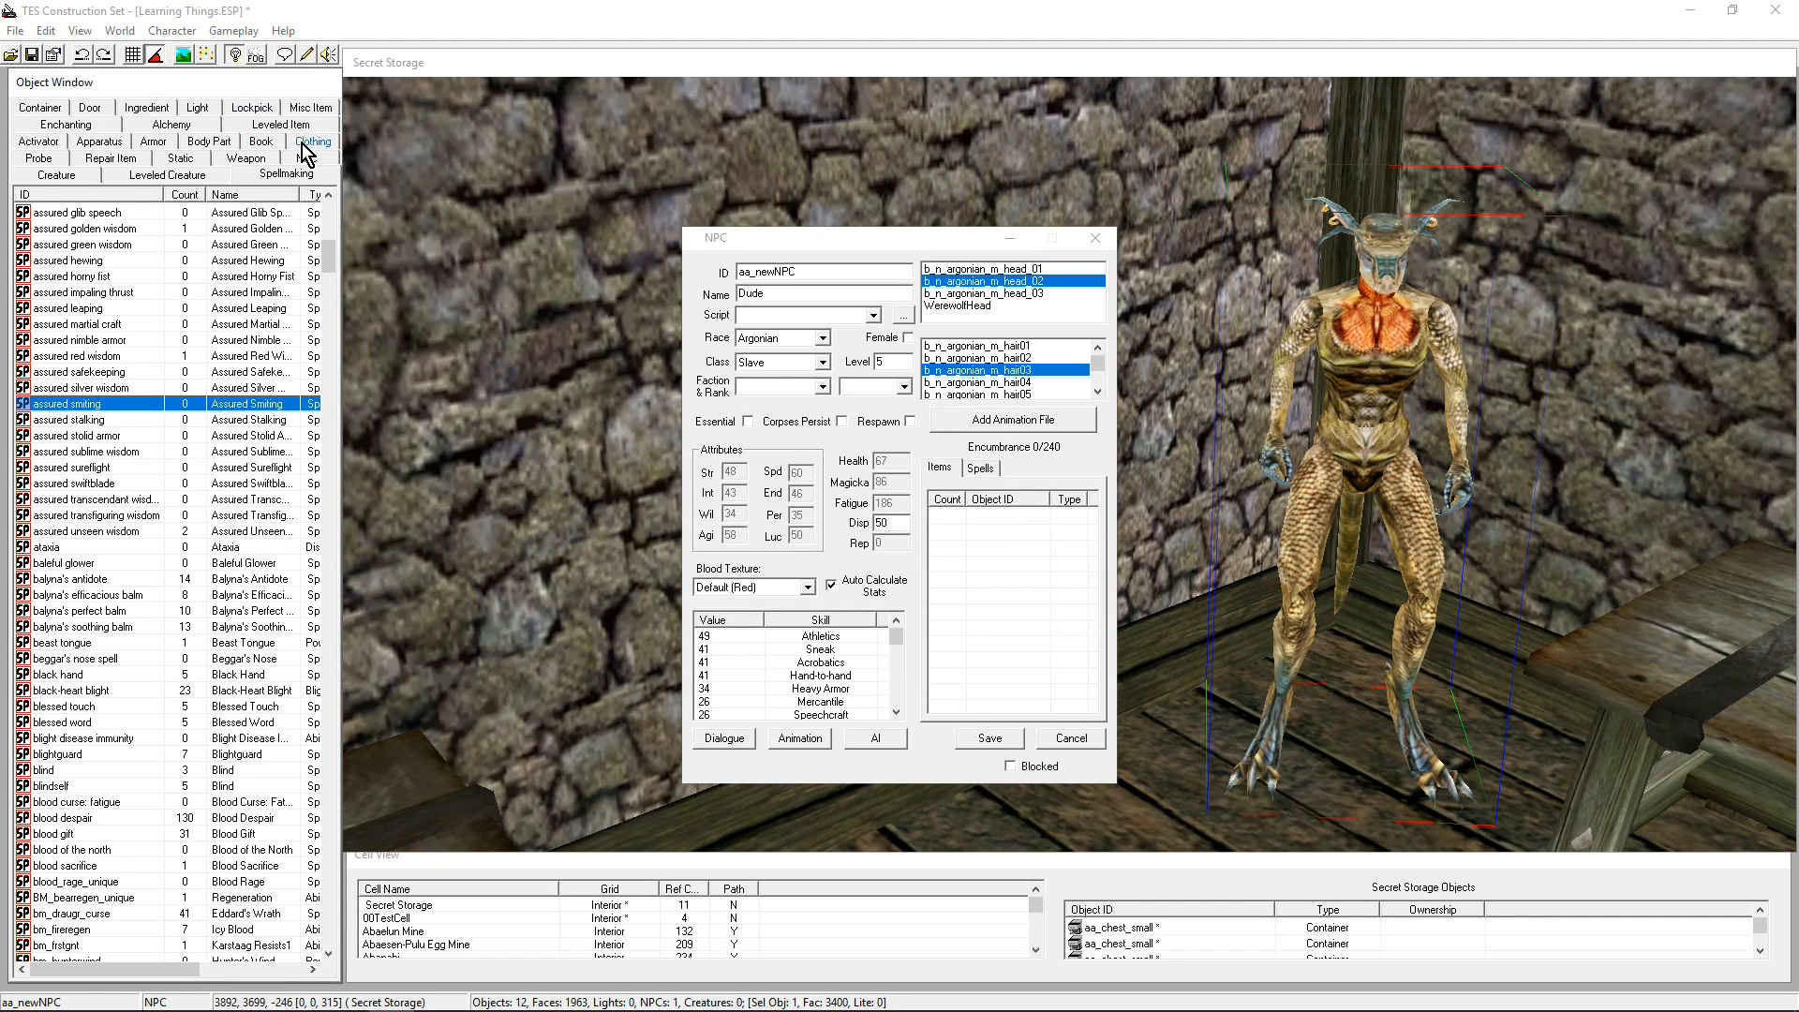
click(312, 139)
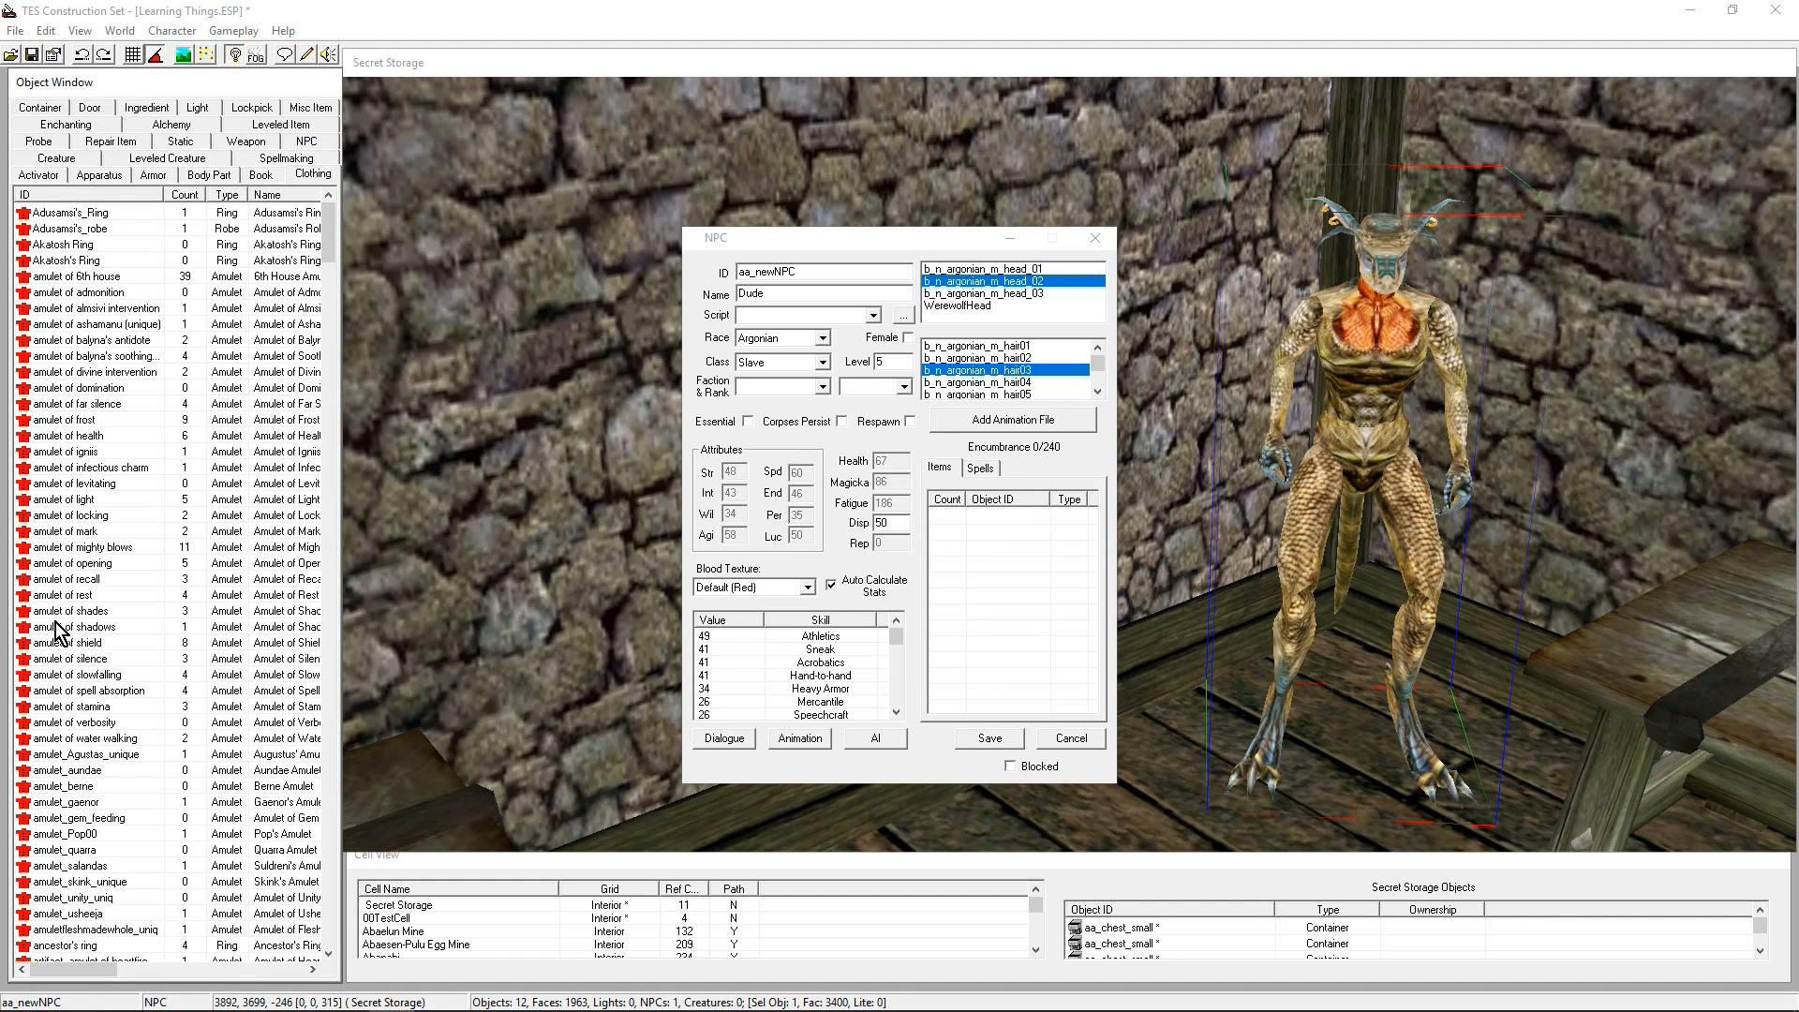
scroll(down, 3)
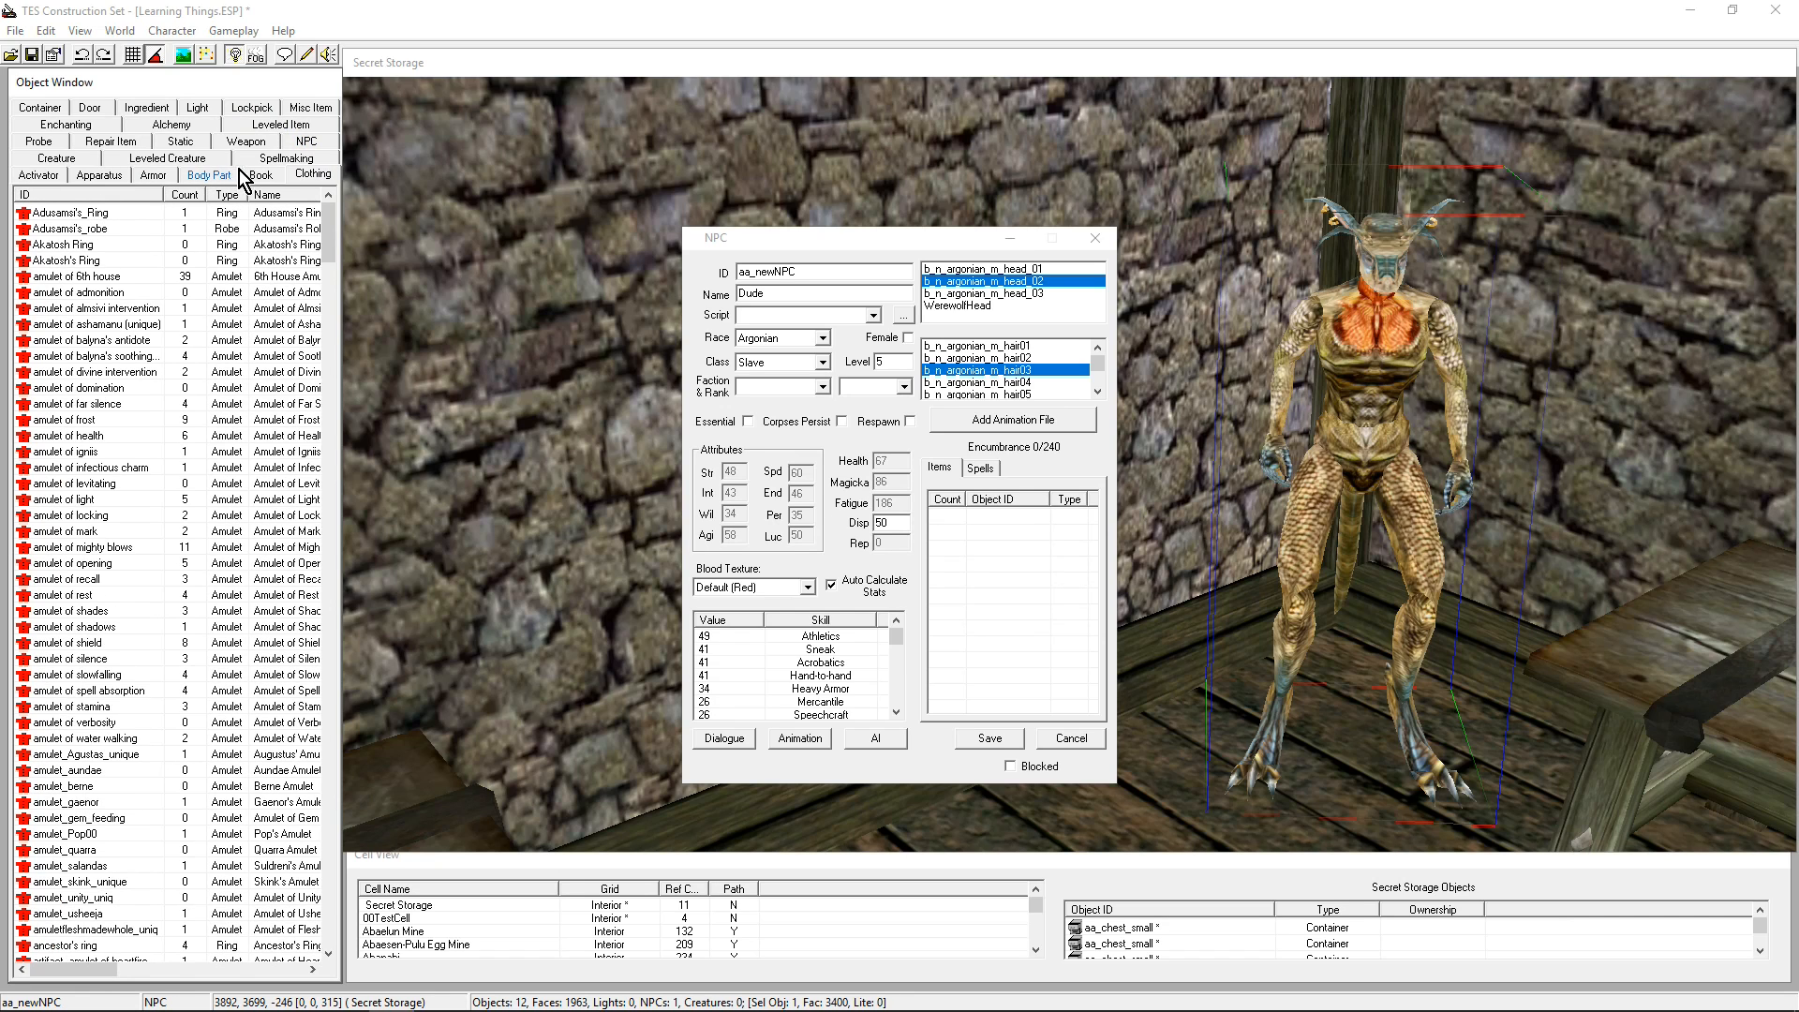
mouse_move(234, 209)
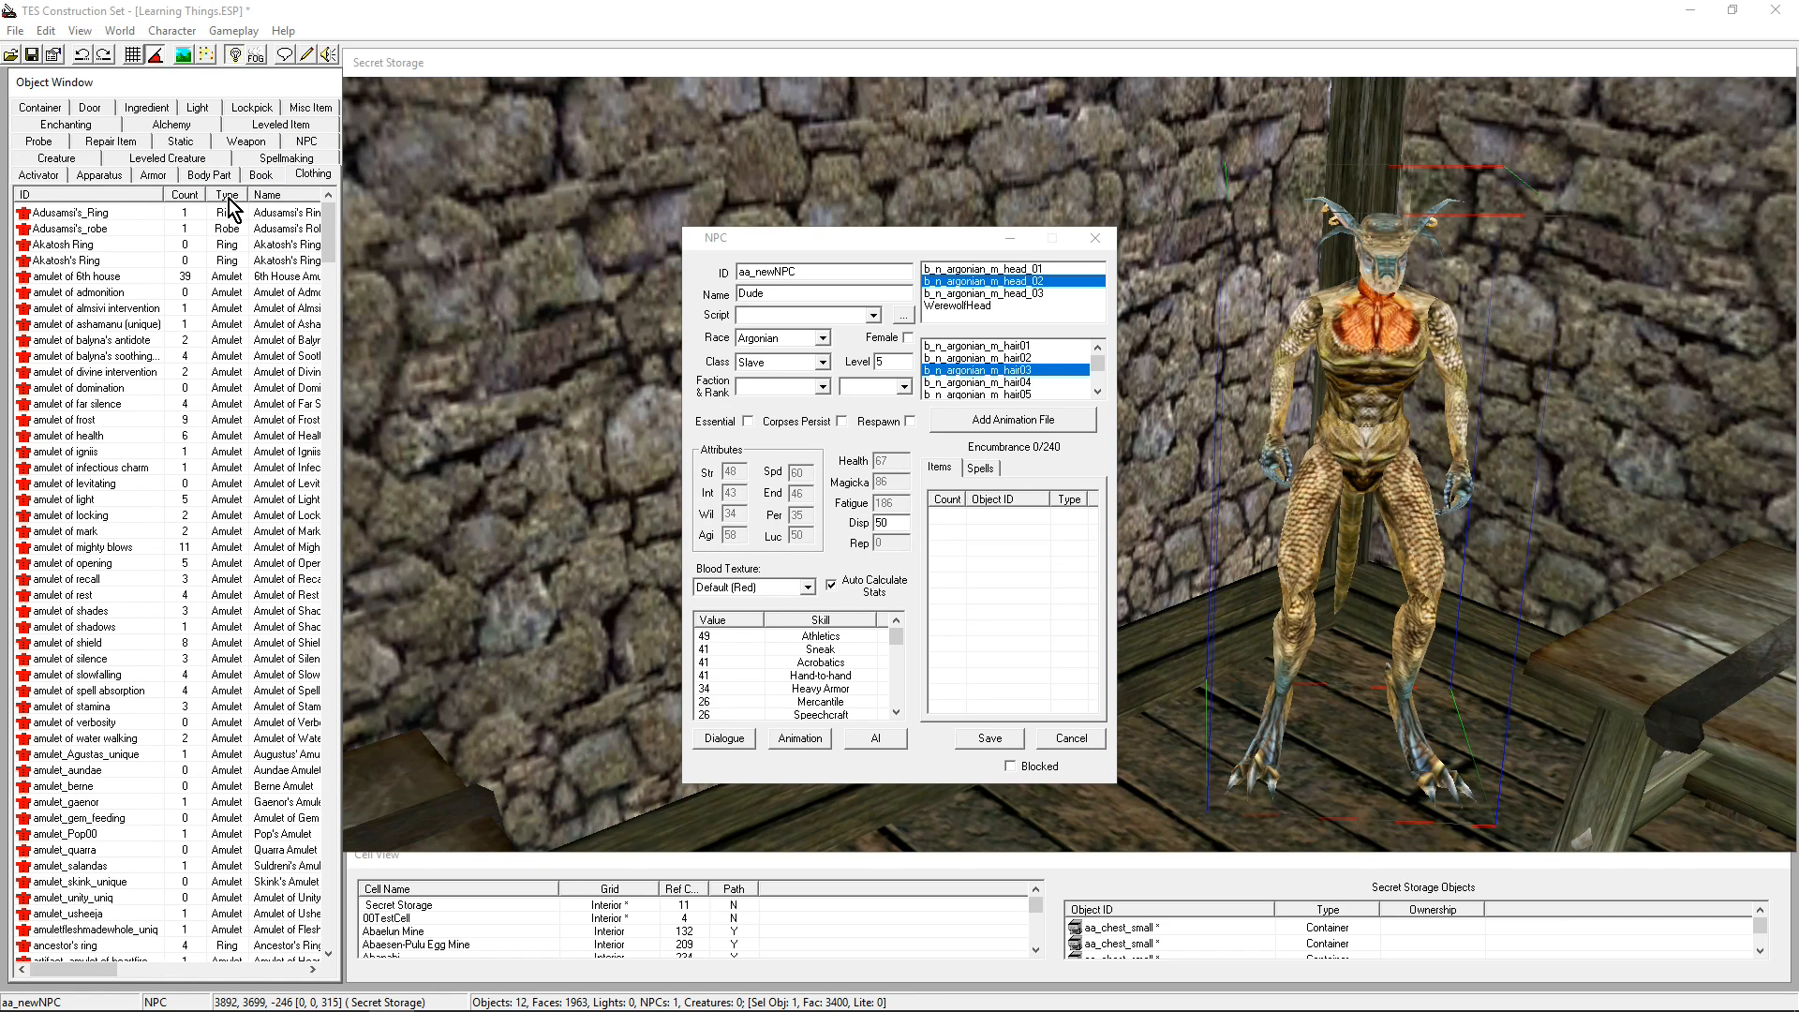
scroll(down, 3)
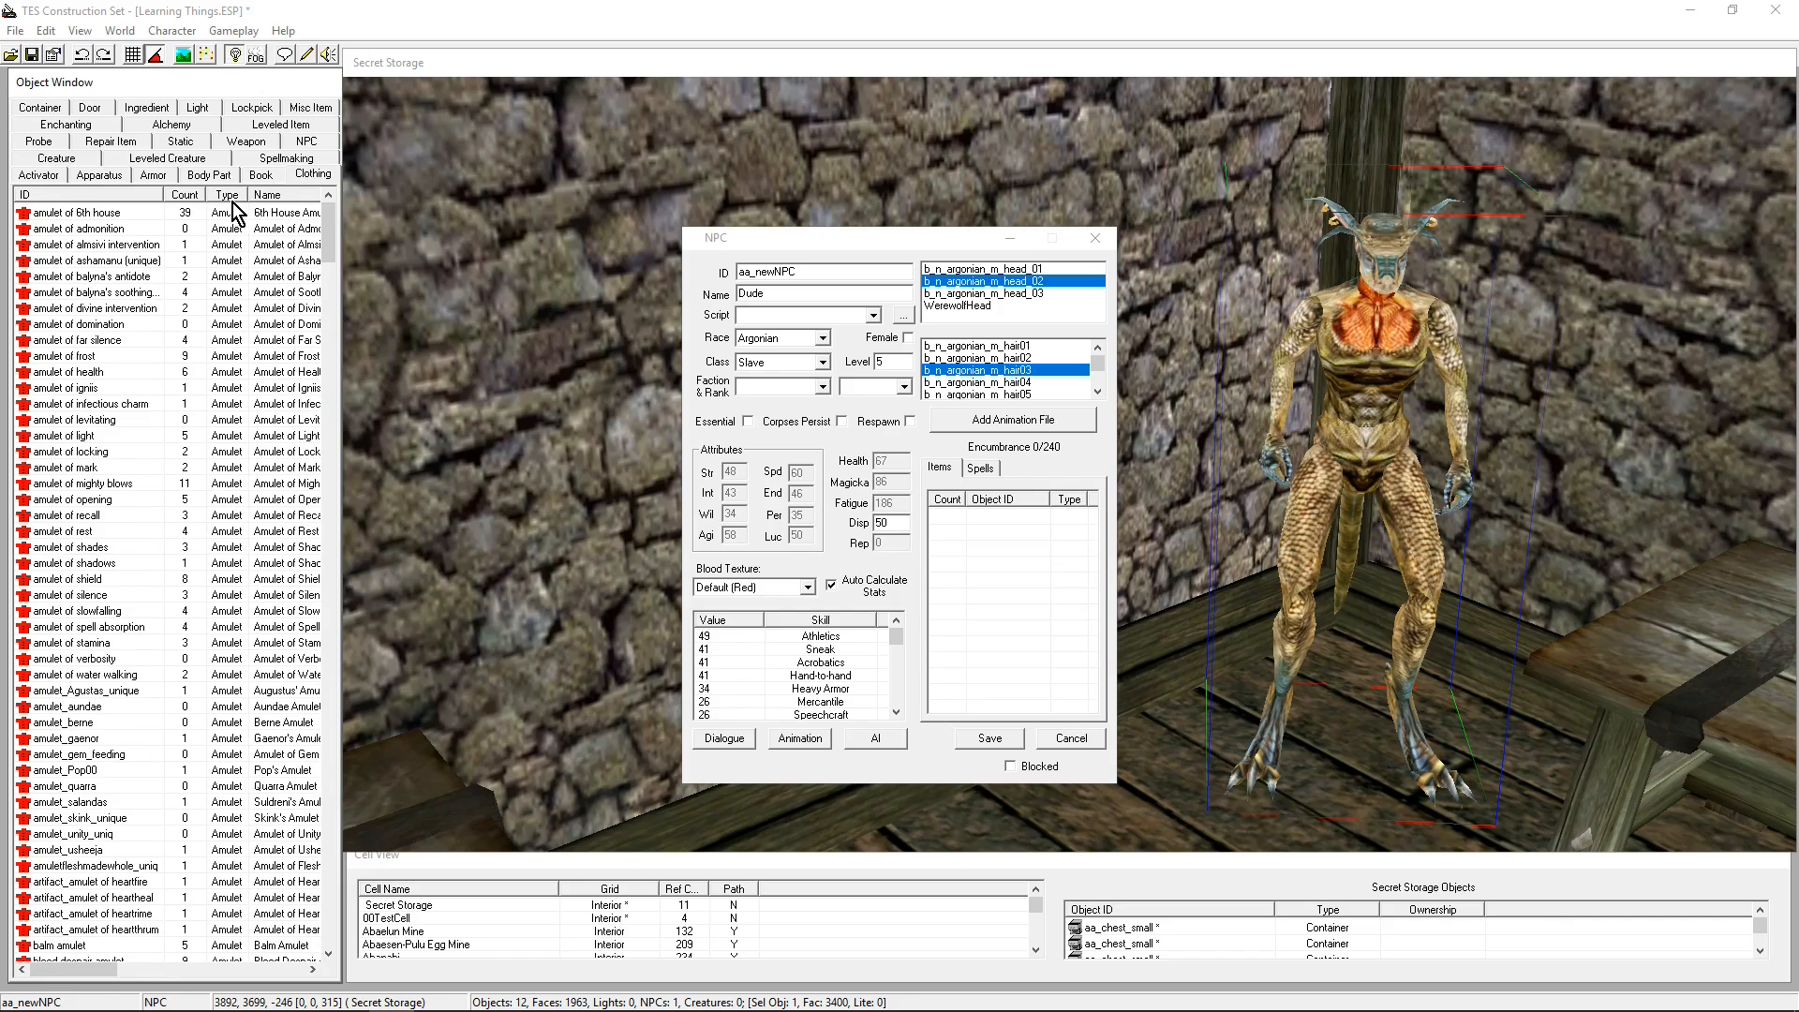
scroll(down, 3)
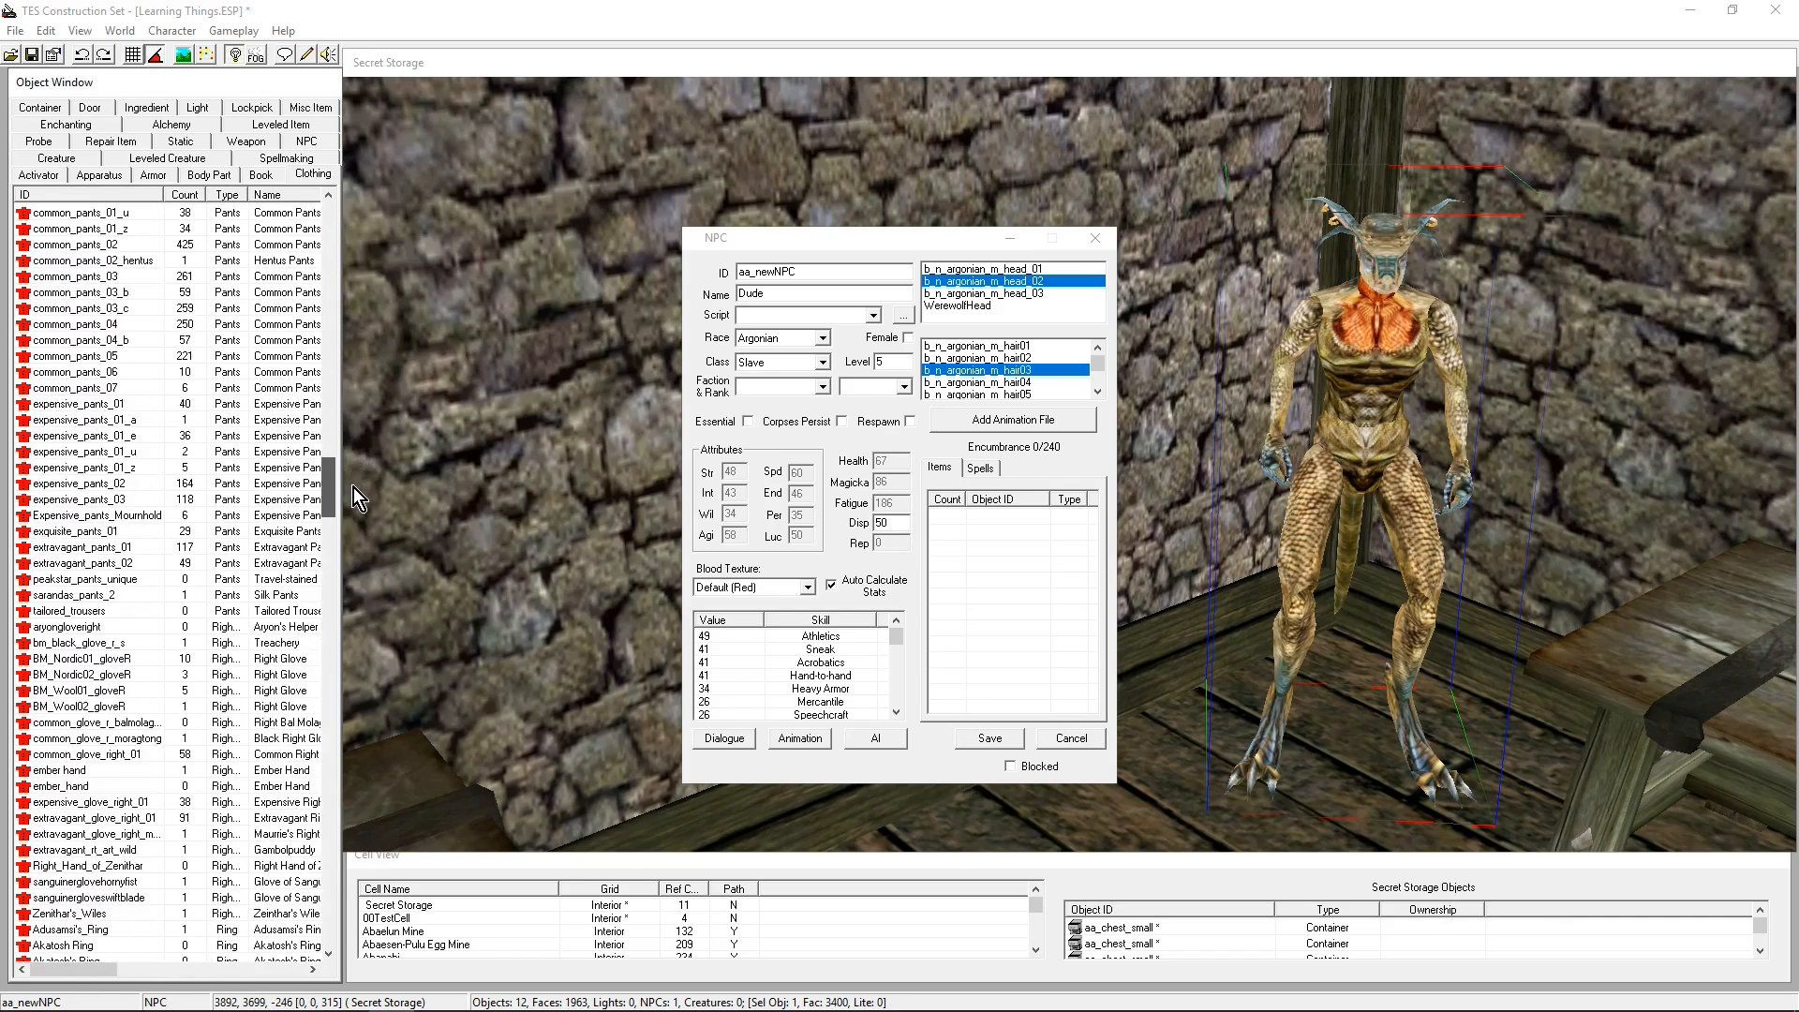
scroll(up, 3)
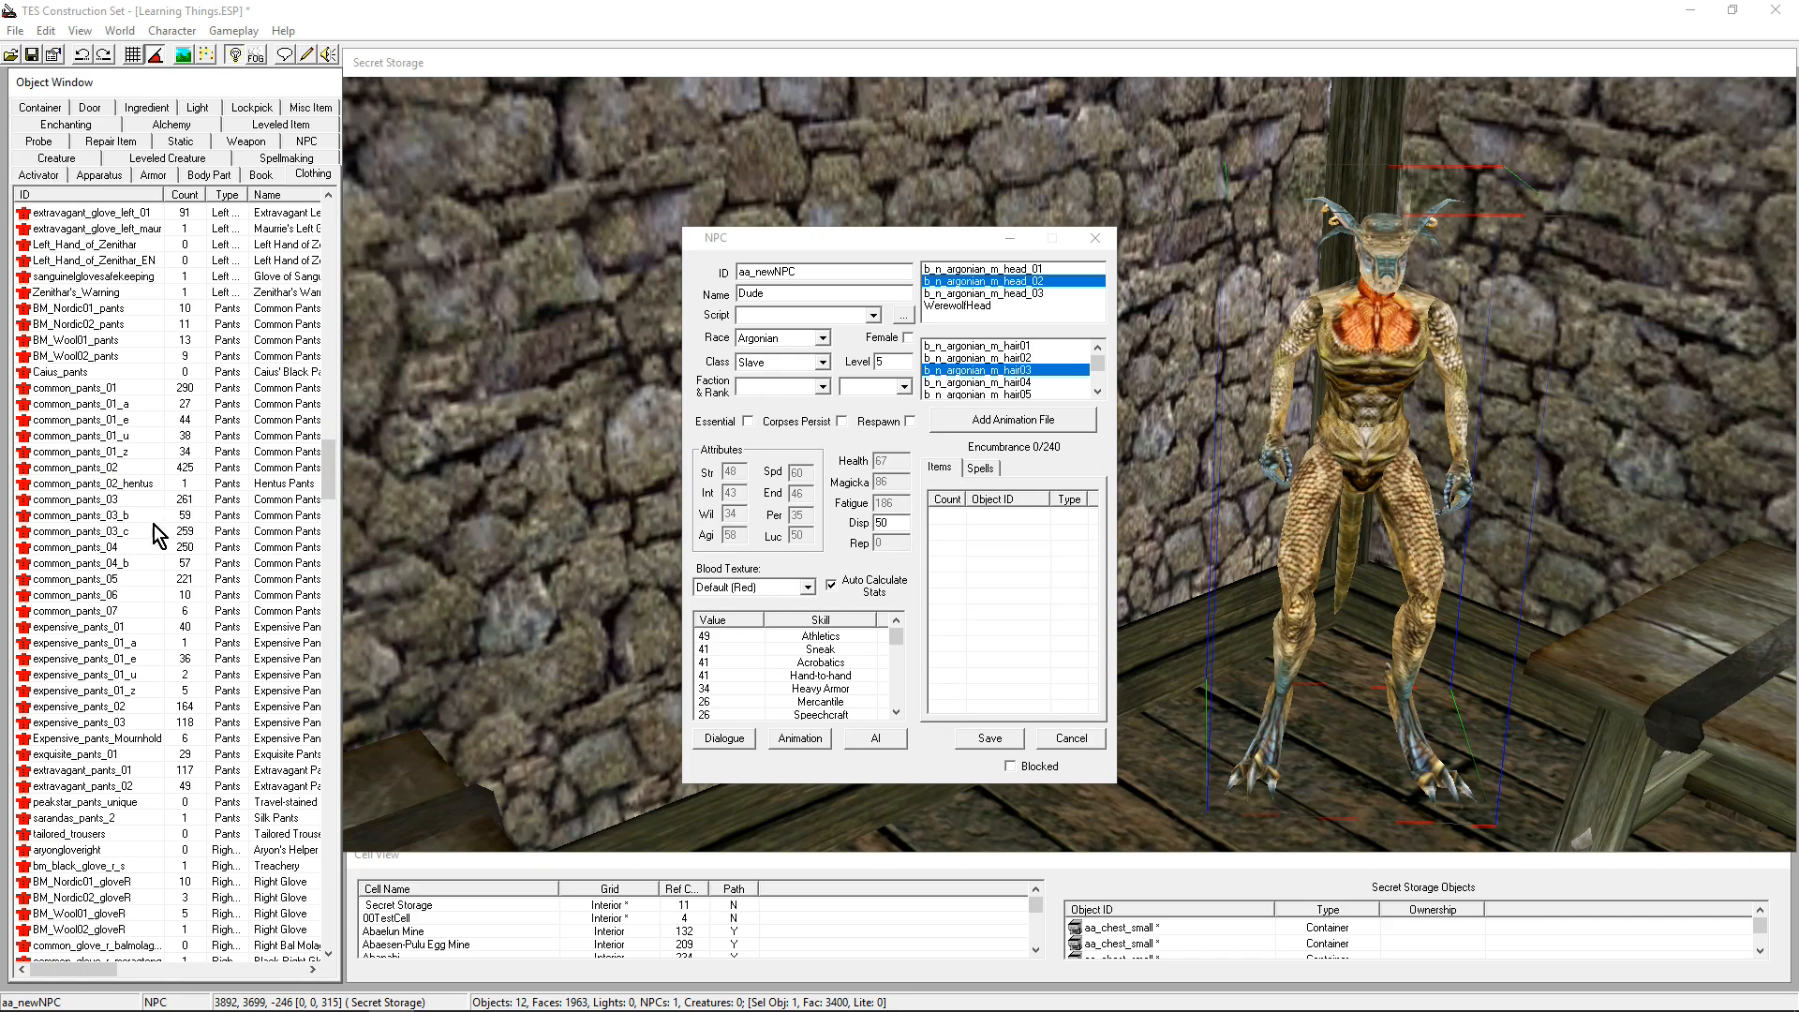
mouse_move(66, 407)
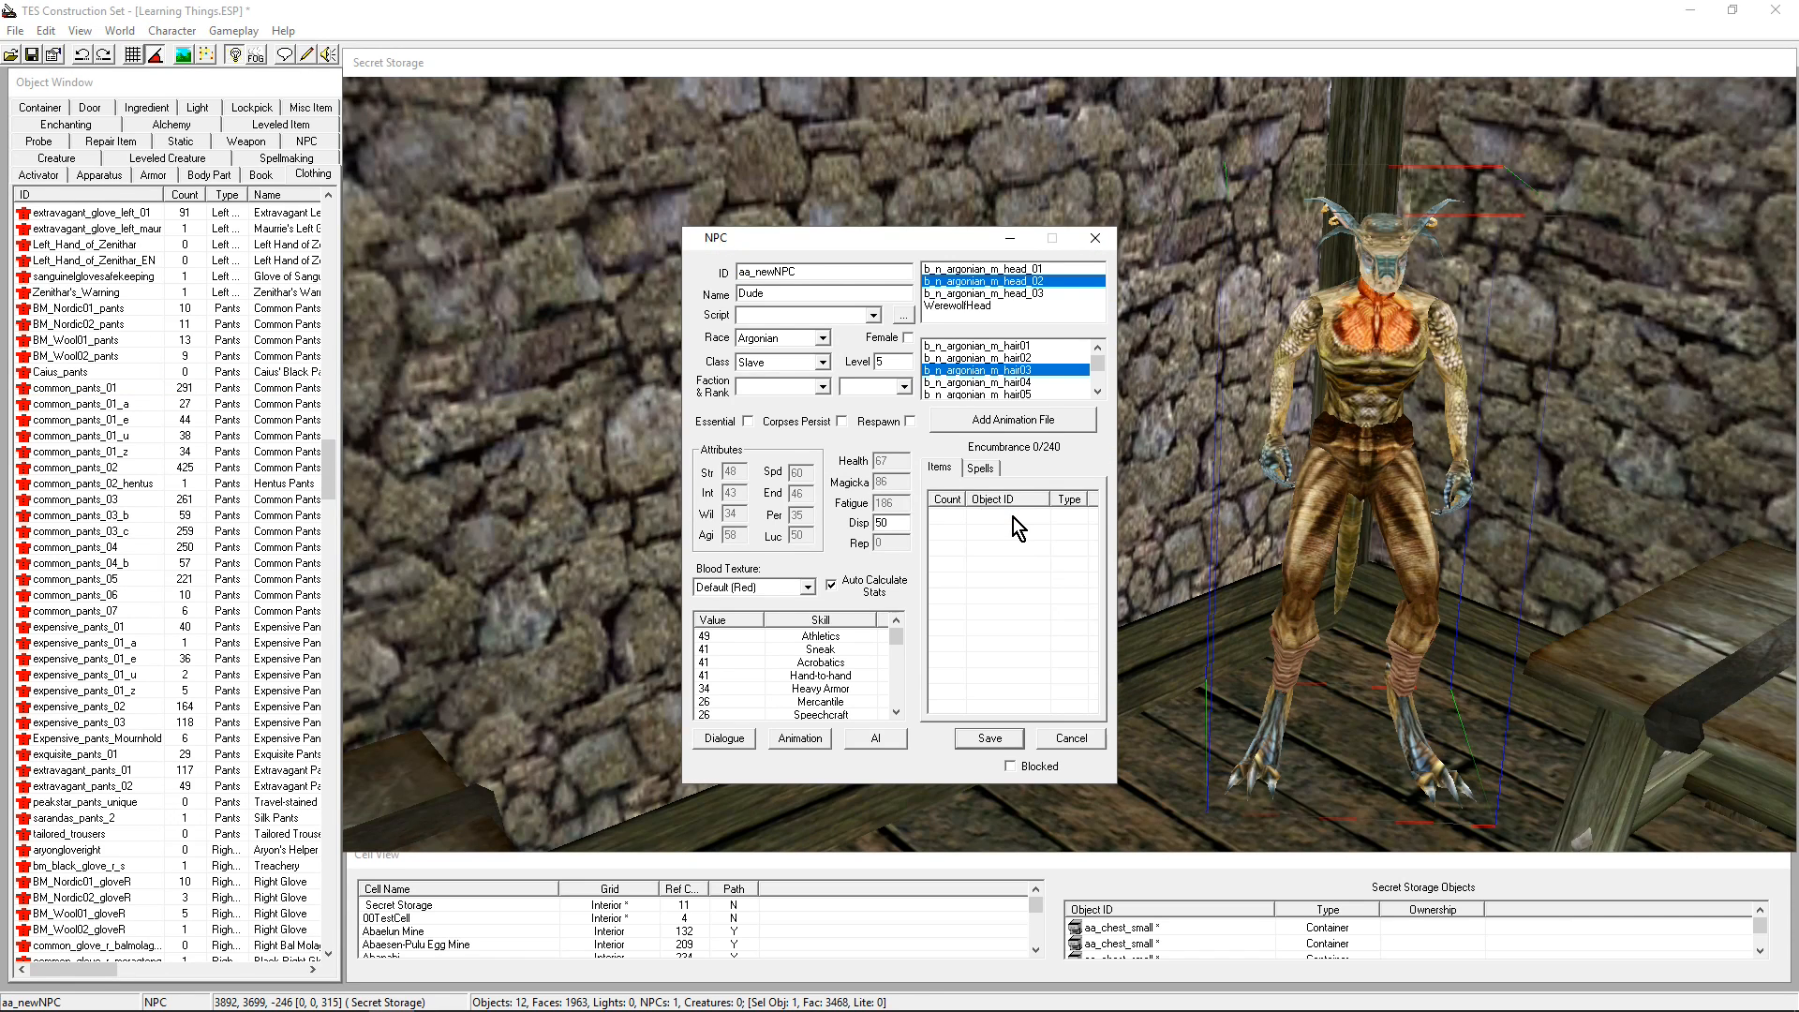
click(86, 387)
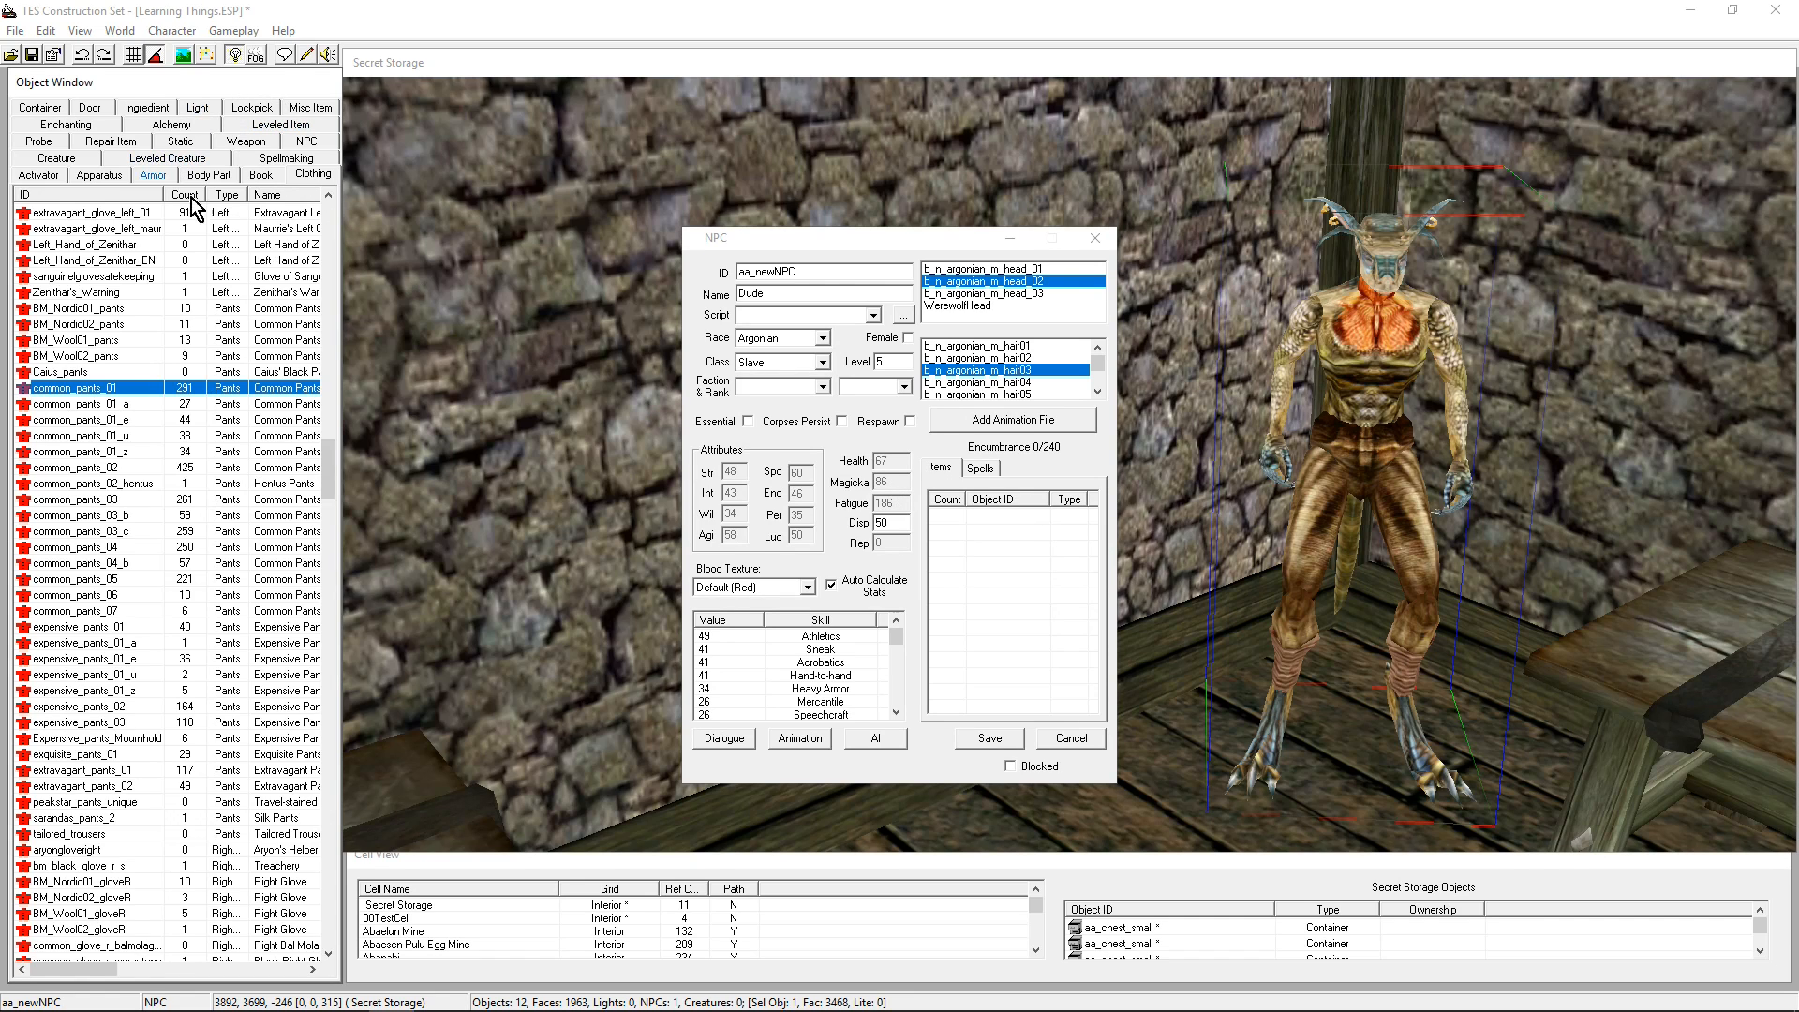
mouse_move(142, 91)
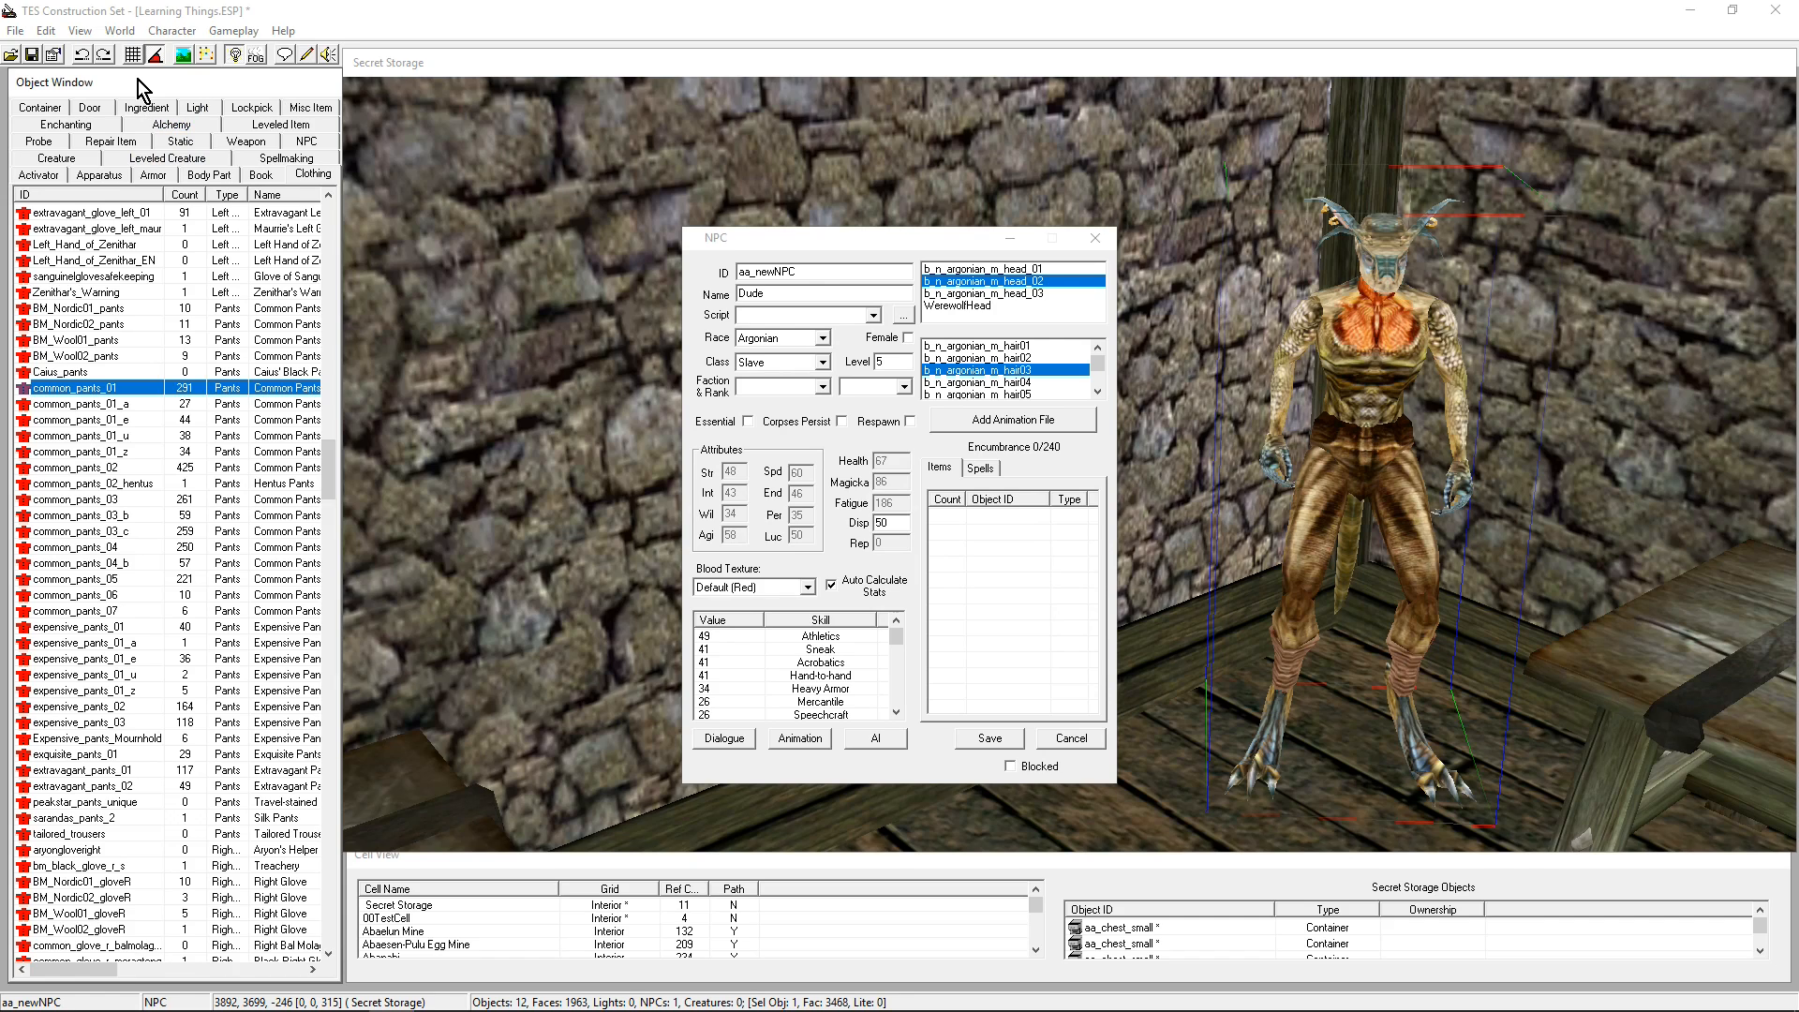
mouse_move(152, 175)
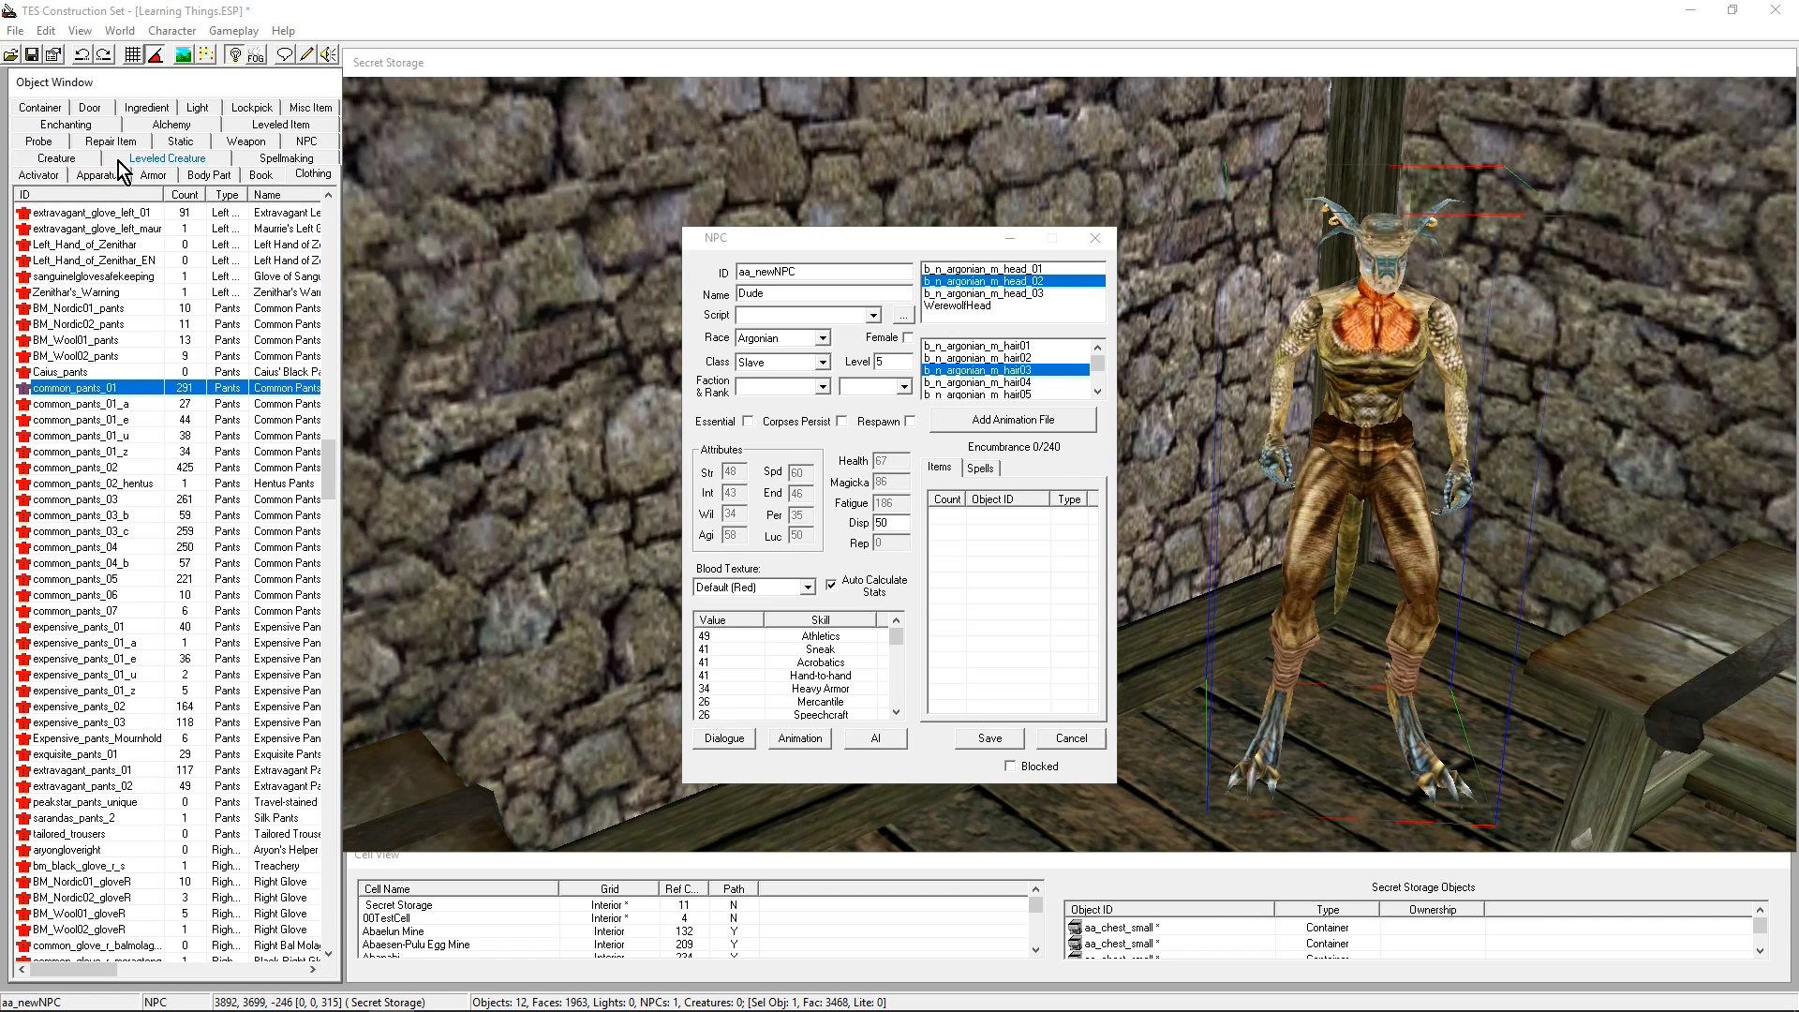
Browse leveled items, inspecting random_comberry, and add random_de_pants to Dude's inventory
click(246, 124)
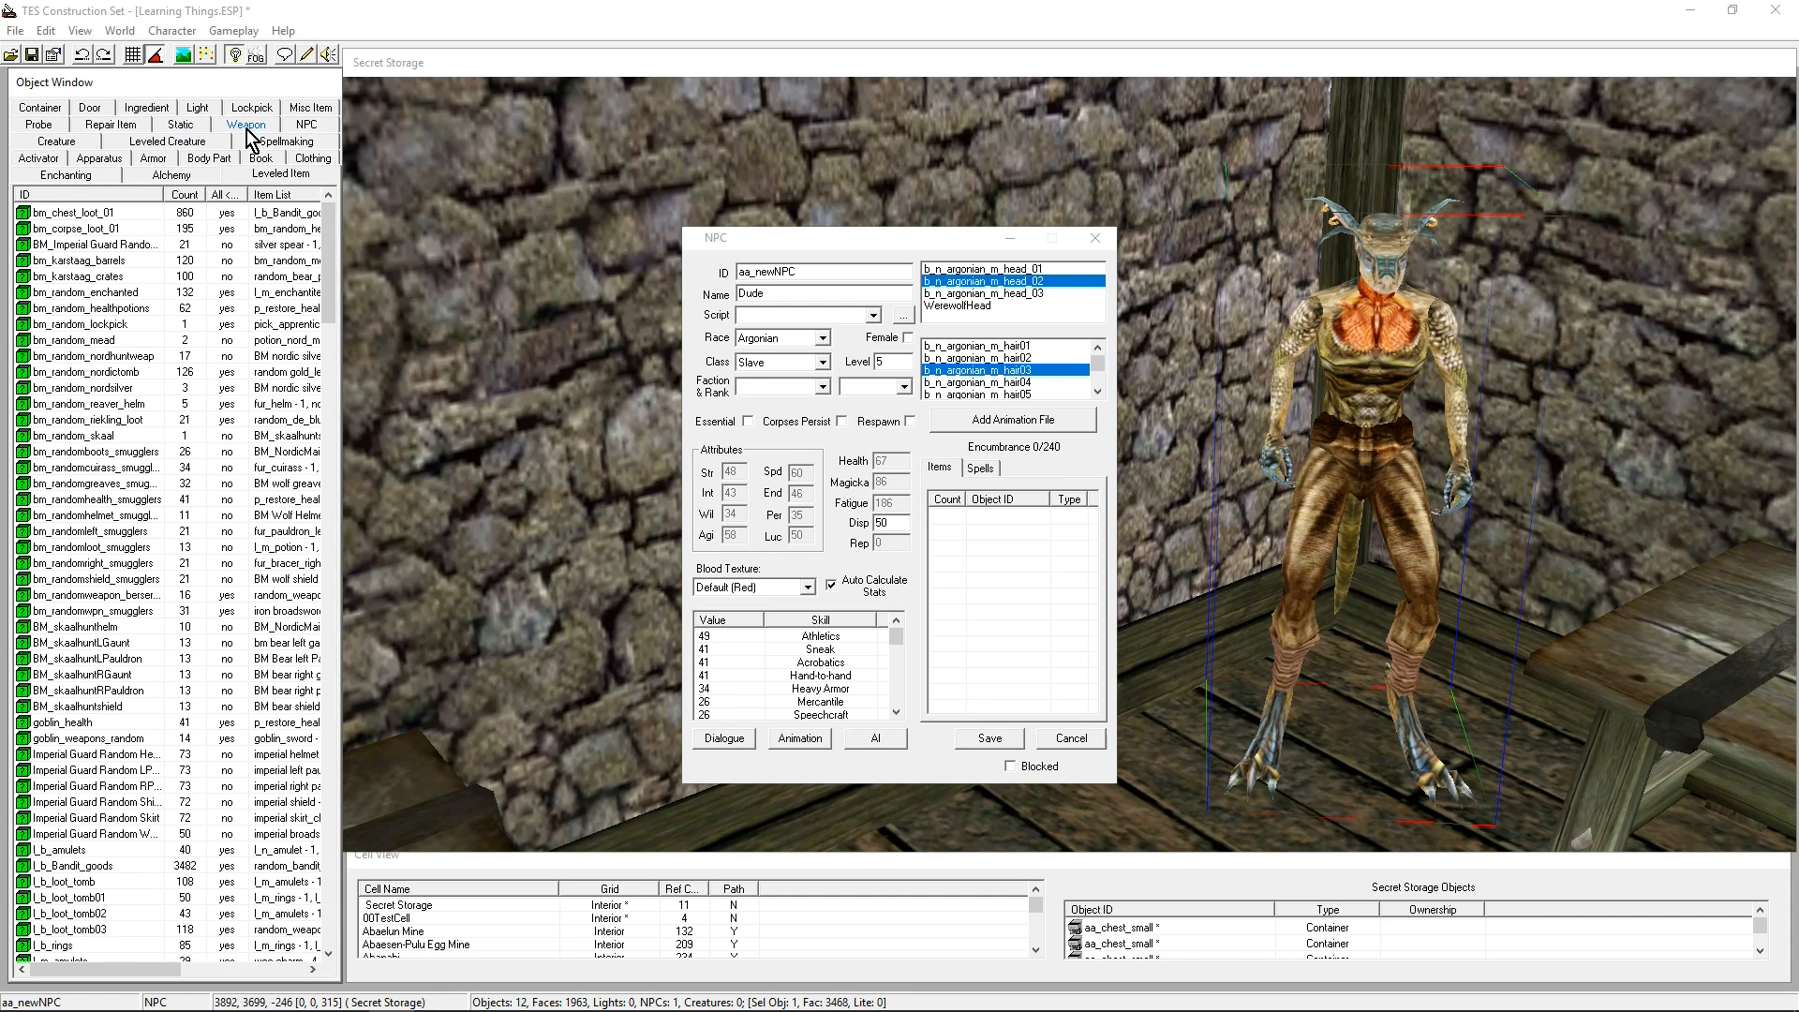
scroll(down, 3)
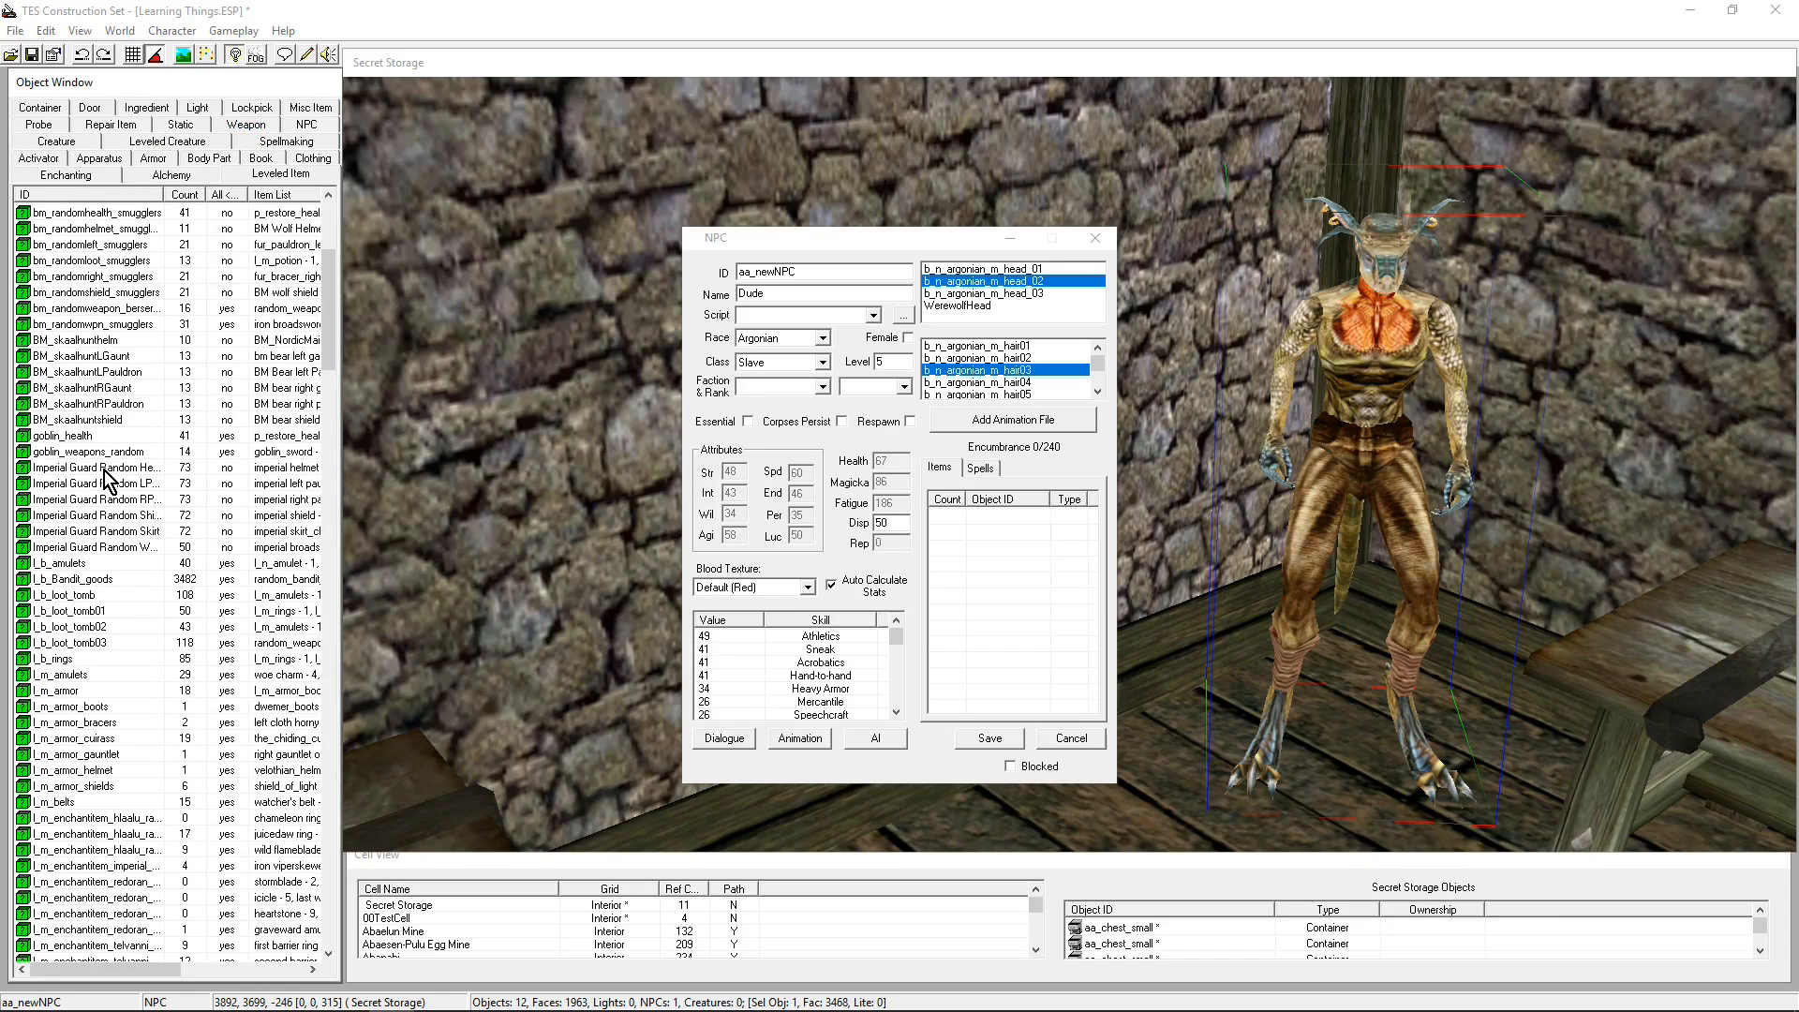
scroll(down, 3)
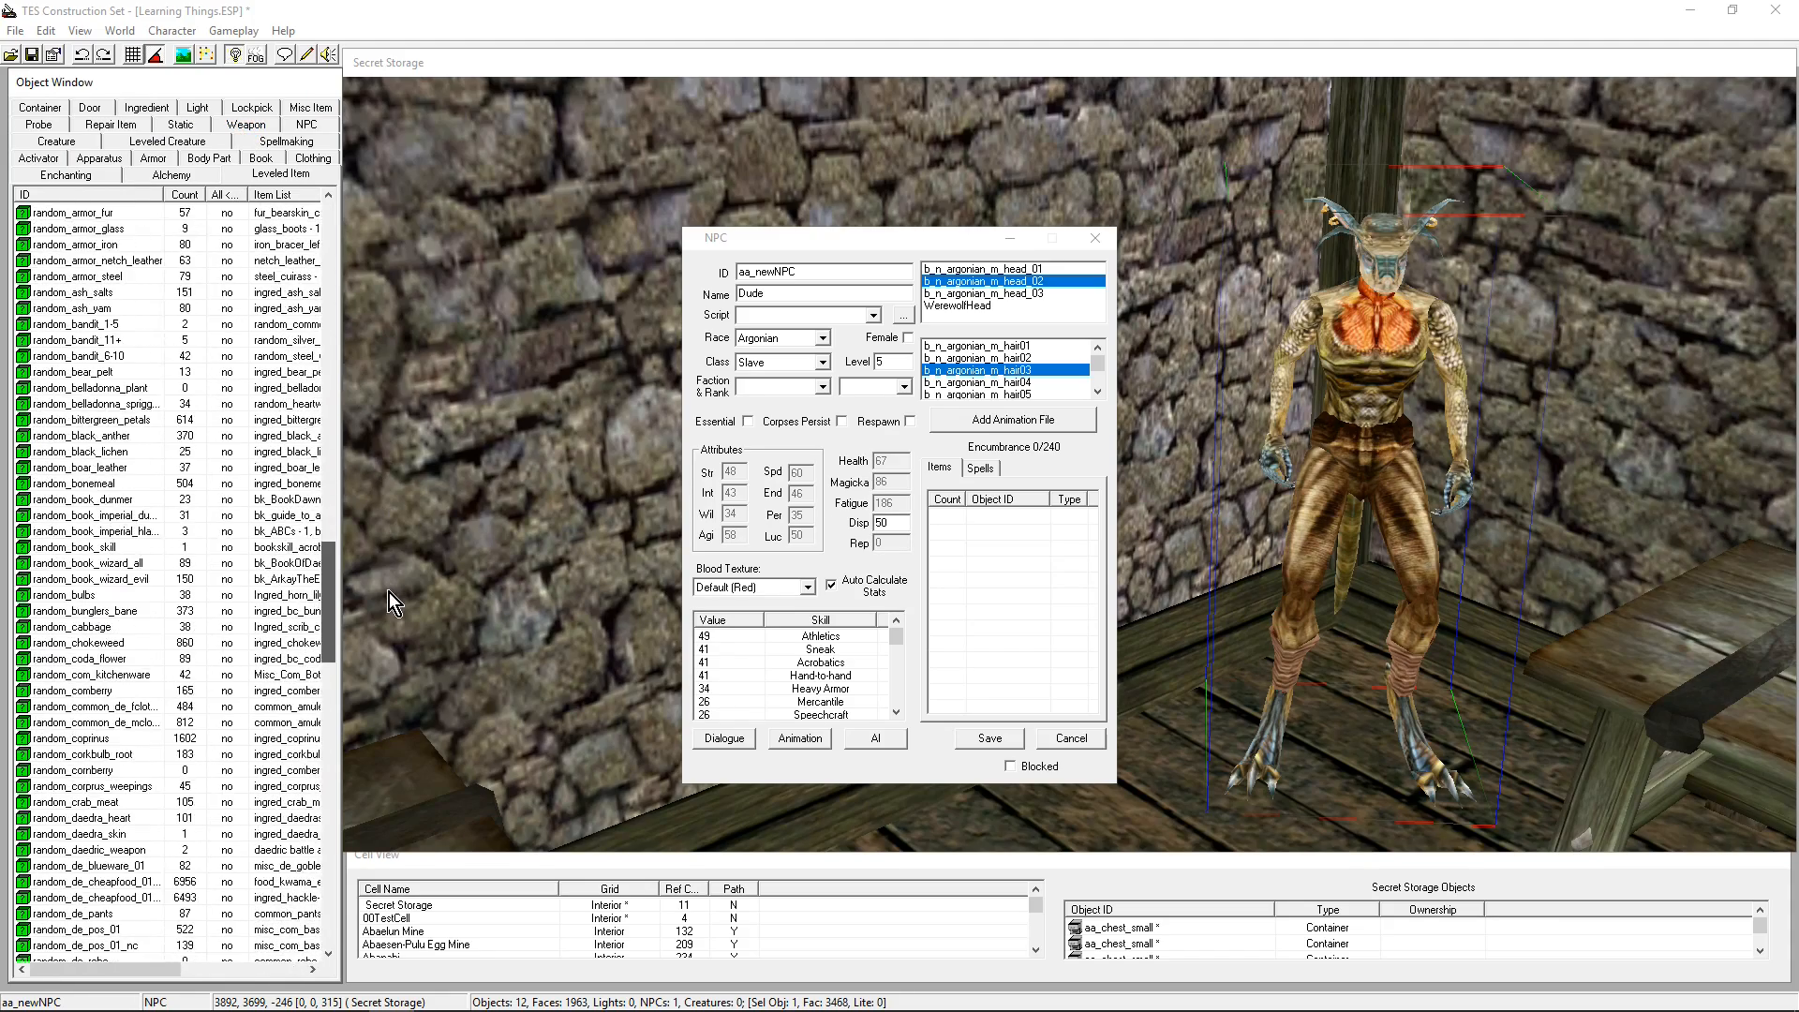
scroll(down, 3)
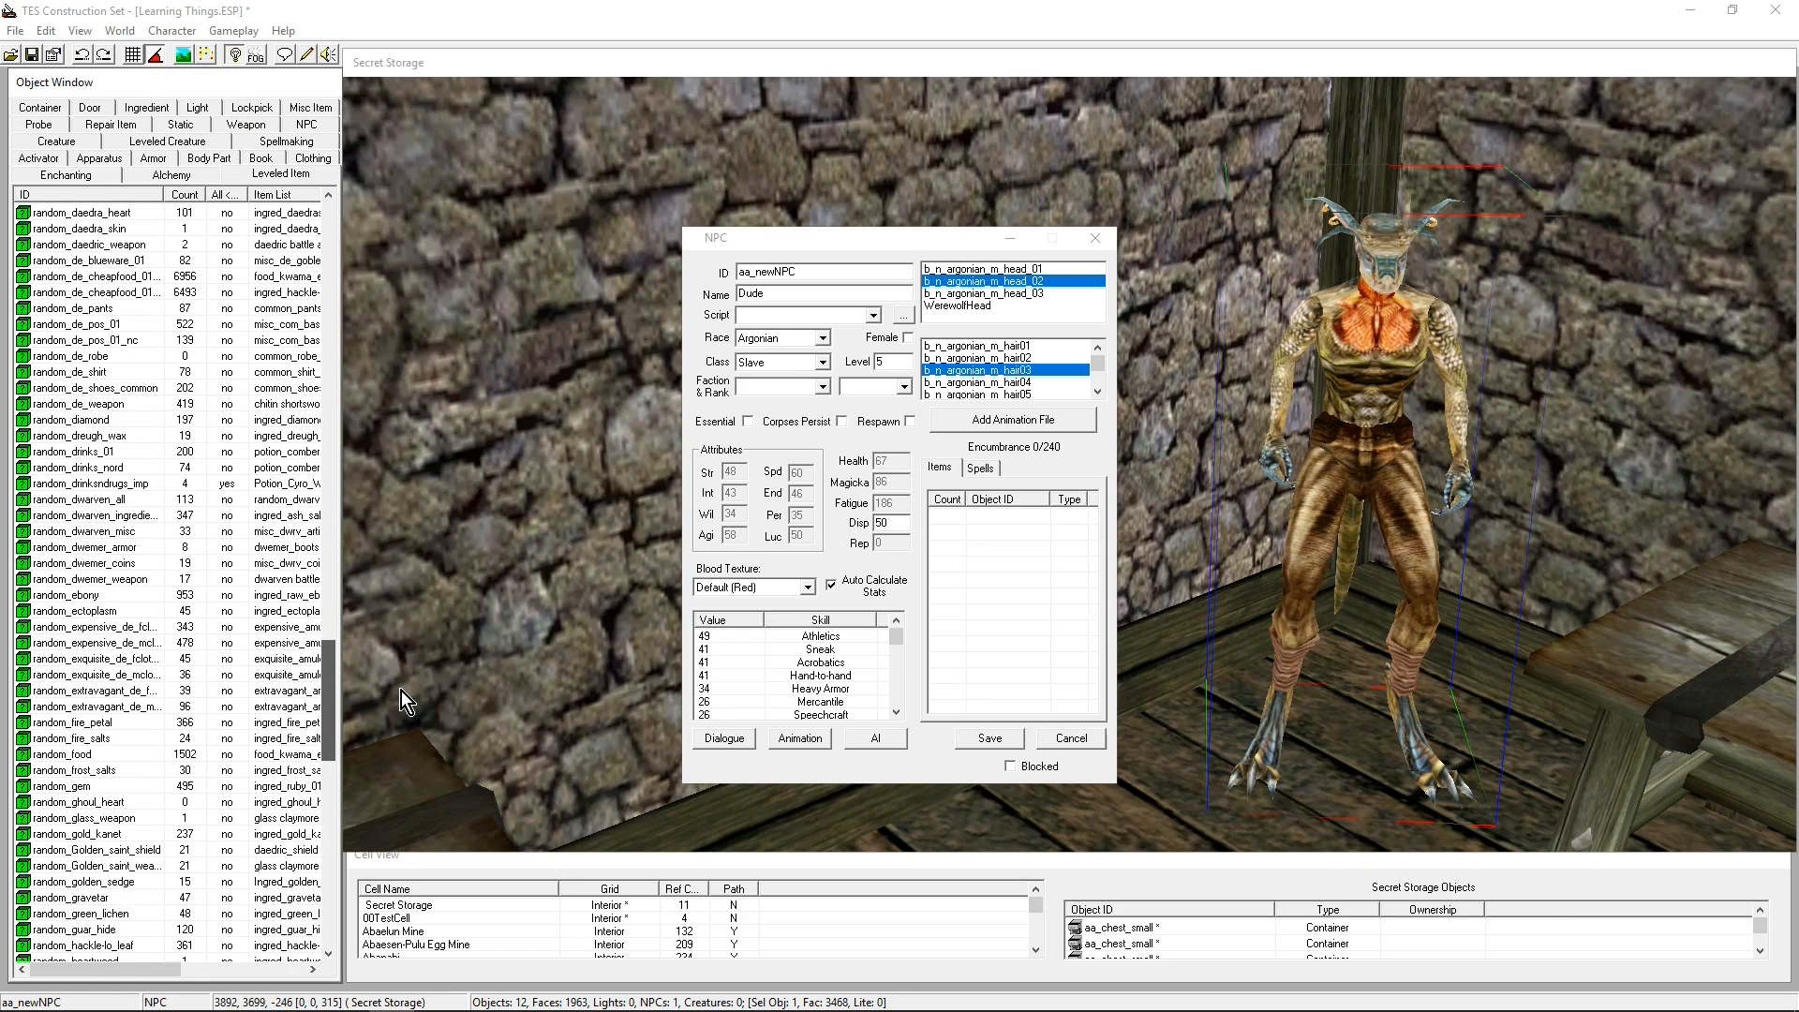
scroll(up, 3)
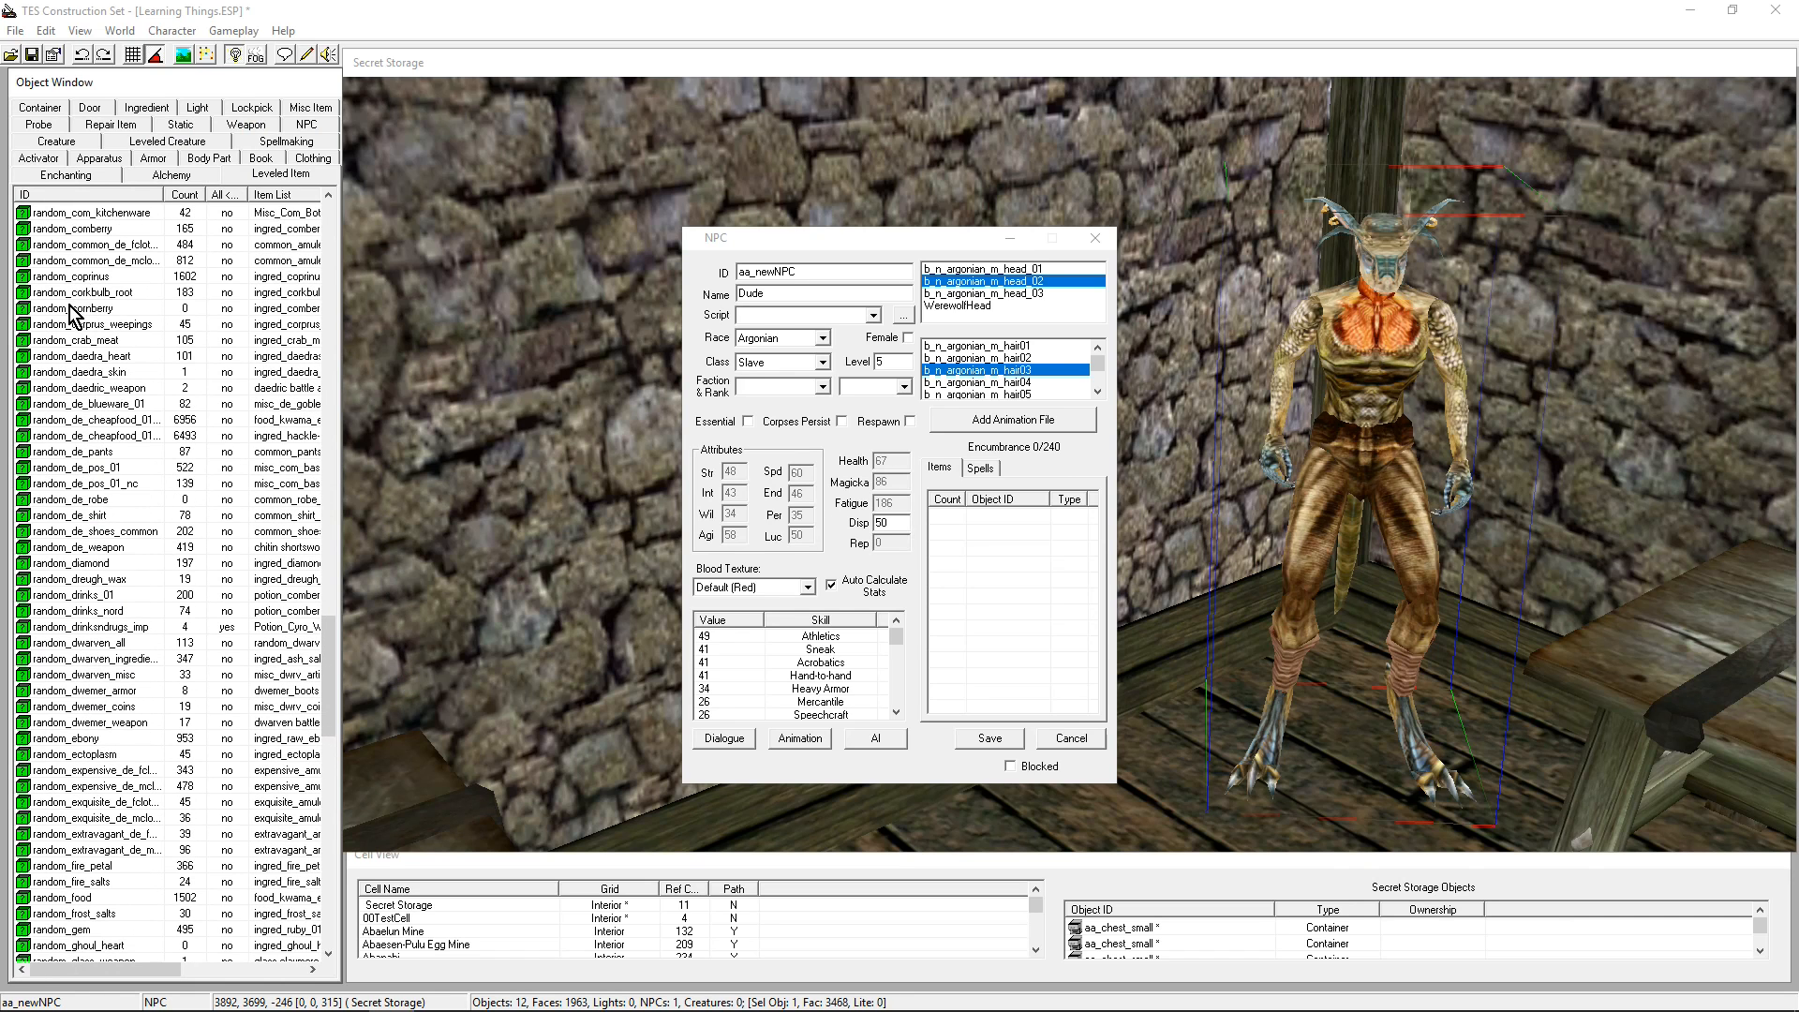
double_click(82, 308)
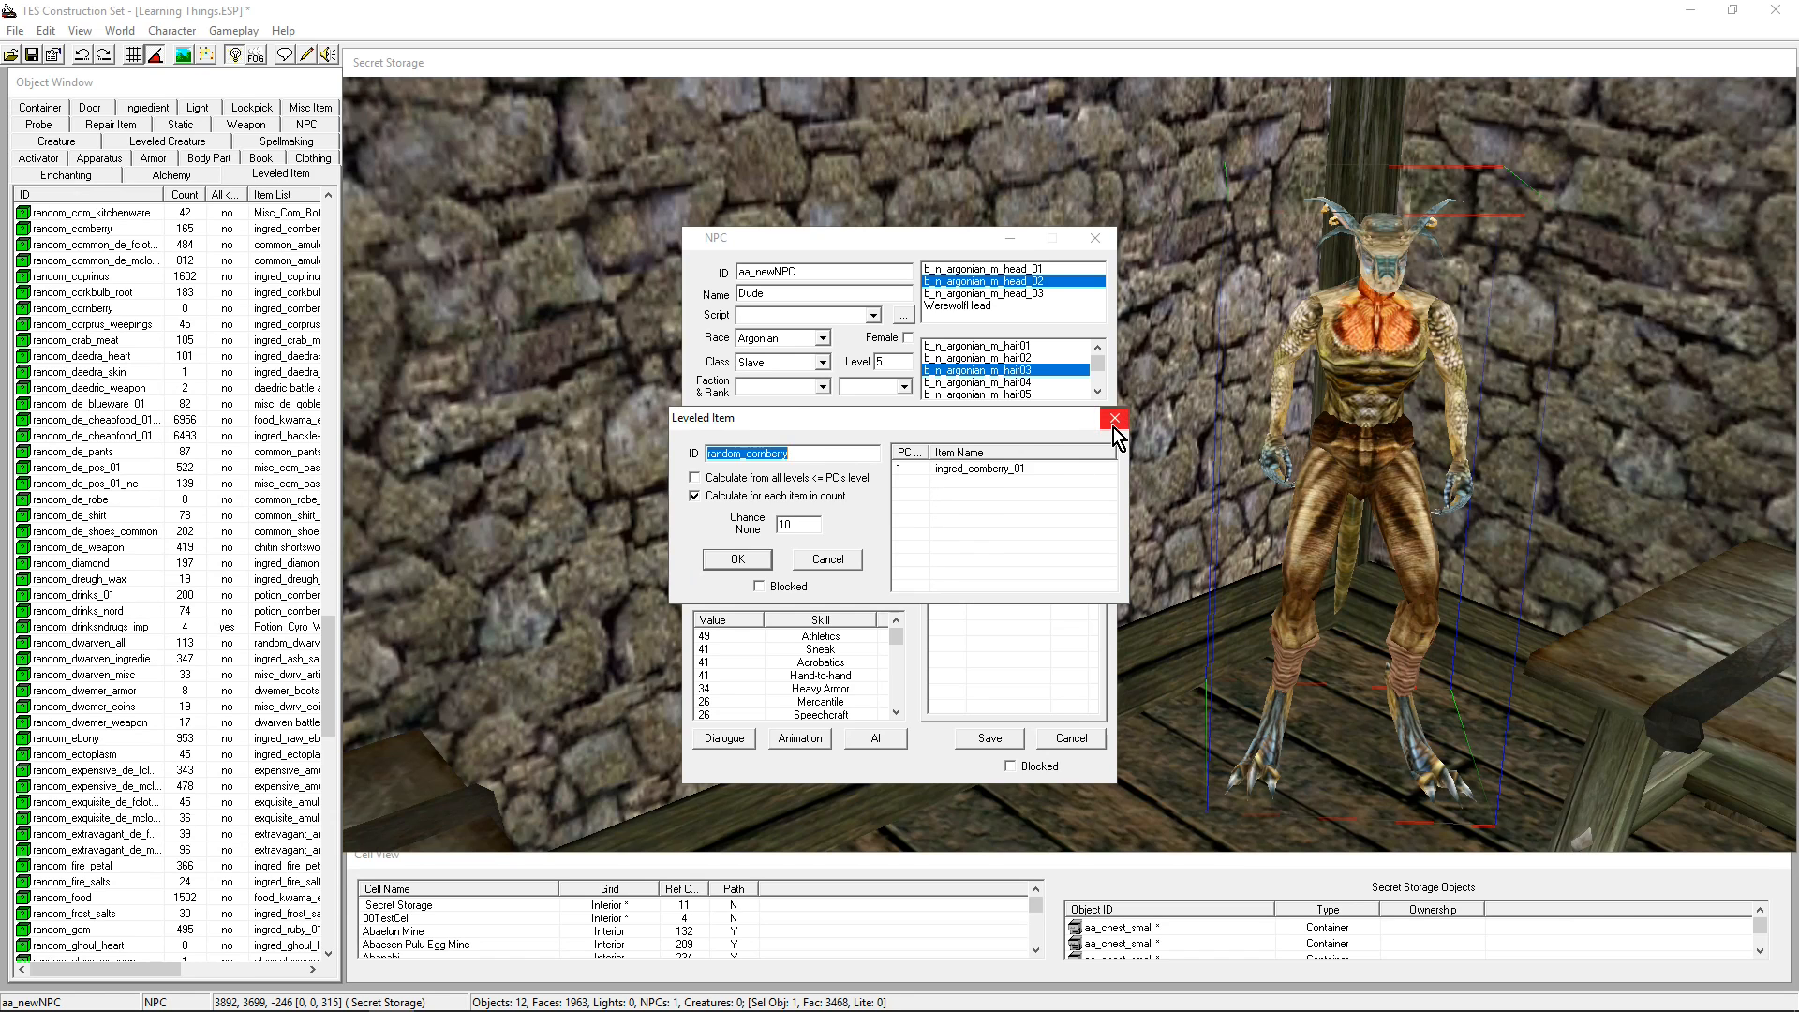
click(1110, 417)
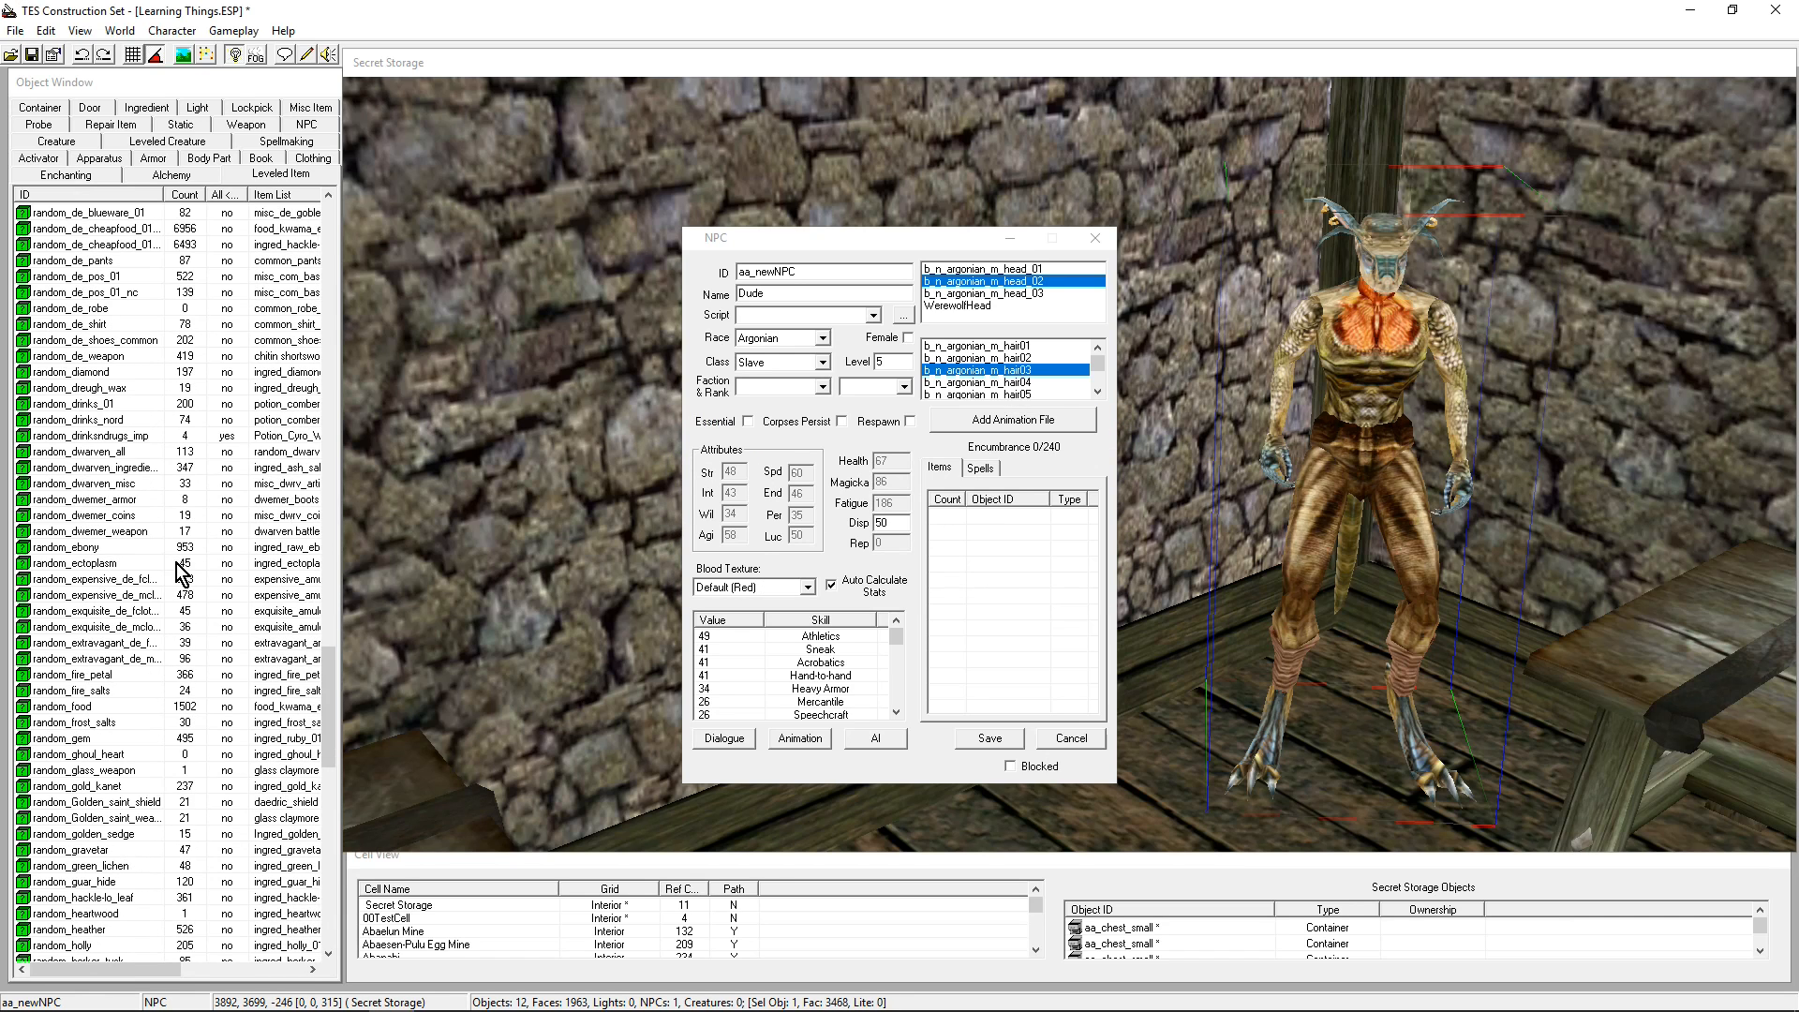
scroll(down, 3)
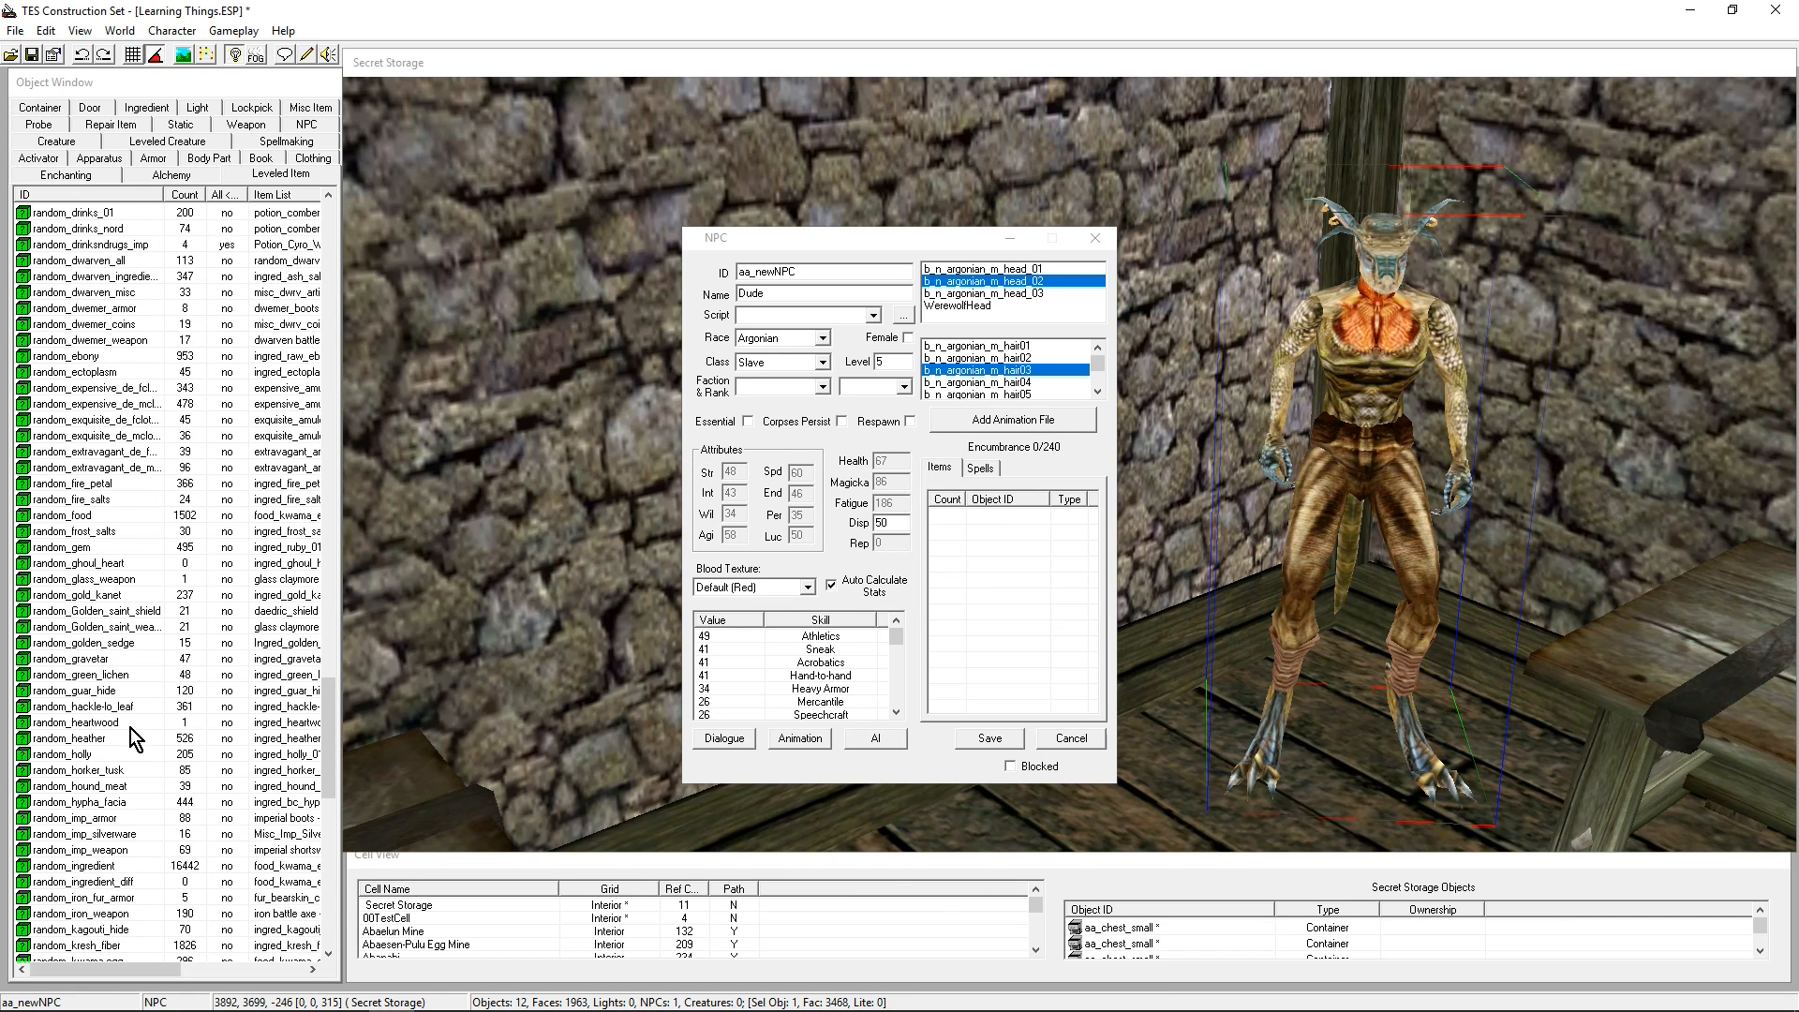
scroll(down, 3)
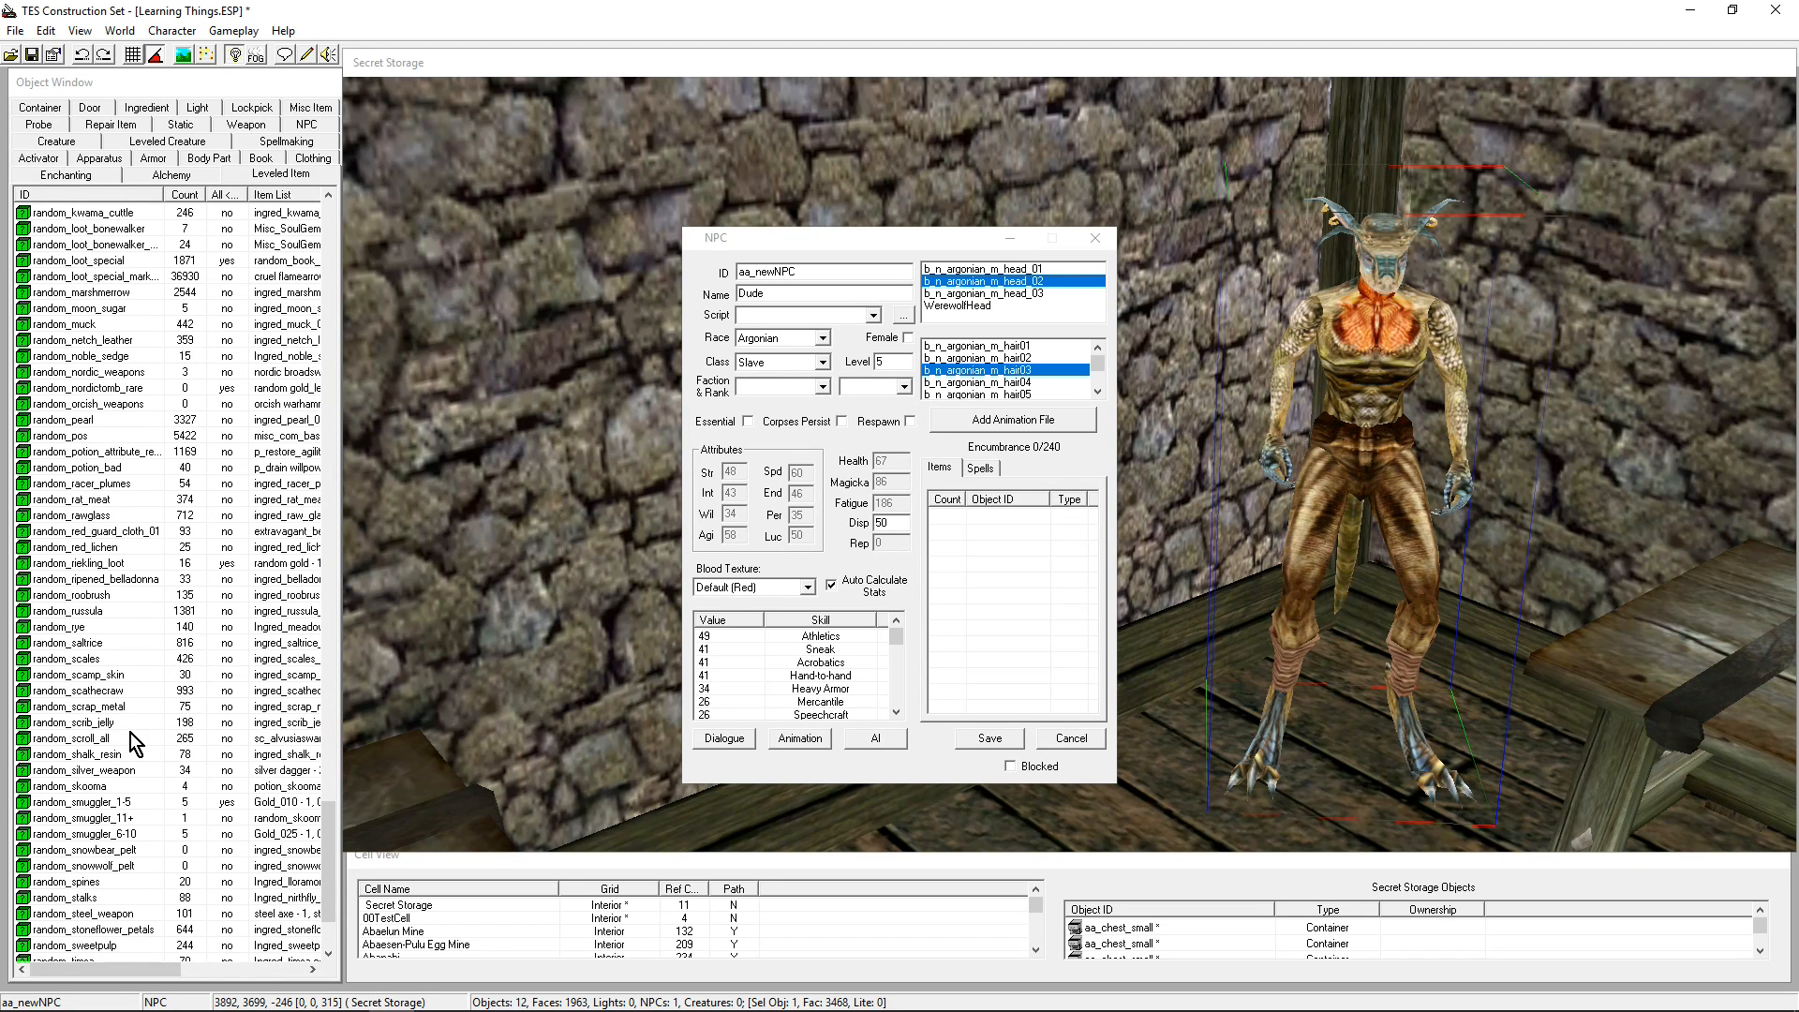
mouse_move(126, 696)
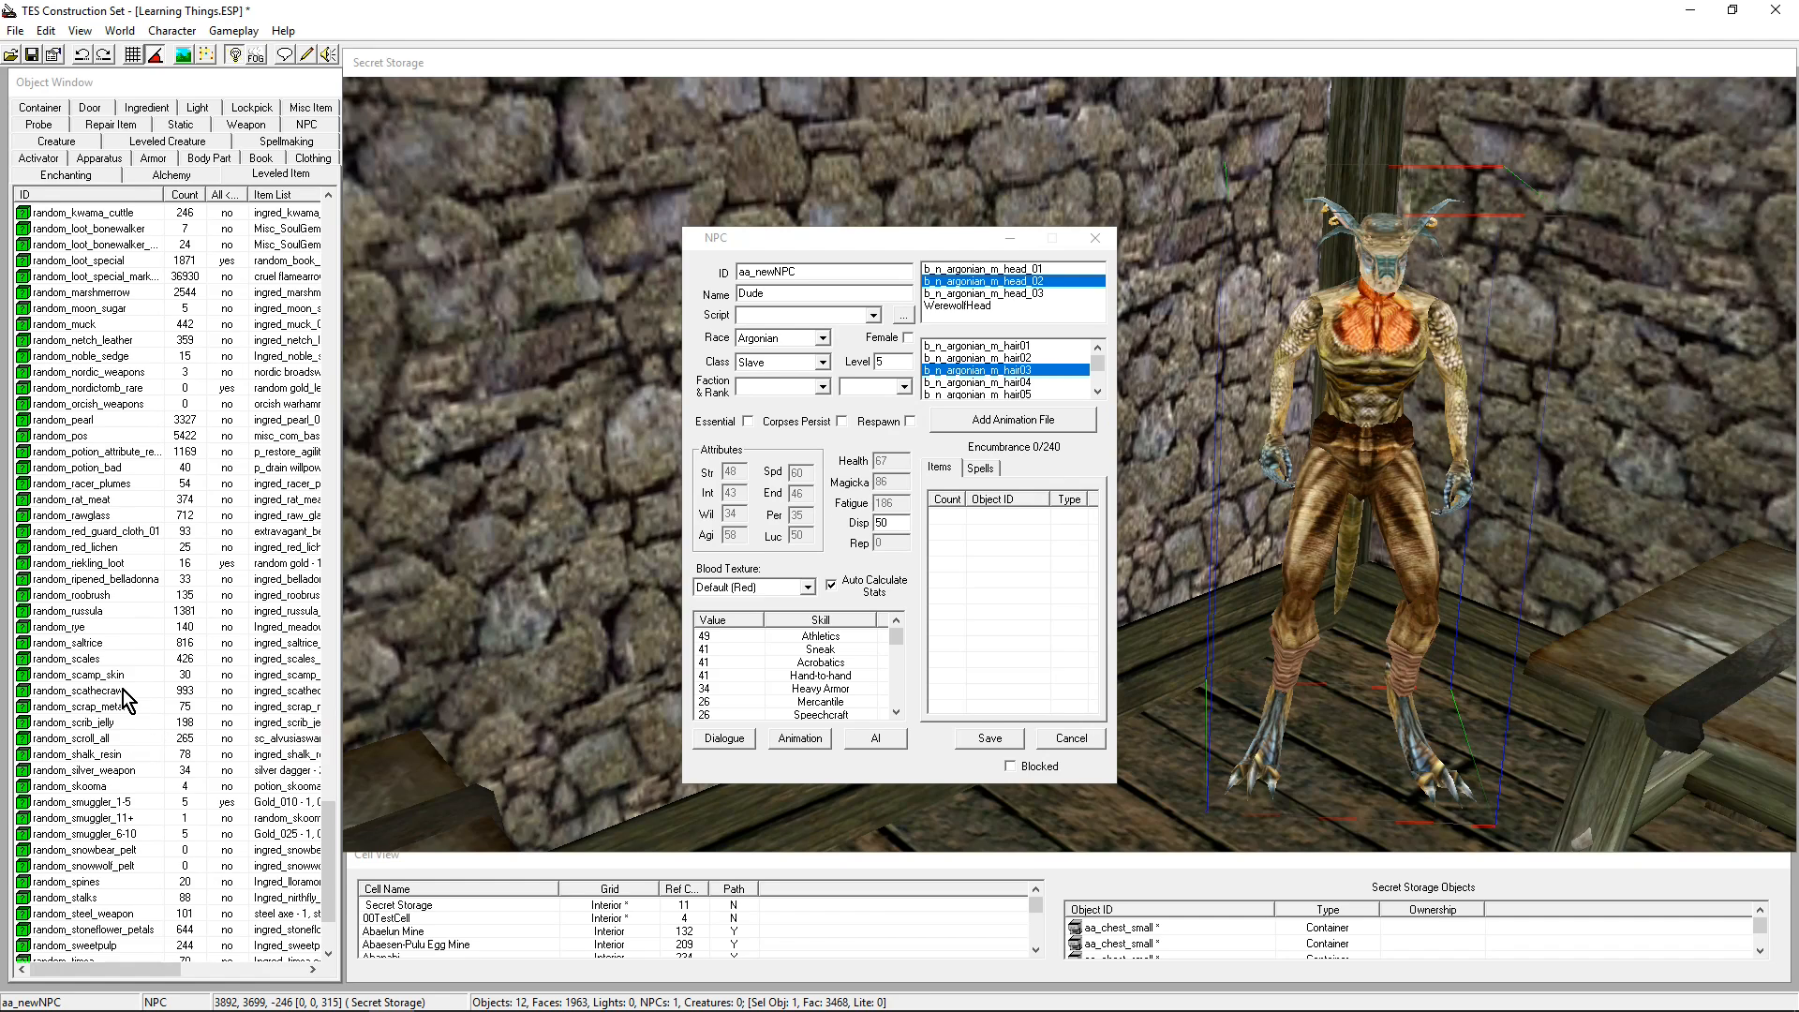
scroll(up, 3)
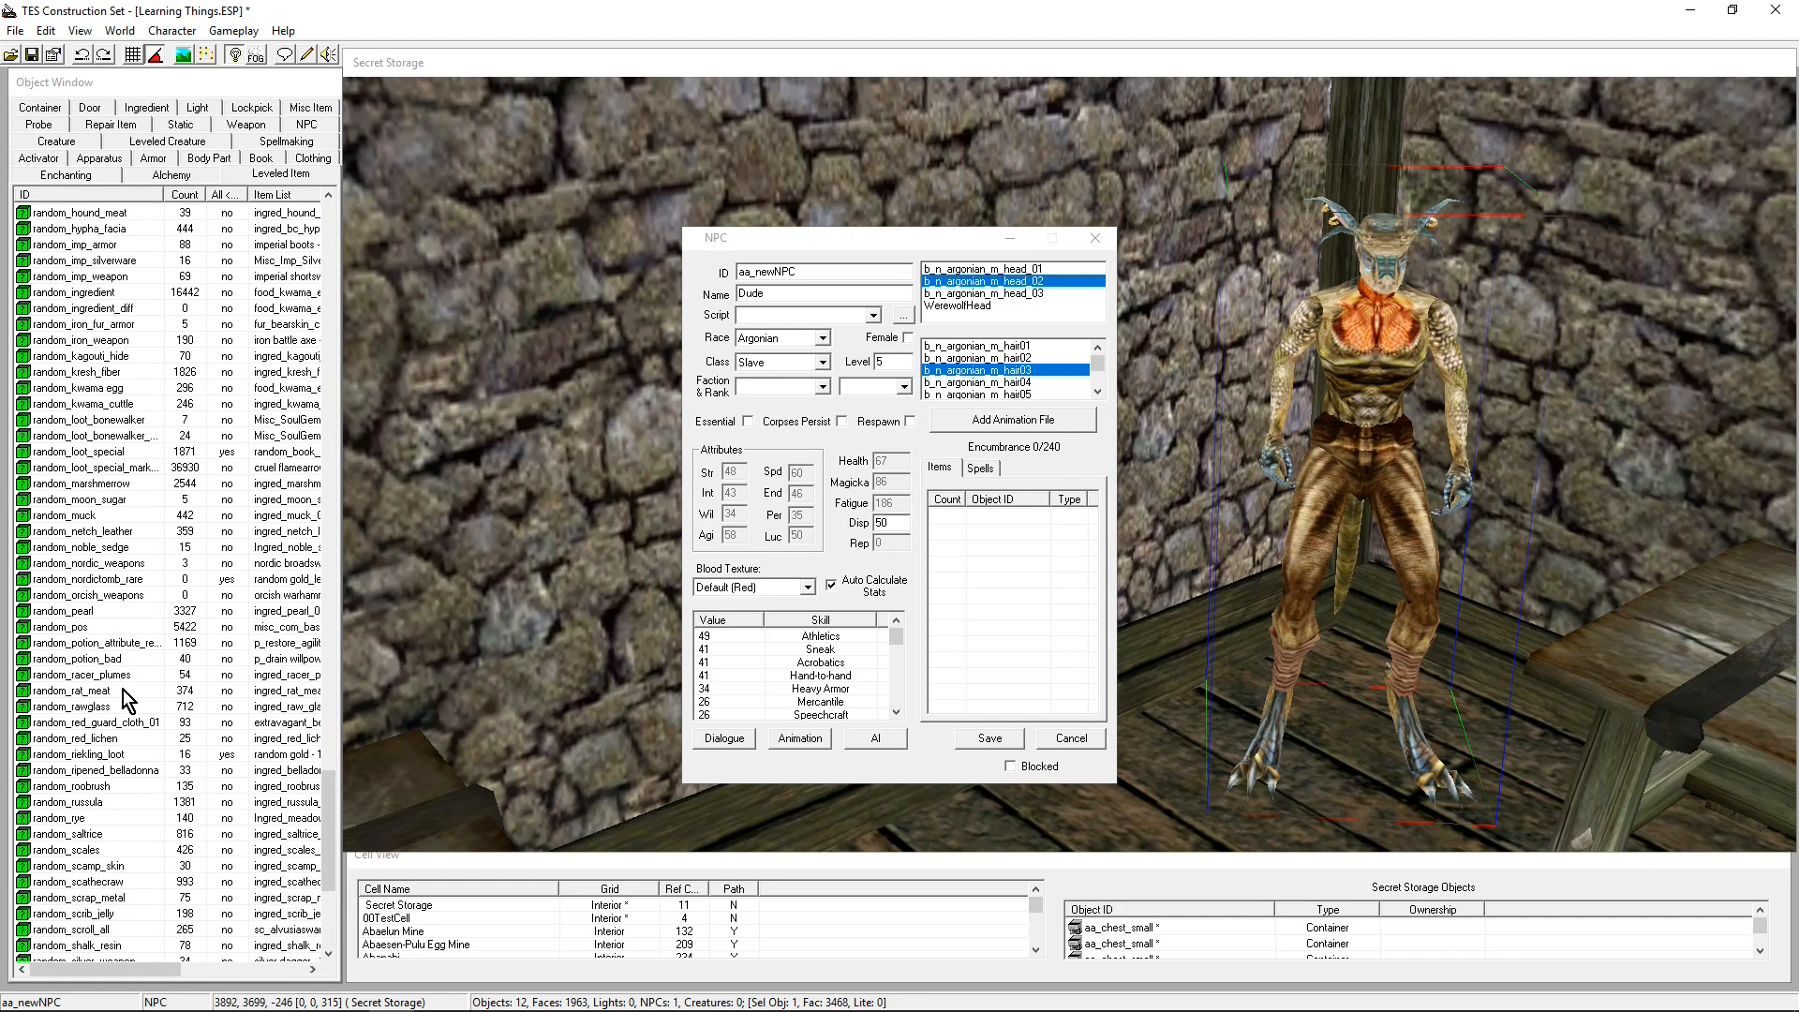
scroll(up, 3)
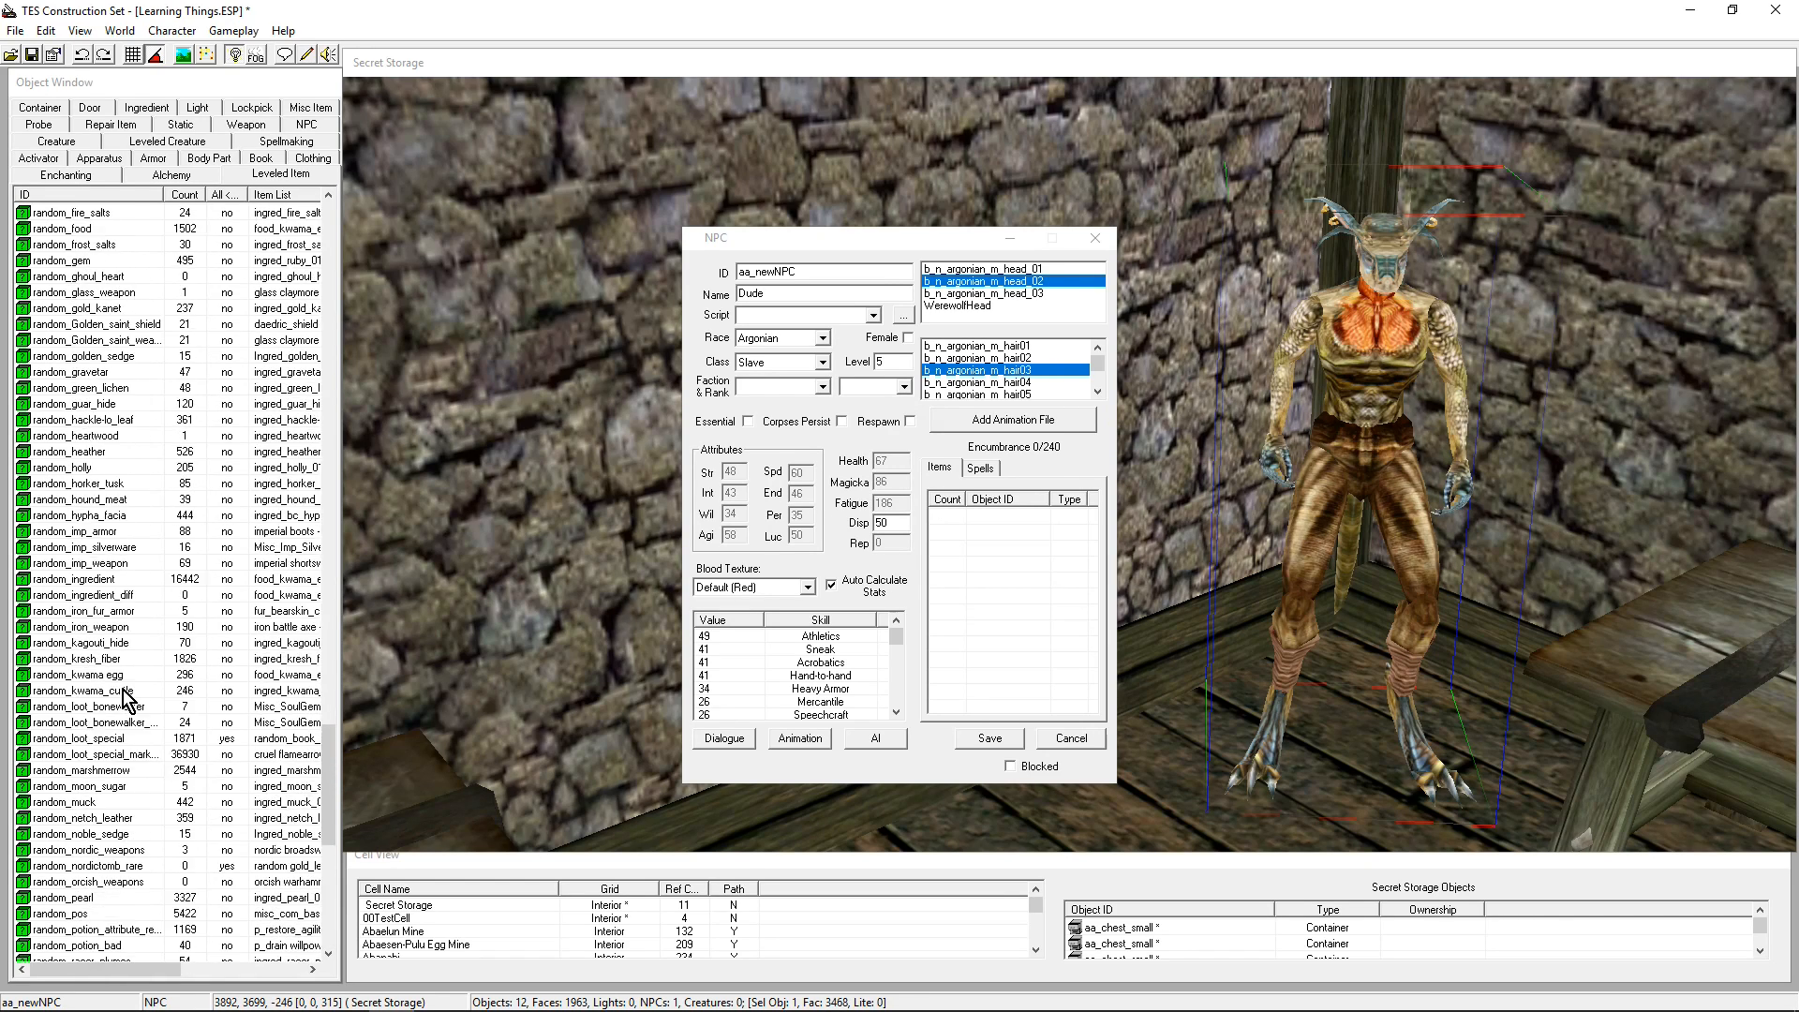
scroll(up, 3)
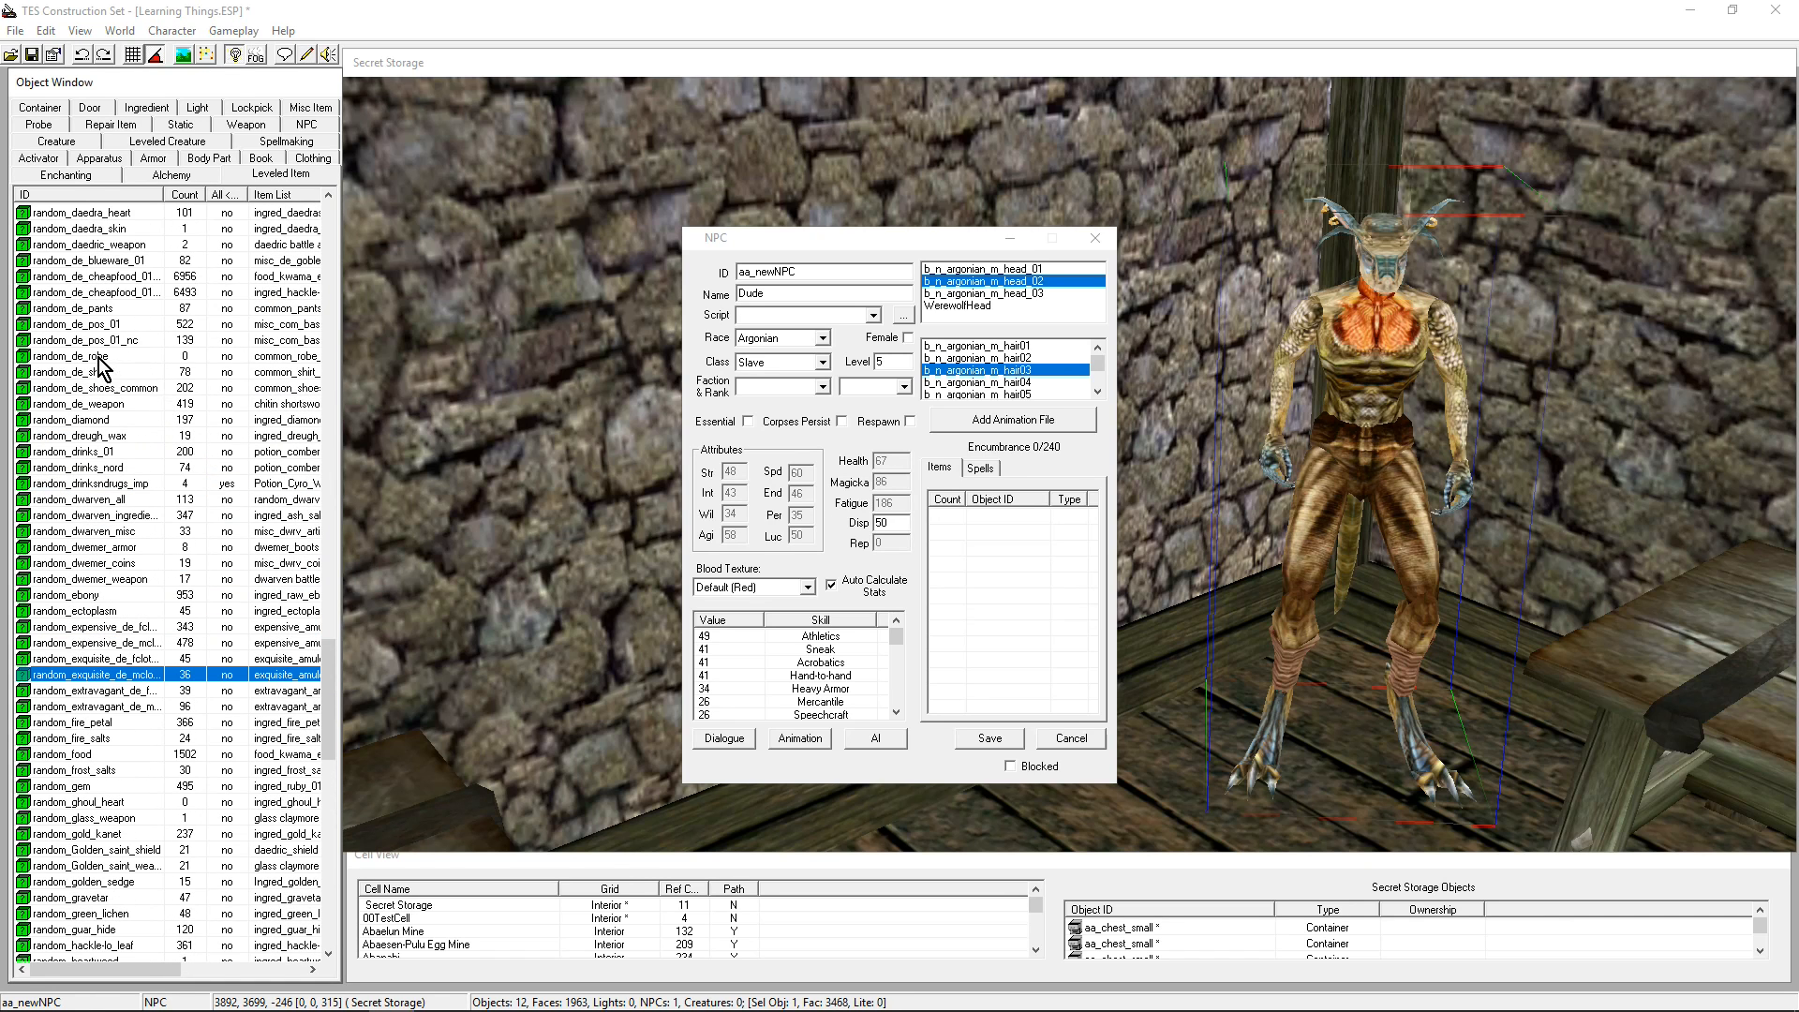
click(86, 307)
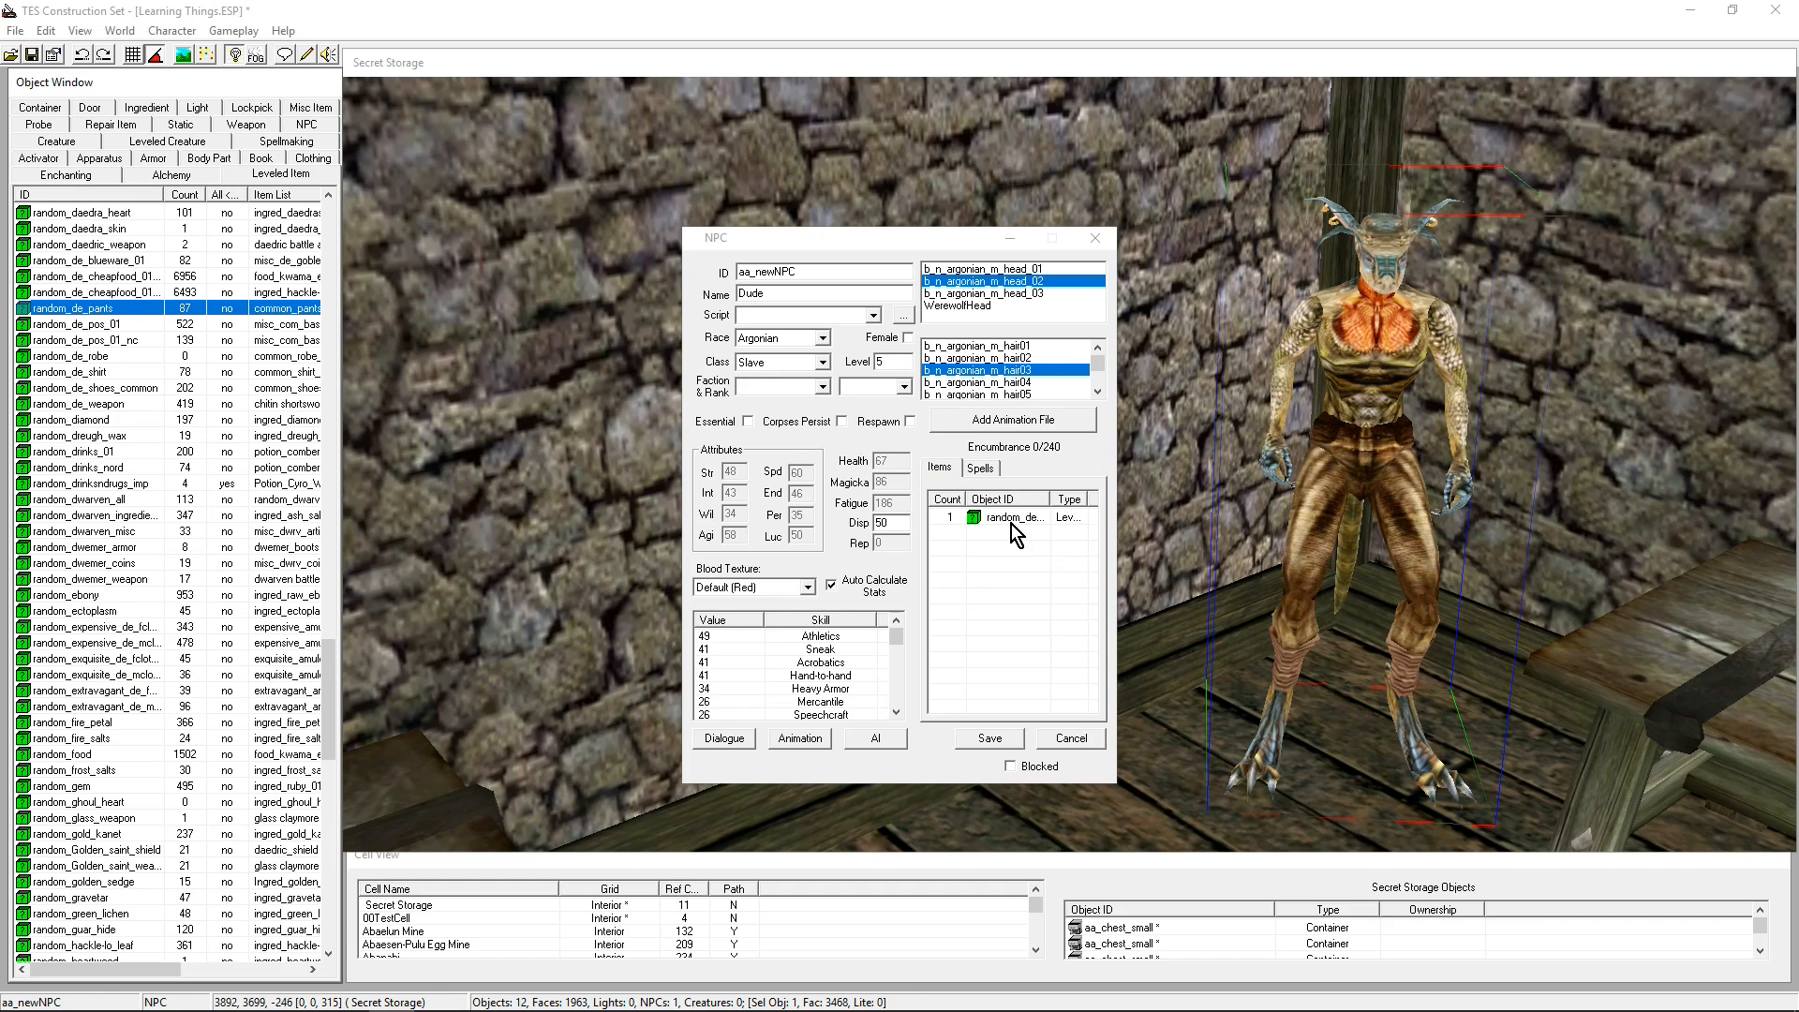
Inspect the random_de_pants leveled list from Dude's inventory
click(1013, 516)
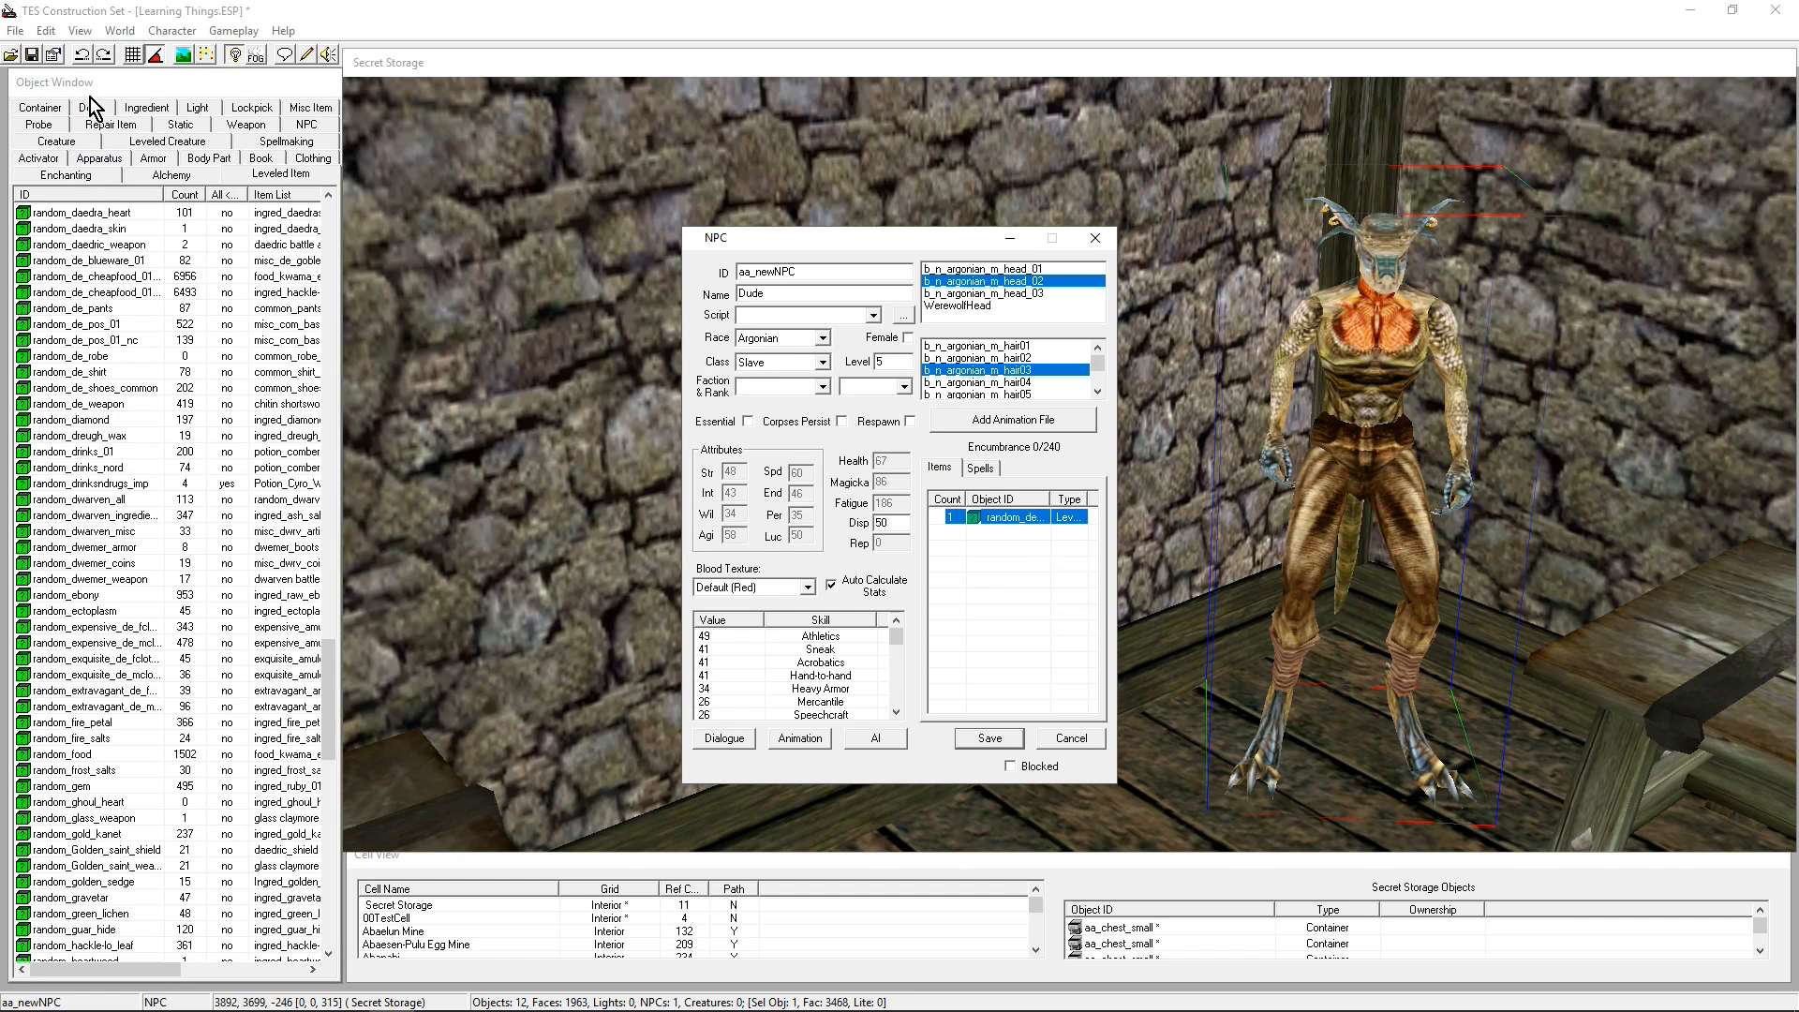
double_click(1007, 516)
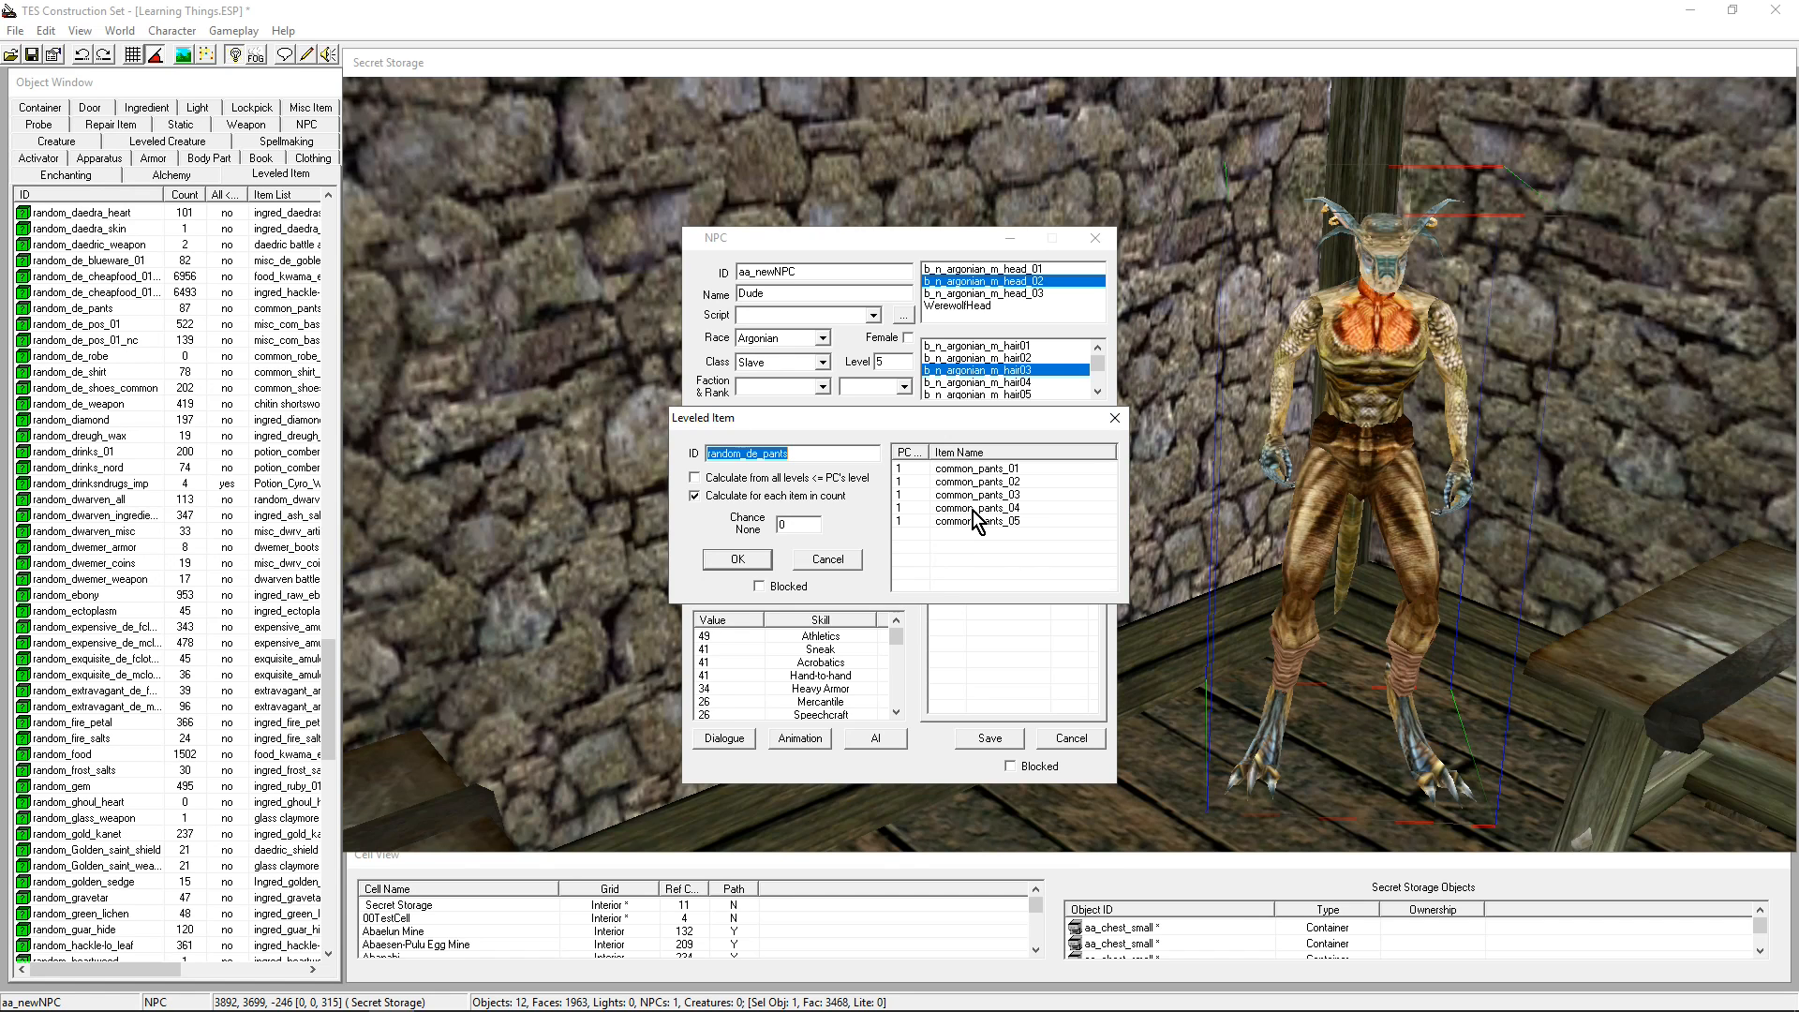
mouse_move(797, 579)
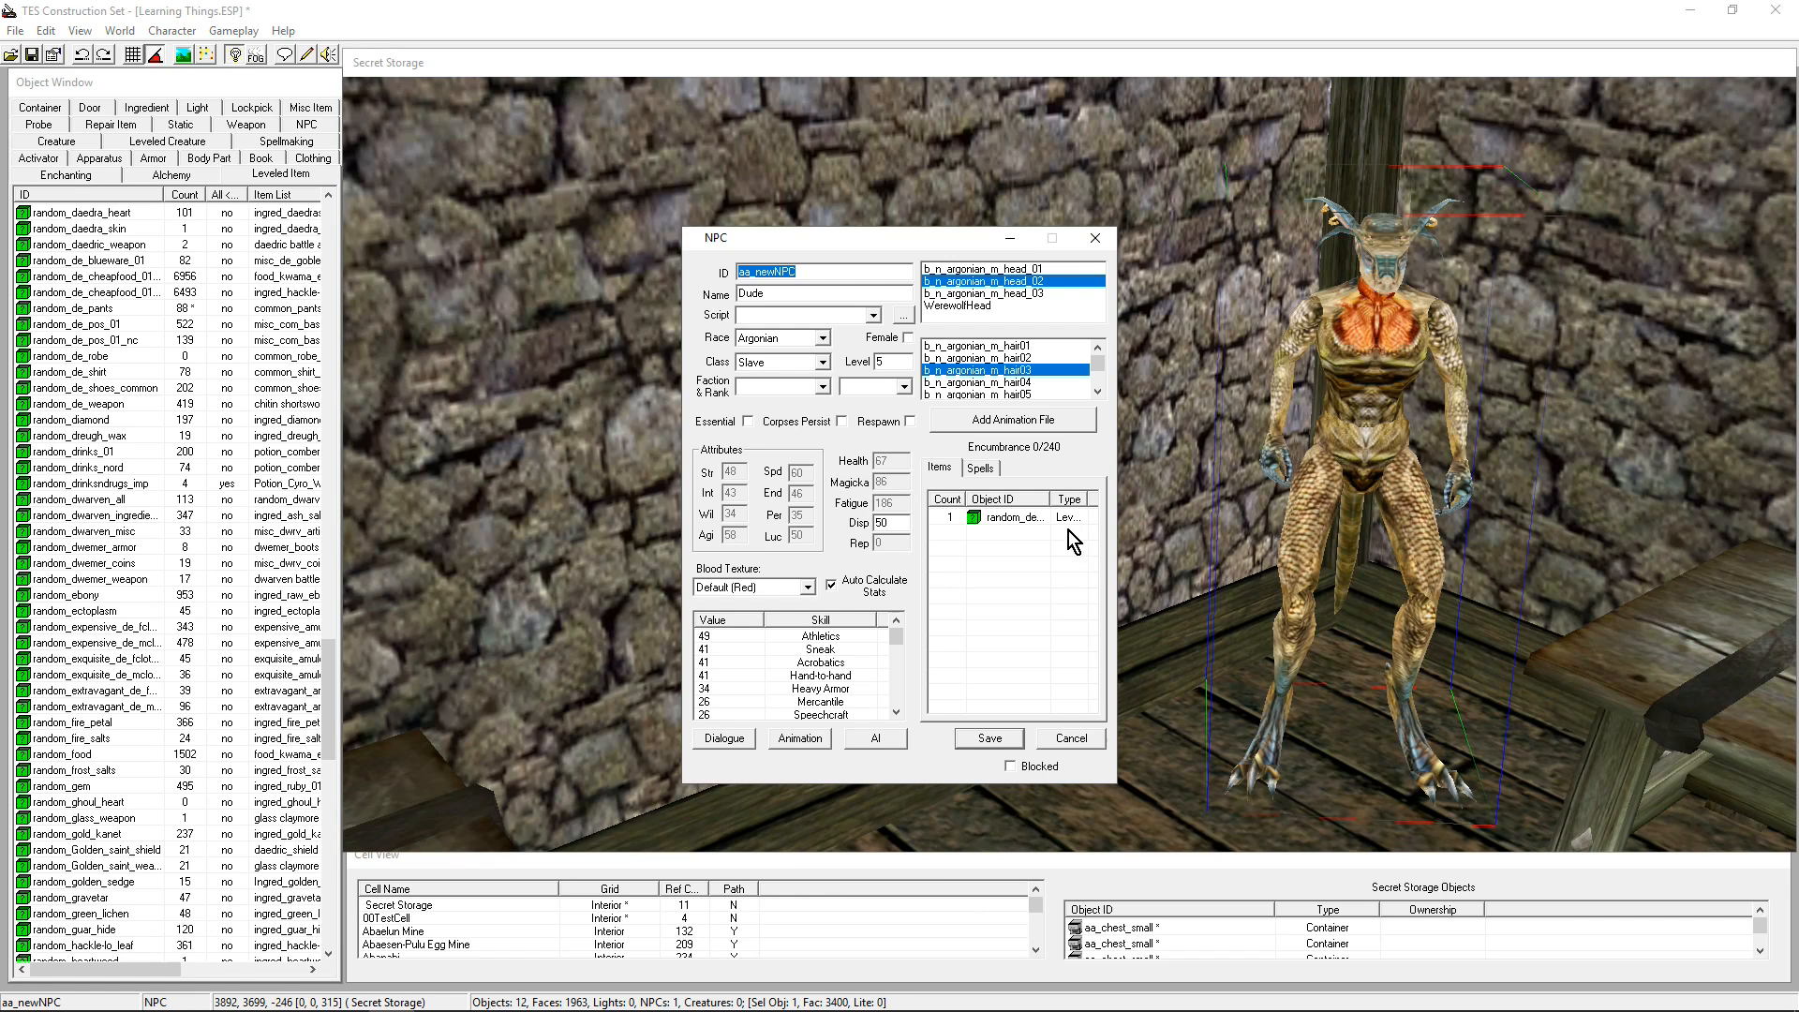
click(1016, 516)
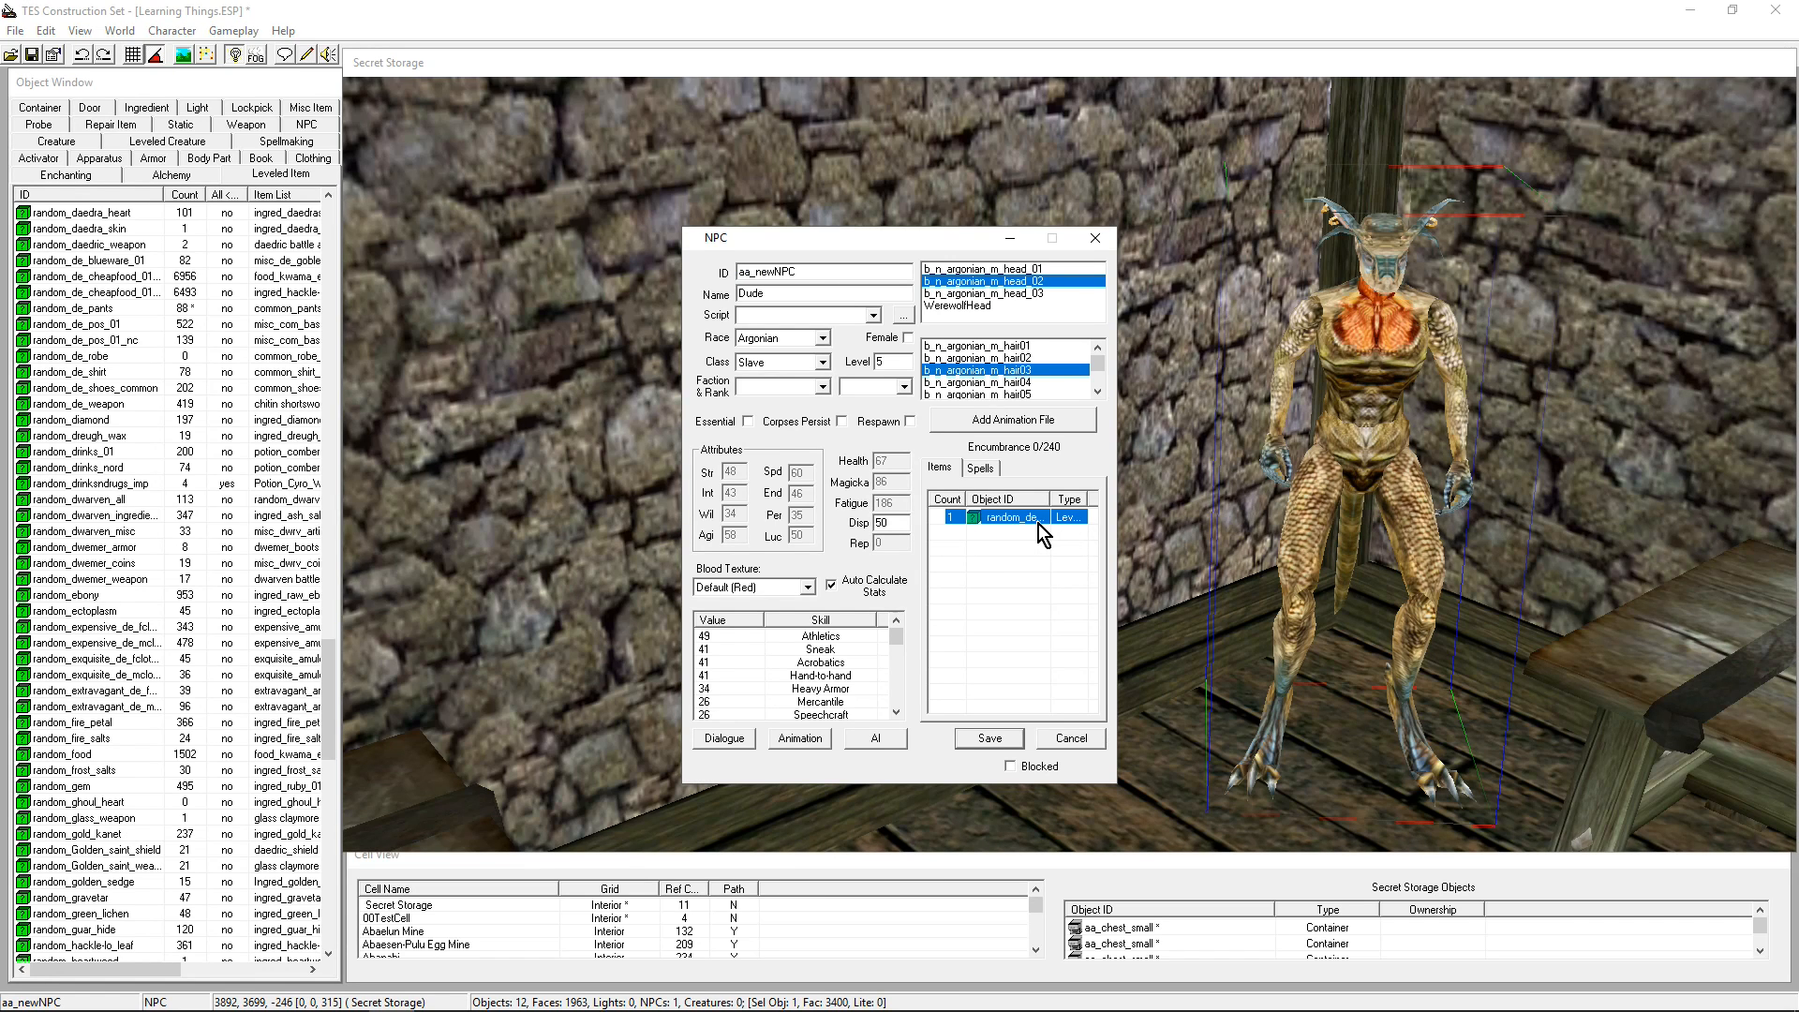
mouse_move(884, 977)
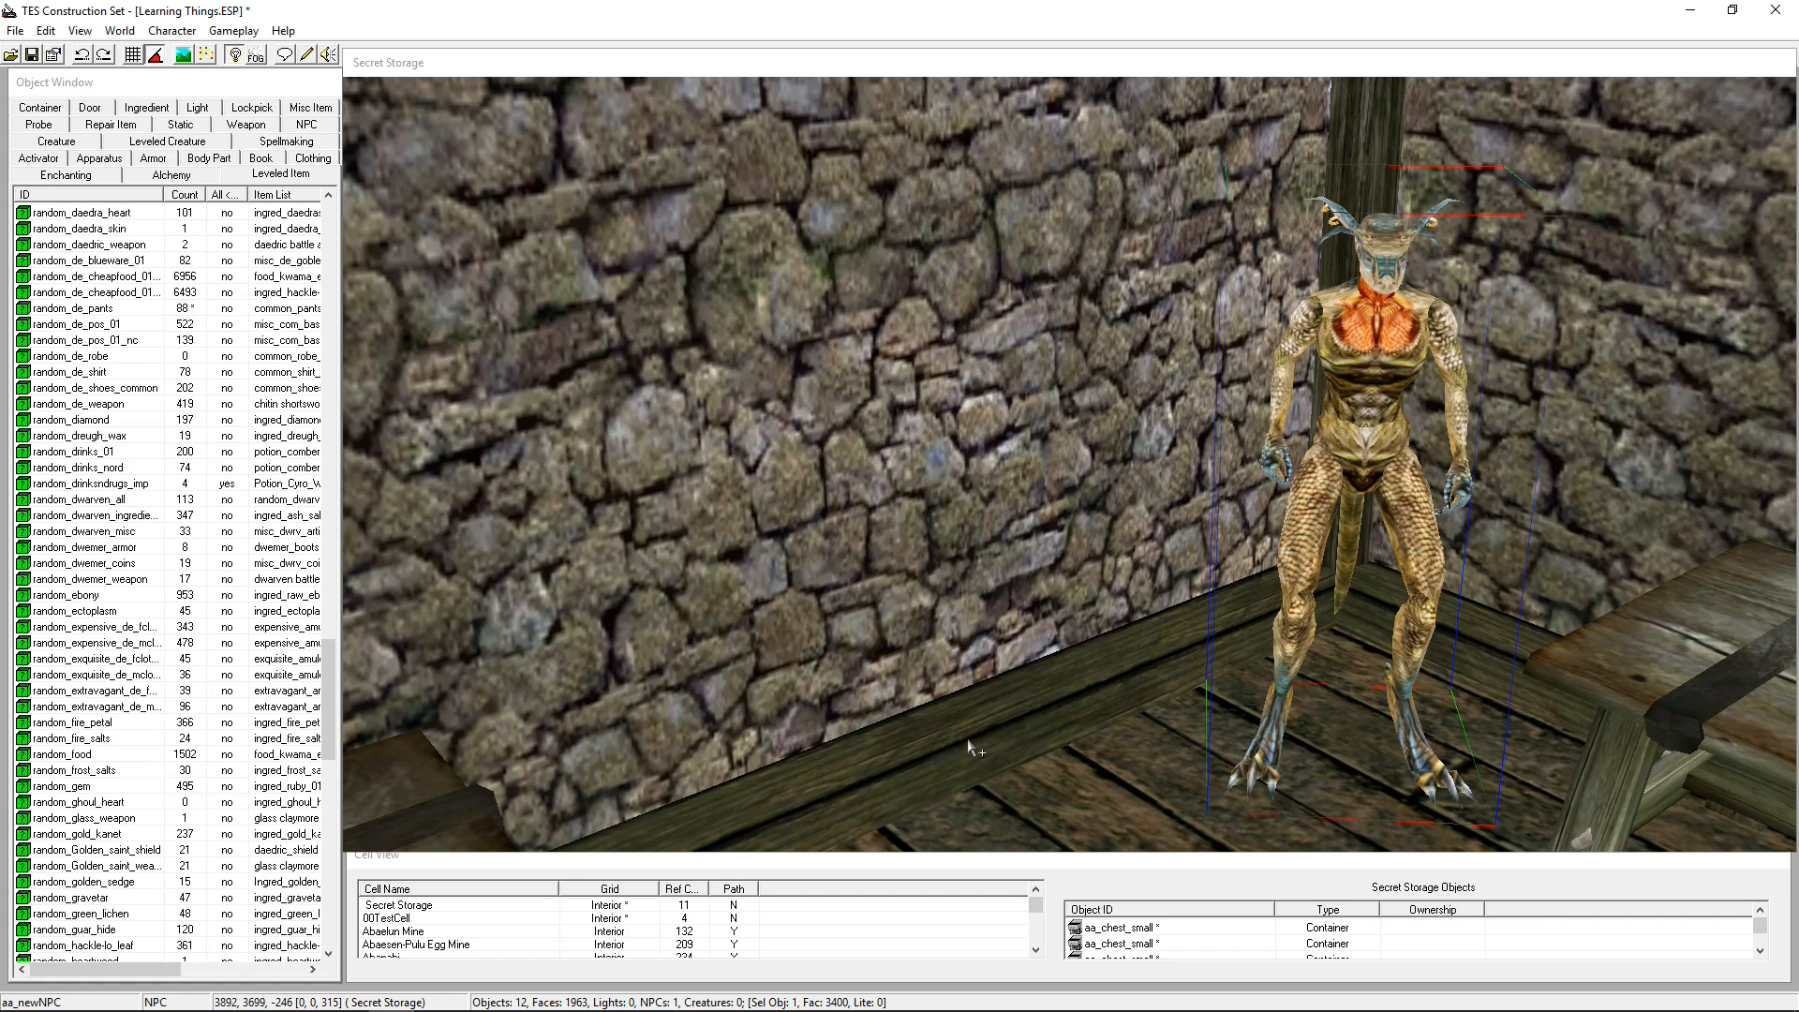
mouse_move(1385, 373)
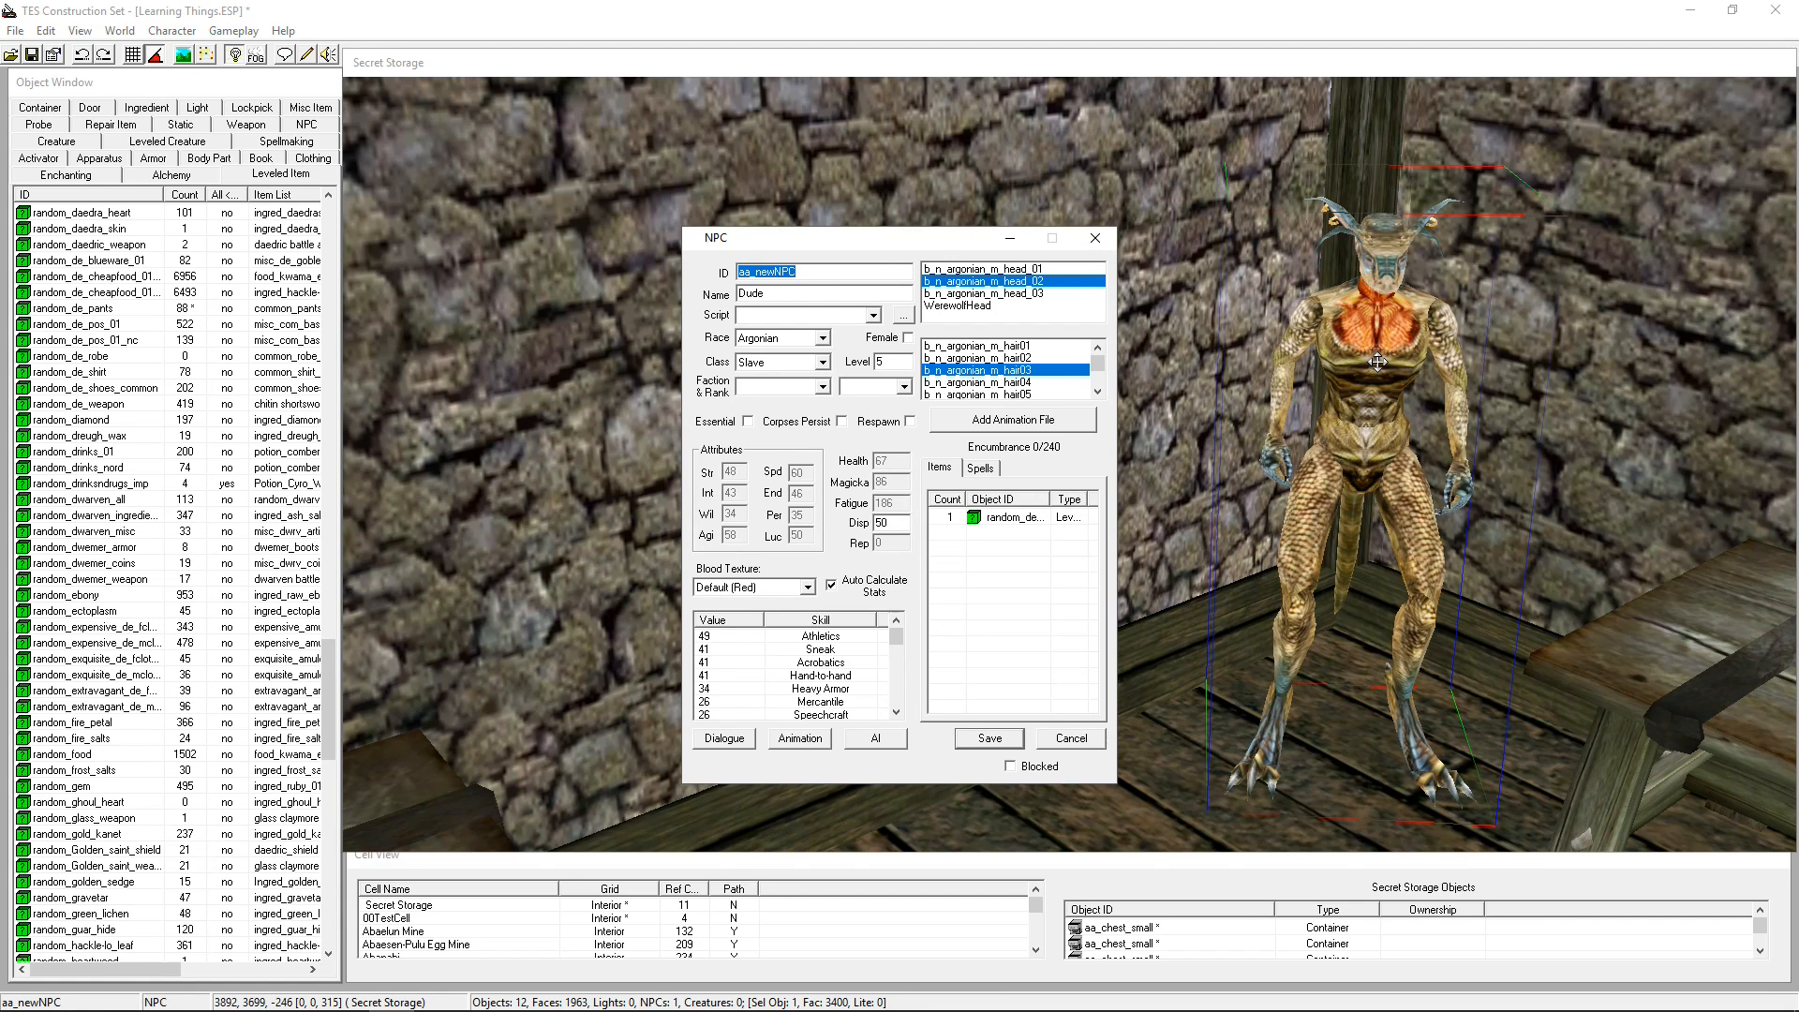
mouse_move(1381, 479)
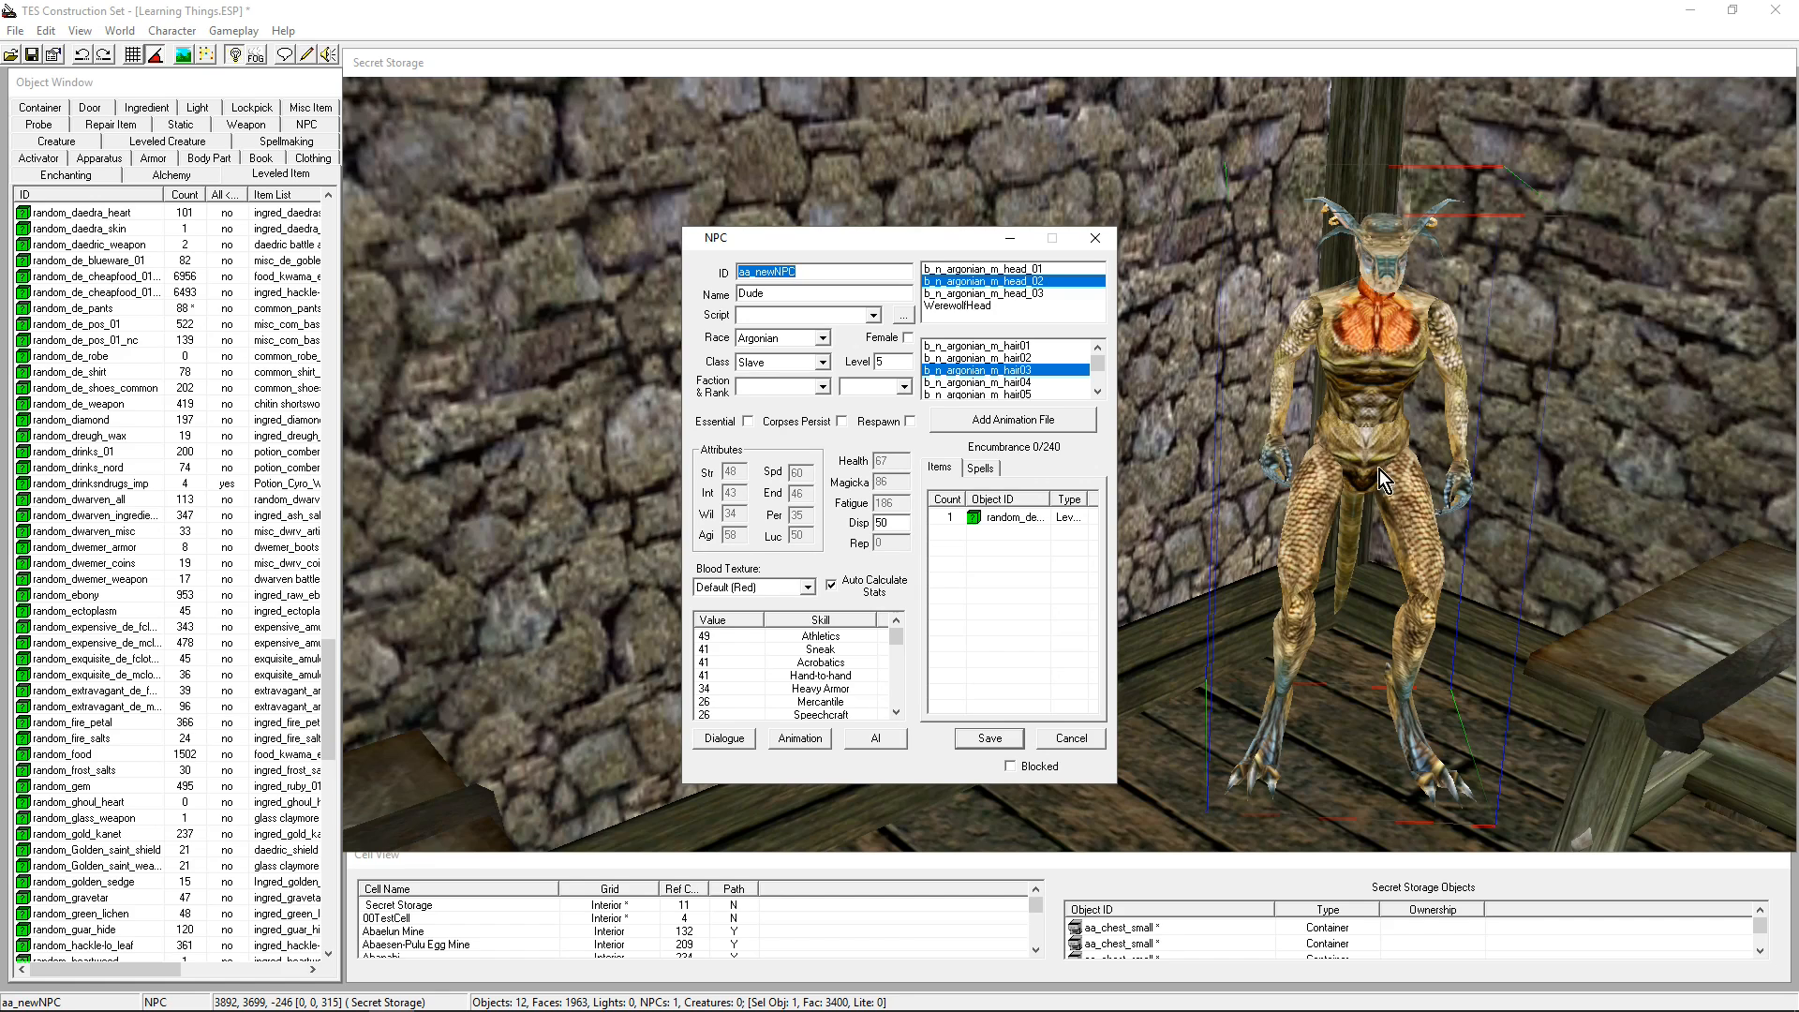
mouse_move(989, 433)
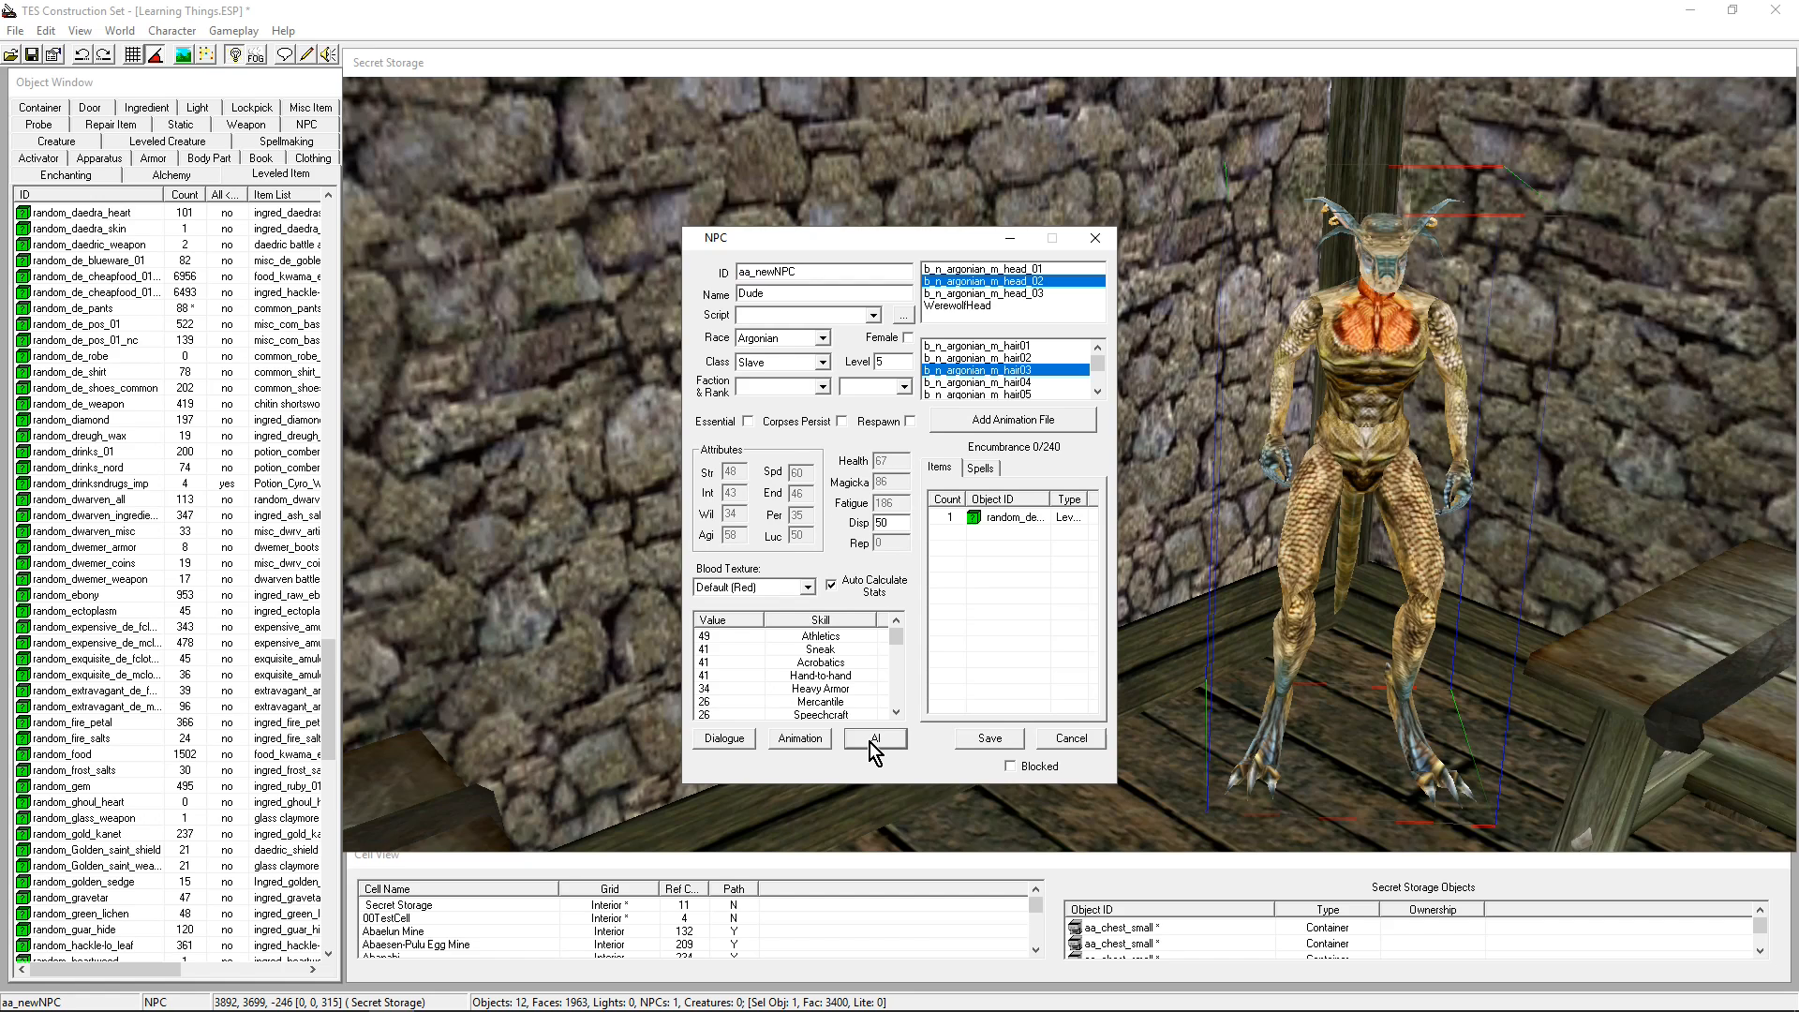
Open Dude's AI settings and delete the Wander package
click(874, 738)
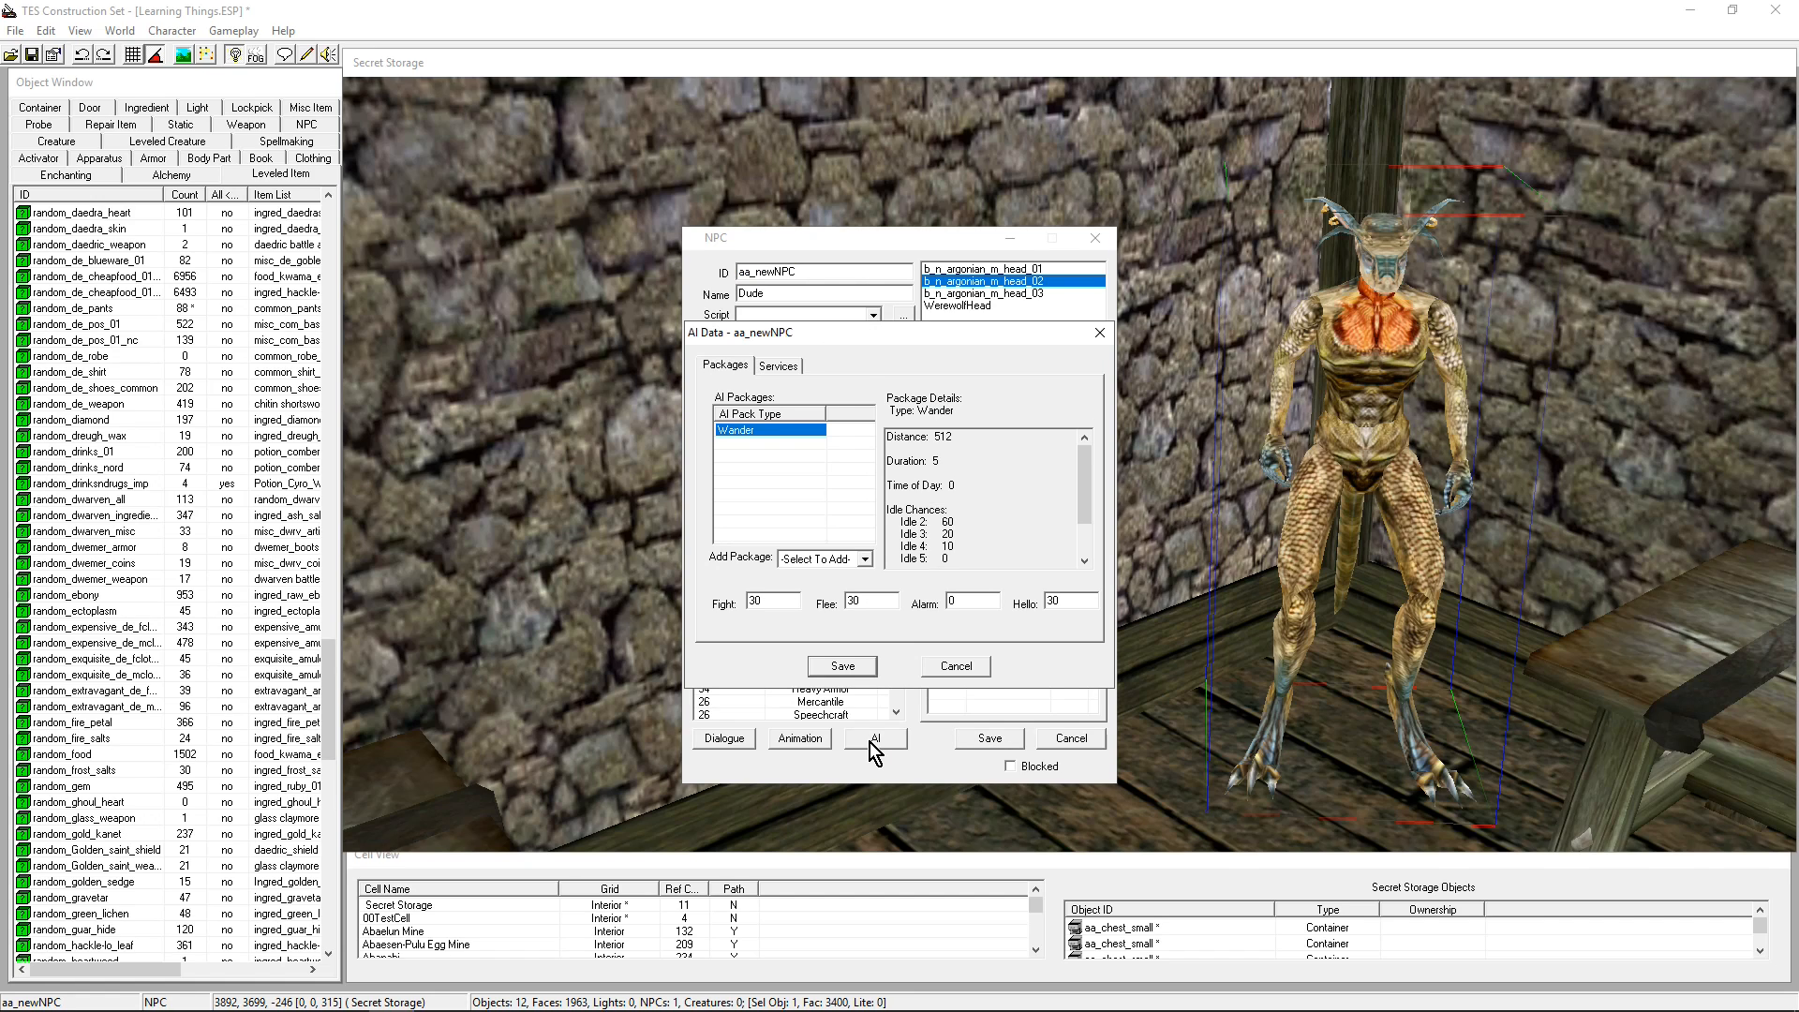
mouse_move(795, 573)
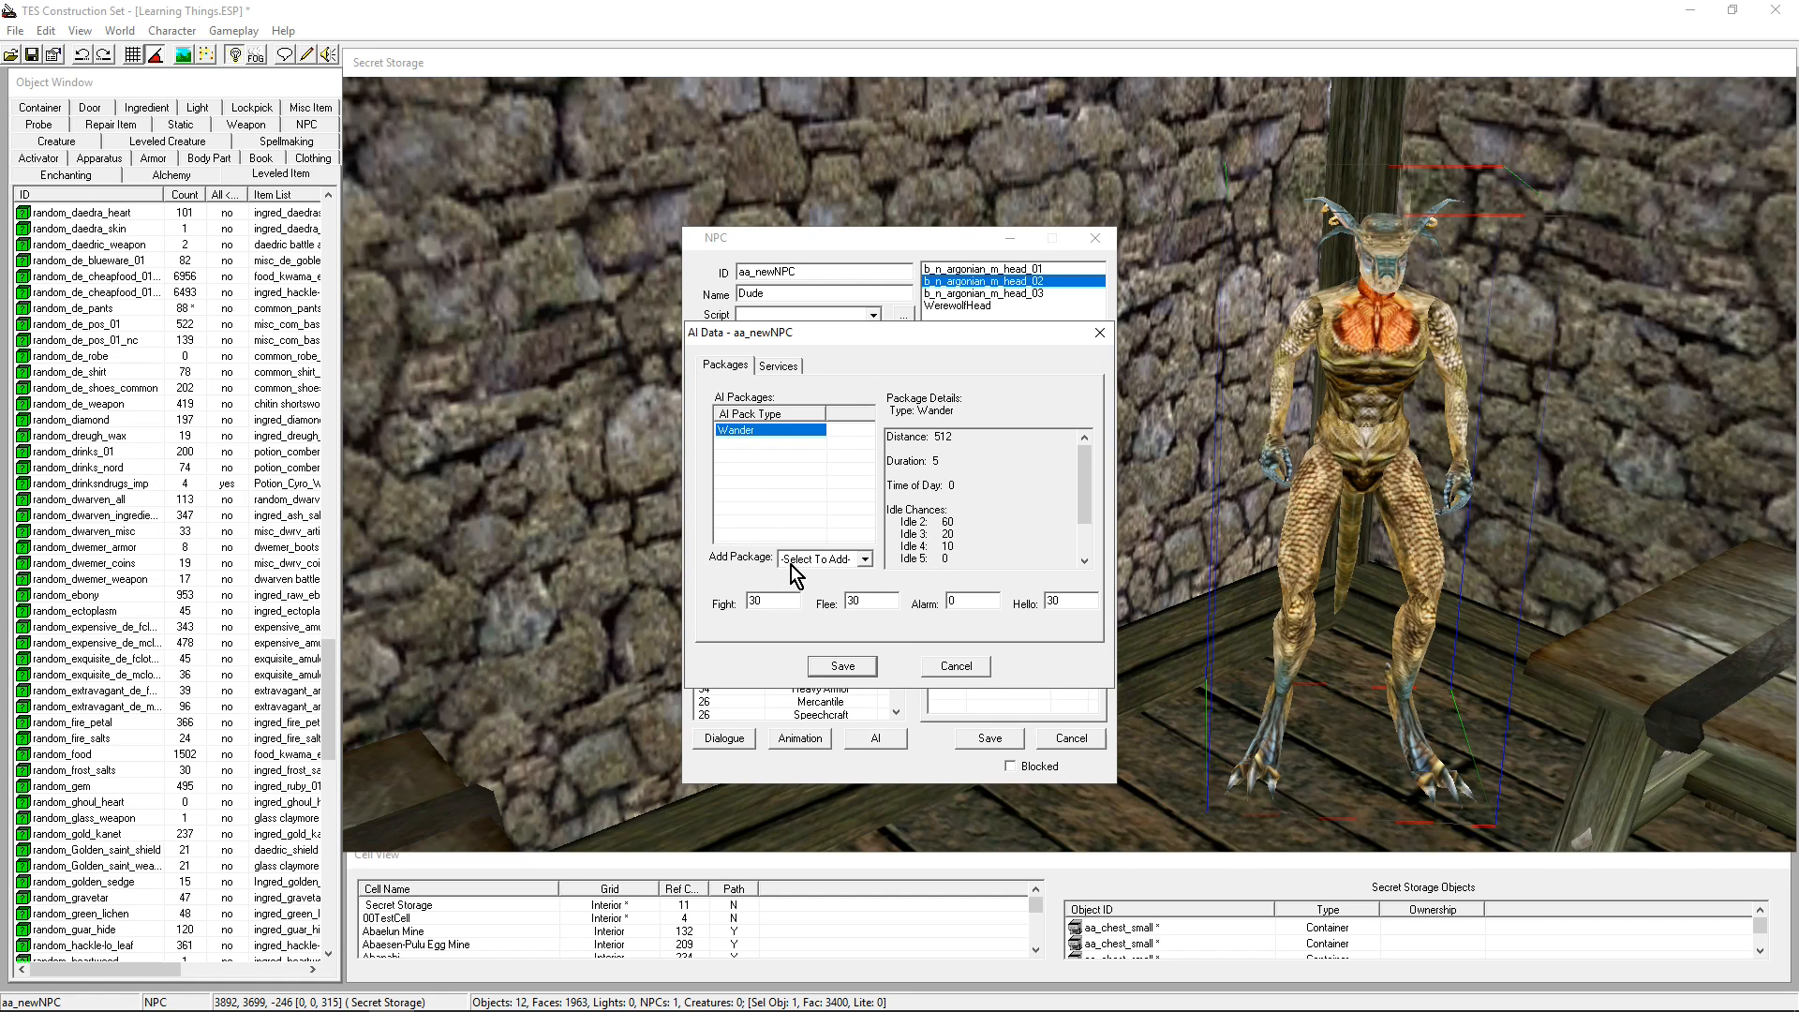
click(820, 558)
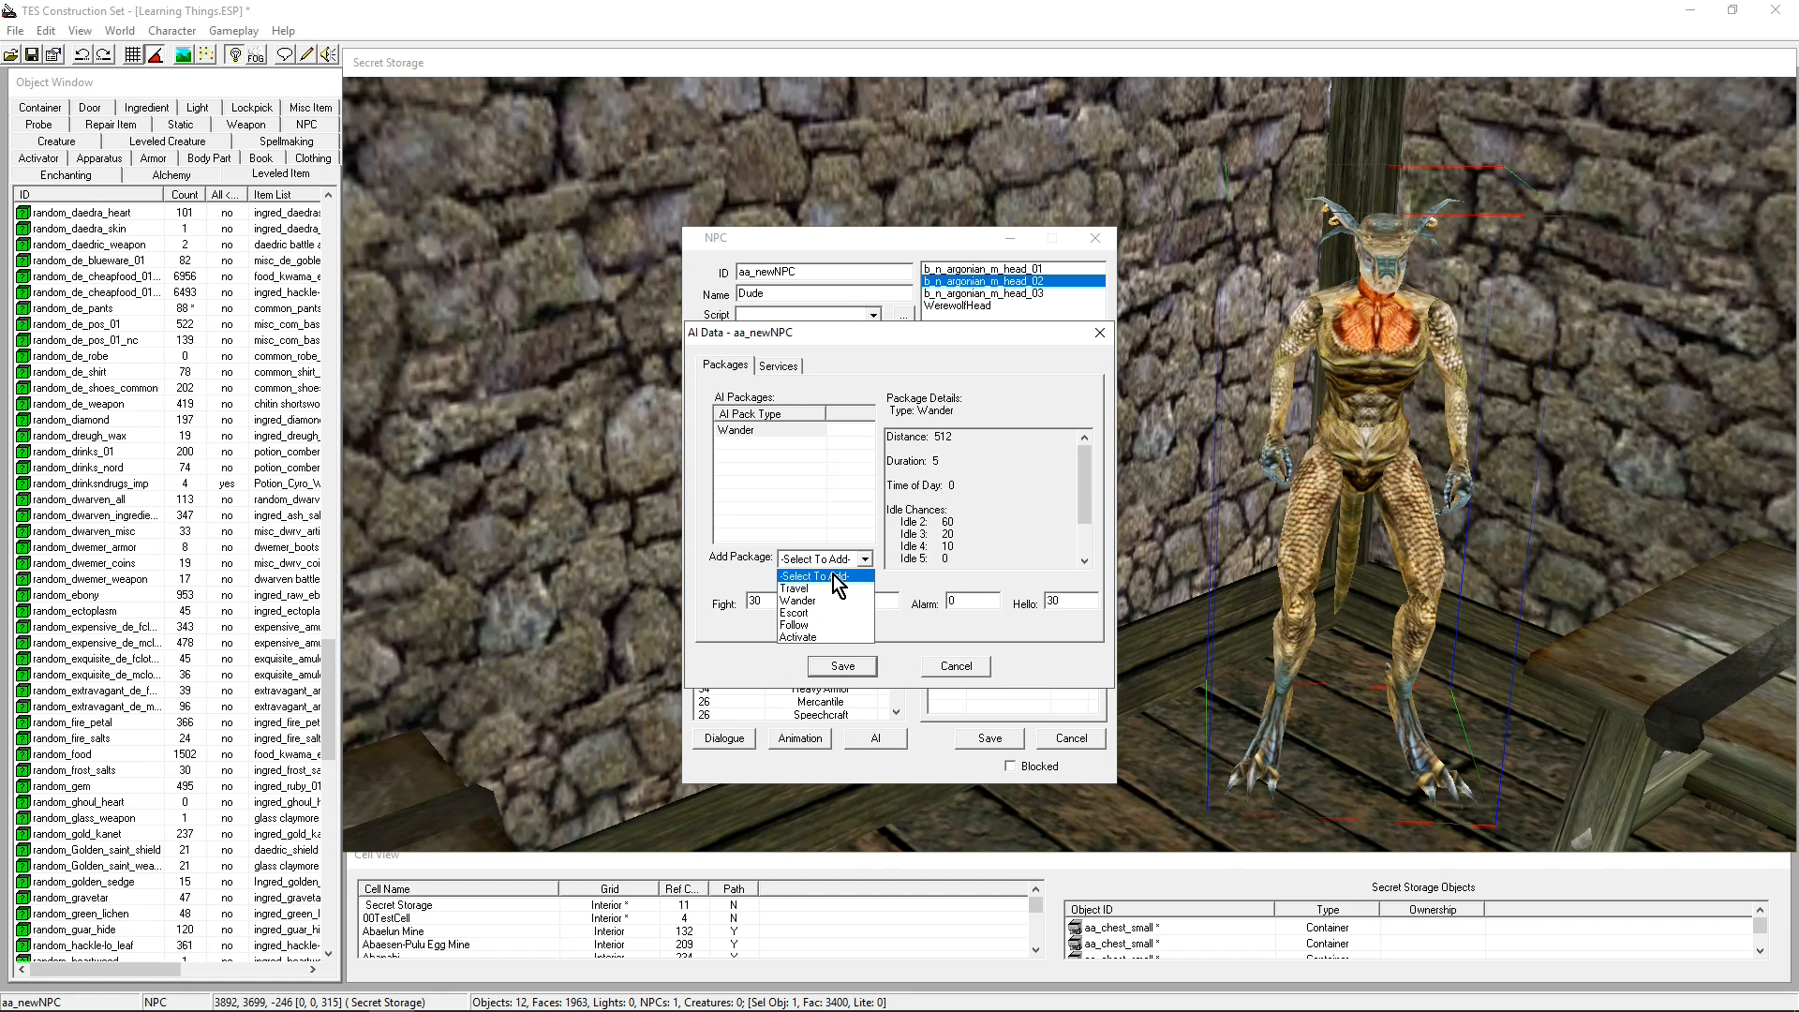
mouse_move(806, 614)
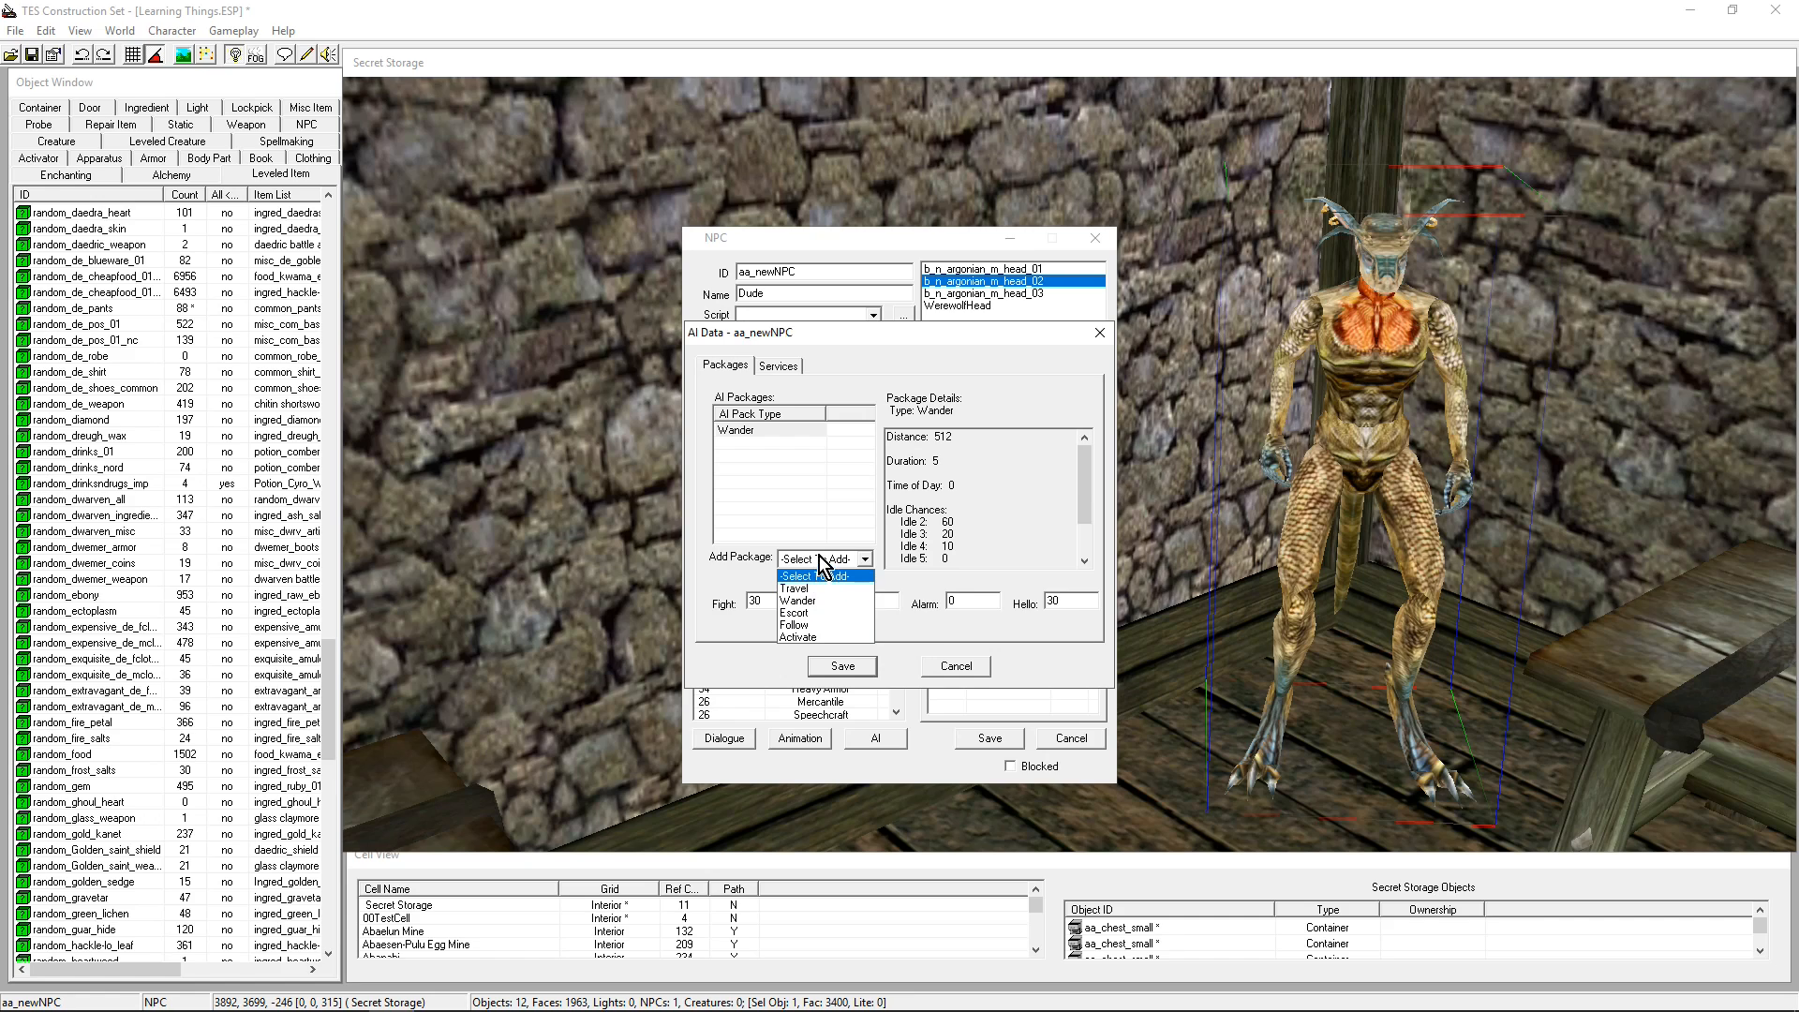
click(796, 574)
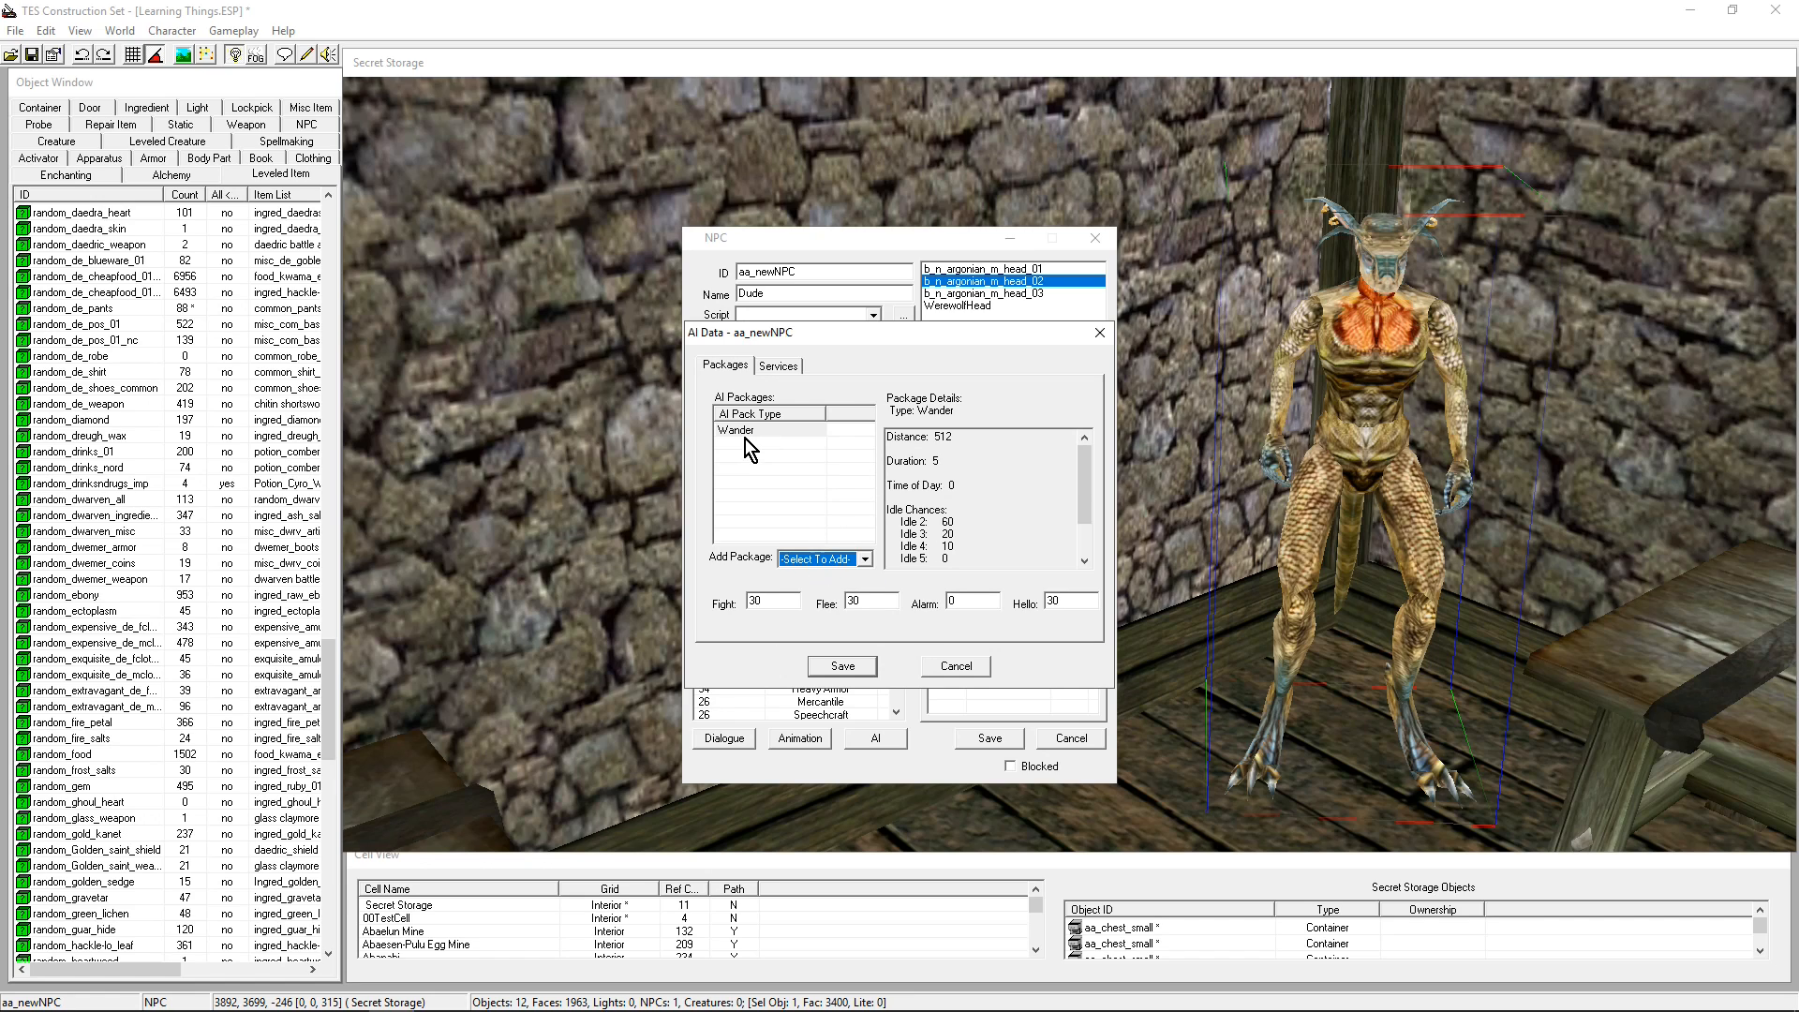
click(768, 429)
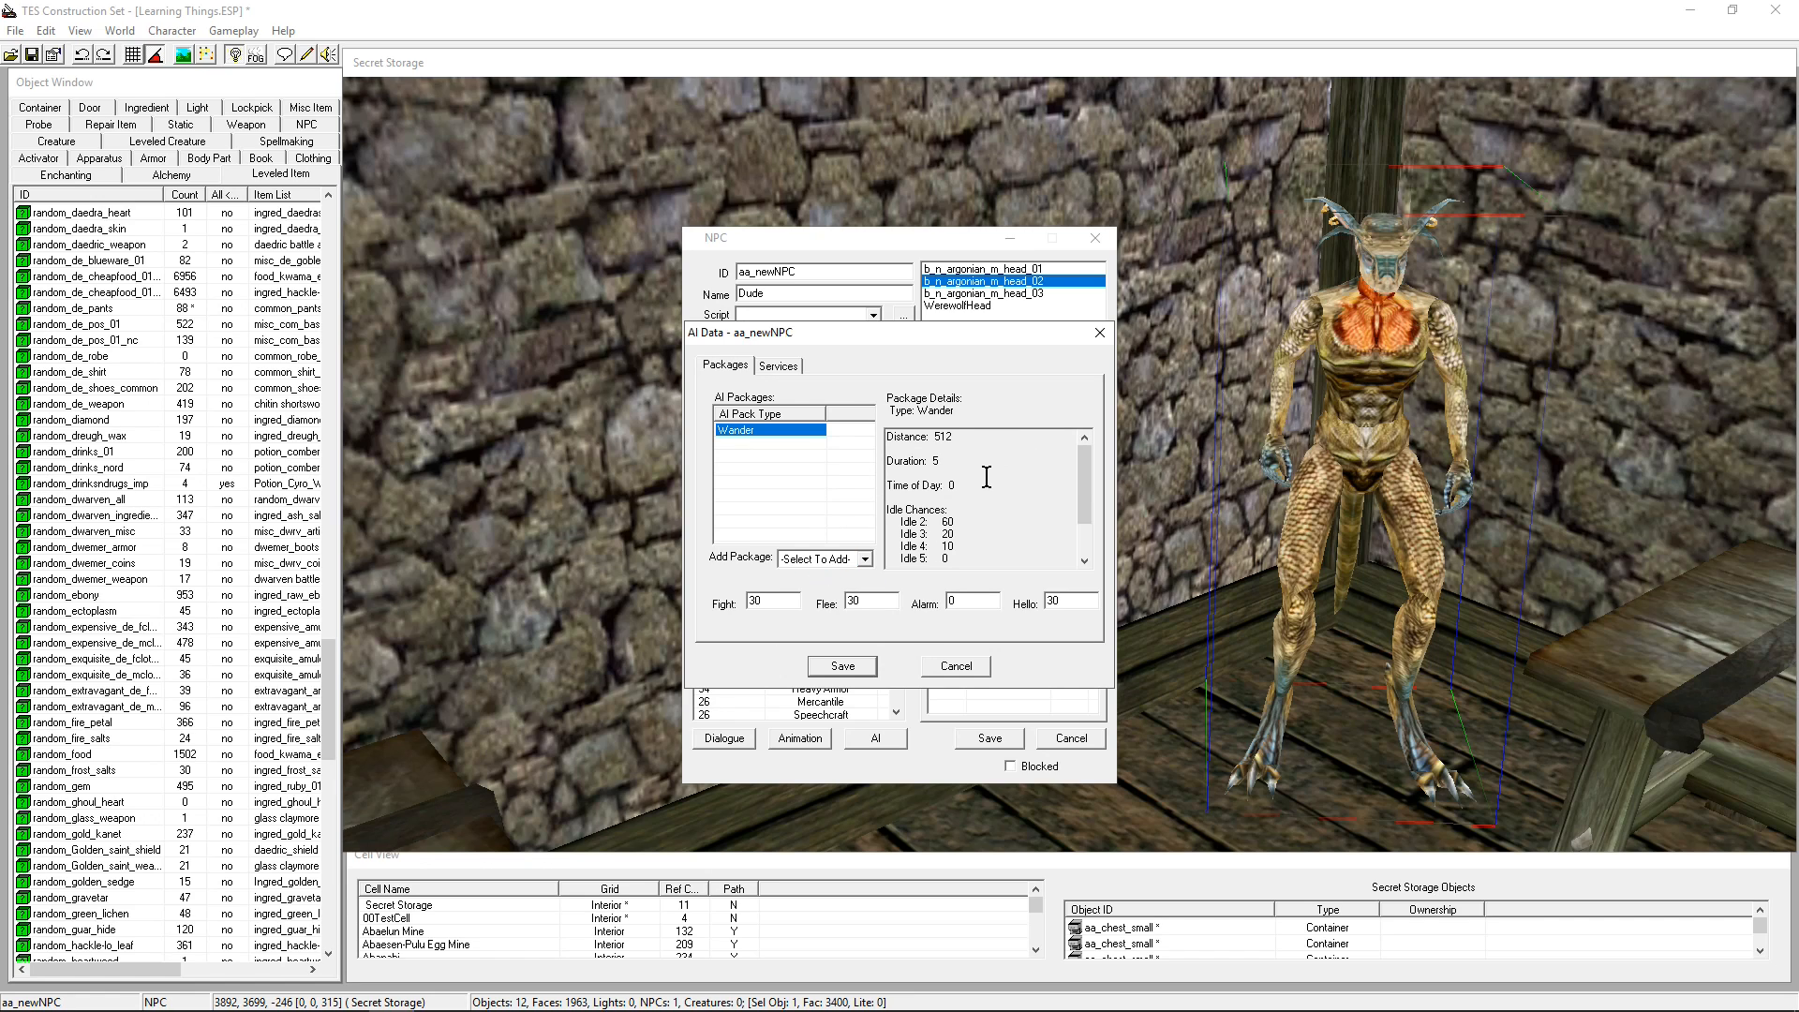
scroll(down, 3)
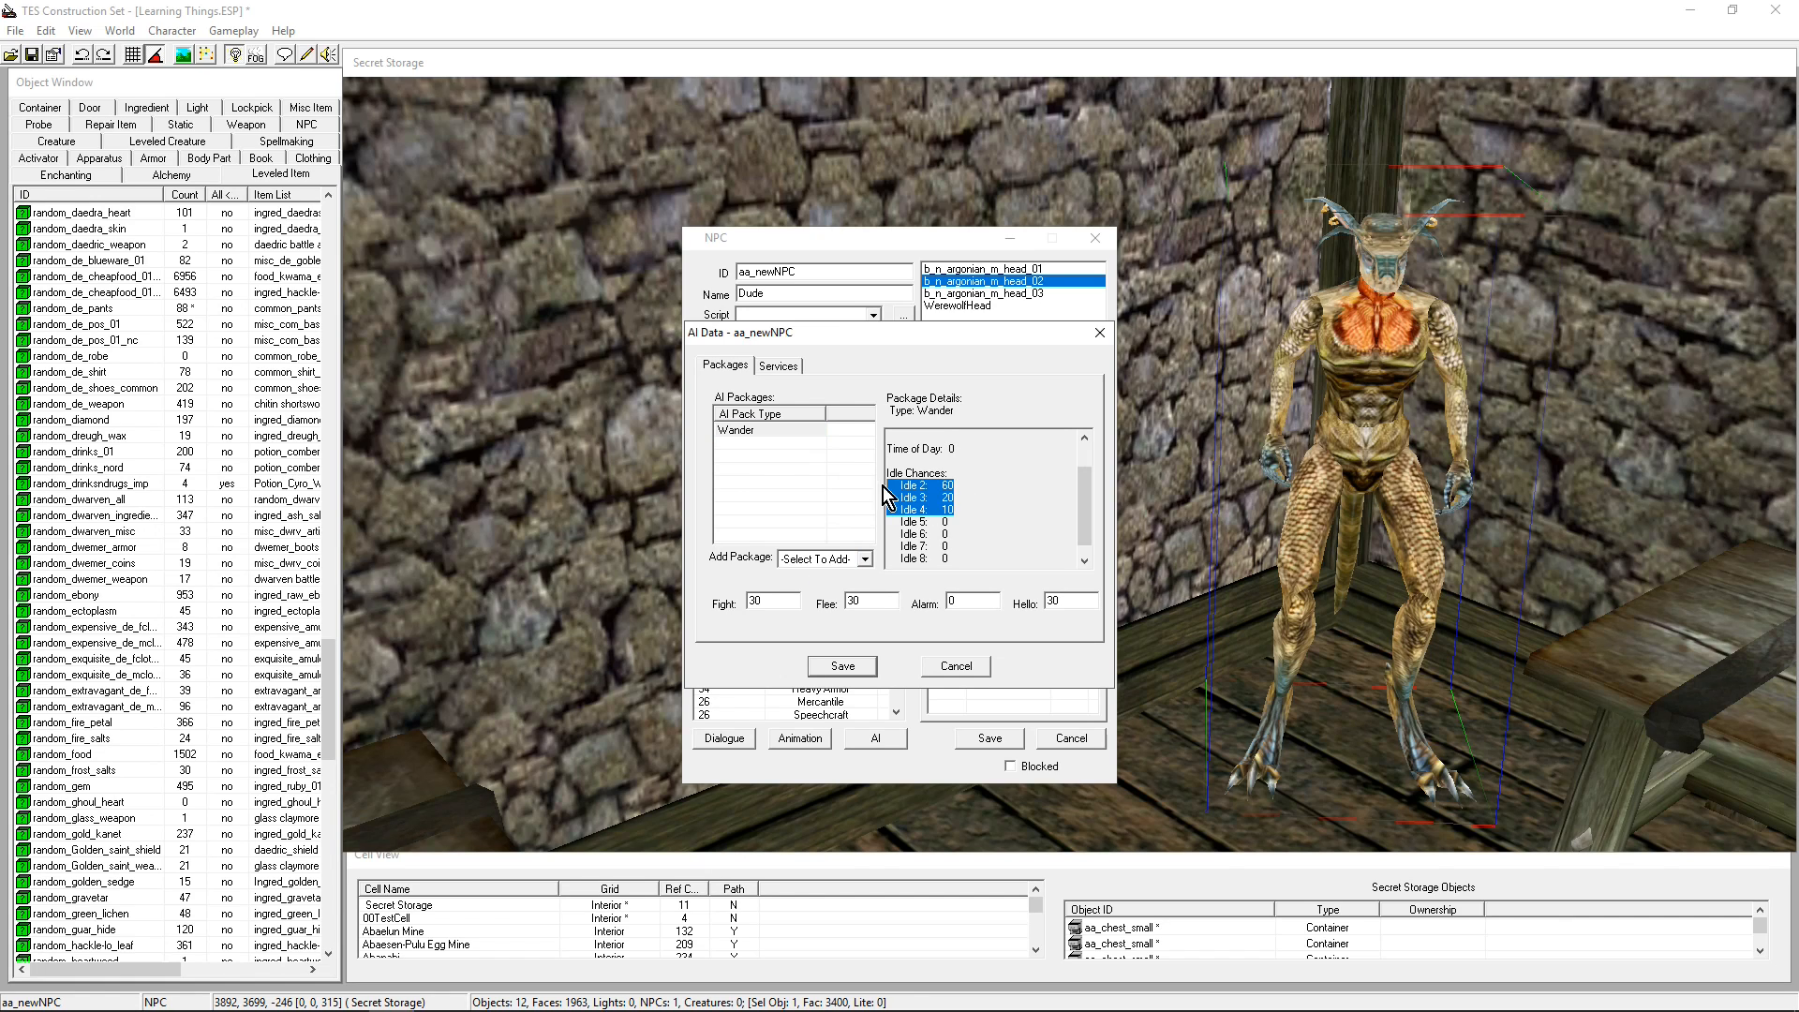
mouse_move(1007, 505)
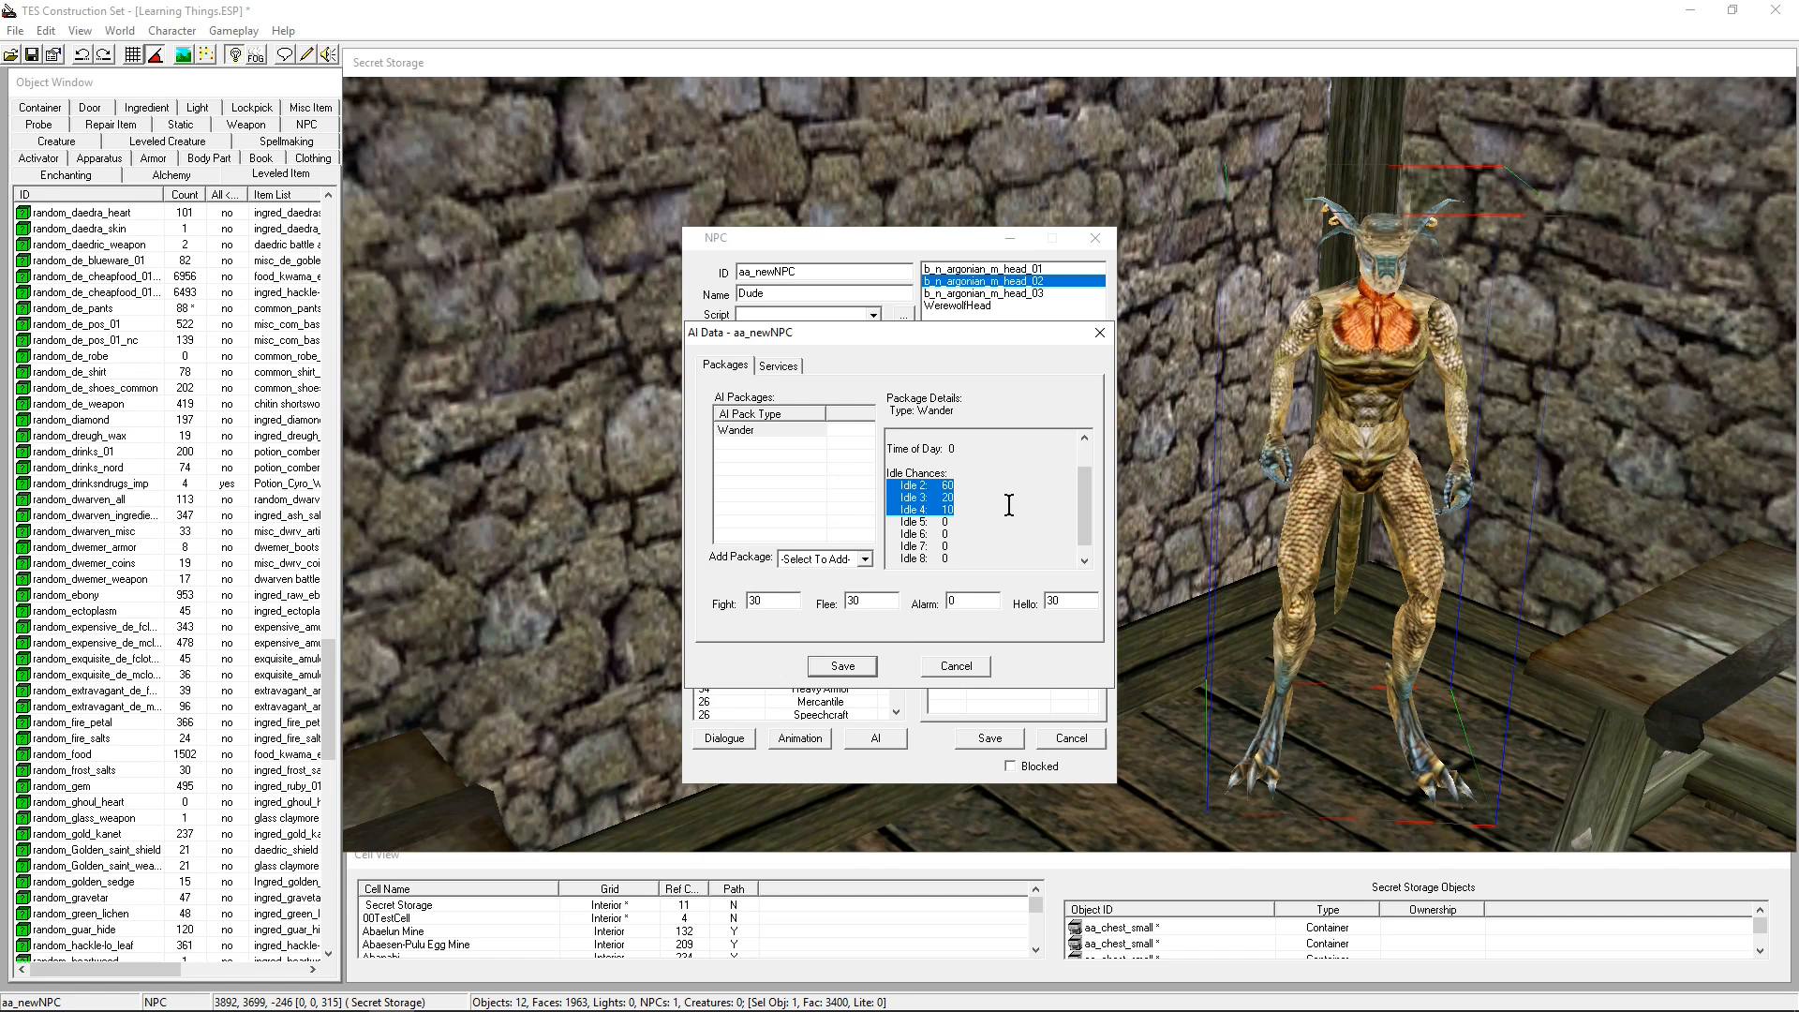
scroll(up, 3)
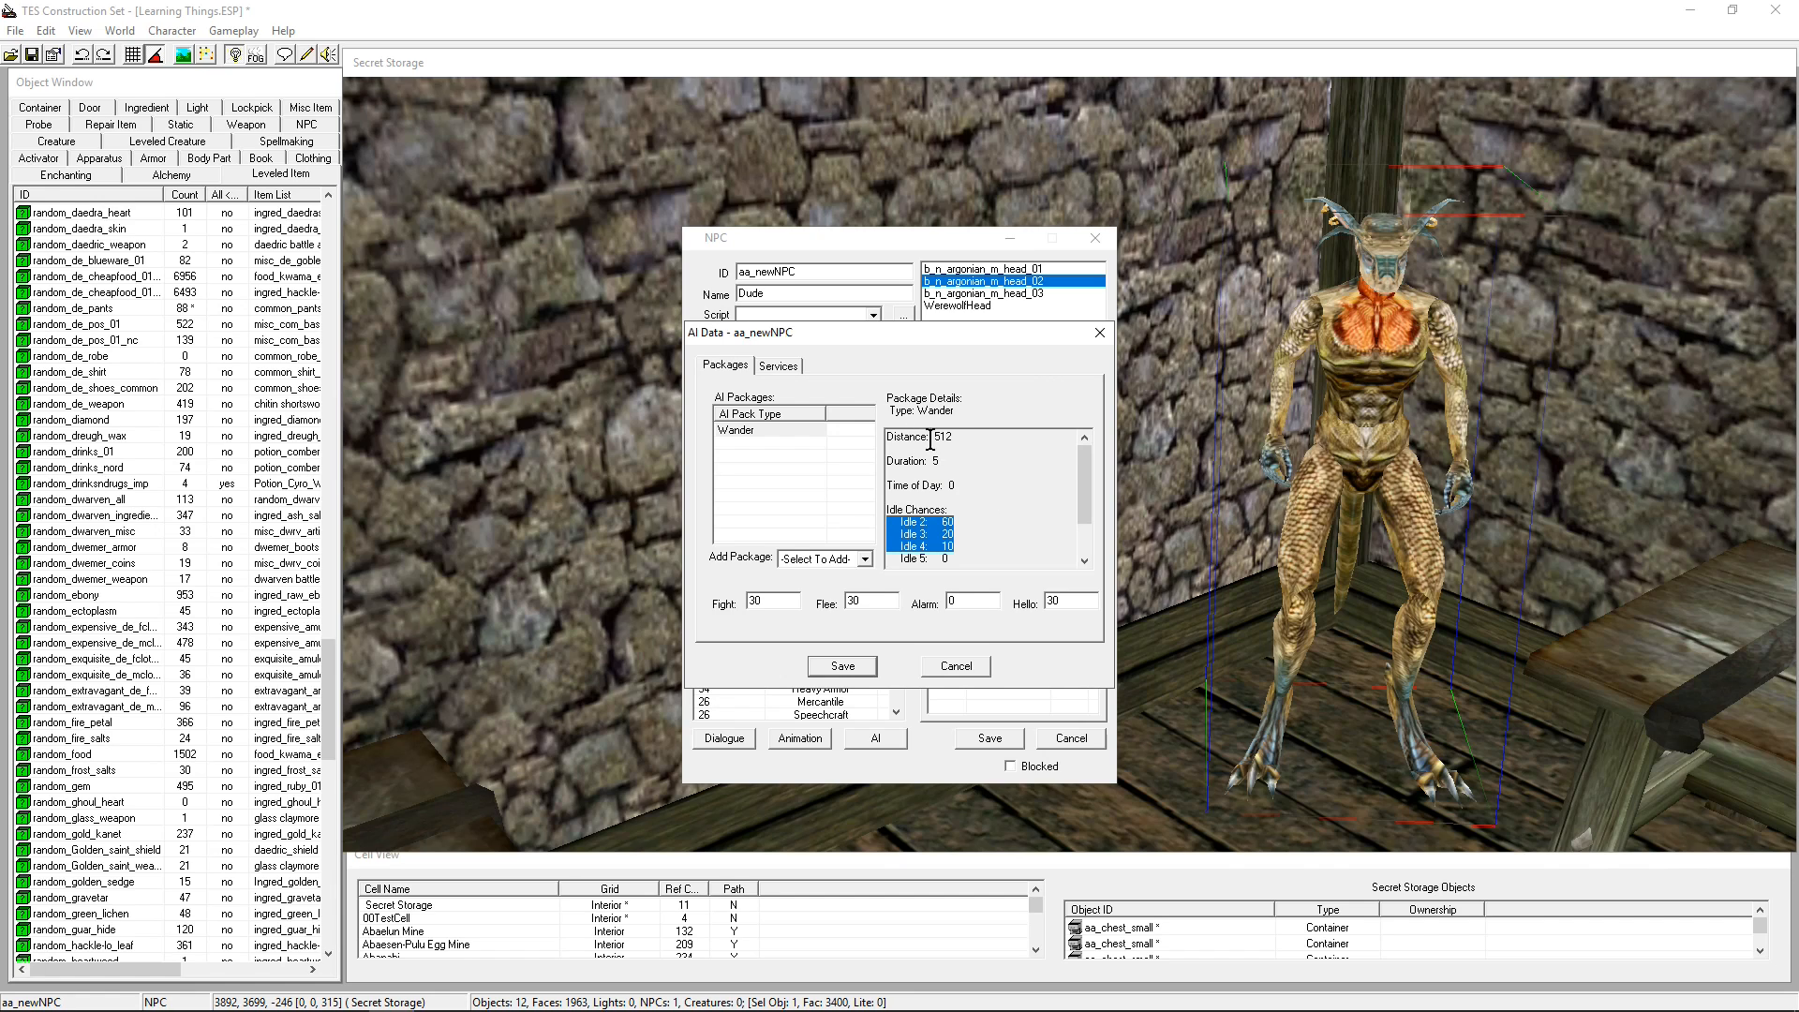
click(757, 430)
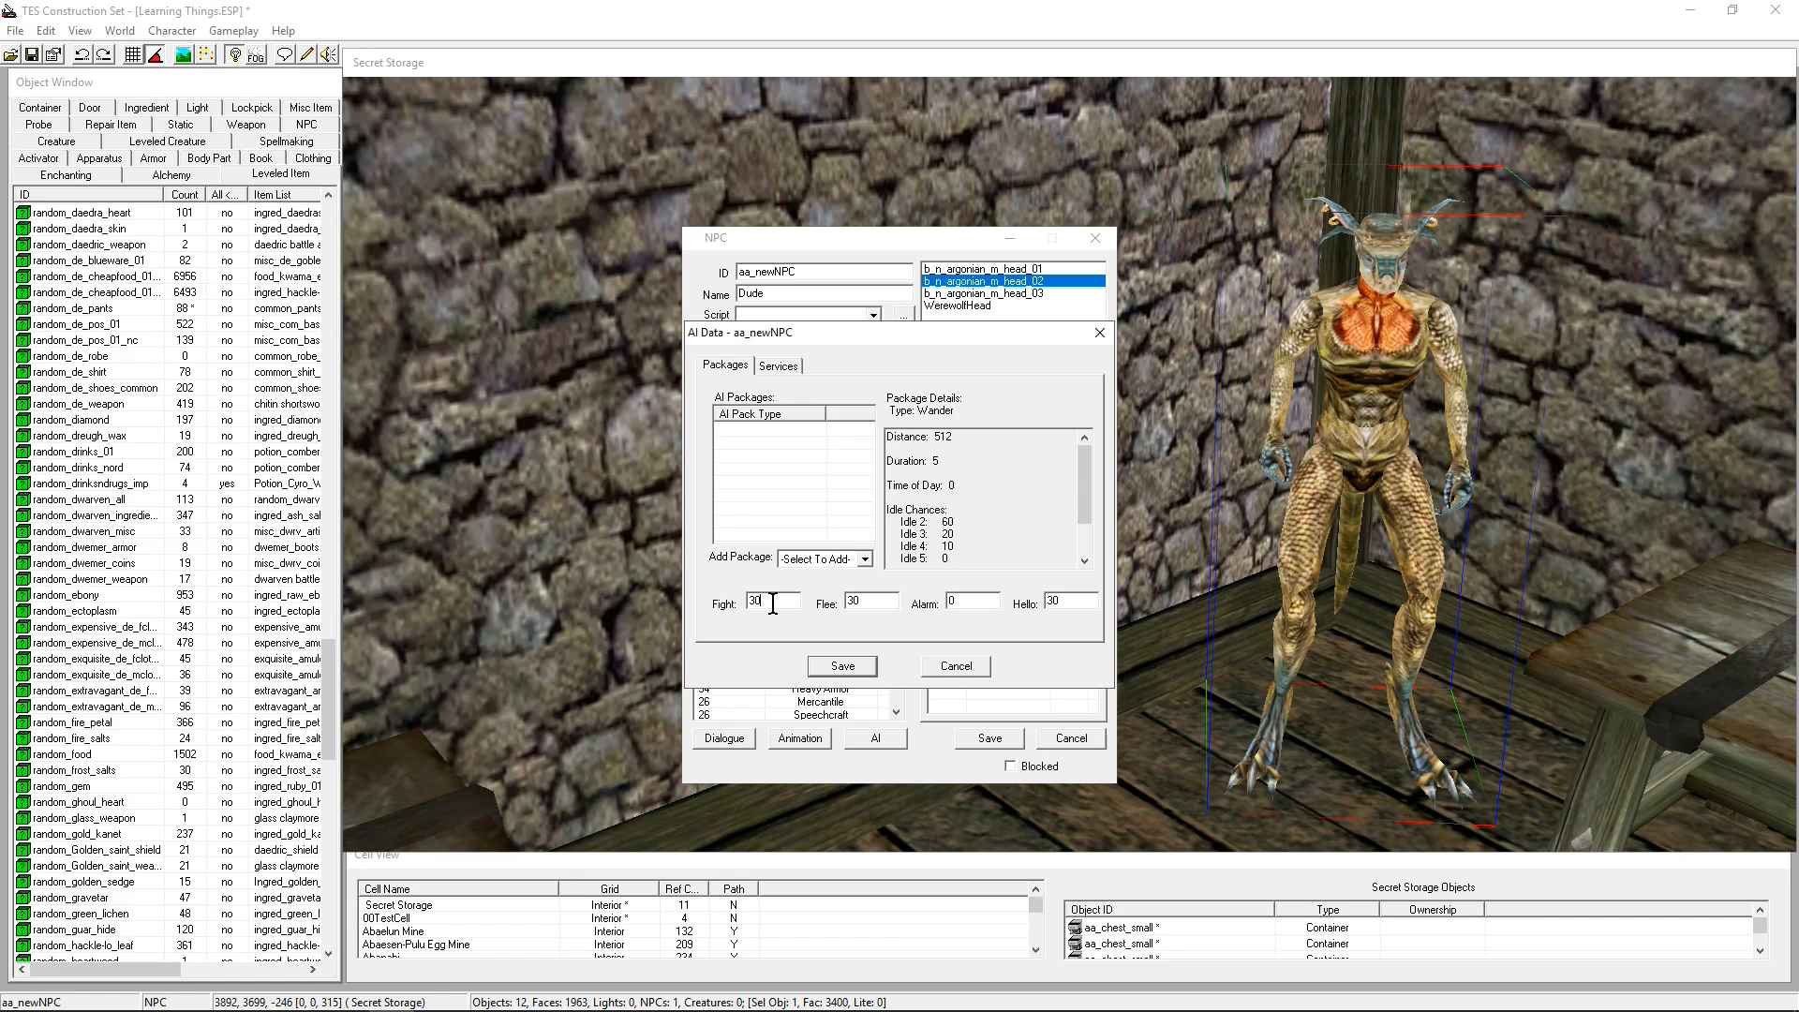
Enter Fight 10, Flee 50 and Hello 10 in Dude's AI data, leaving Alarm 0
triple_click(766, 600)
text(10)
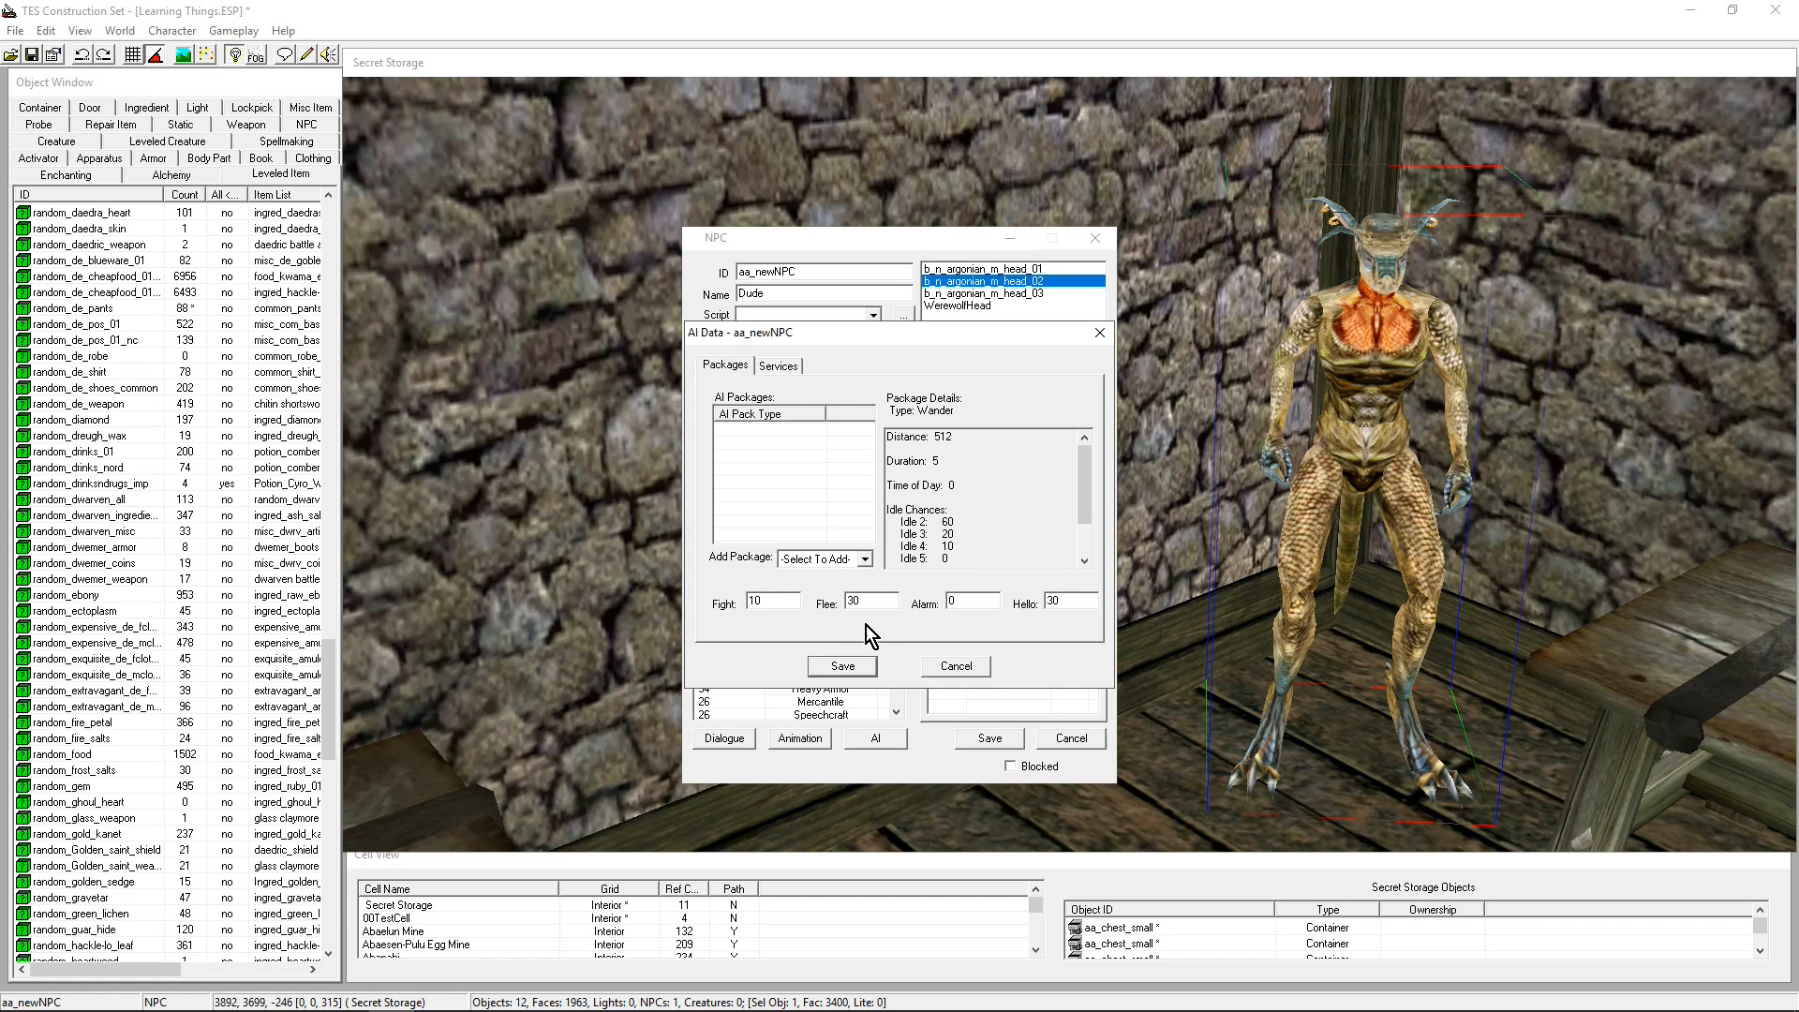
triple_click(868, 599)
text(50)
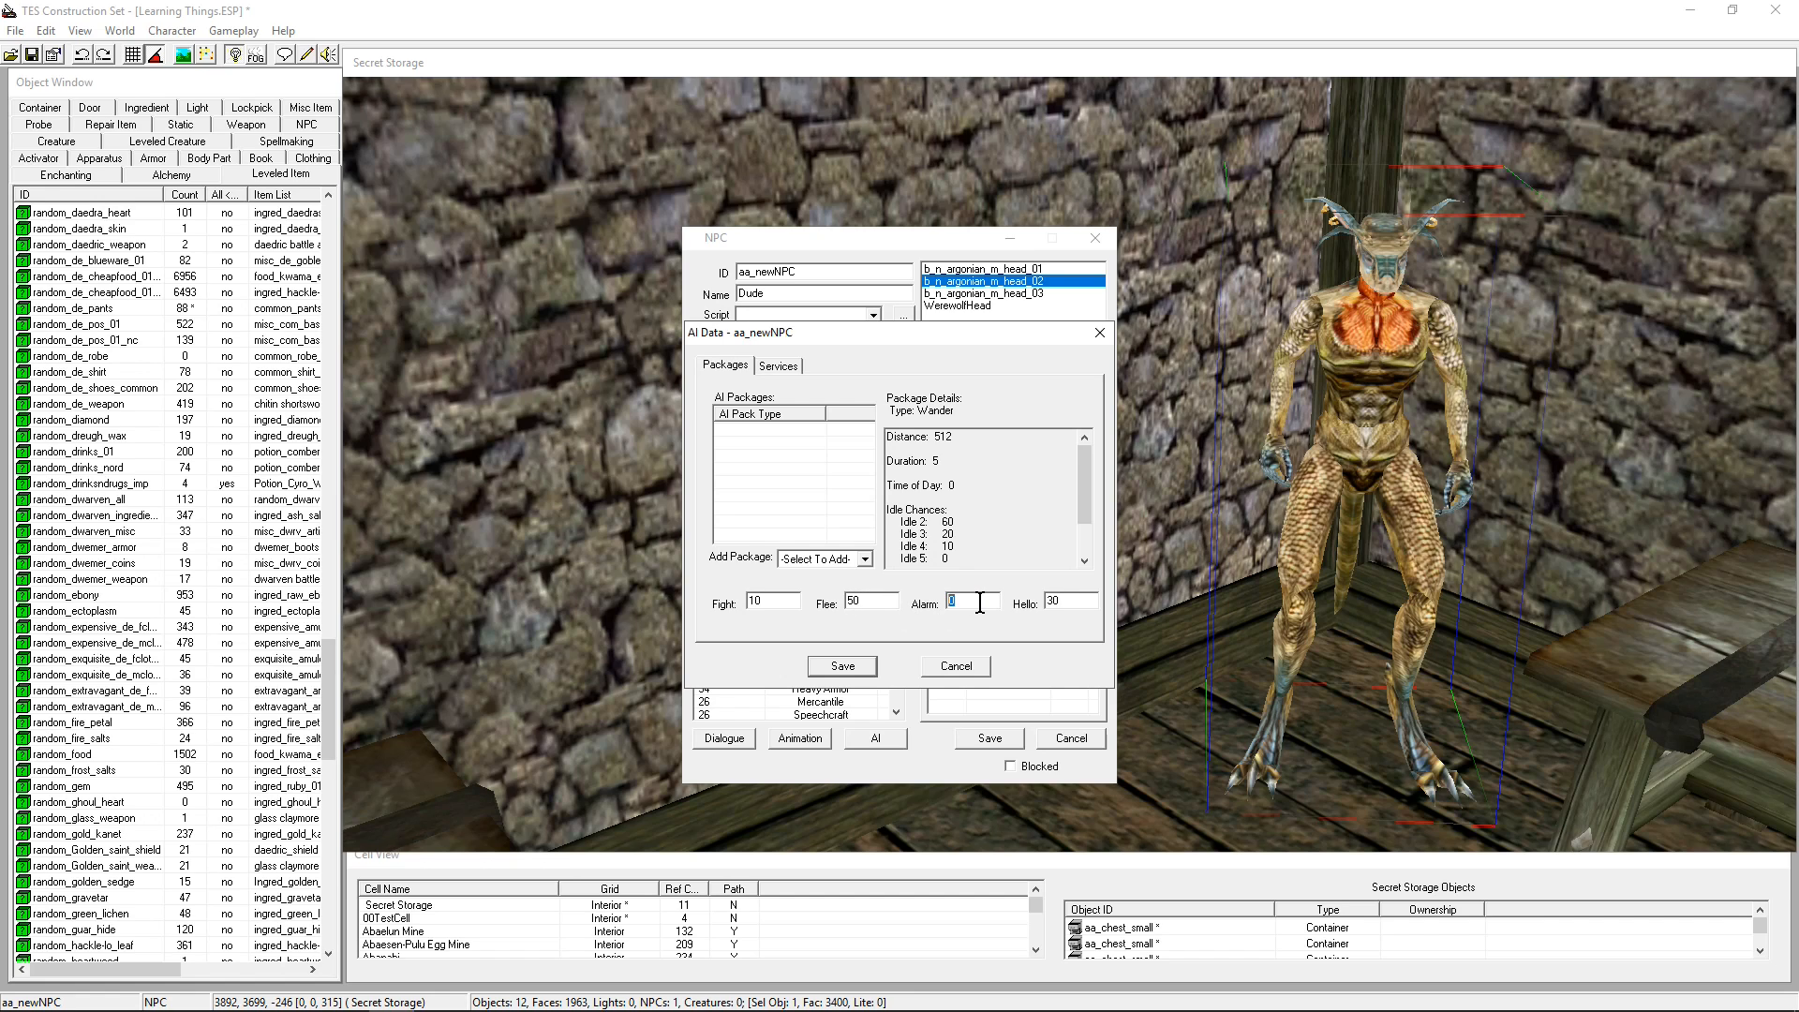
mouse_move(1038, 623)
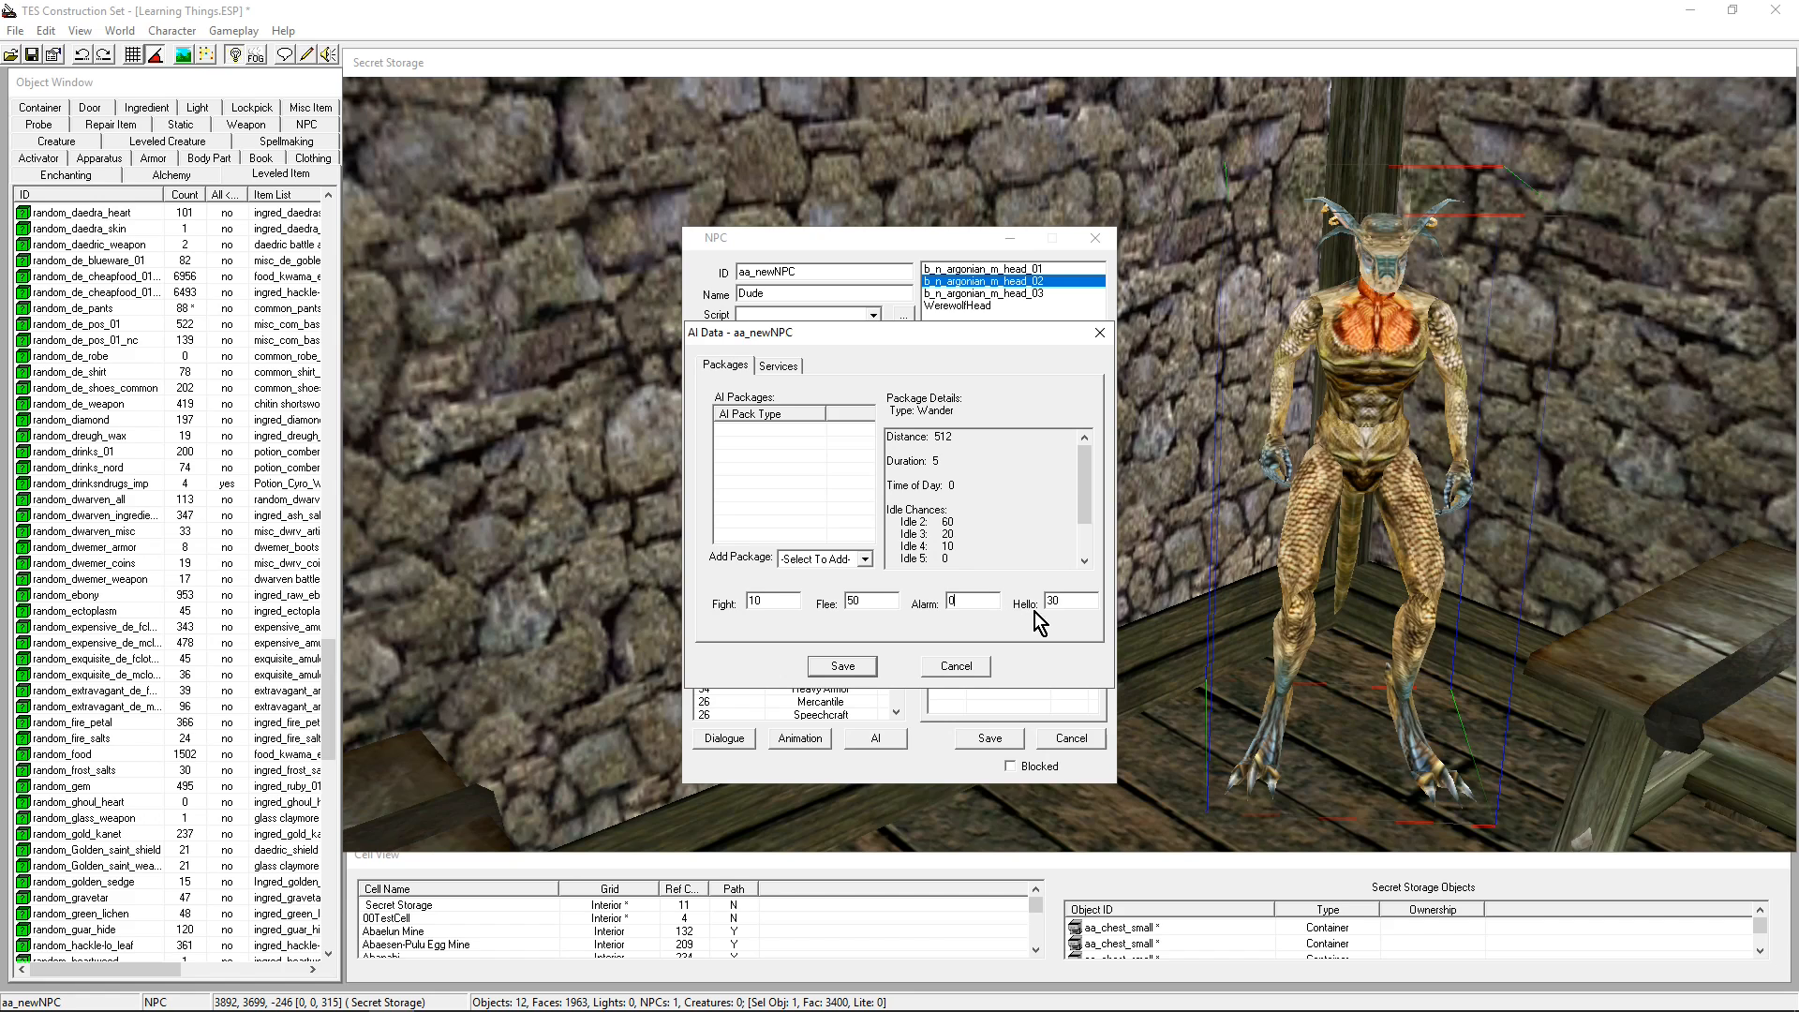
triple_click(1067, 601)
text(10)
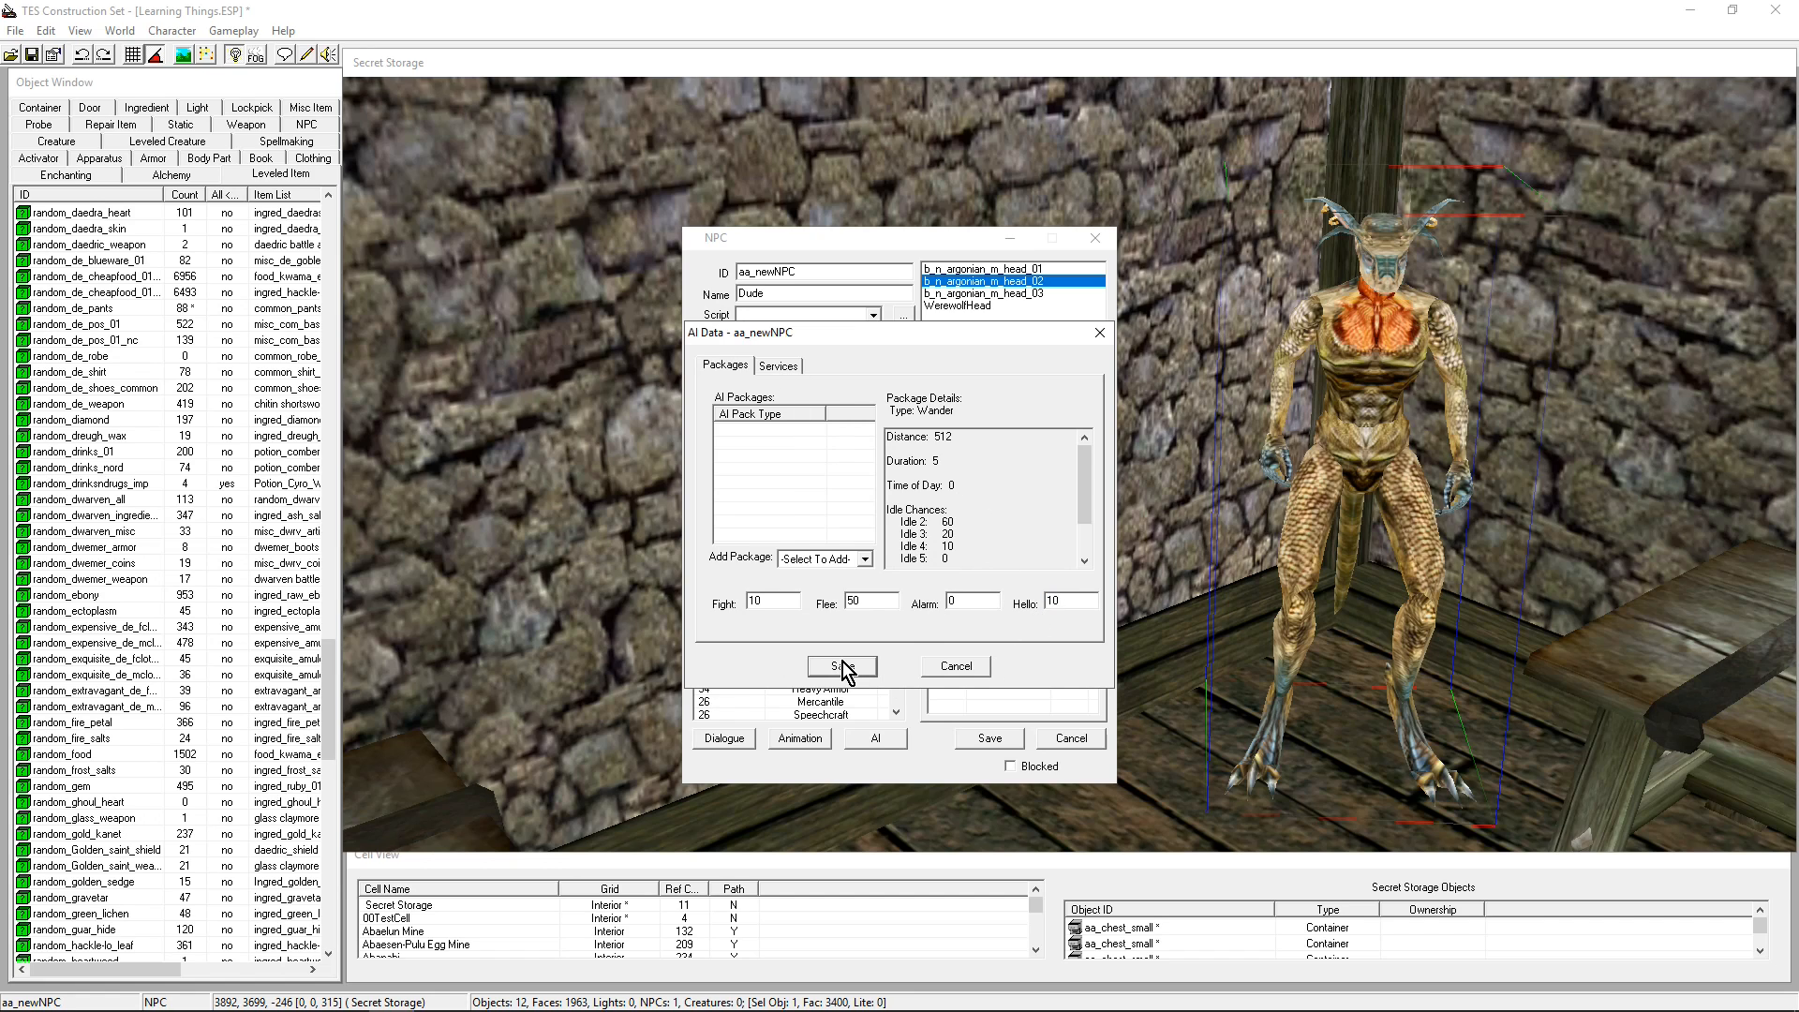
mouse_move(783, 376)
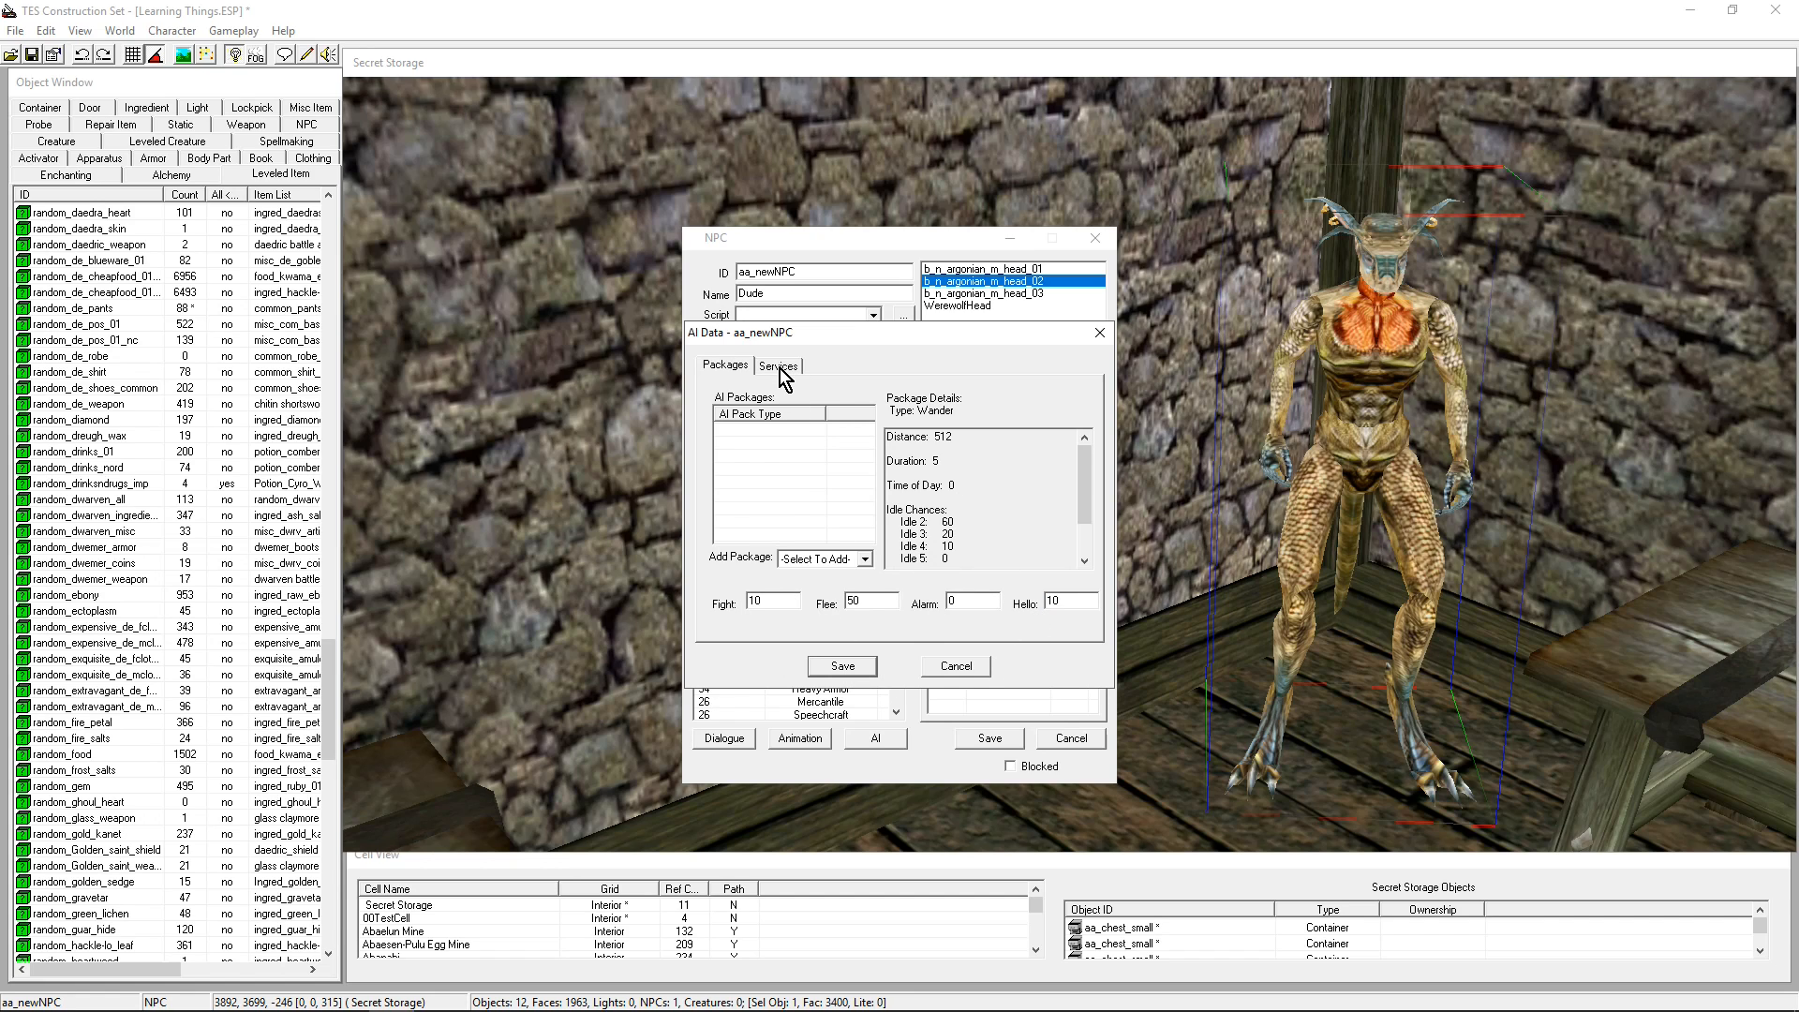
View Dude's services, set his class to Alchemist Service, and save the record
click(777, 364)
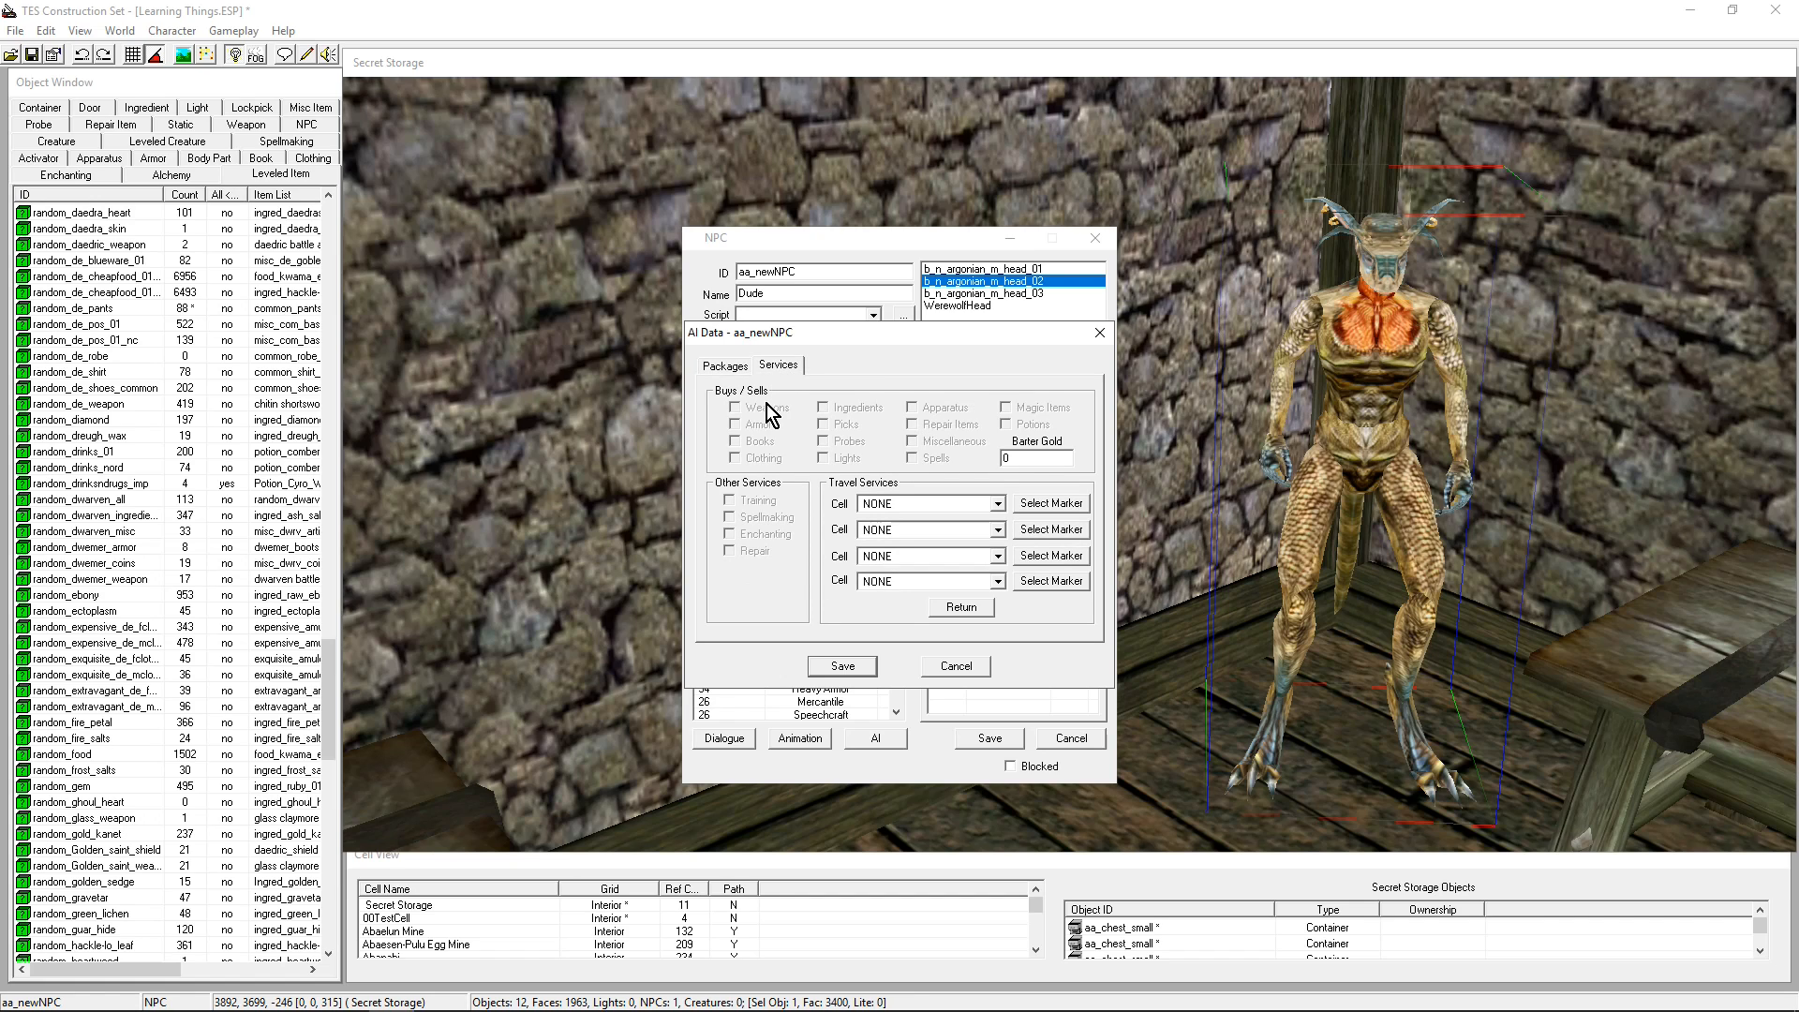
mouse_move(853, 458)
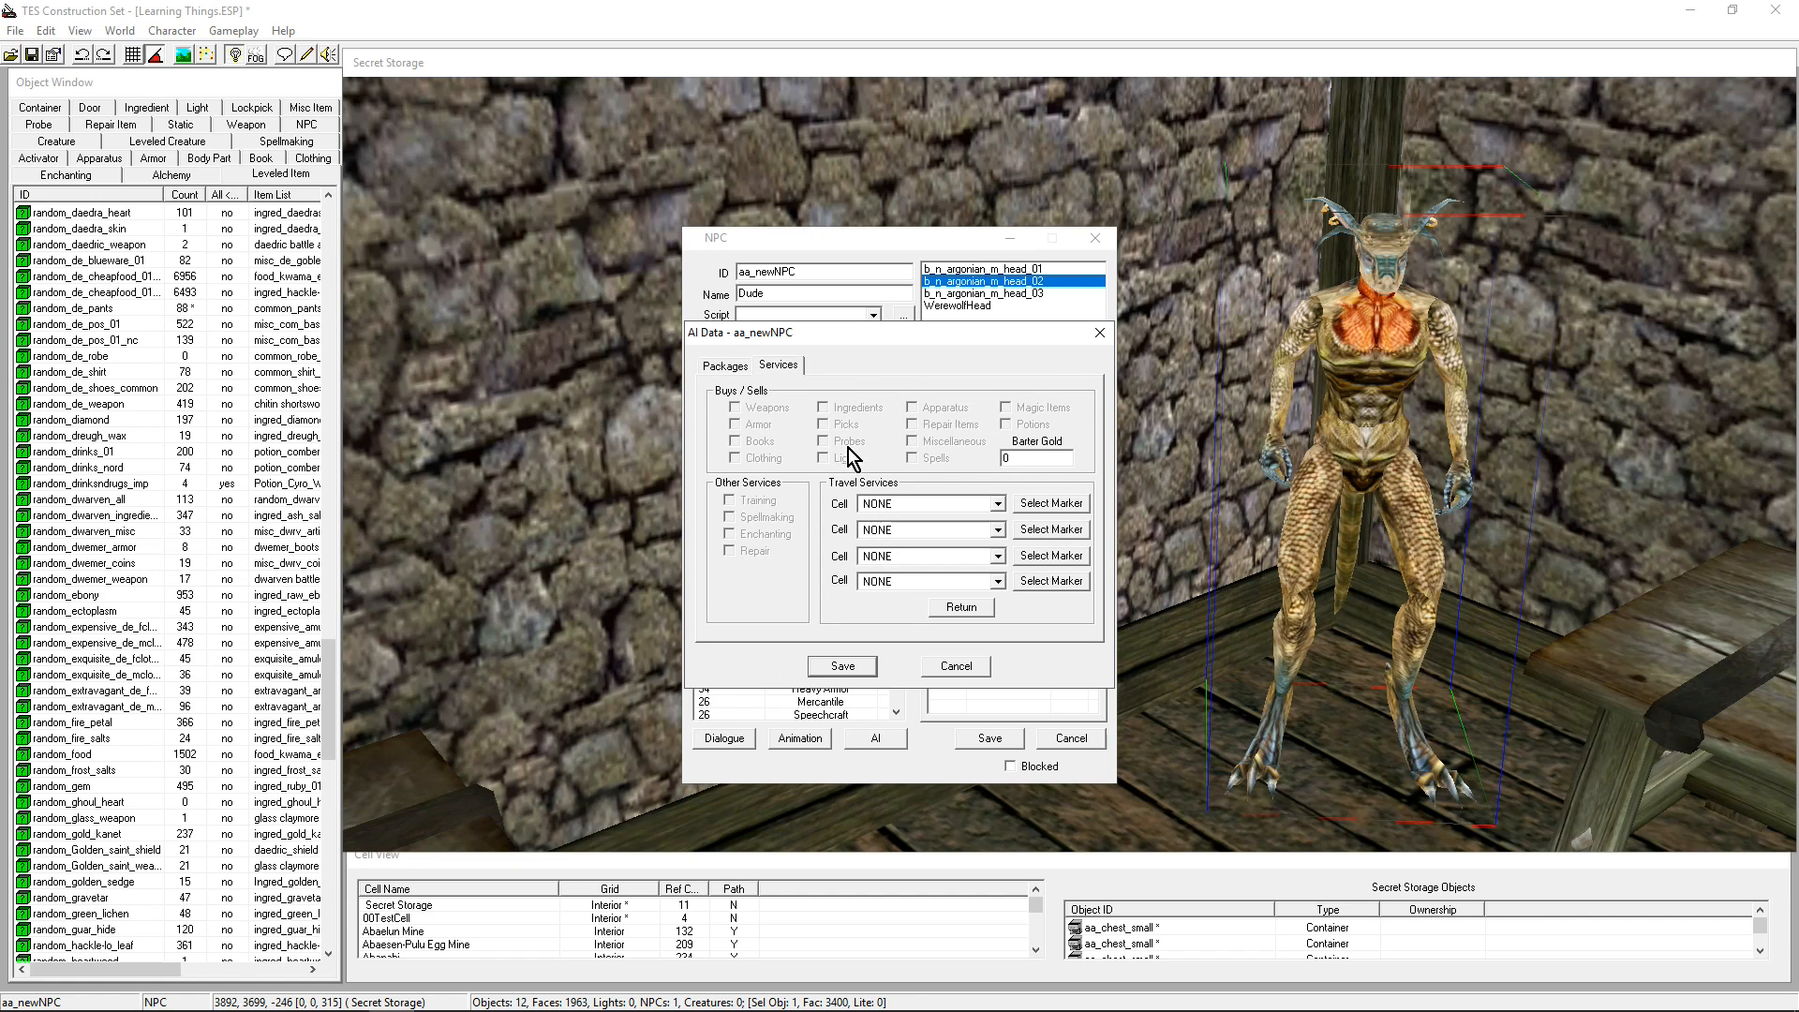
mouse_move(786, 505)
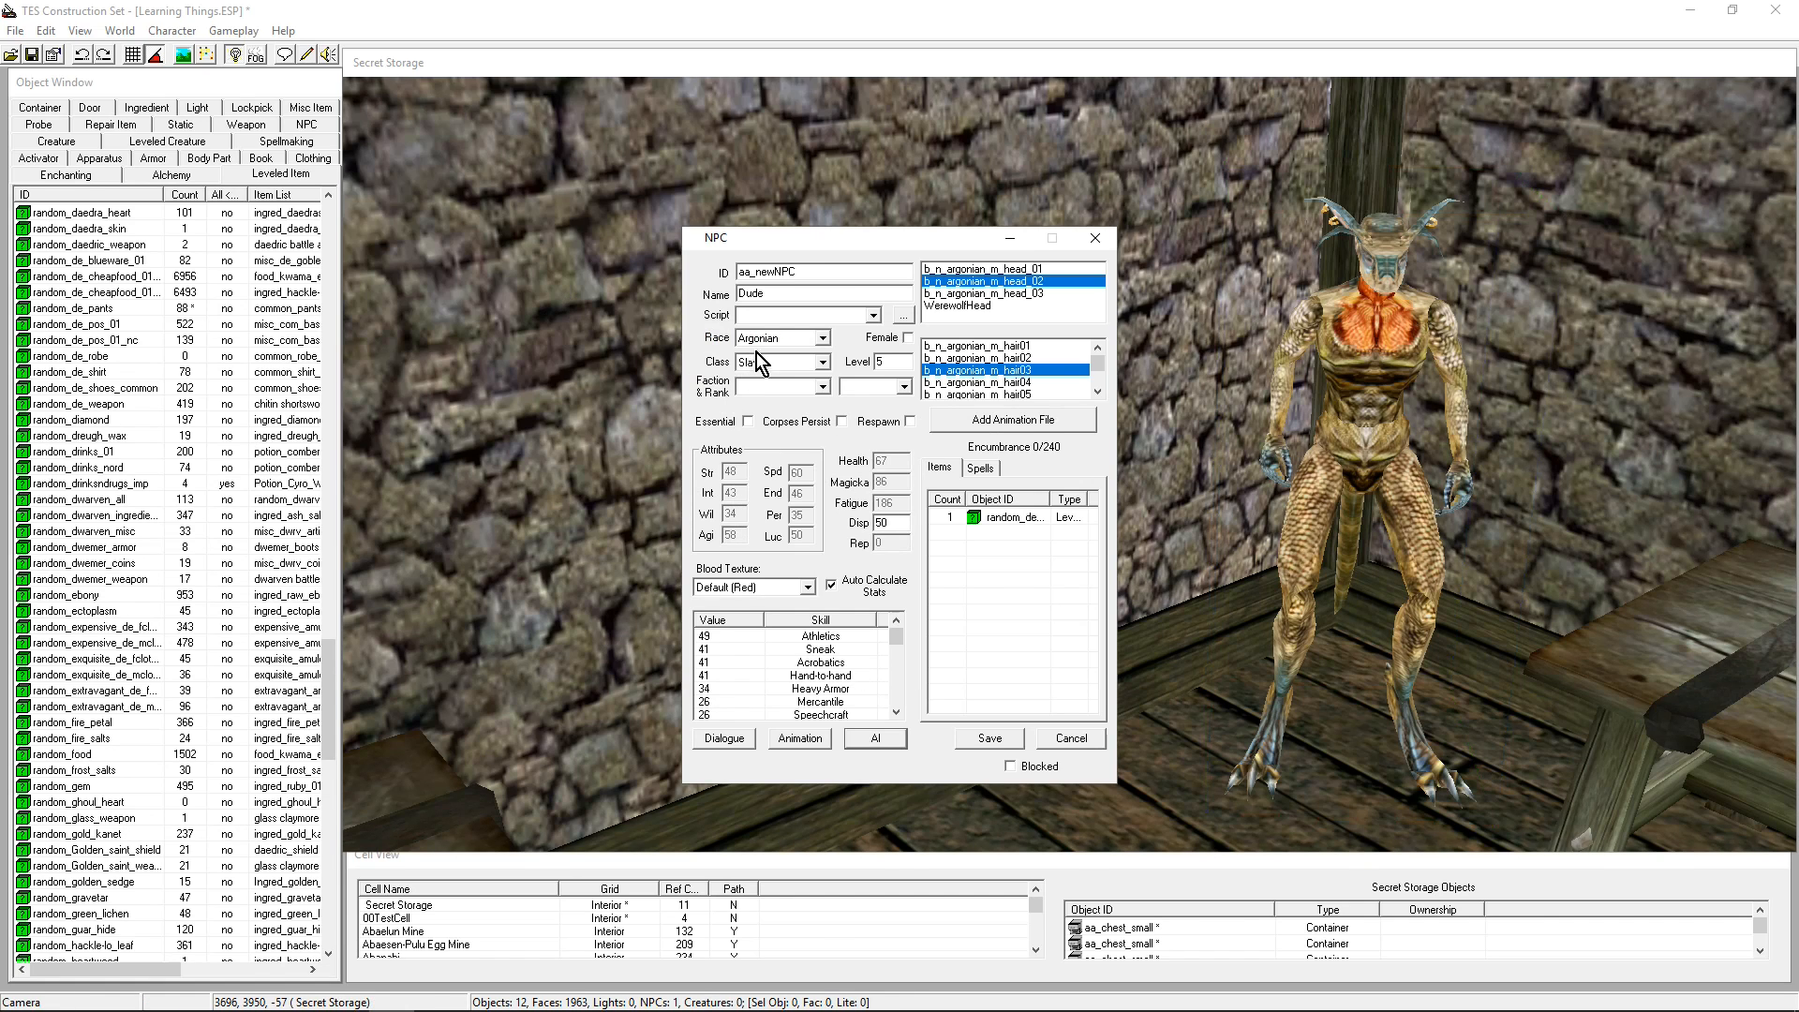
click(817, 361)
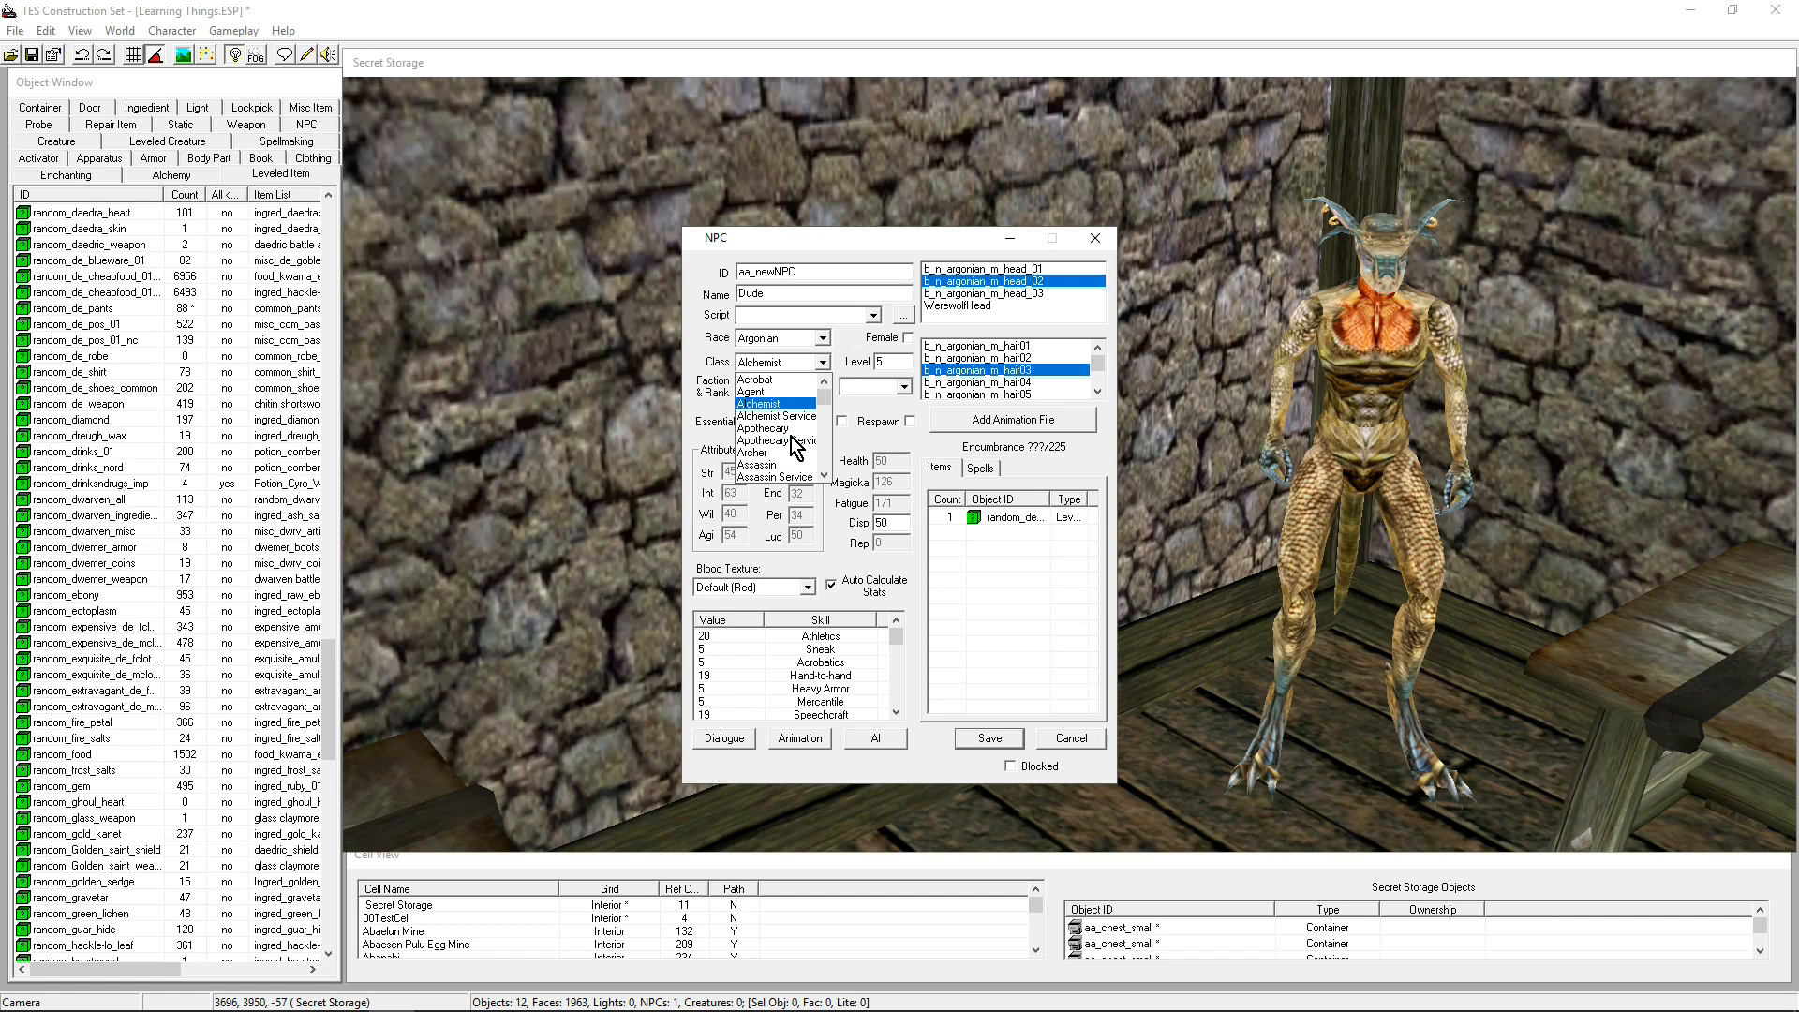
click(777, 415)
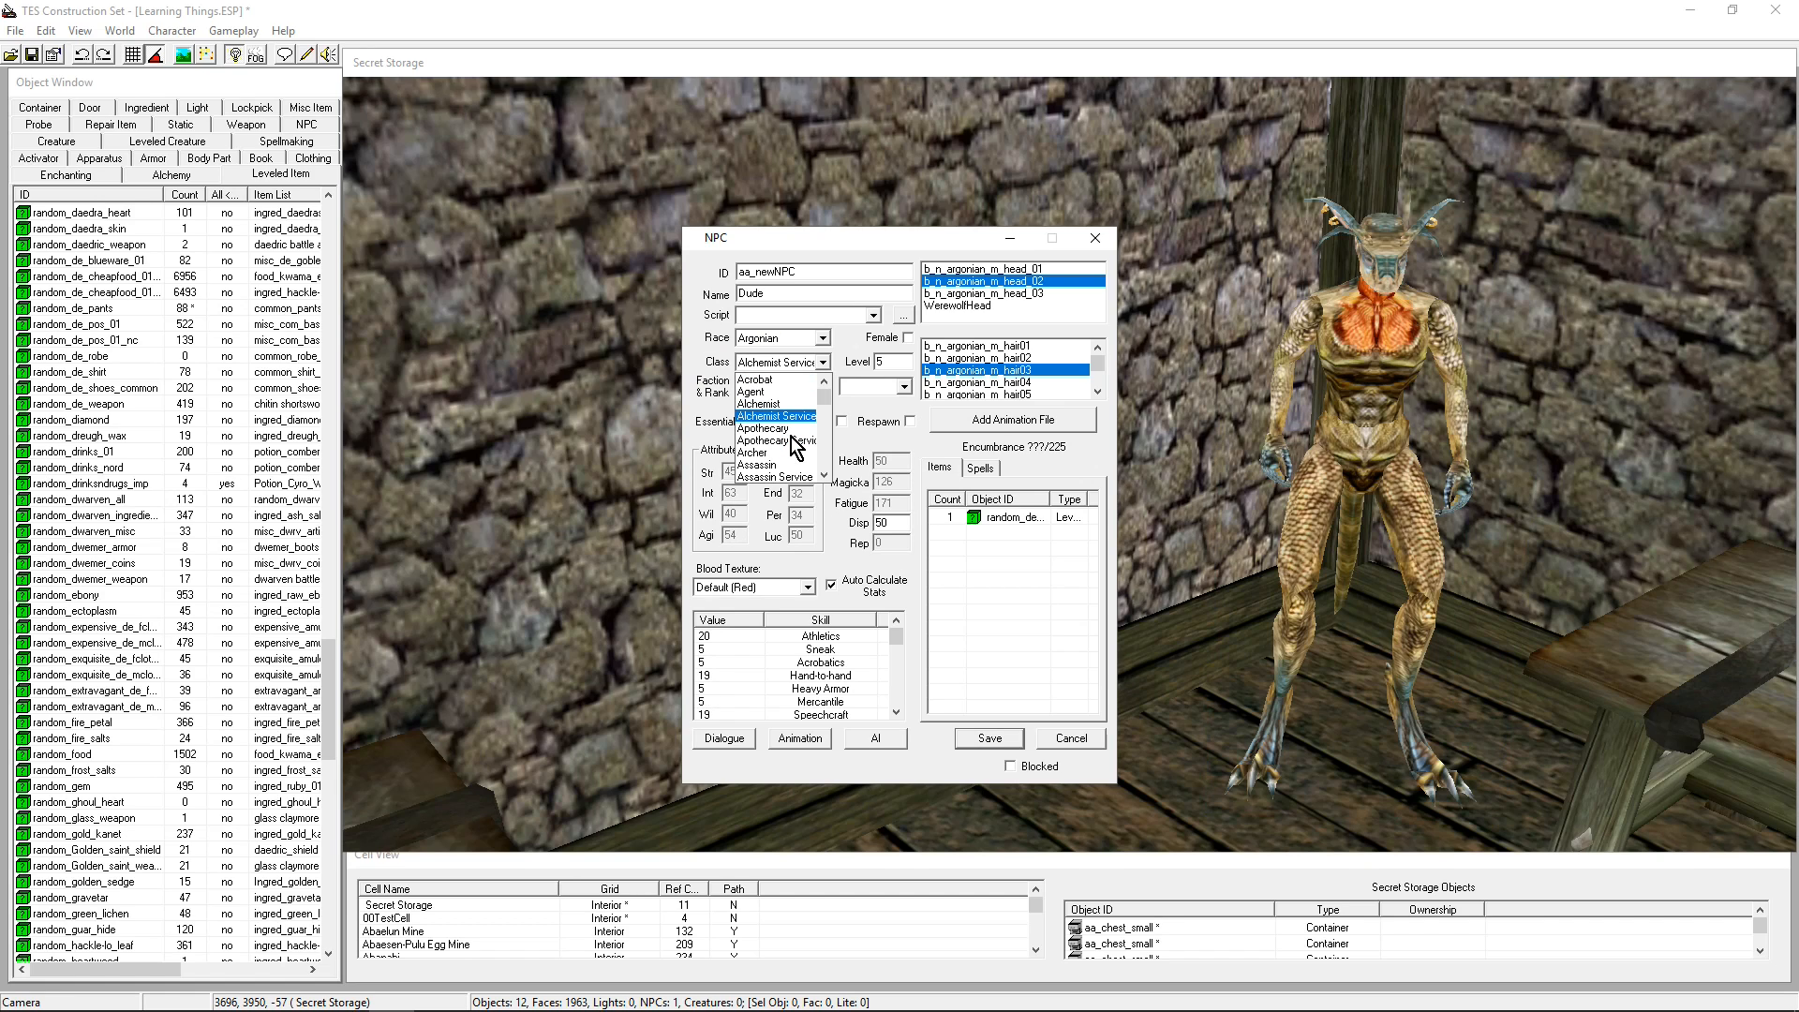
click(777, 415)
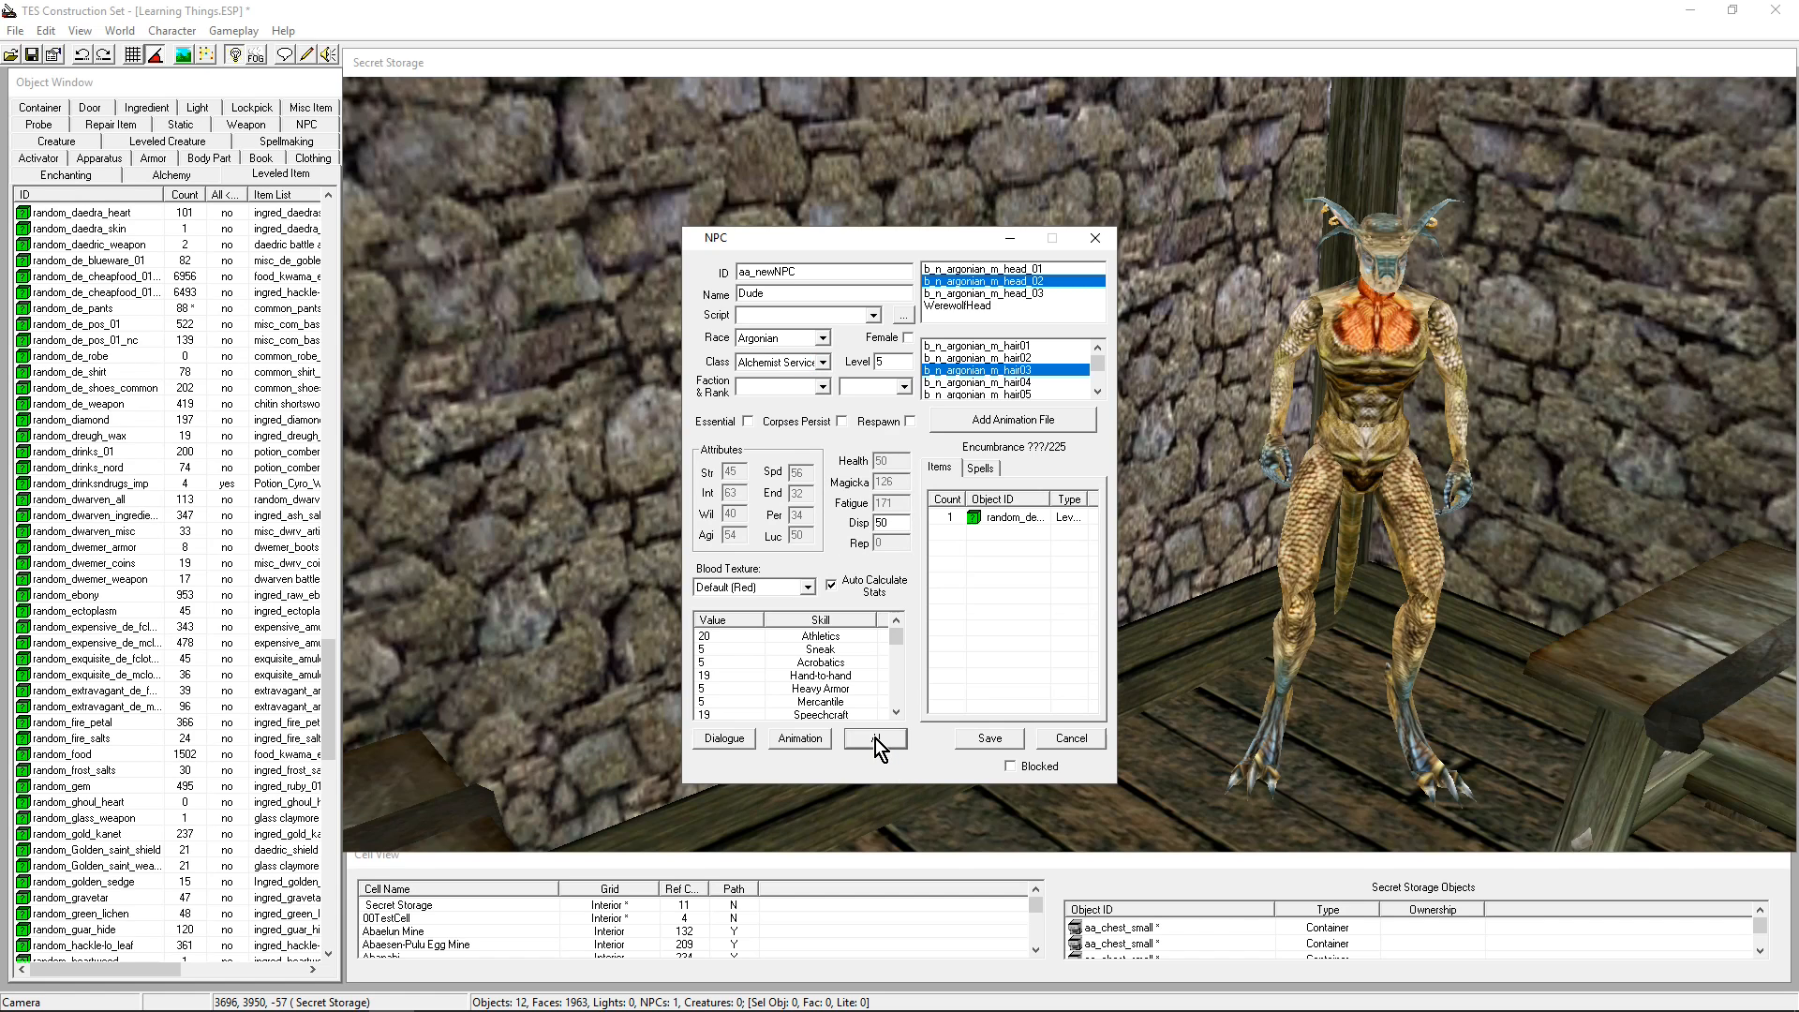
click(875, 736)
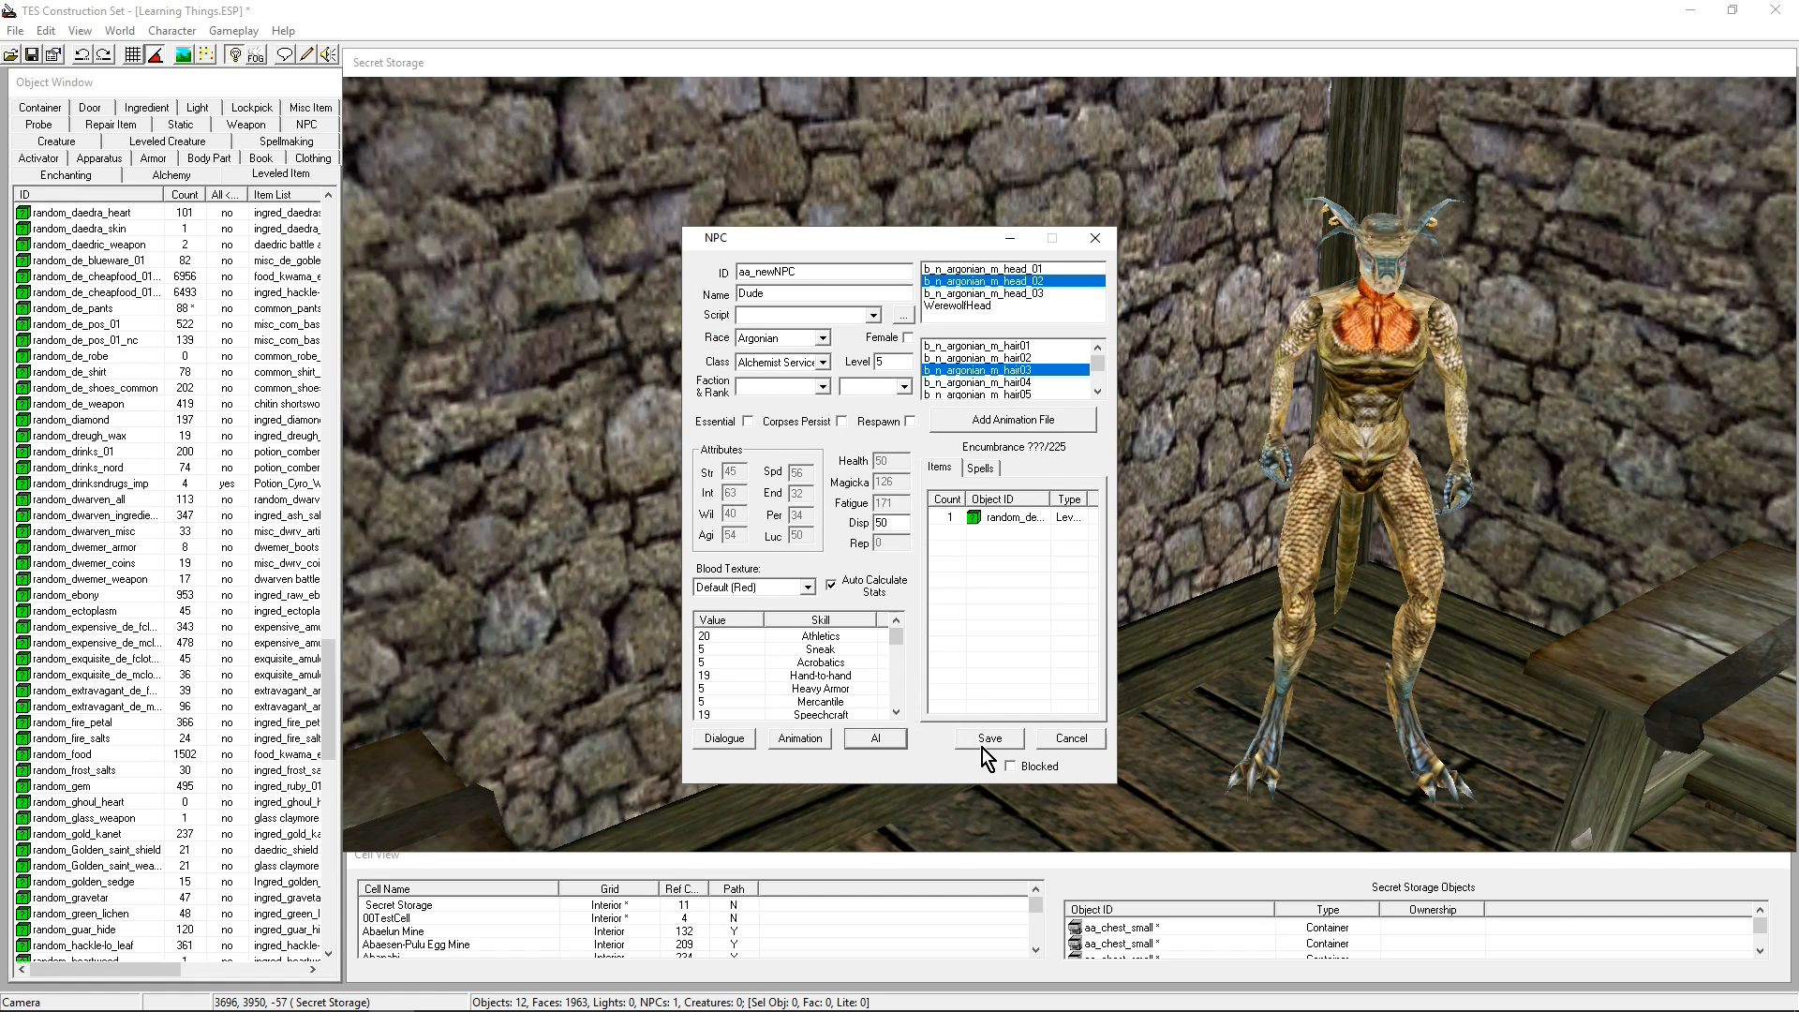
click(986, 737)
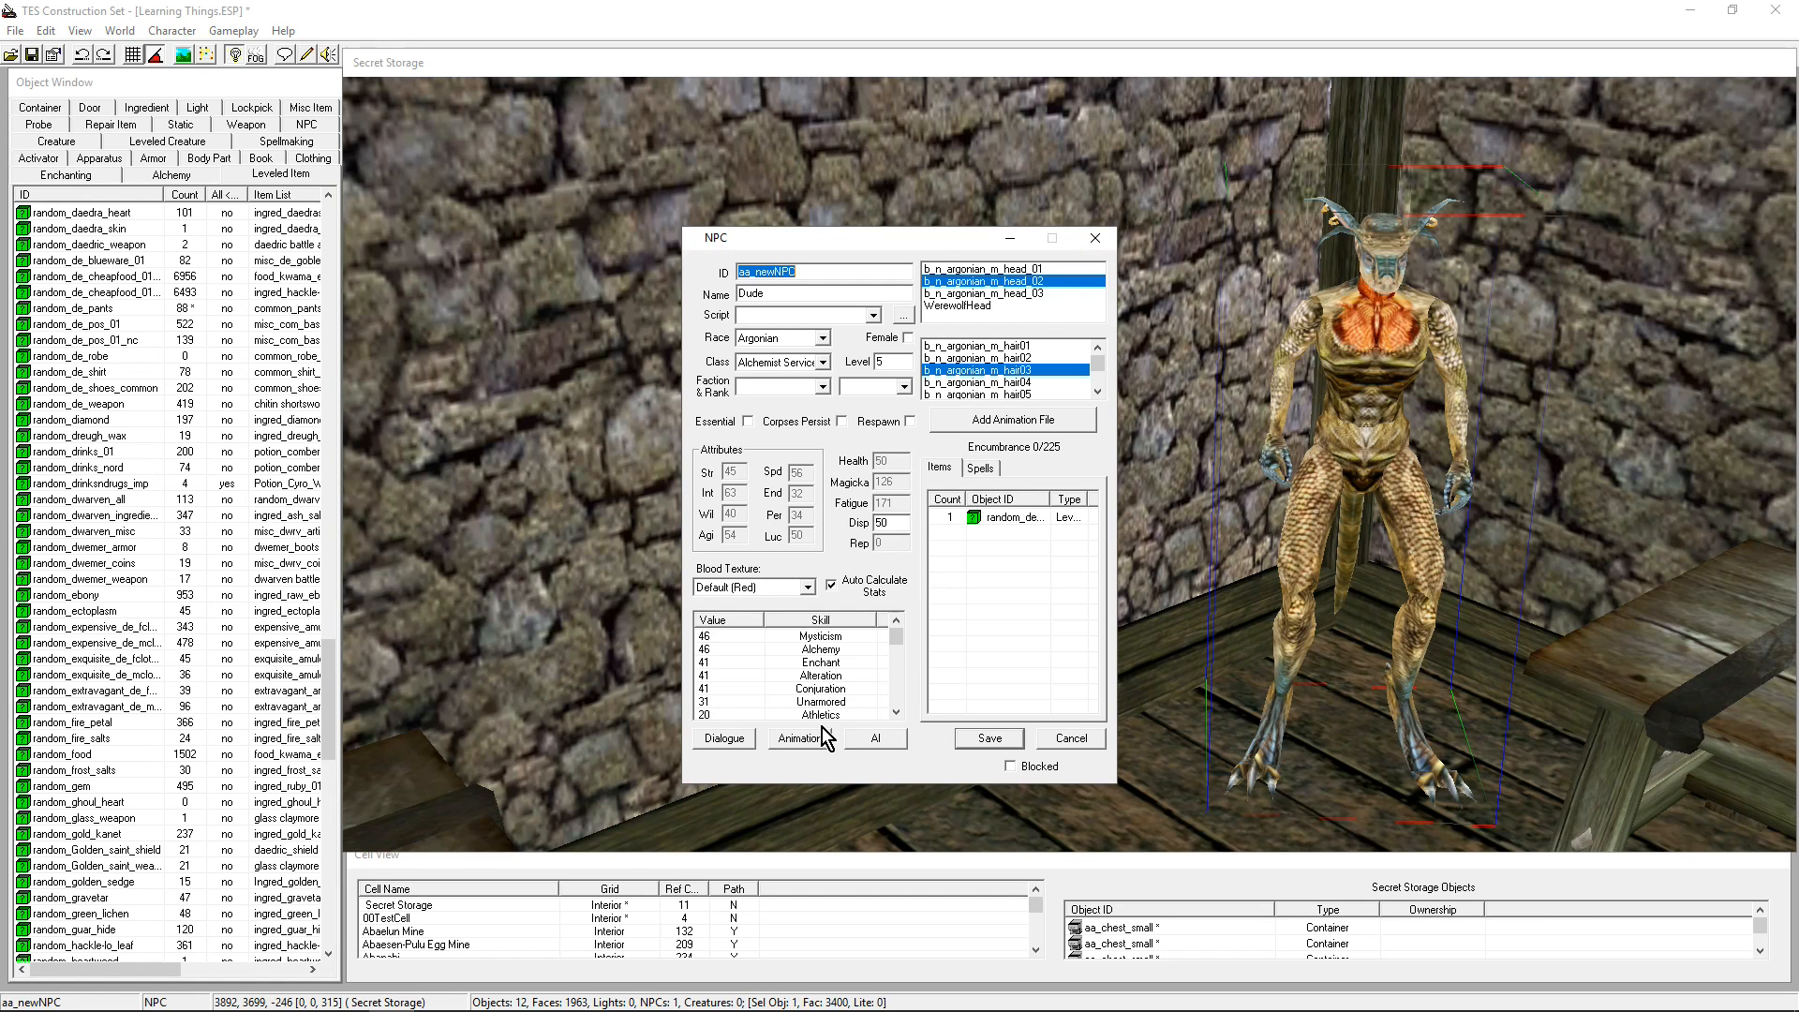
Review AI packages and services again, then choose Slave from the class list
click(874, 736)
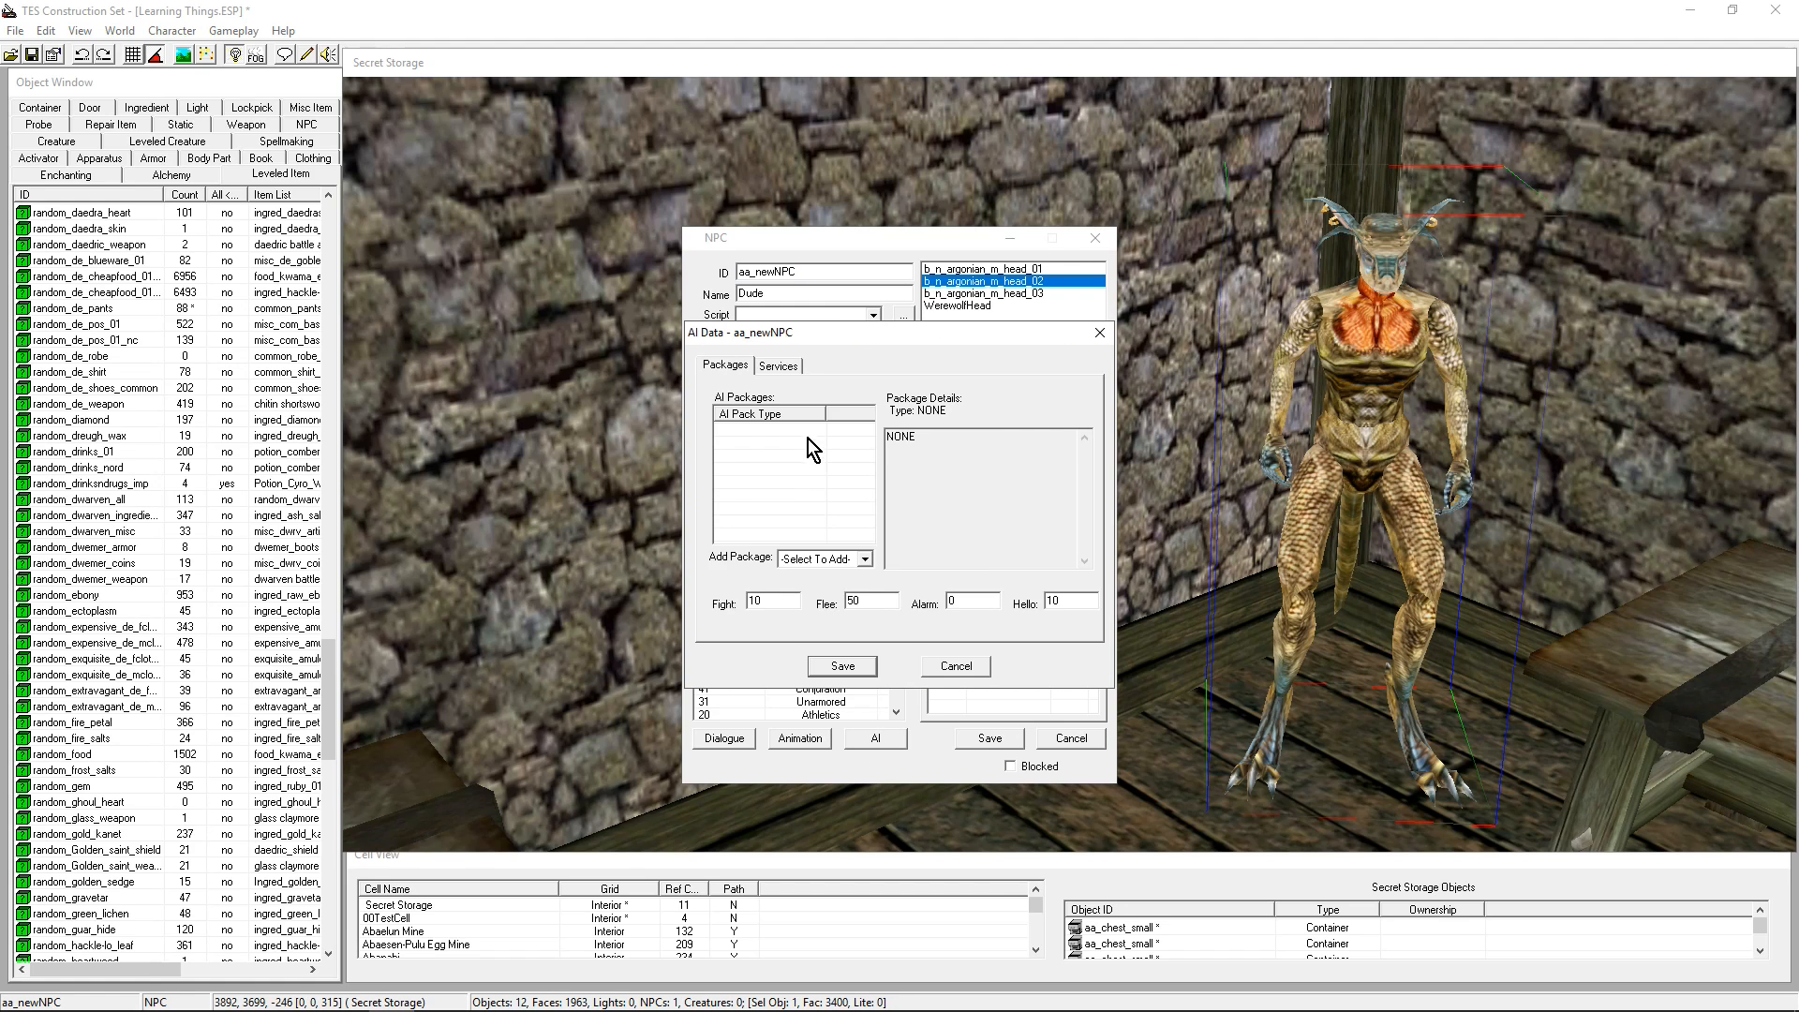
click(778, 365)
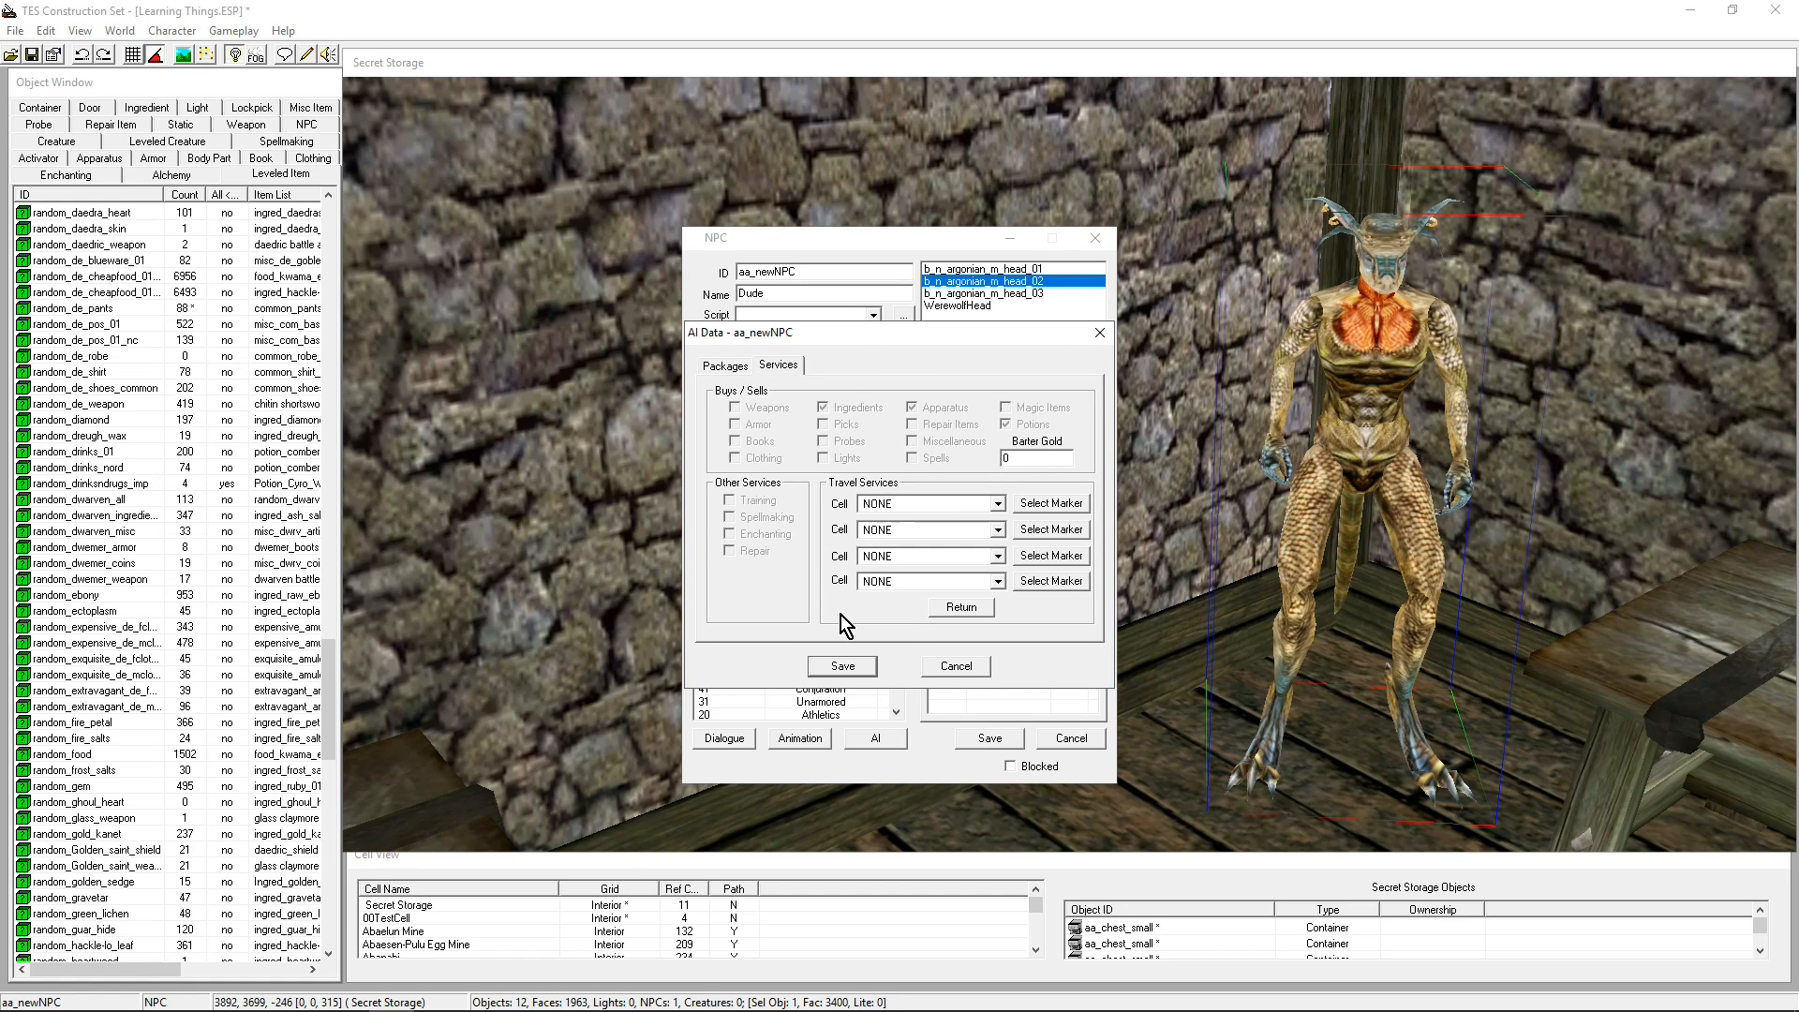
mouse_move(958, 435)
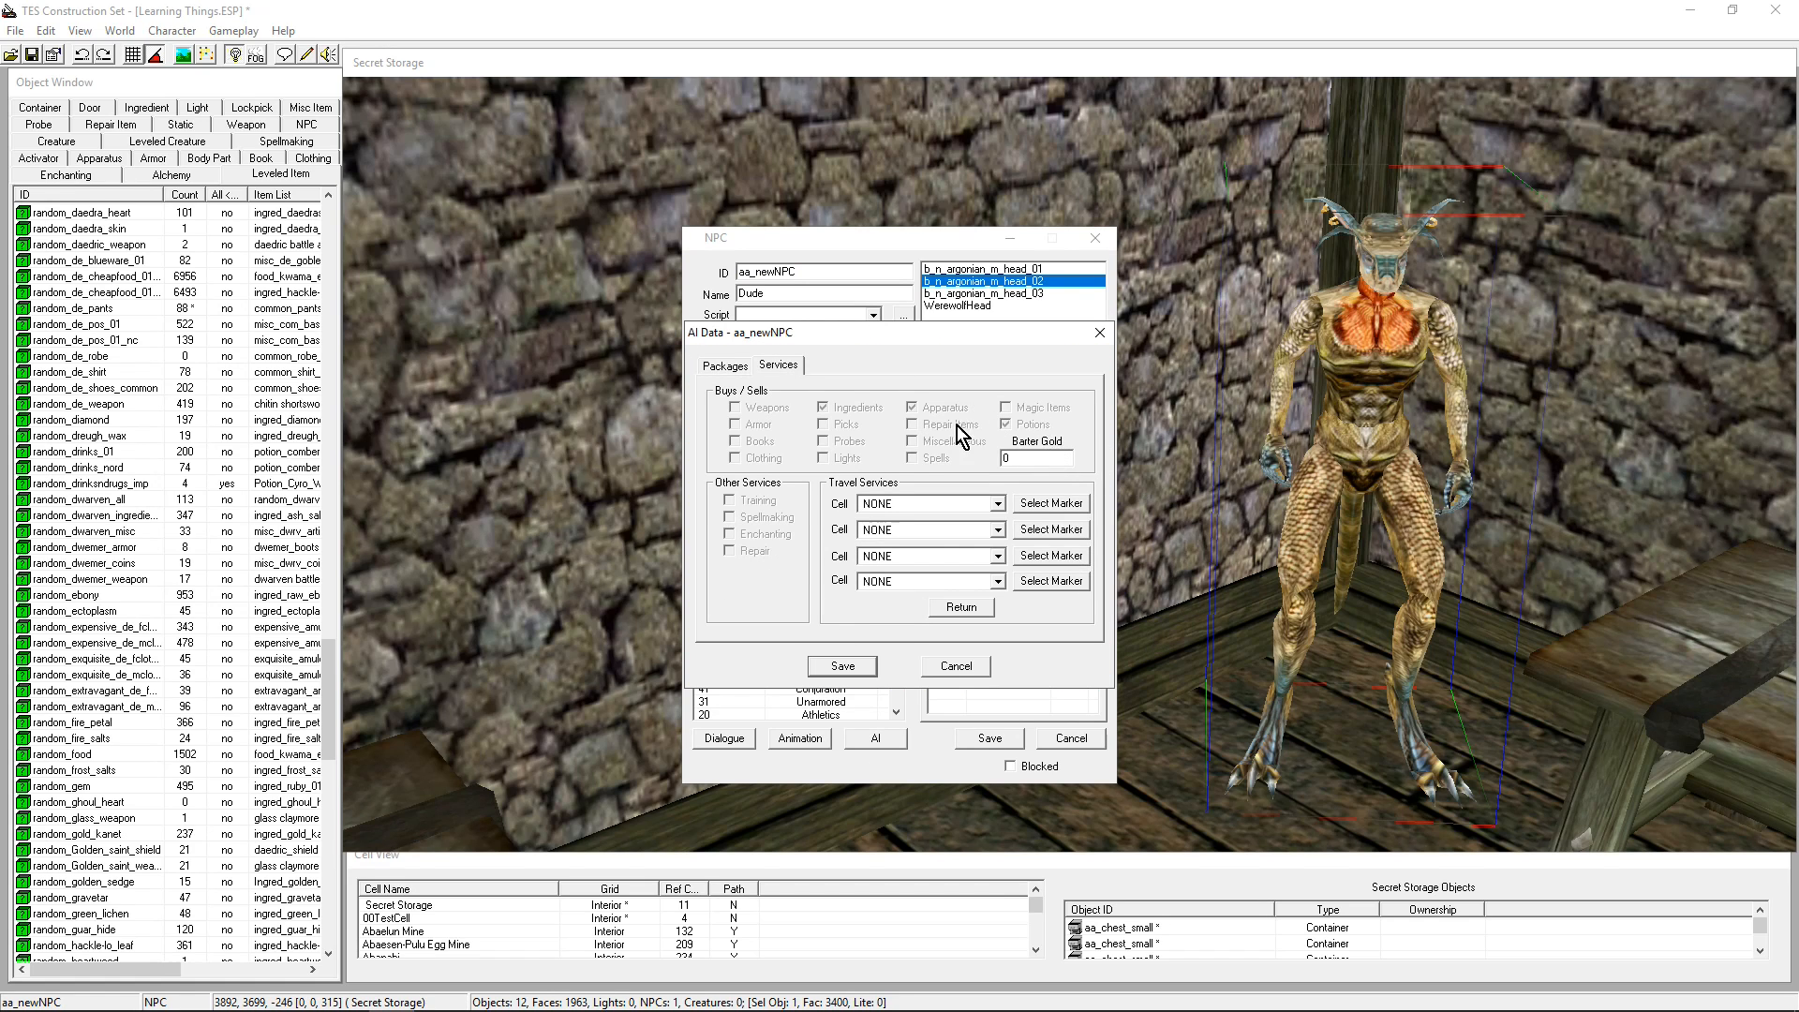
mouse_move(827, 423)
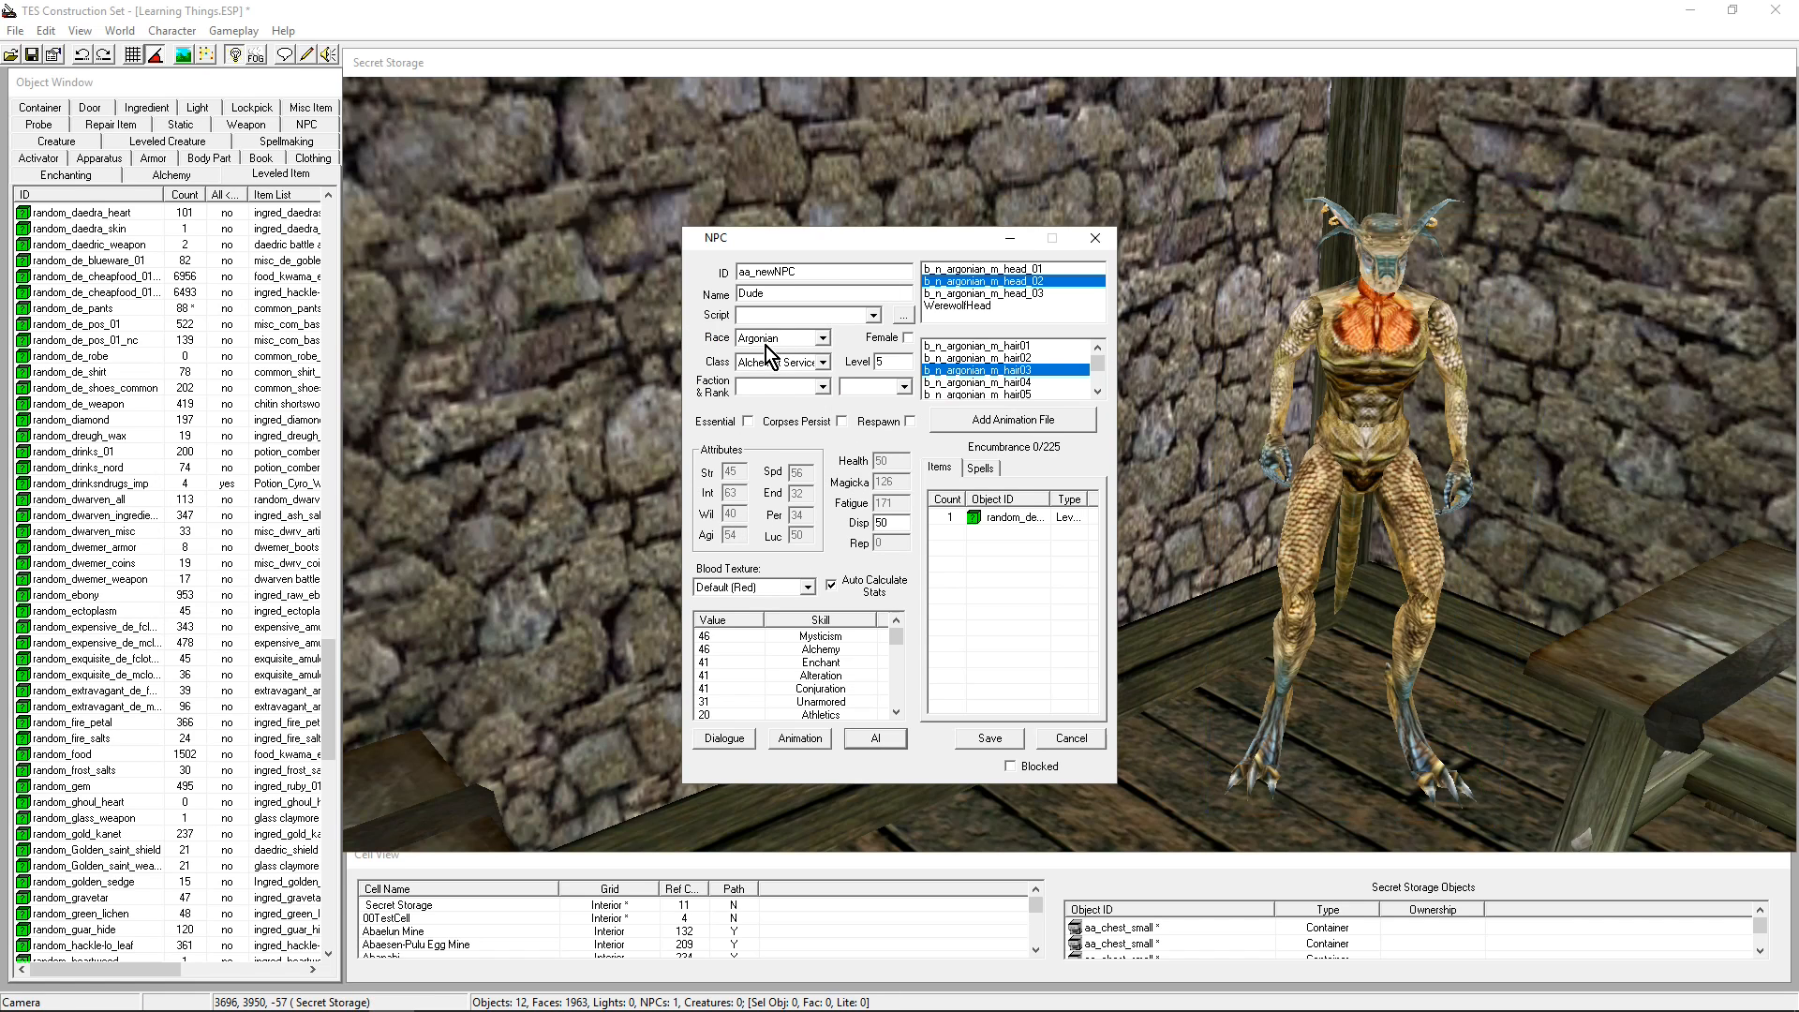
click(816, 361)
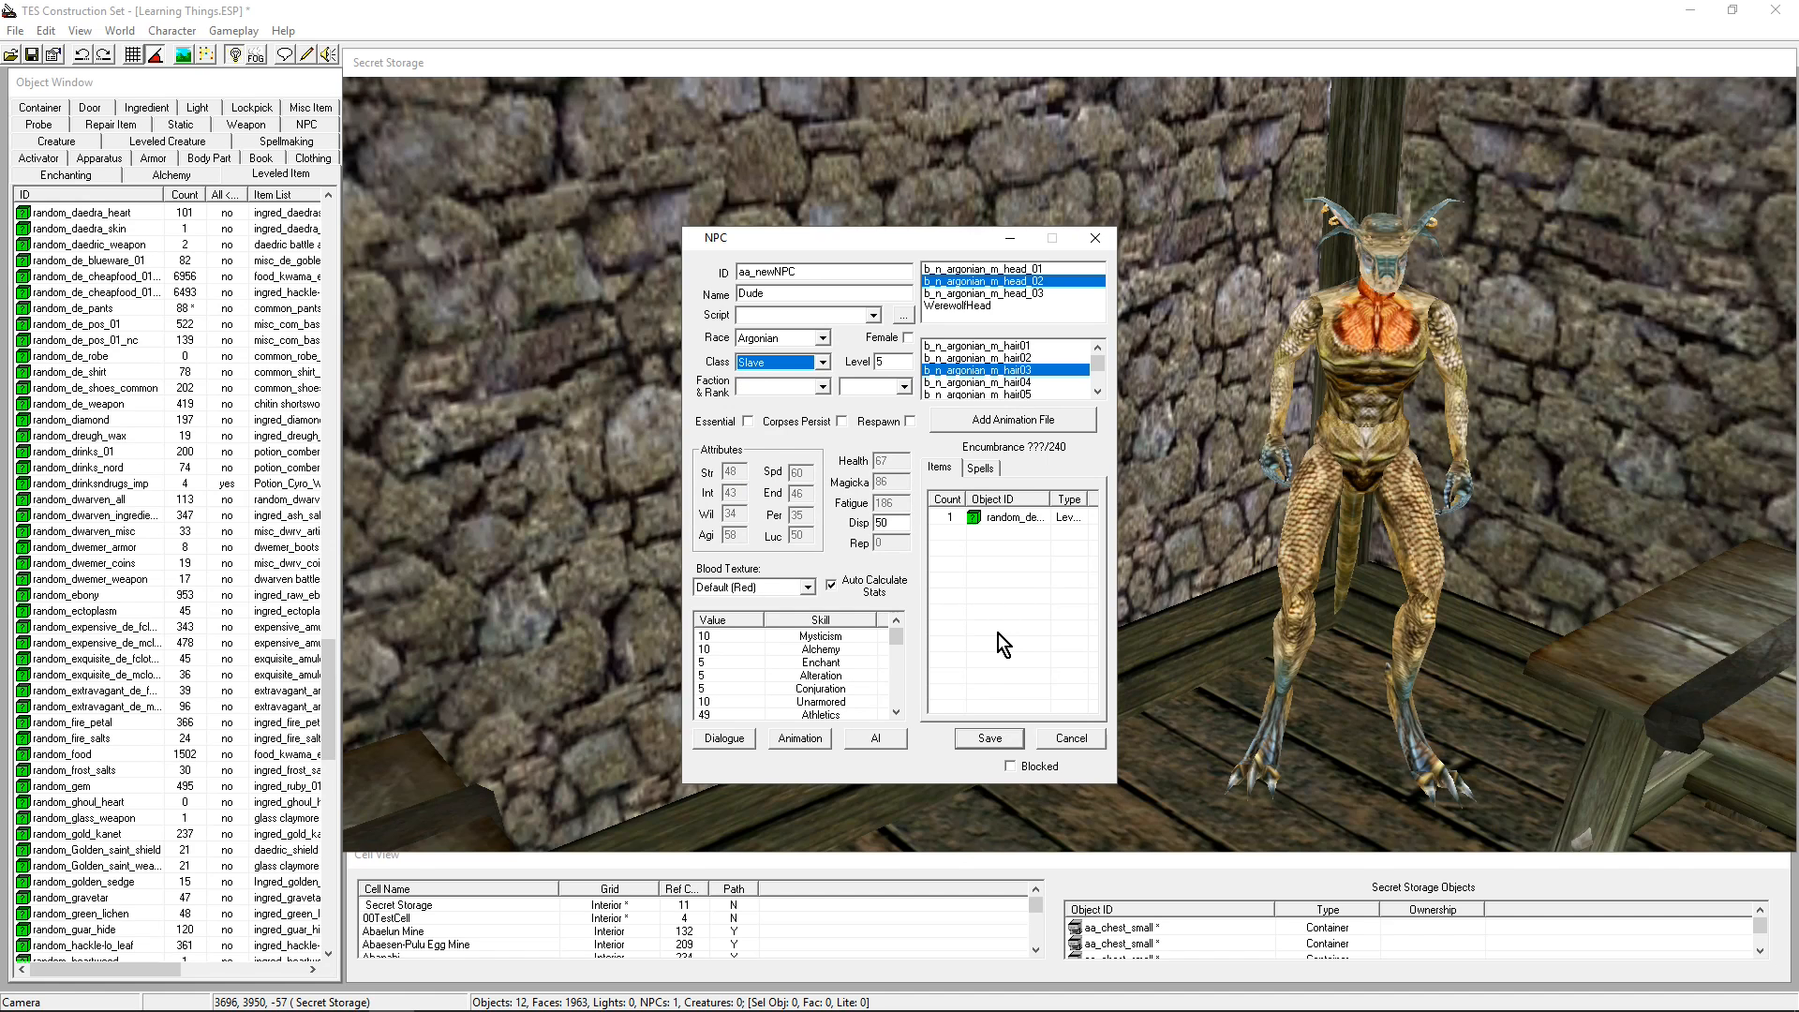
mouse_move(971, 746)
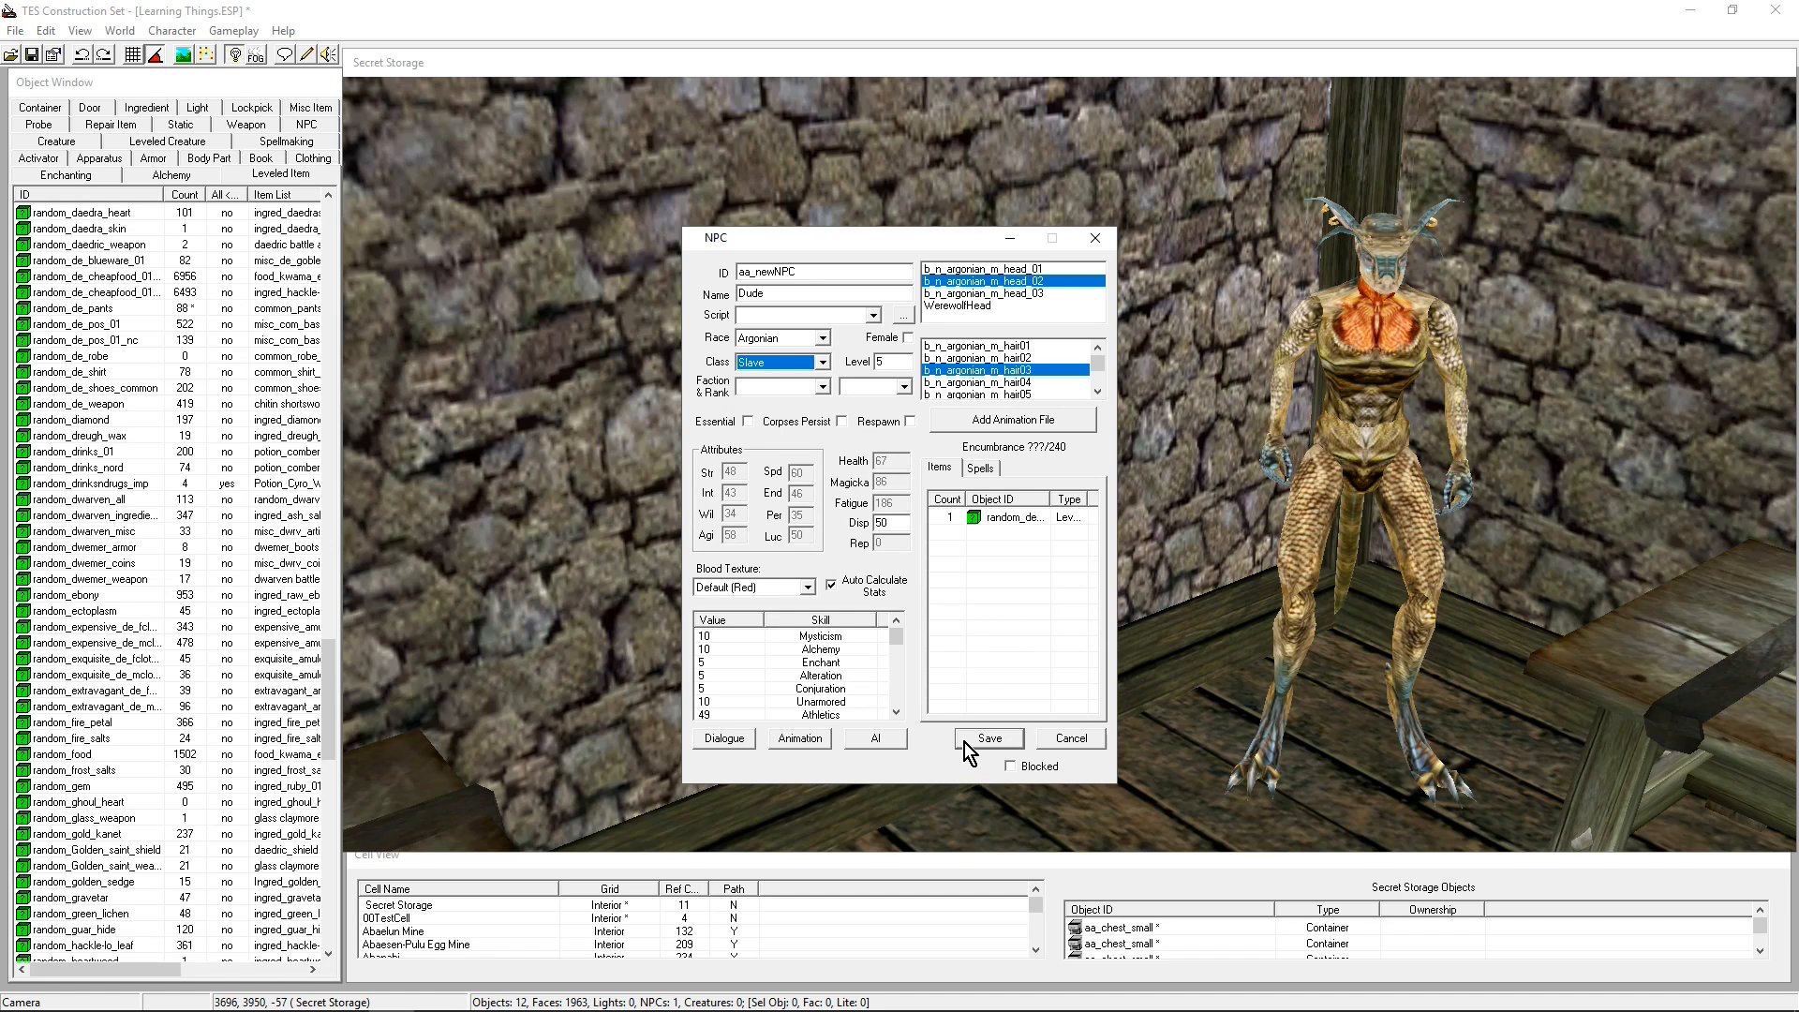
Save Dude's Slave class change and close his NPC record
click(986, 737)
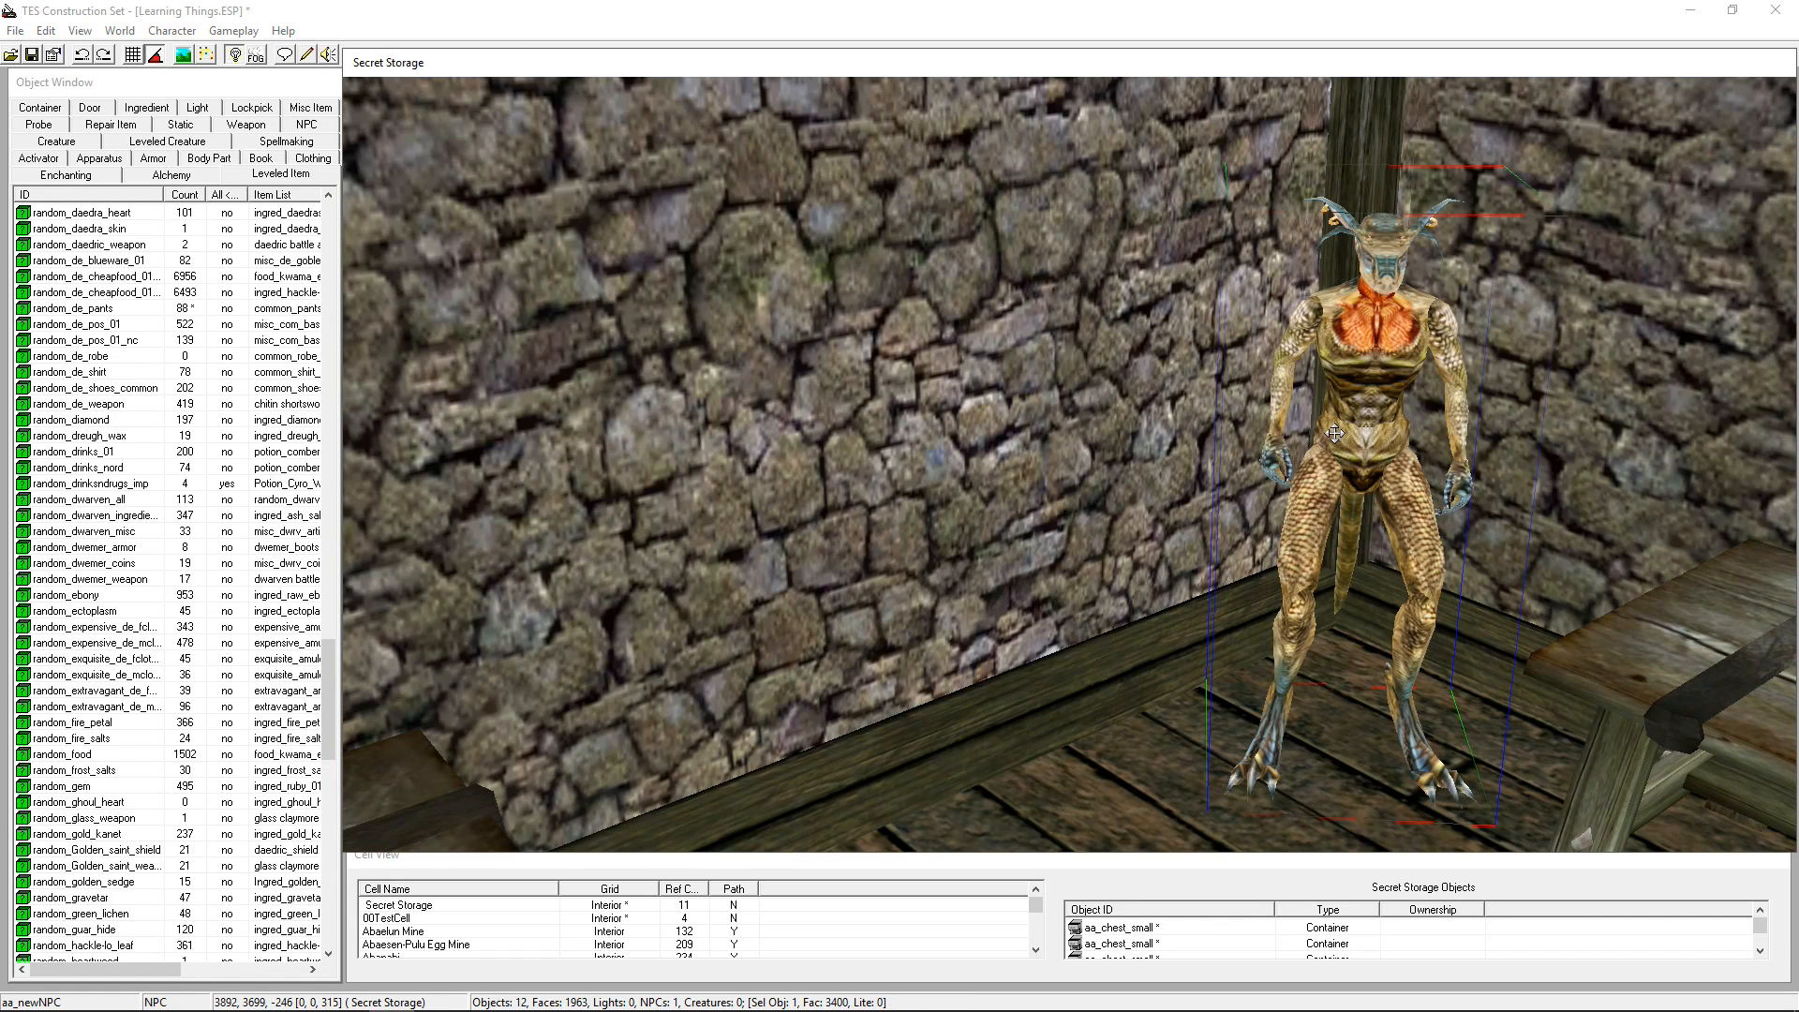
mouse_move(587, 206)
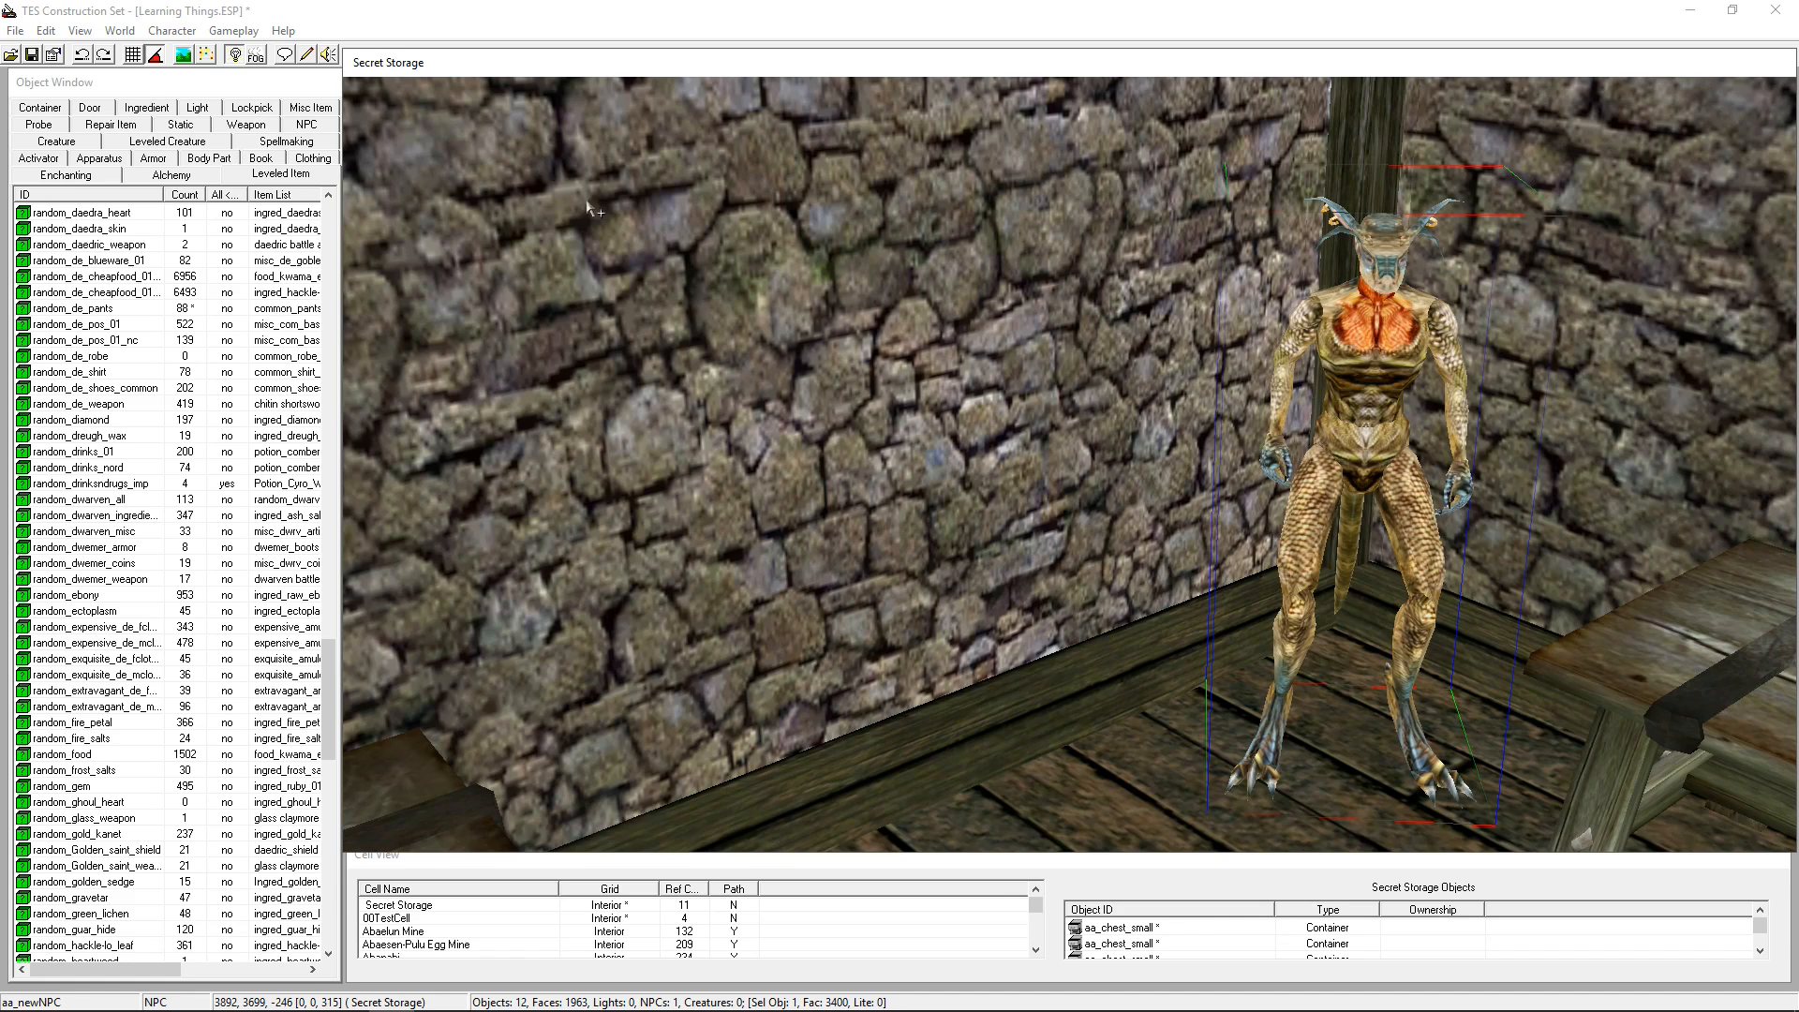
mouse_move(720, 259)
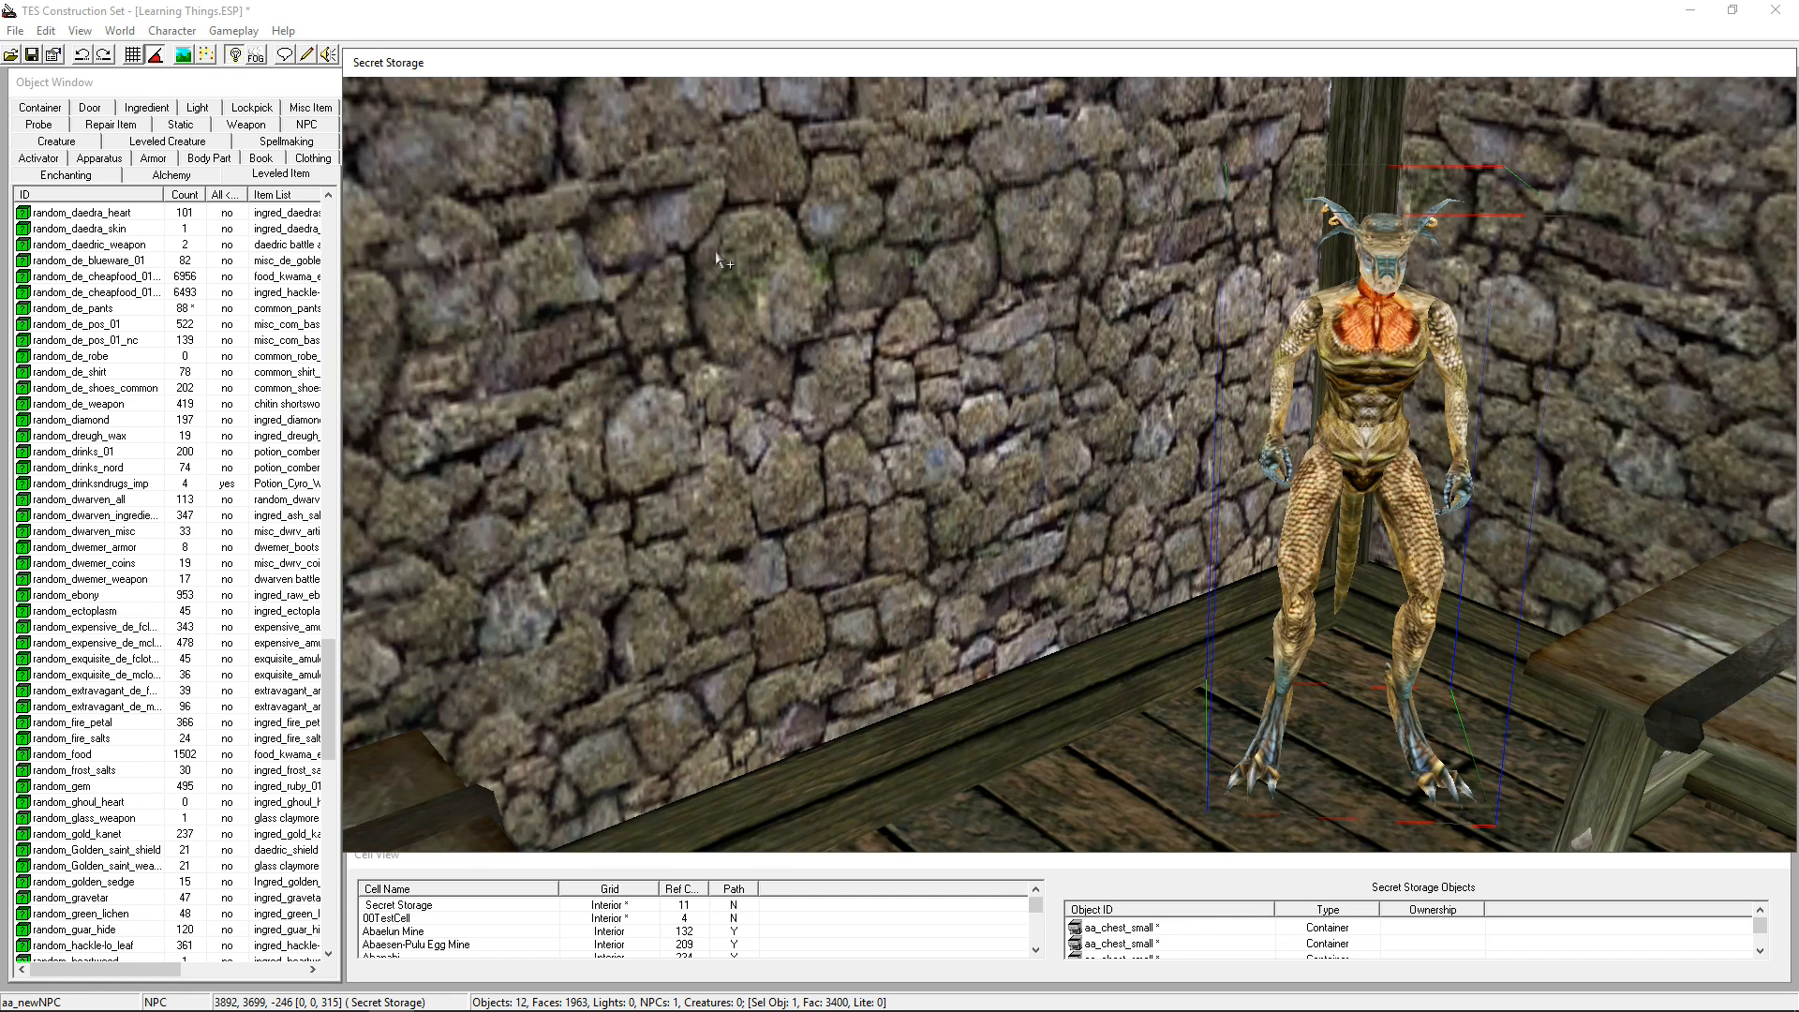
mouse_move(784, 264)
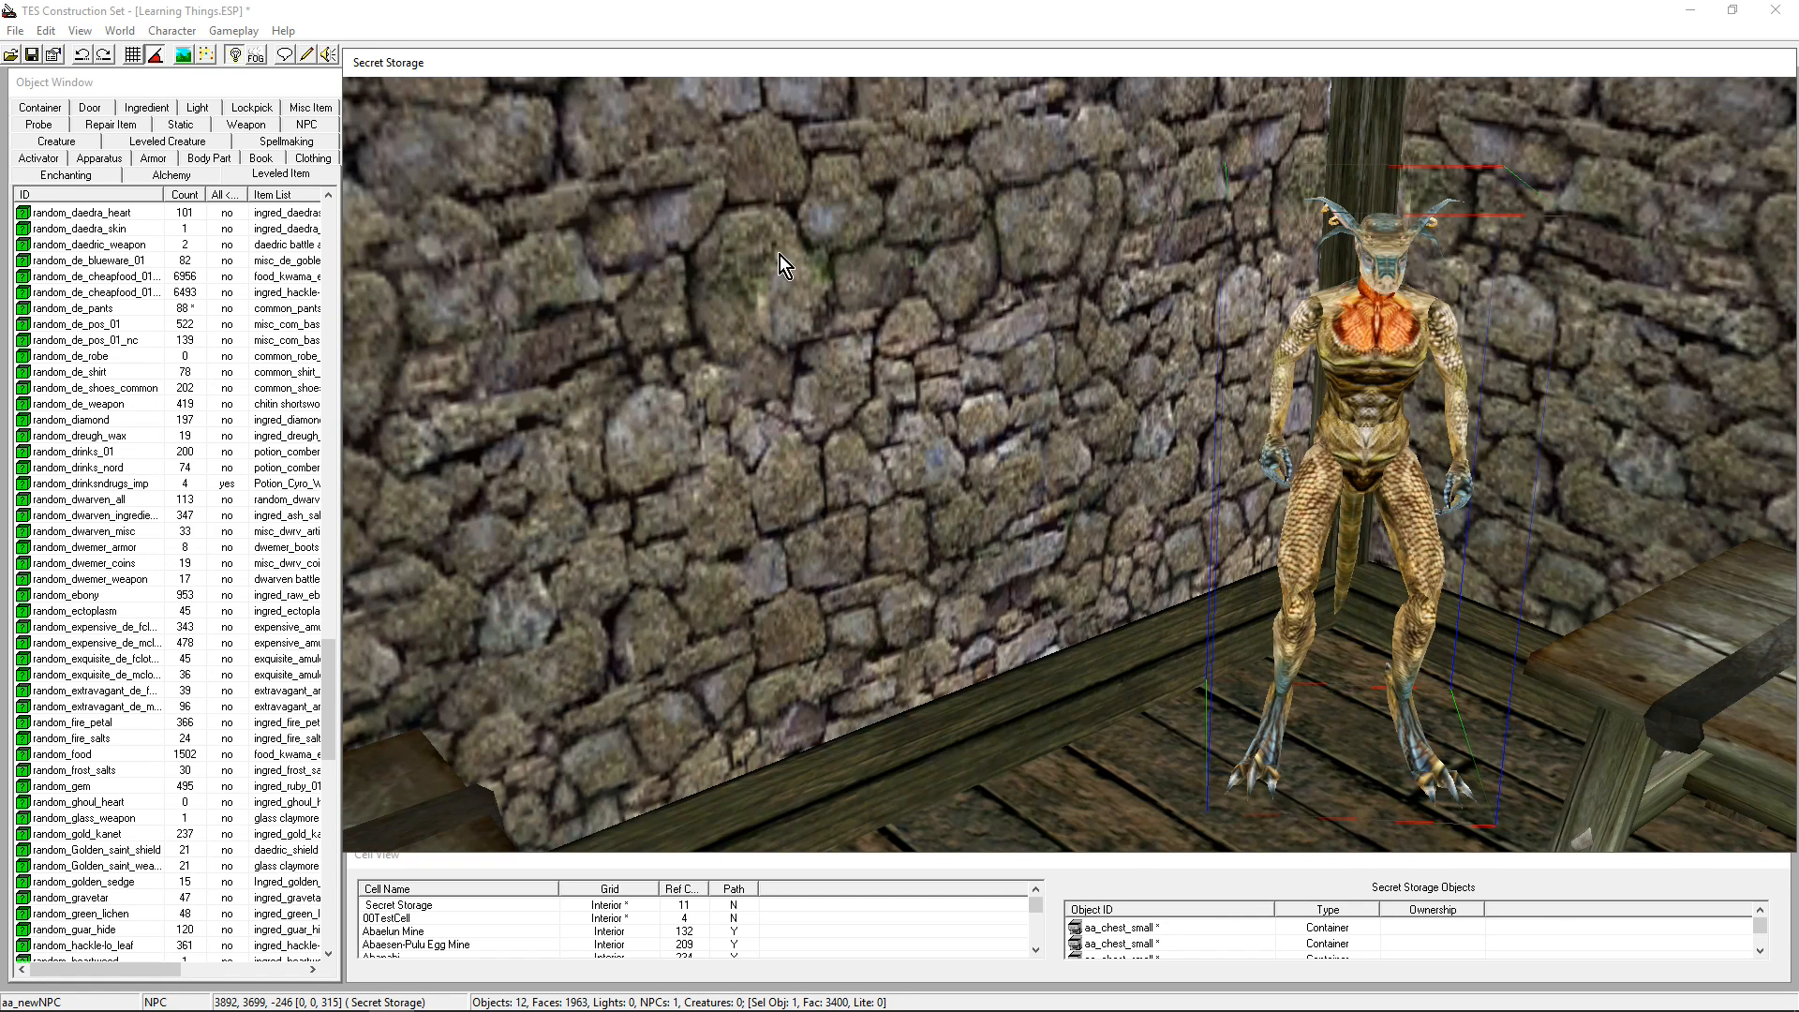
mouse_move(285, 70)
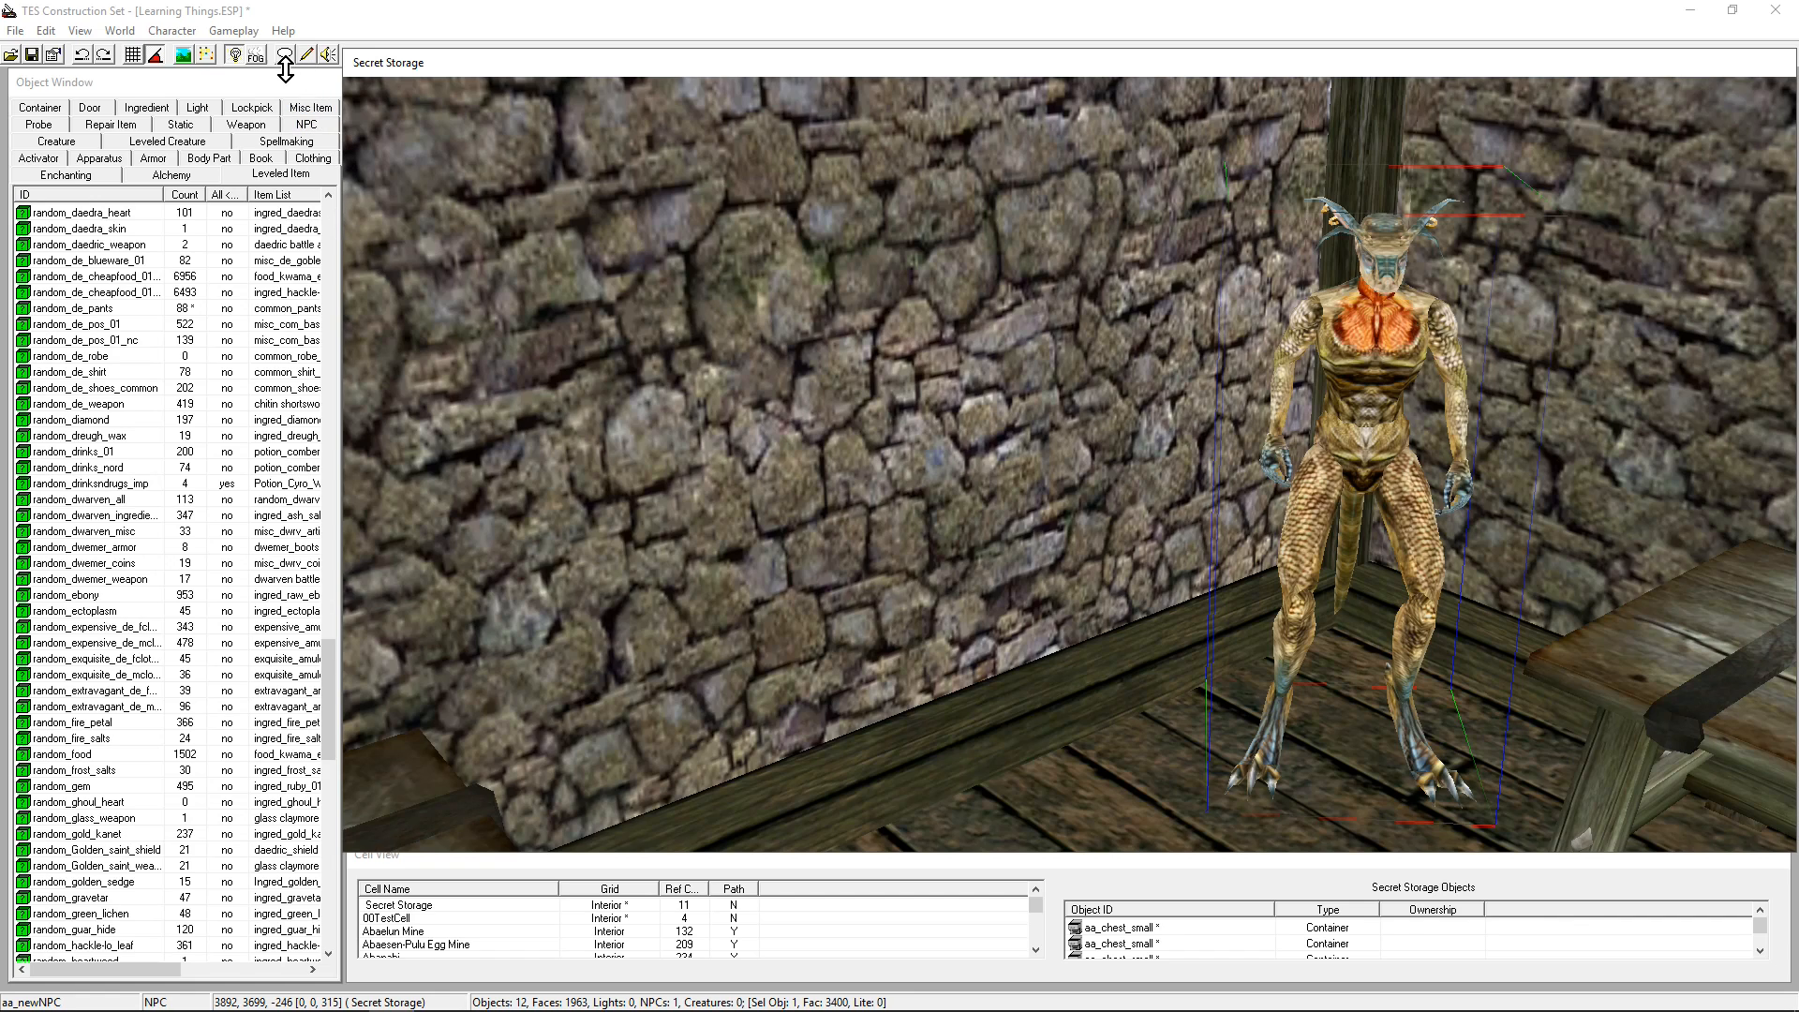
mouse_move(286, 57)
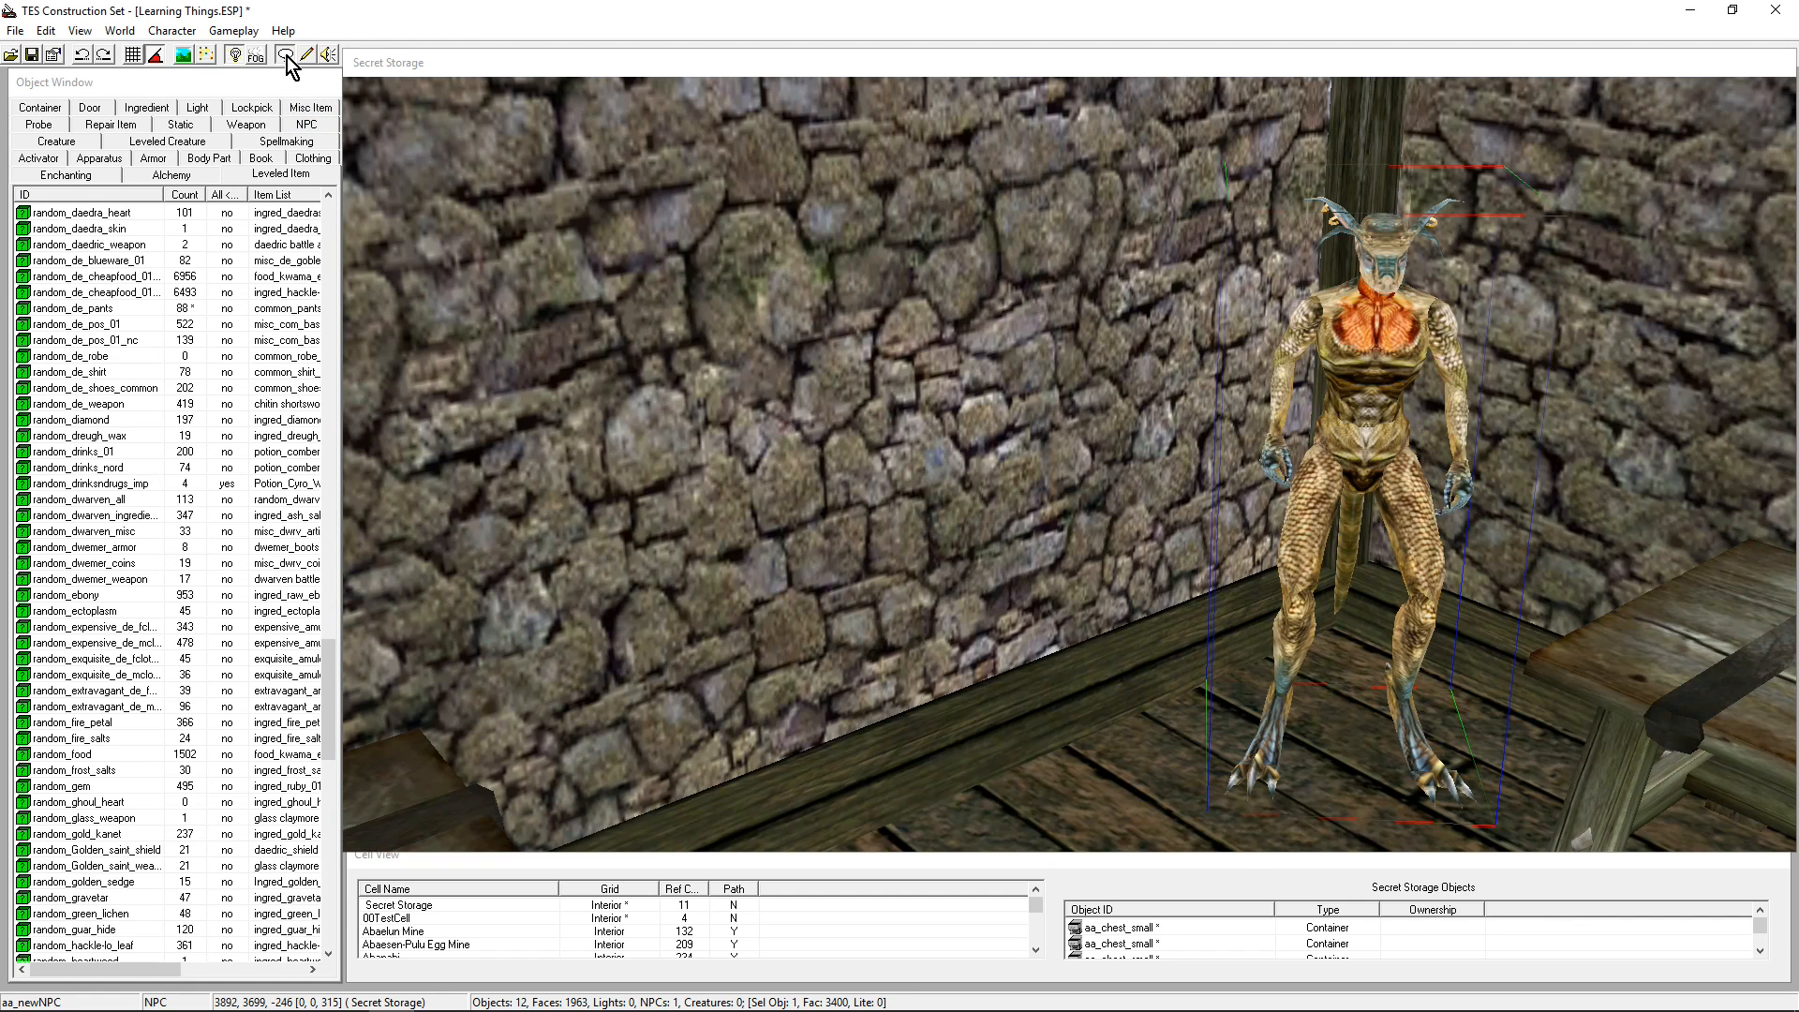
Open the dialogue editor on Greetings and browse the Squeak and Royal Guard greeting lines
click(283, 54)
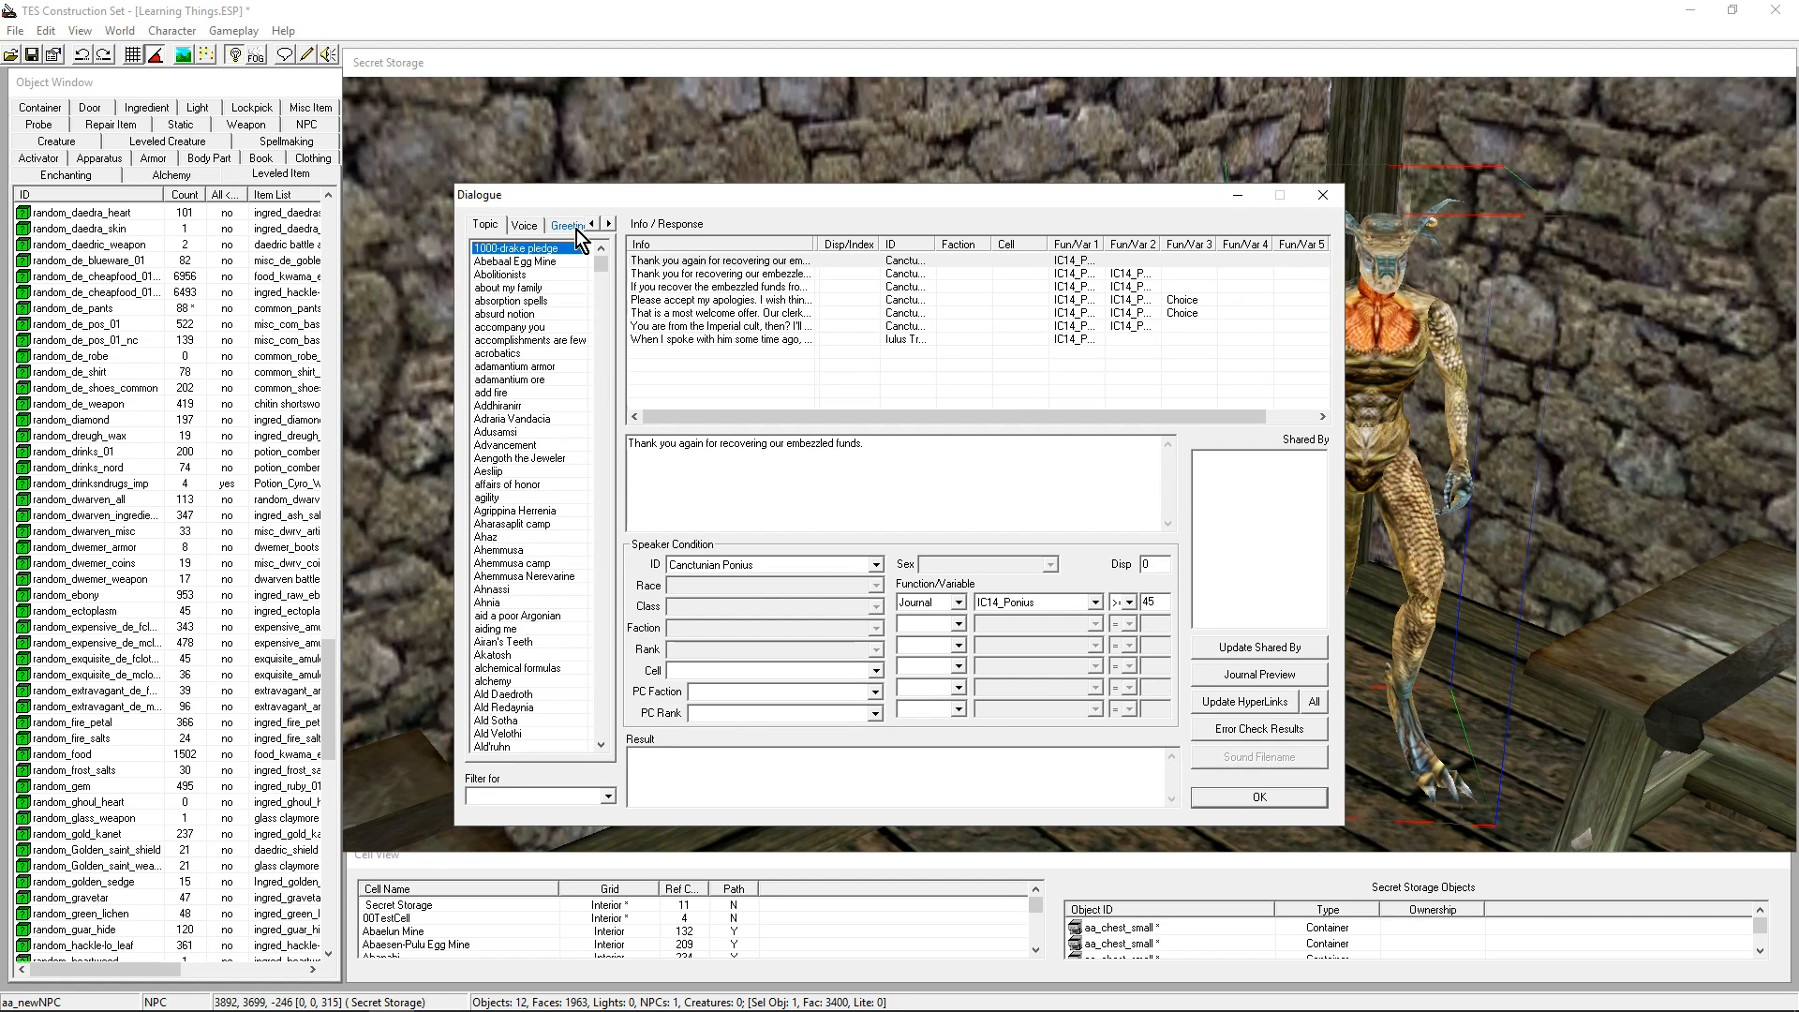
click(564, 224)
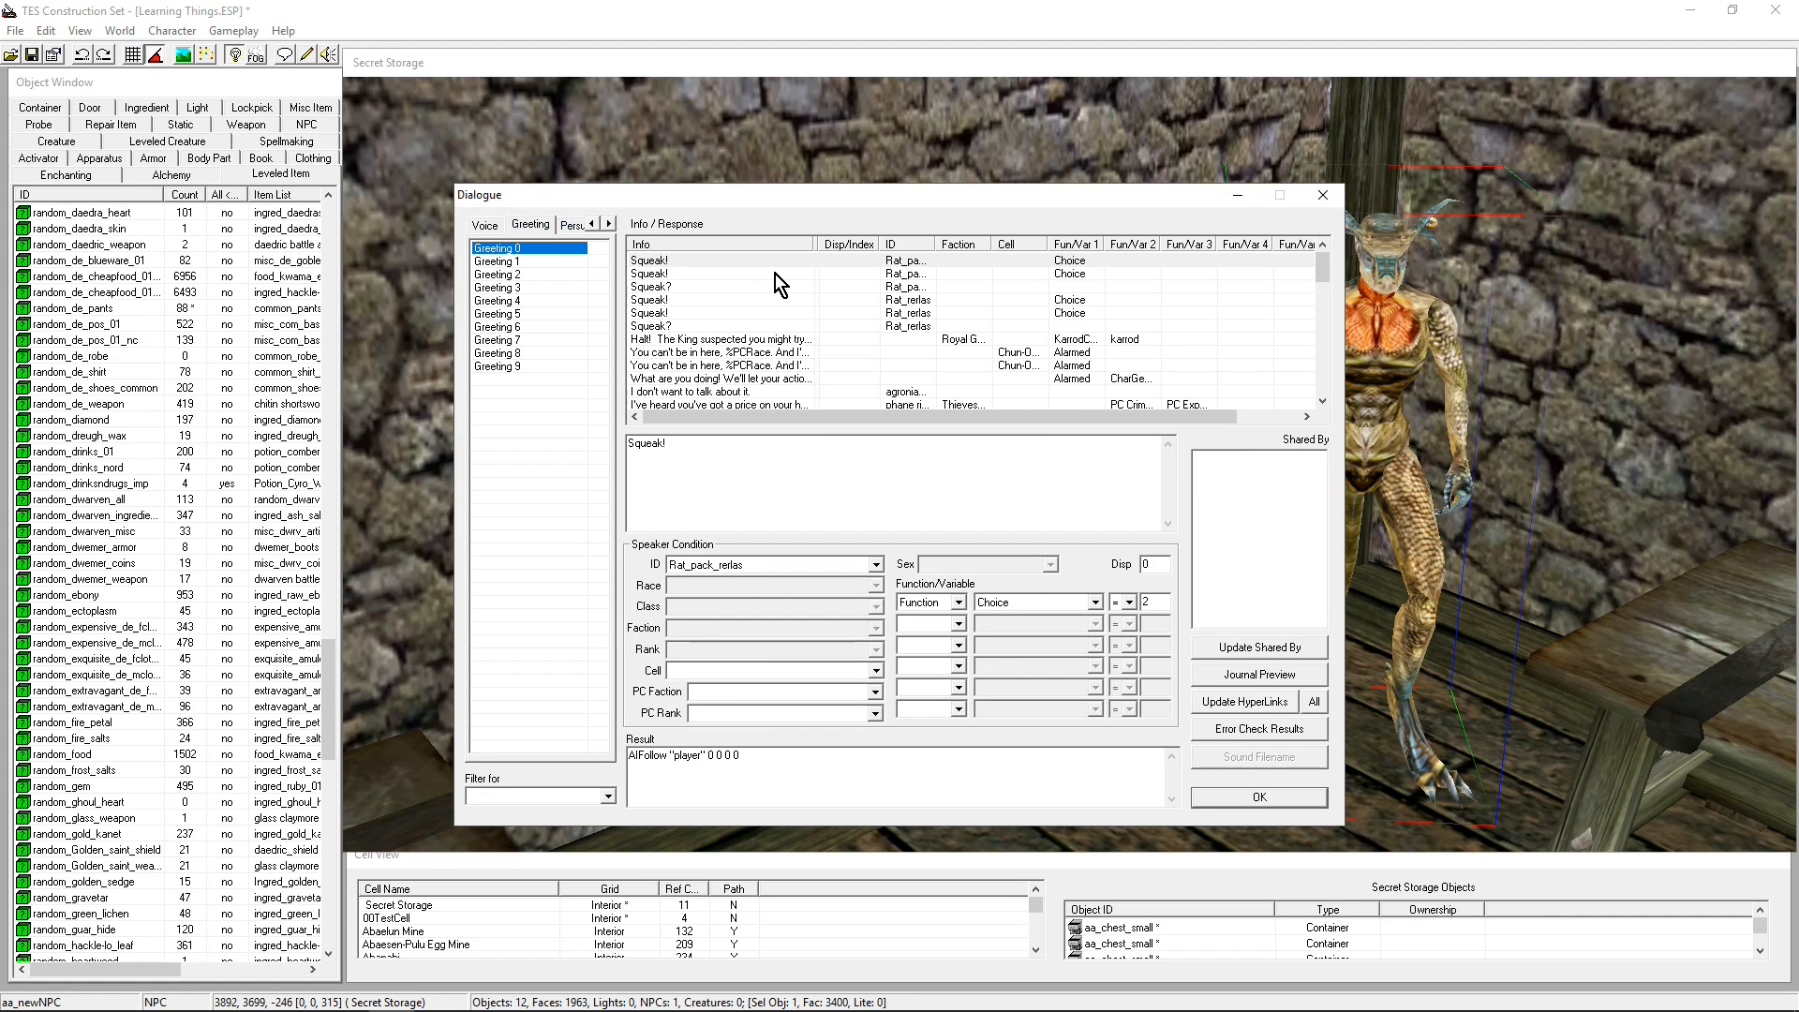
mouse_move(577, 322)
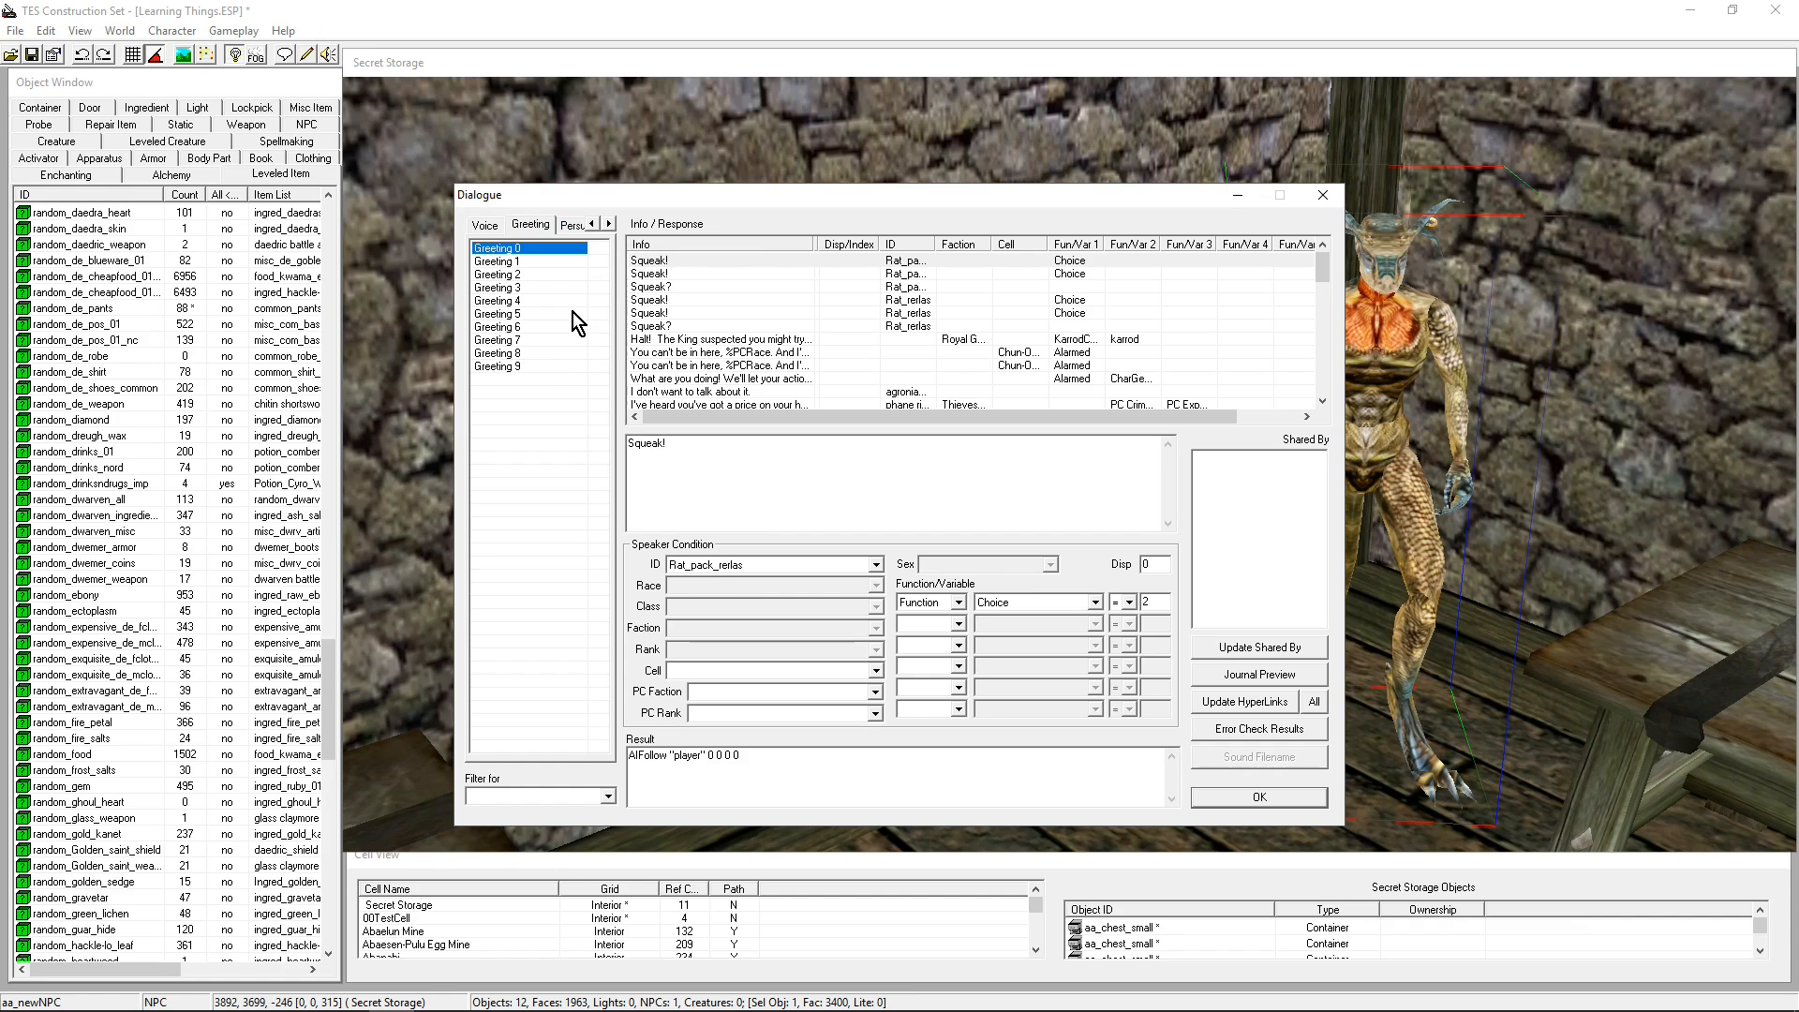
mouse_move(750, 233)
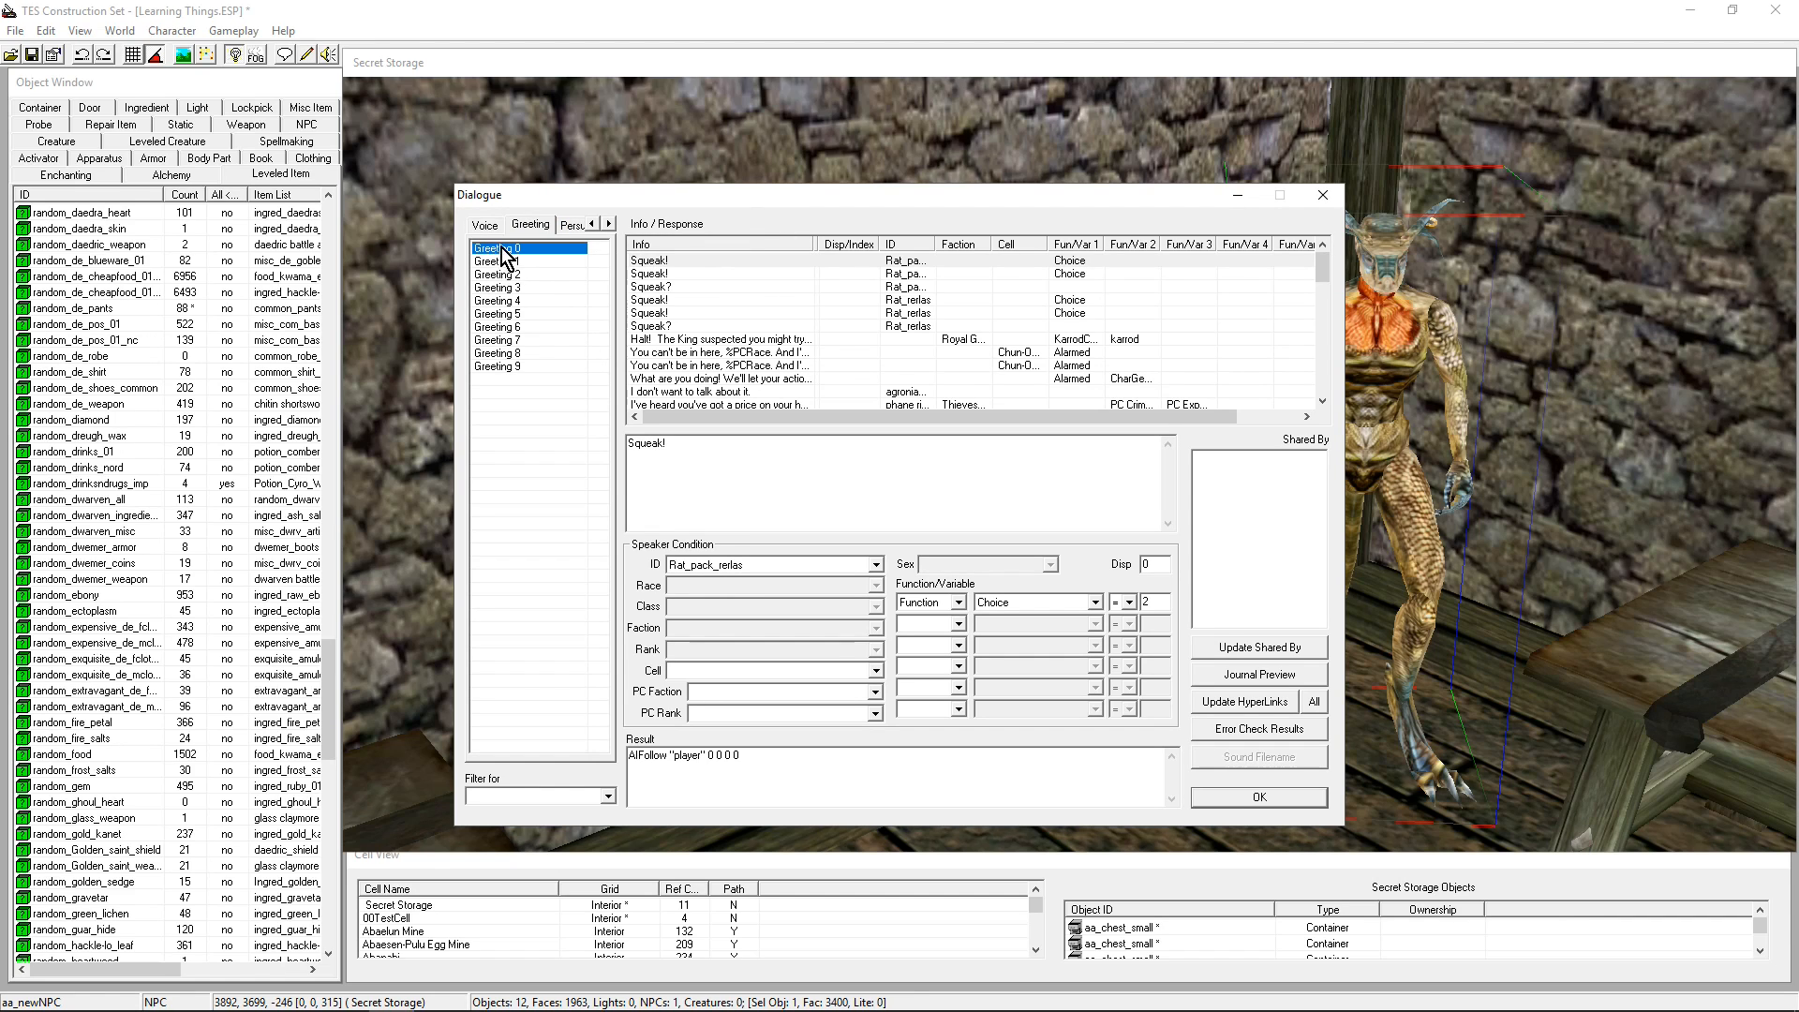
mouse_move(649, 271)
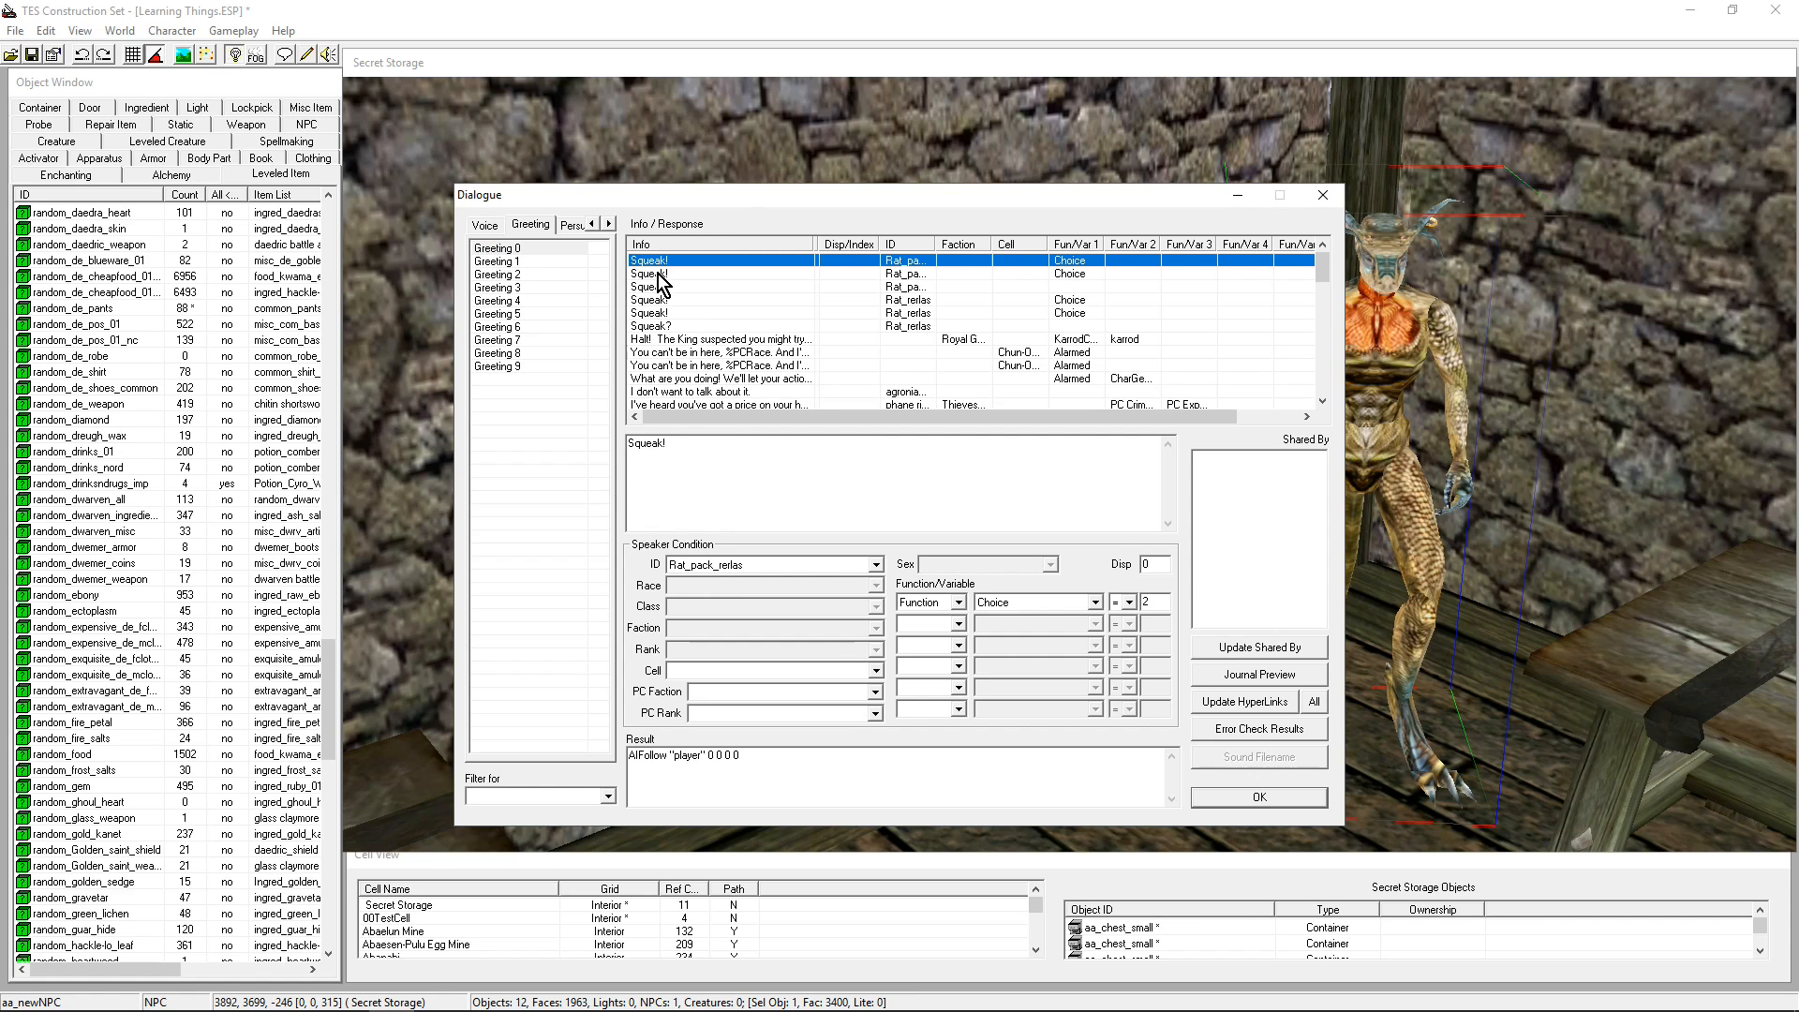
click(689, 272)
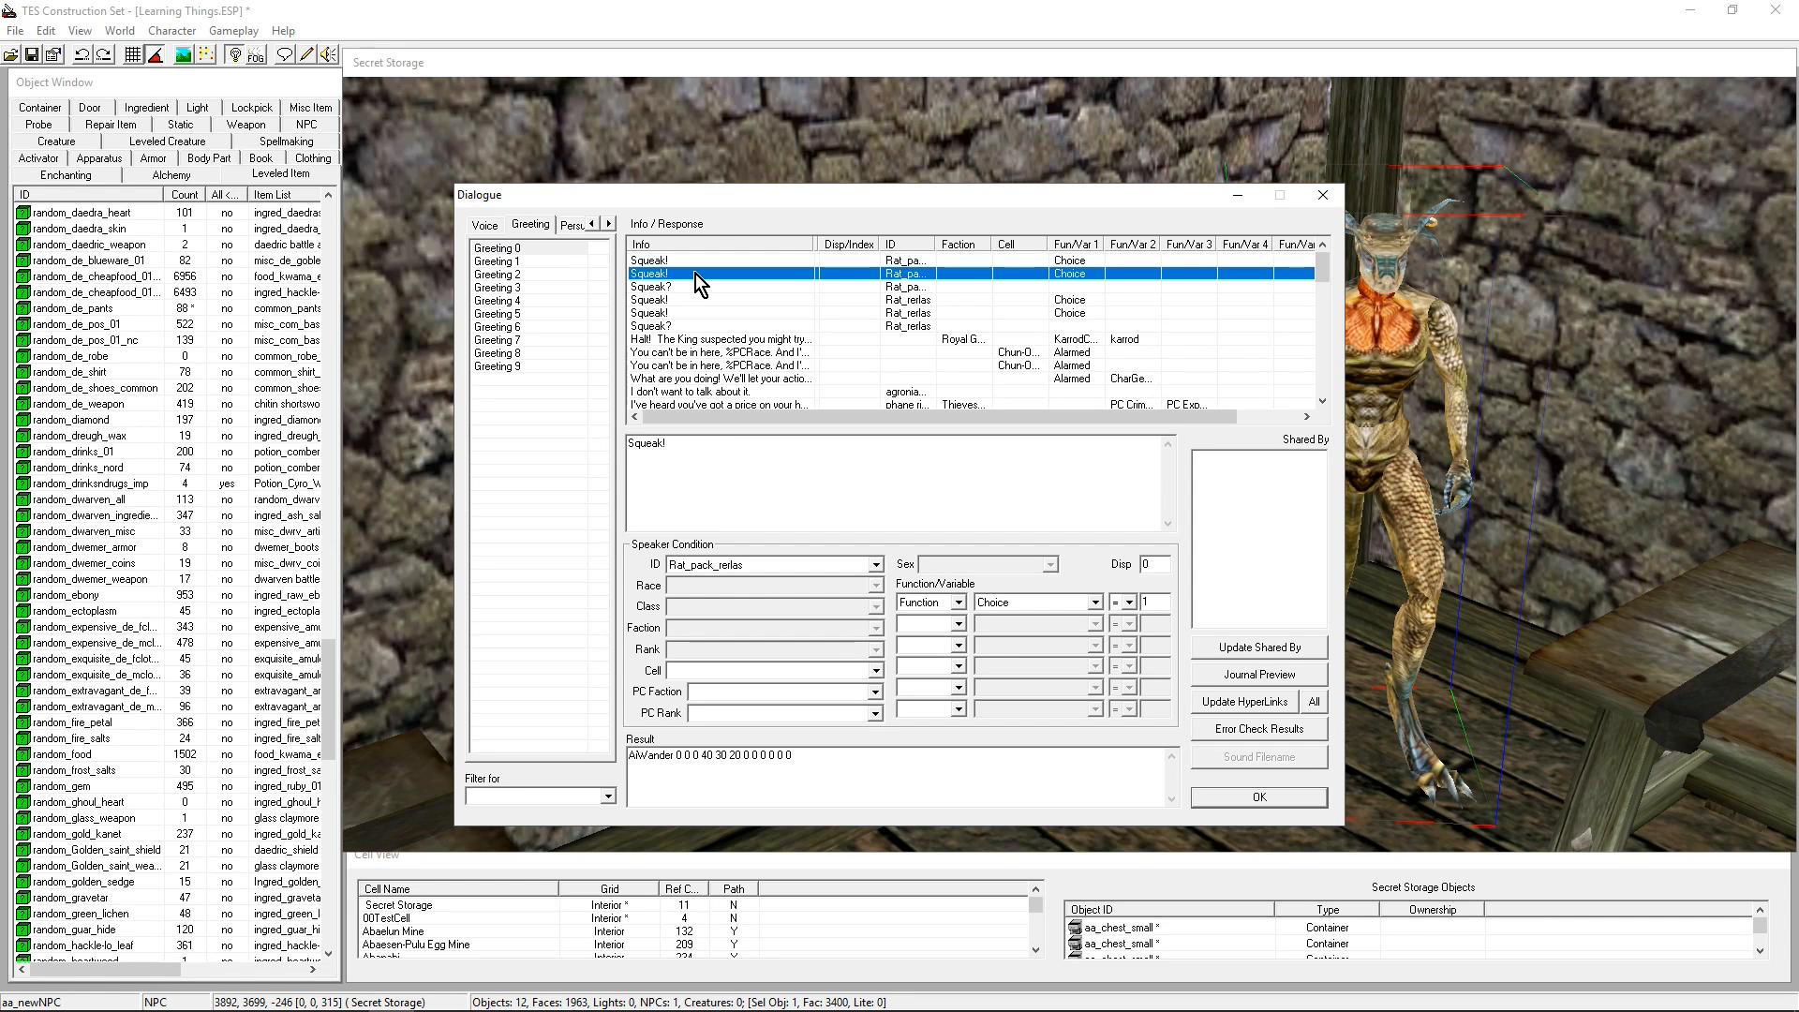
mouse_move(679, 471)
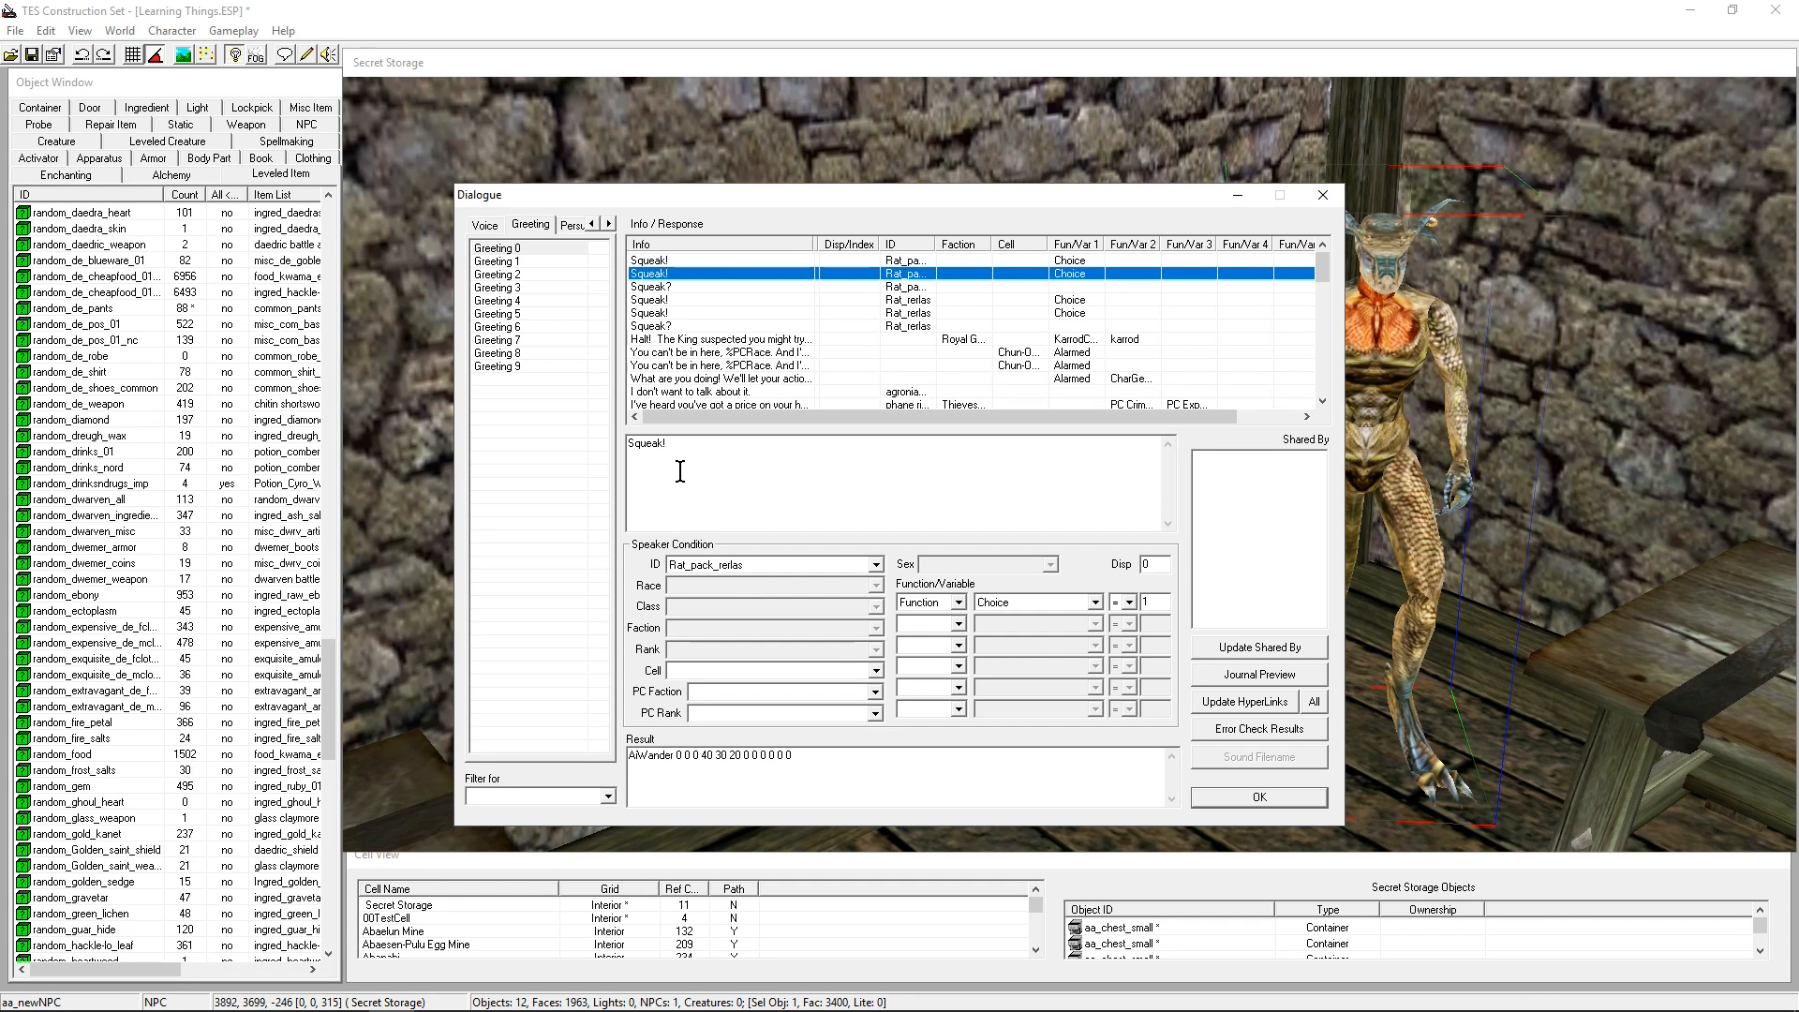
click(720, 338)
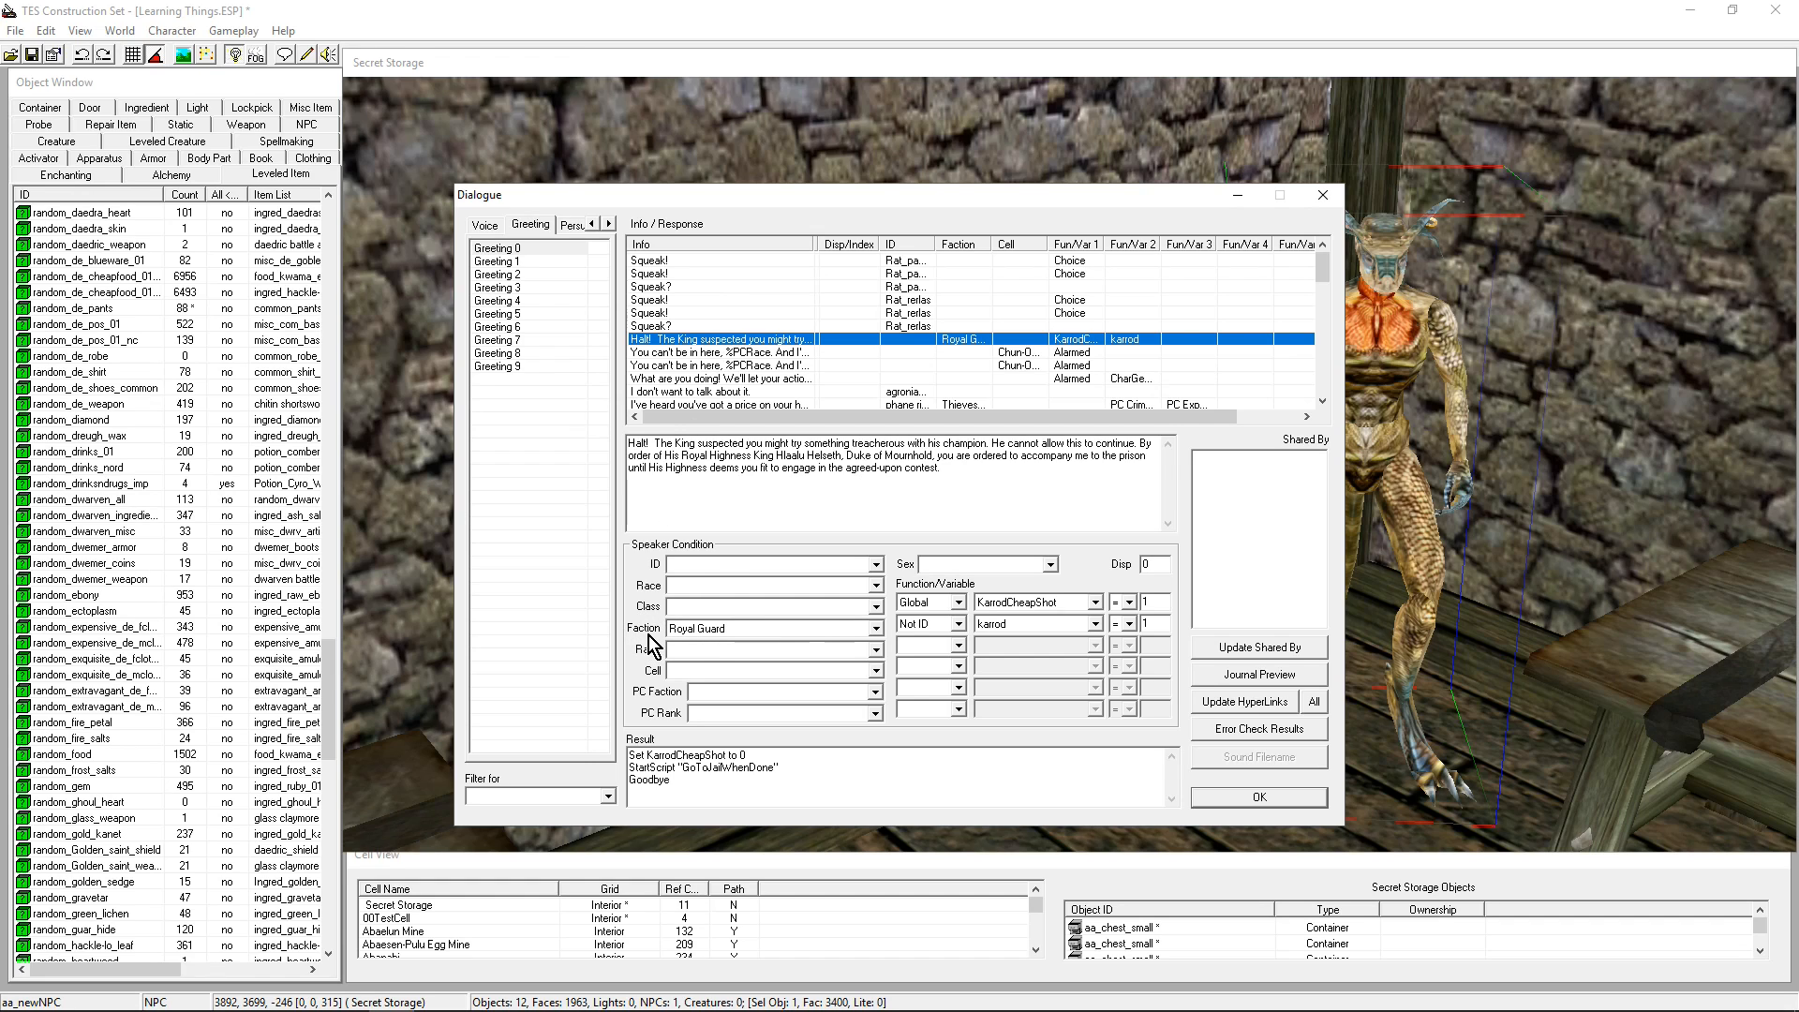
mouse_move(715, 365)
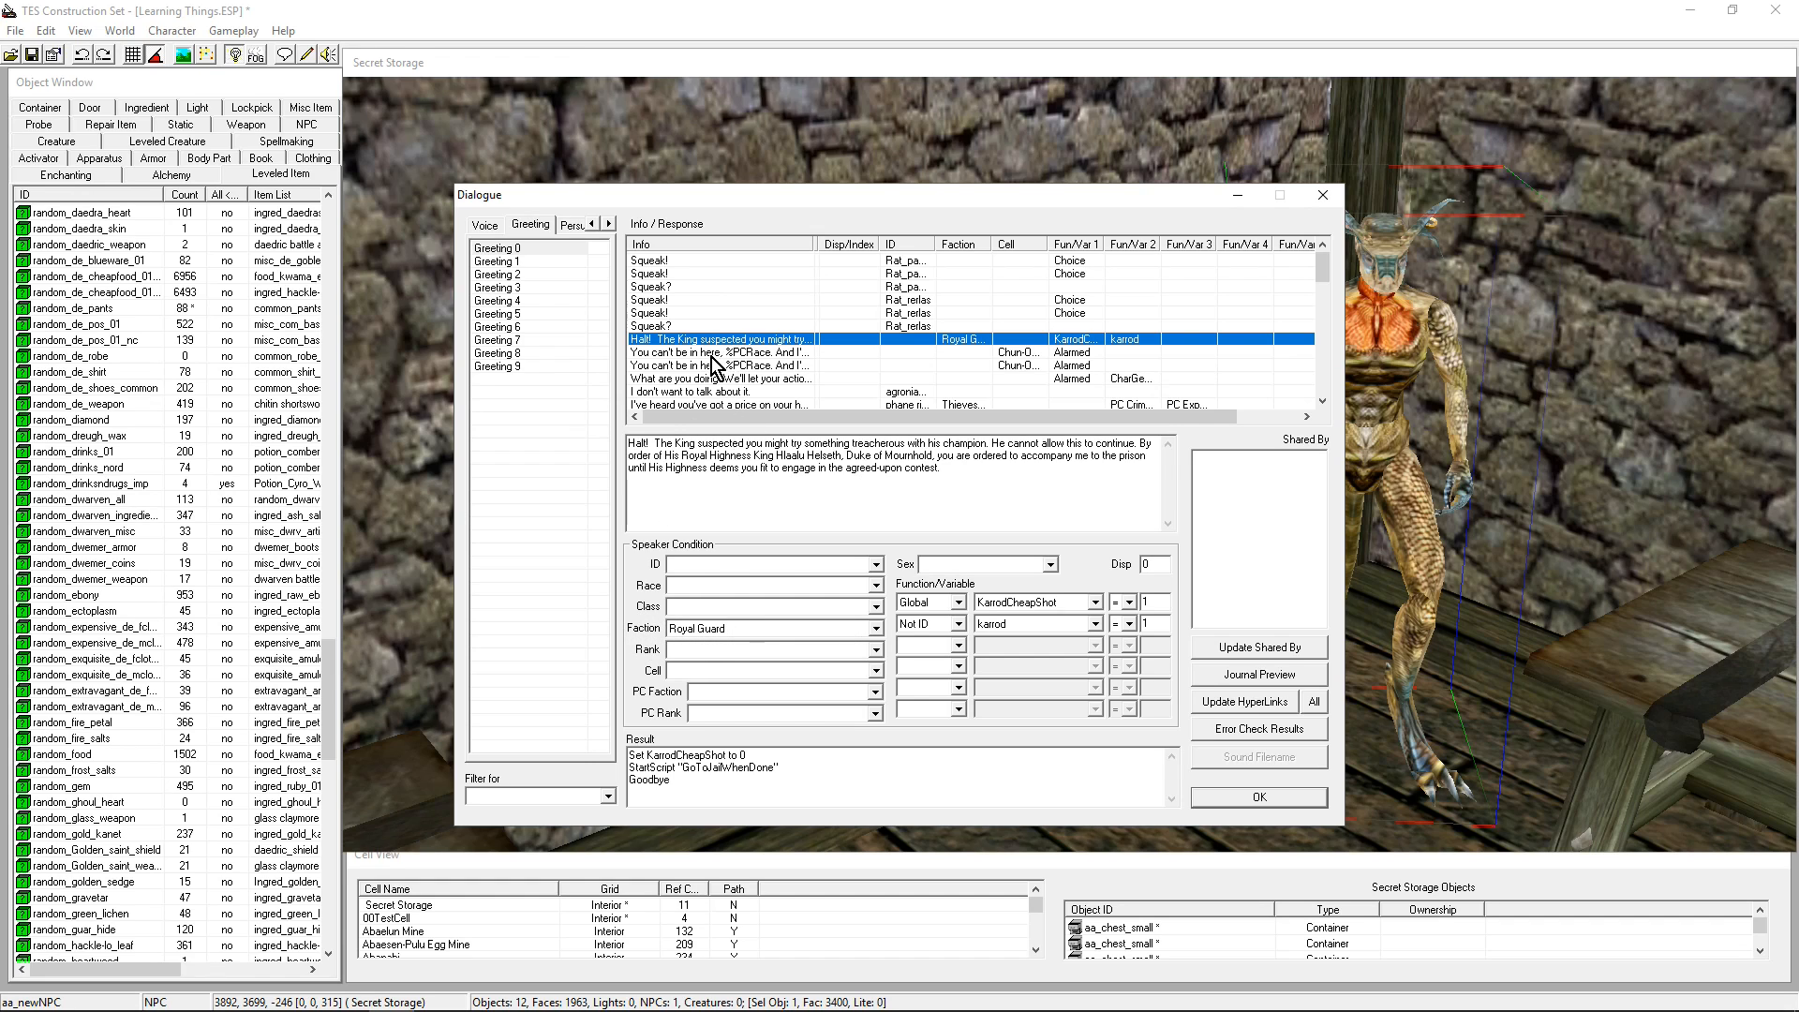
scroll(down, 3)
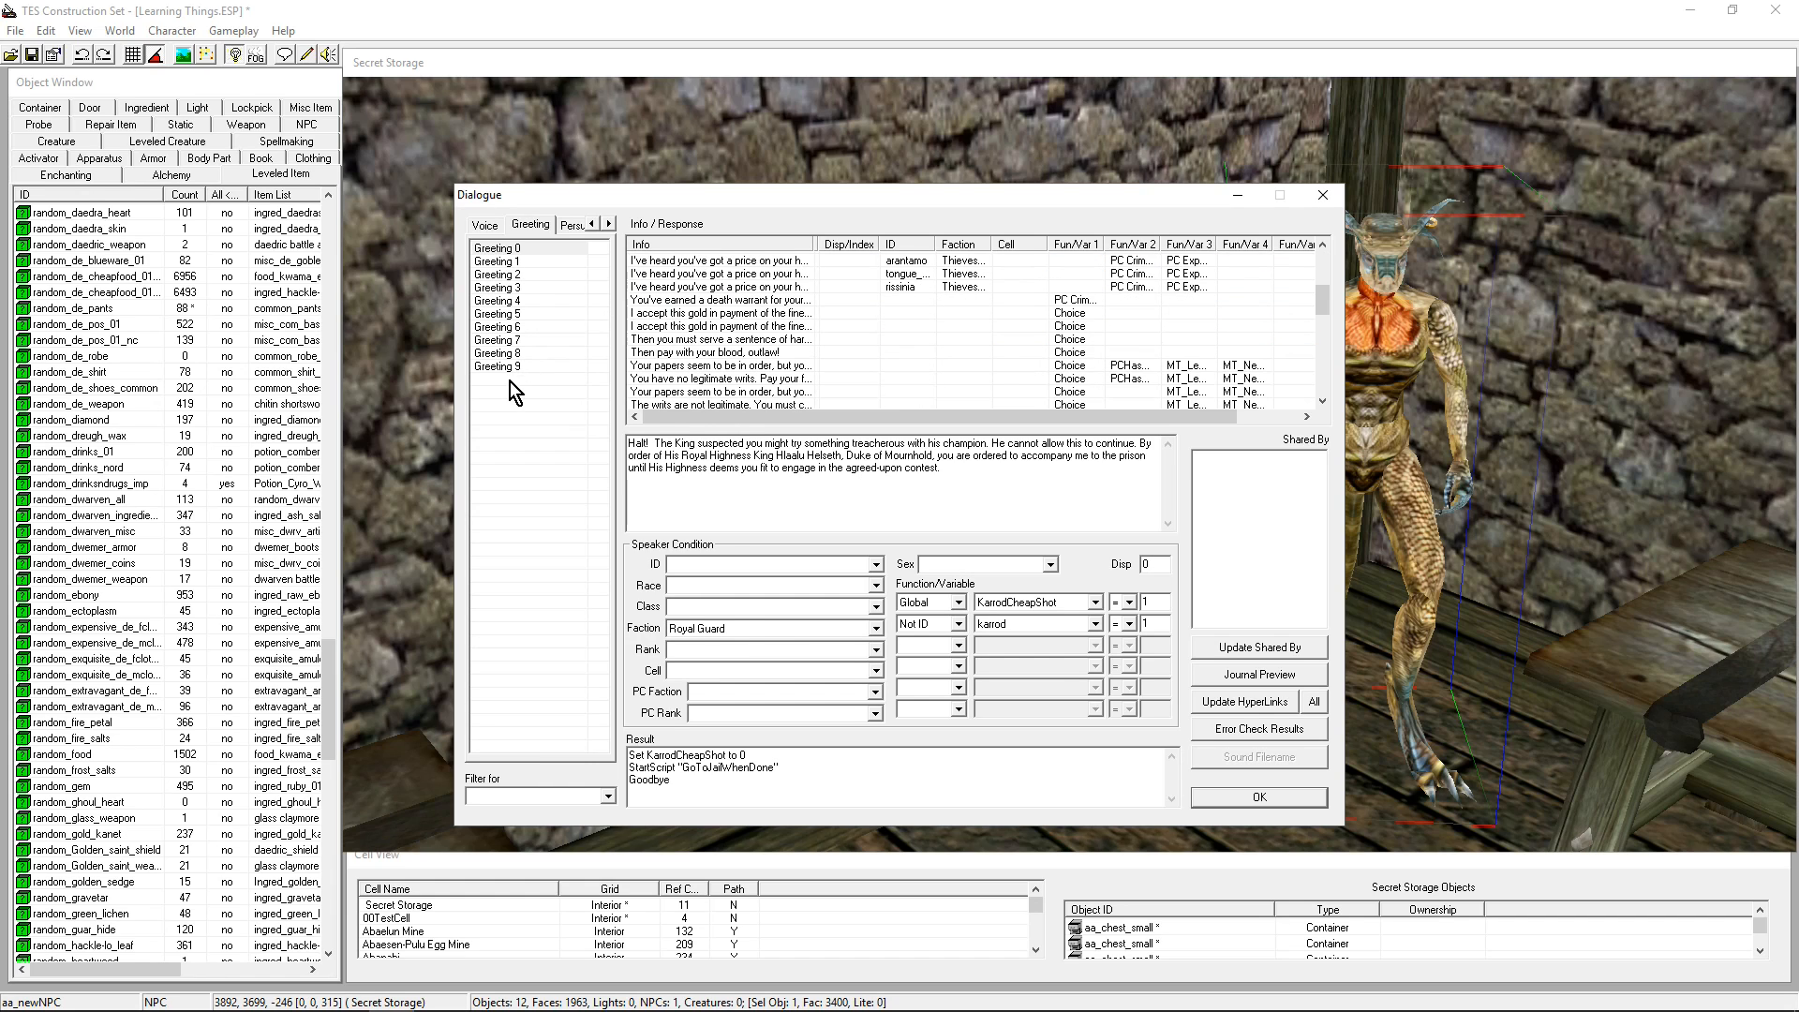
mouse_move(499, 373)
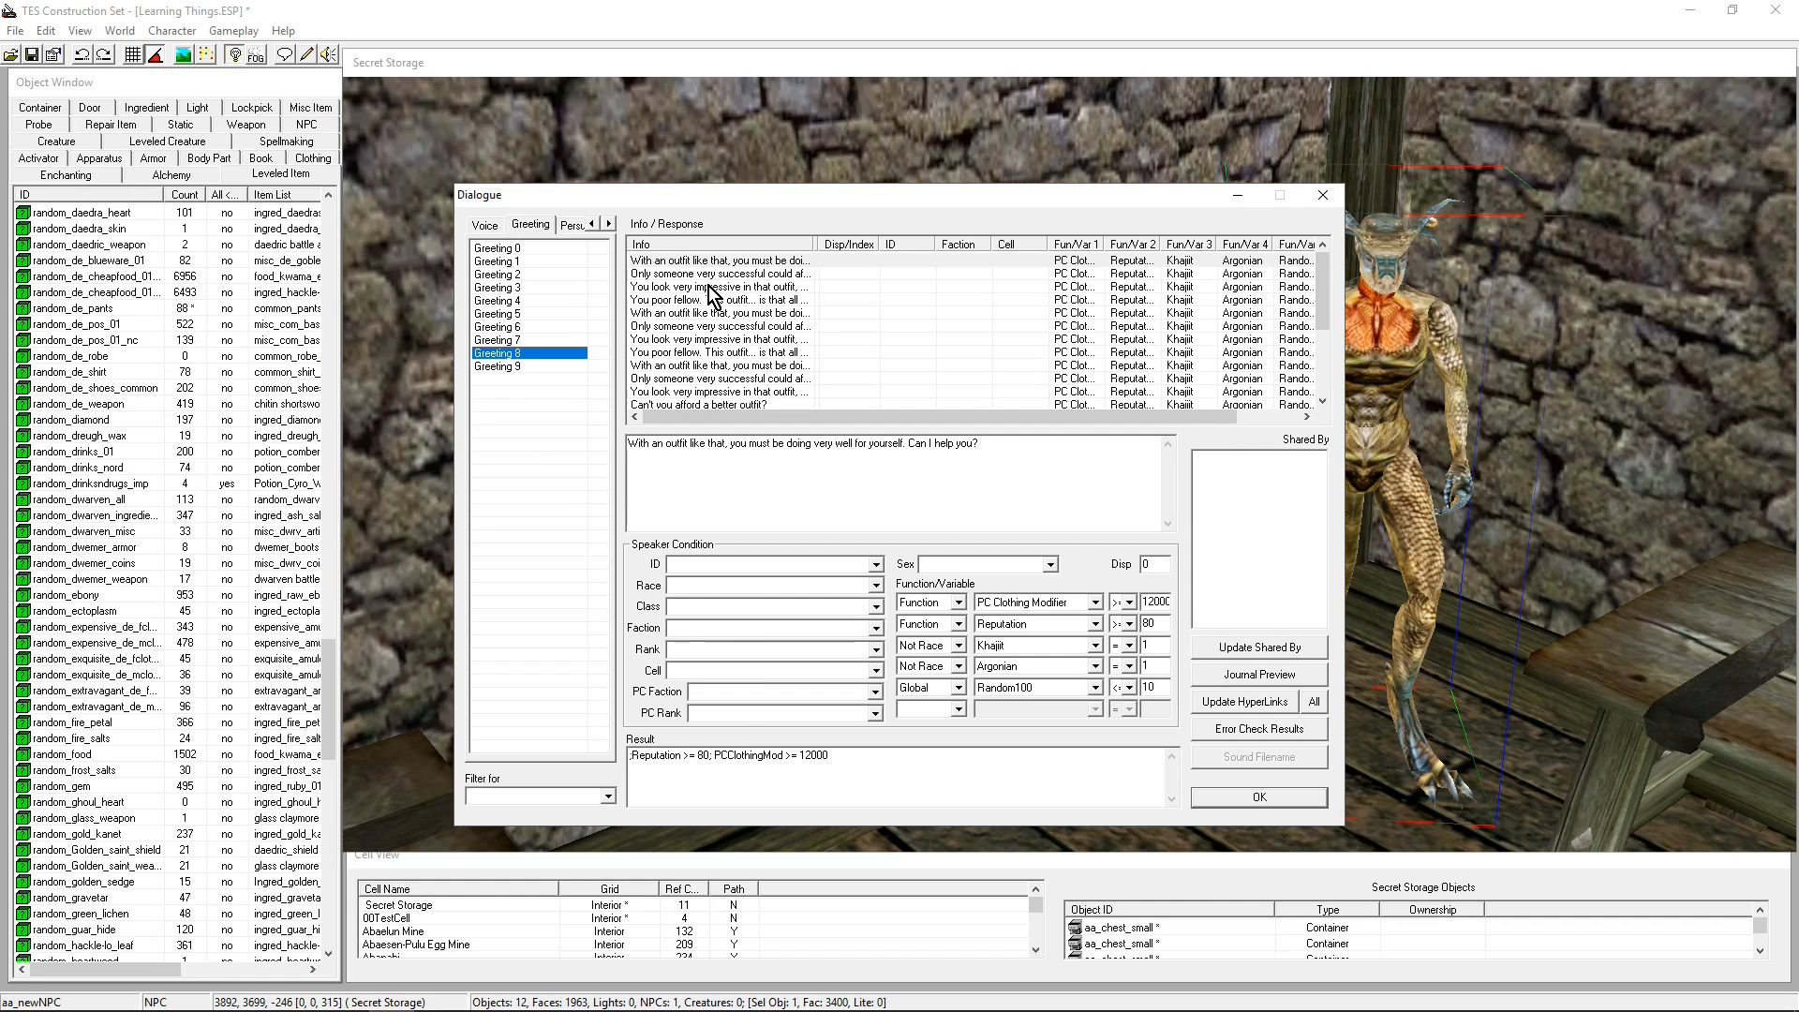
mouse_move(504, 279)
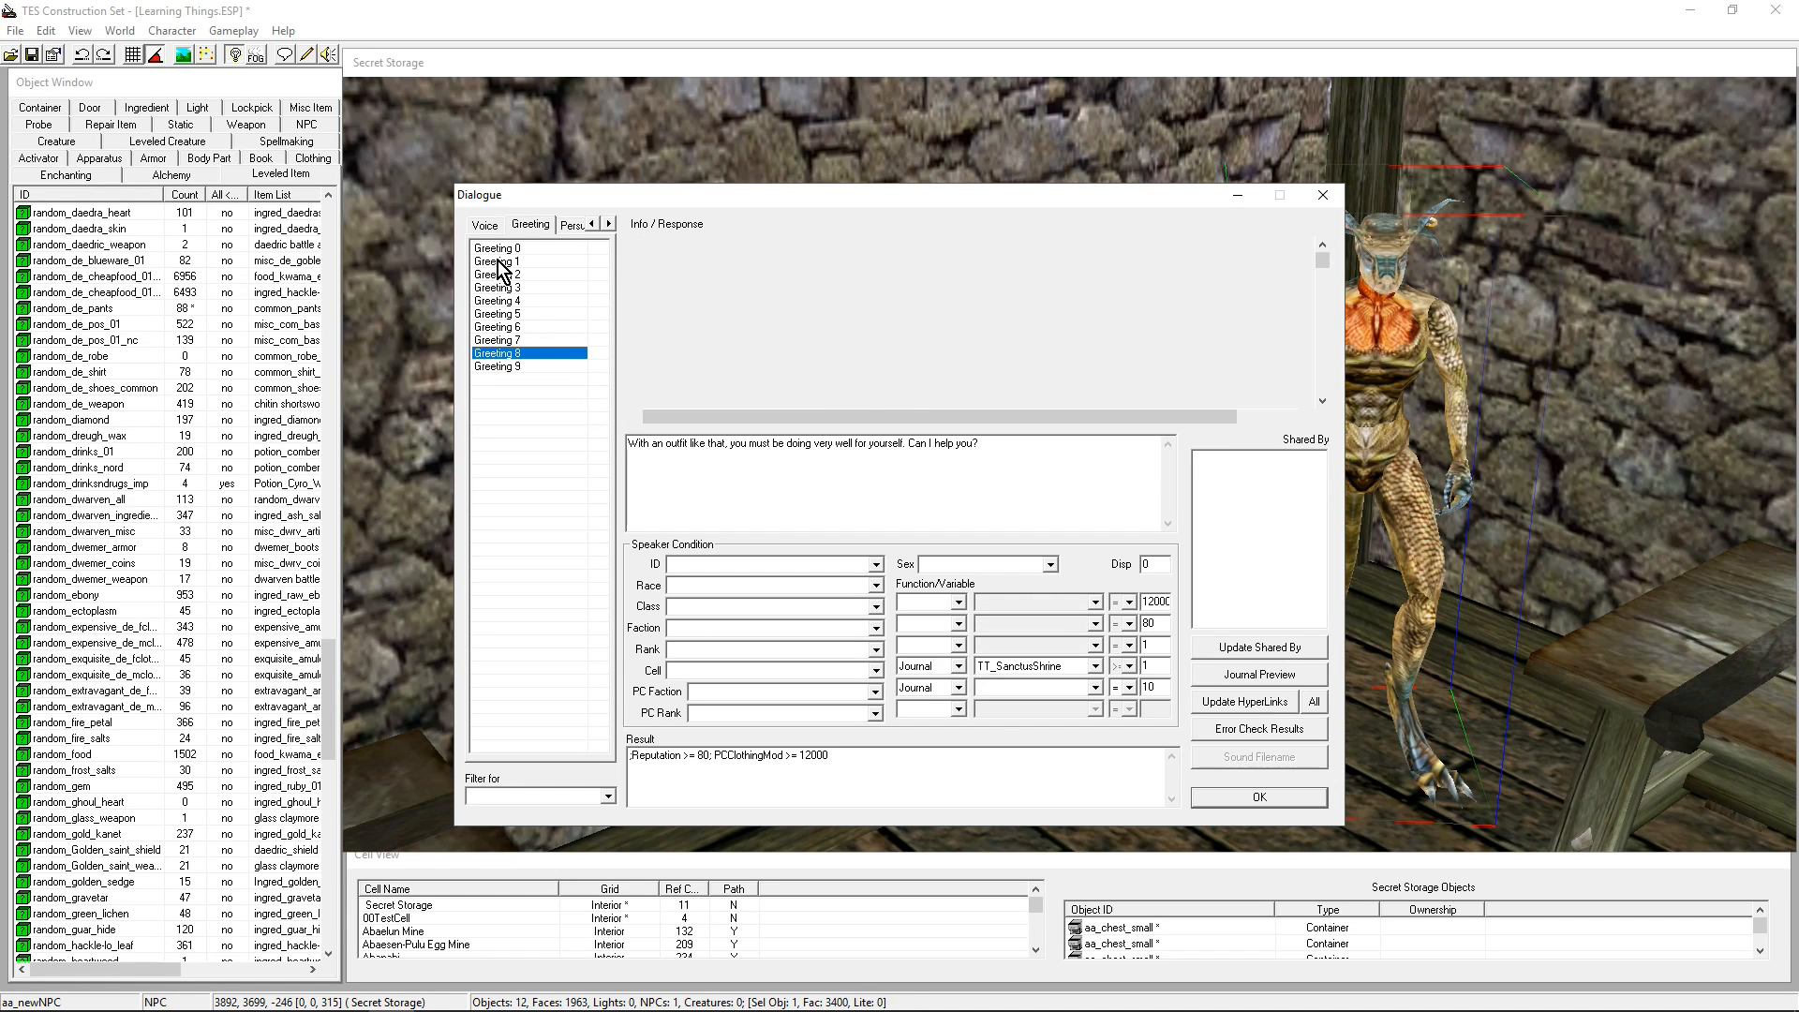
Insert a blank response into Greeting 1 below the Oath of Silence line
click(496, 261)
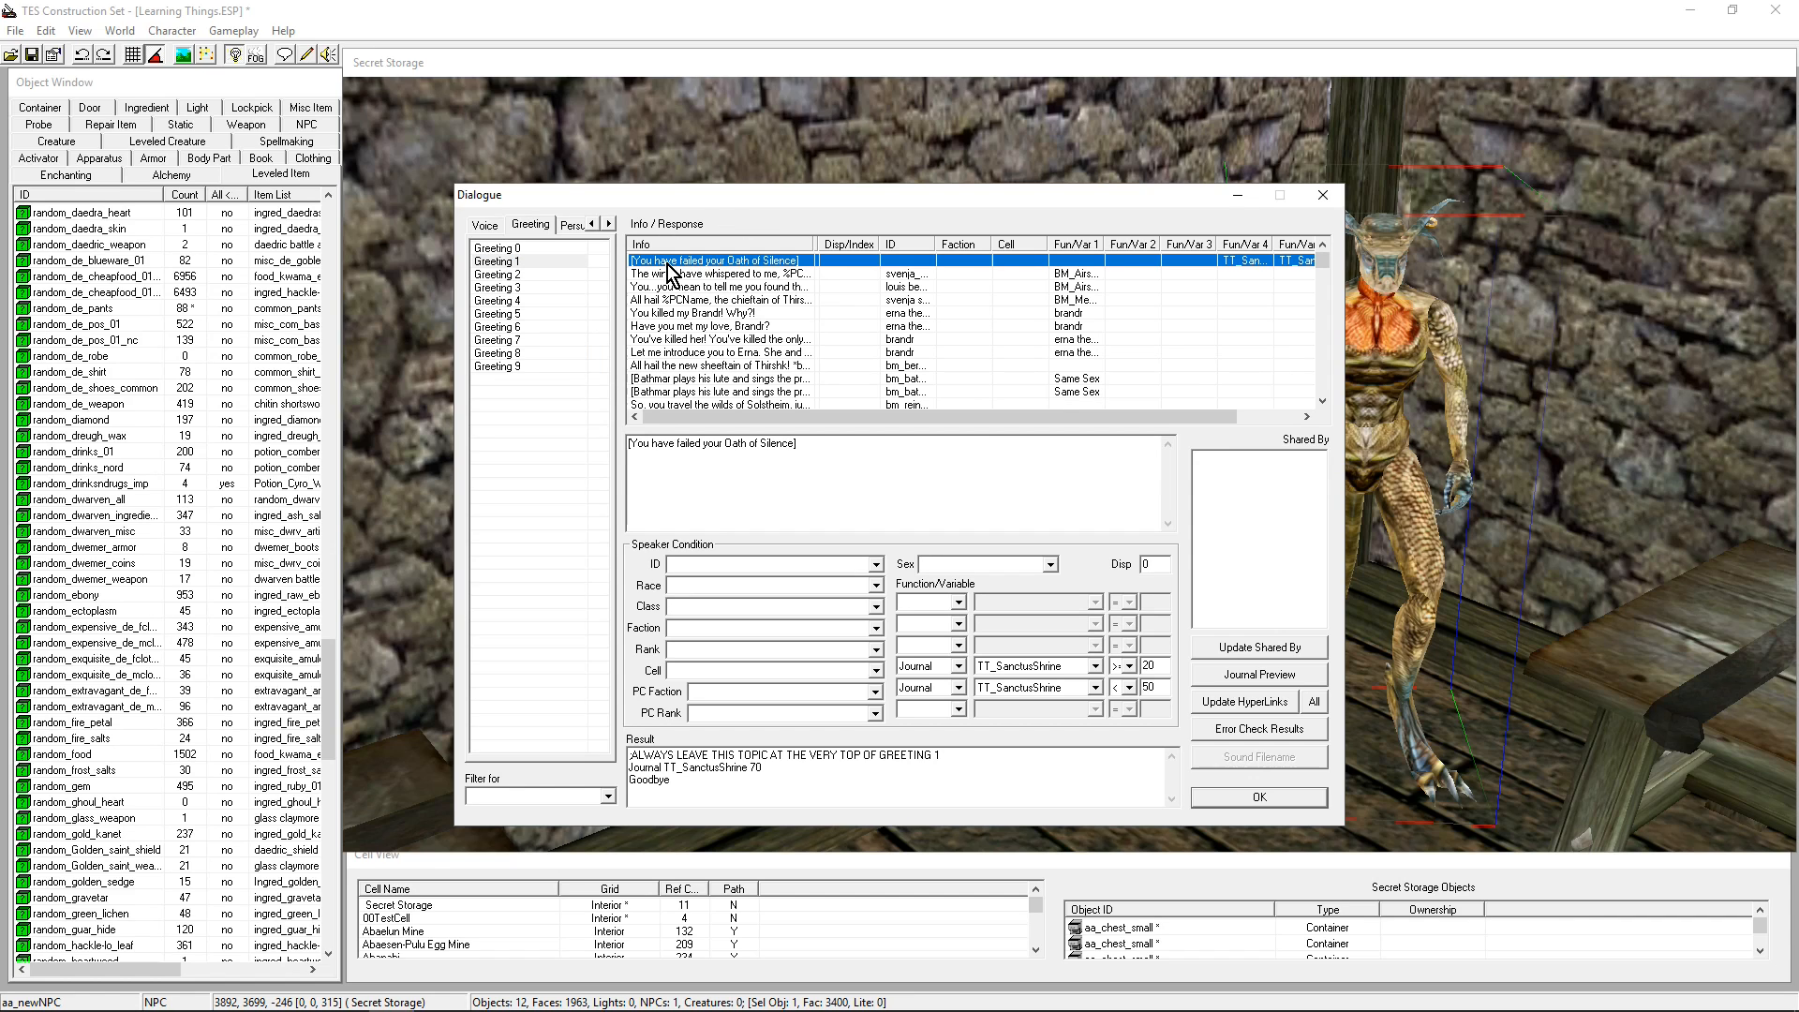
mouse_move(654, 277)
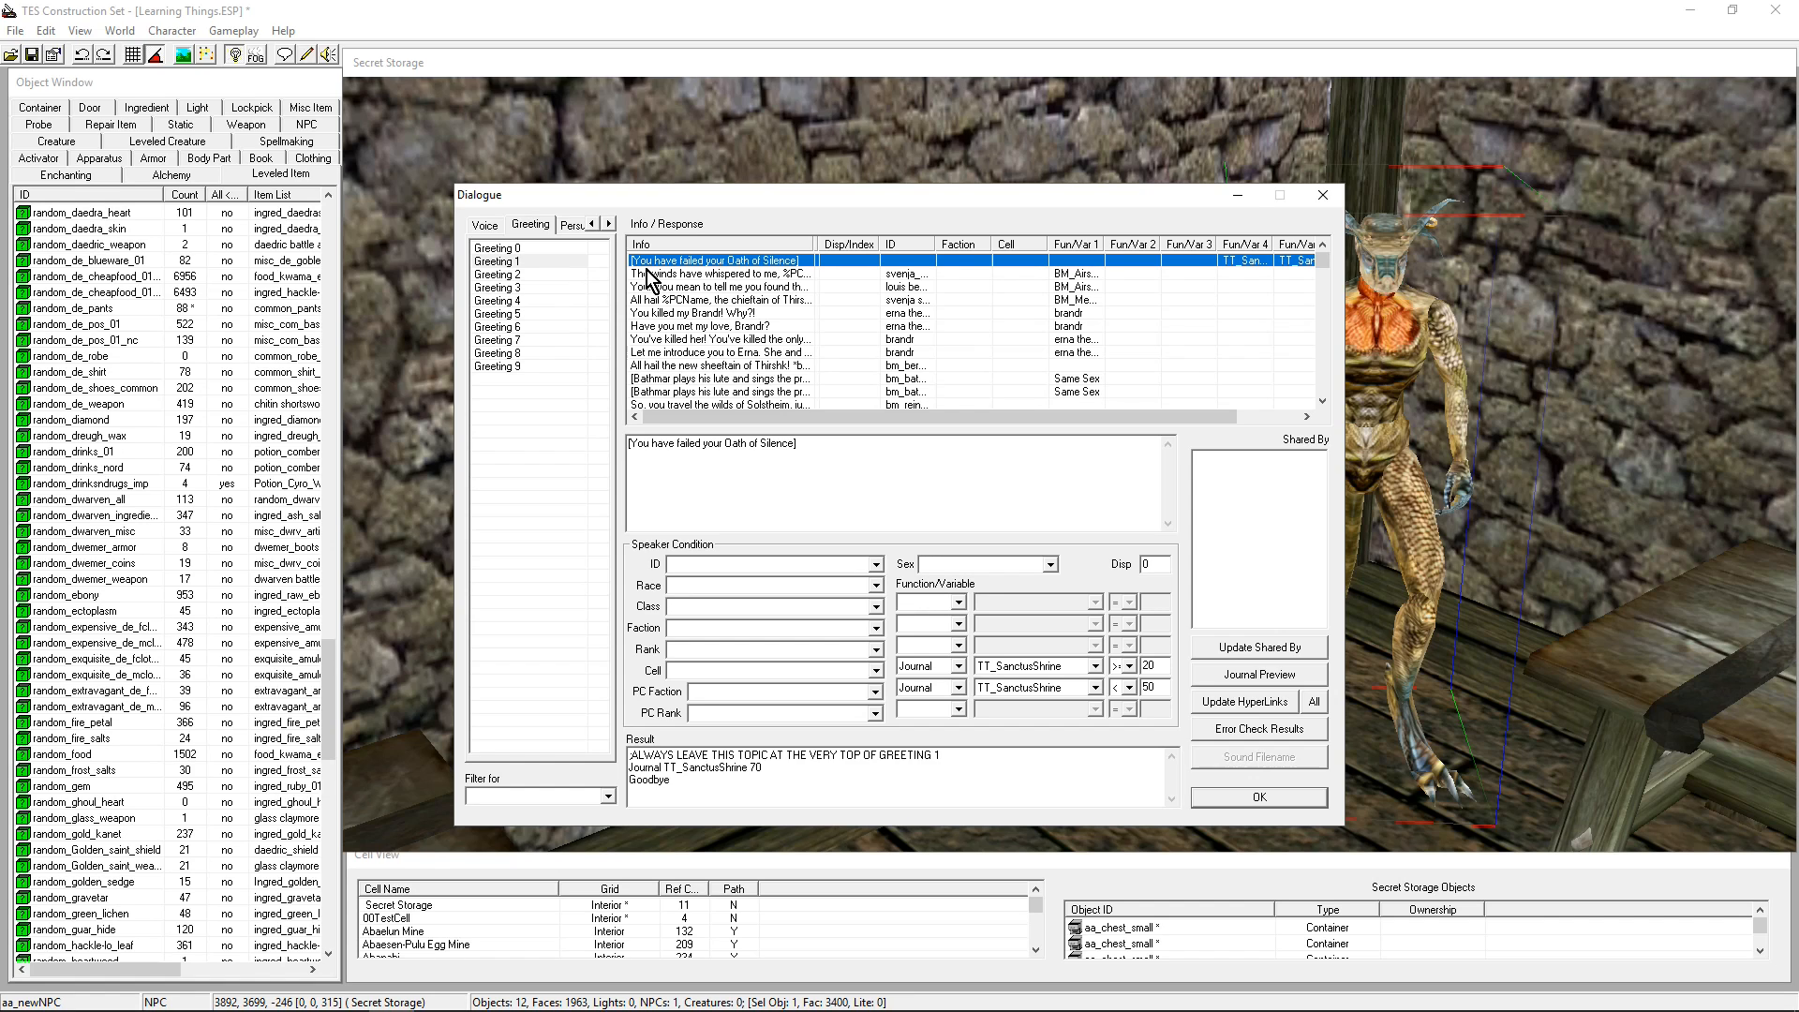
mouse_move(507, 265)
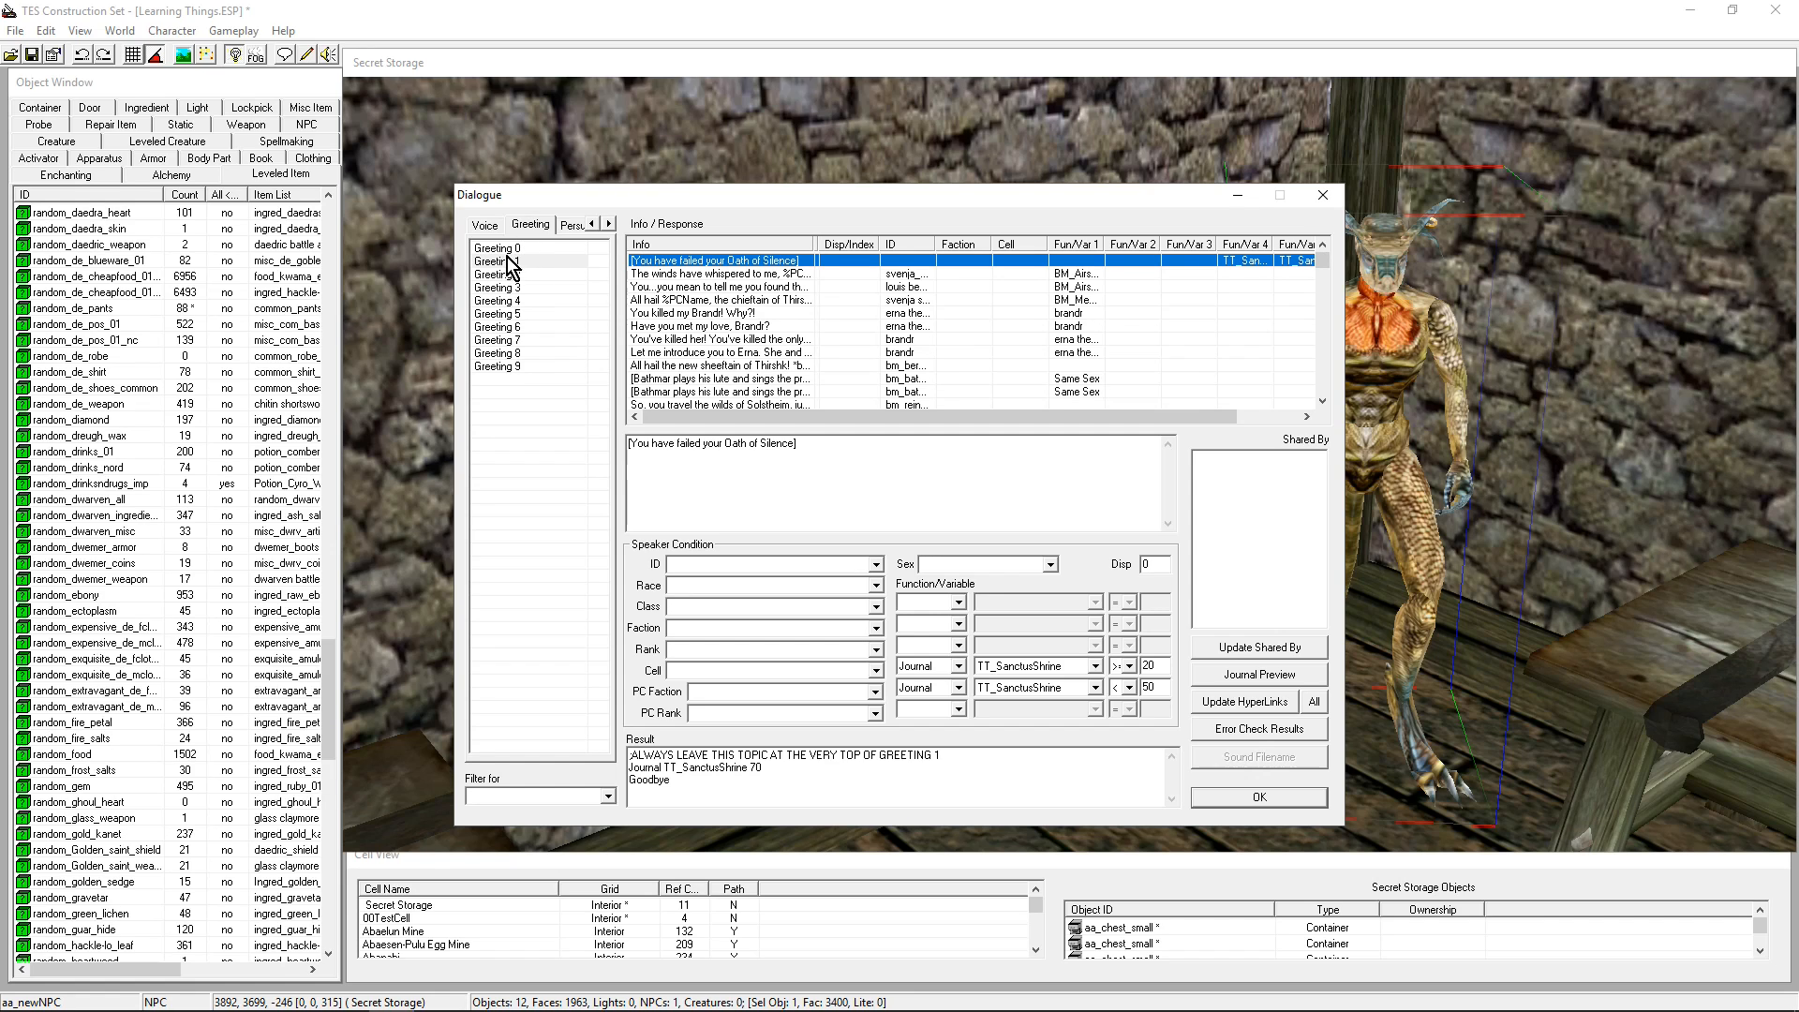
mouse_move(1278, 467)
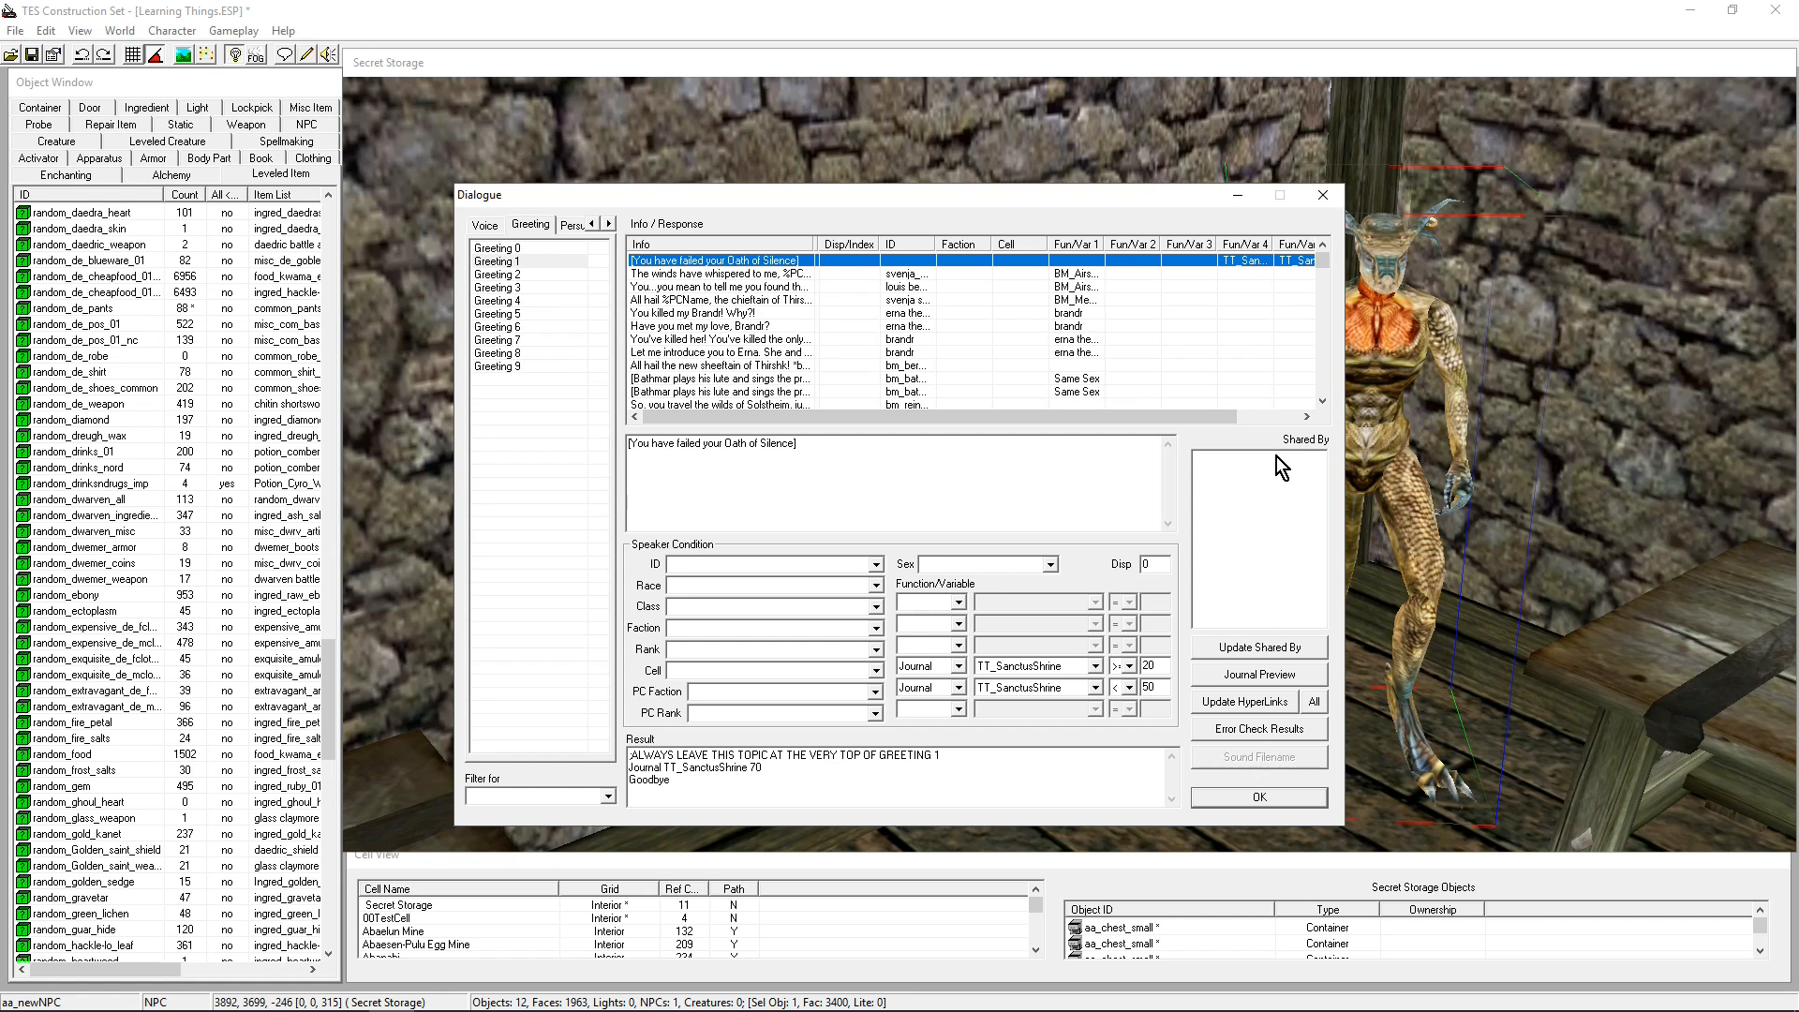
mouse_move(1157, 206)
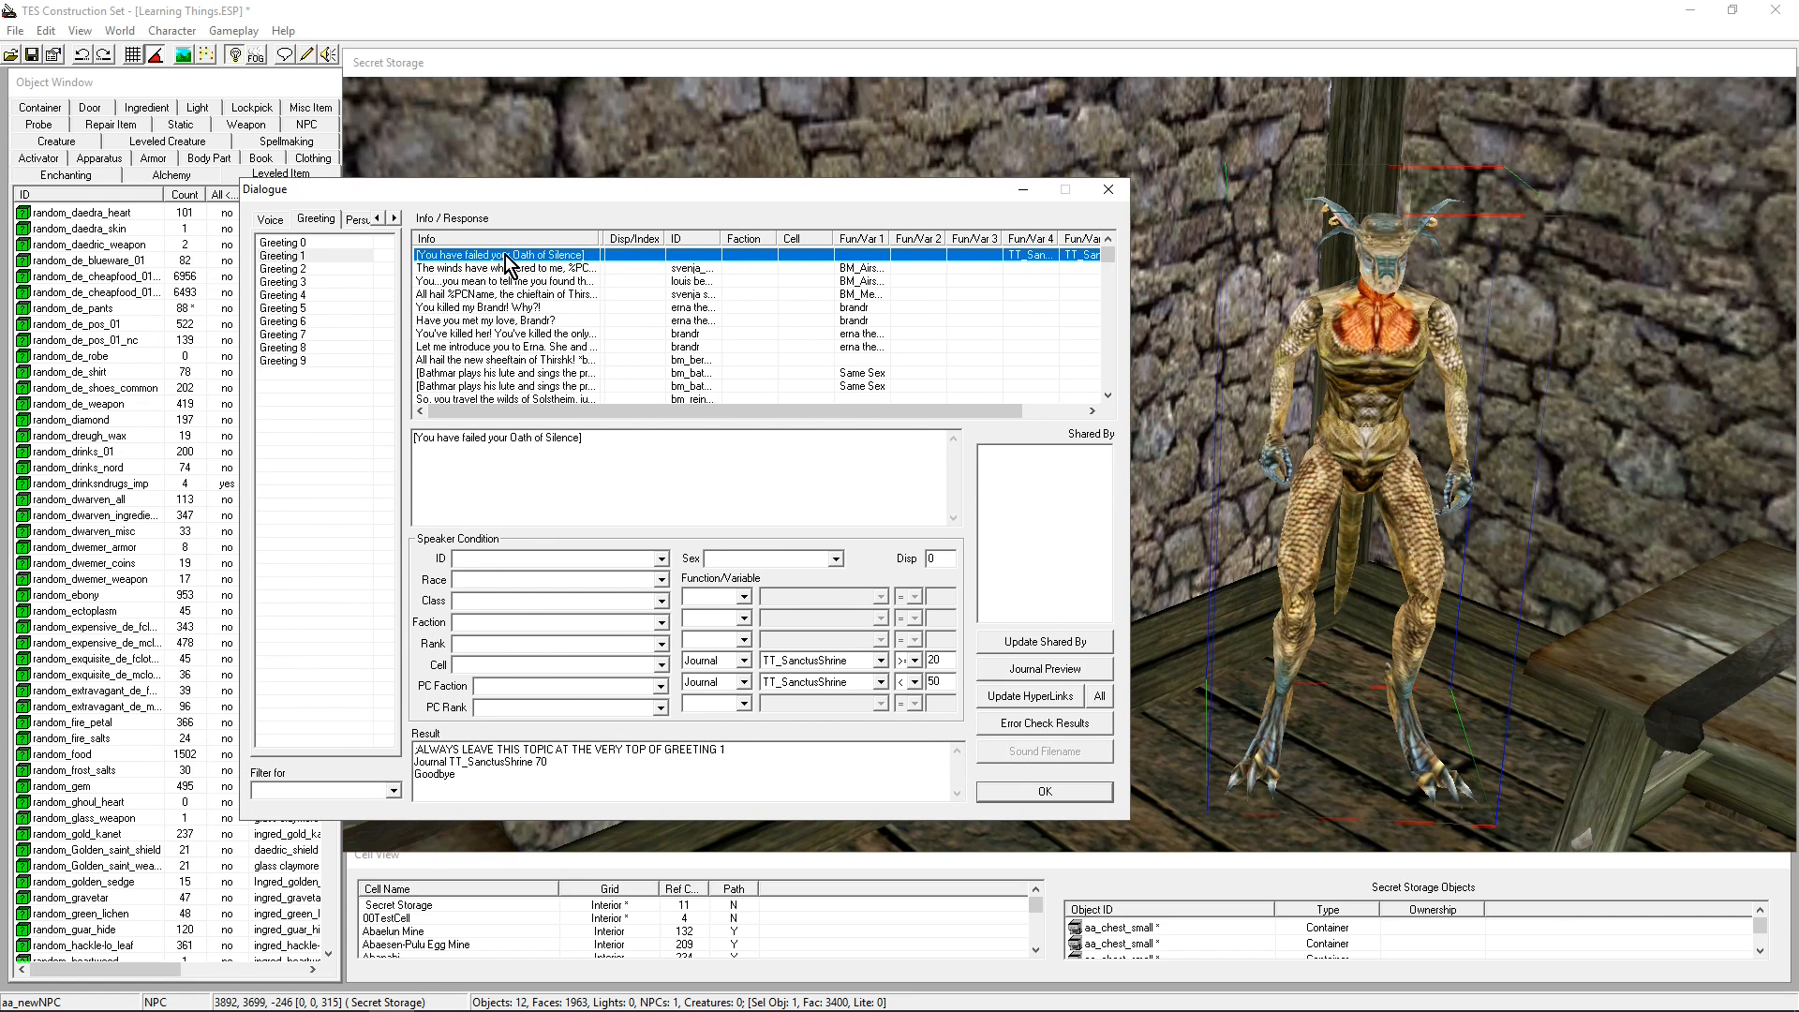
right_click(501, 267)
text(hgfds)
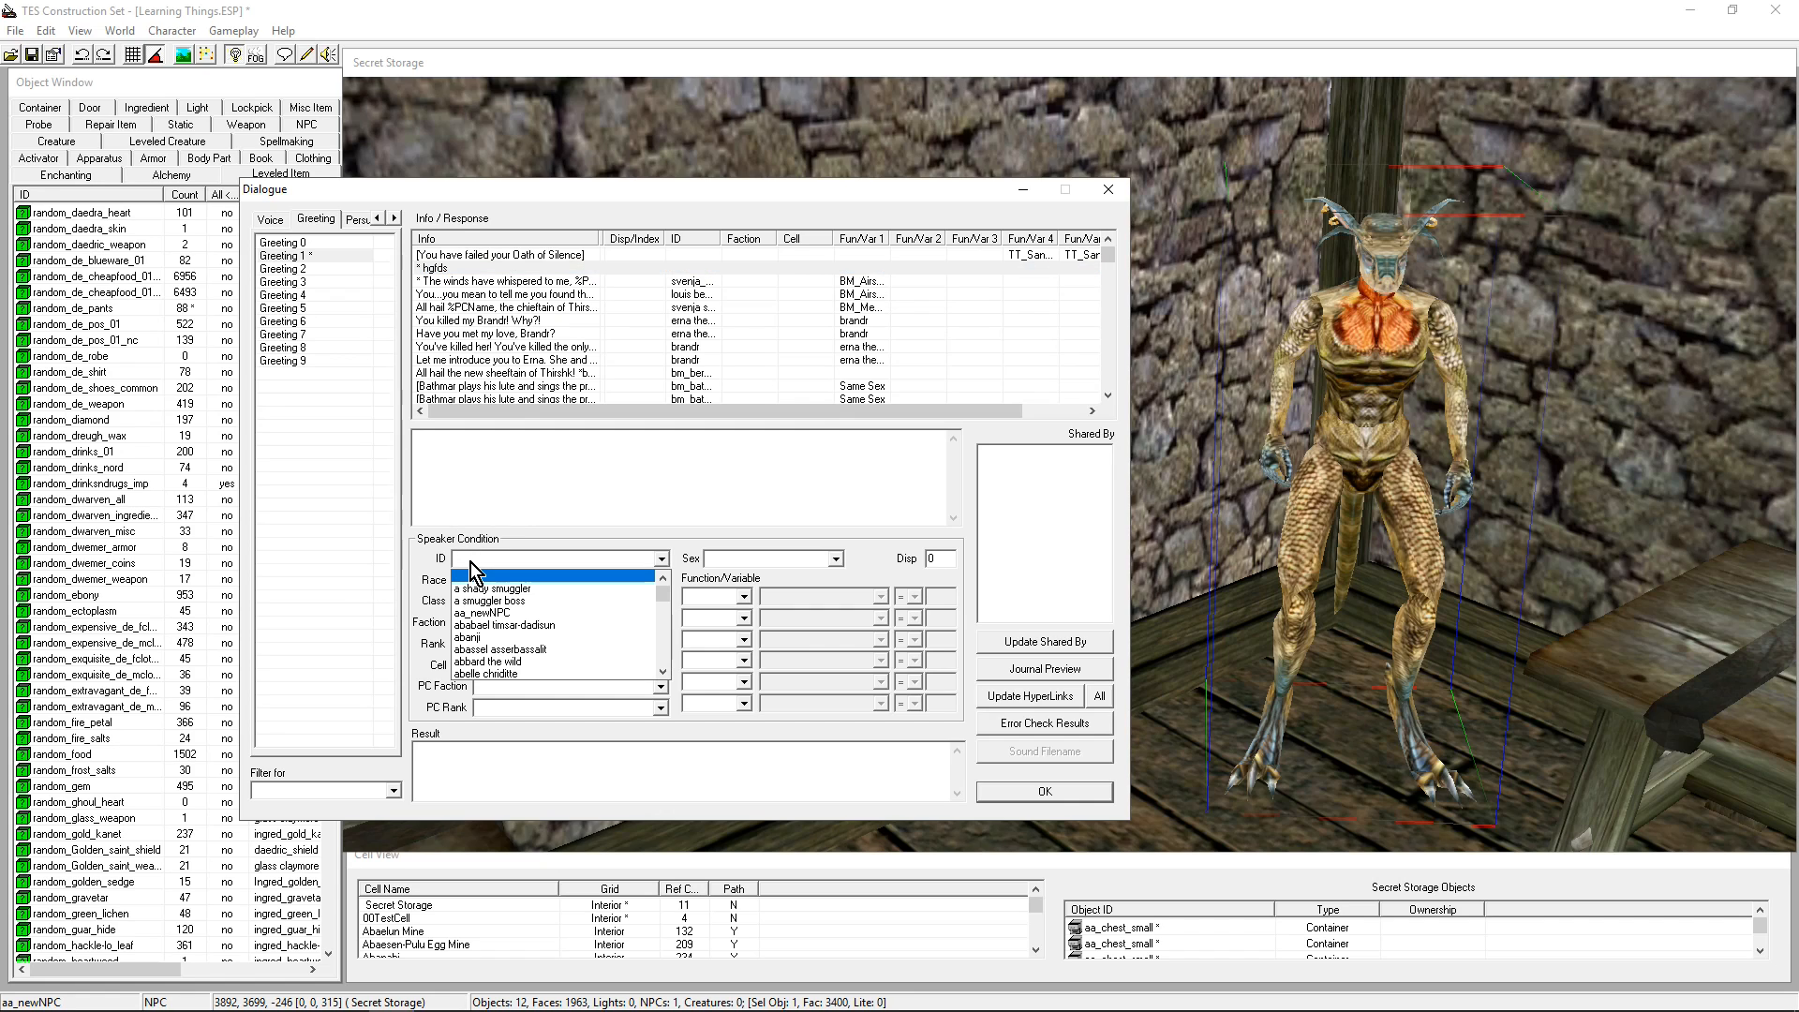
Write the new line 'Please don't kill me!' with aa_newNPC as speaker
click(490, 612)
text(Please don)
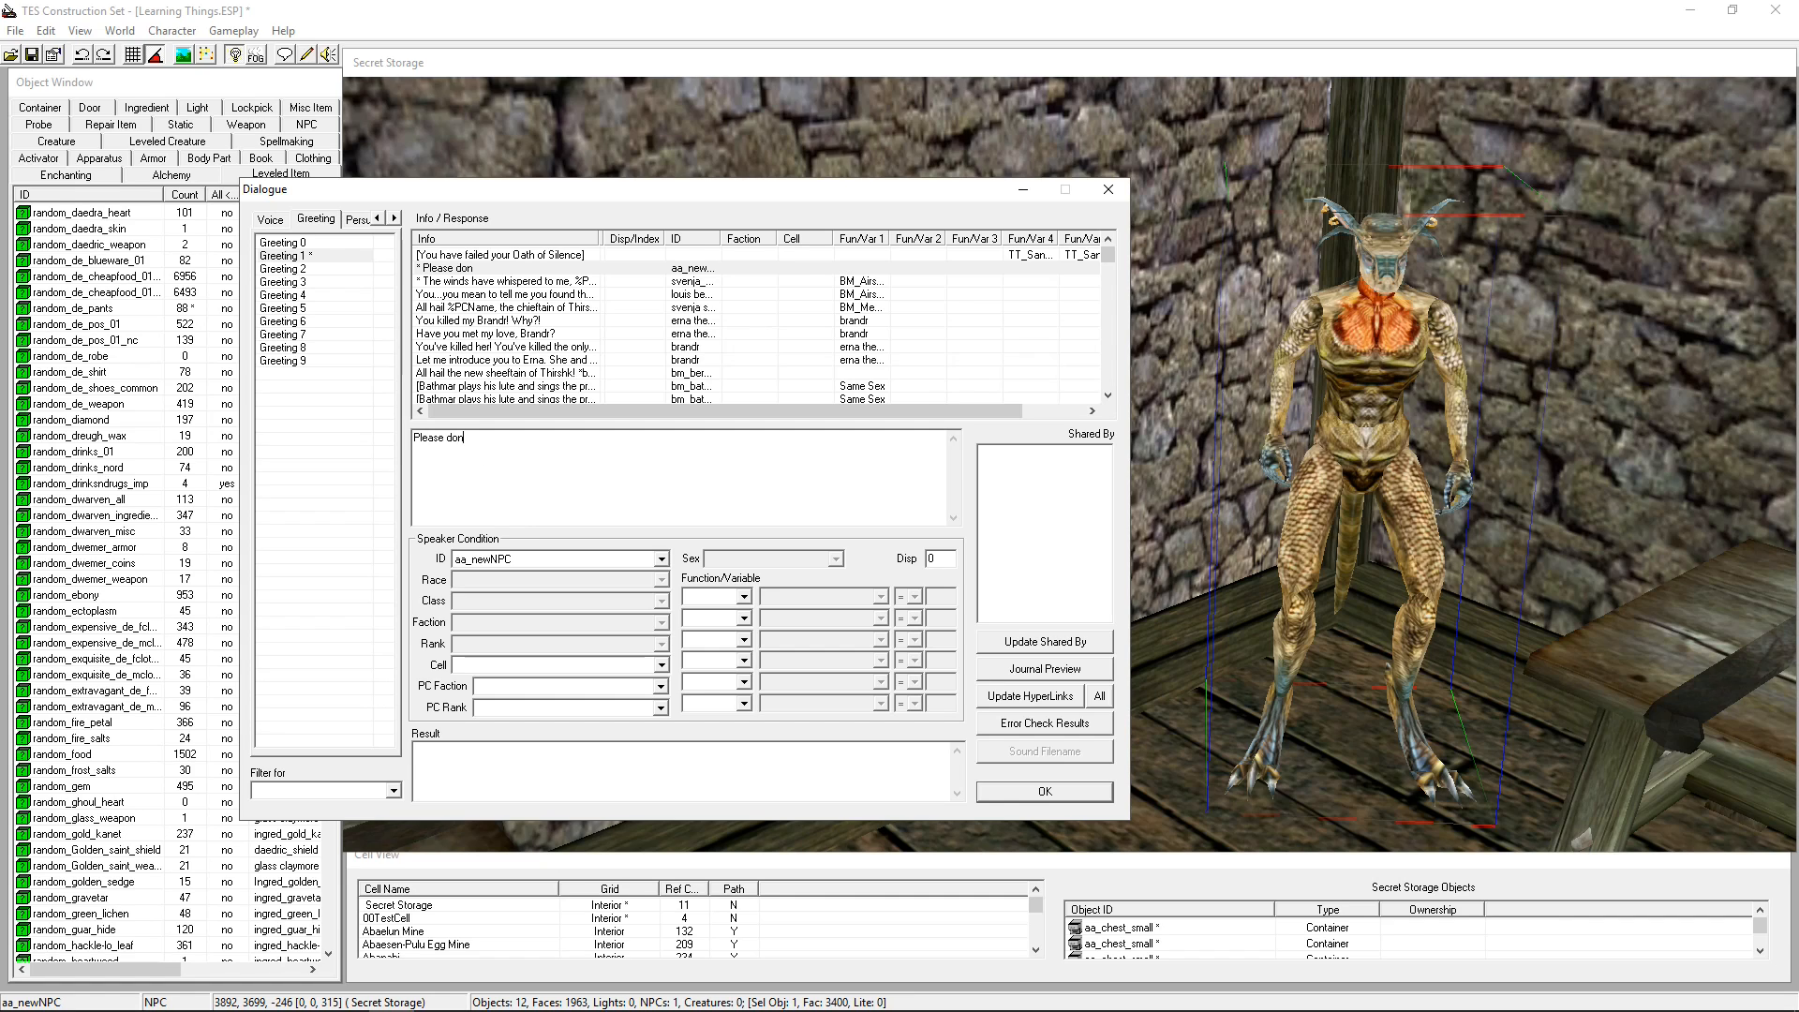
text('t kill me!)
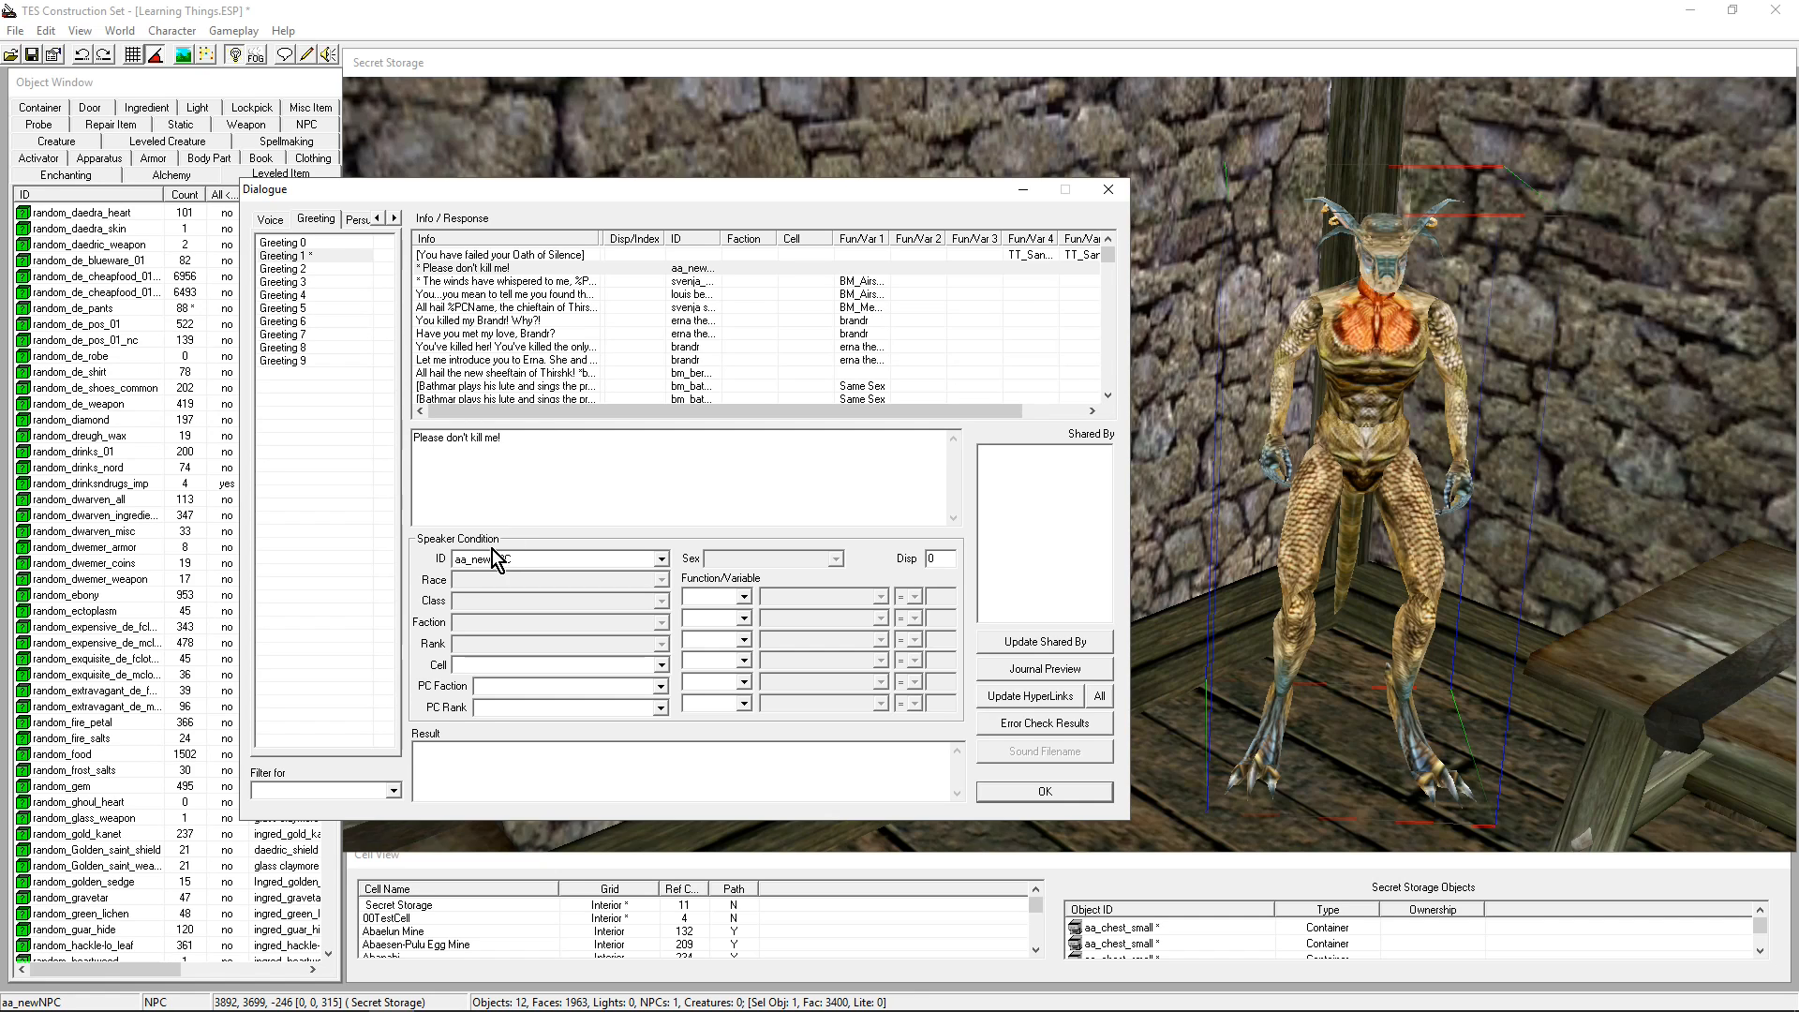
click(661, 559)
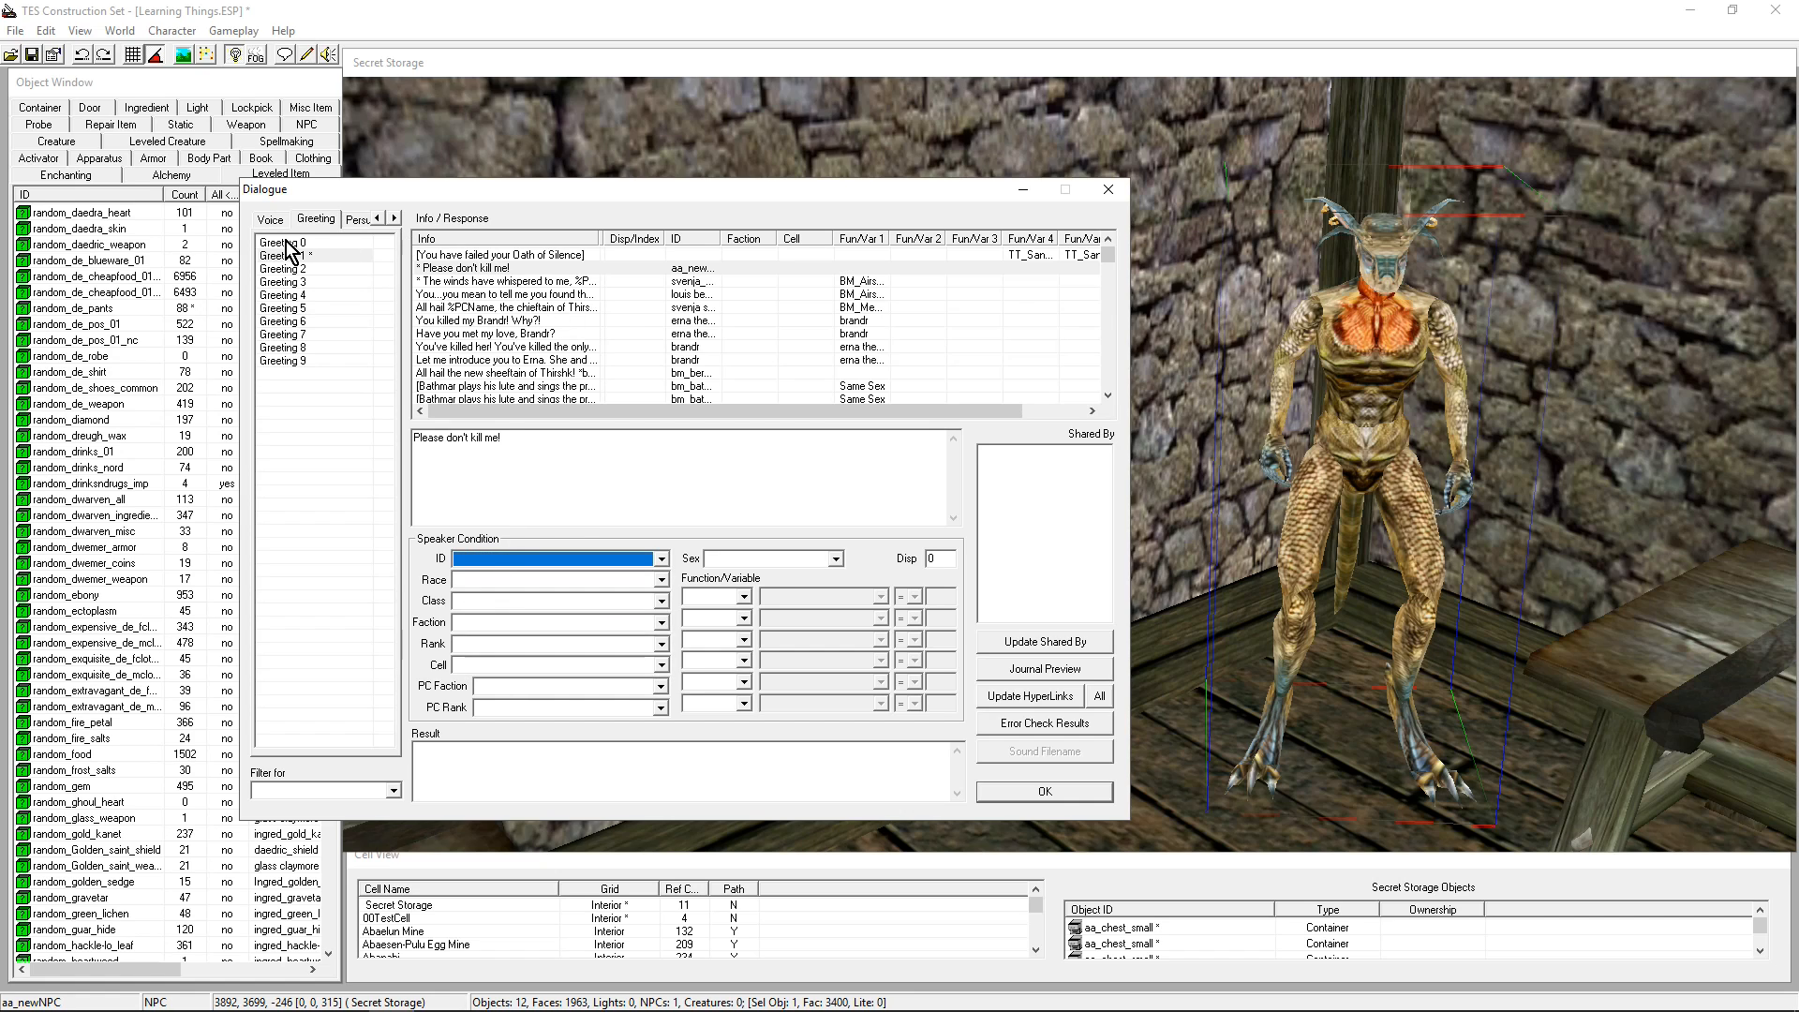
Browse the Greeting 0 entries, then reselect the 'Please don't kill me!' line in Greeting 1
click(287, 242)
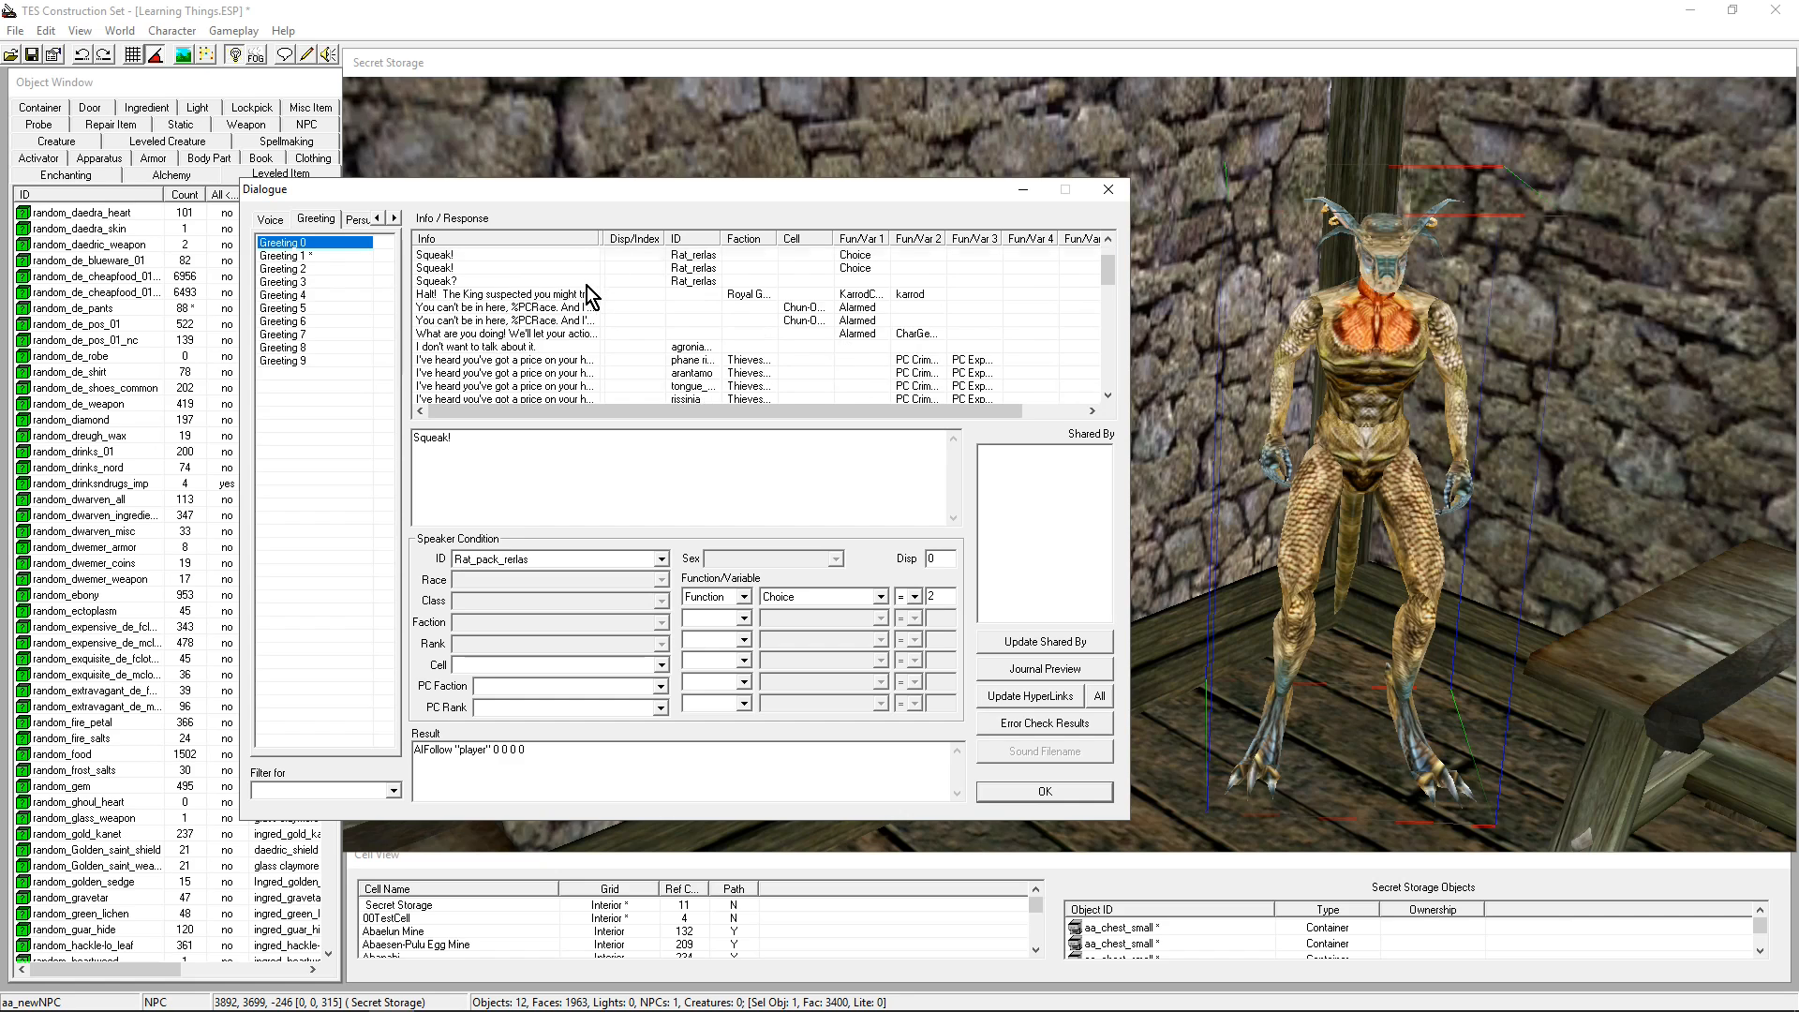
scroll(down, 3)
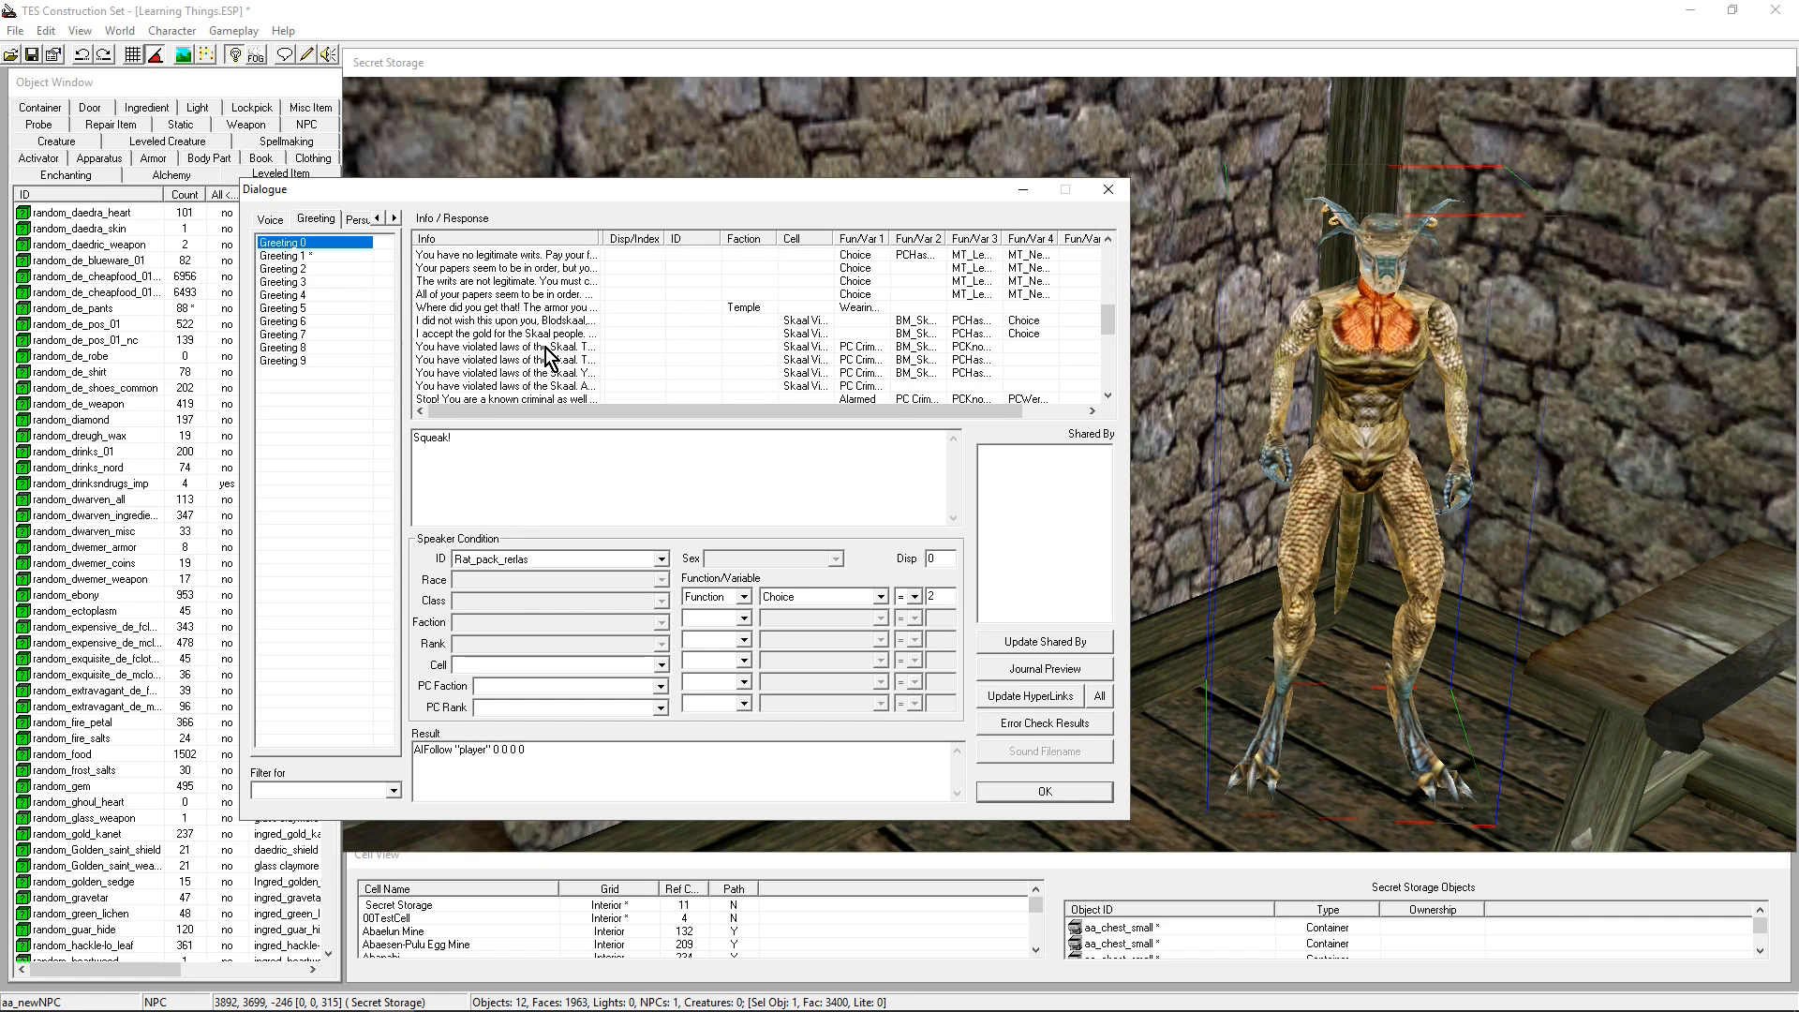
scroll(down, 3)
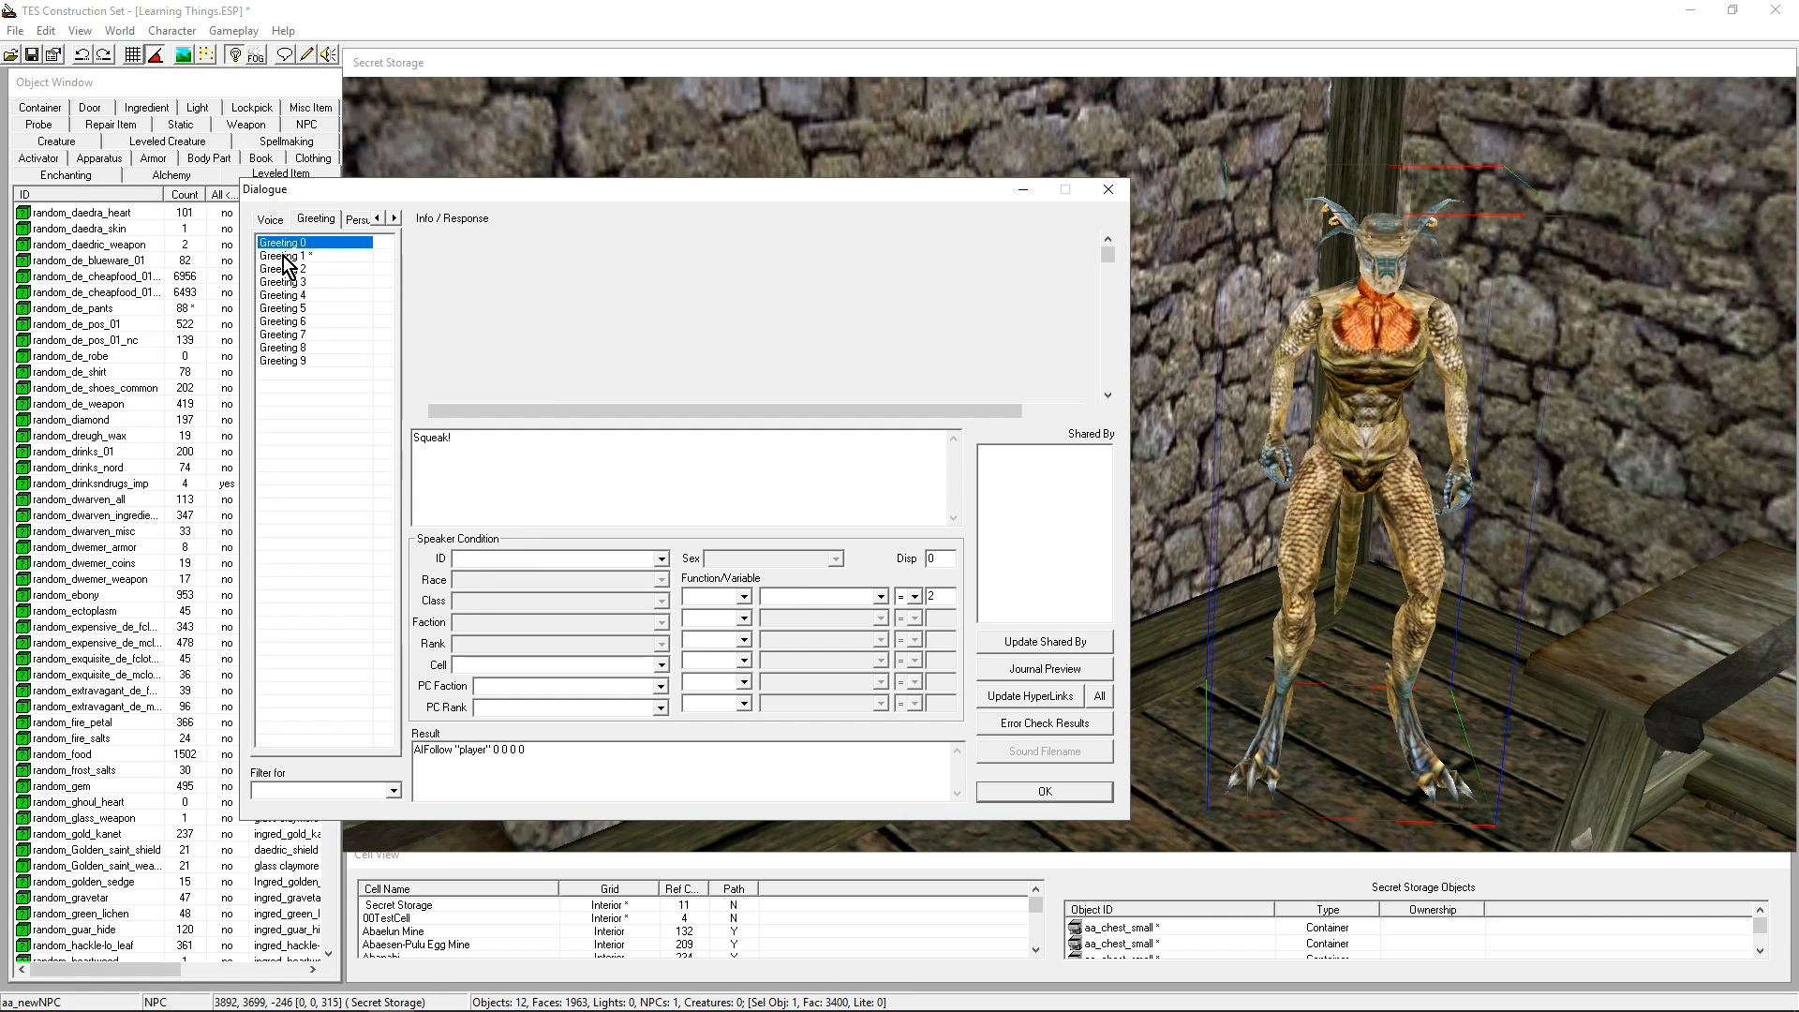
click(281, 255)
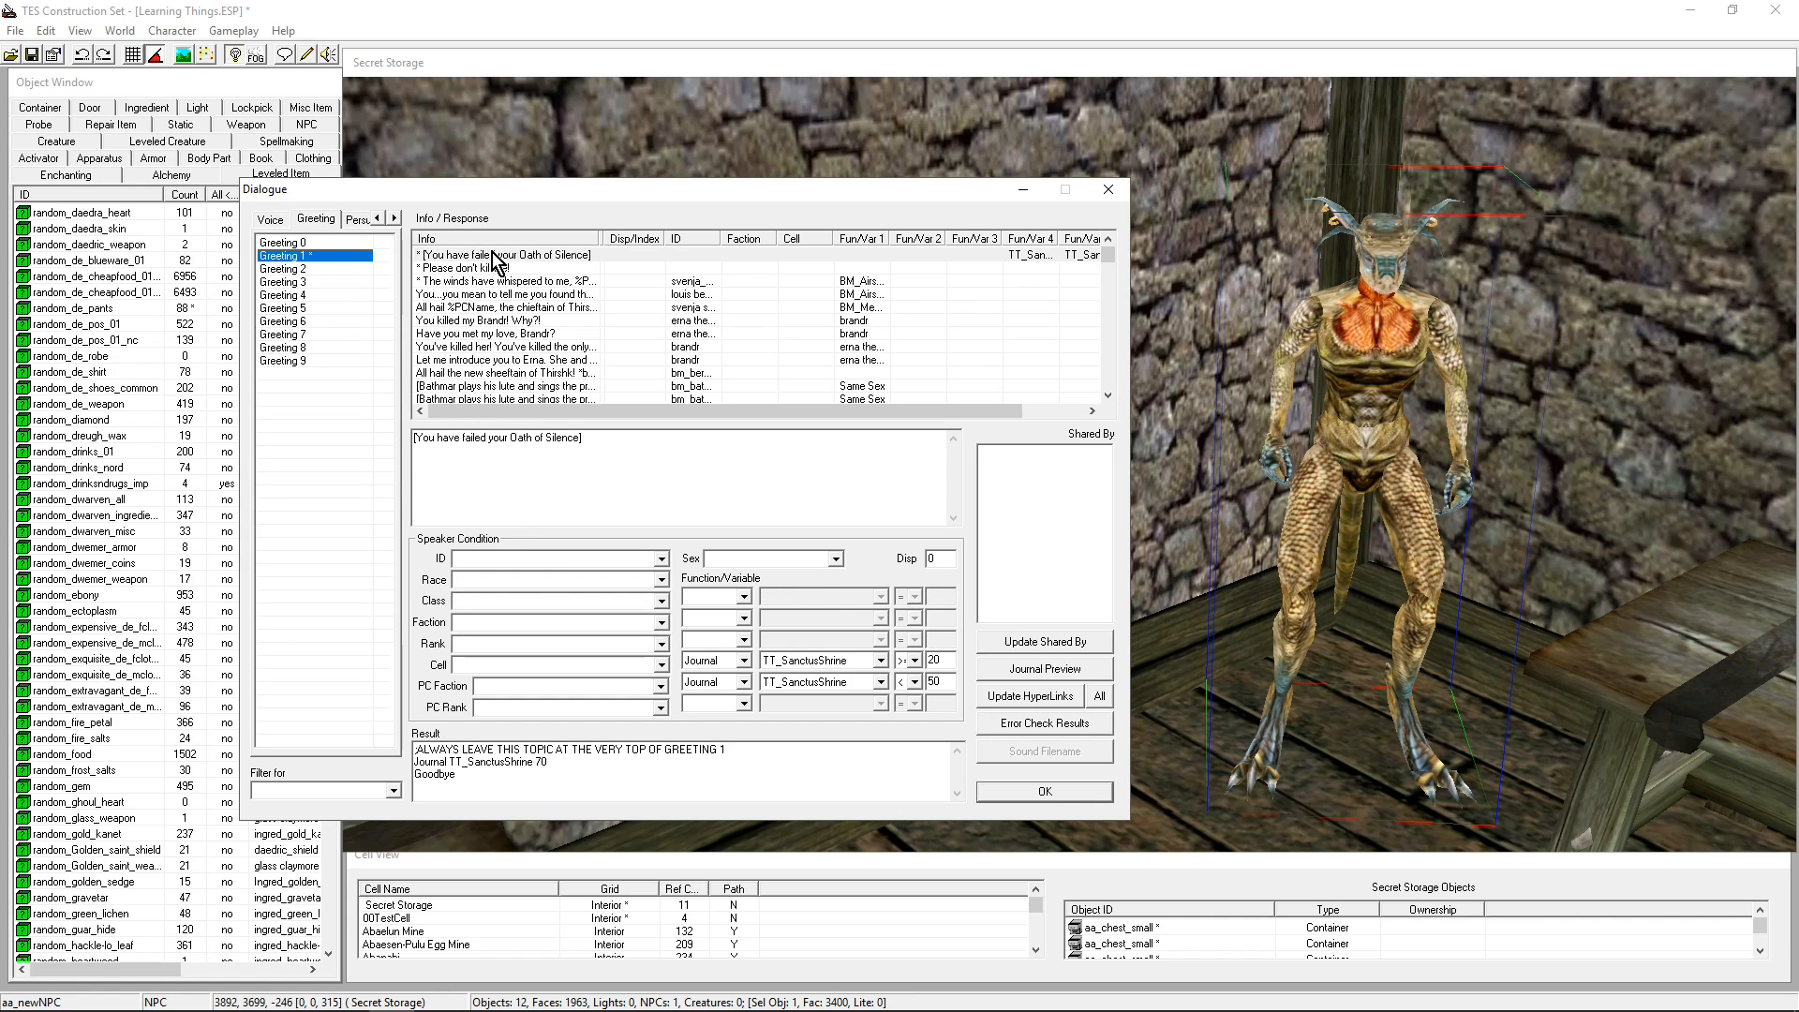
click(505, 267)
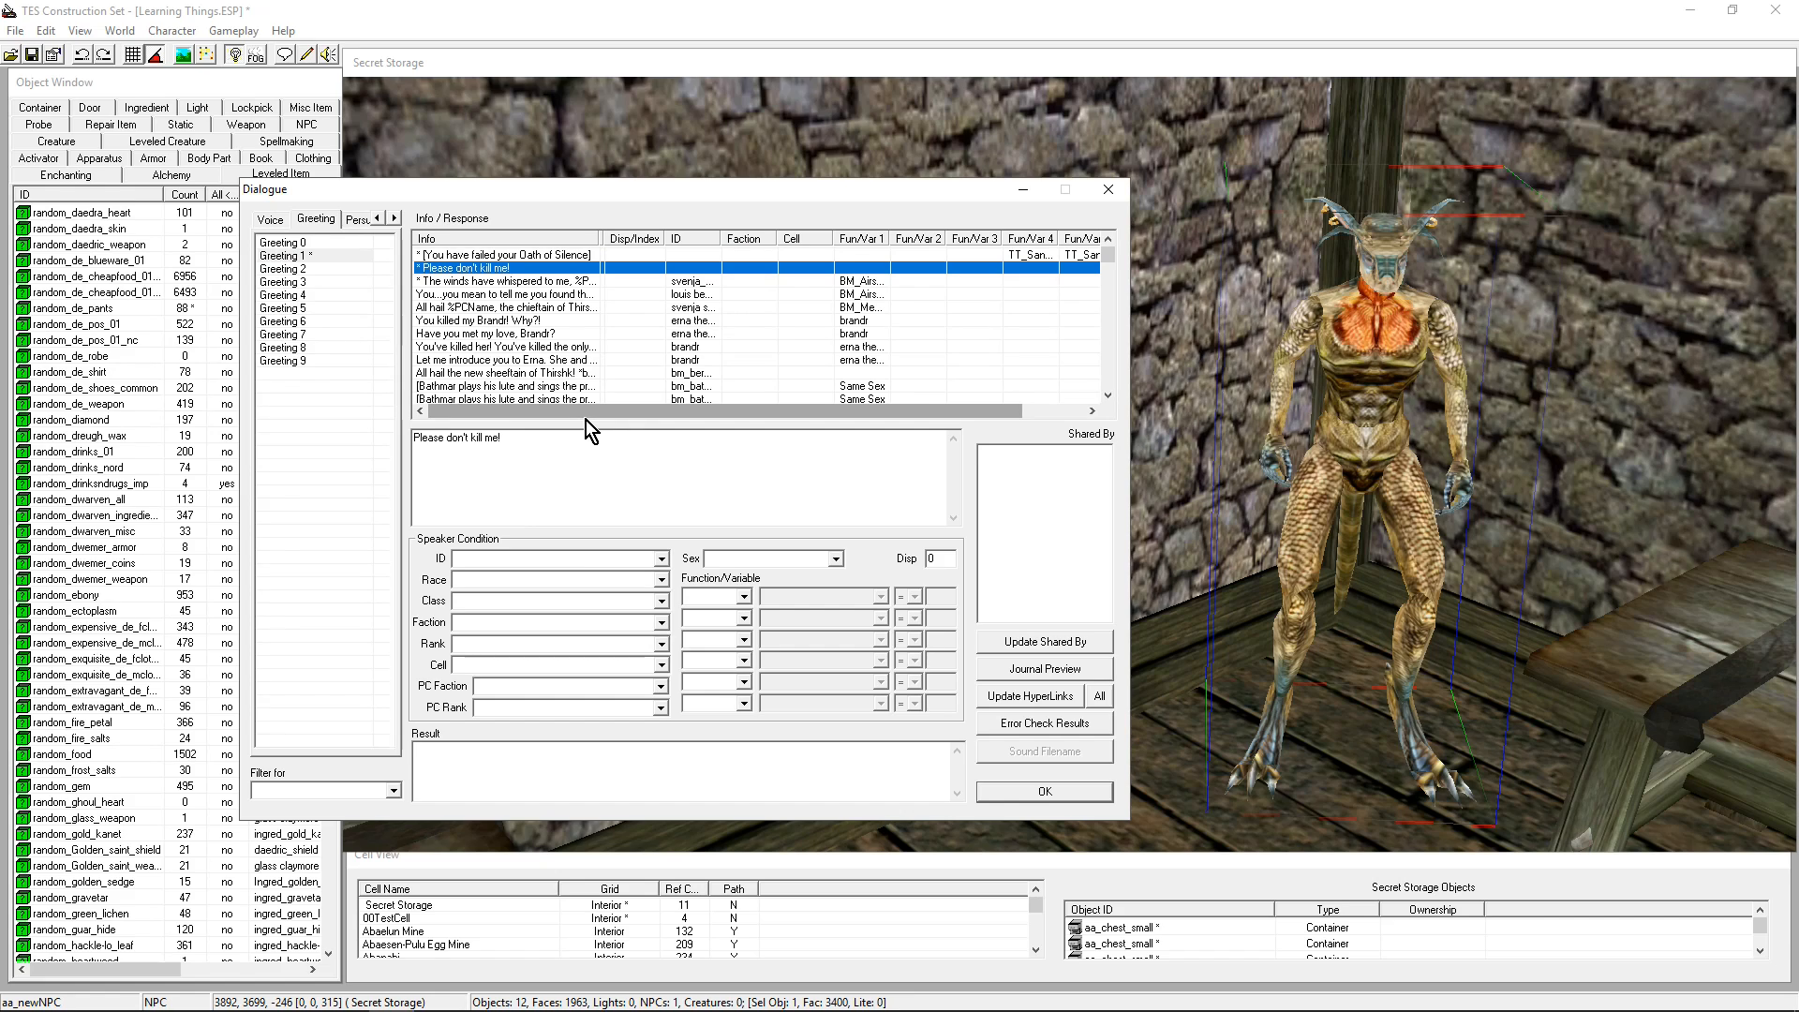
mouse_move(474, 594)
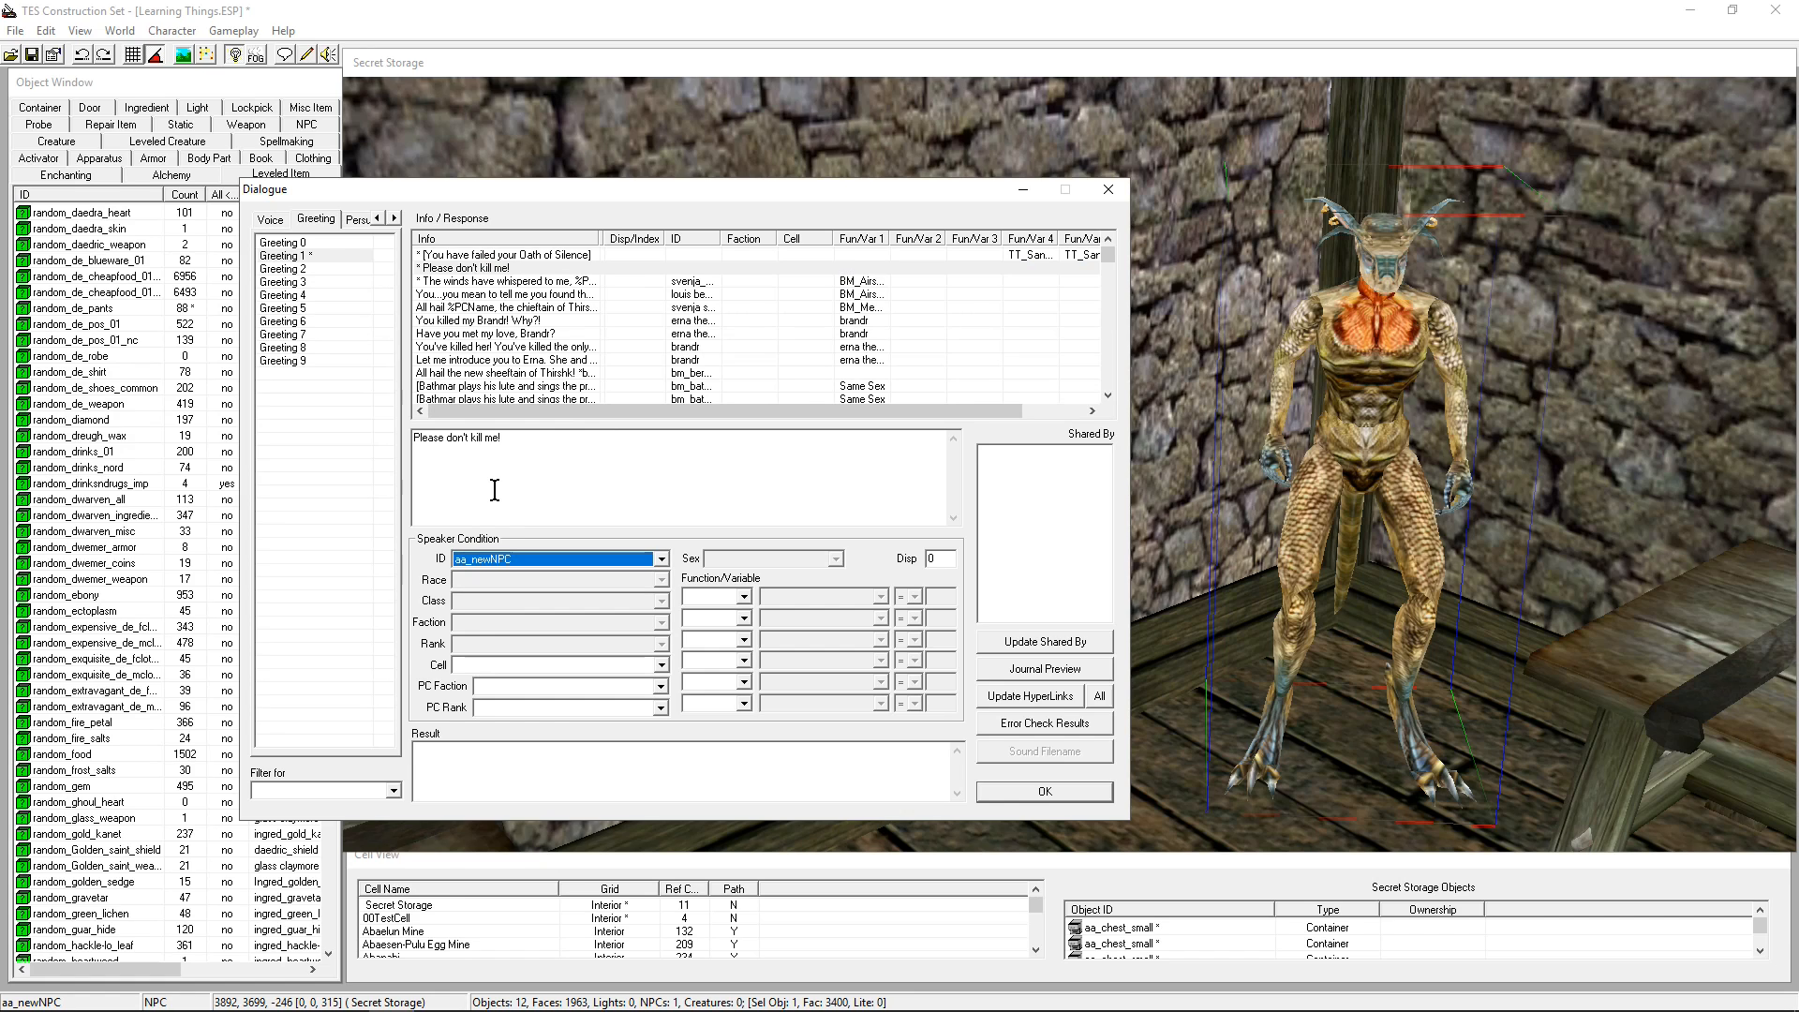
Duplicate the 'Please don't kill me!' response in Greeting 1
click(535, 471)
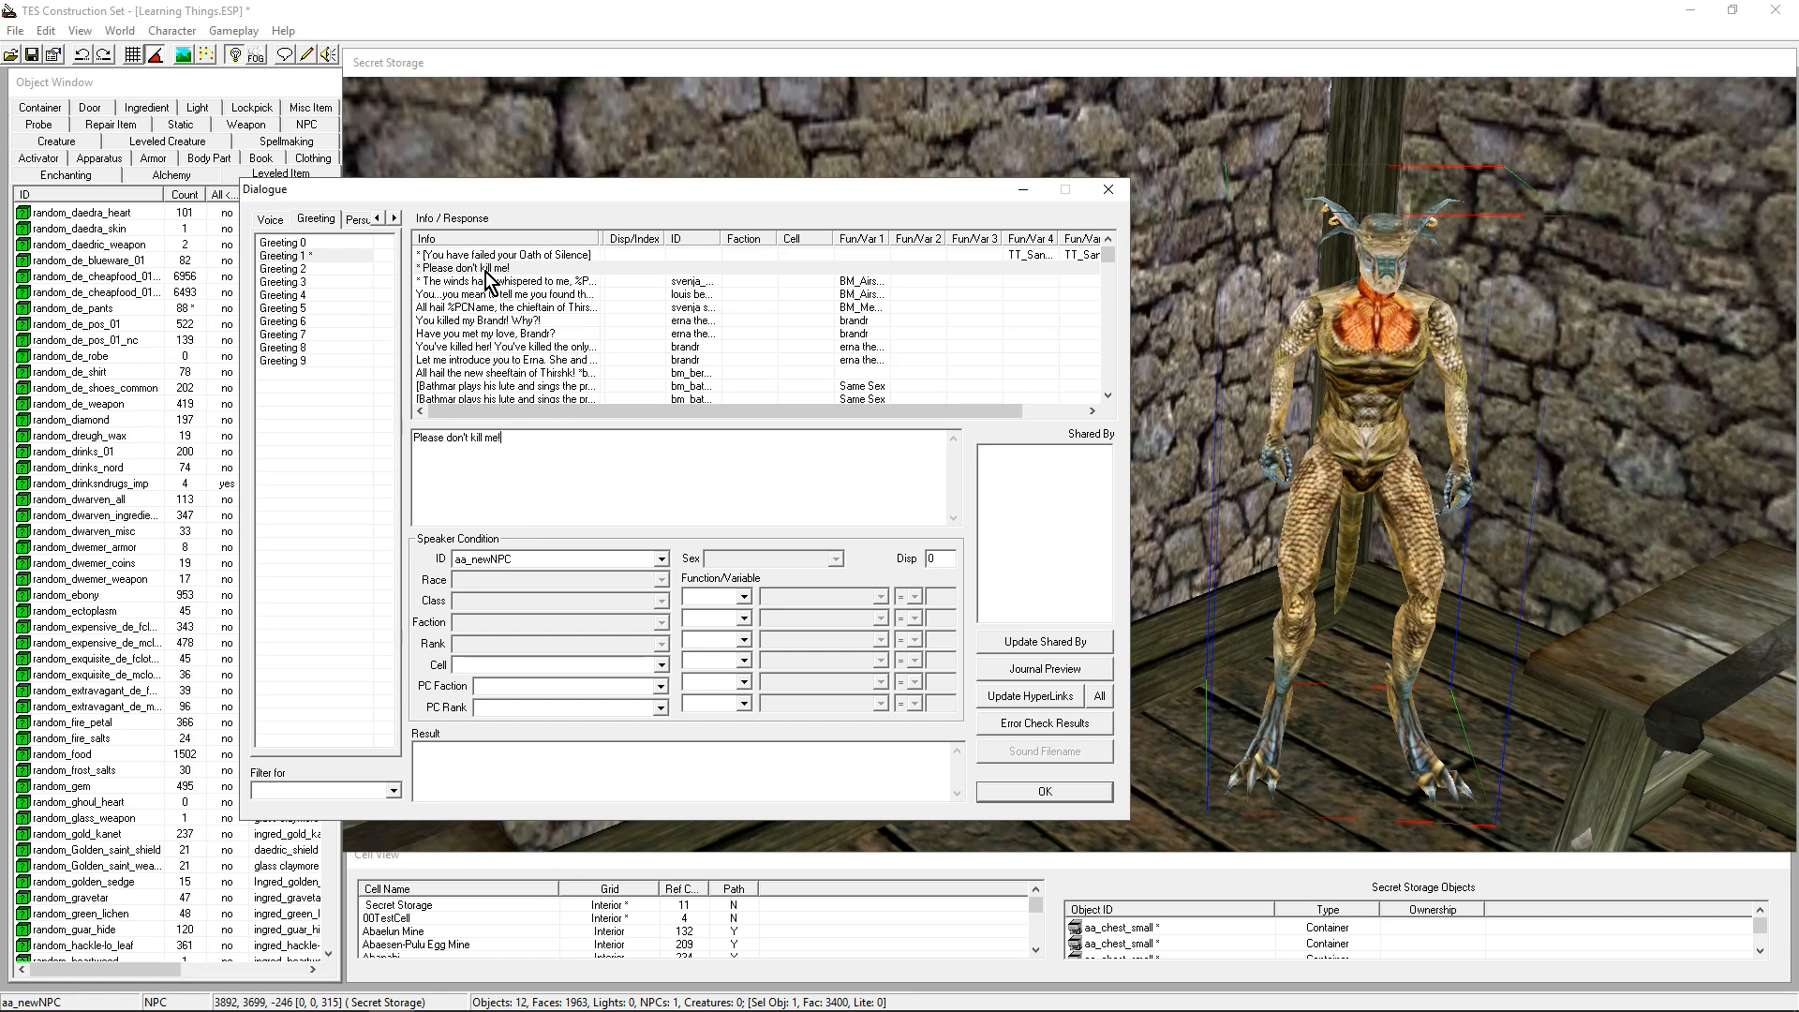
click(505, 267)
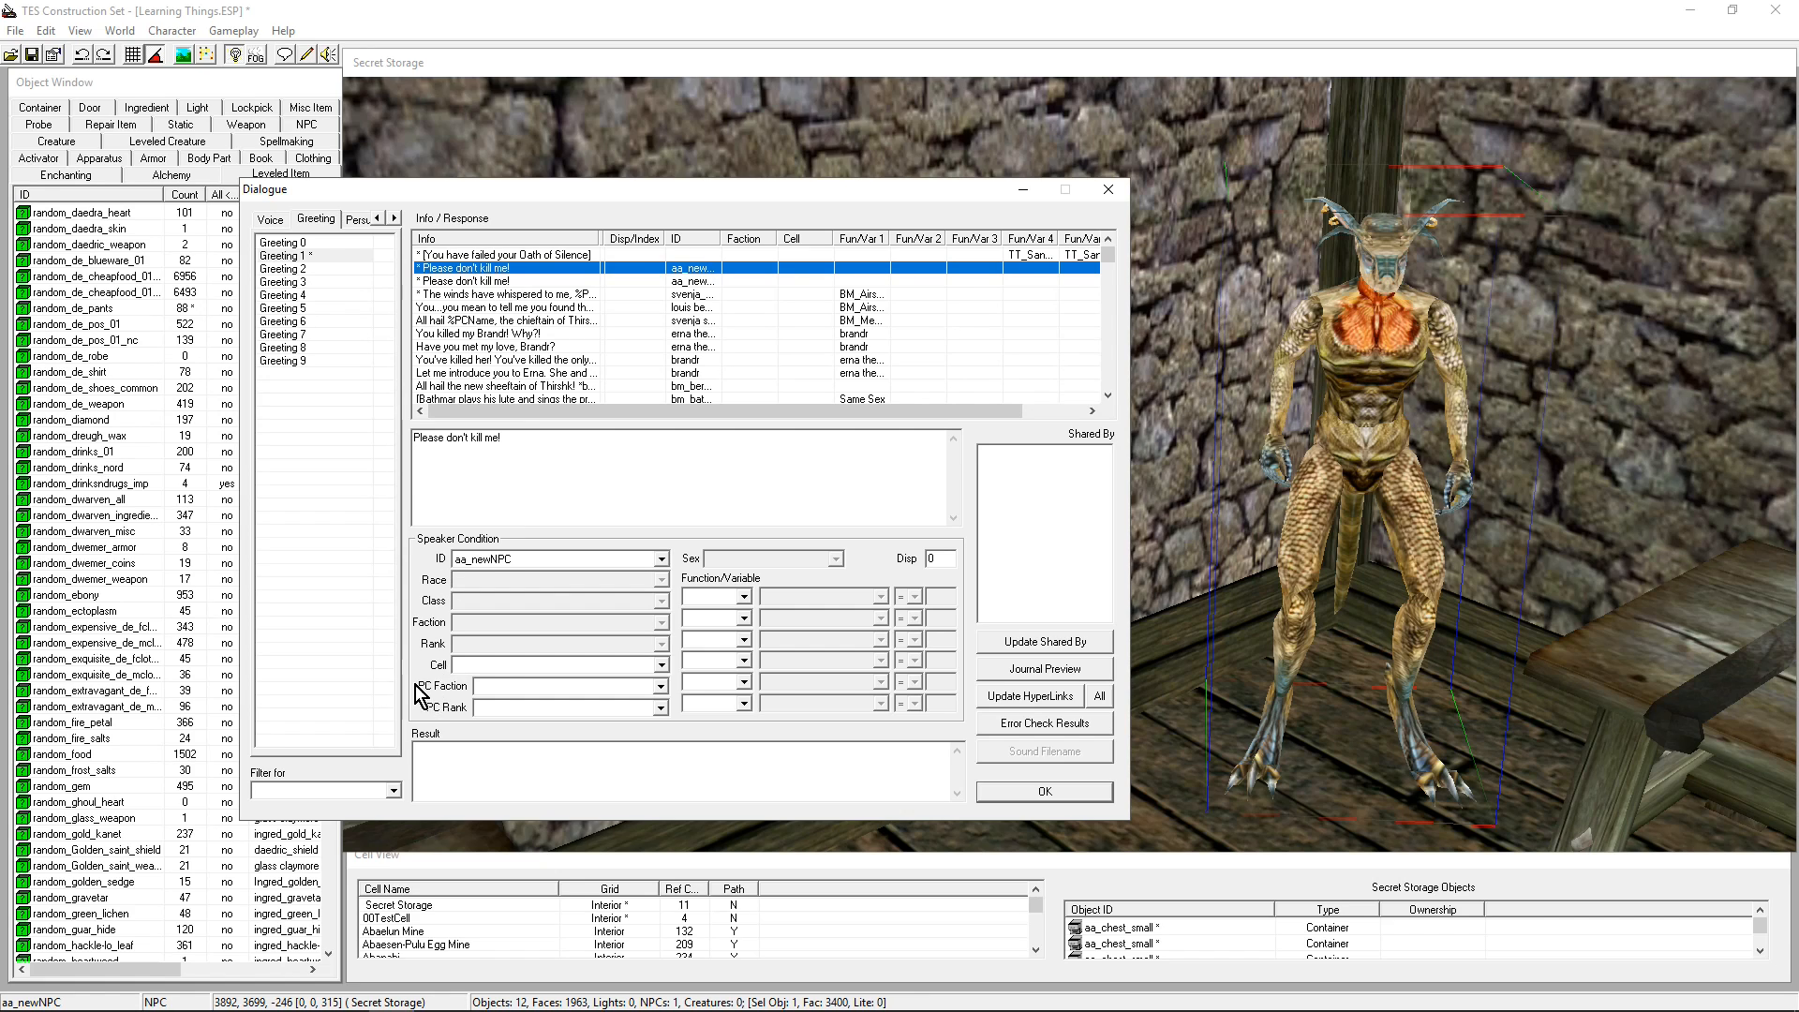
Restrict the copy to Twin Lamps members with text 'You've found, are you here to help?'
click(658, 685)
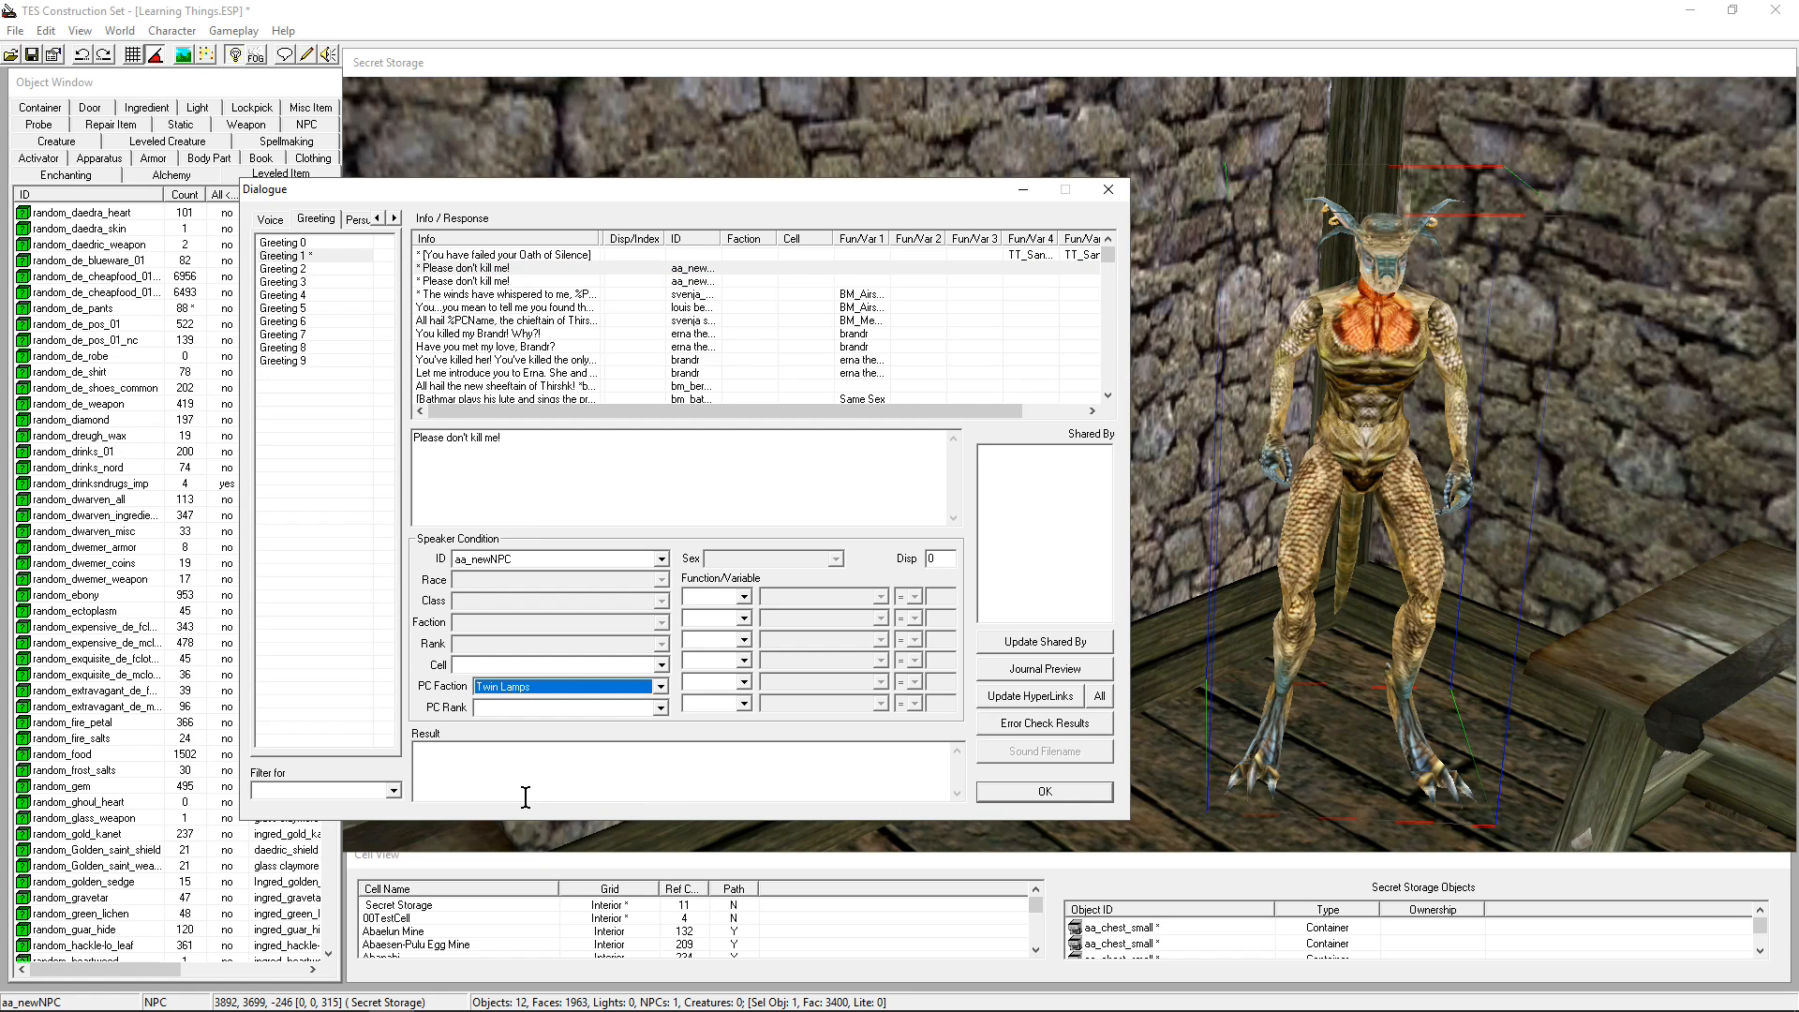
mouse_move(683, 470)
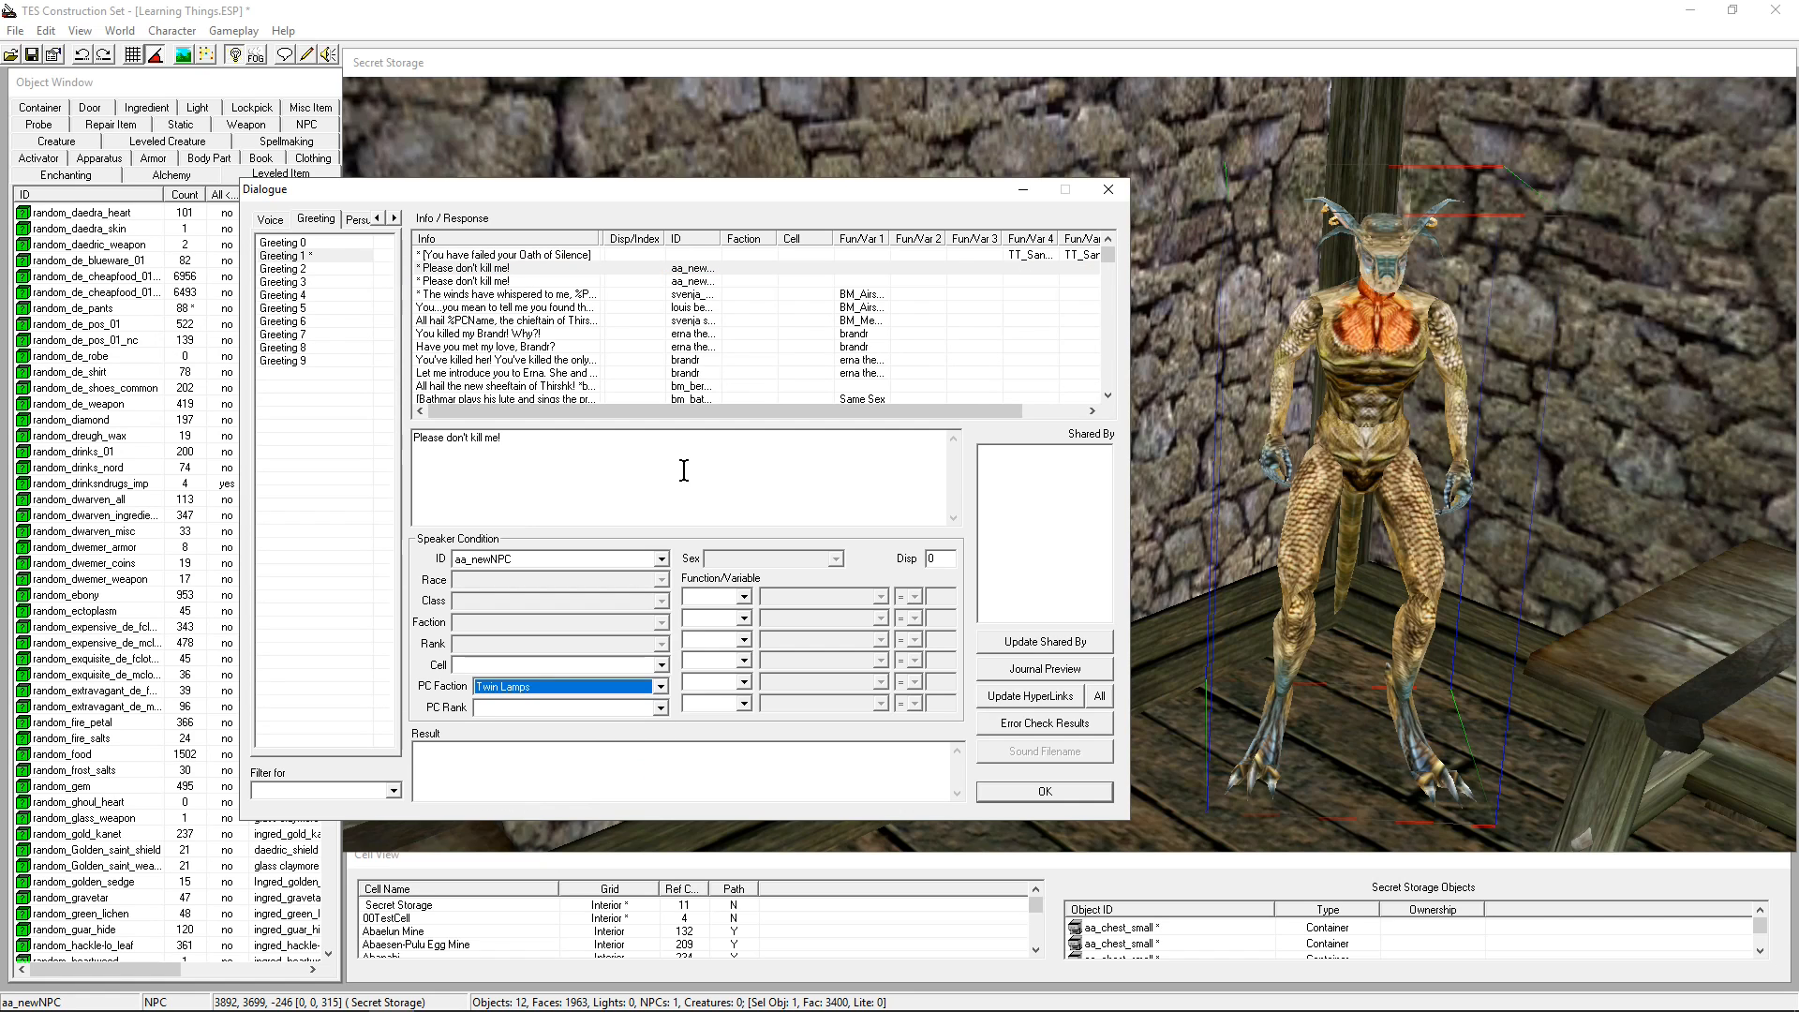
mouse_move(552, 470)
text(You've found, a)
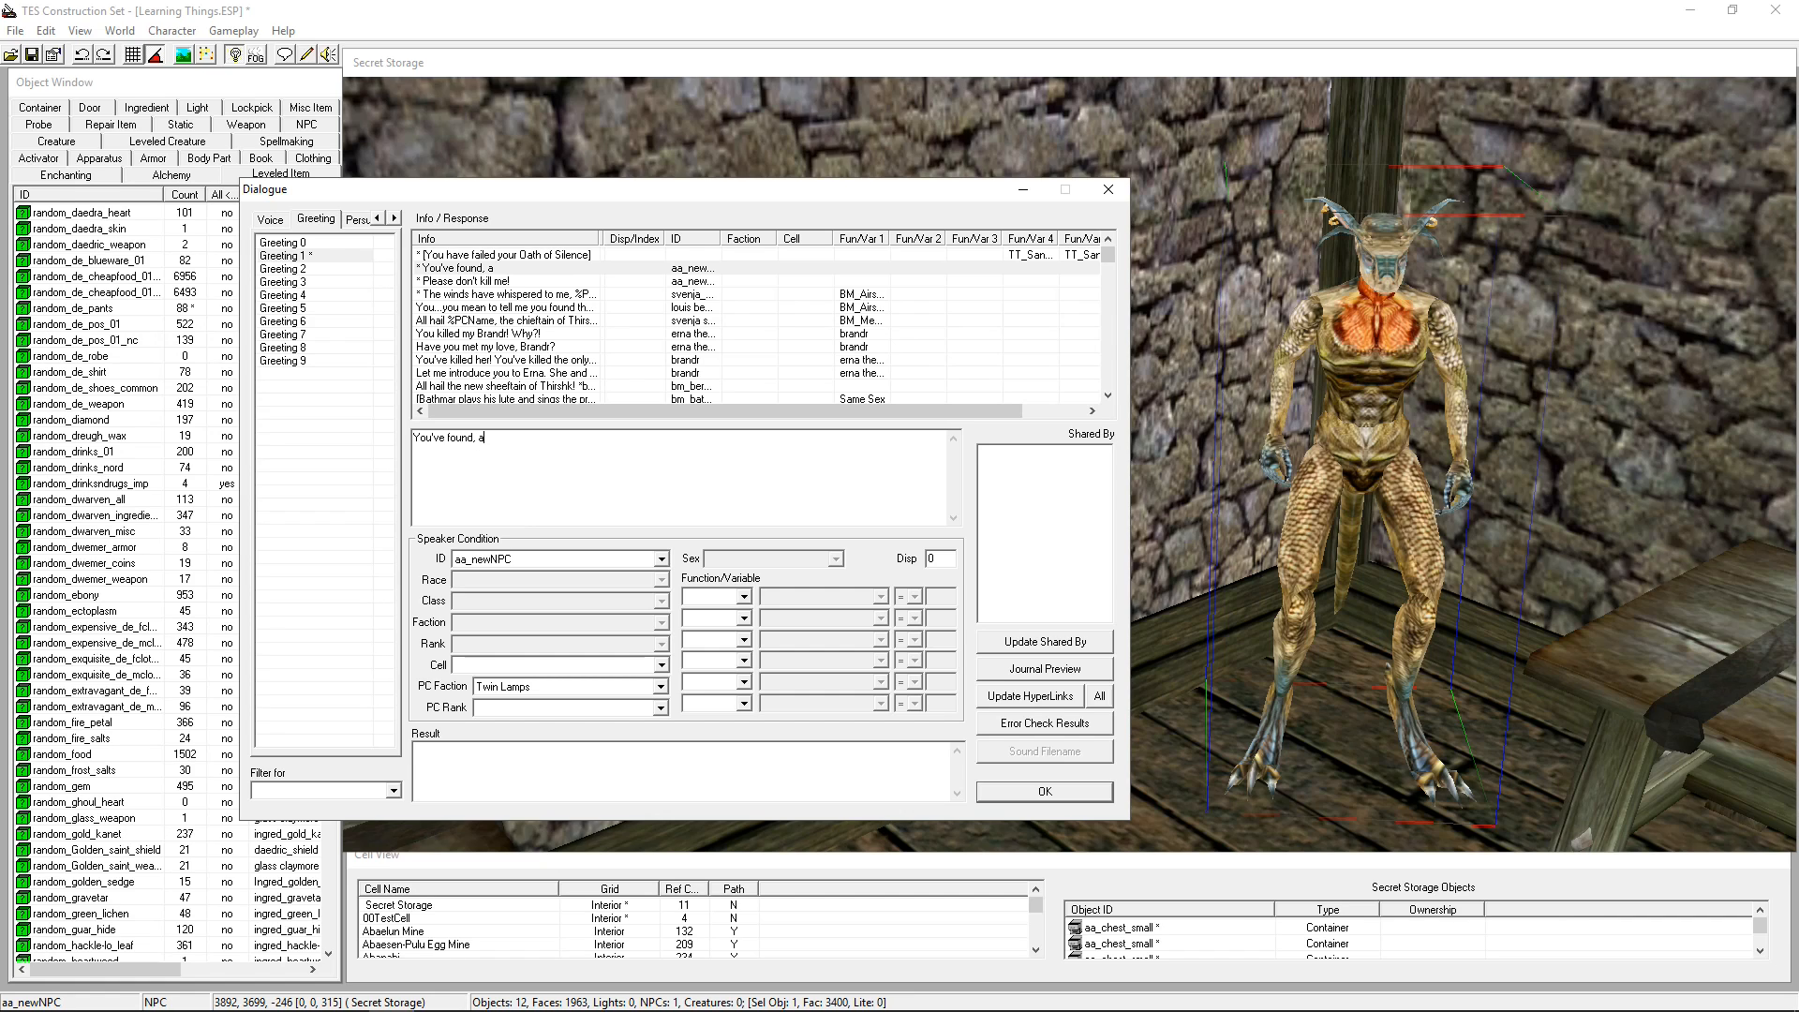
text(re h)
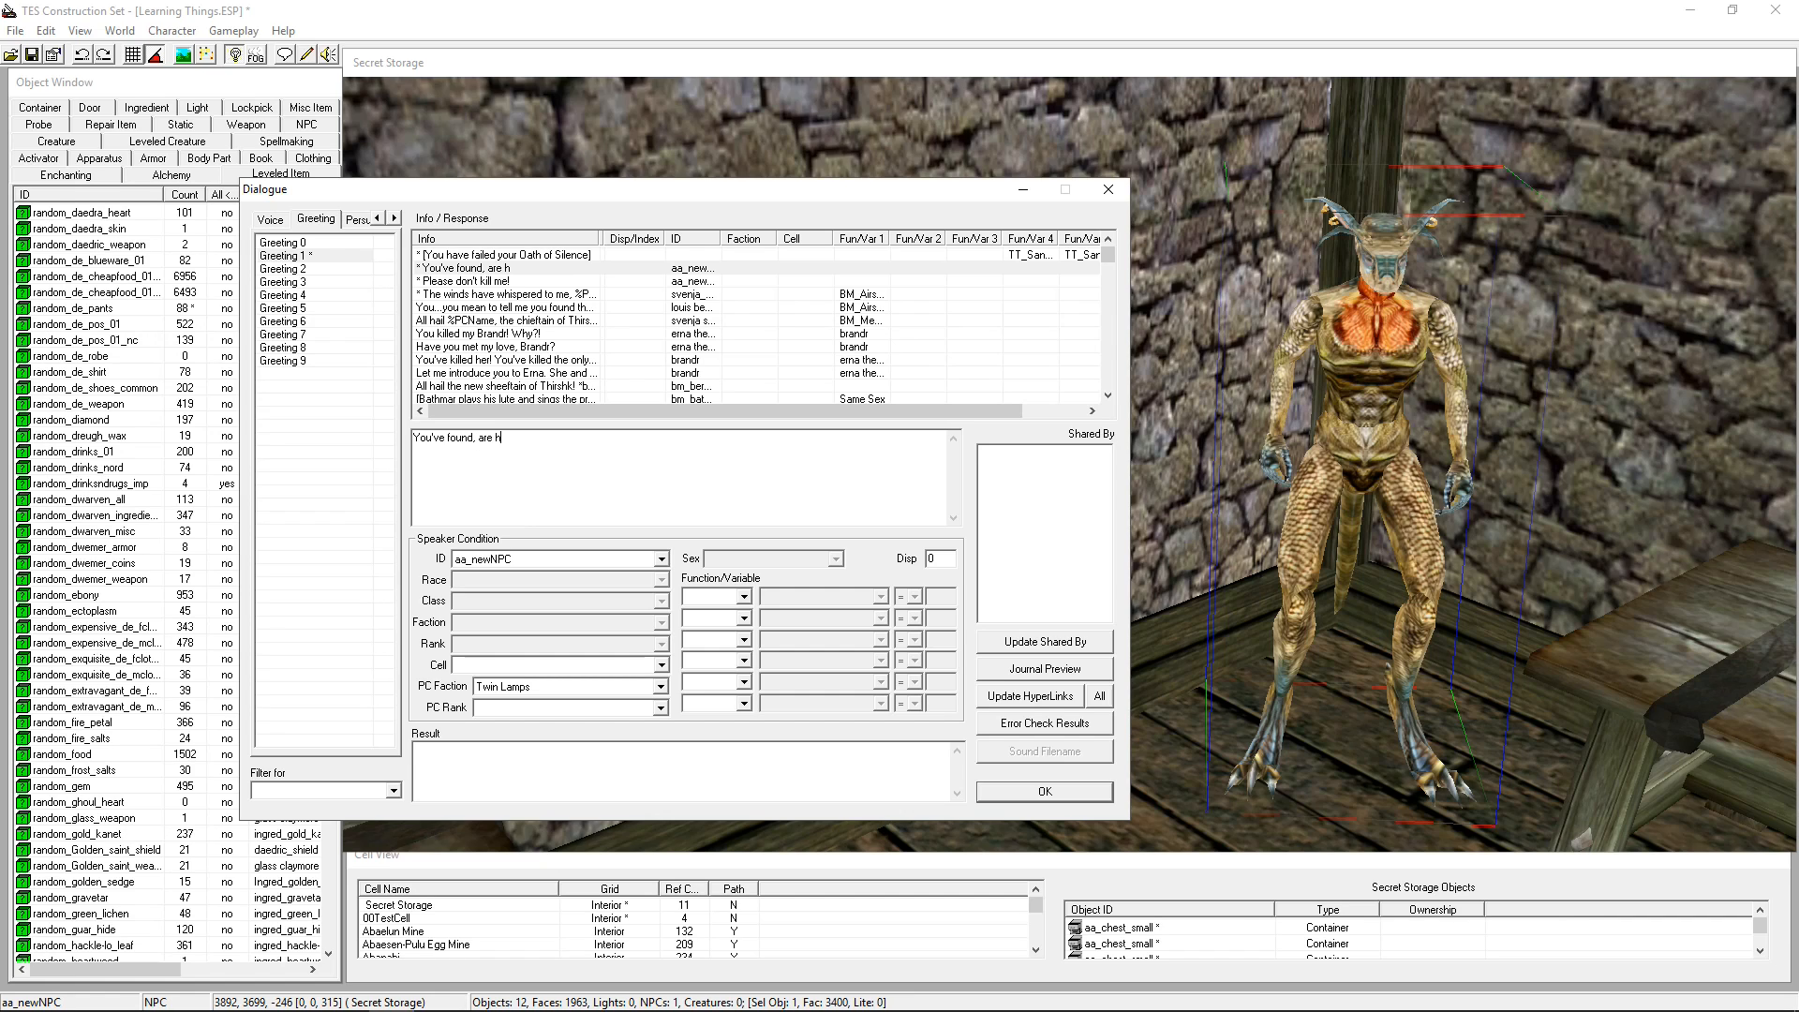
text(ou here to hel)
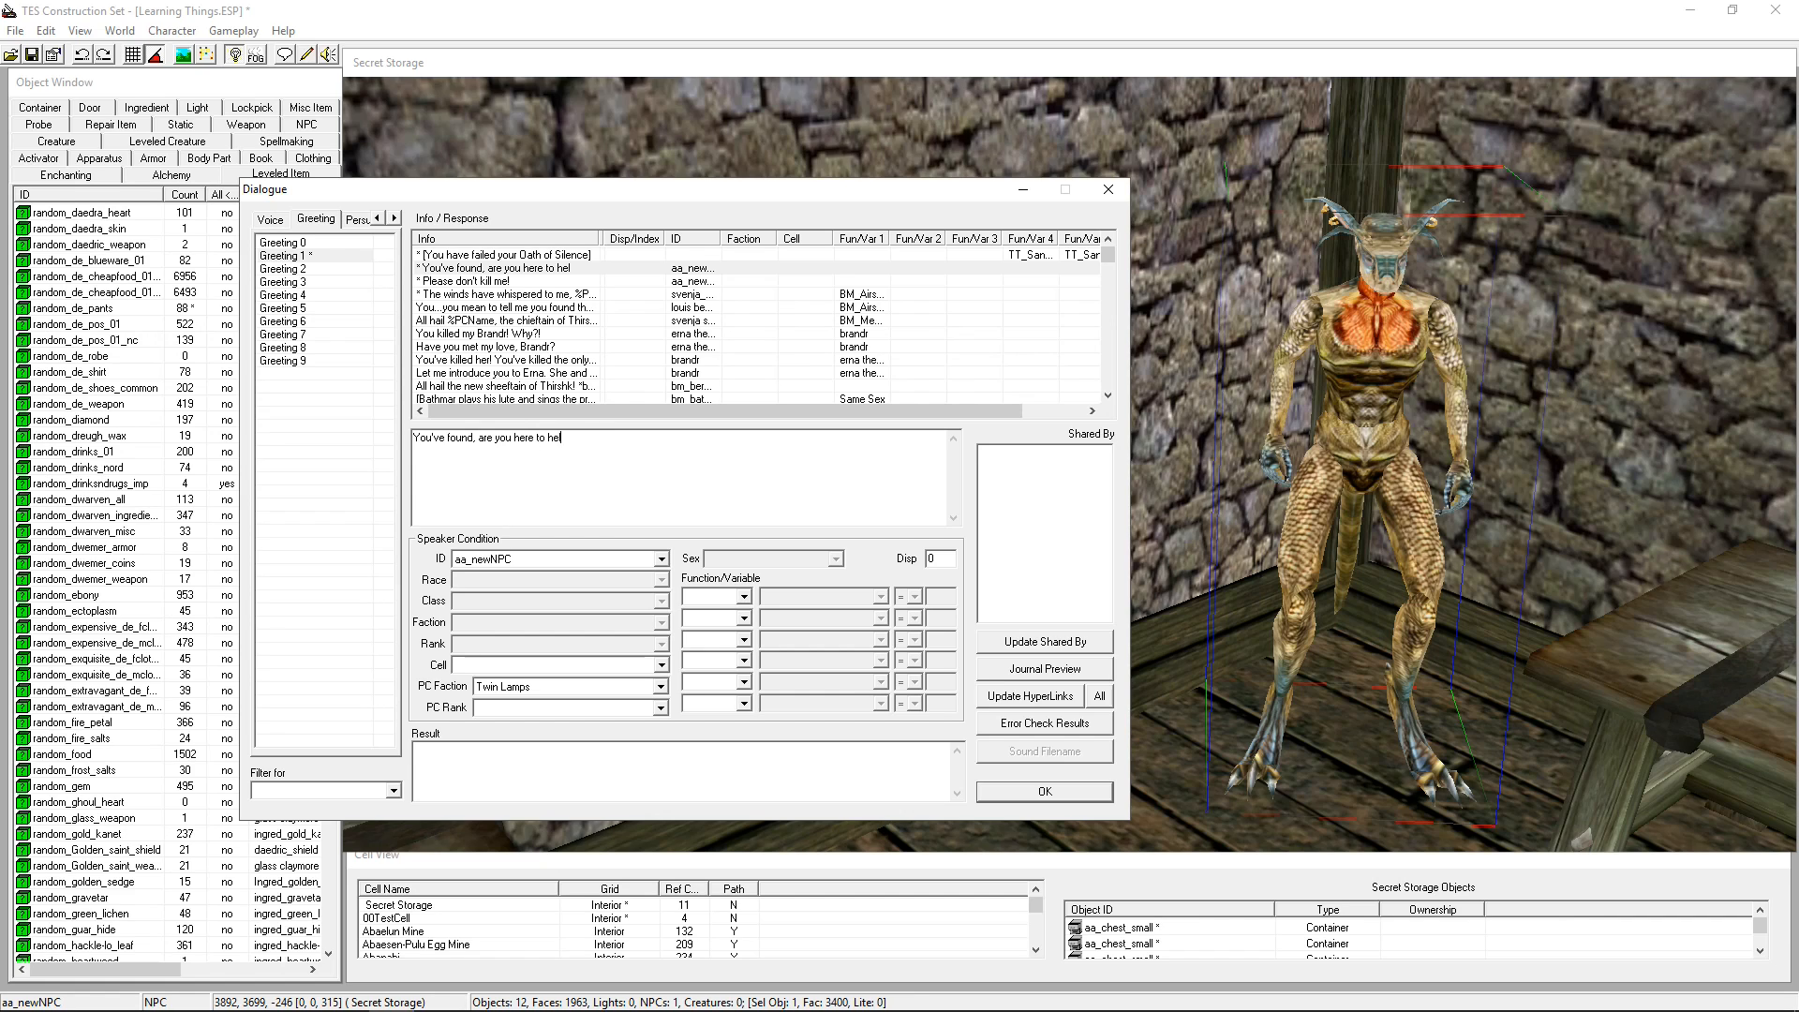
text(p!)
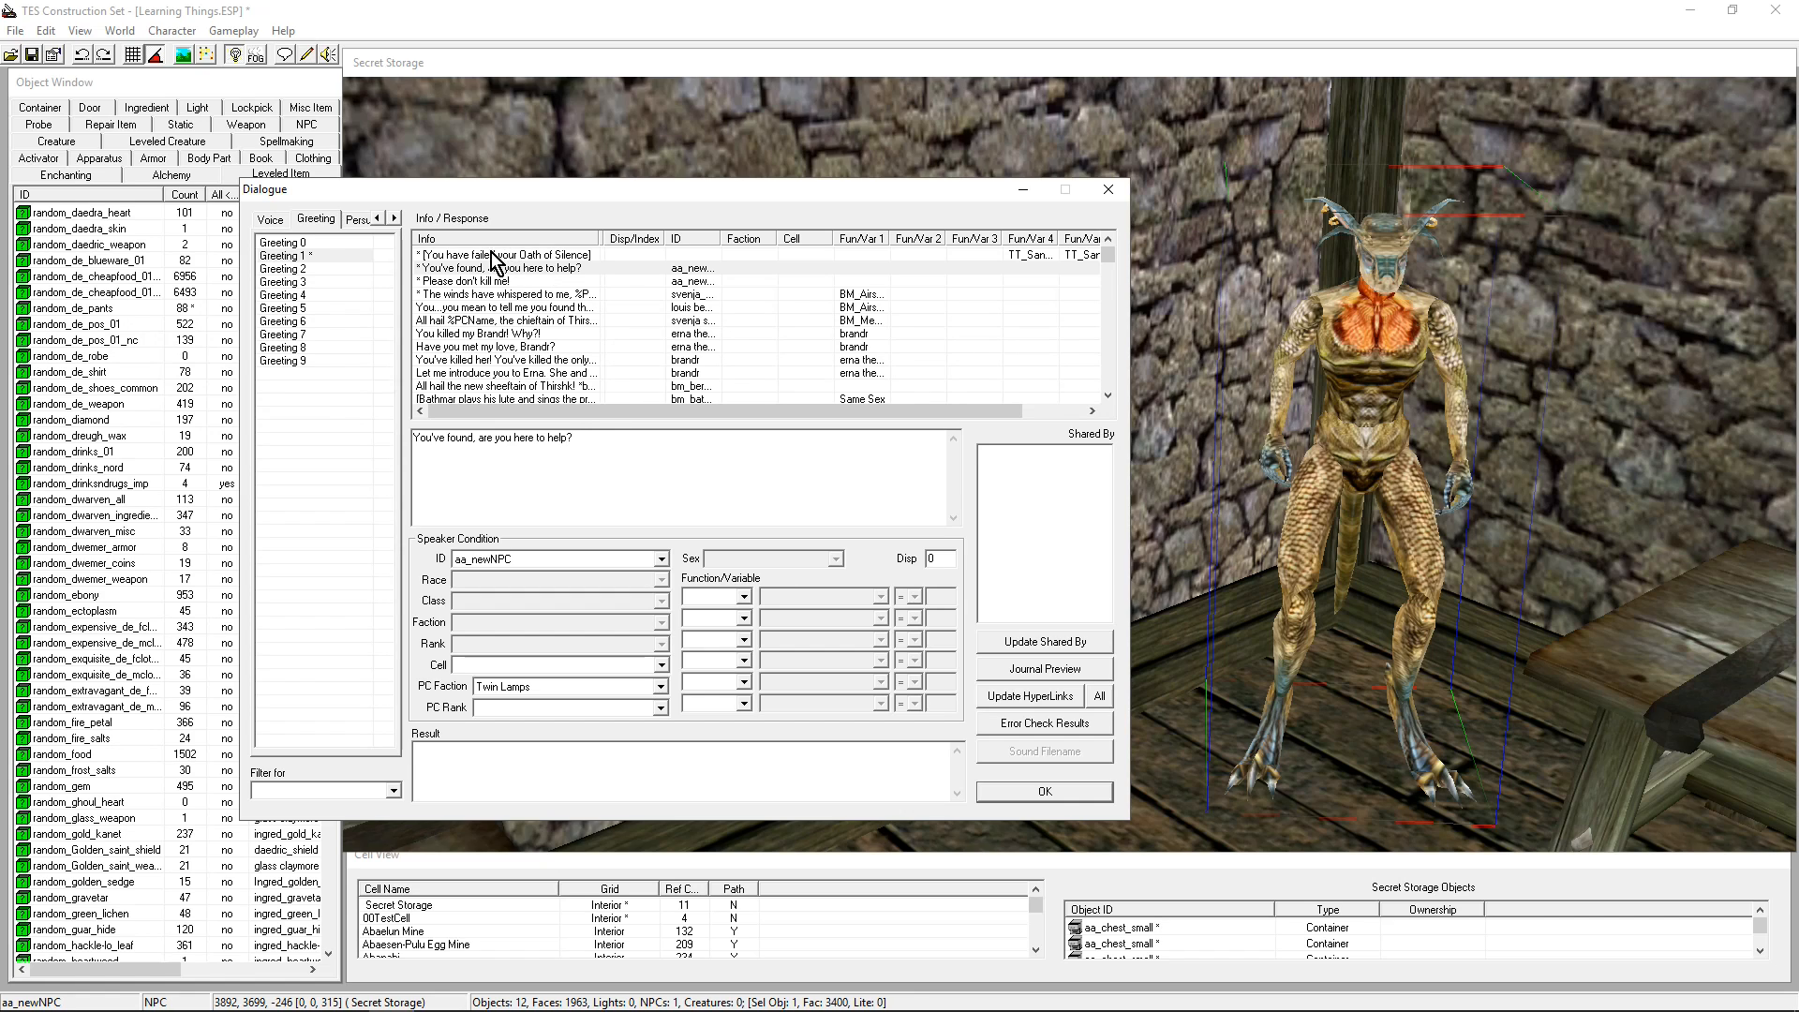
Recheck Greeting 0, then review the Twin Lamps and original lines in Greeting 1
click(293, 241)
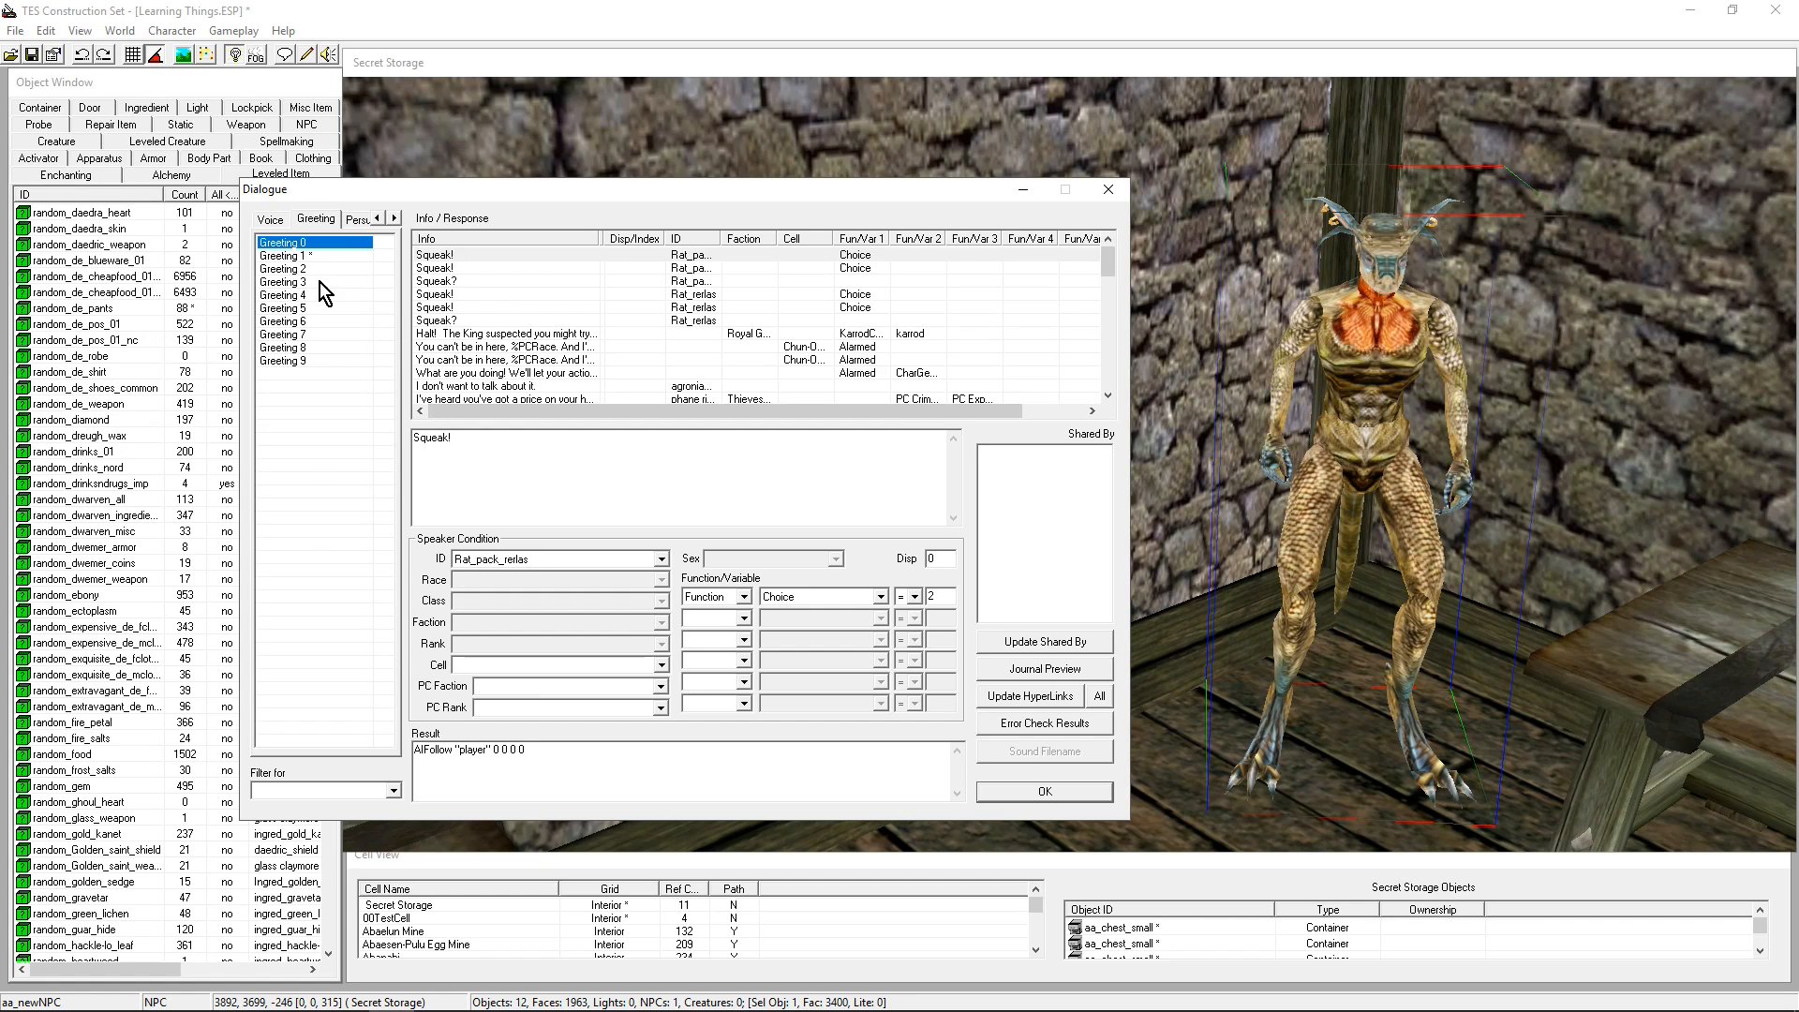
click(285, 255)
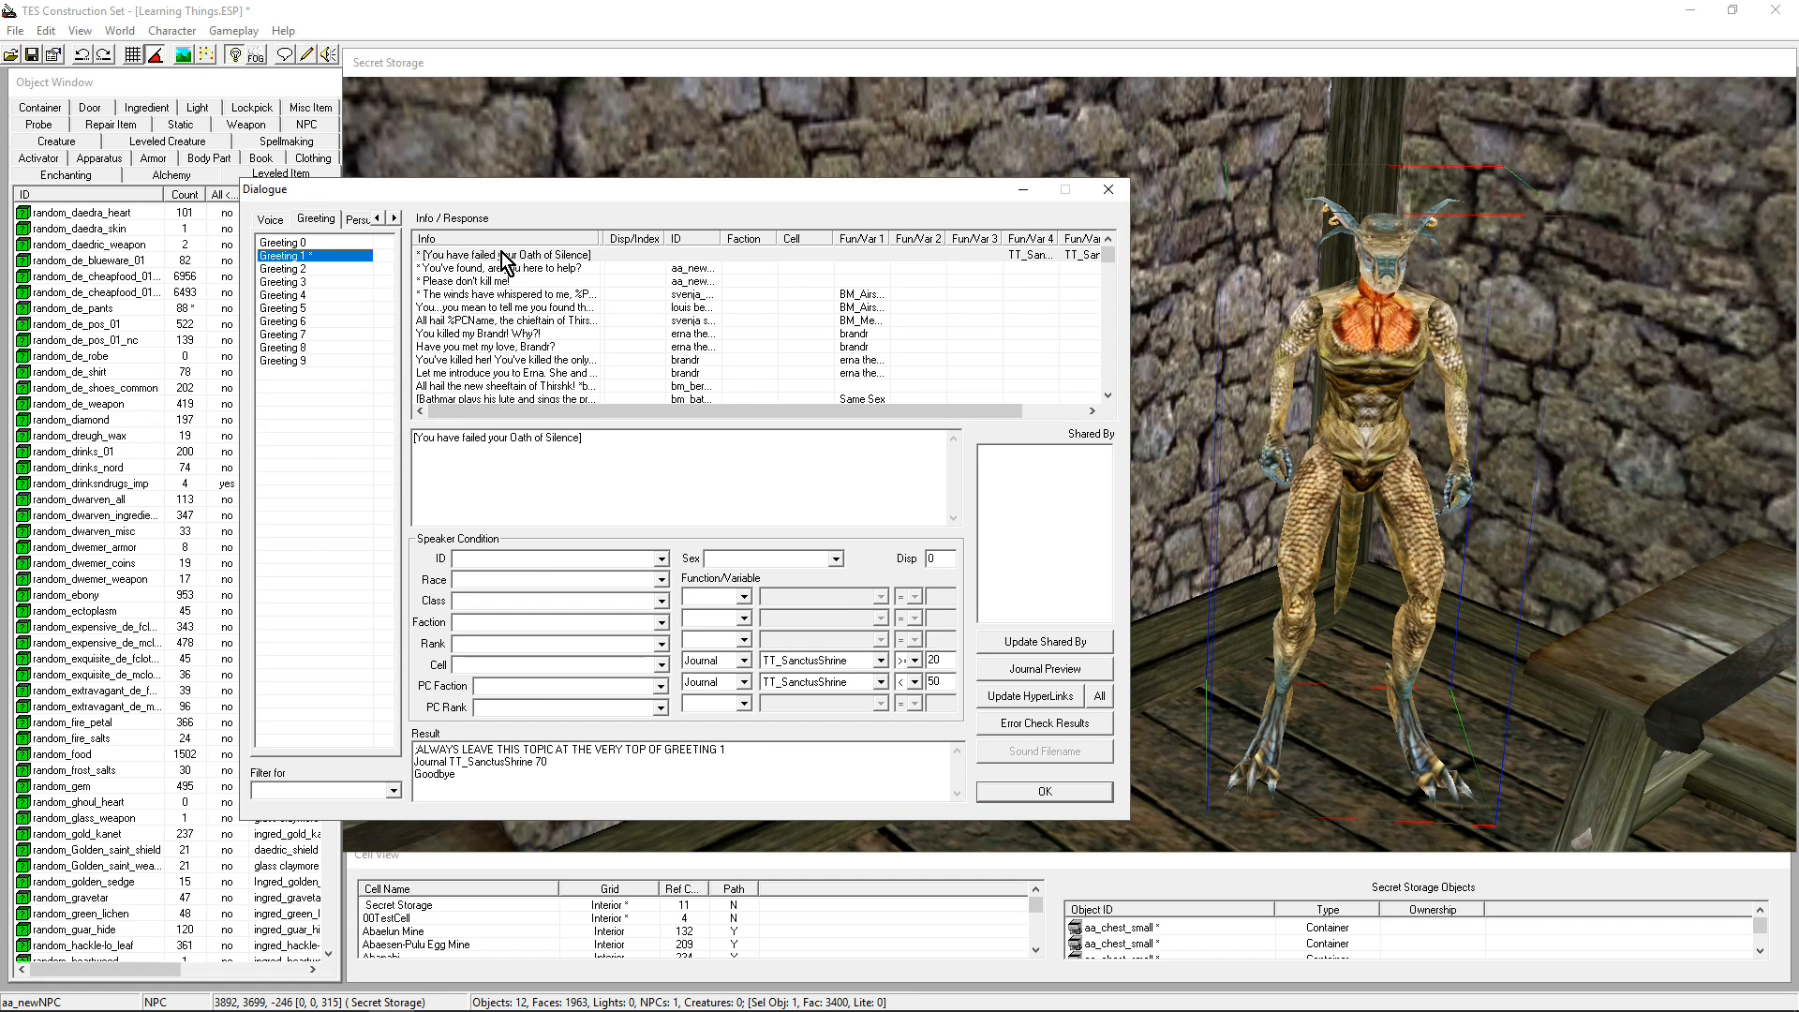
click(499, 267)
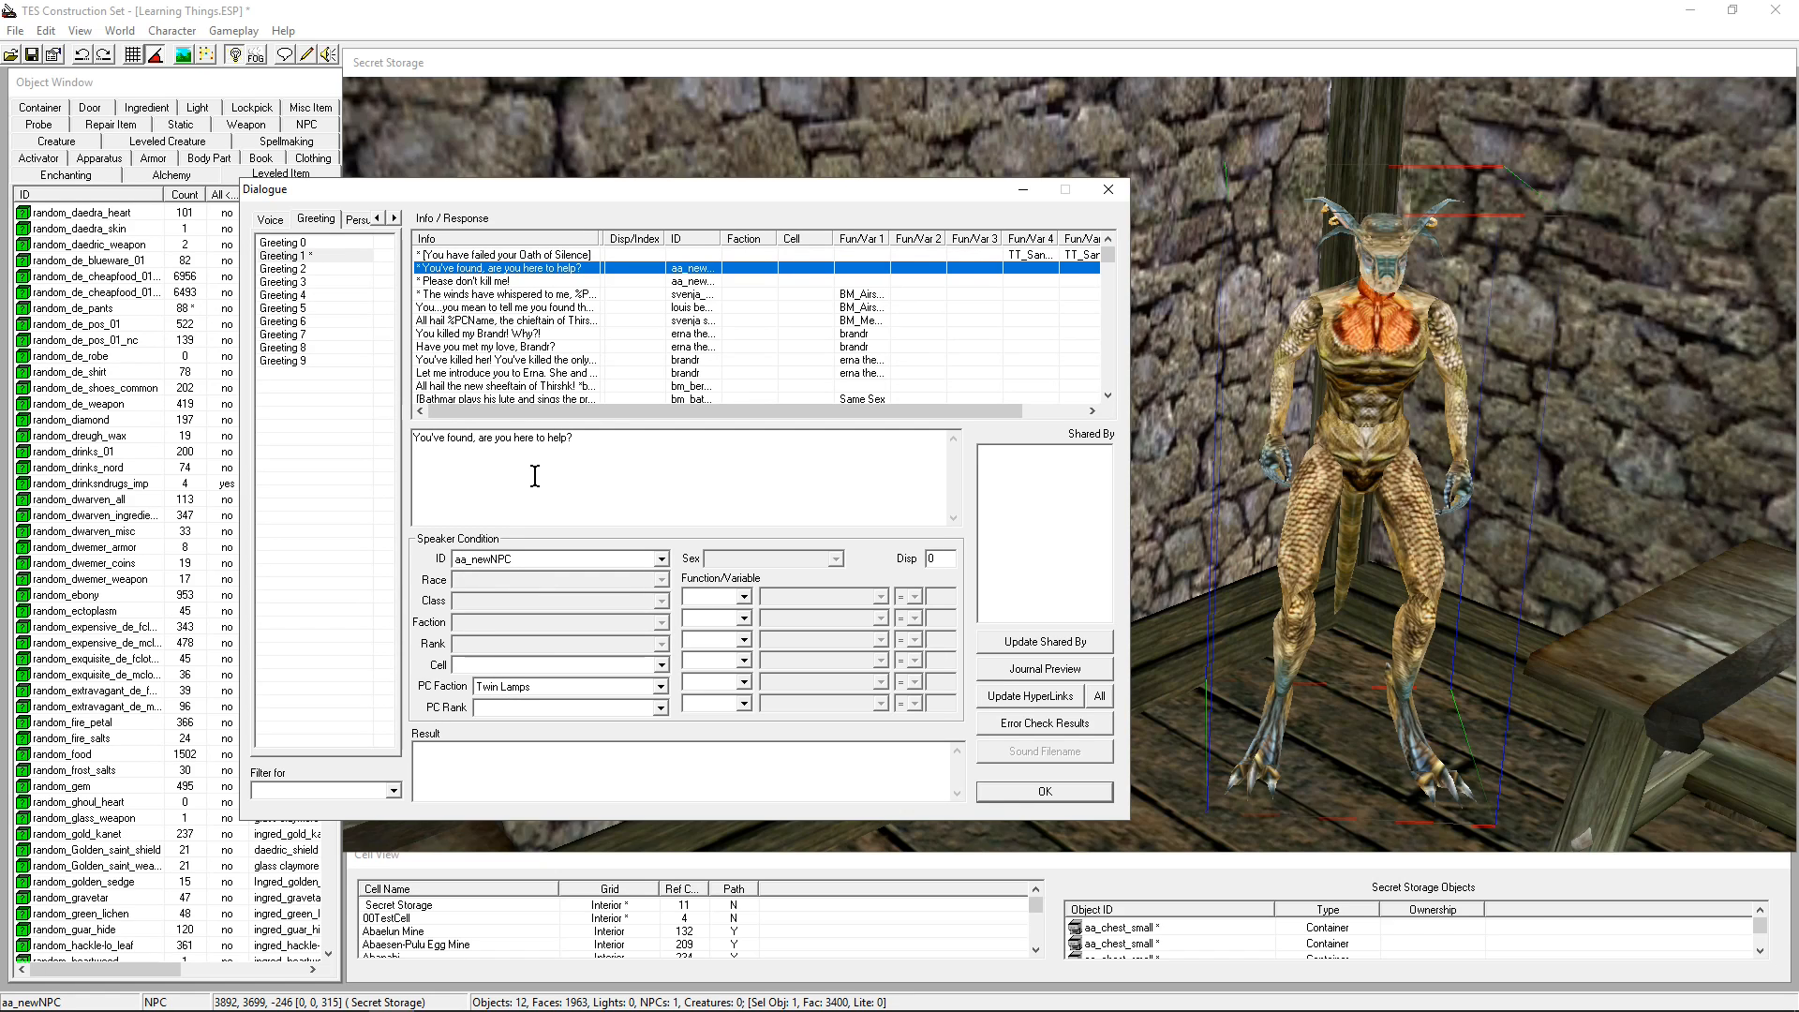
click(494, 281)
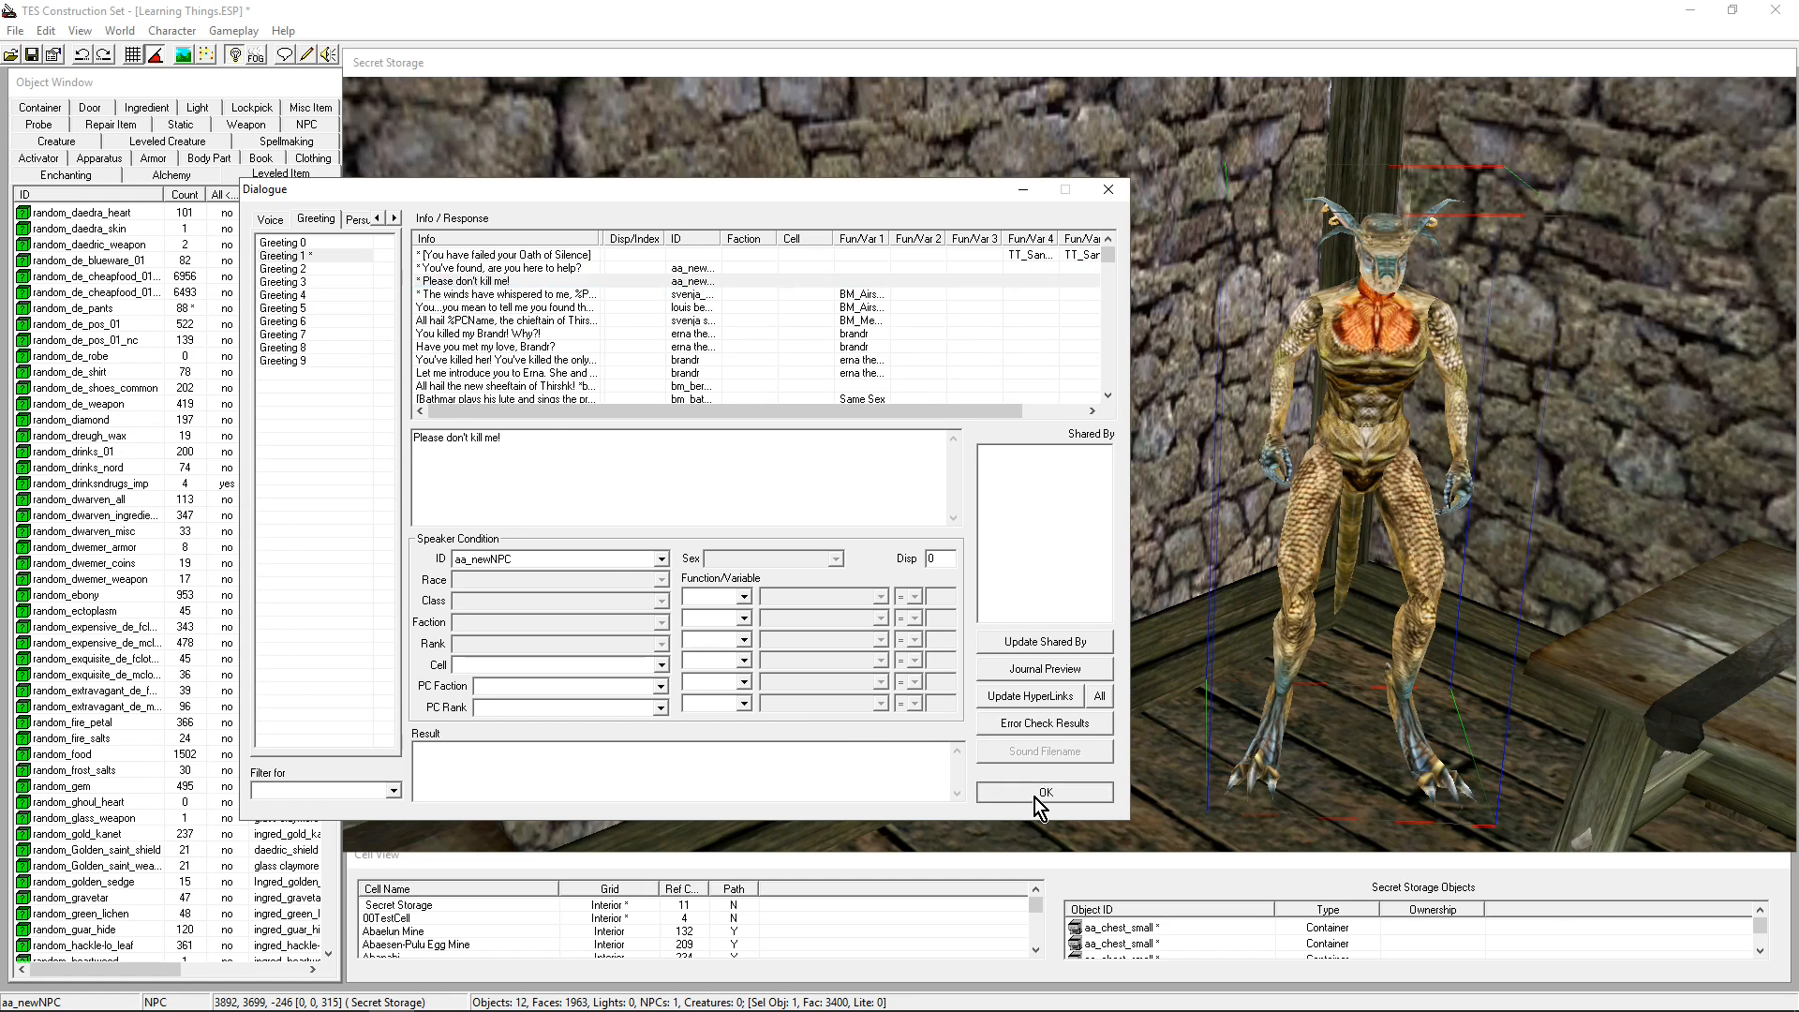
Save and close the dialogue editor, then reopen it from Dude's NPC record
click(1042, 792)
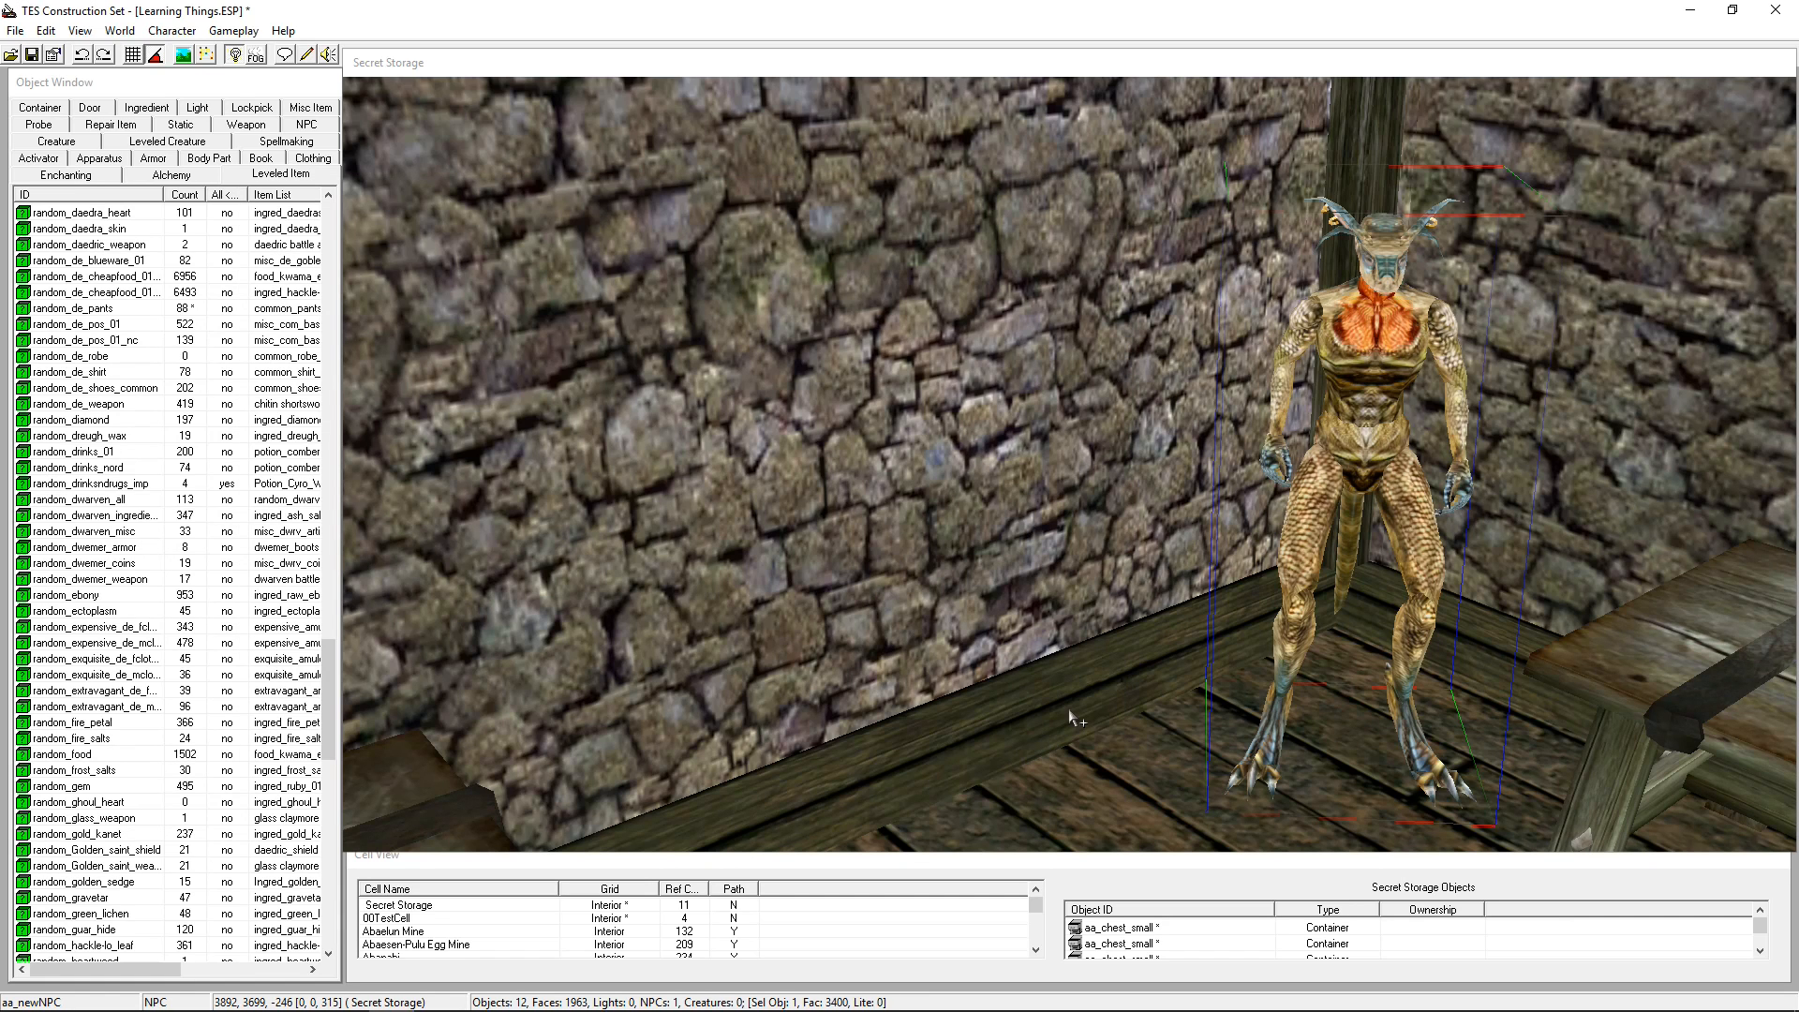
mouse_move(625, 325)
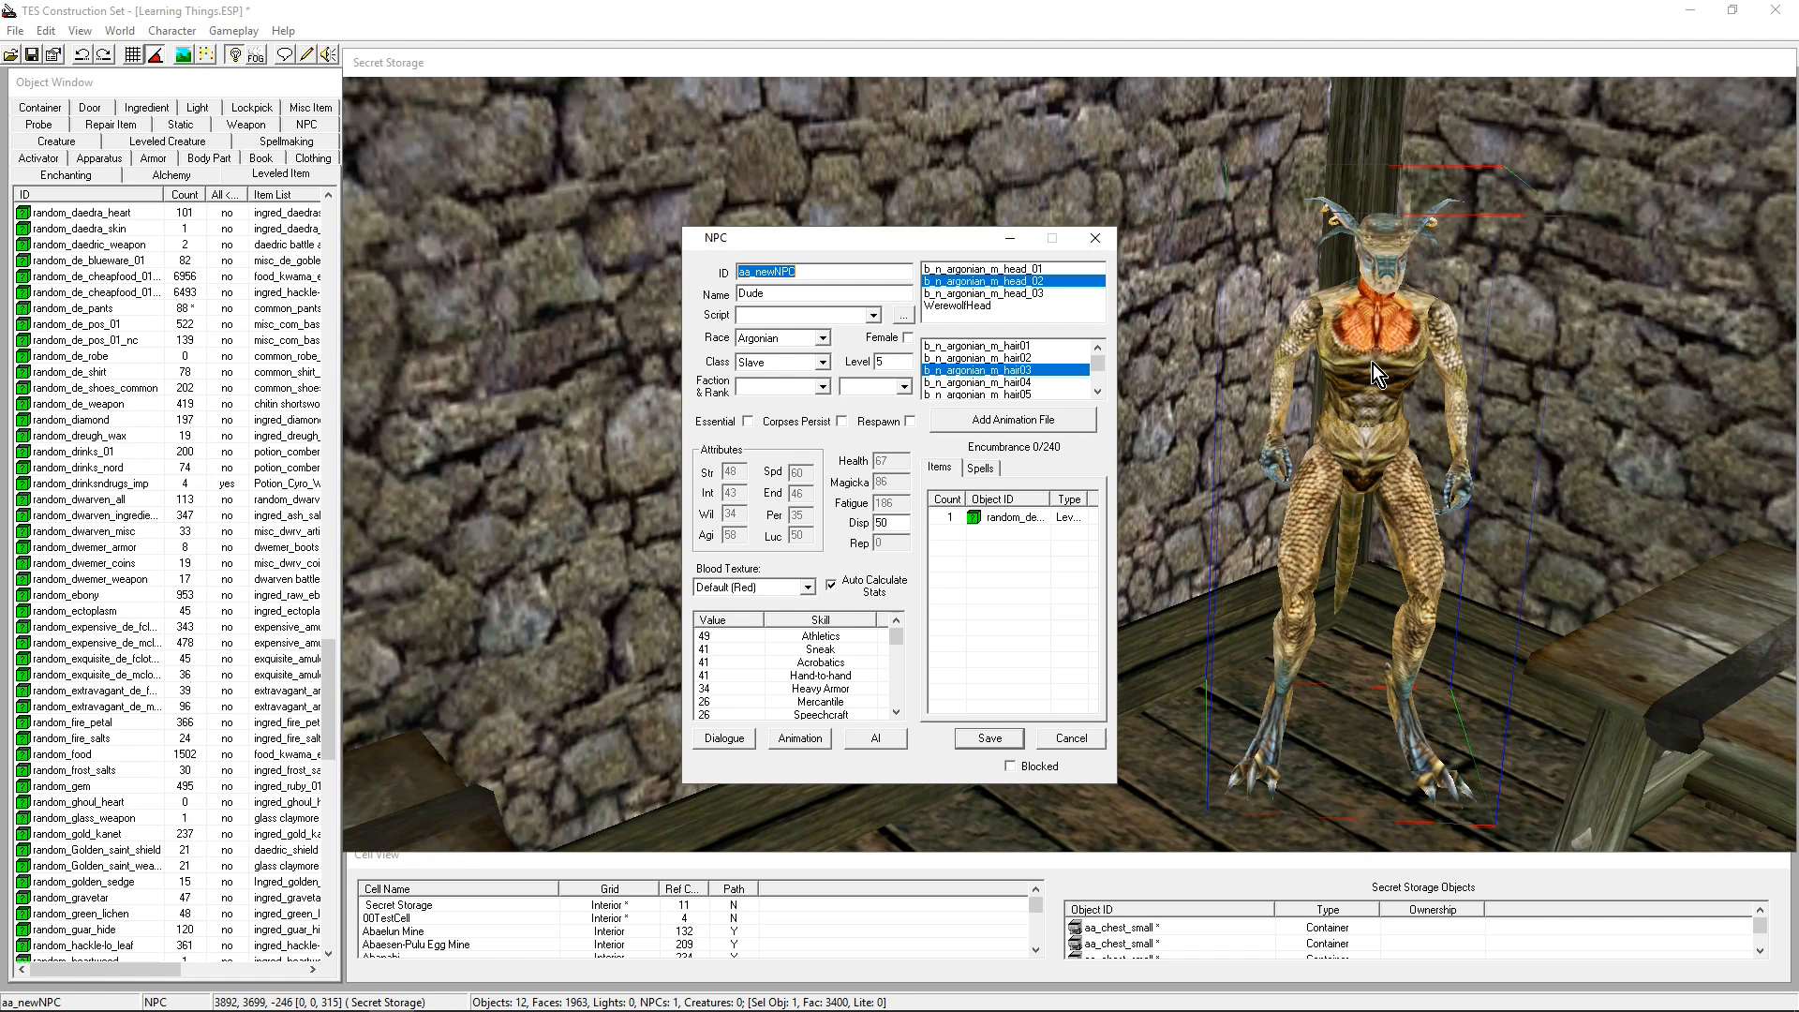
mouse_move(725, 751)
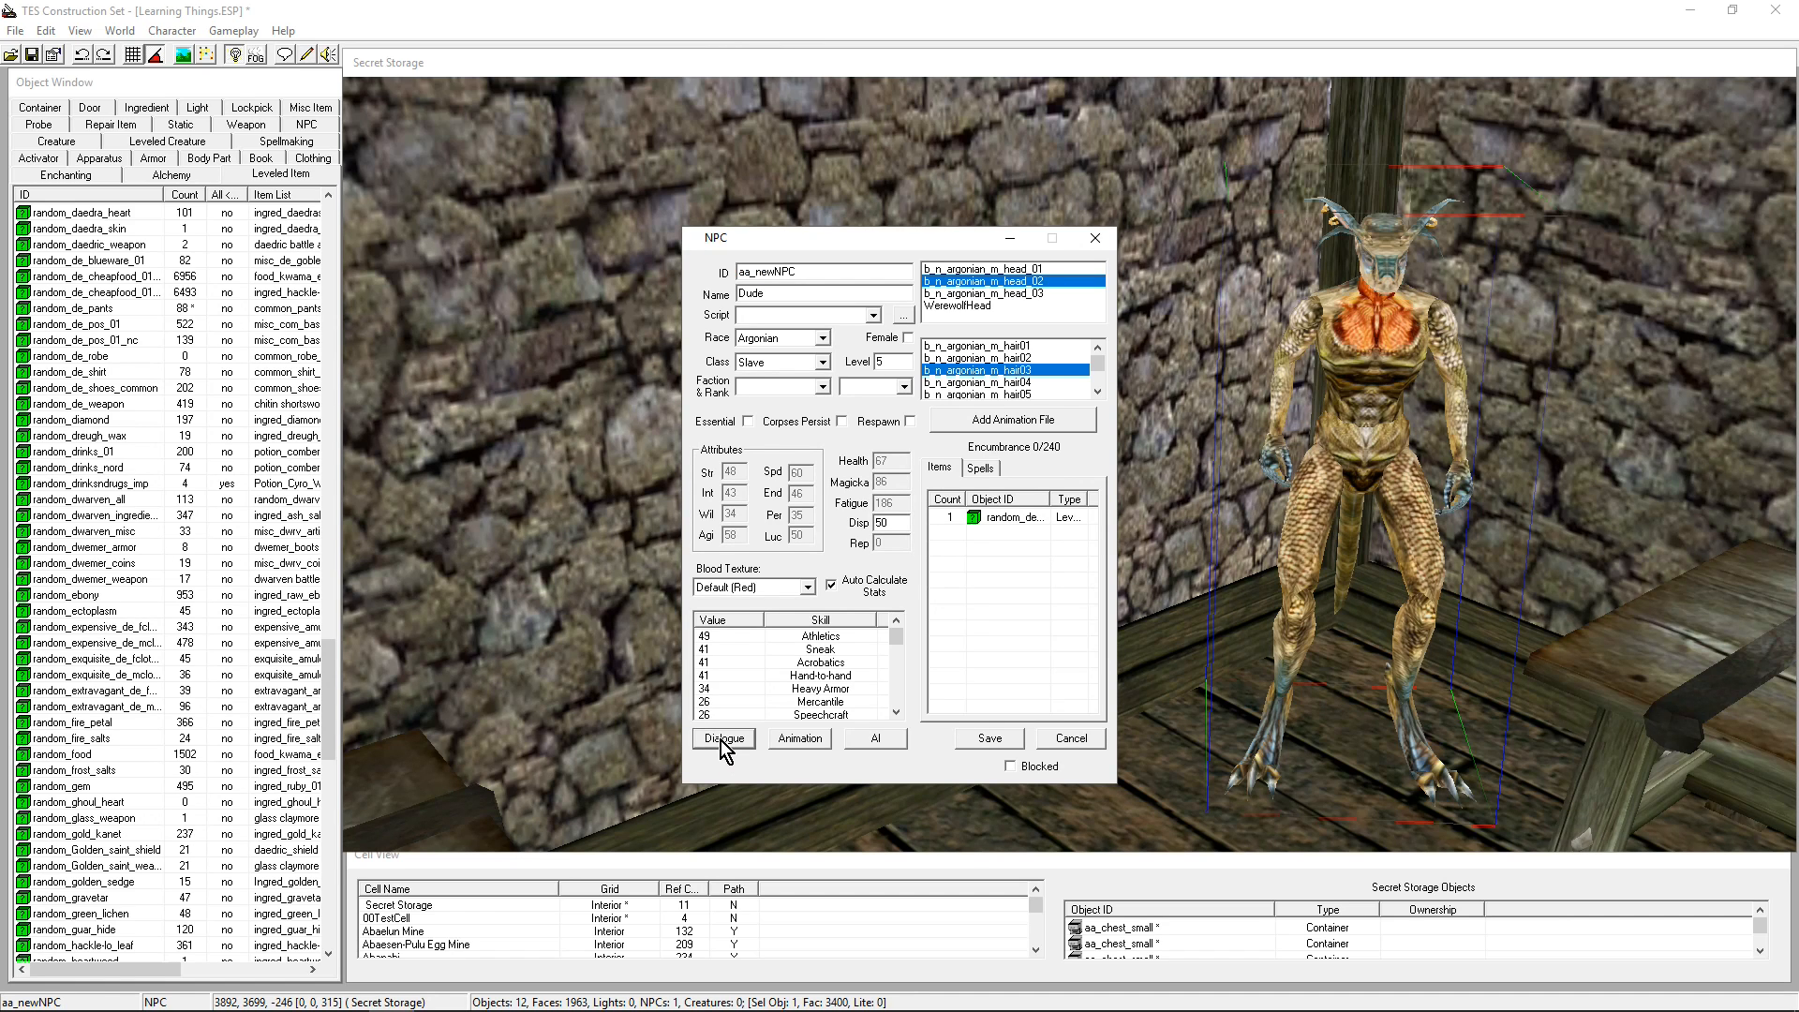
click(722, 737)
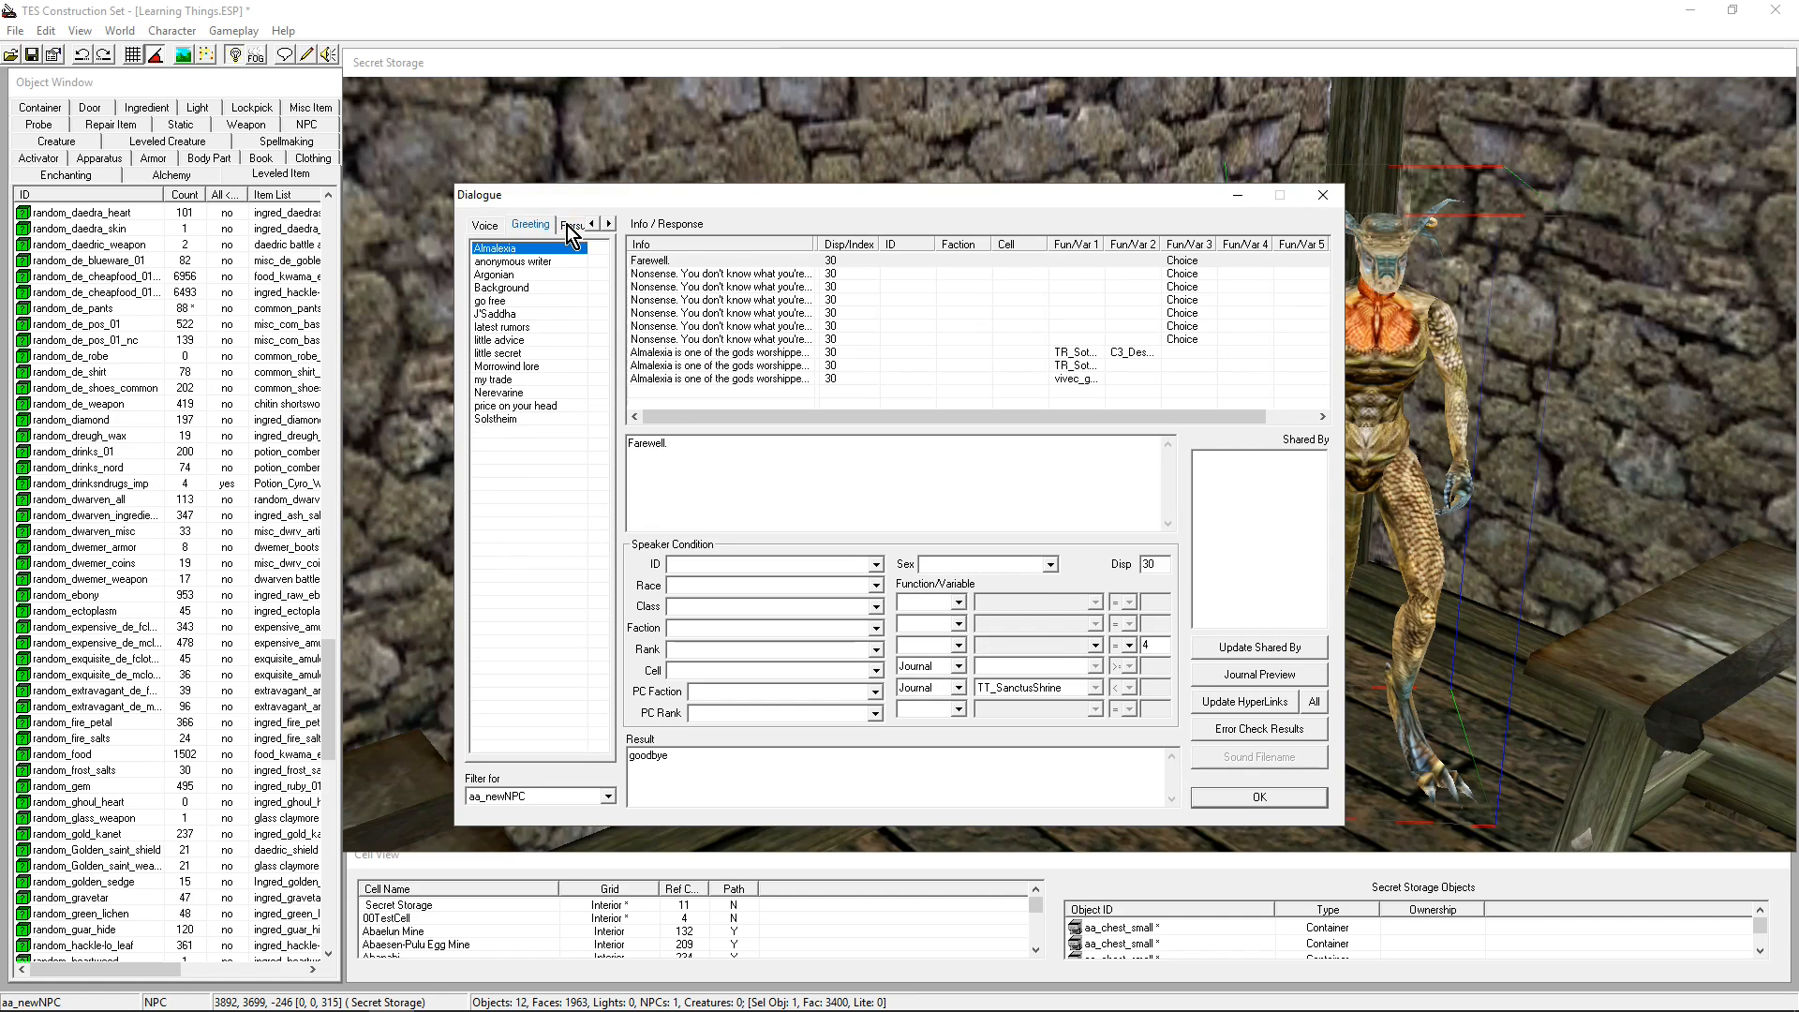
Review Dude's Greeting 1 lines, including the Twin Lamps variant, then close the editor with OK
click(528, 224)
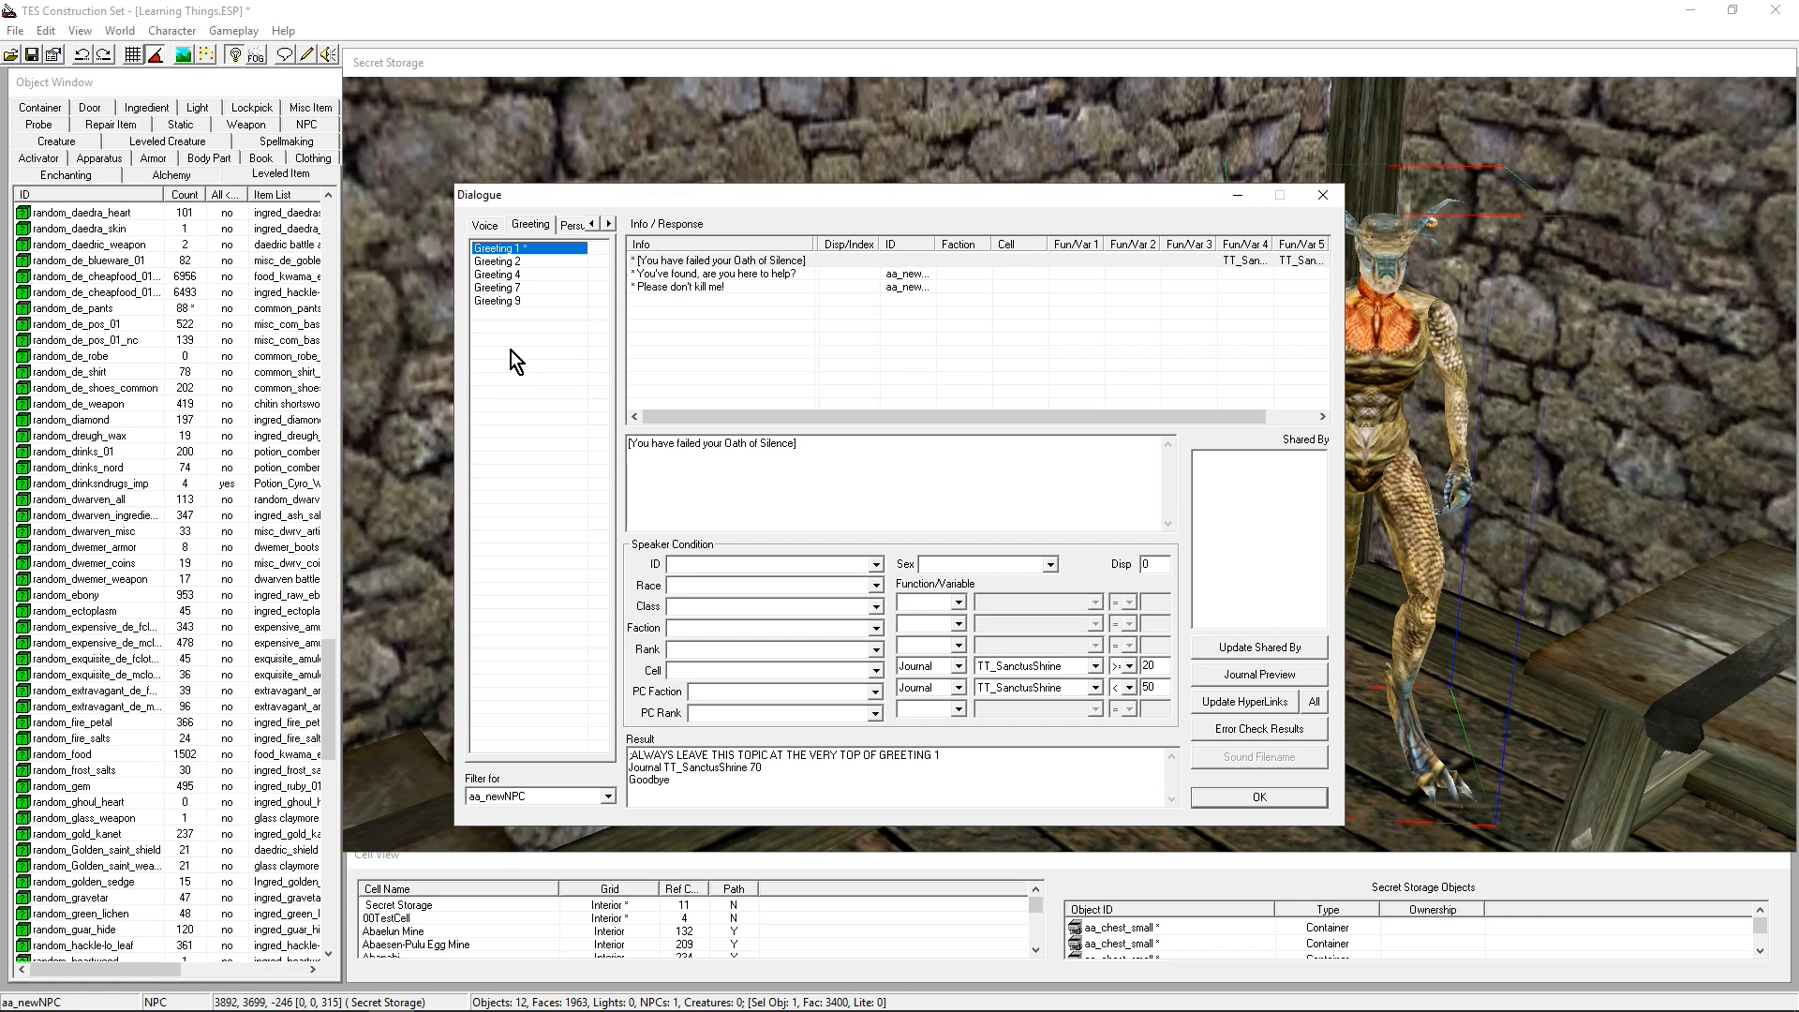
click(717, 273)
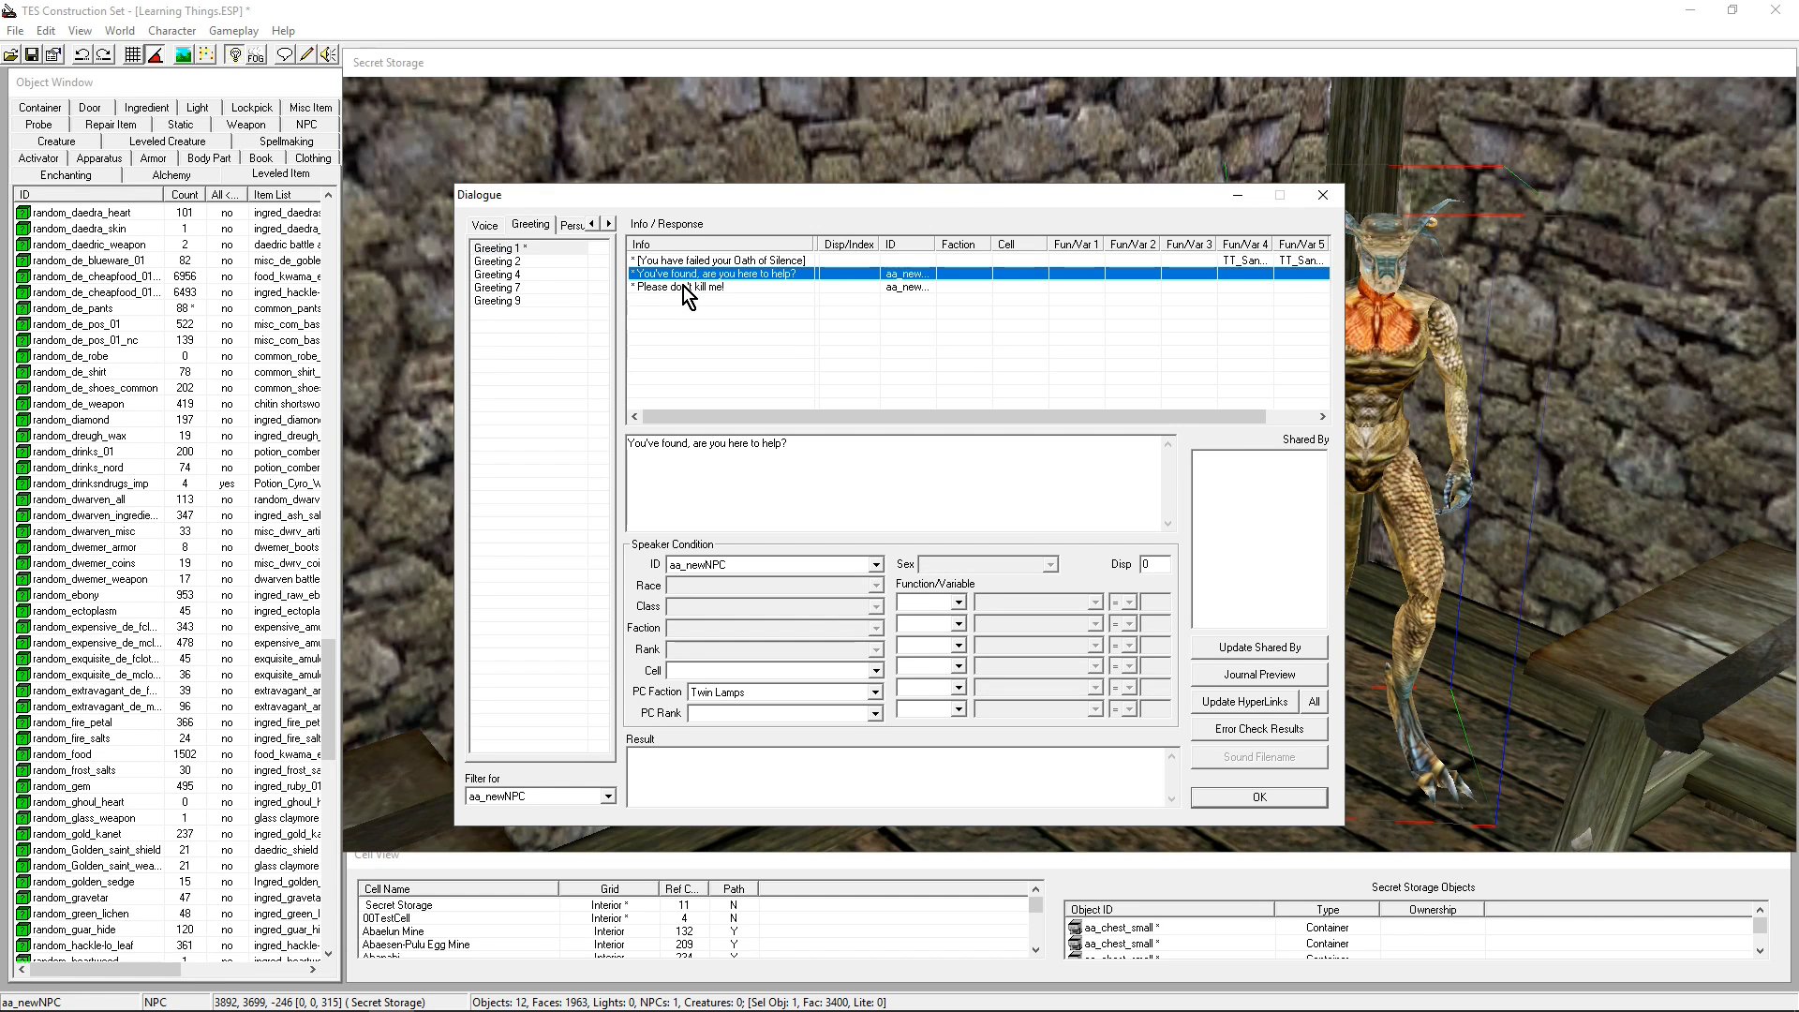
click(496, 246)
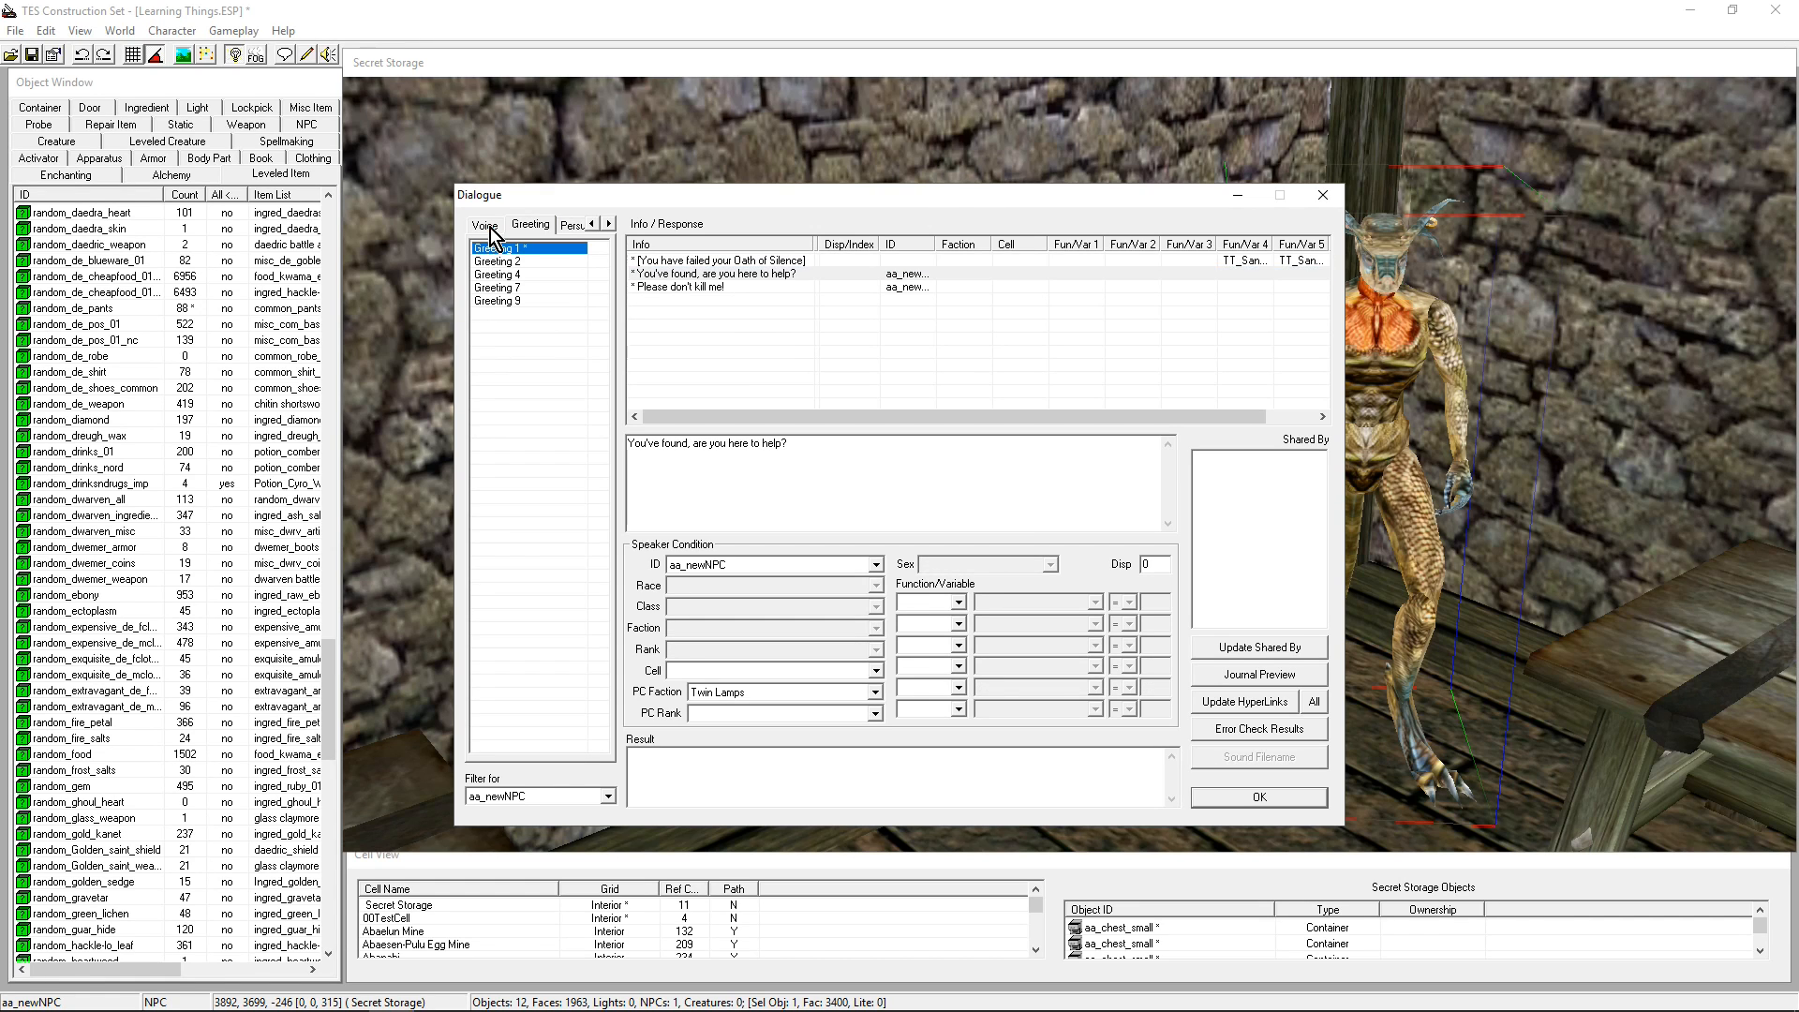
mouse_move(811, 273)
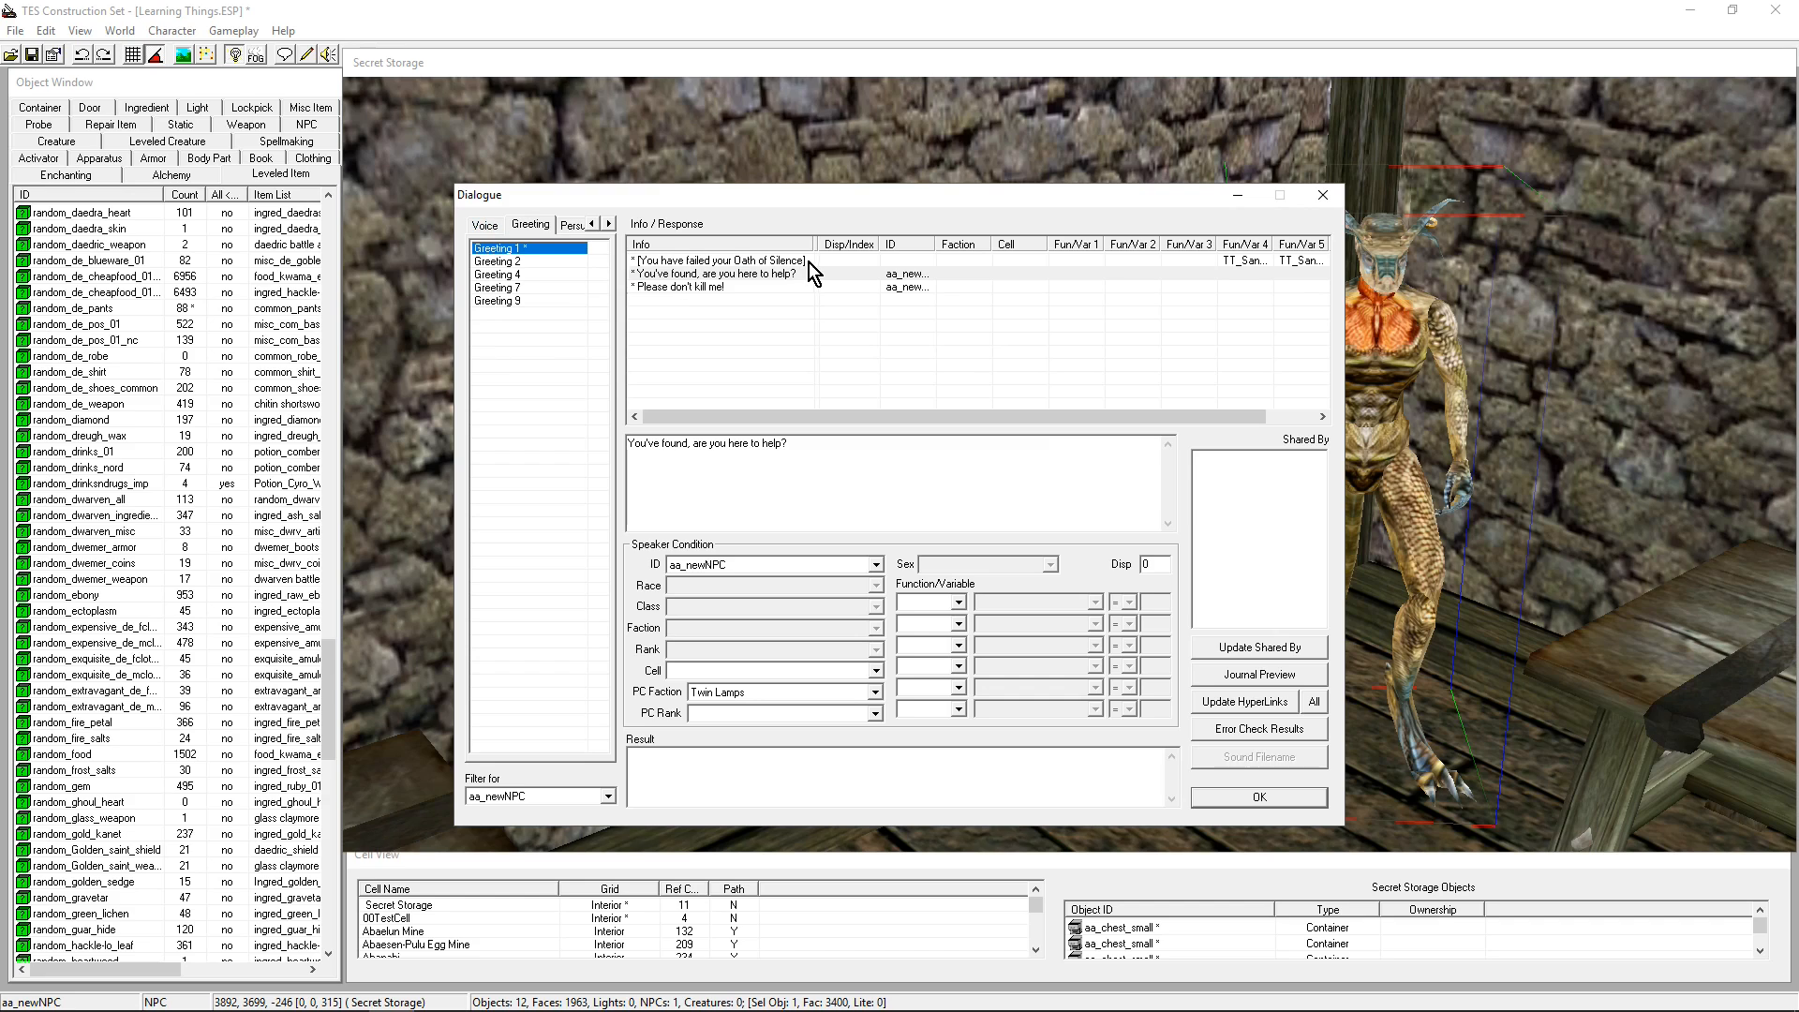
mouse_move(505, 275)
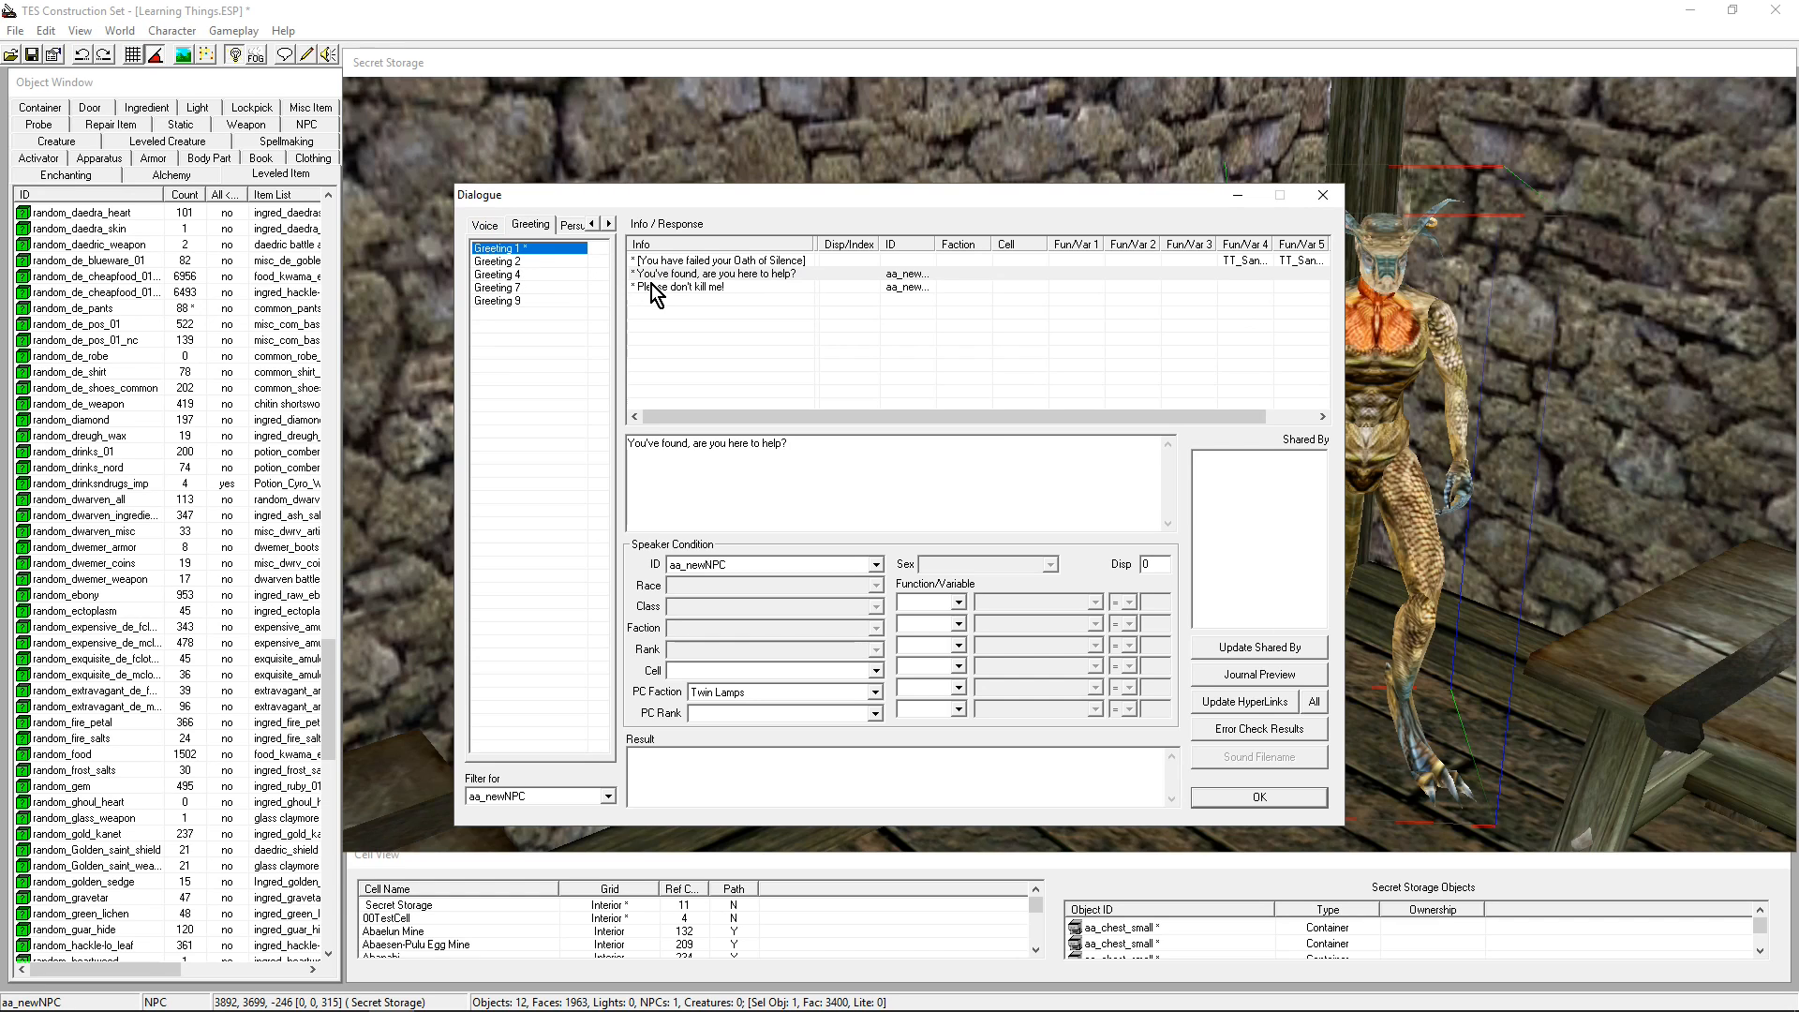
click(719, 273)
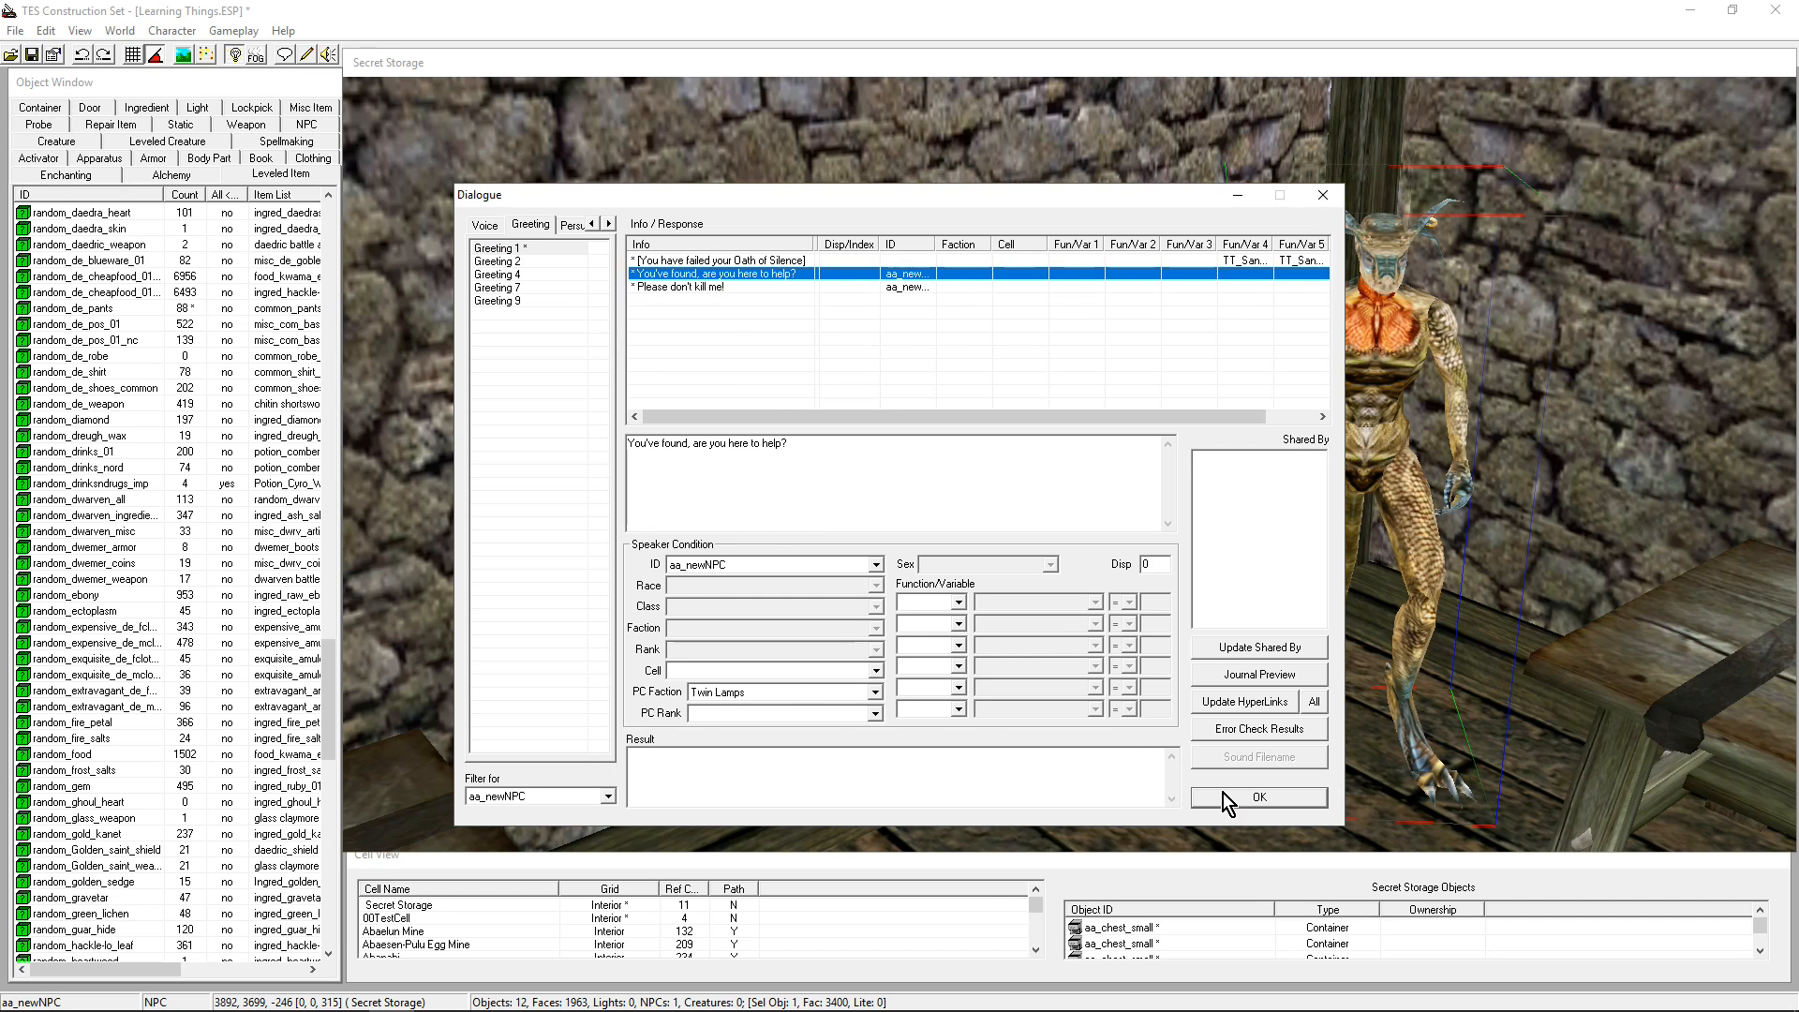
click(1258, 796)
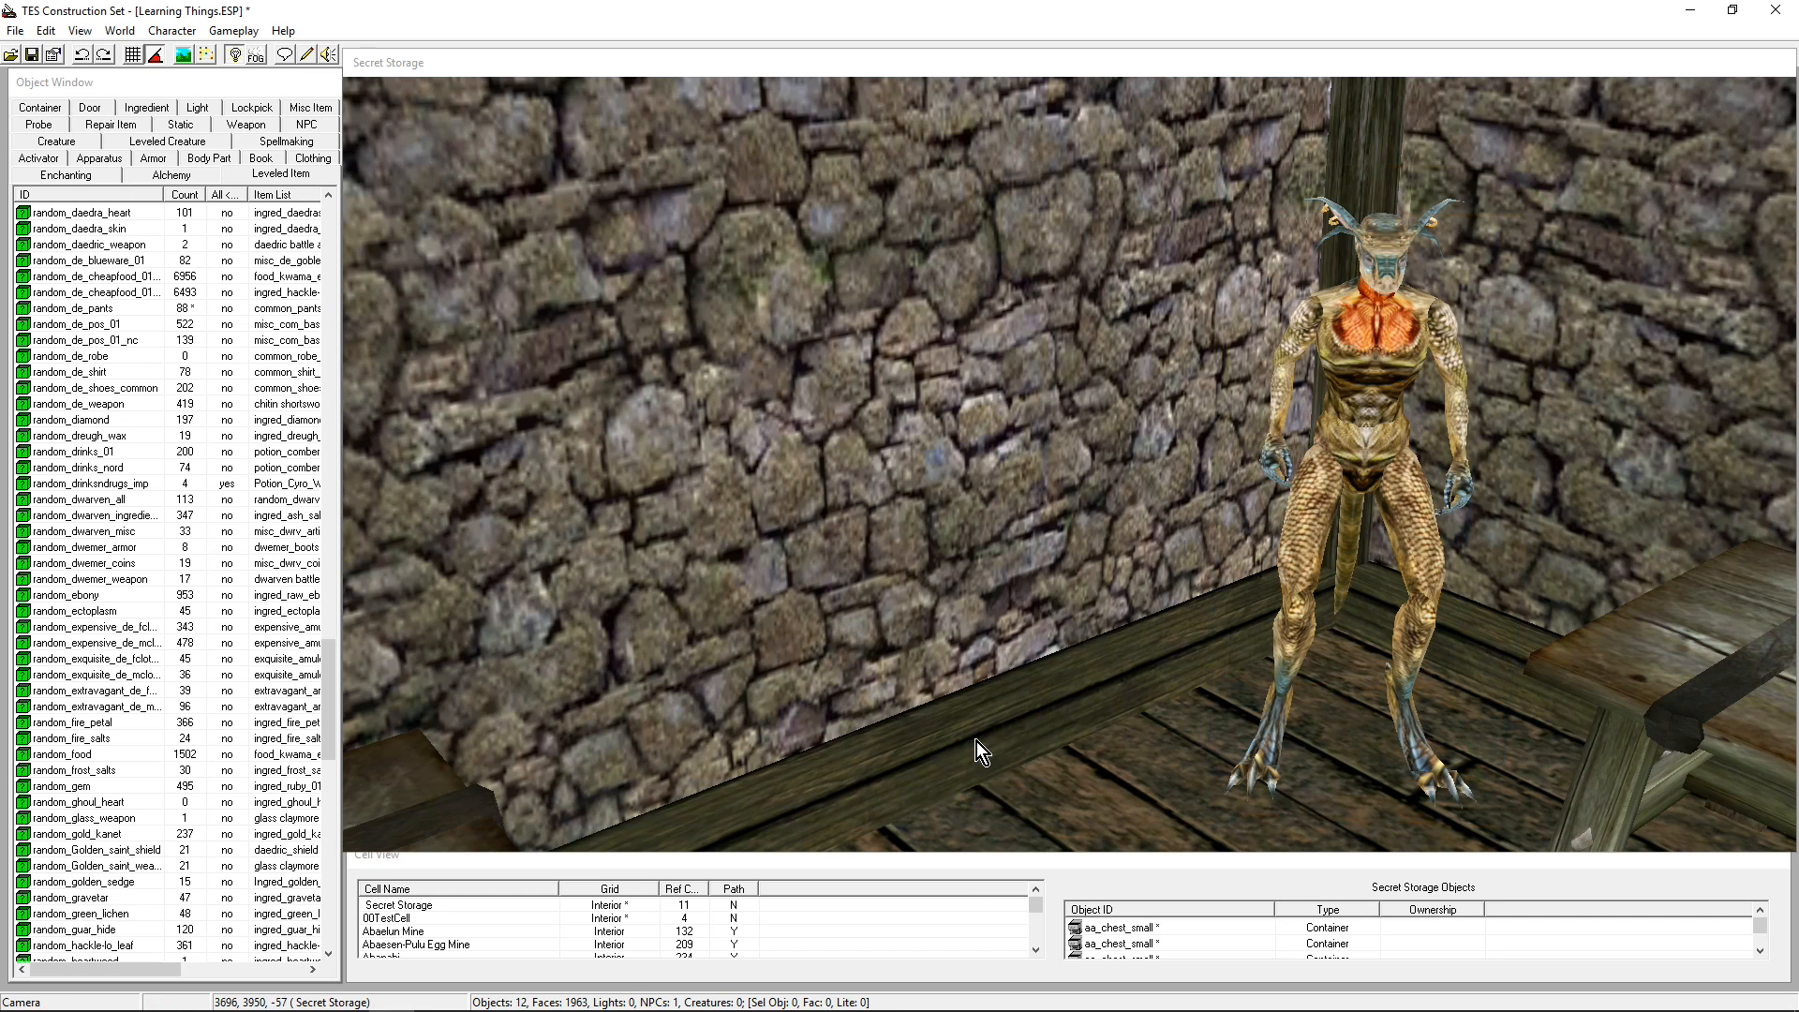